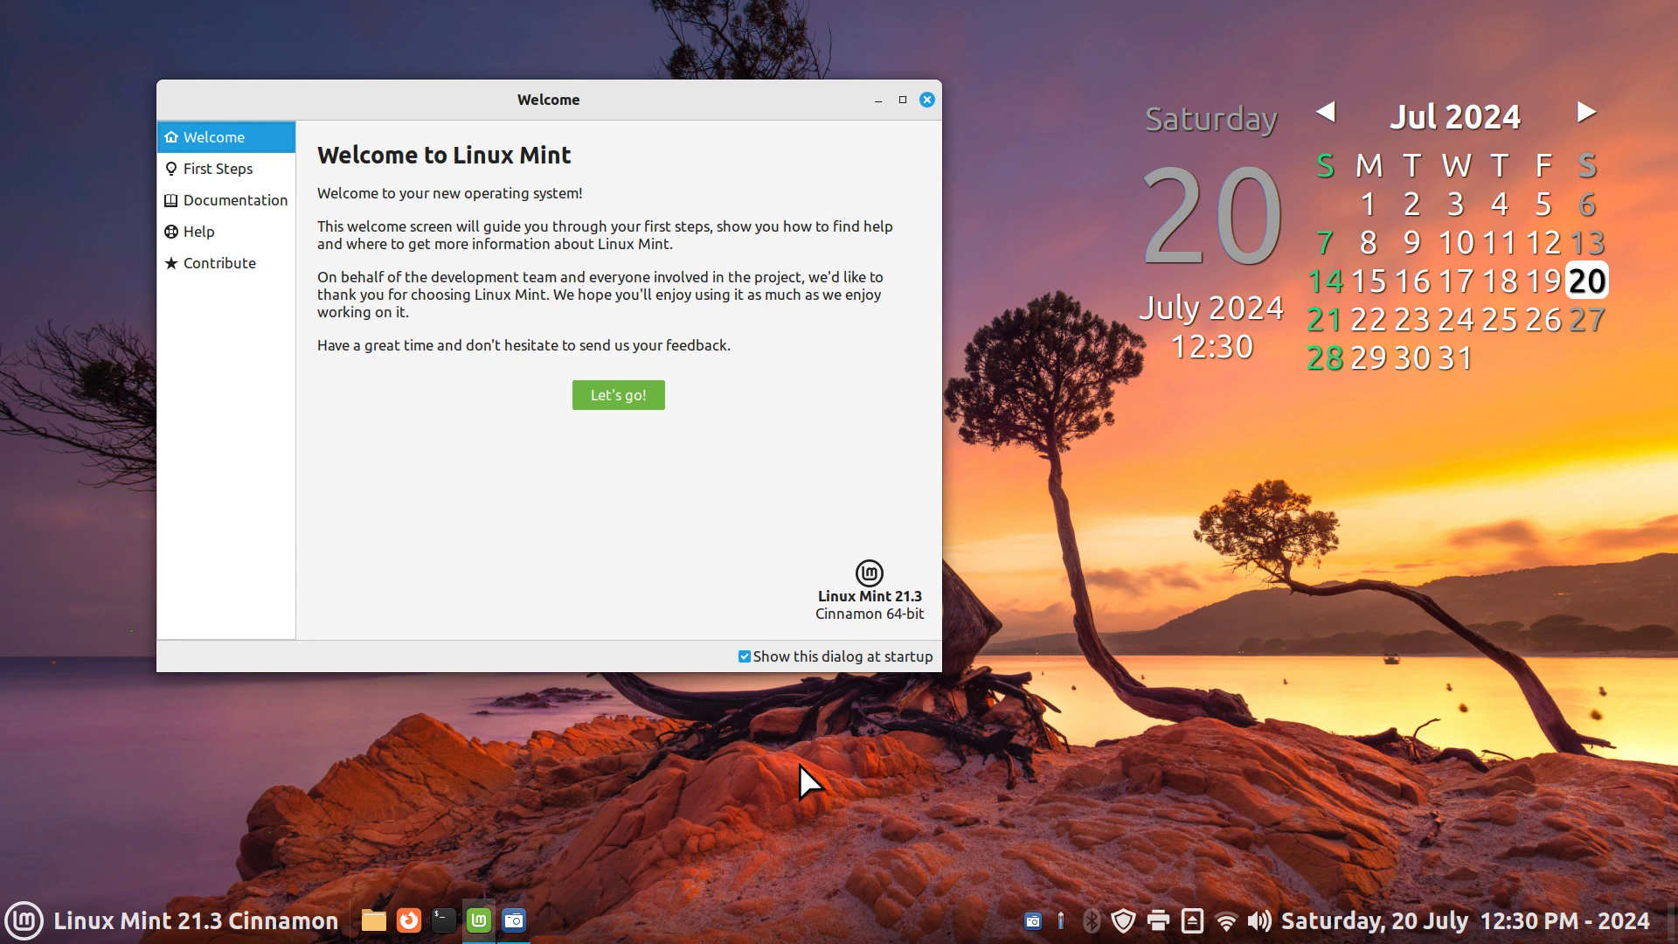
{"action": "mouse_move", "coordinate": [1520, 933]}
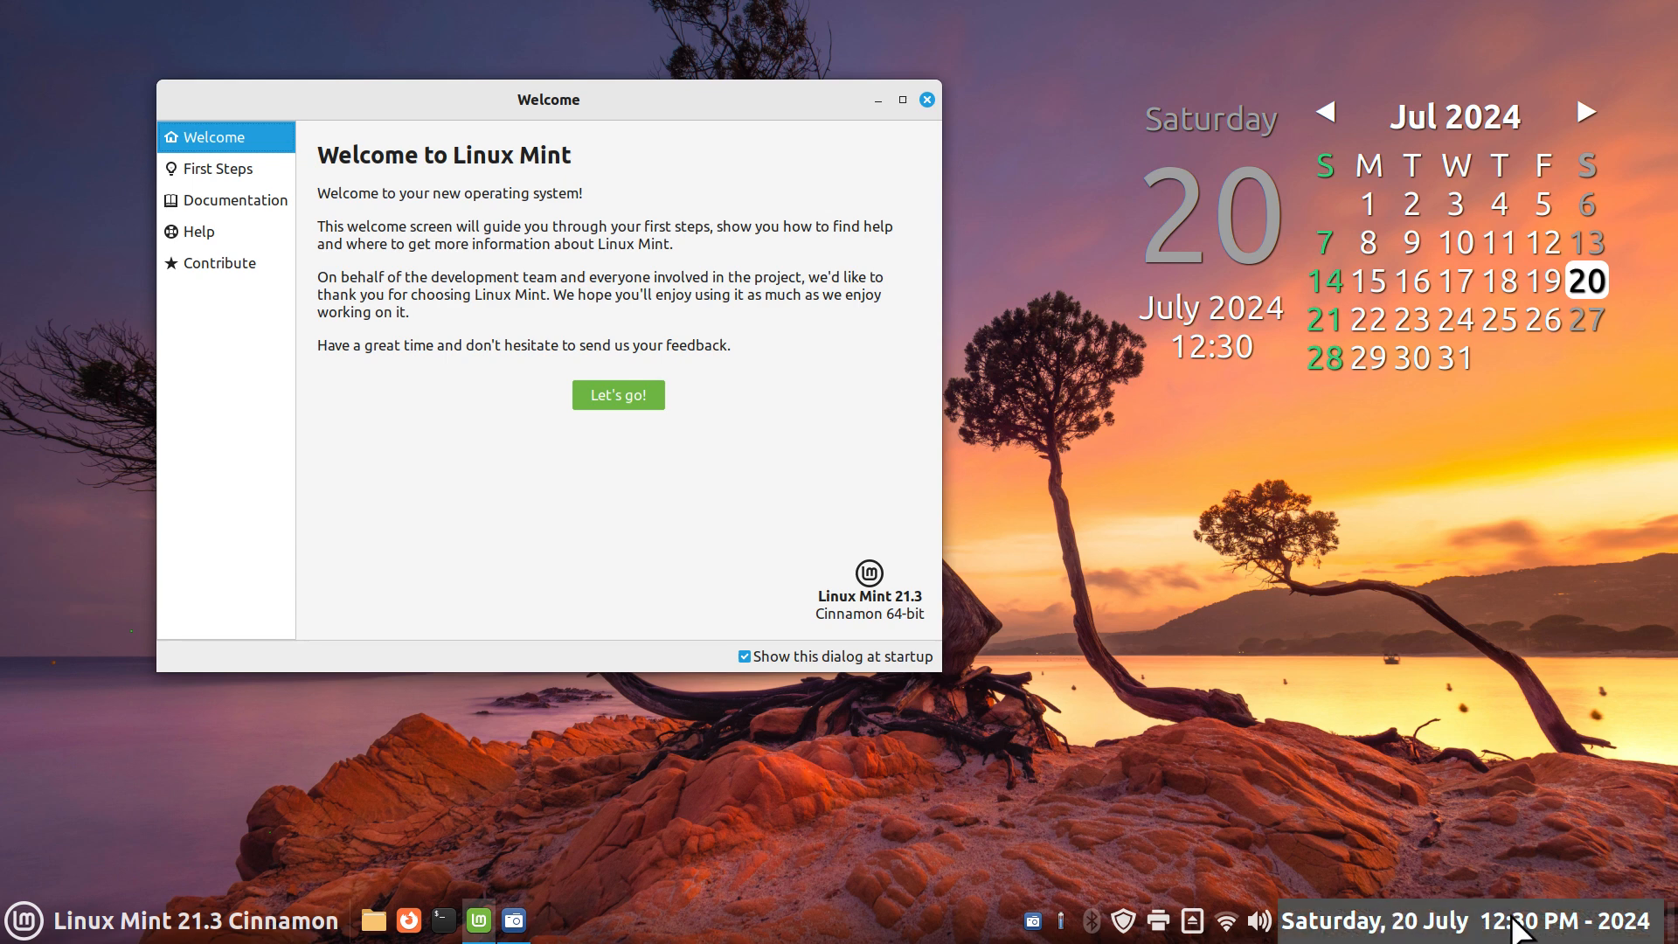
{"action": "mouse_move", "coordinate": [1211, 608]}
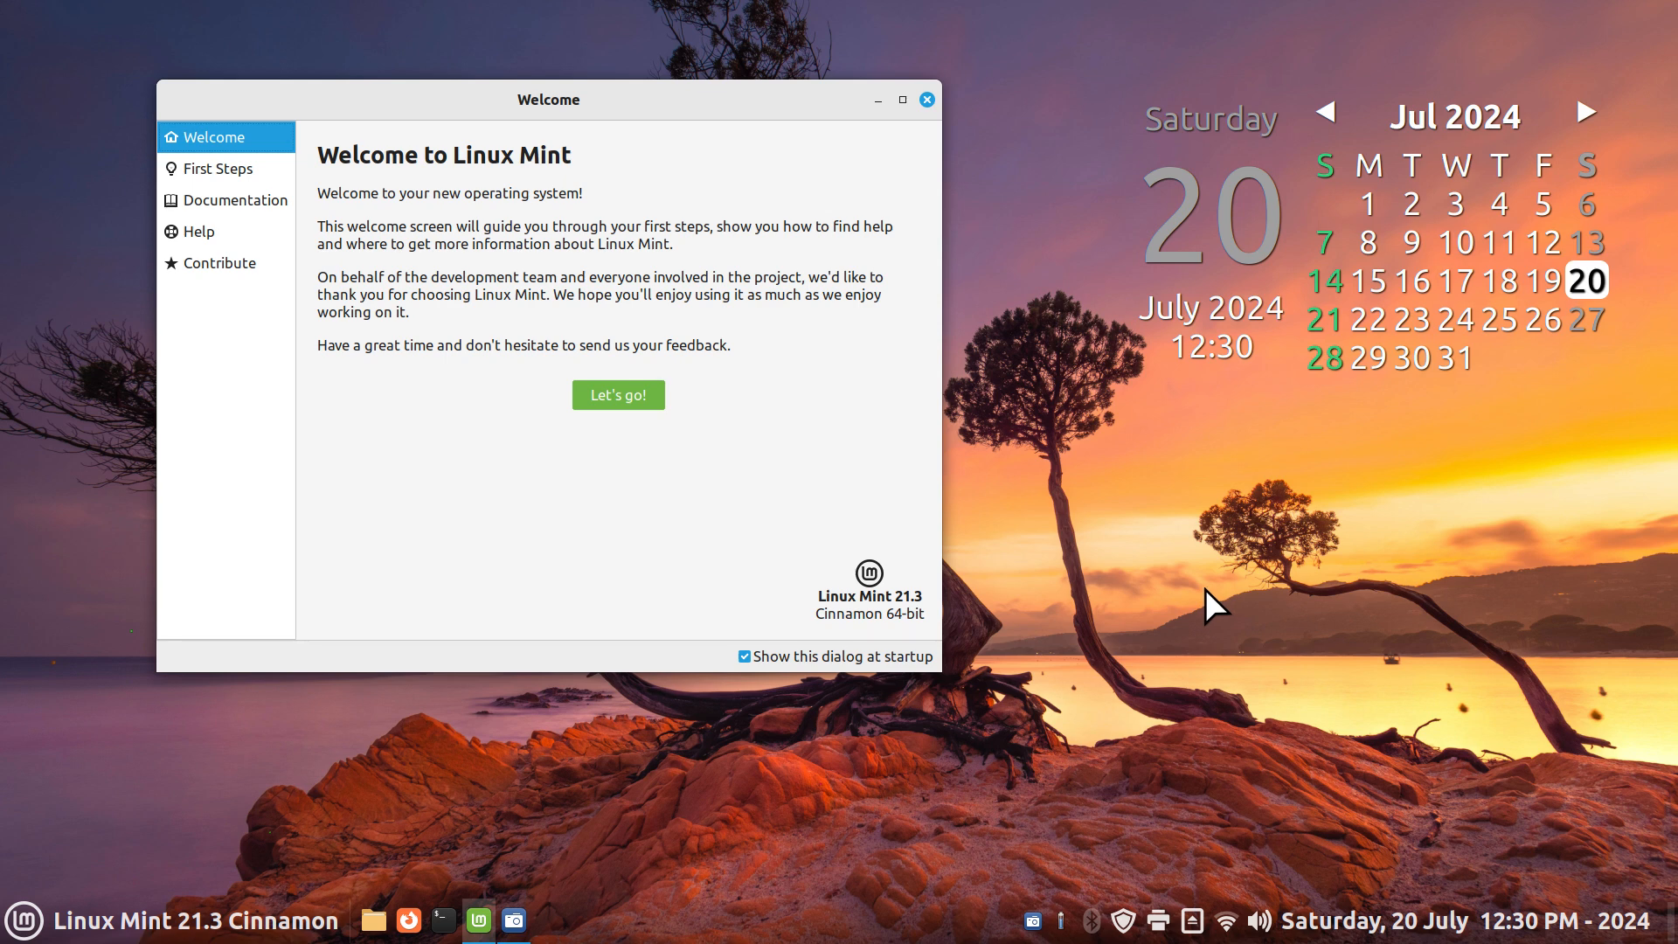
{"action": "mouse_move", "coordinate": [1356, 919]}
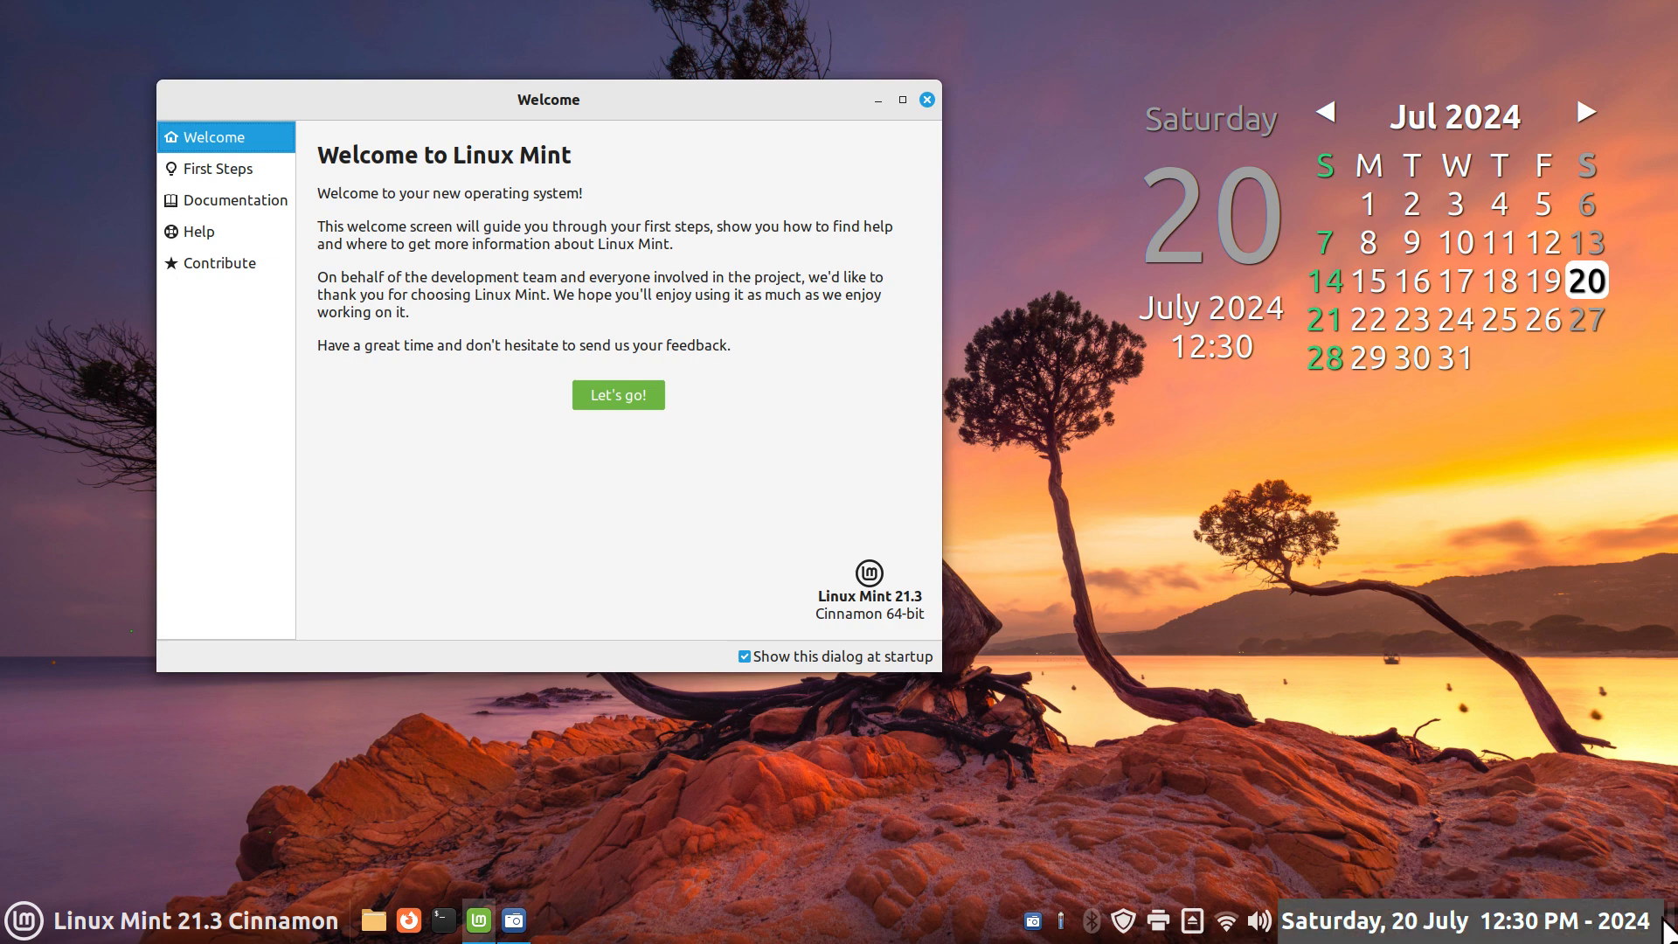
{"action": "mouse_move", "coordinate": [1442, 877]}
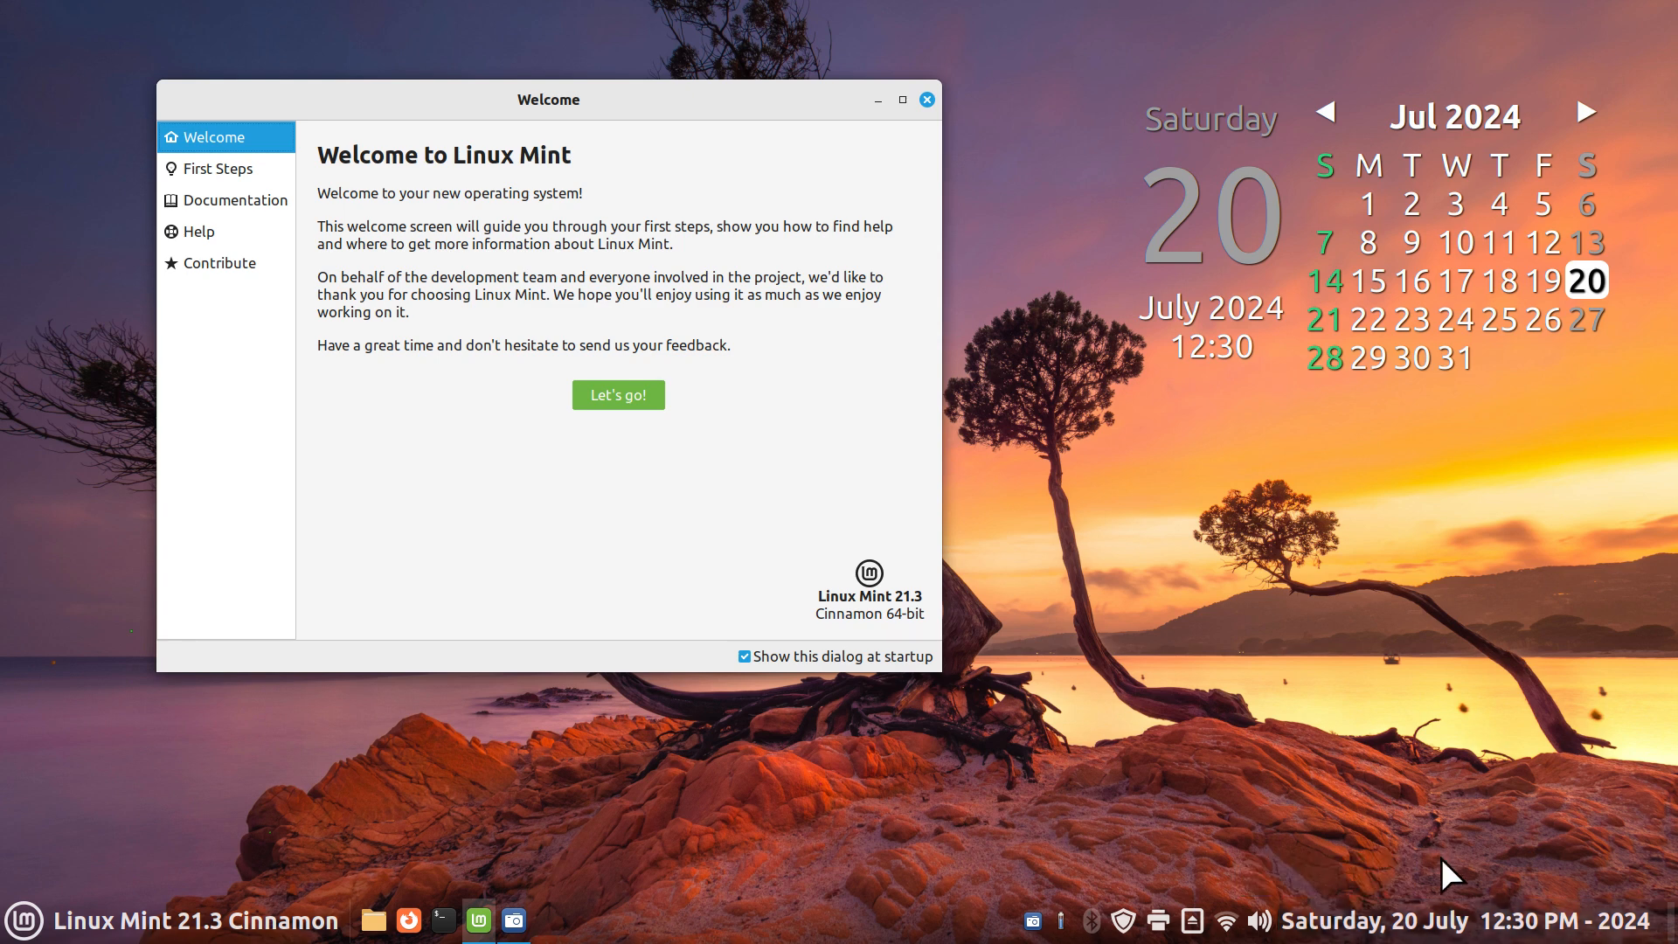
{"action": "mouse_move", "coordinate": [1439, 936]}
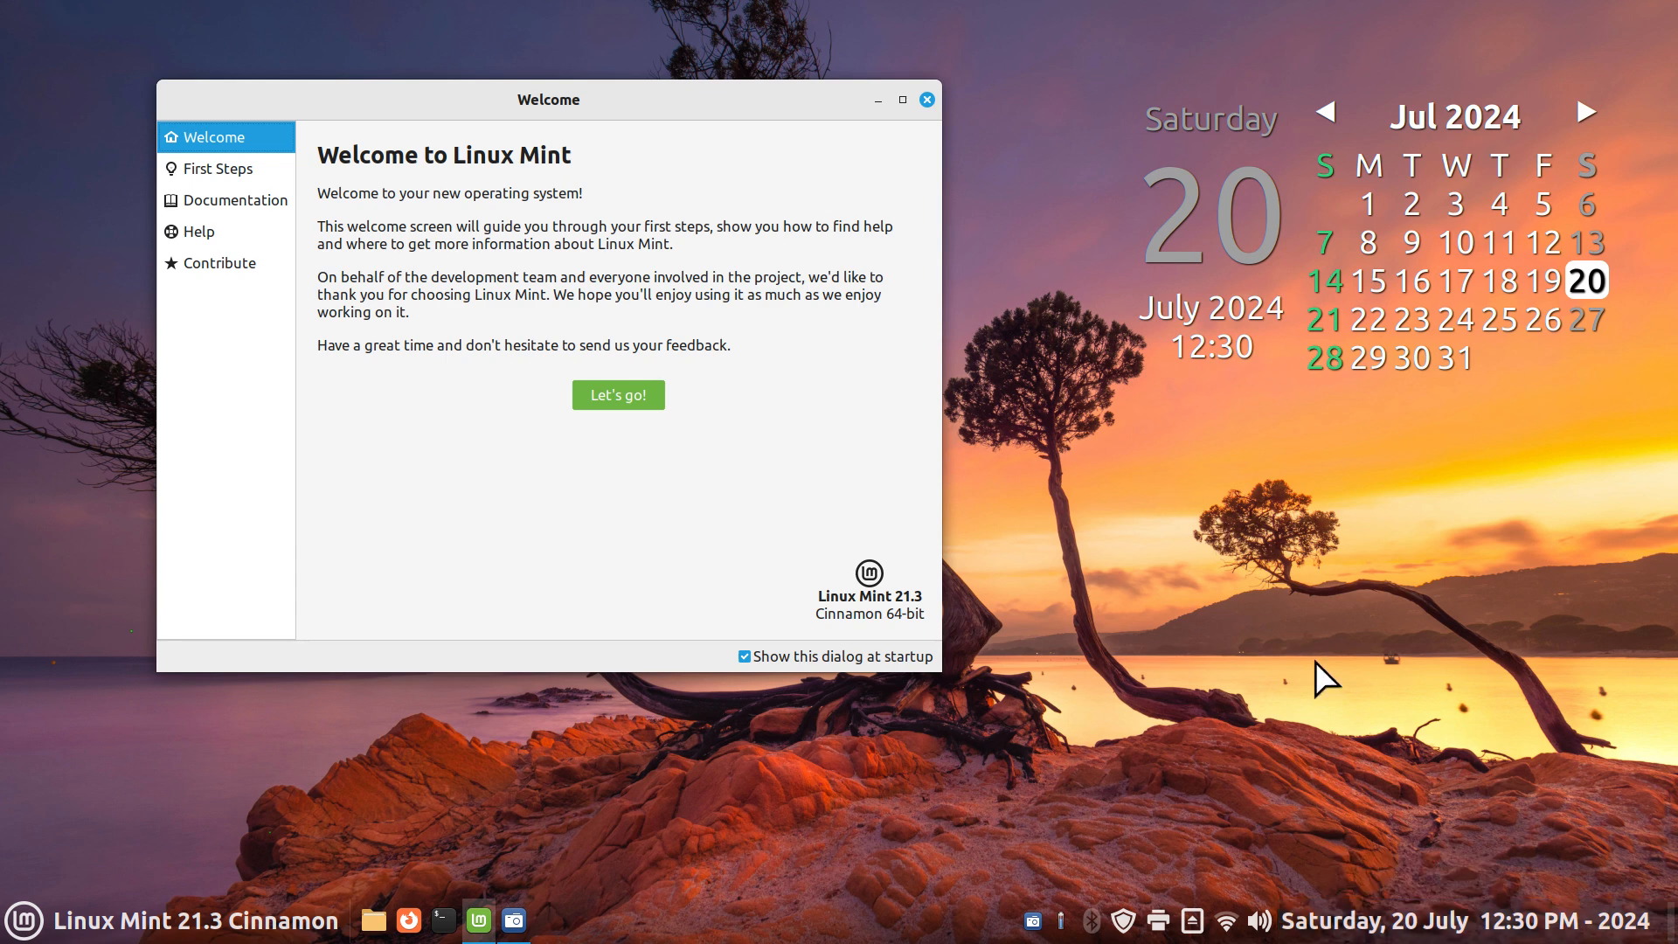
{"action": "mouse_move", "coordinate": [1472, 919]}
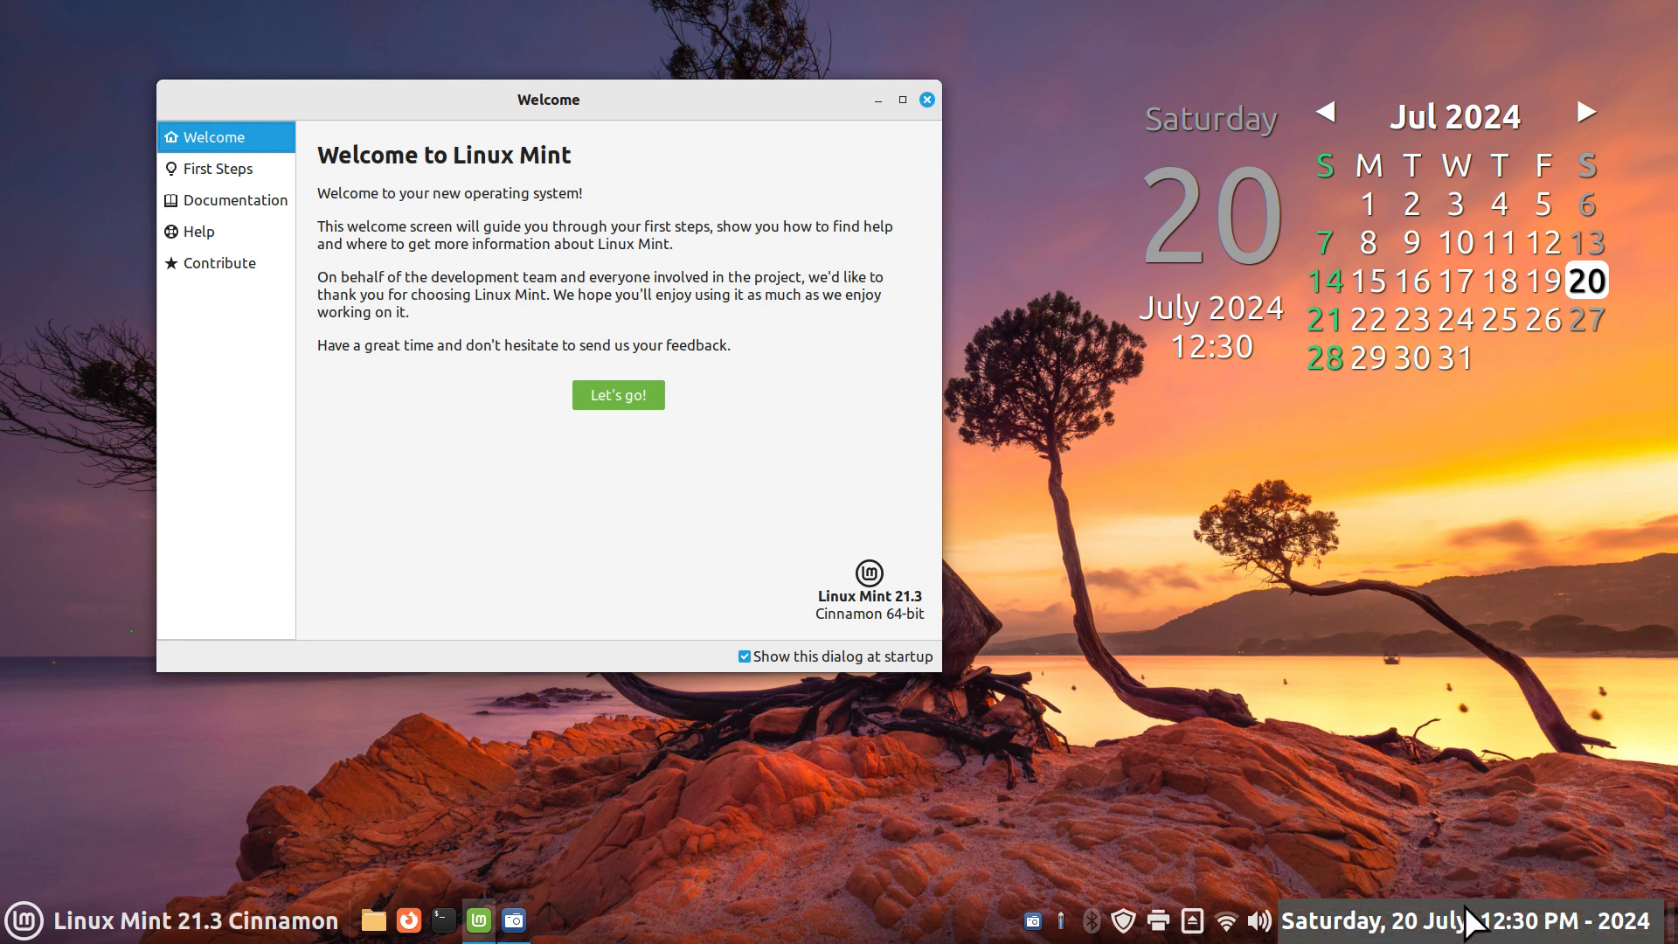
{"action": "mouse_move", "coordinate": [1094, 738]}
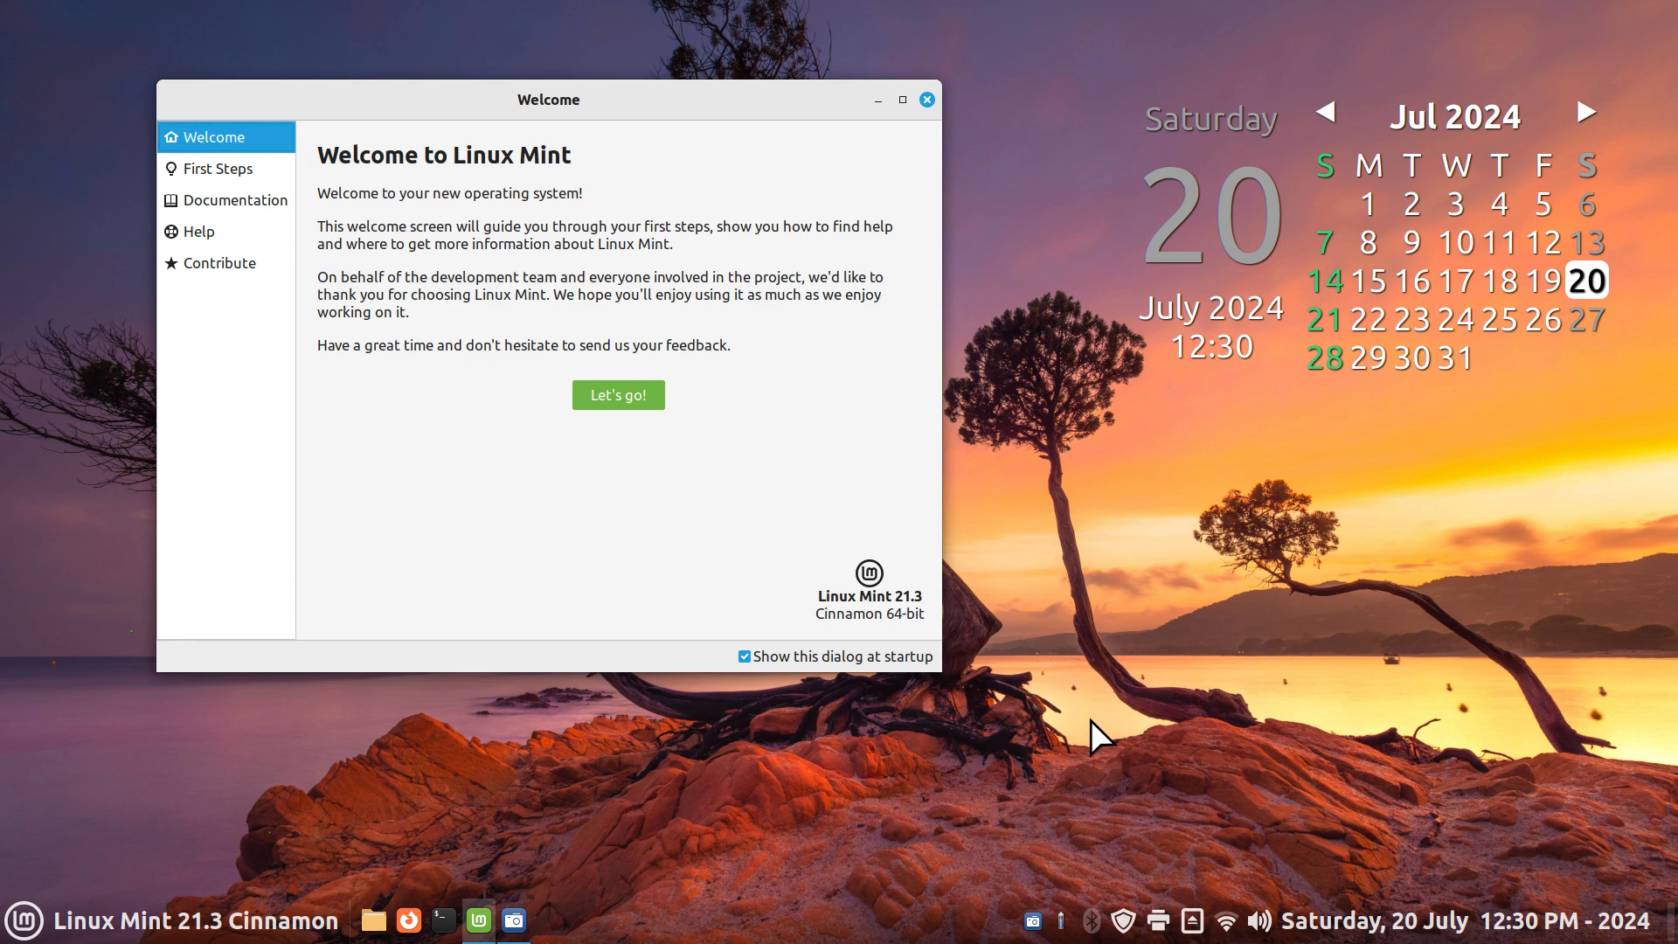
{"action": "mouse_move", "coordinate": [929, 103]}
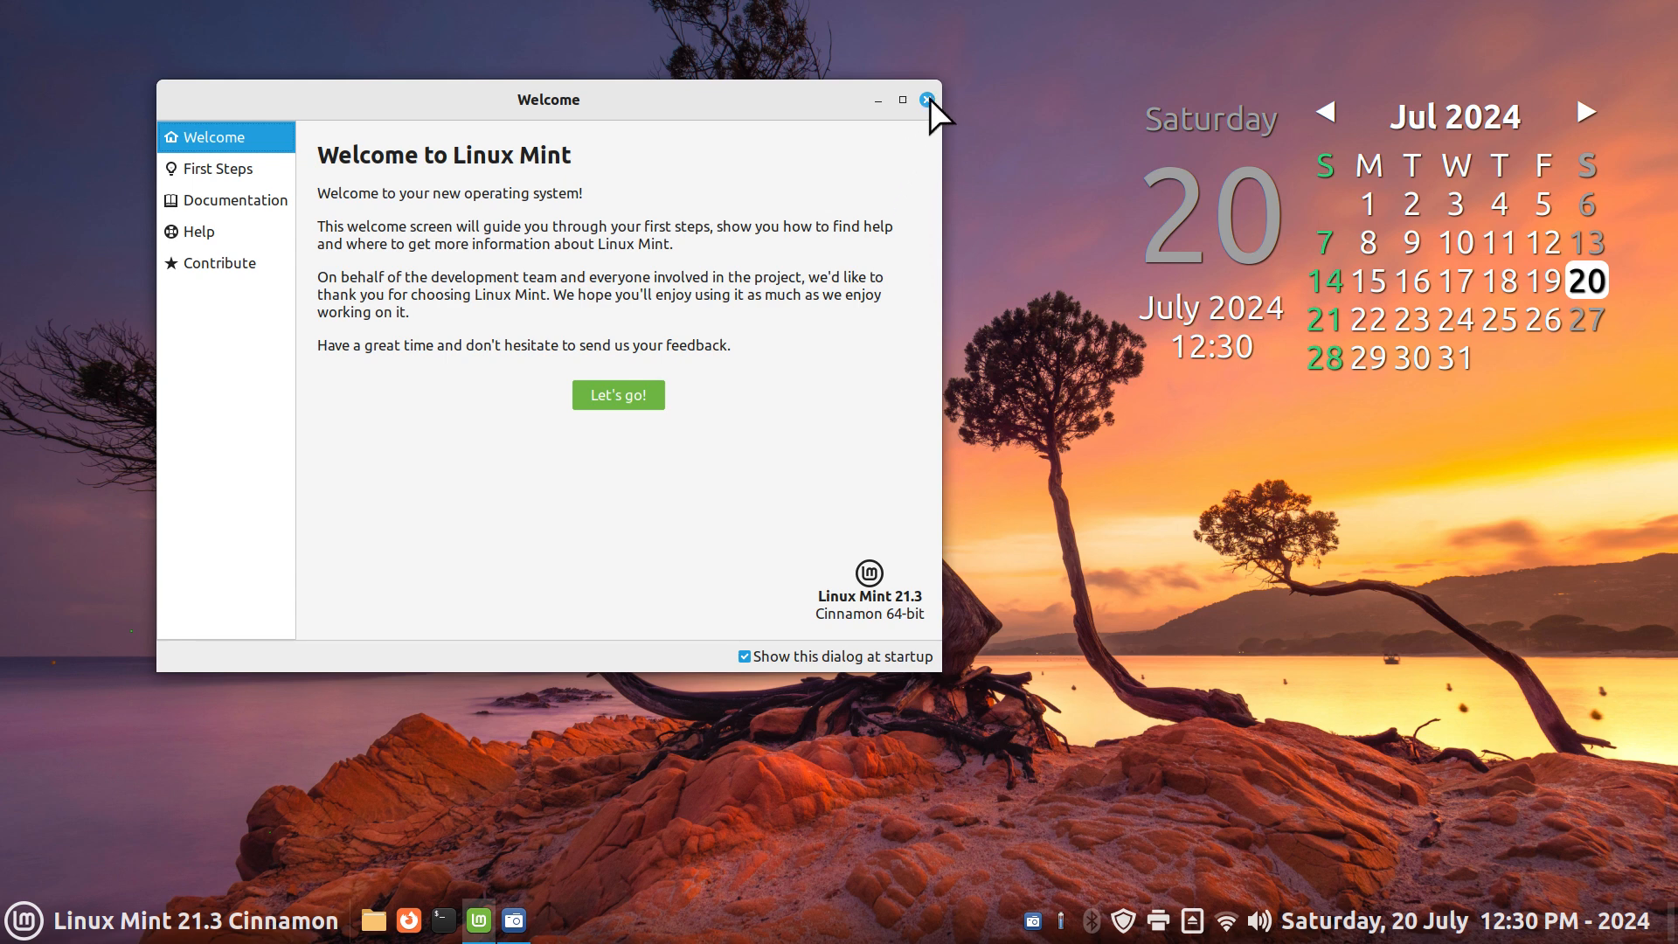
Close the Welcome window and the Extensions settings window to clear the desktop
{"action": "left_click", "coordinate": [924, 99]}
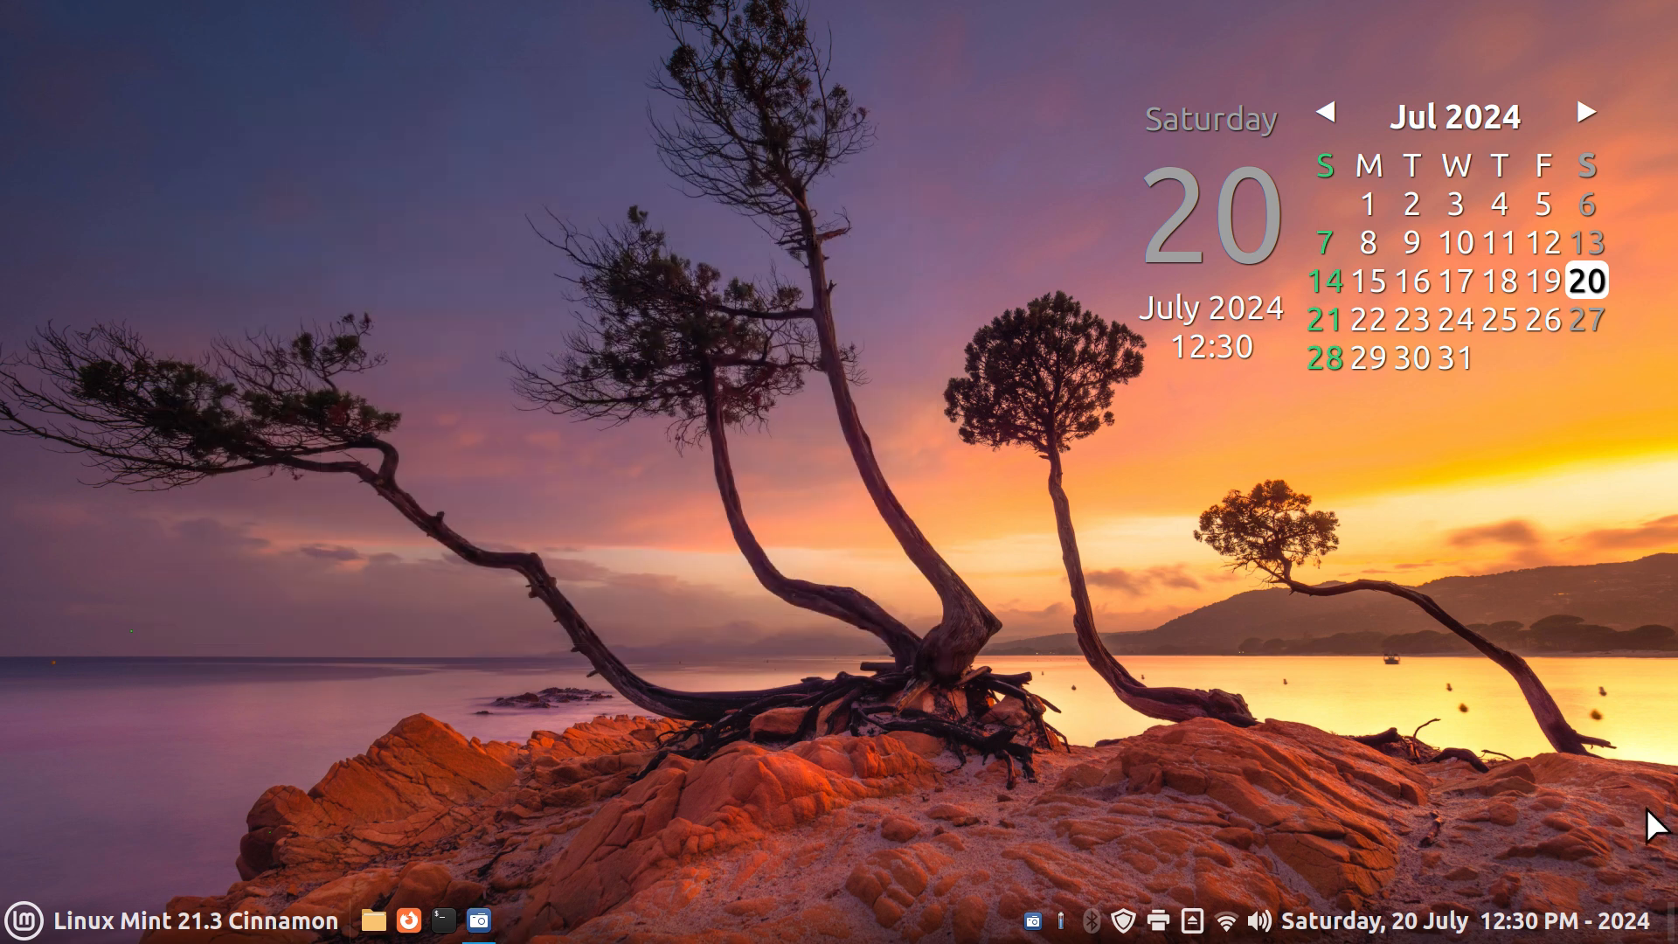
{"action": "mouse_move", "coordinate": [788, 839]}
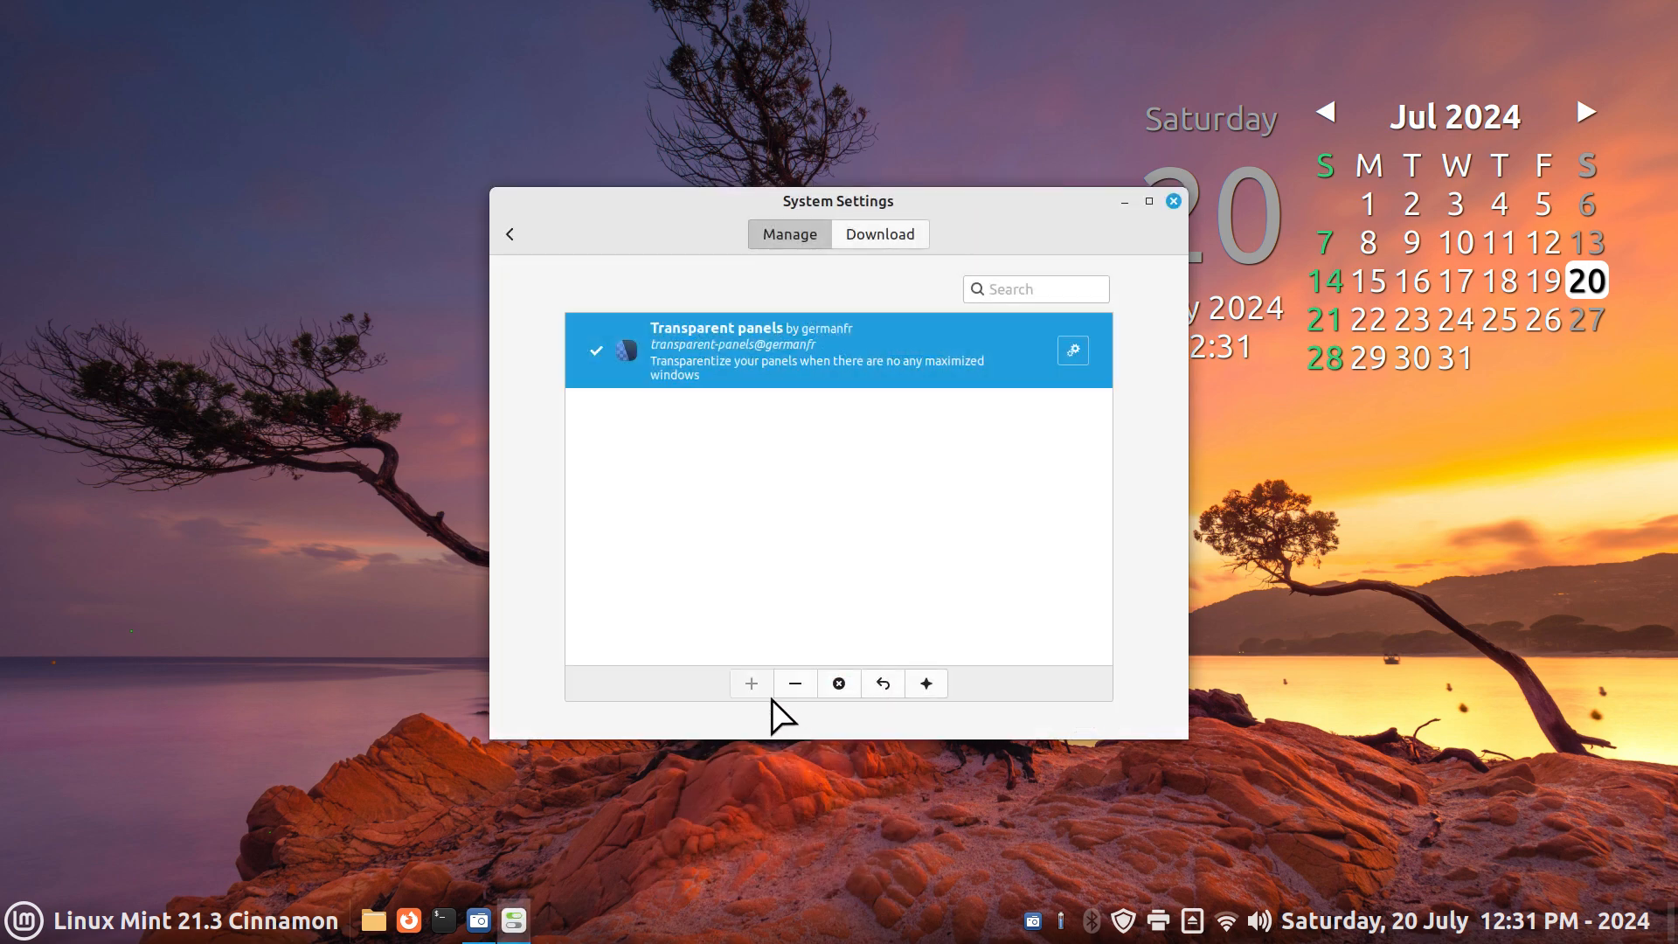
{"action": "left_click", "coordinate": [1173, 203]}
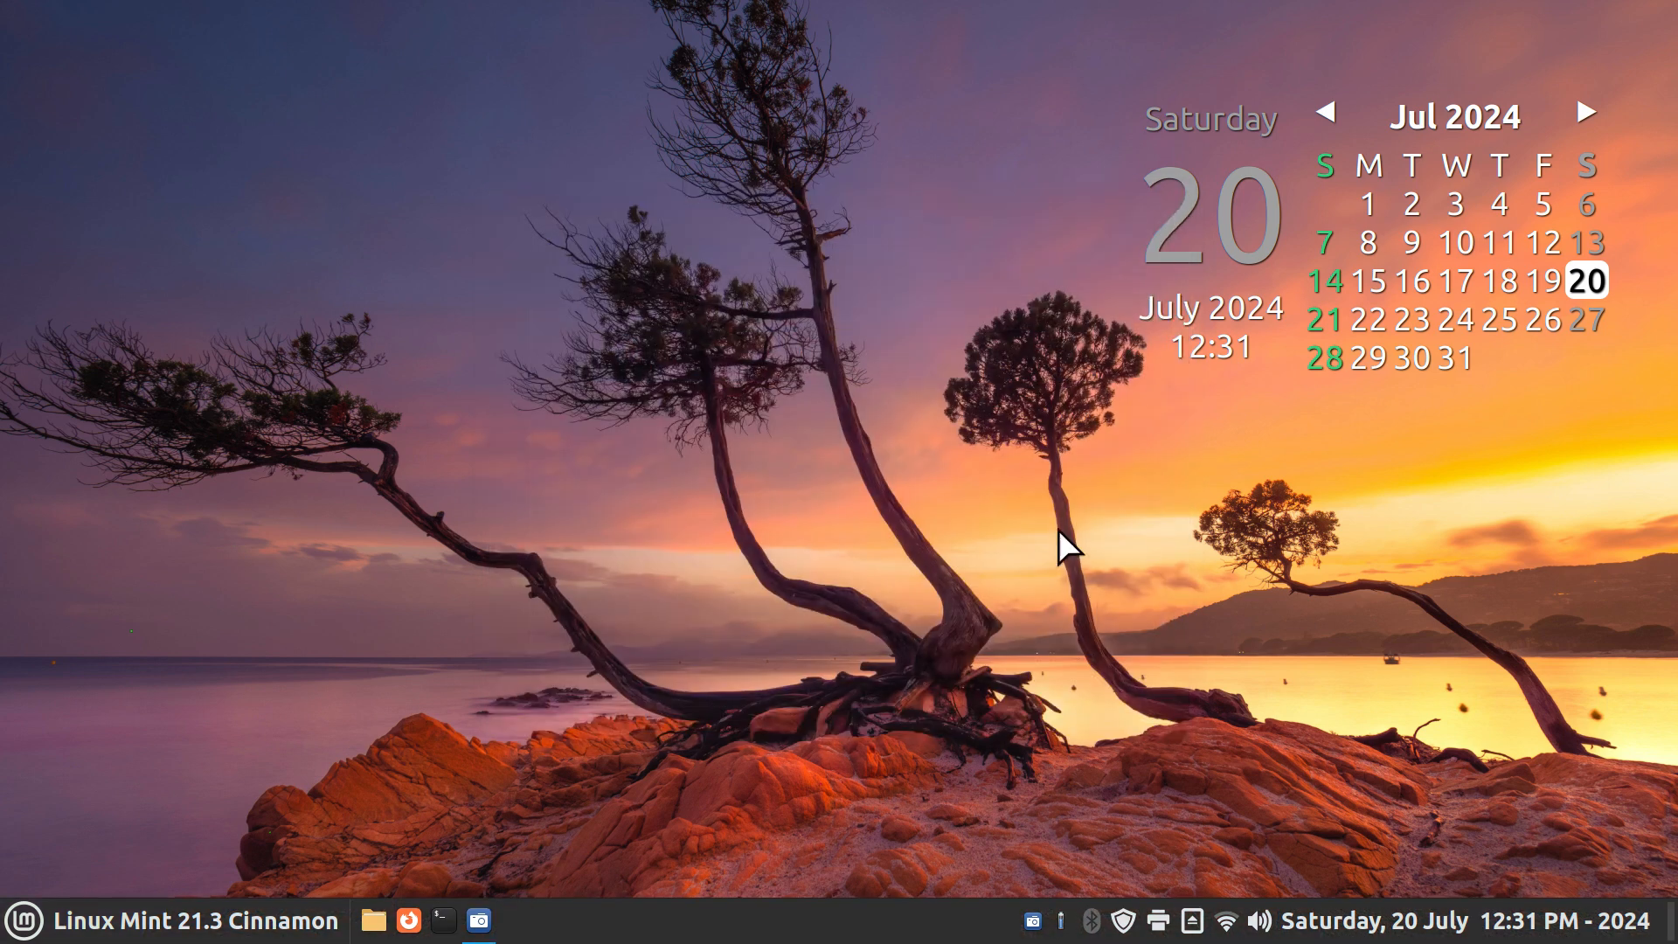
{"action": "mouse_move", "coordinate": [1447, 930]}
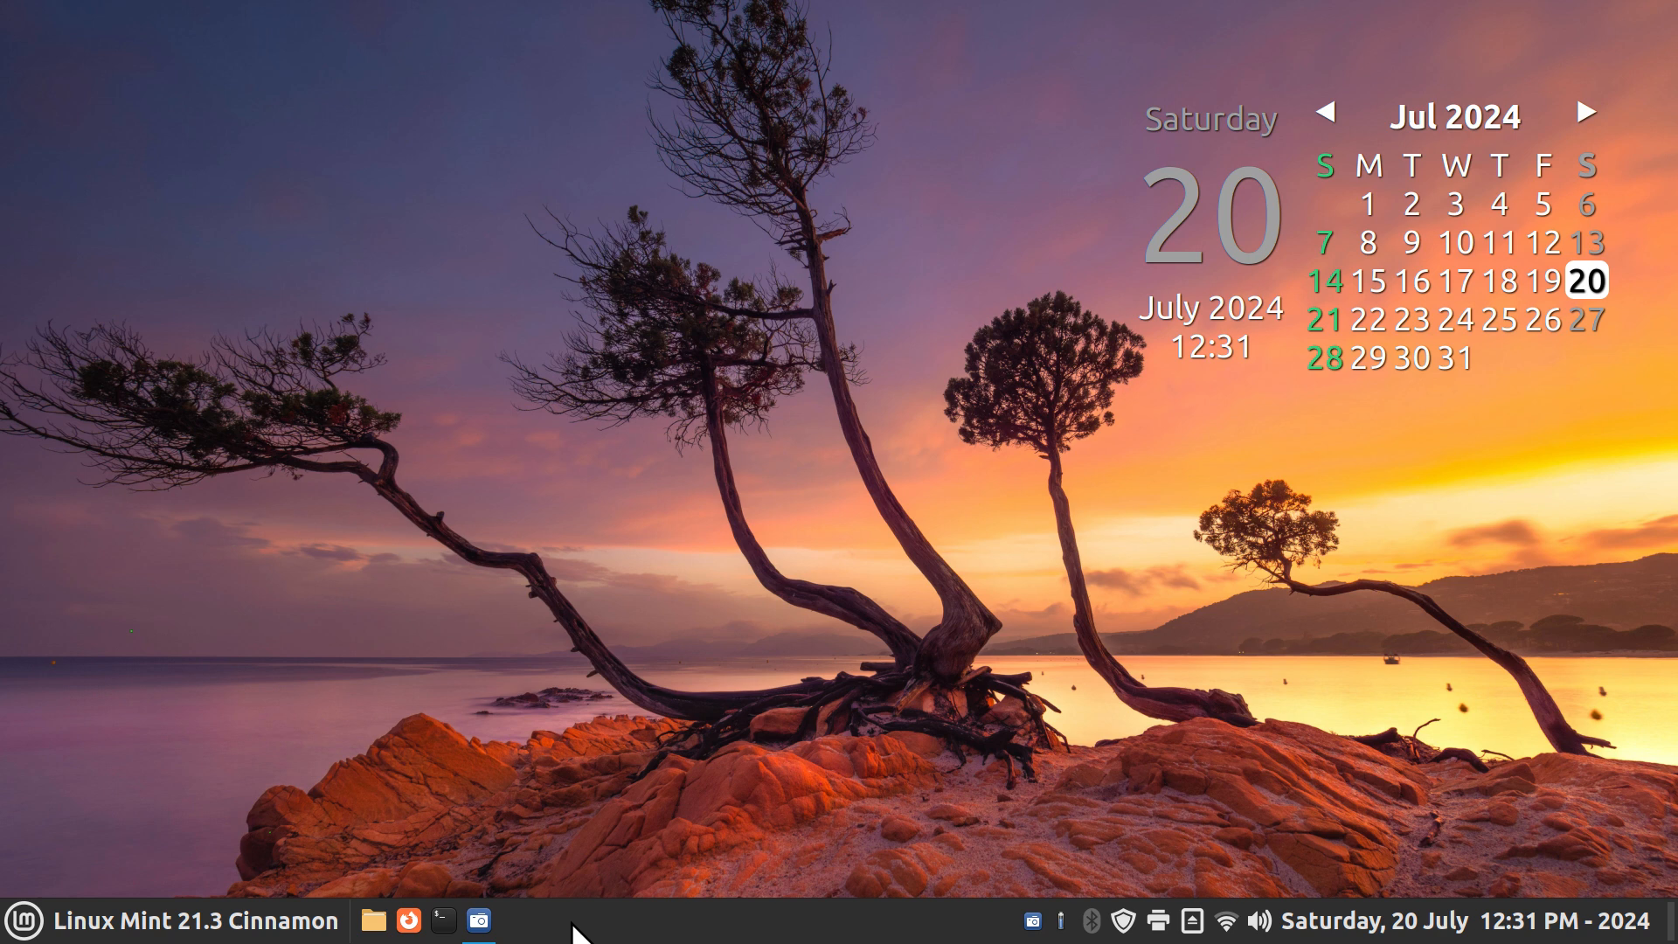
{"action": "mouse_move", "coordinate": [1491, 426]}
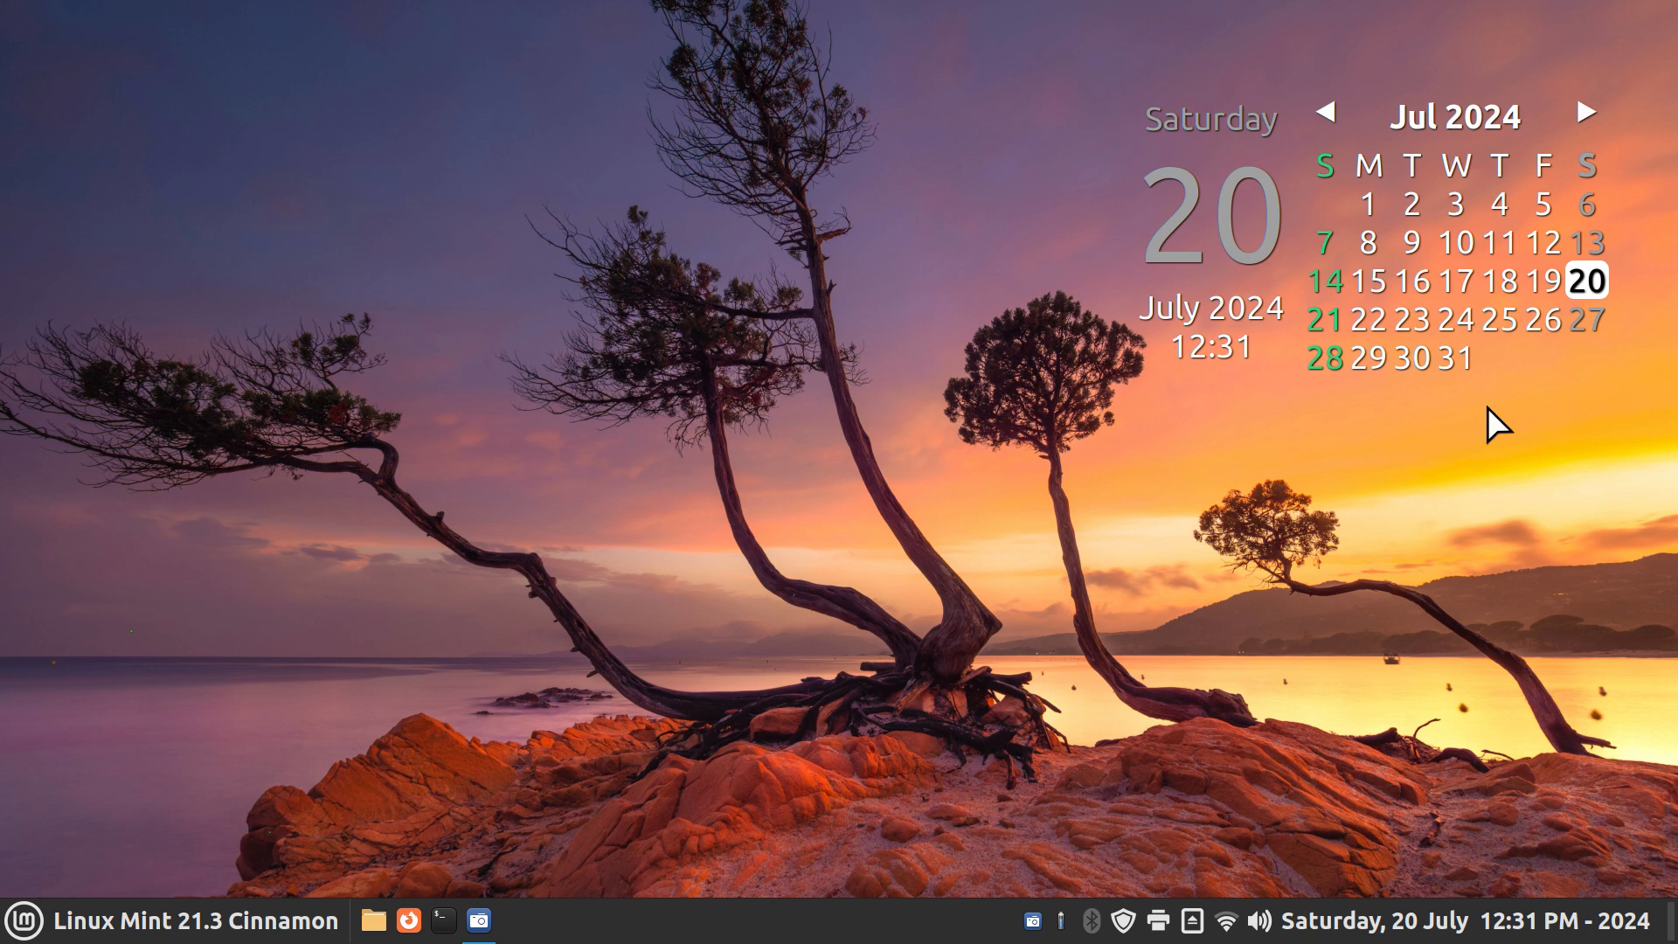
{"action": "mouse_move", "coordinate": [1227, 383]}
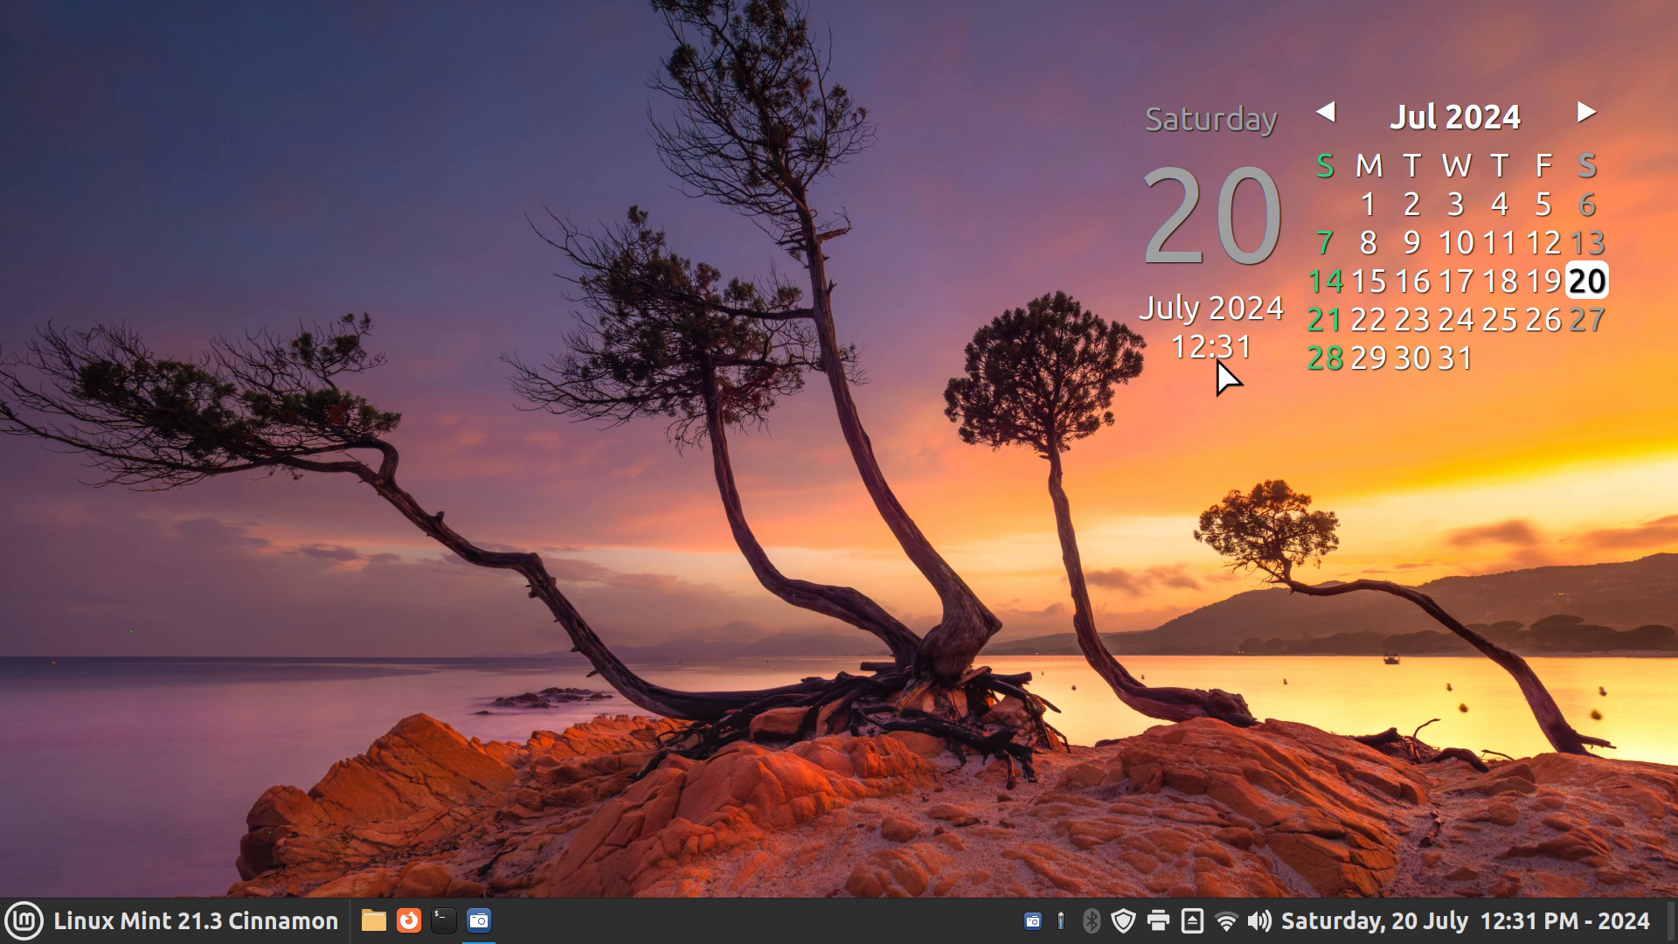
Bring up the Date & Time page in System Settings (America/Los Angeles, network time, 24h)
{"action": "left_click", "coordinate": [21, 917]}
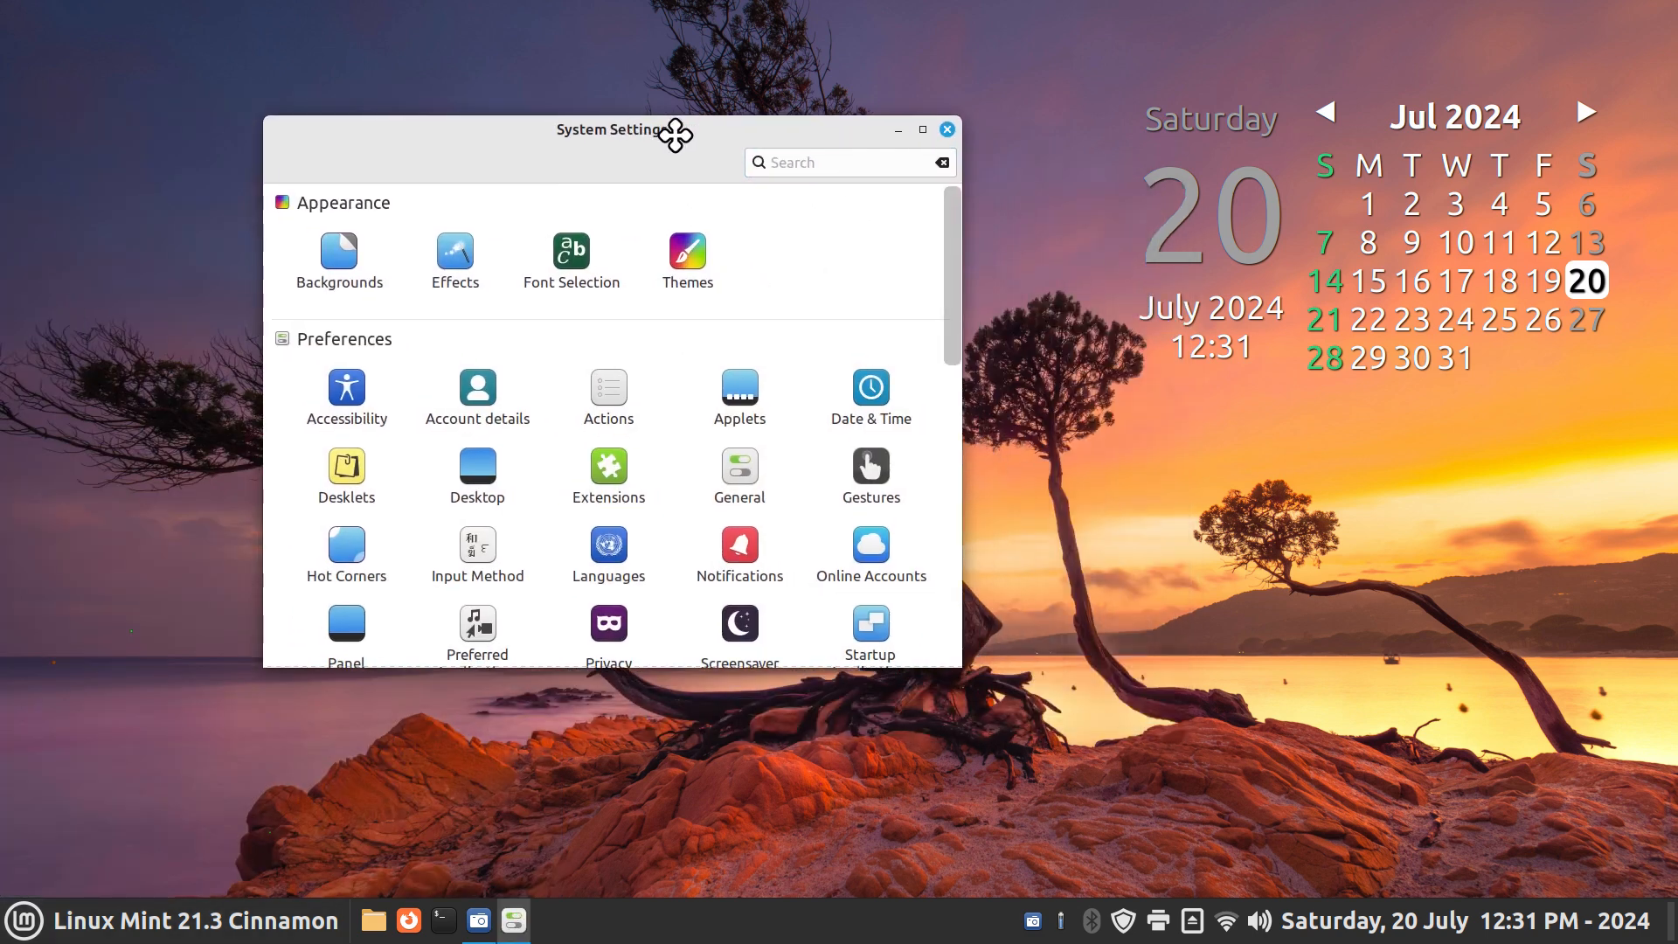
{"action": "mouse_move", "coordinate": [870, 397]}
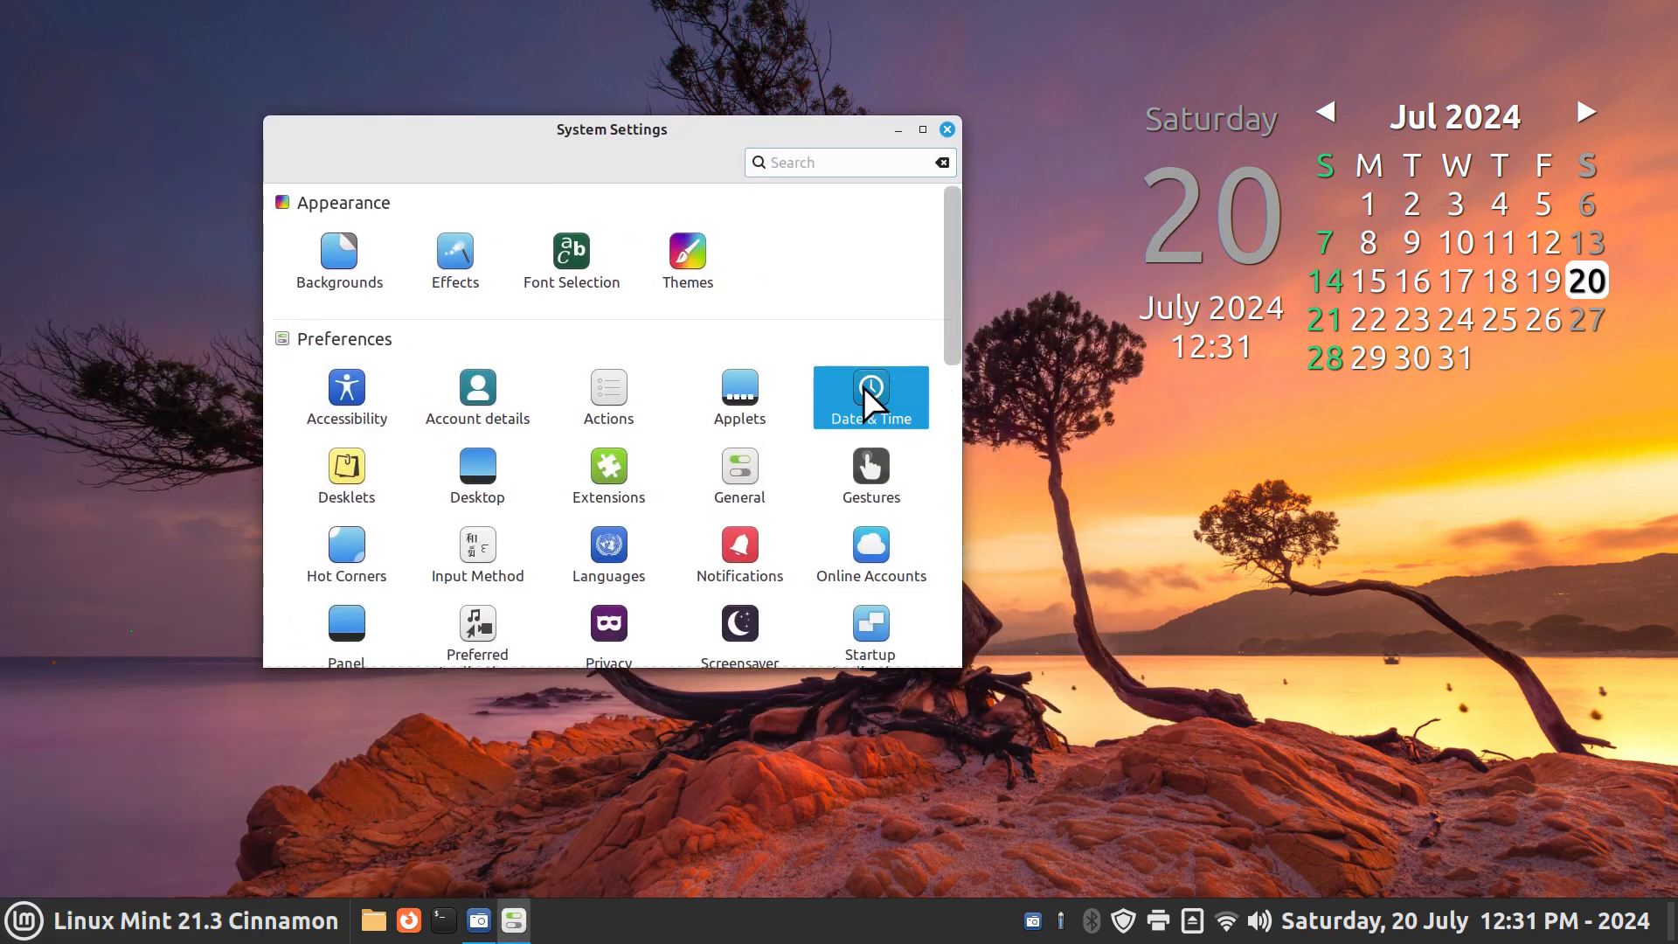
{"action": "left_click", "coordinate": [870, 395]}
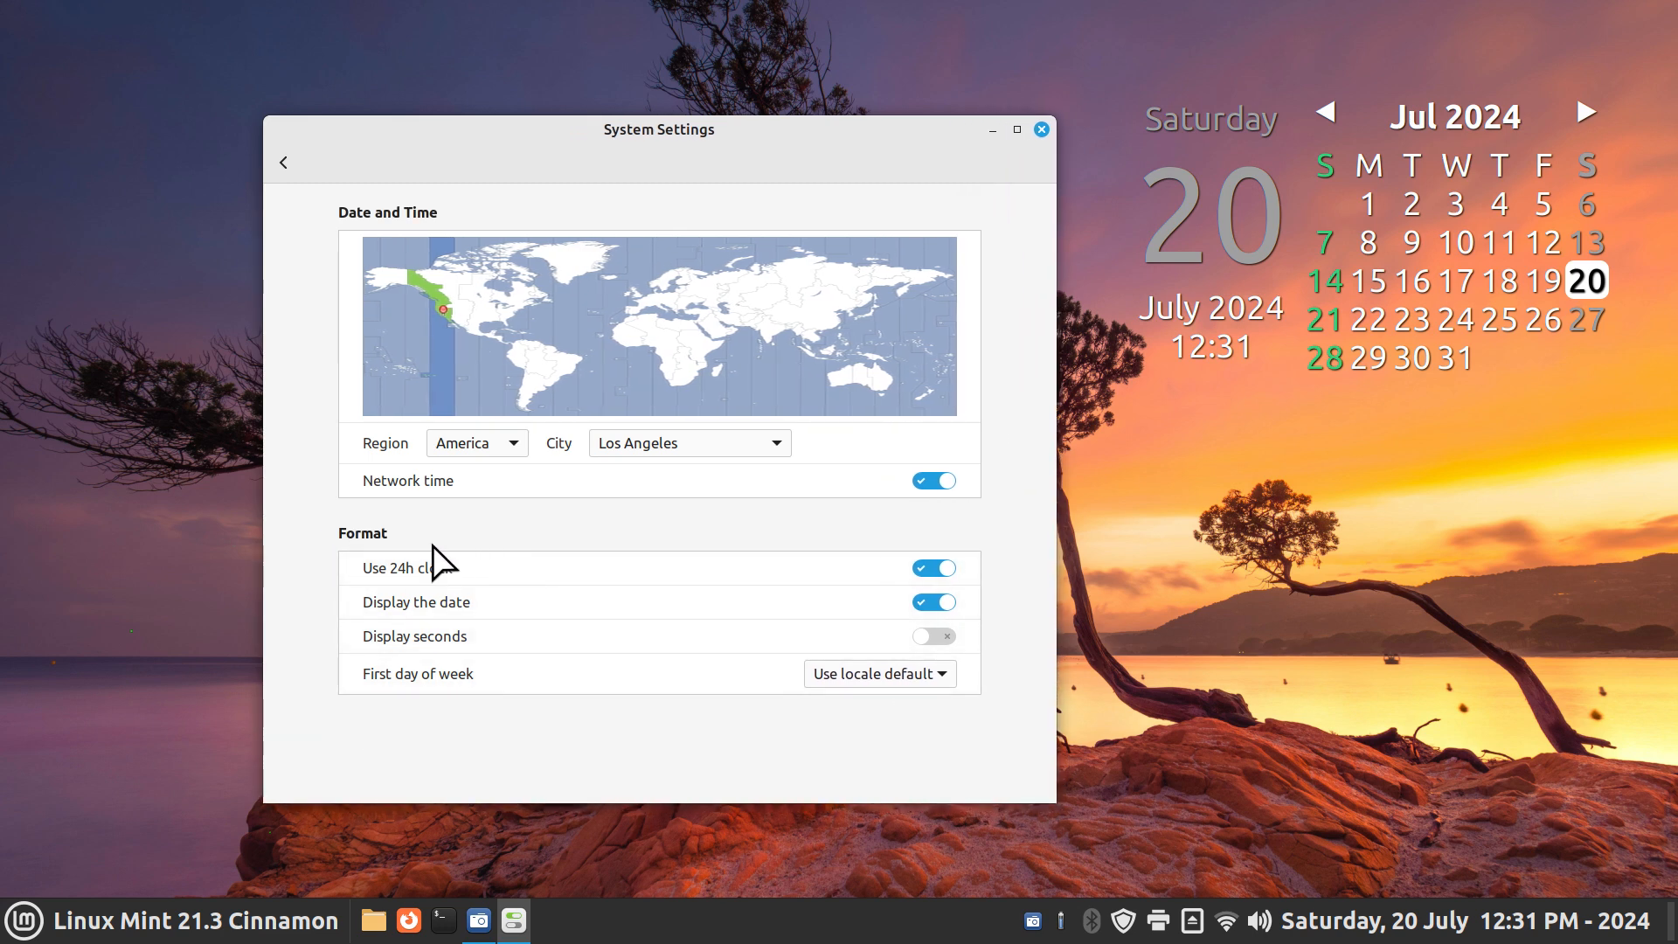
{"action": "mouse_move", "coordinate": [436, 437]}
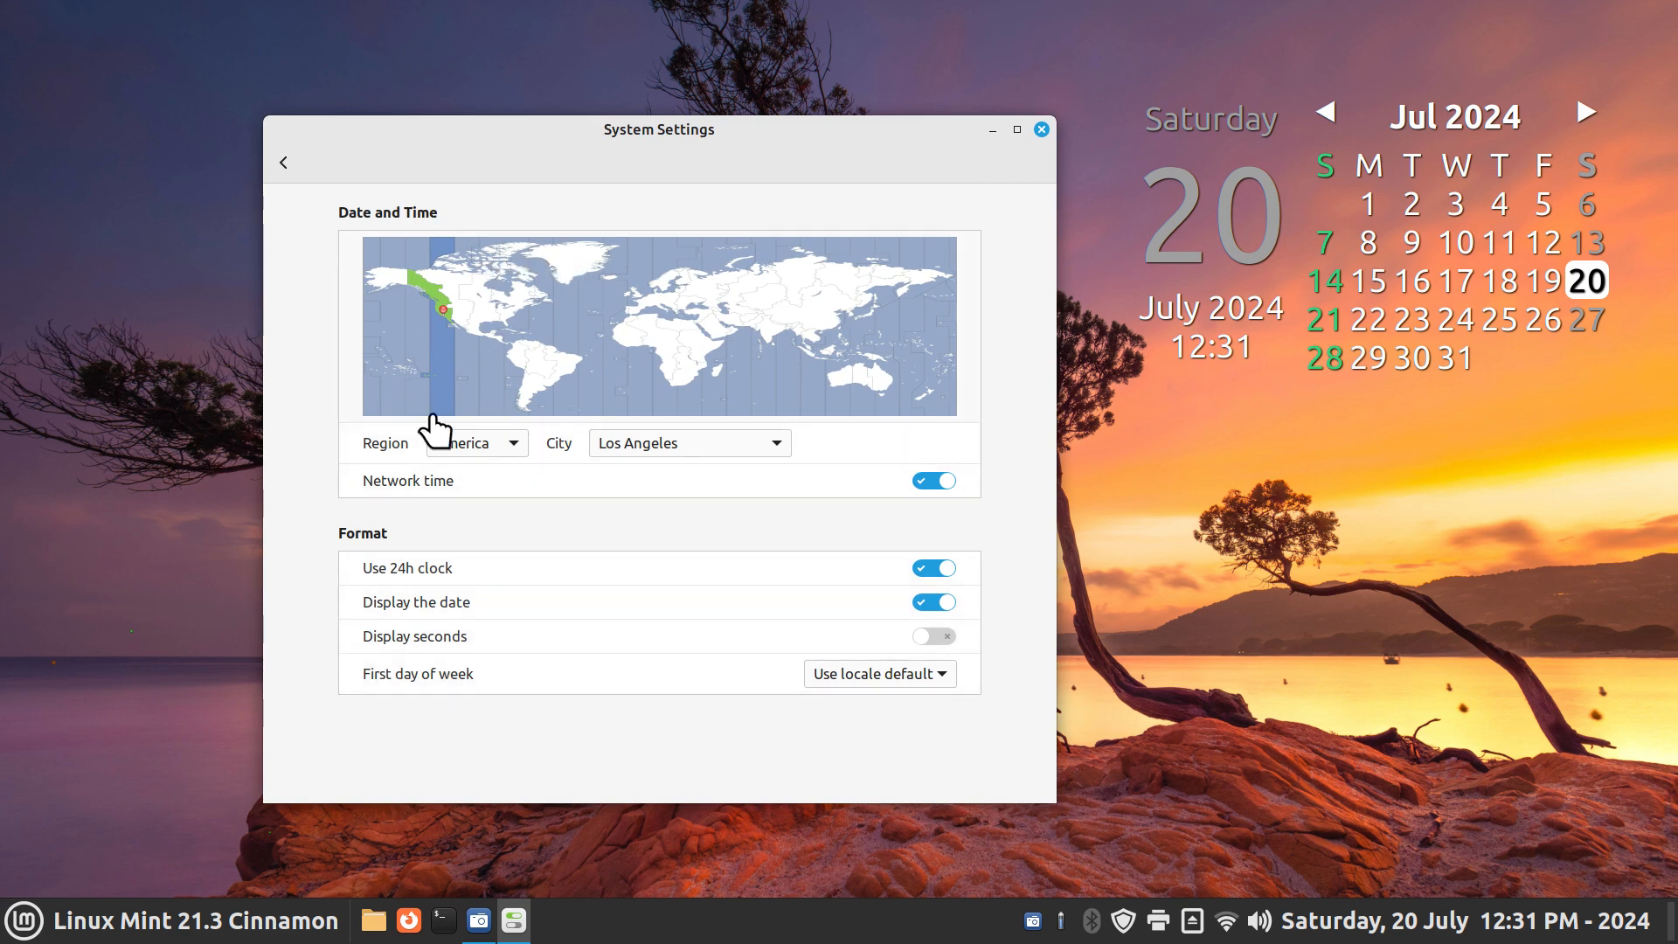
{"action": "mouse_move", "coordinate": [409, 597]}
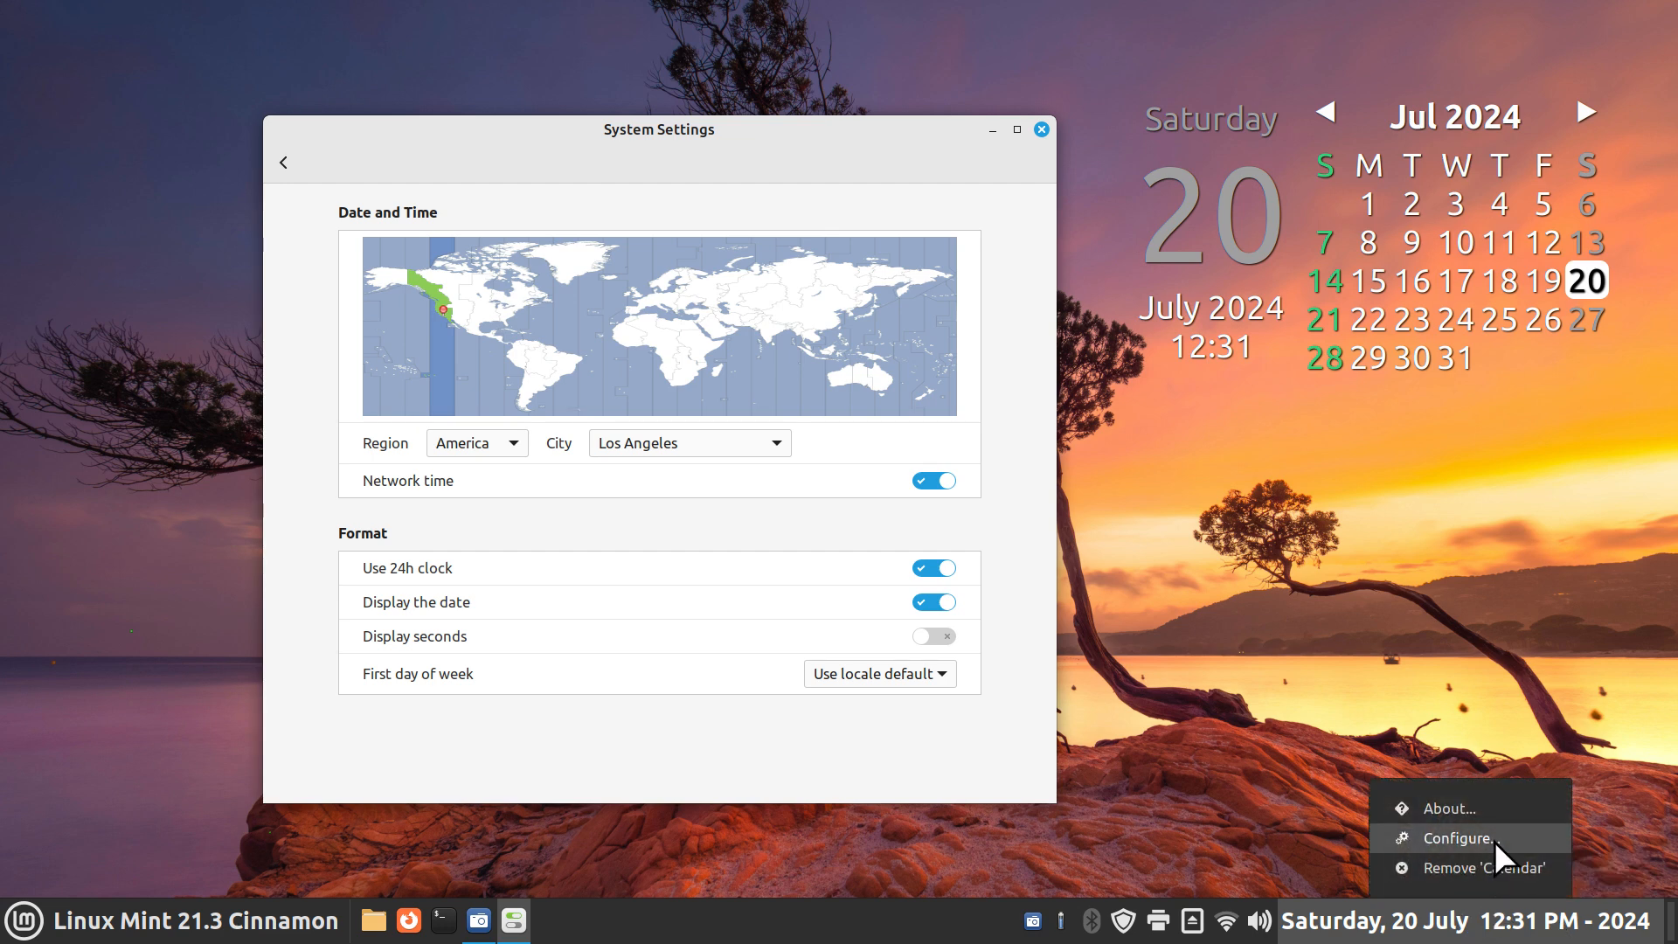
Turn off 'Use a custom date format' so the clock reads 'Saturday July 20, 12:32'
{"action": "left_click", "coordinate": [1459, 839]}
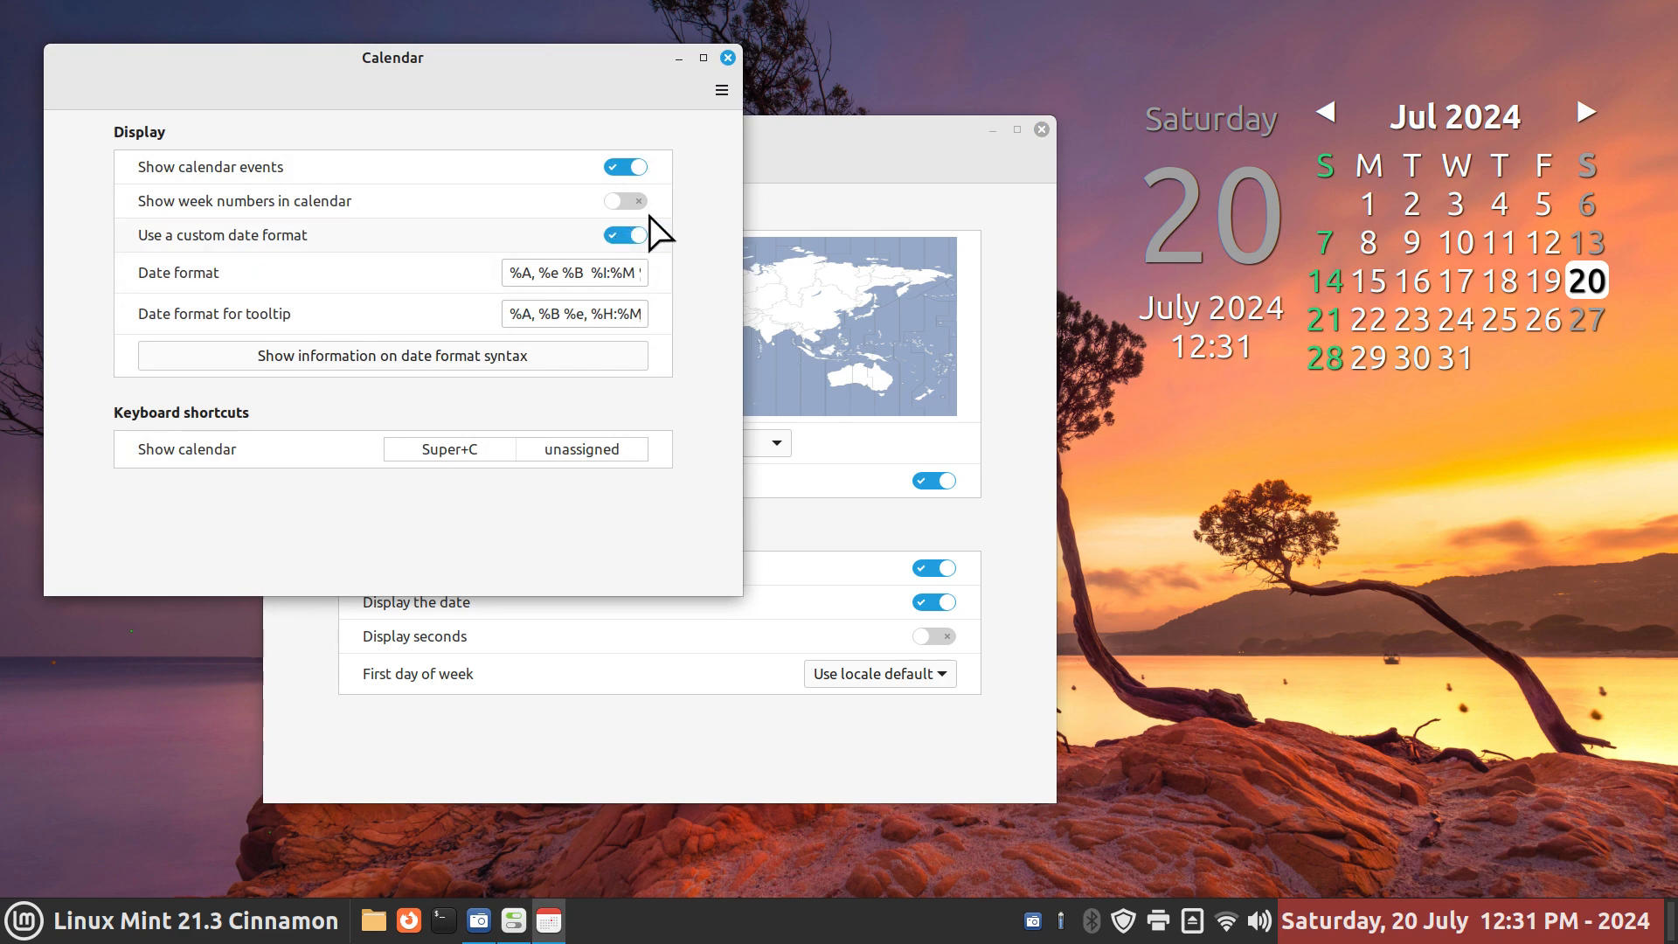
{"action": "left_click", "coordinate": [727, 58]}
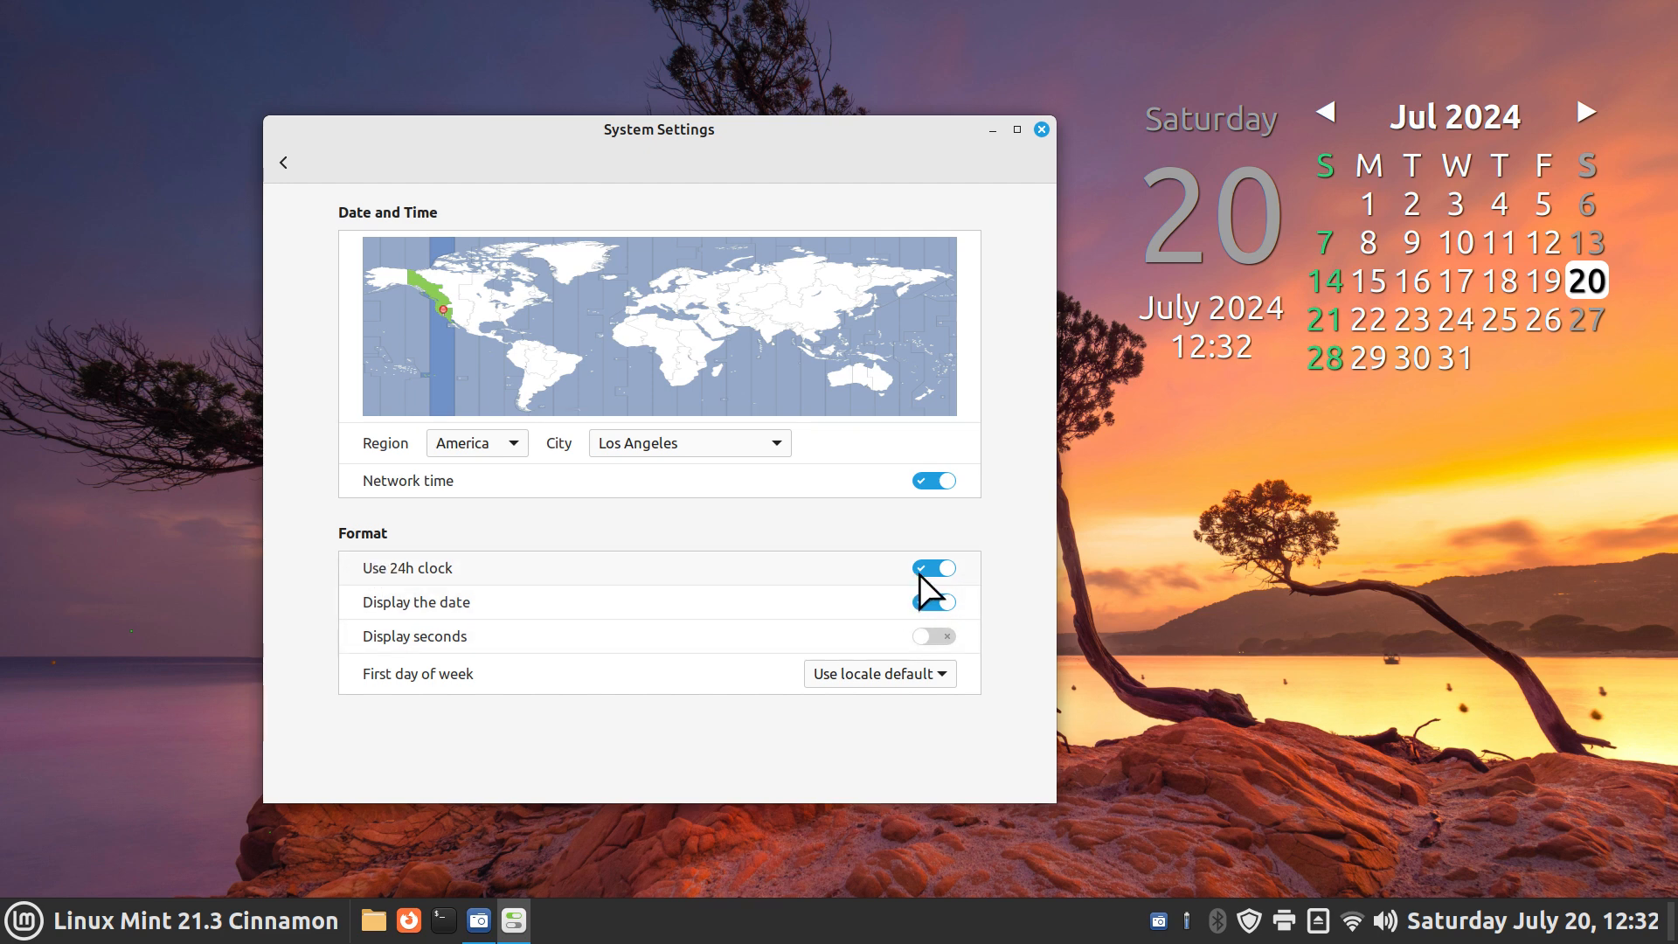
{"action": "left_click", "coordinate": [934, 601]}
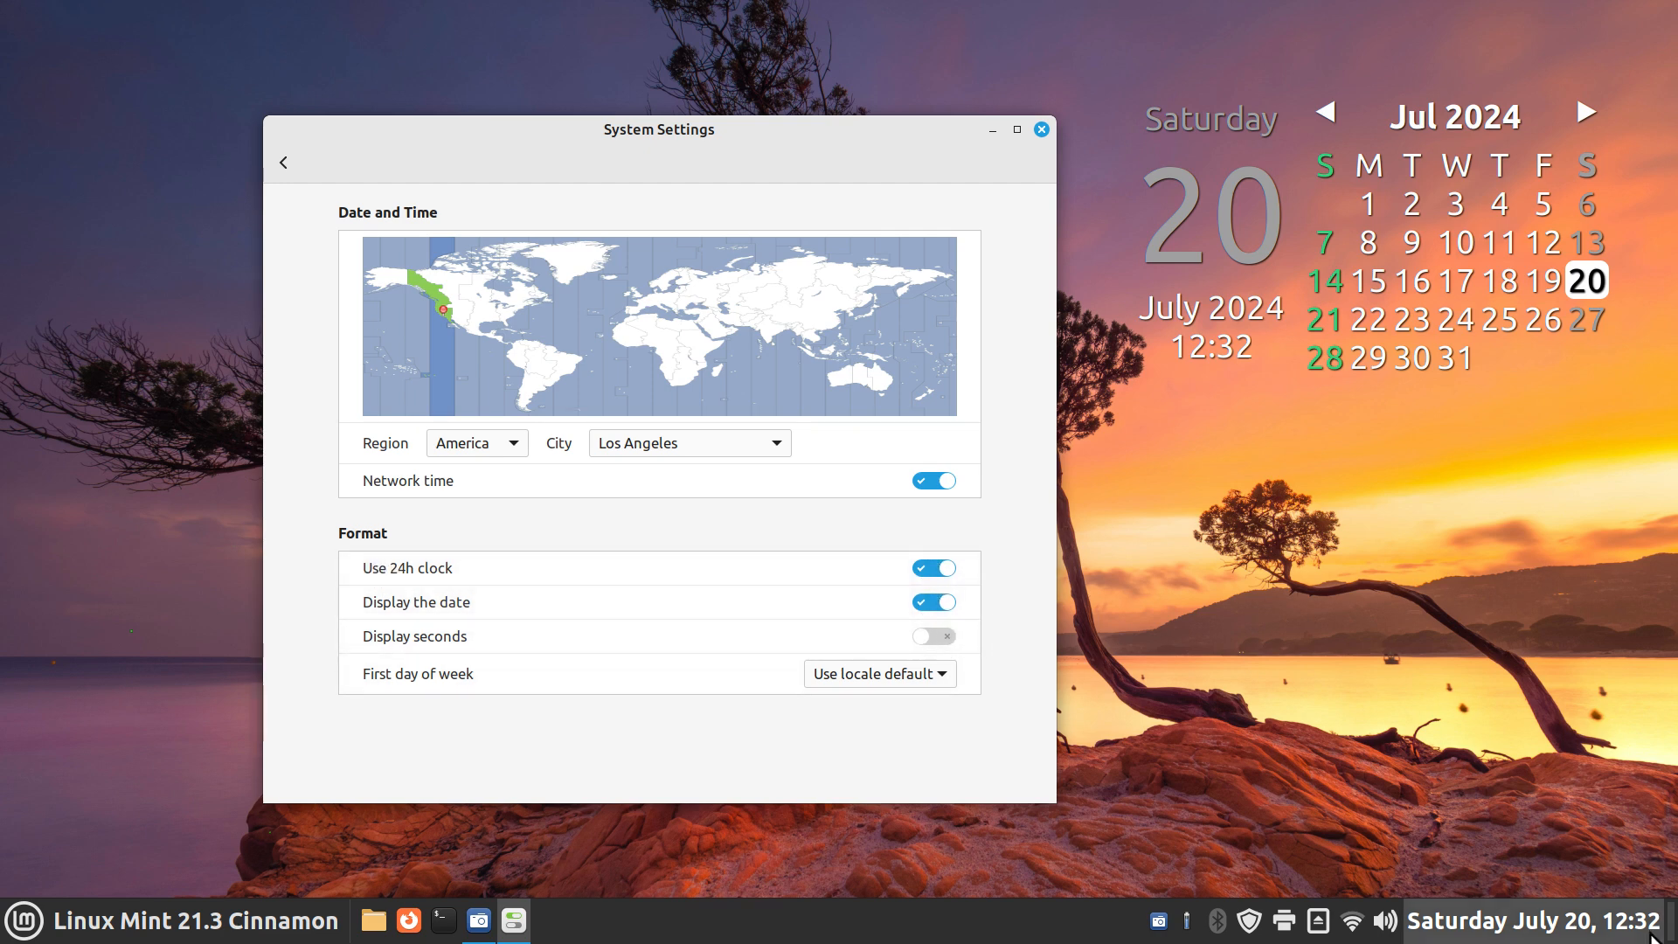
{"action": "mouse_move", "coordinate": [1363, 648]}
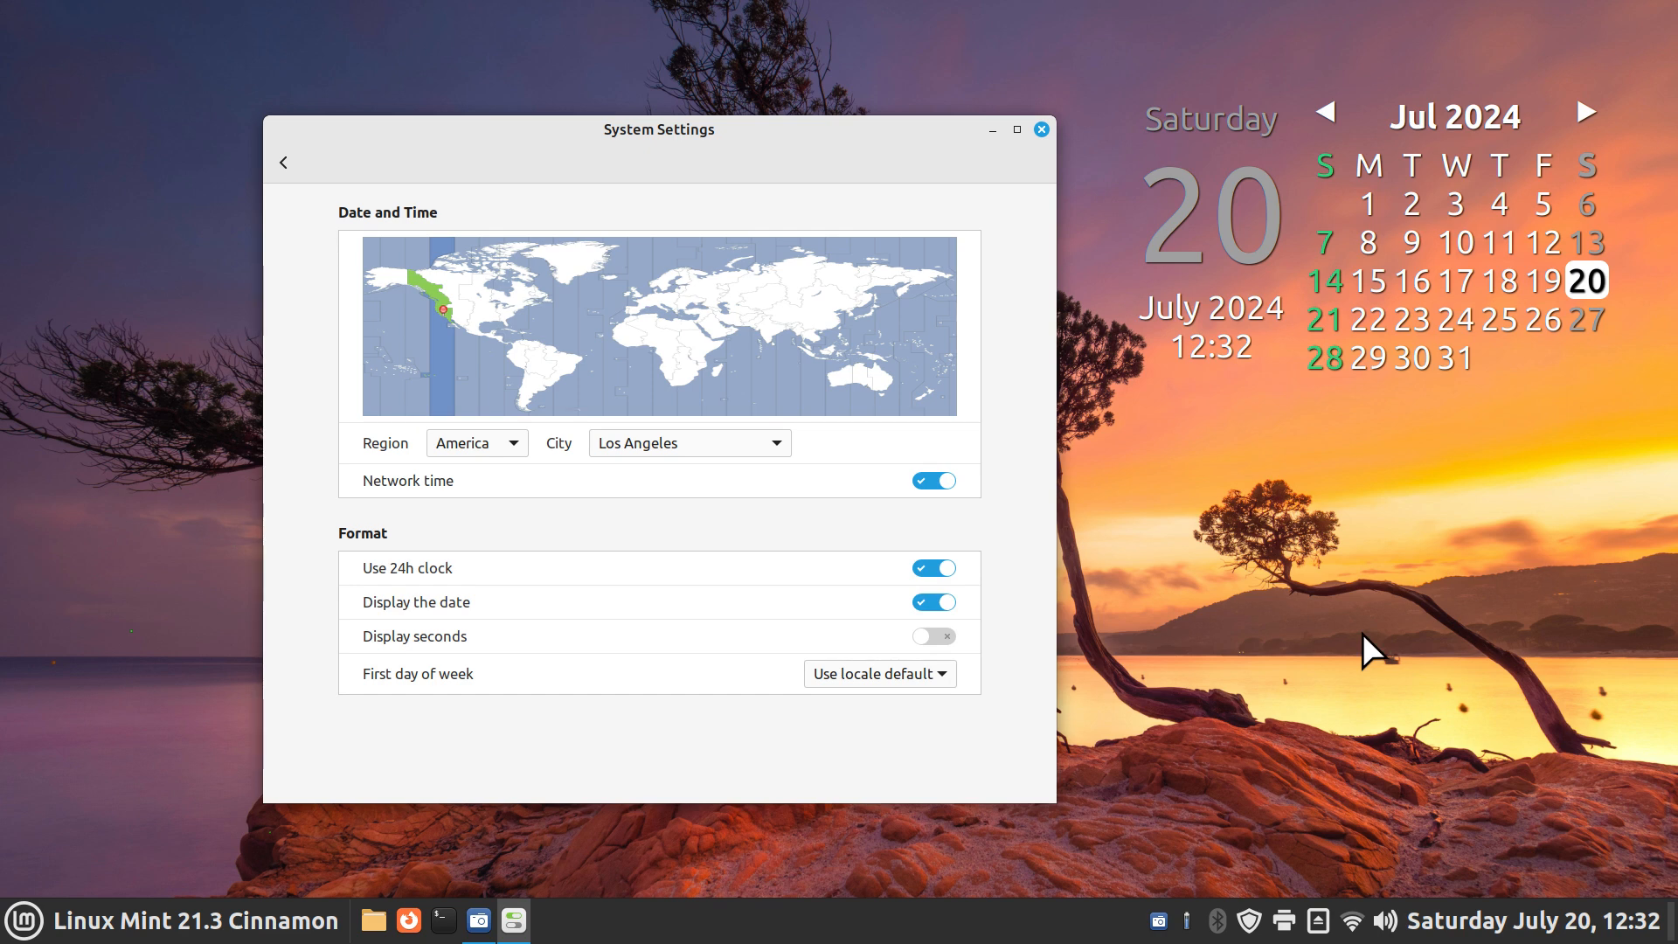
{"action": "mouse_move", "coordinate": [1430, 818]}
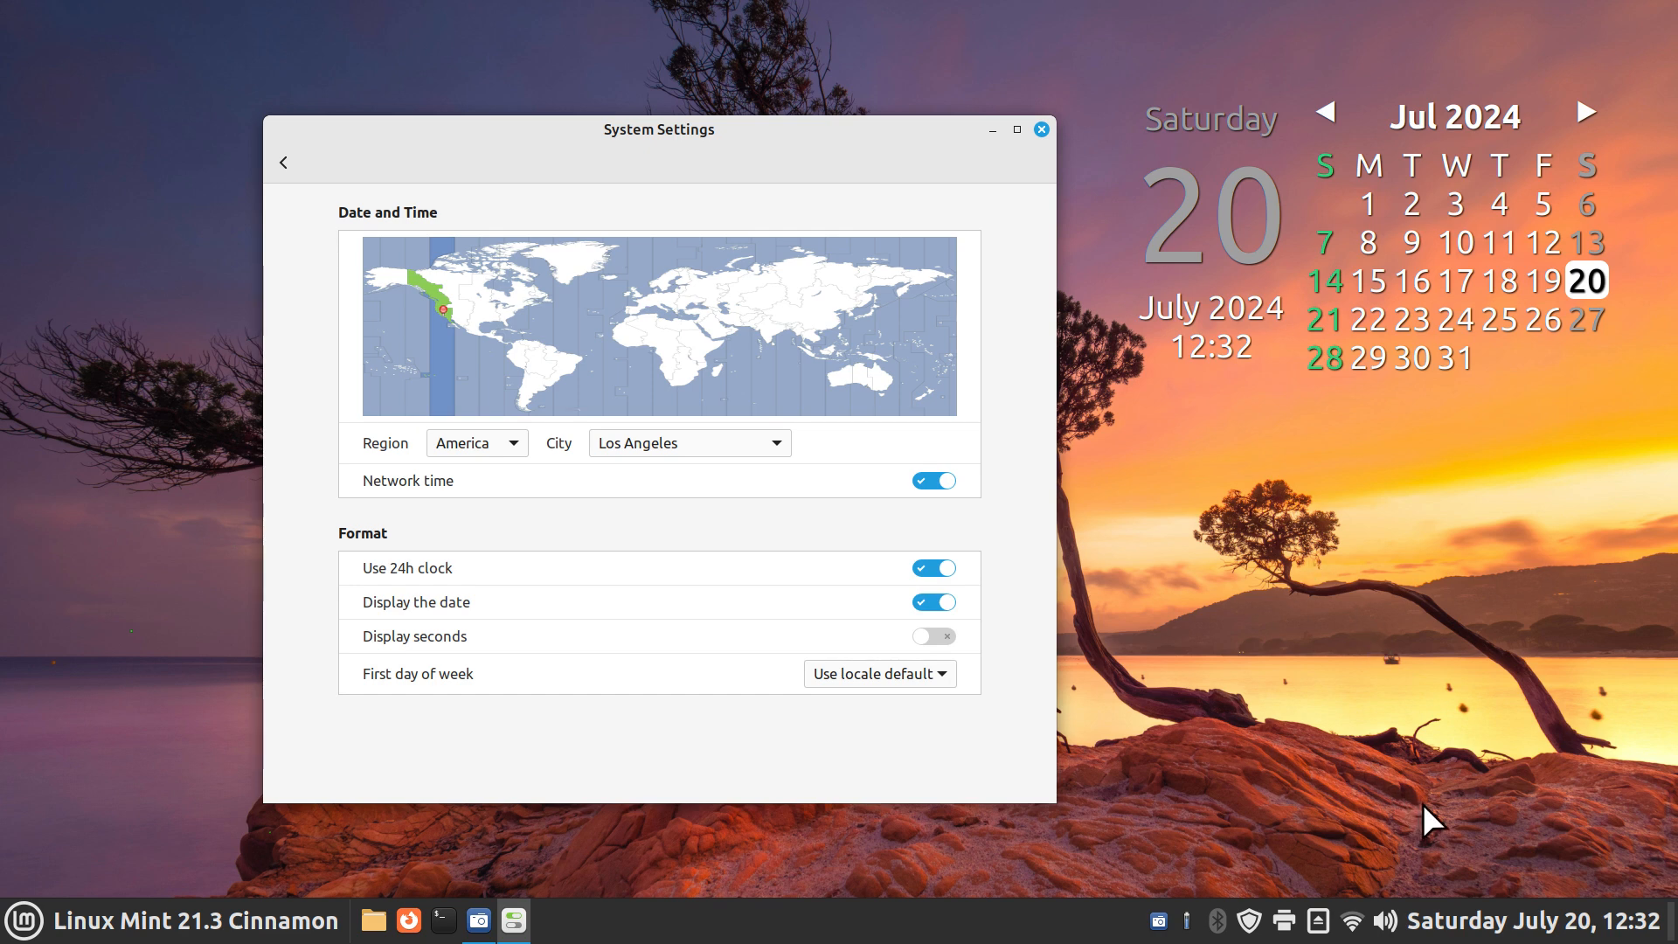
{"action": "mouse_move", "coordinate": [1513, 822]}
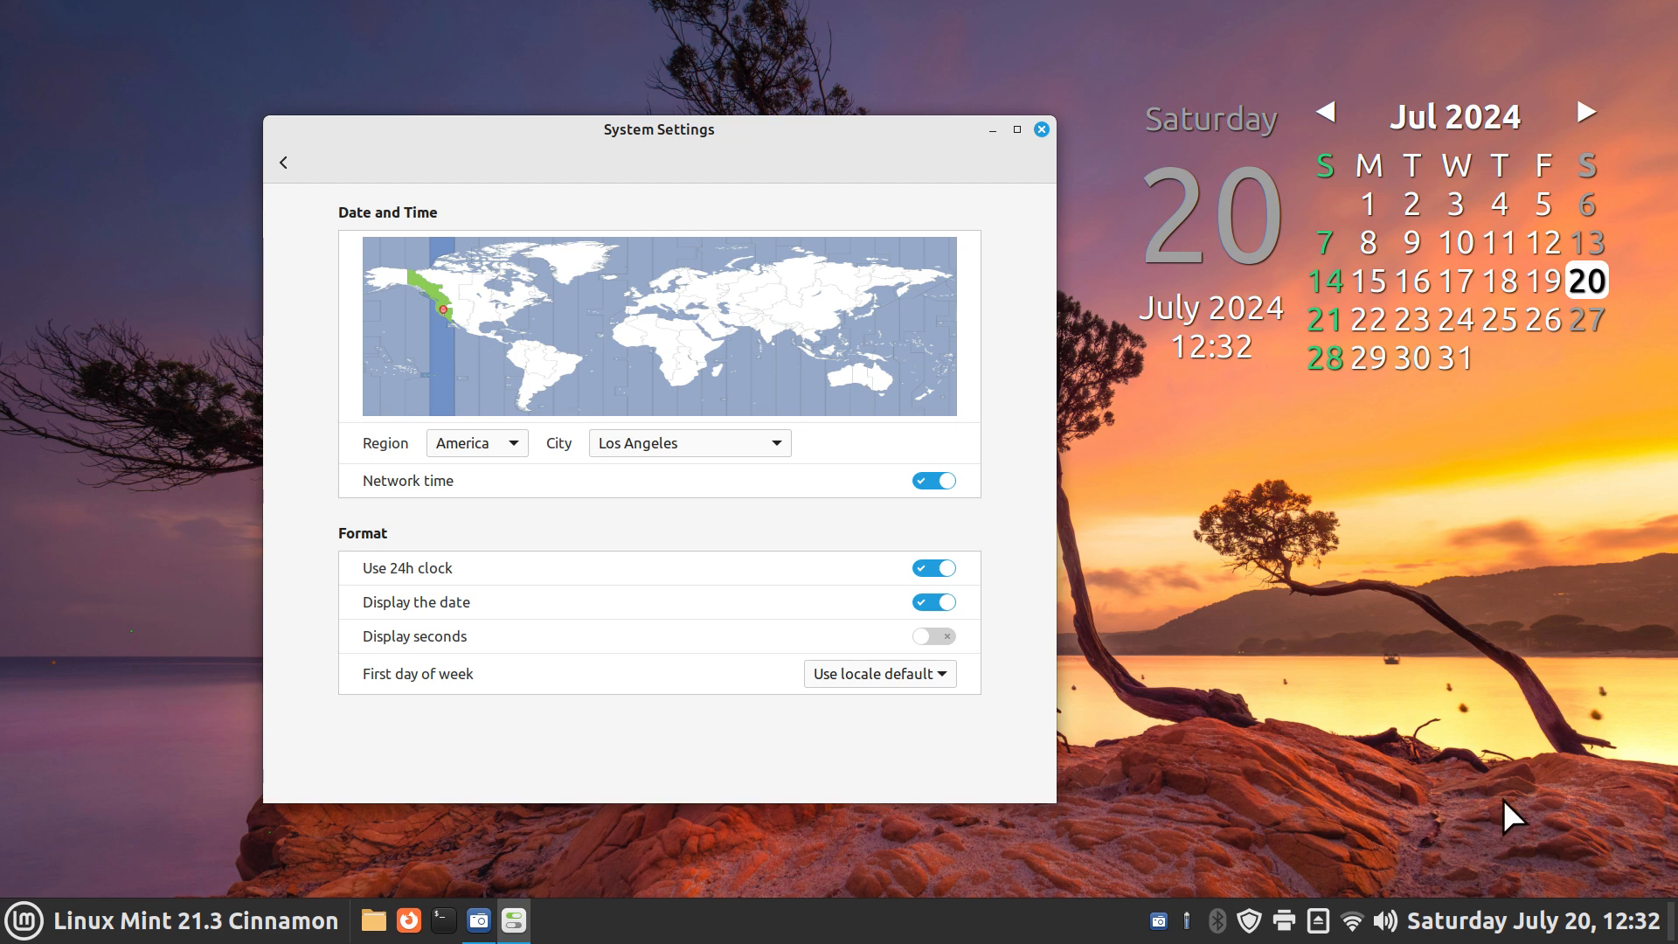
{"action": "mouse_move", "coordinate": [1577, 871]}
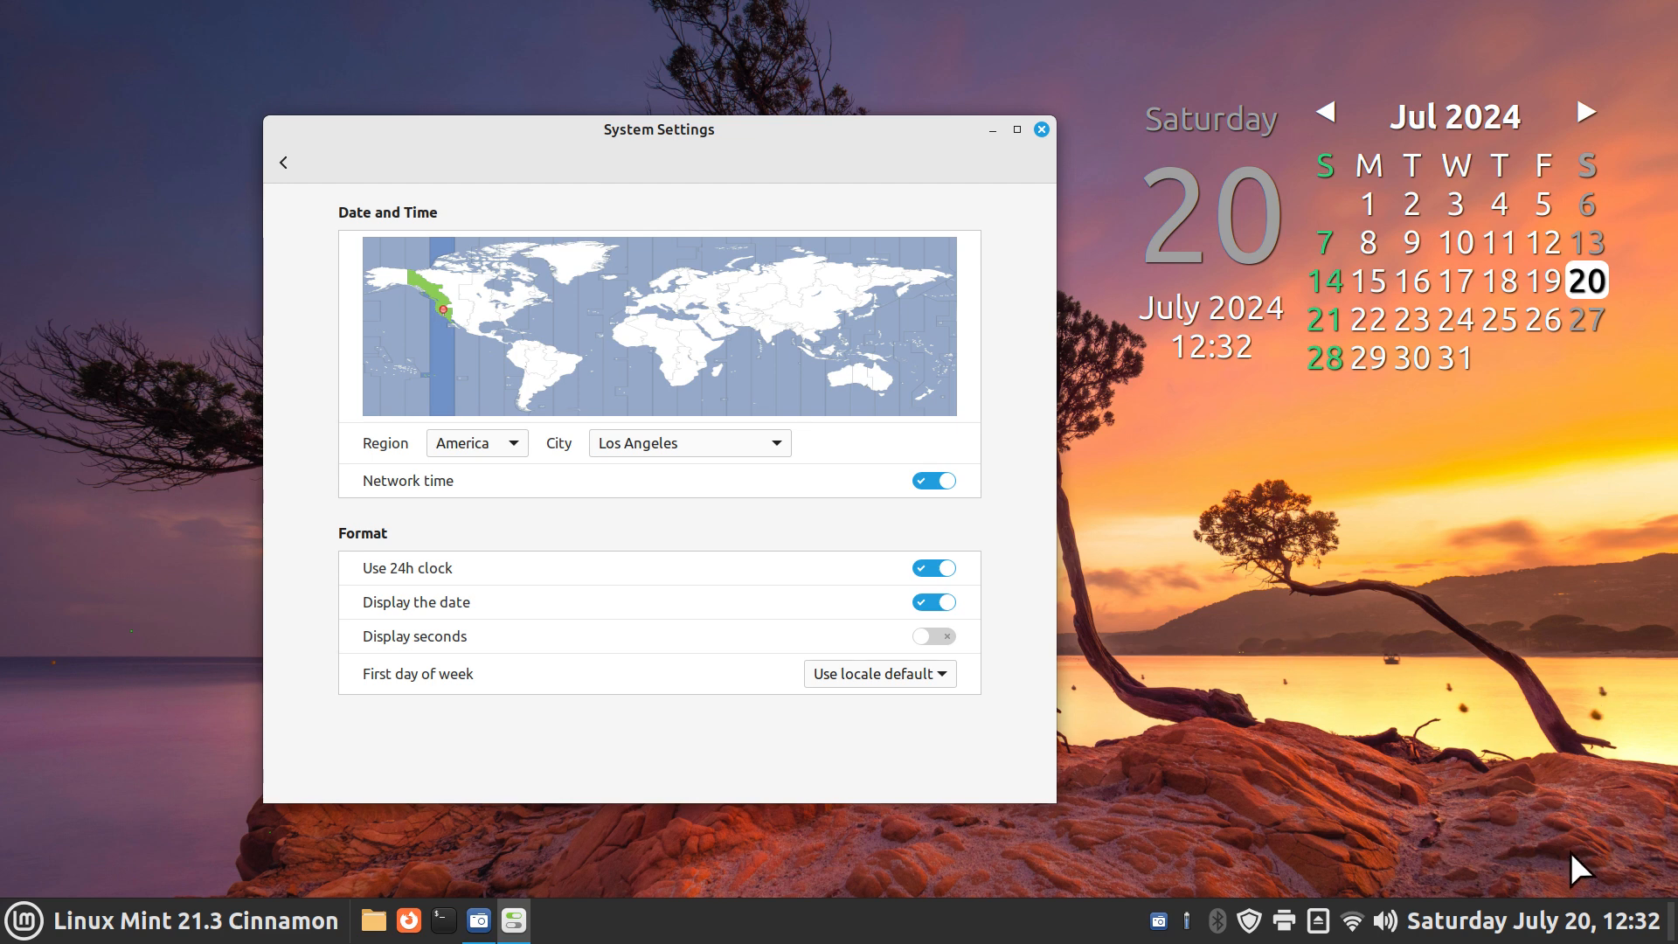
{"action": "mouse_move", "coordinate": [790, 643]}
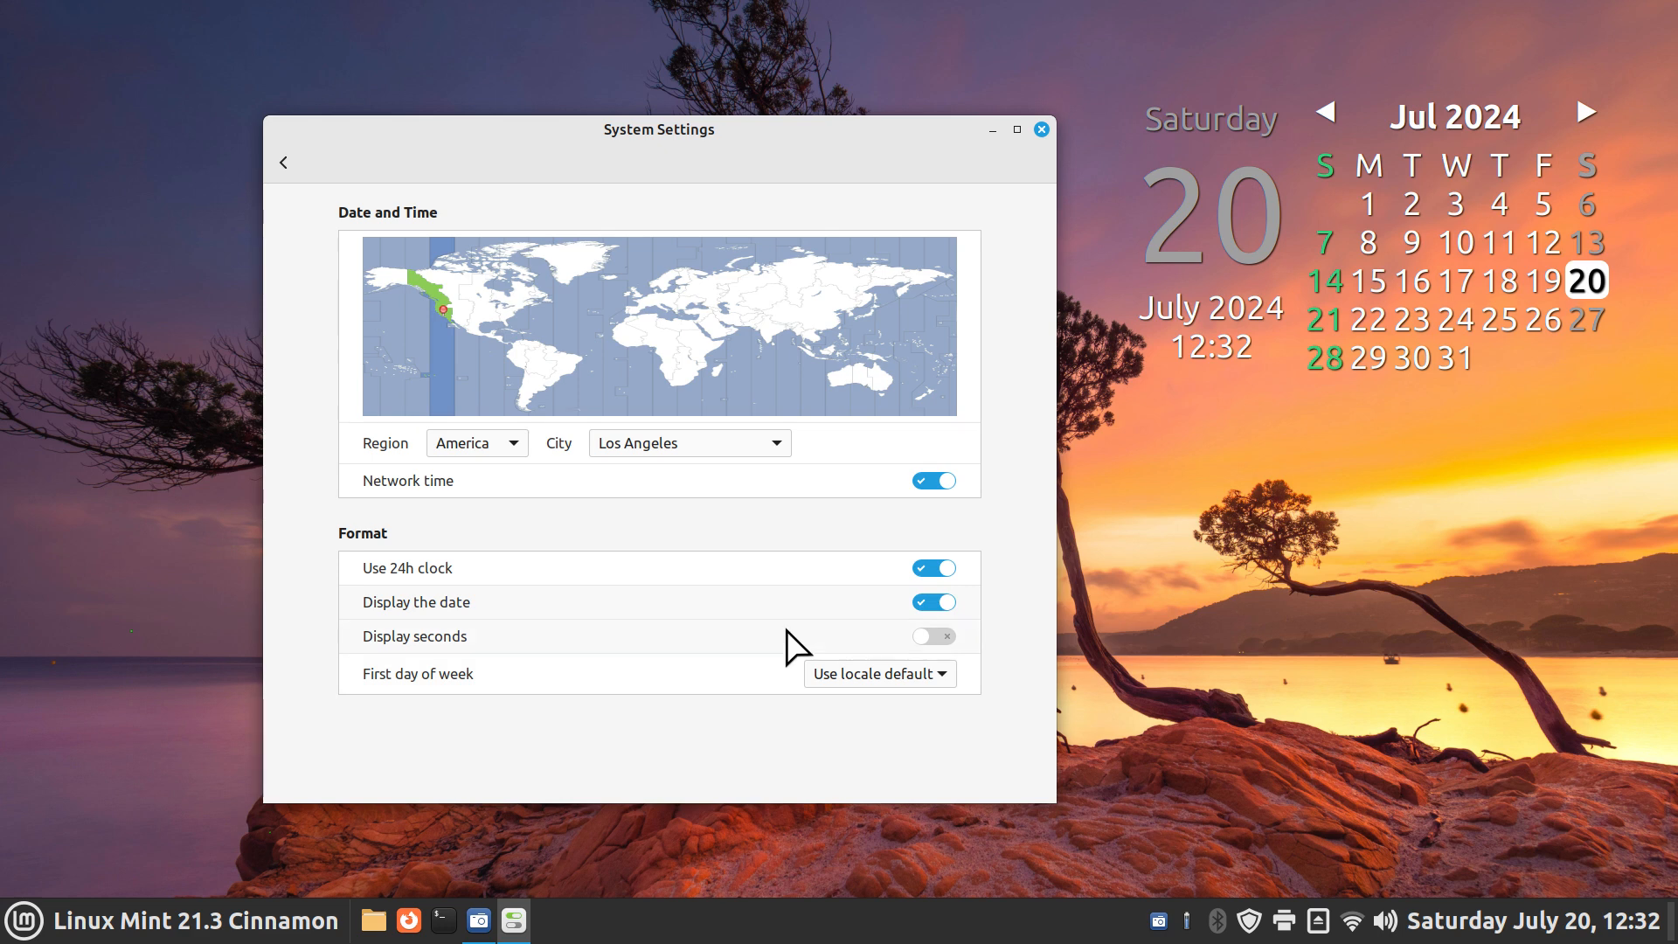
{"action": "mouse_move", "coordinate": [972, 776]}
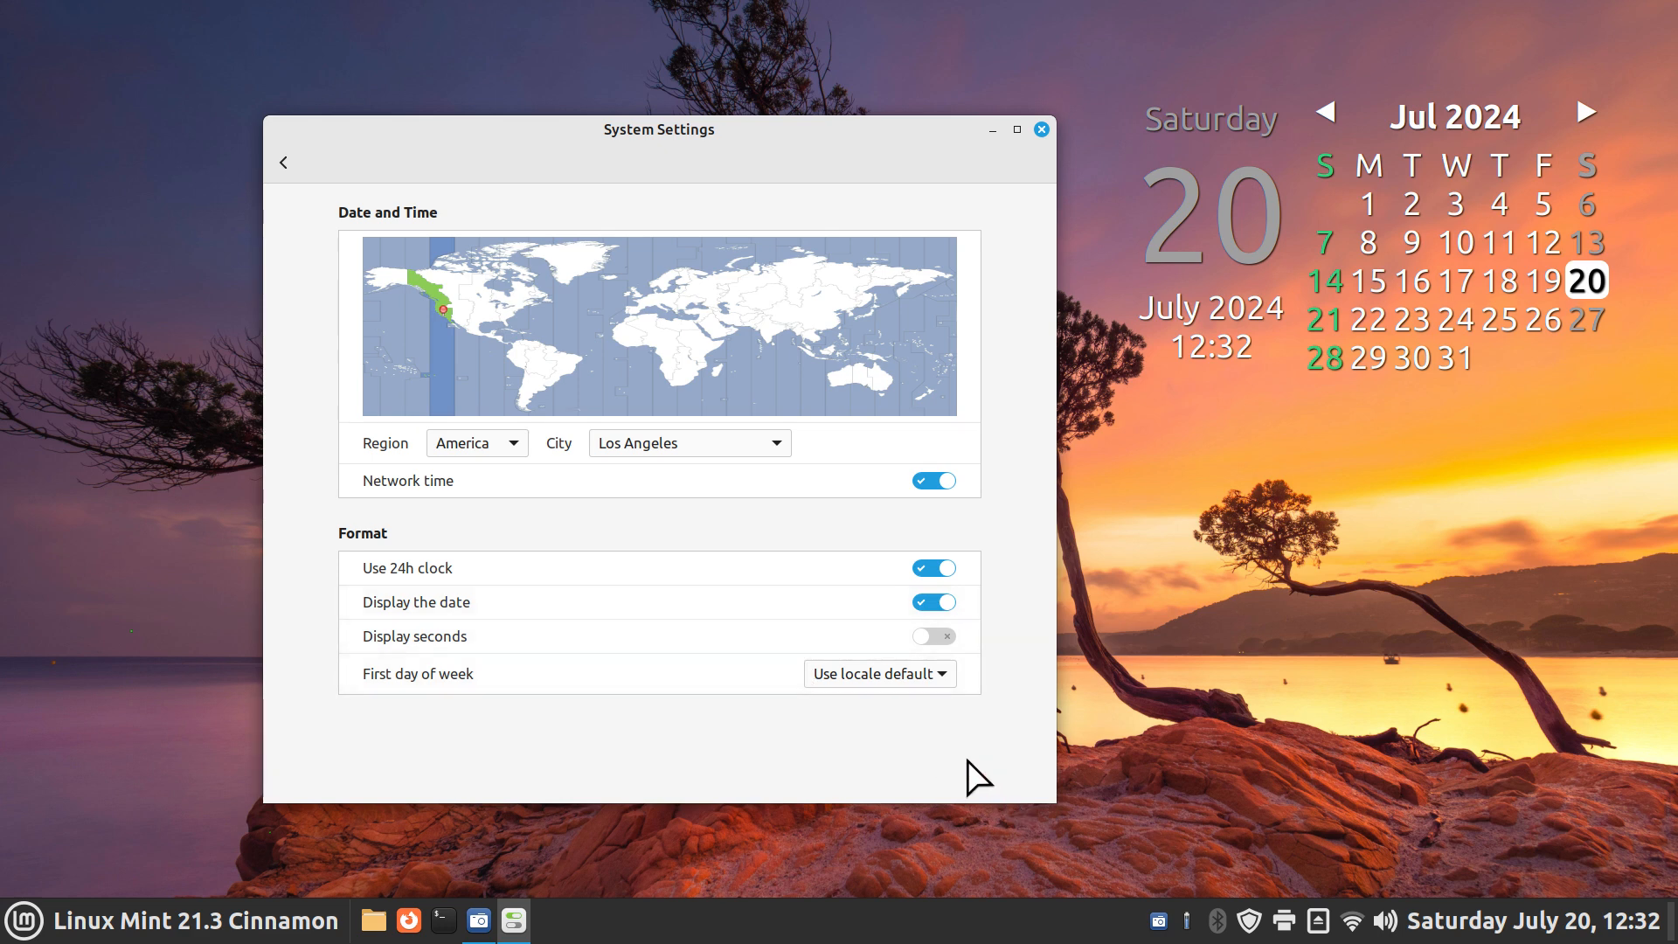
{"action": "mouse_move", "coordinate": [1656, 894]}
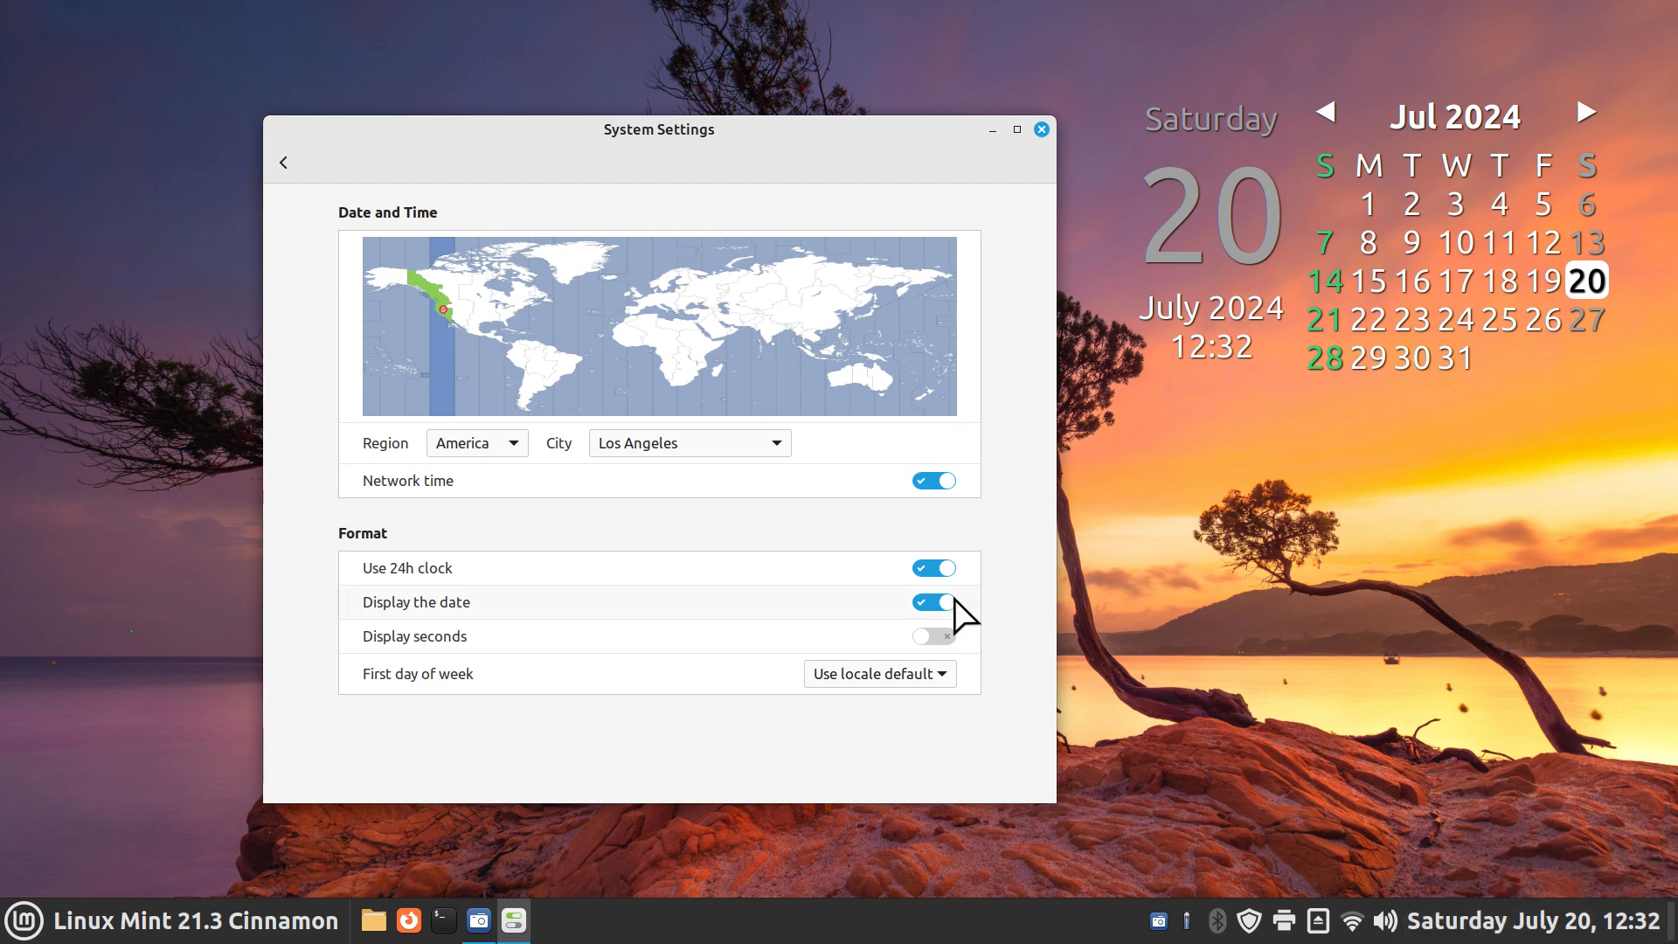
Try the 24h clock and seconds toggles, ending on 12-hour time with the date hidden
{"action": "left_click", "coordinate": [933, 566]}
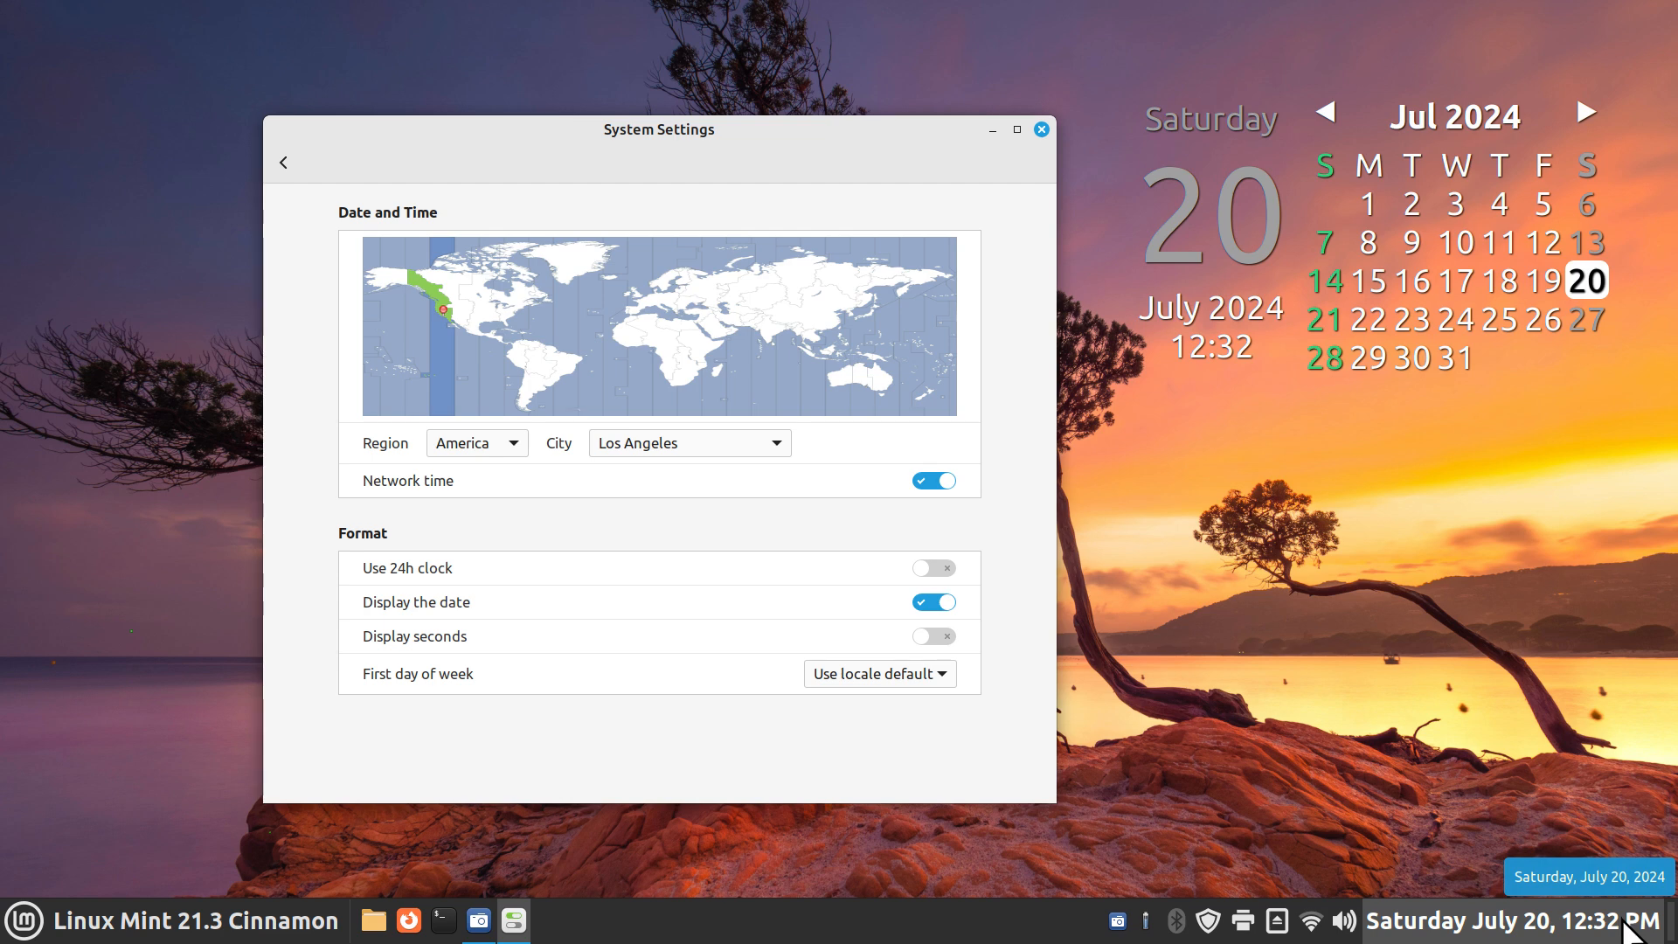
{"action": "mouse_move", "coordinate": [895, 565]}
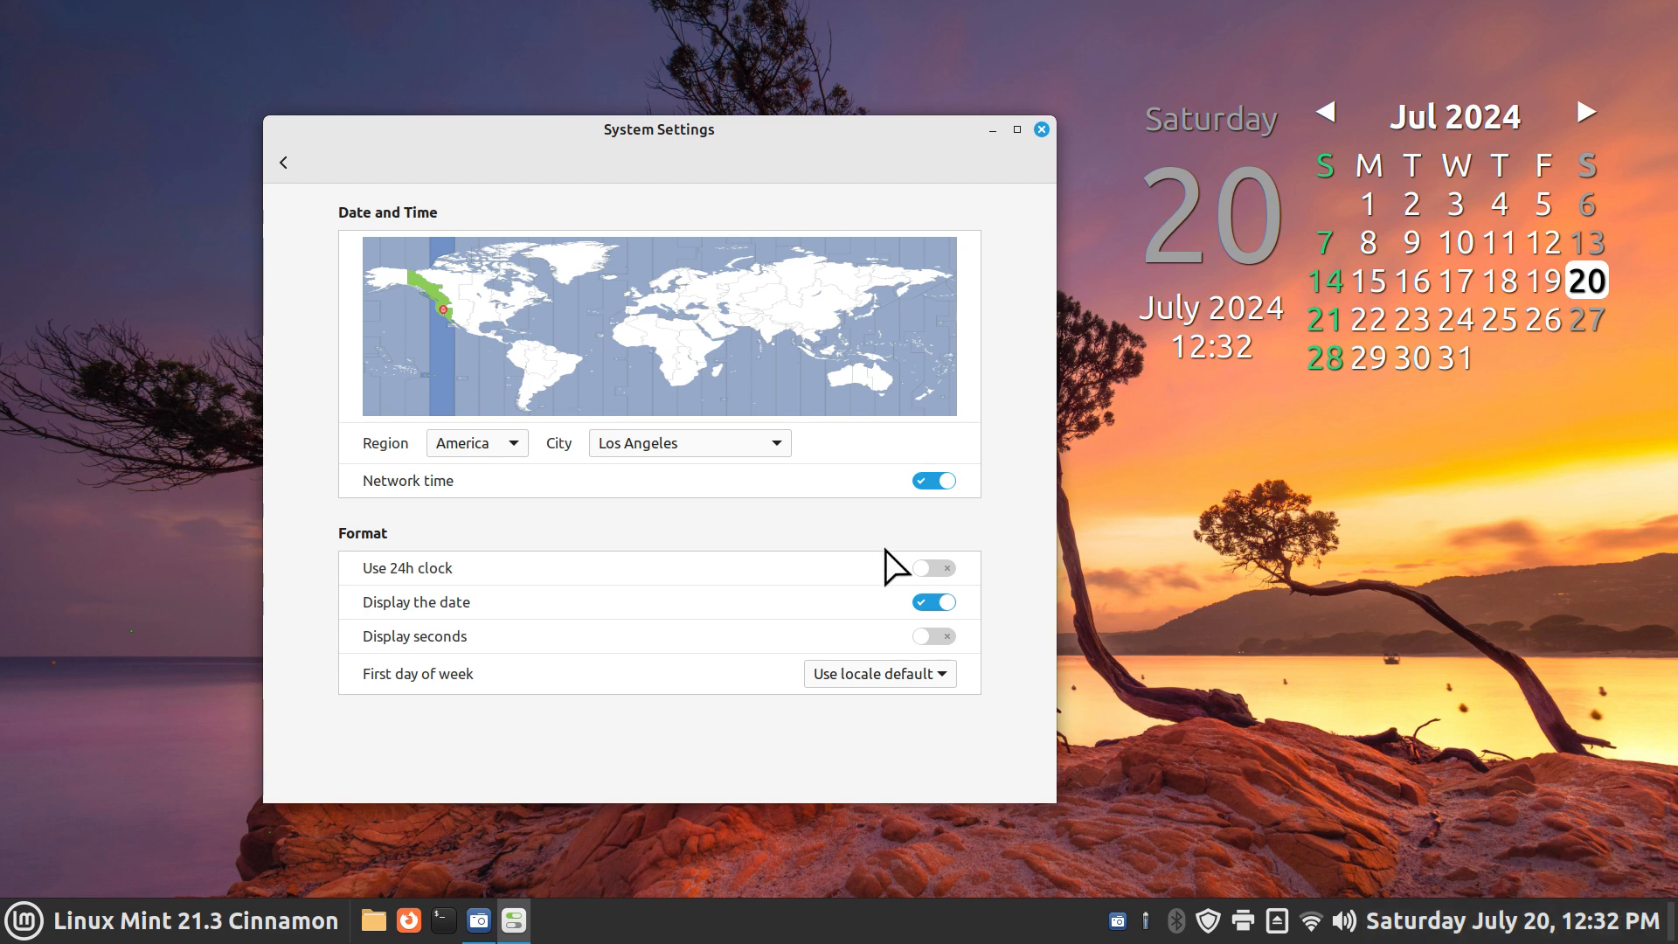
{"action": "left_click", "coordinate": [933, 566]}
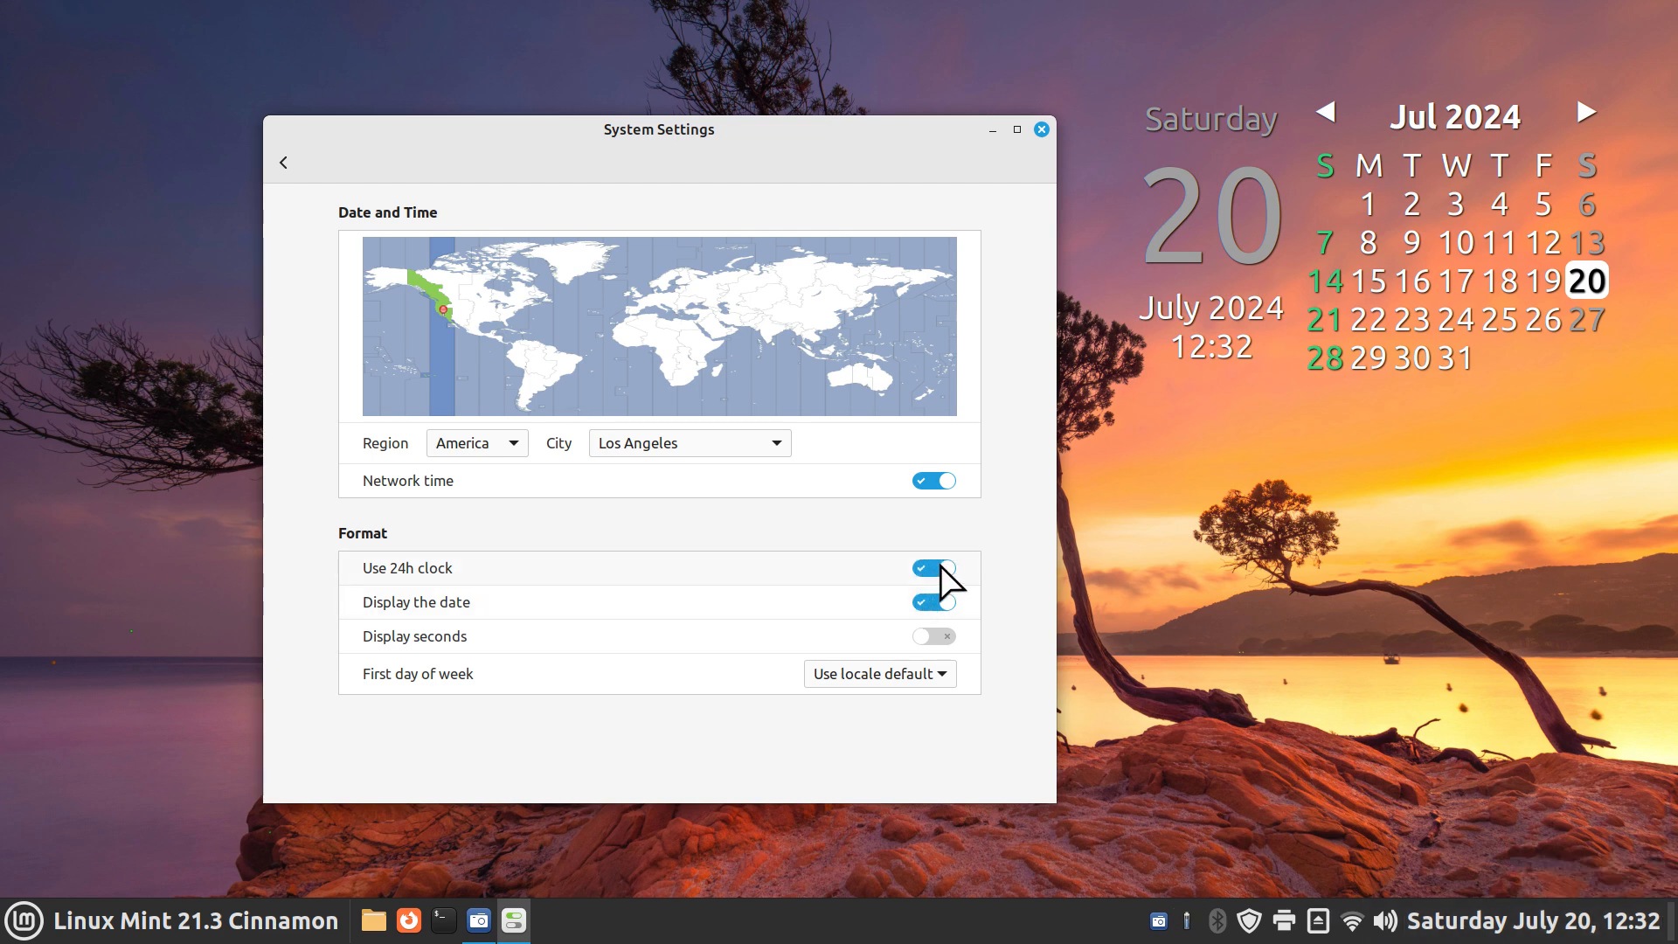
{"action": "left_click", "coordinate": [933, 566]}
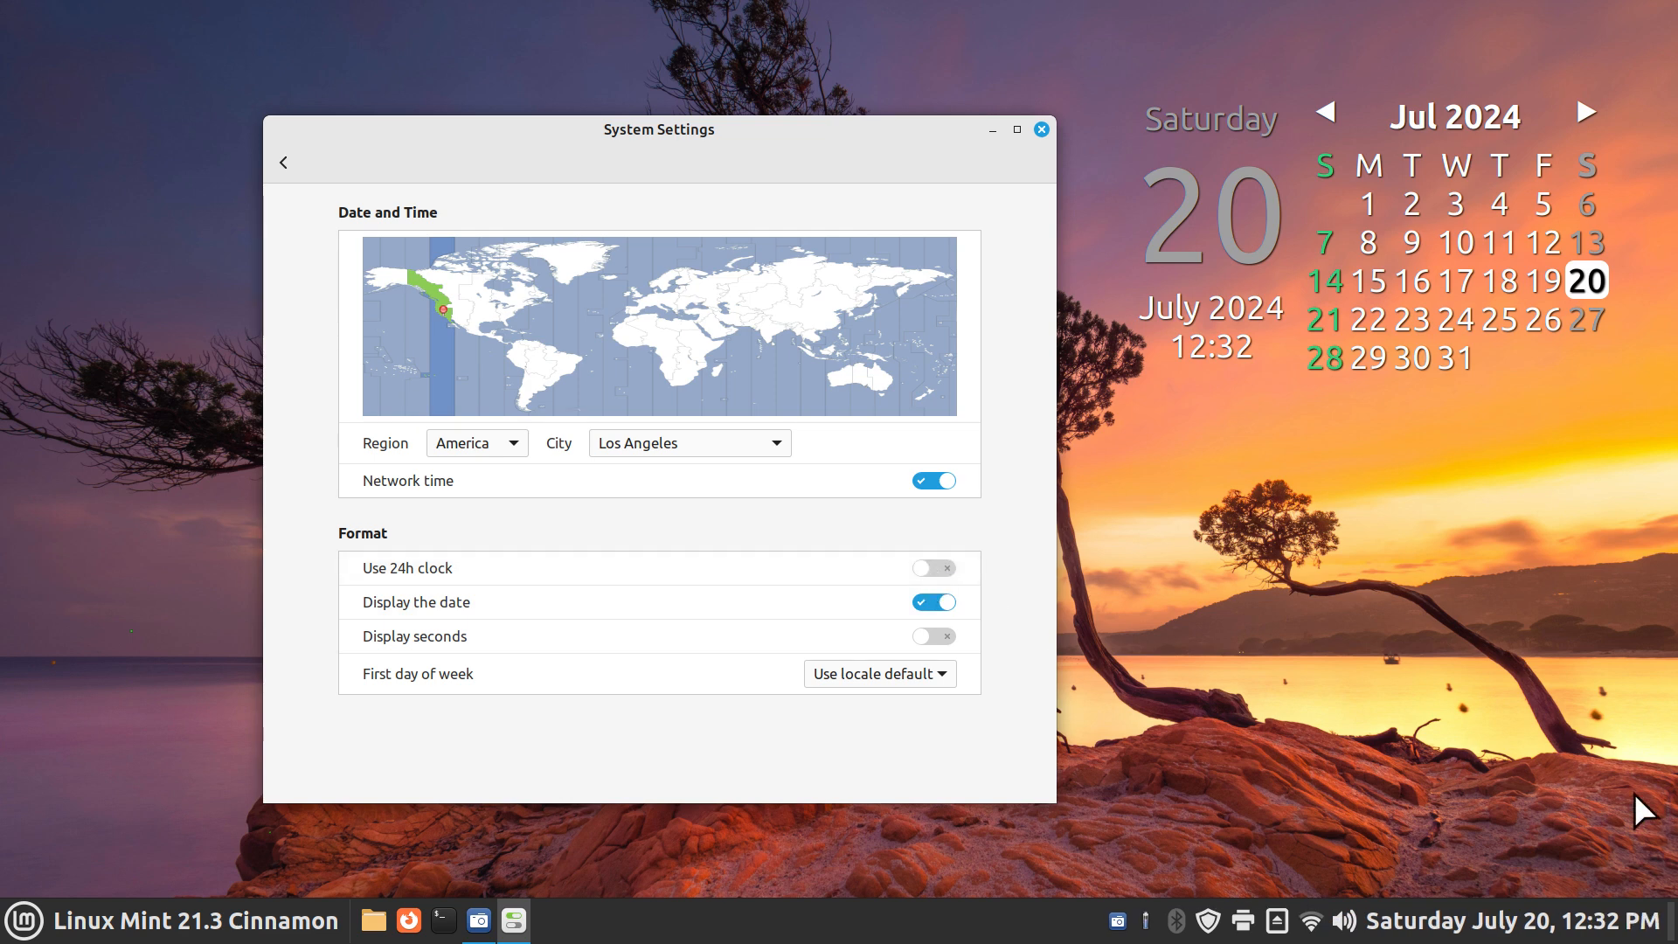
{"action": "mouse_move", "coordinate": [510, 573]}
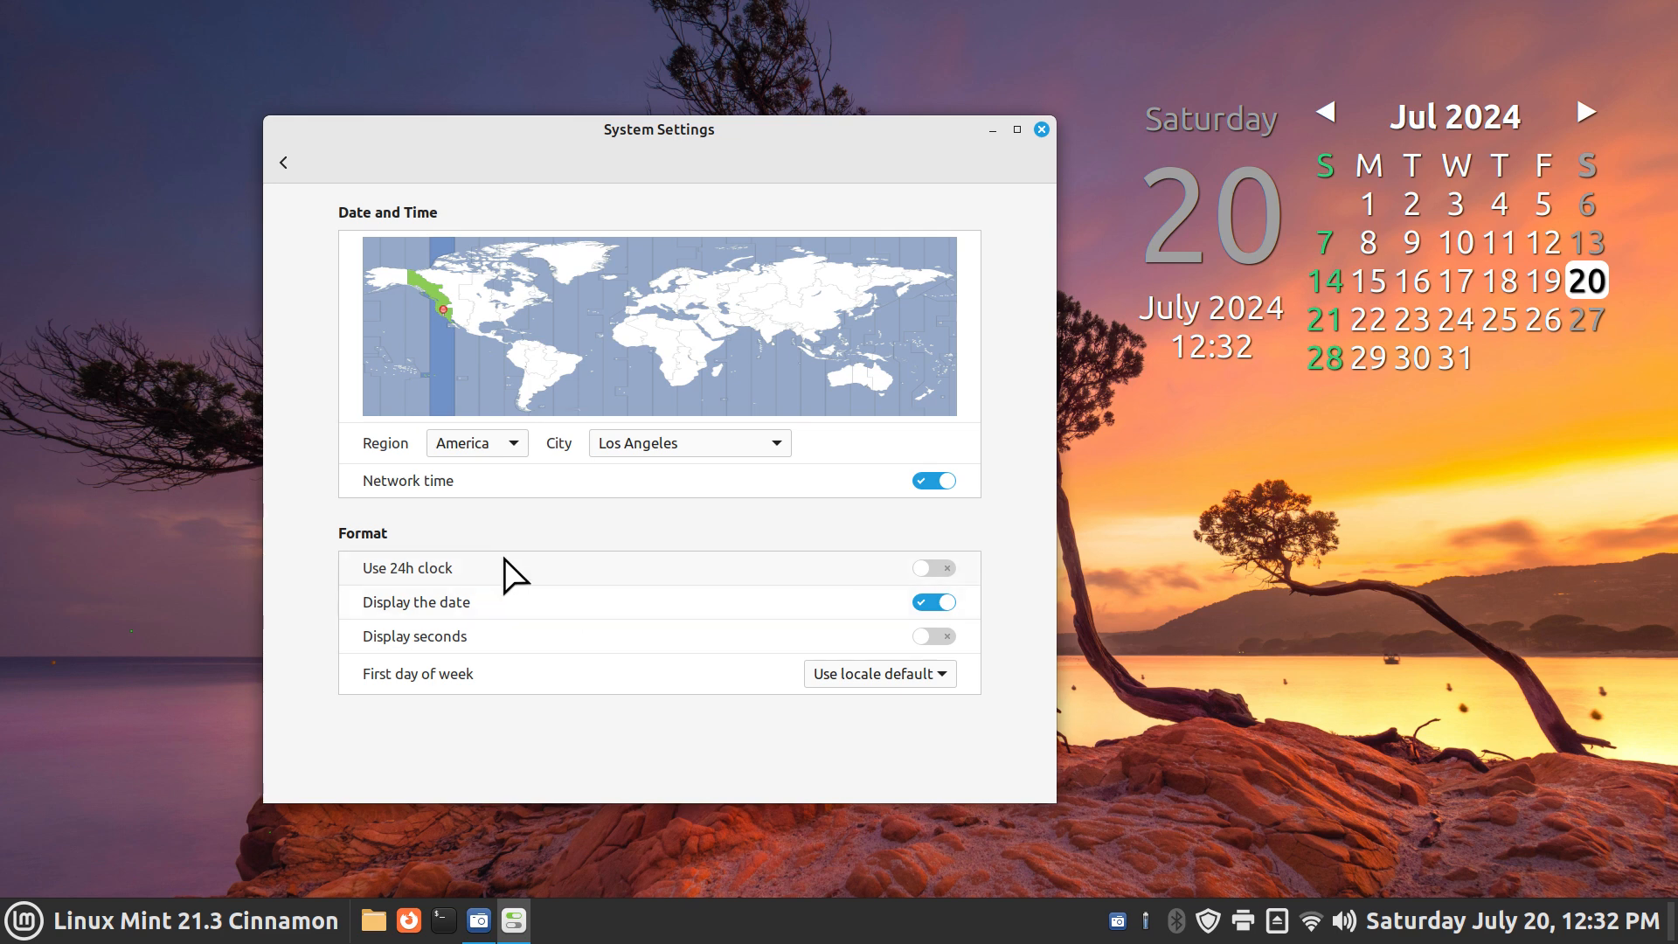
{"action": "mouse_move", "coordinate": [799, 621]}
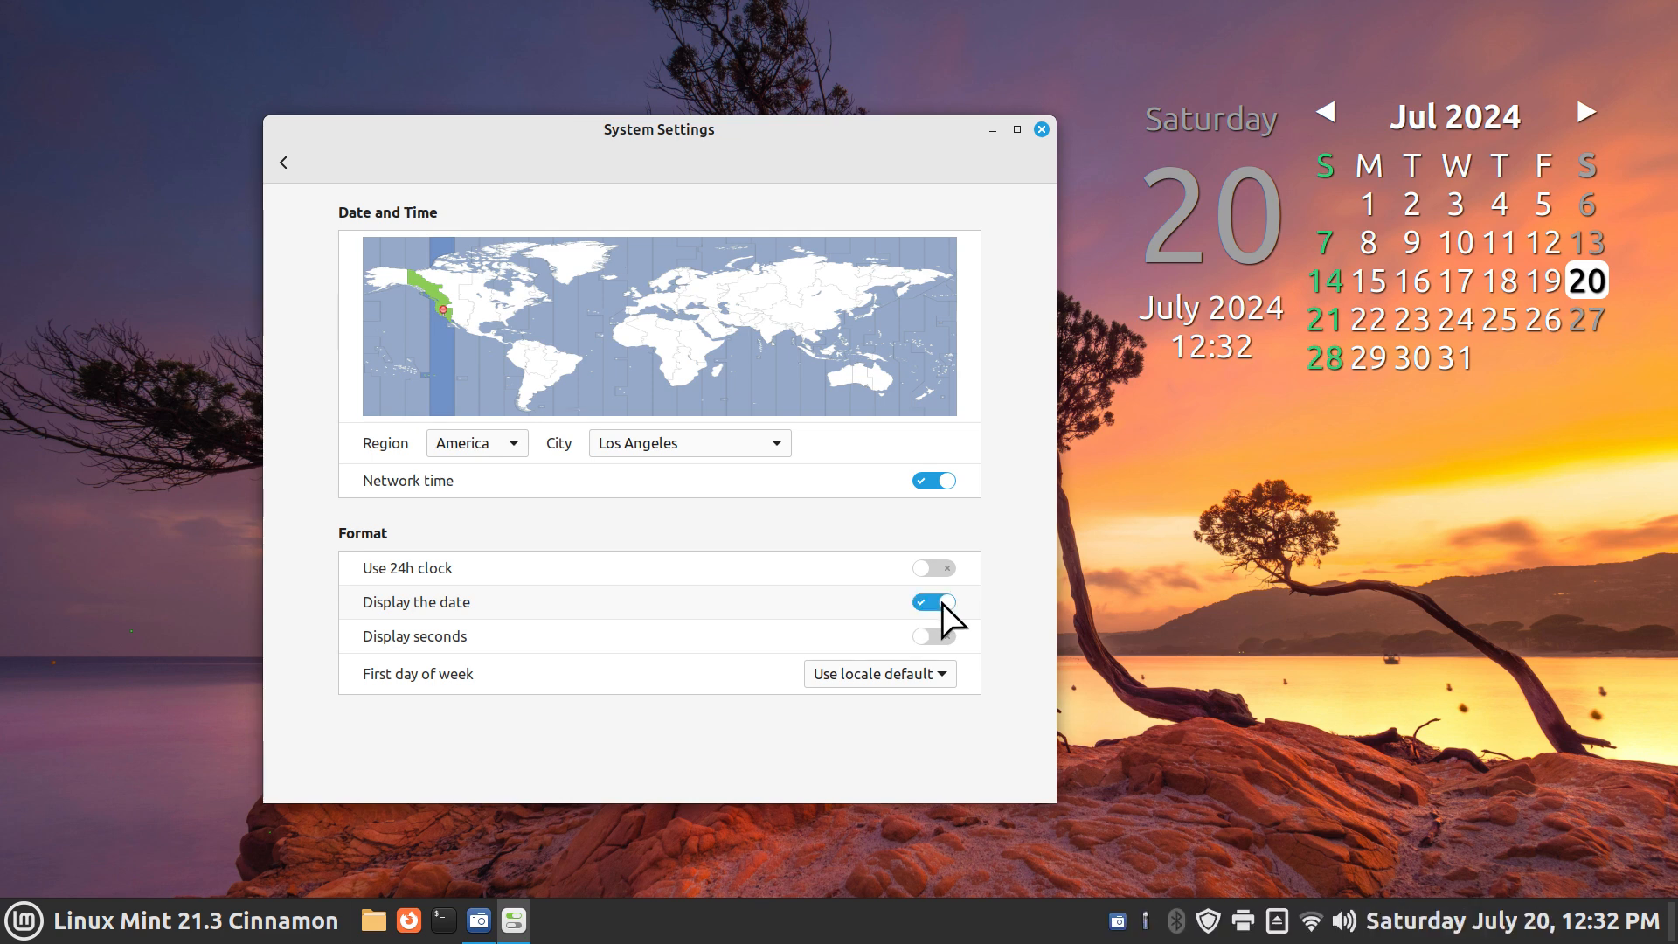
{"action": "left_click", "coordinate": [933, 601]}
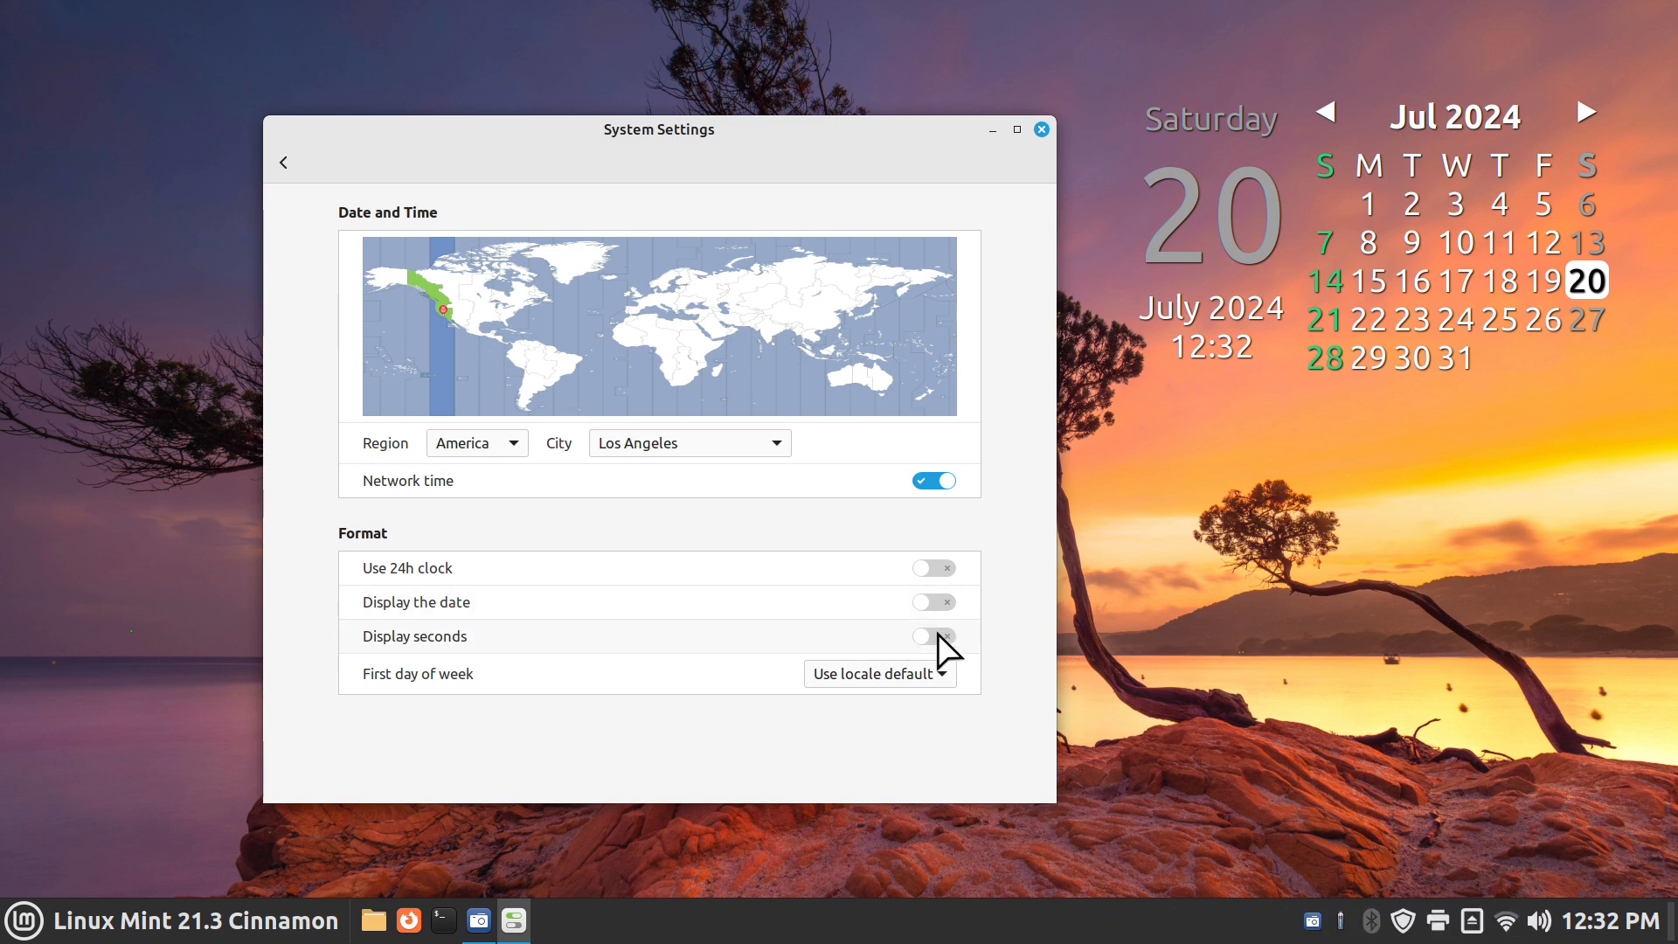
{"action": "left_click", "coordinate": [933, 636]}
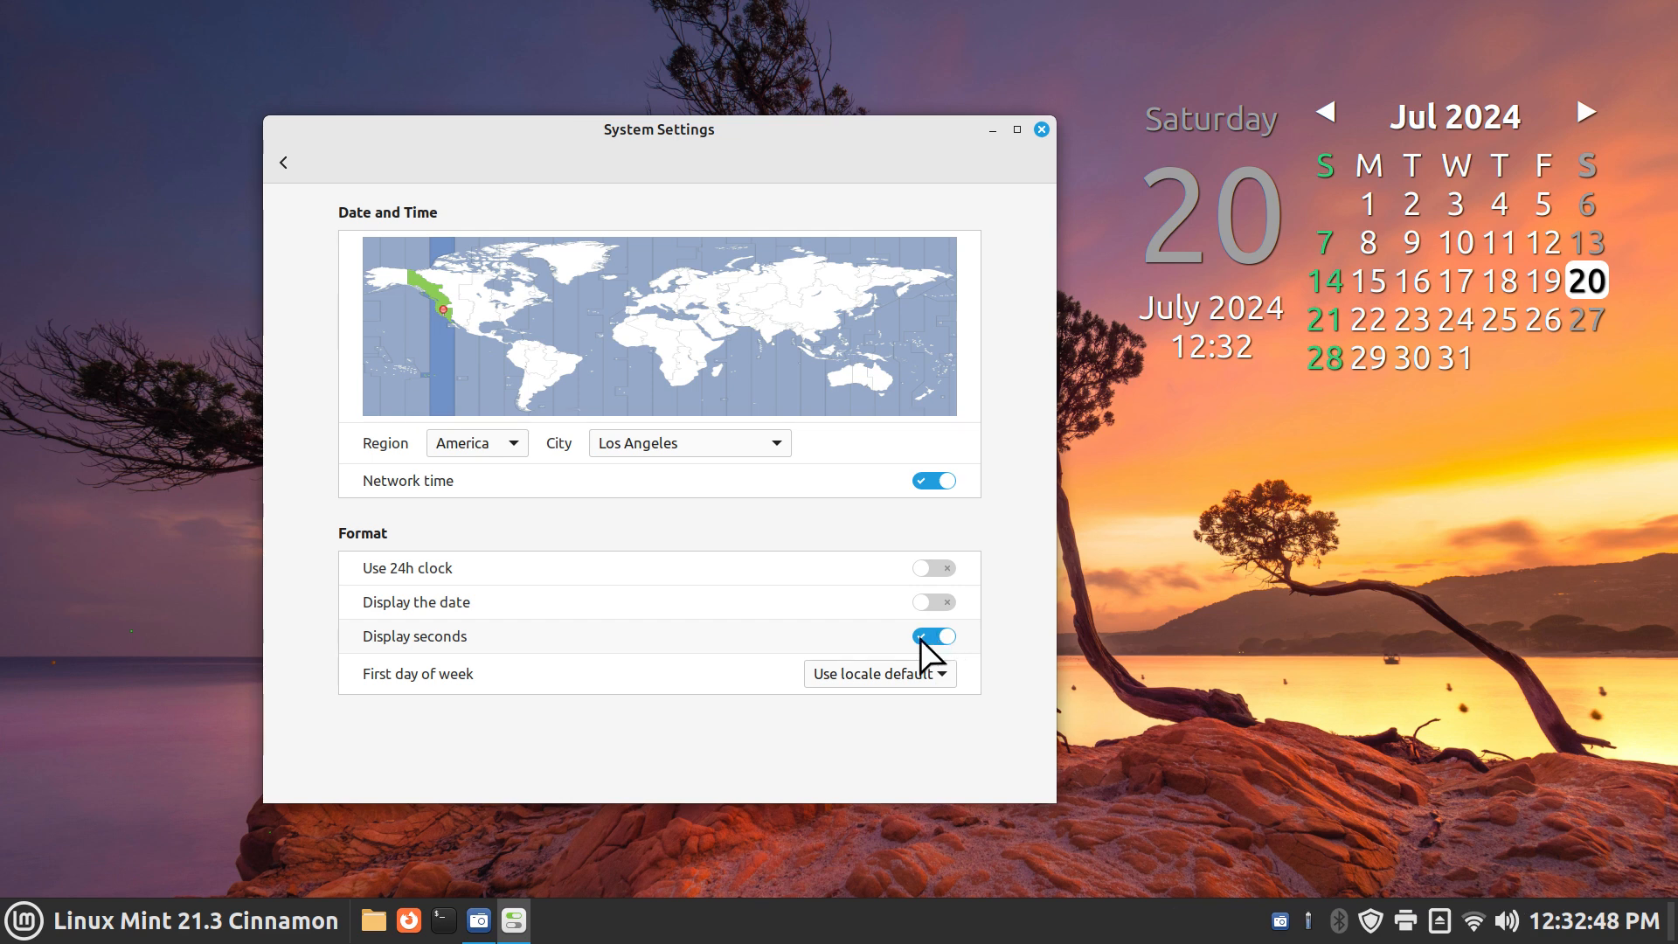
{"action": "left_click", "coordinate": [933, 636]}
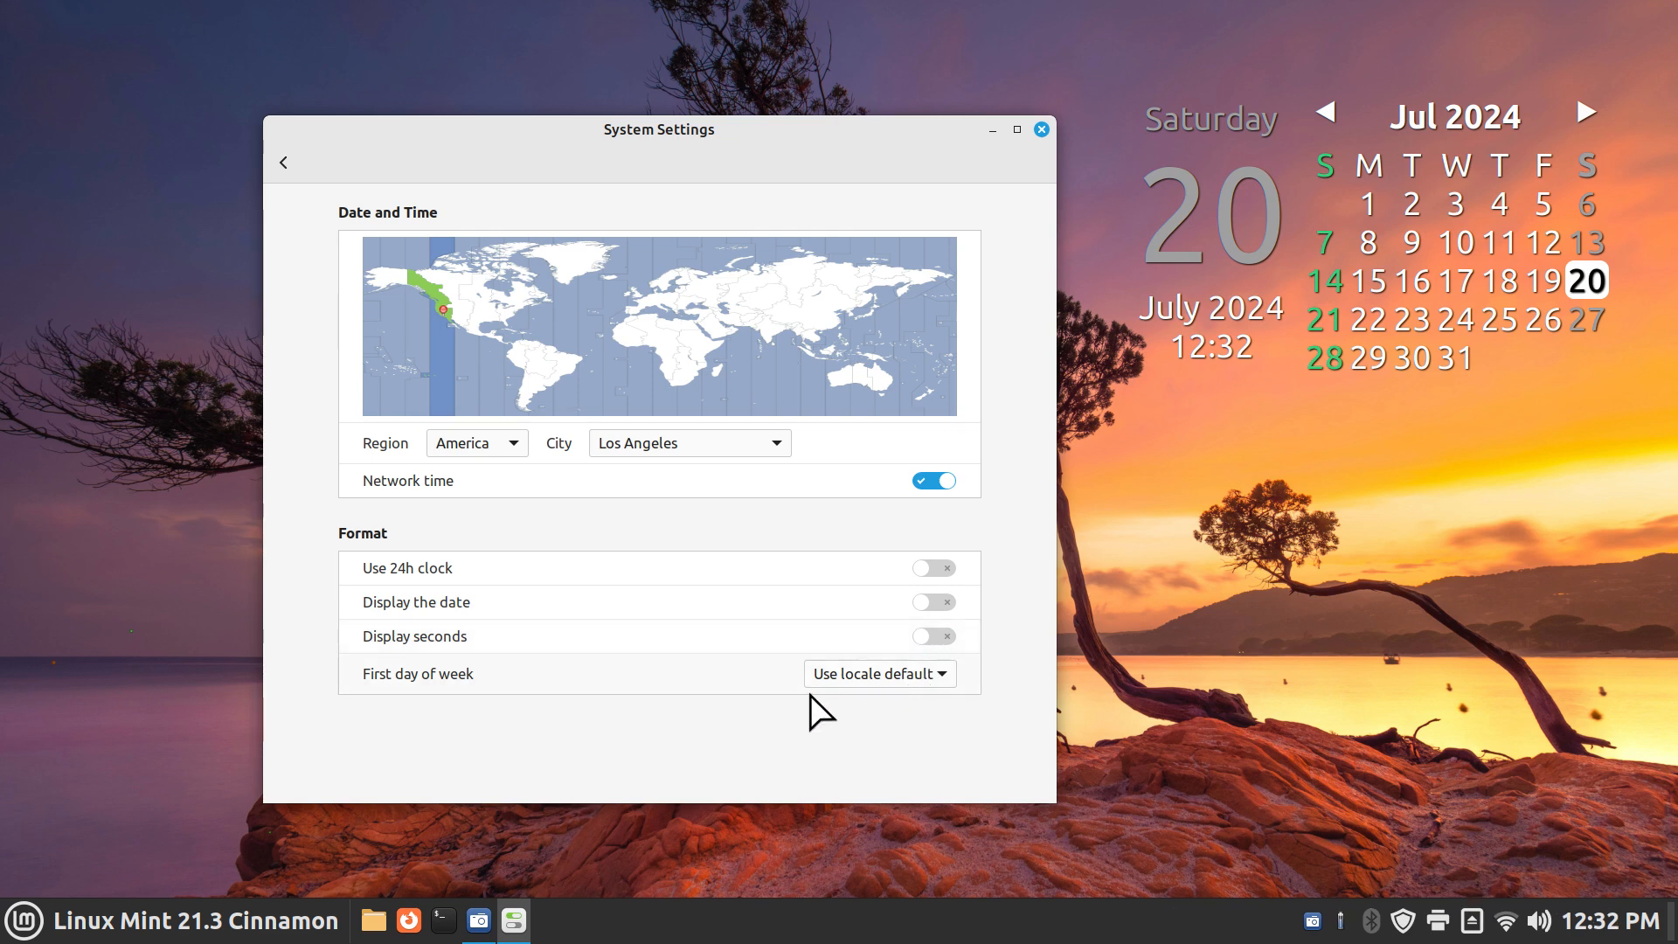
{"action": "mouse_move", "coordinate": [825, 699]}
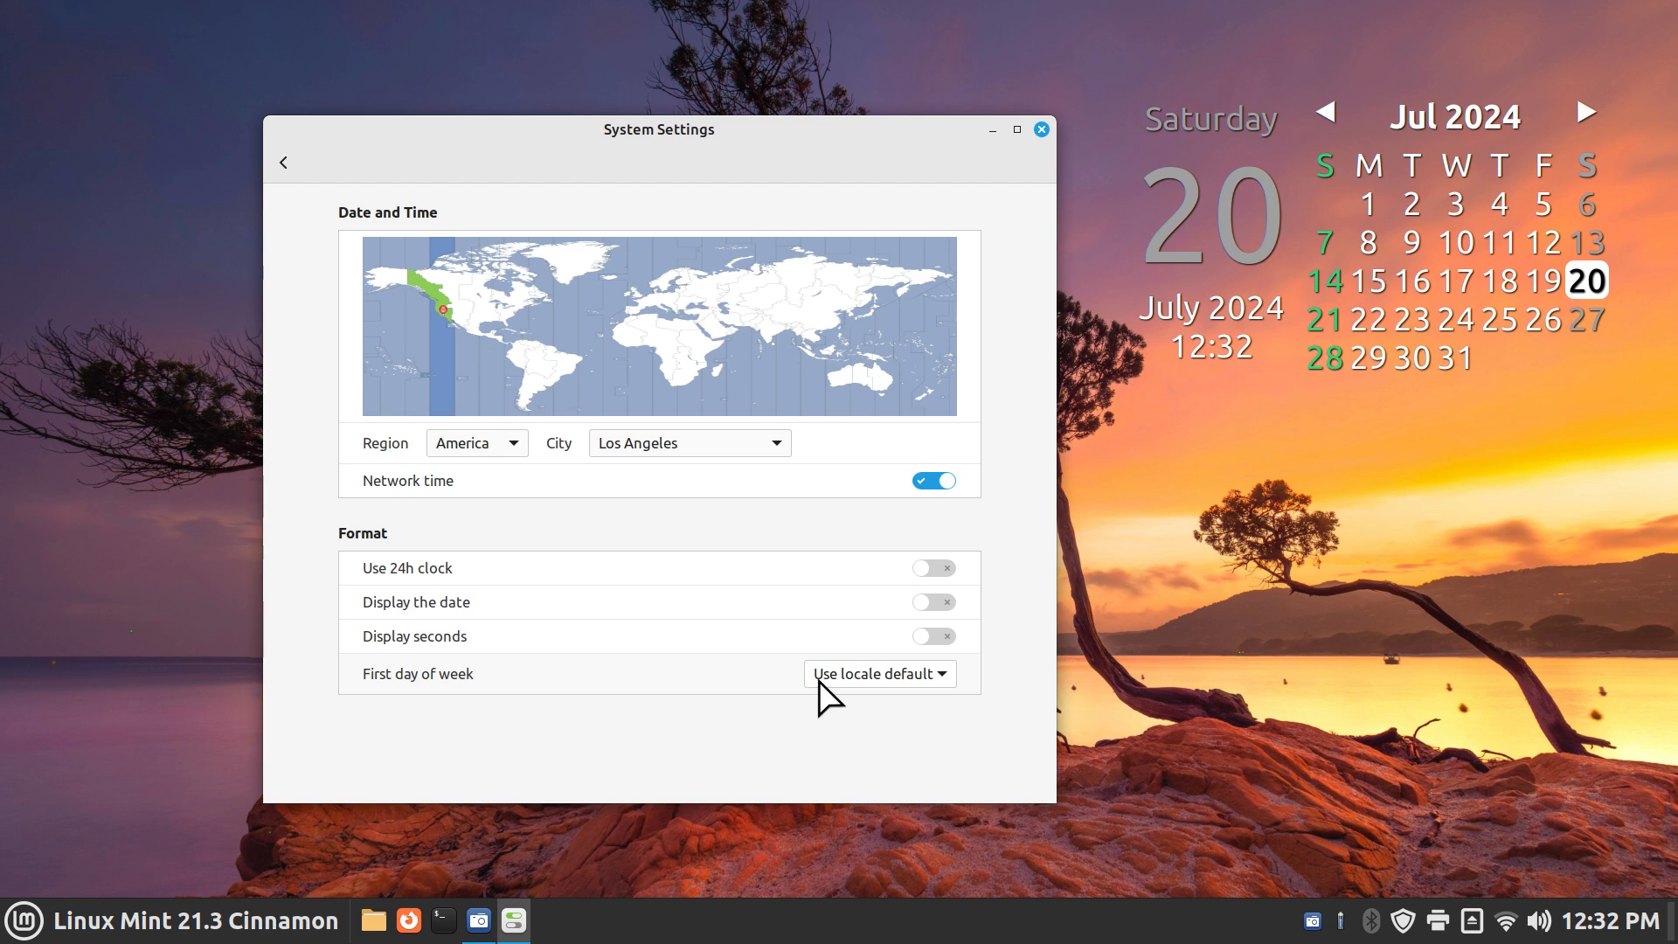
{"action": "mouse_move", "coordinate": [619, 667]}
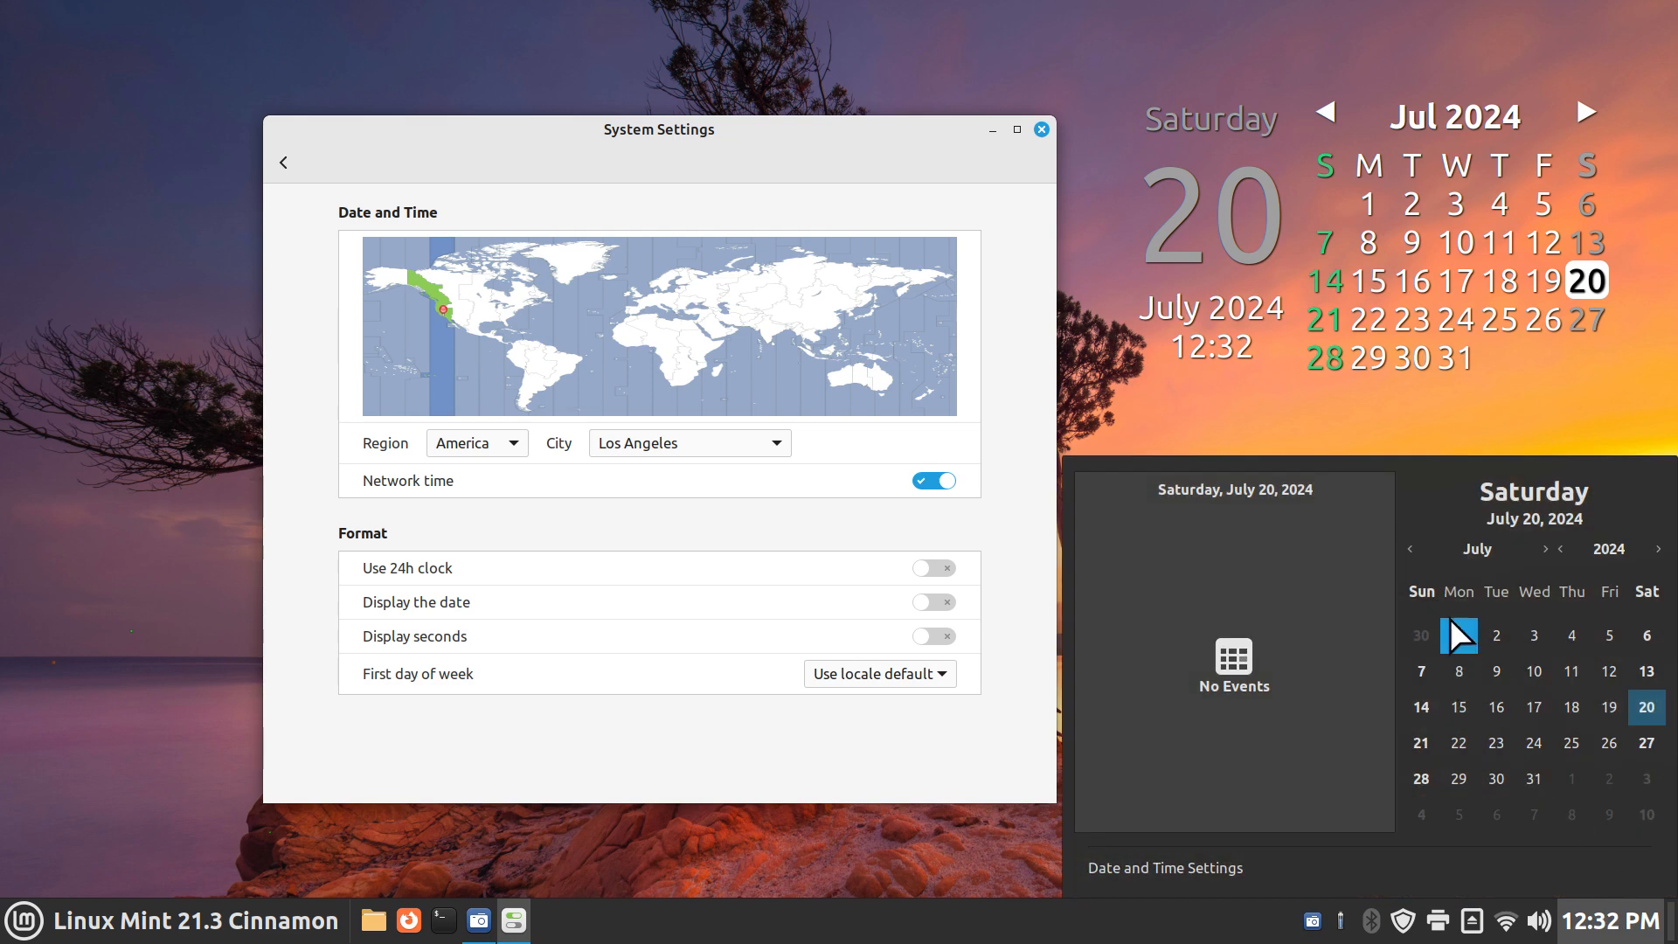
{"action": "mouse_move", "coordinate": [999, 702]}
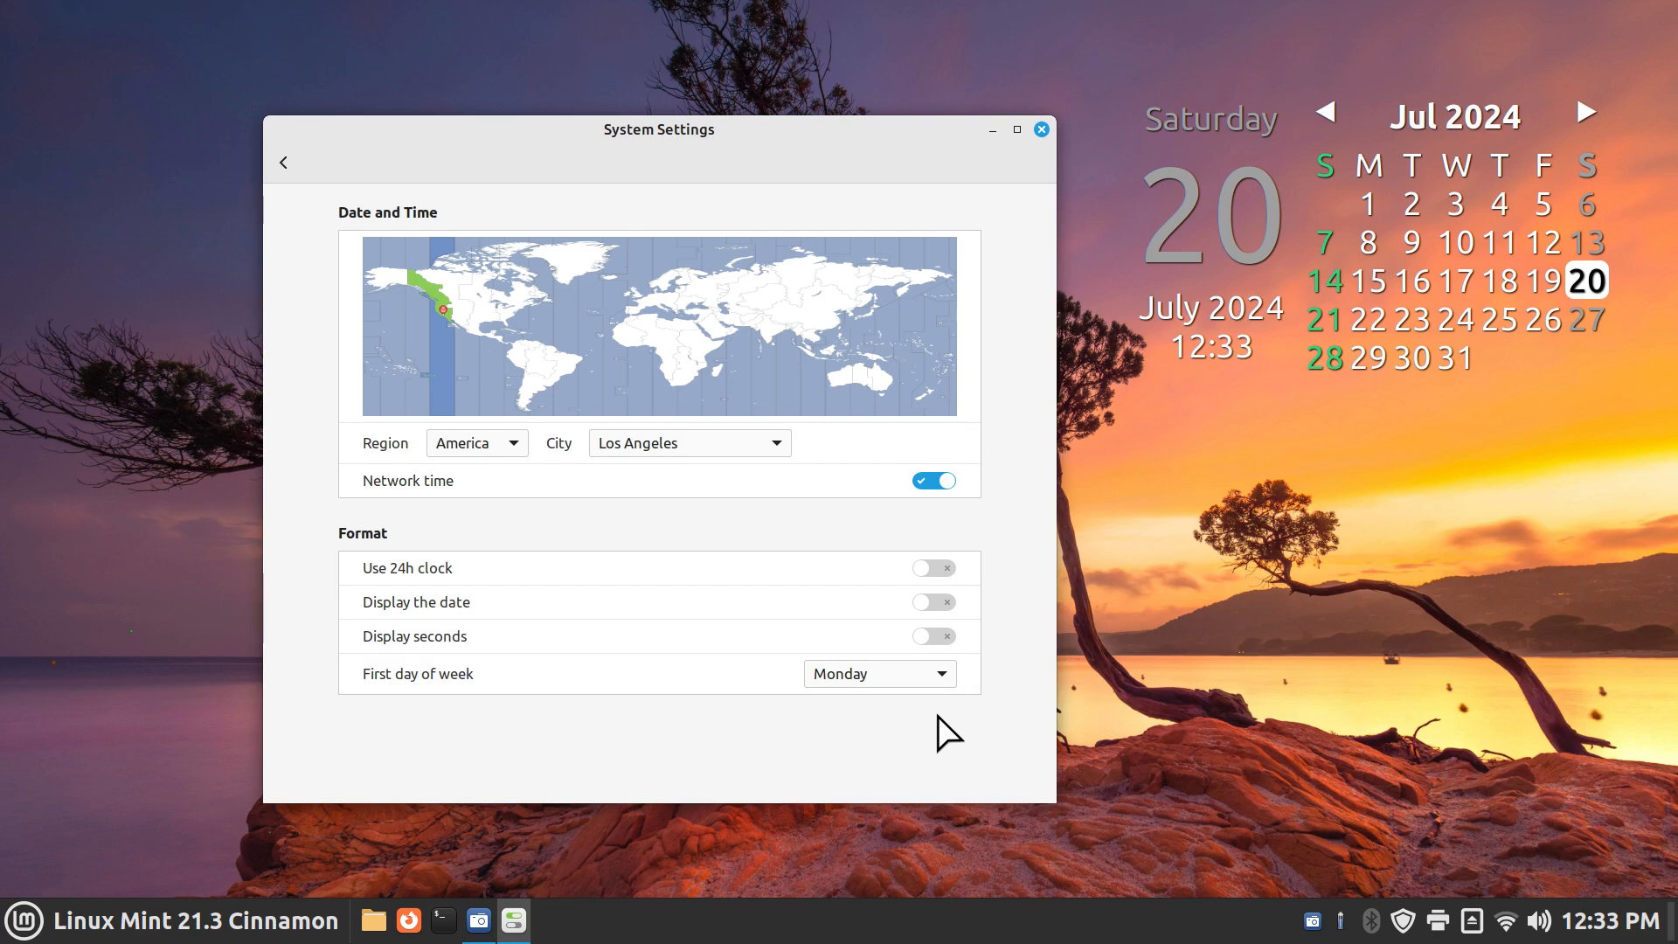
{"action": "mouse_move", "coordinate": [1042, 471]}
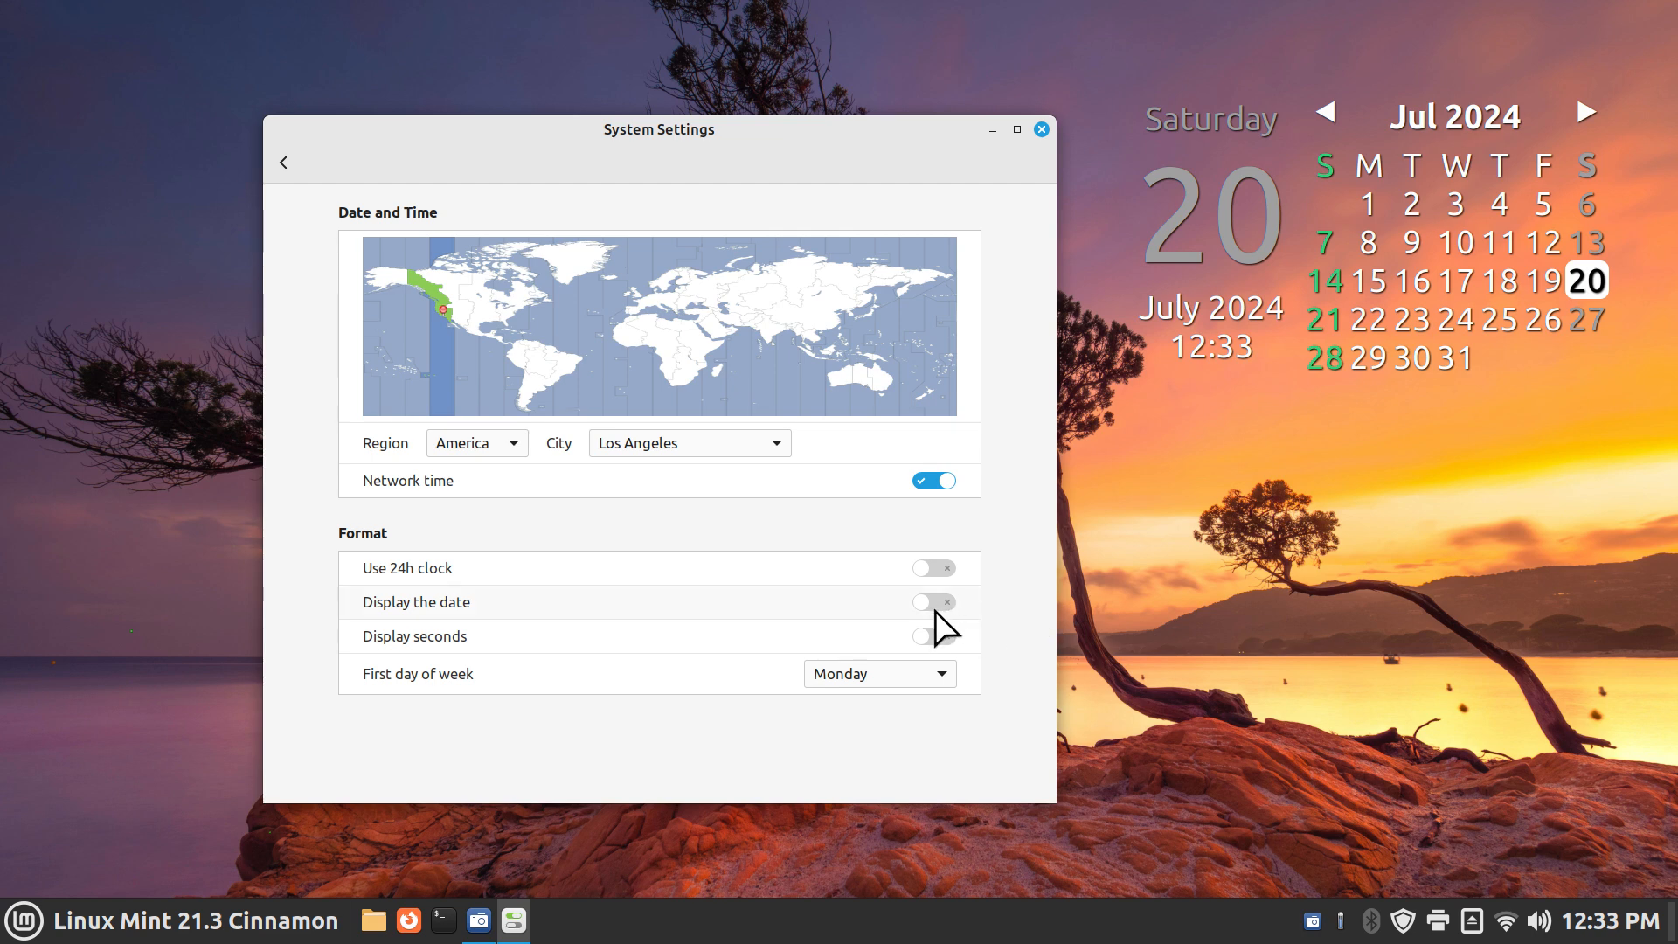
Show the date on the panel clock again and close the Date & Time settings
{"action": "left_click", "coordinate": [933, 601]}
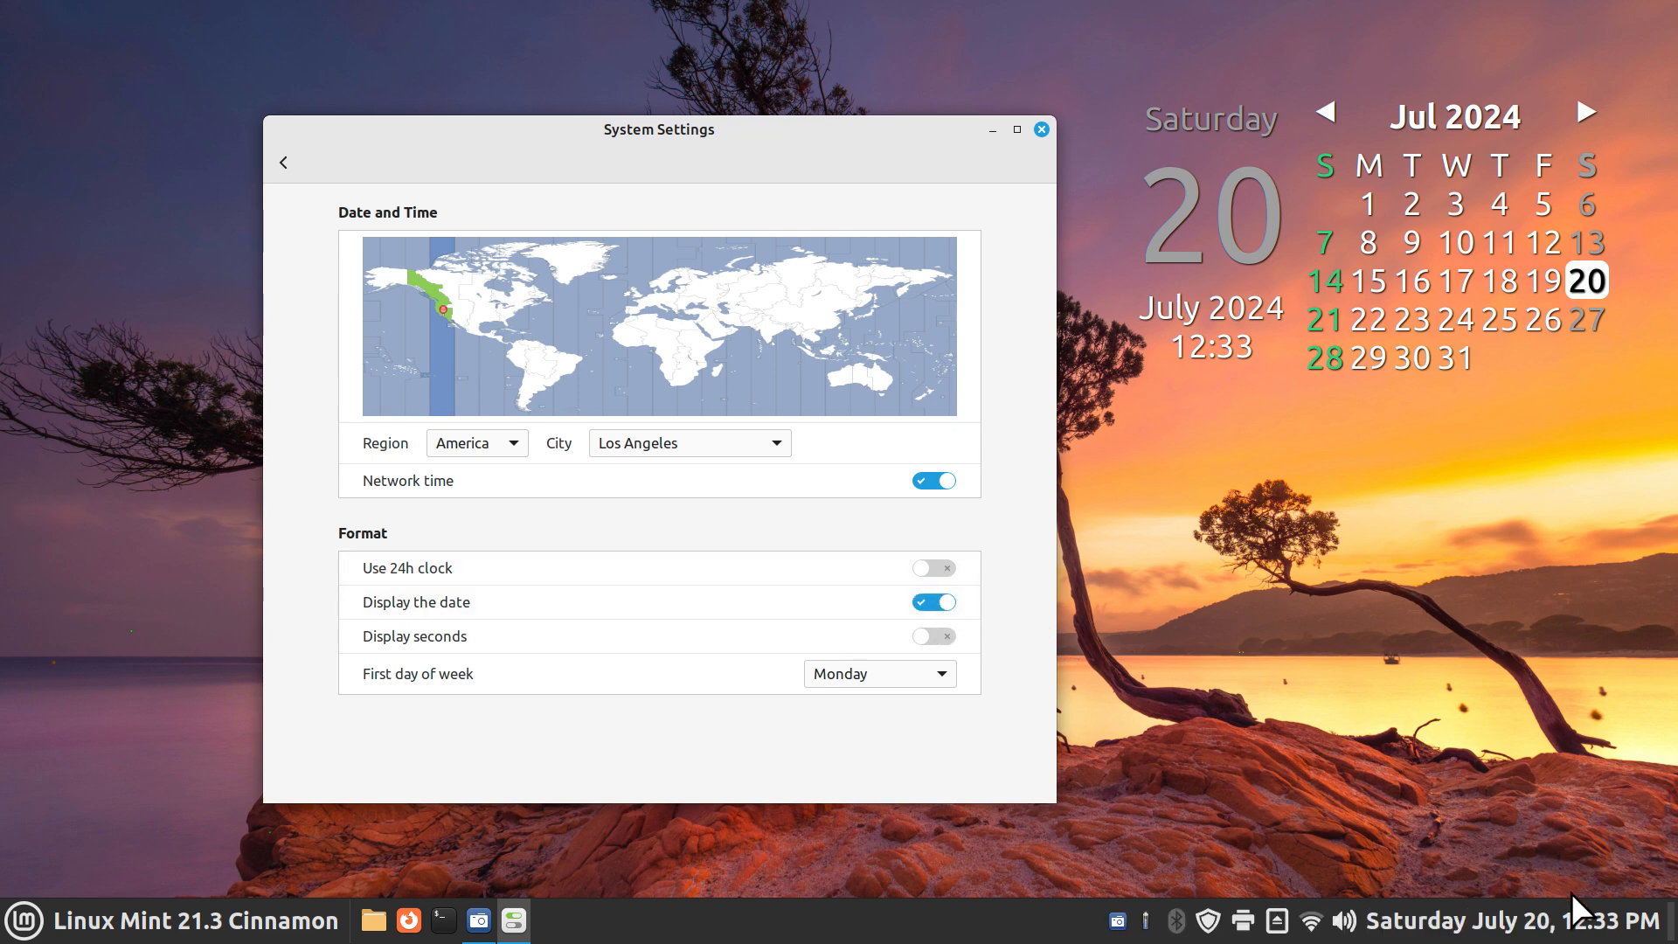
{"action": "mouse_move", "coordinate": [1031, 159]}
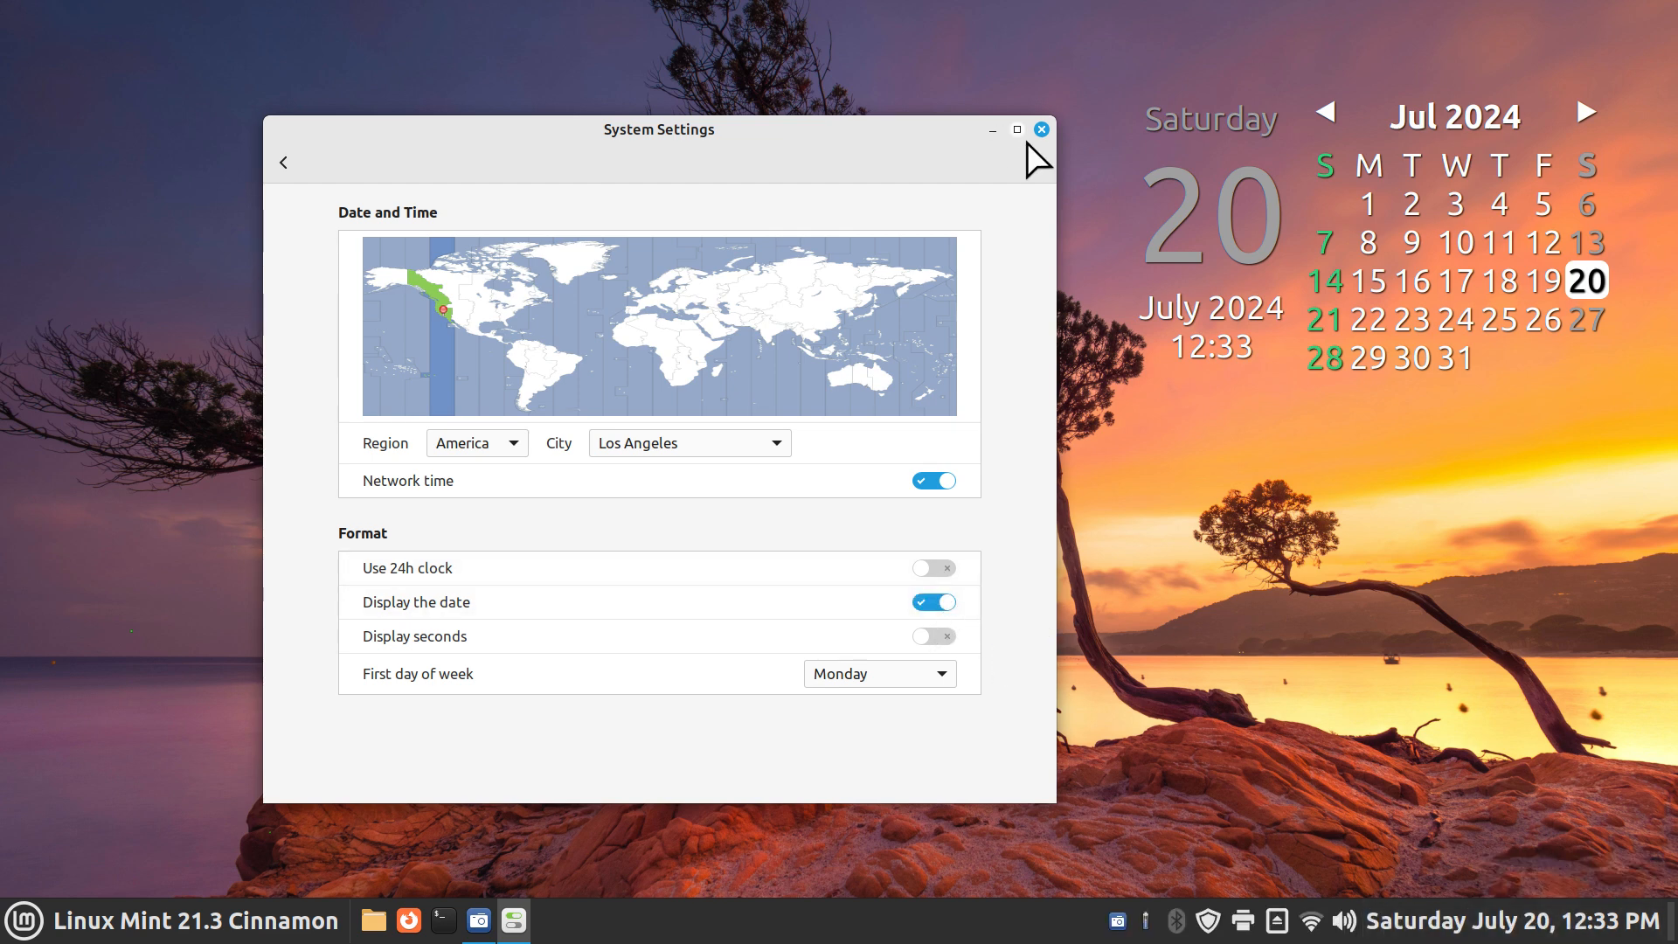
{"action": "left_click", "coordinate": [1040, 129]}
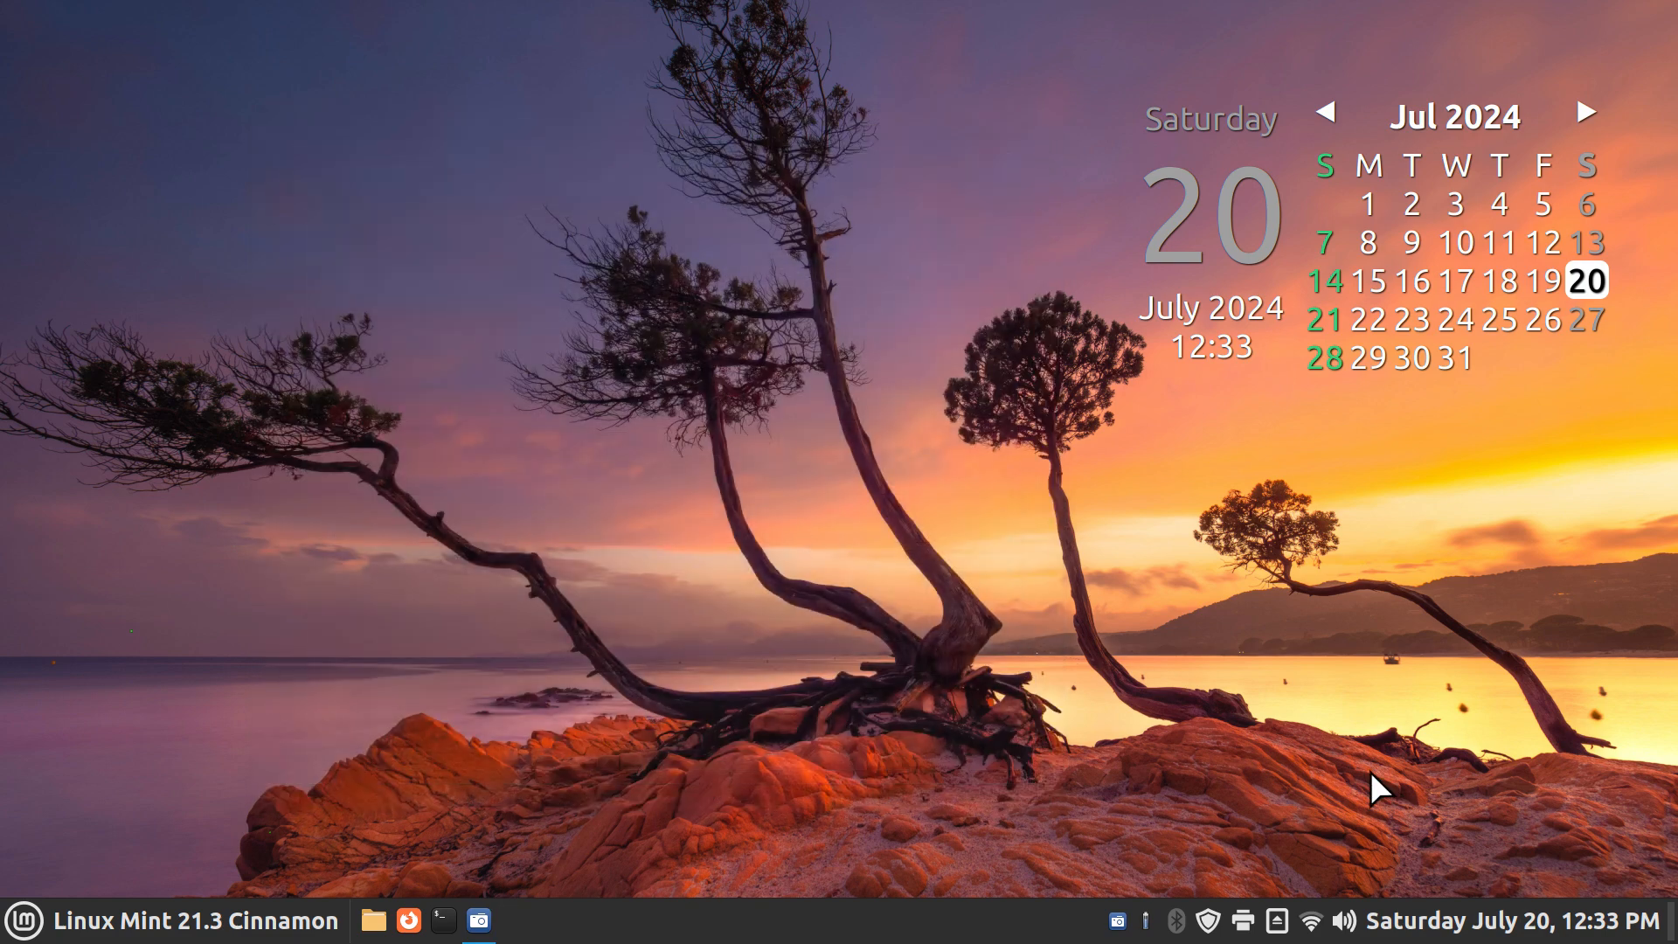
Enable 'Use a custom date format' in the Calendar applet so the clock reads 'Saturday, 20 July 12:33 PM - 2024'
{"action": "right_click", "coordinate": [1380, 790]}
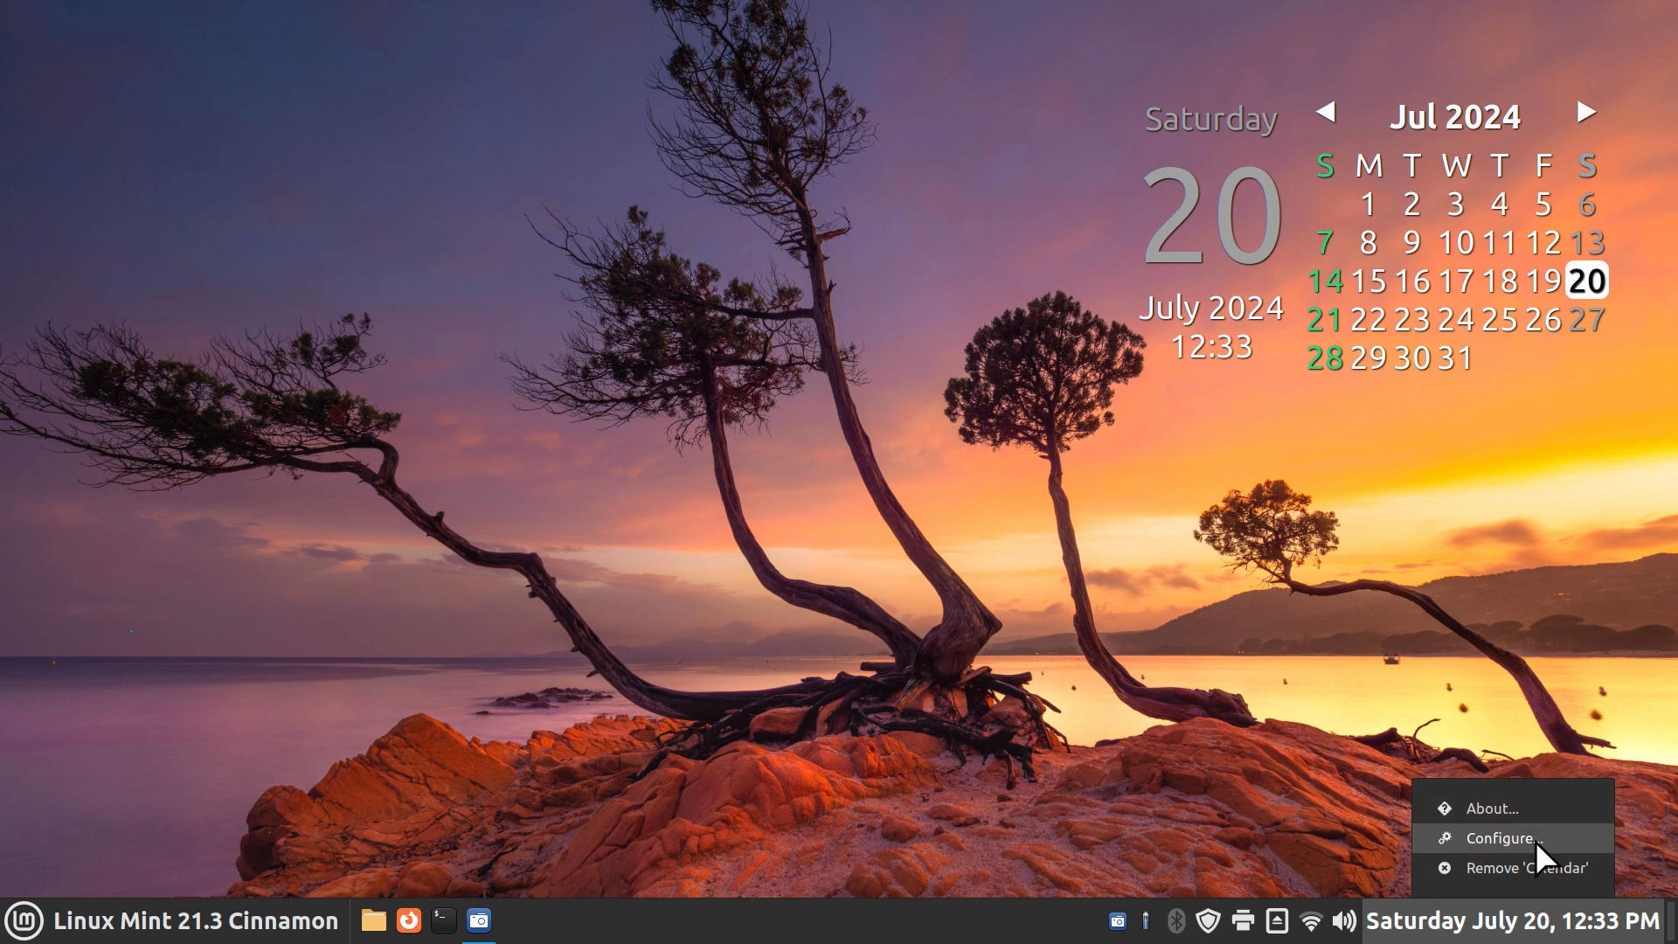
{"action": "left_click", "coordinate": [1502, 837]}
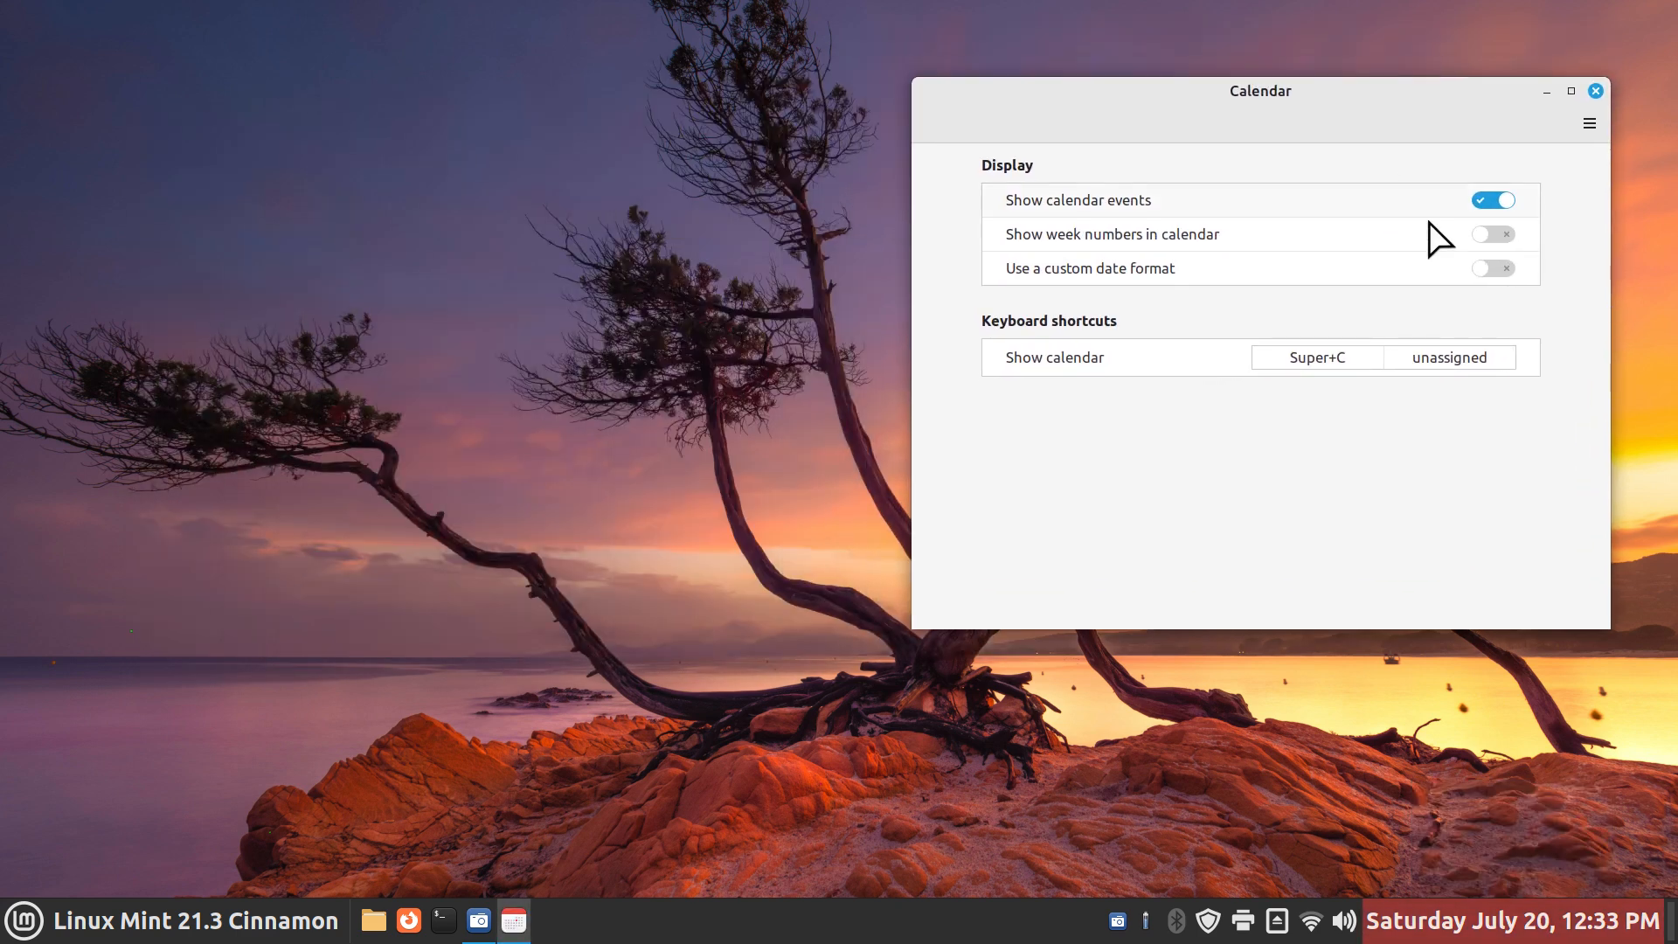
{"action": "mouse_move", "coordinate": [1394, 530]}
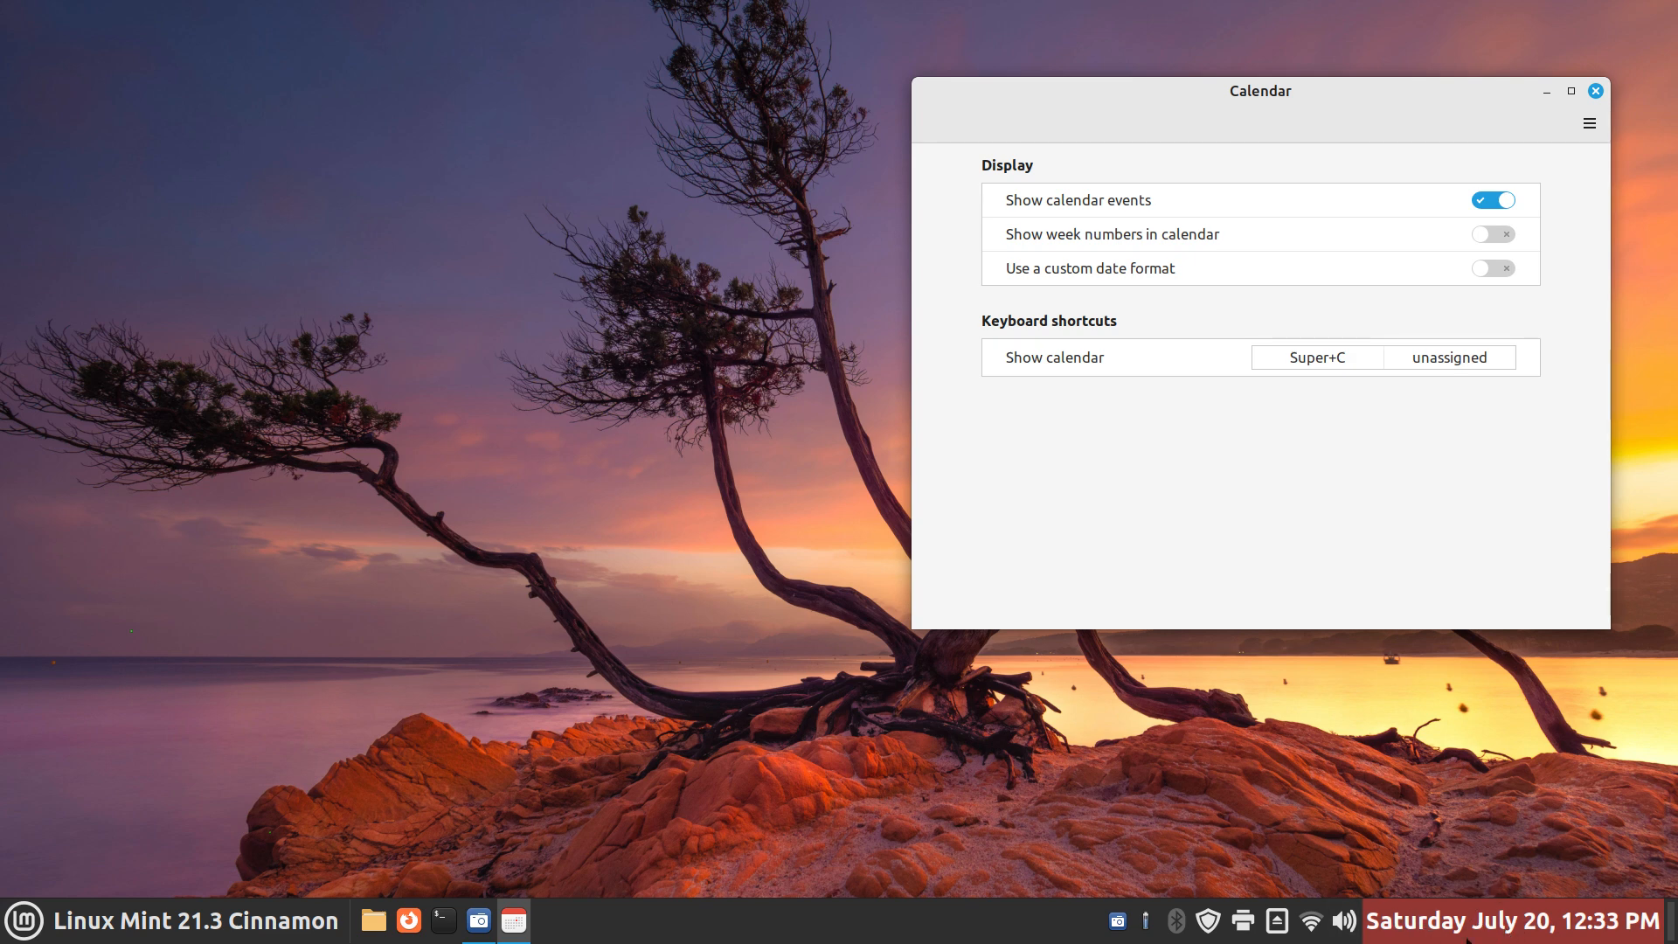
{"action": "mouse_move", "coordinate": [1272, 629]}
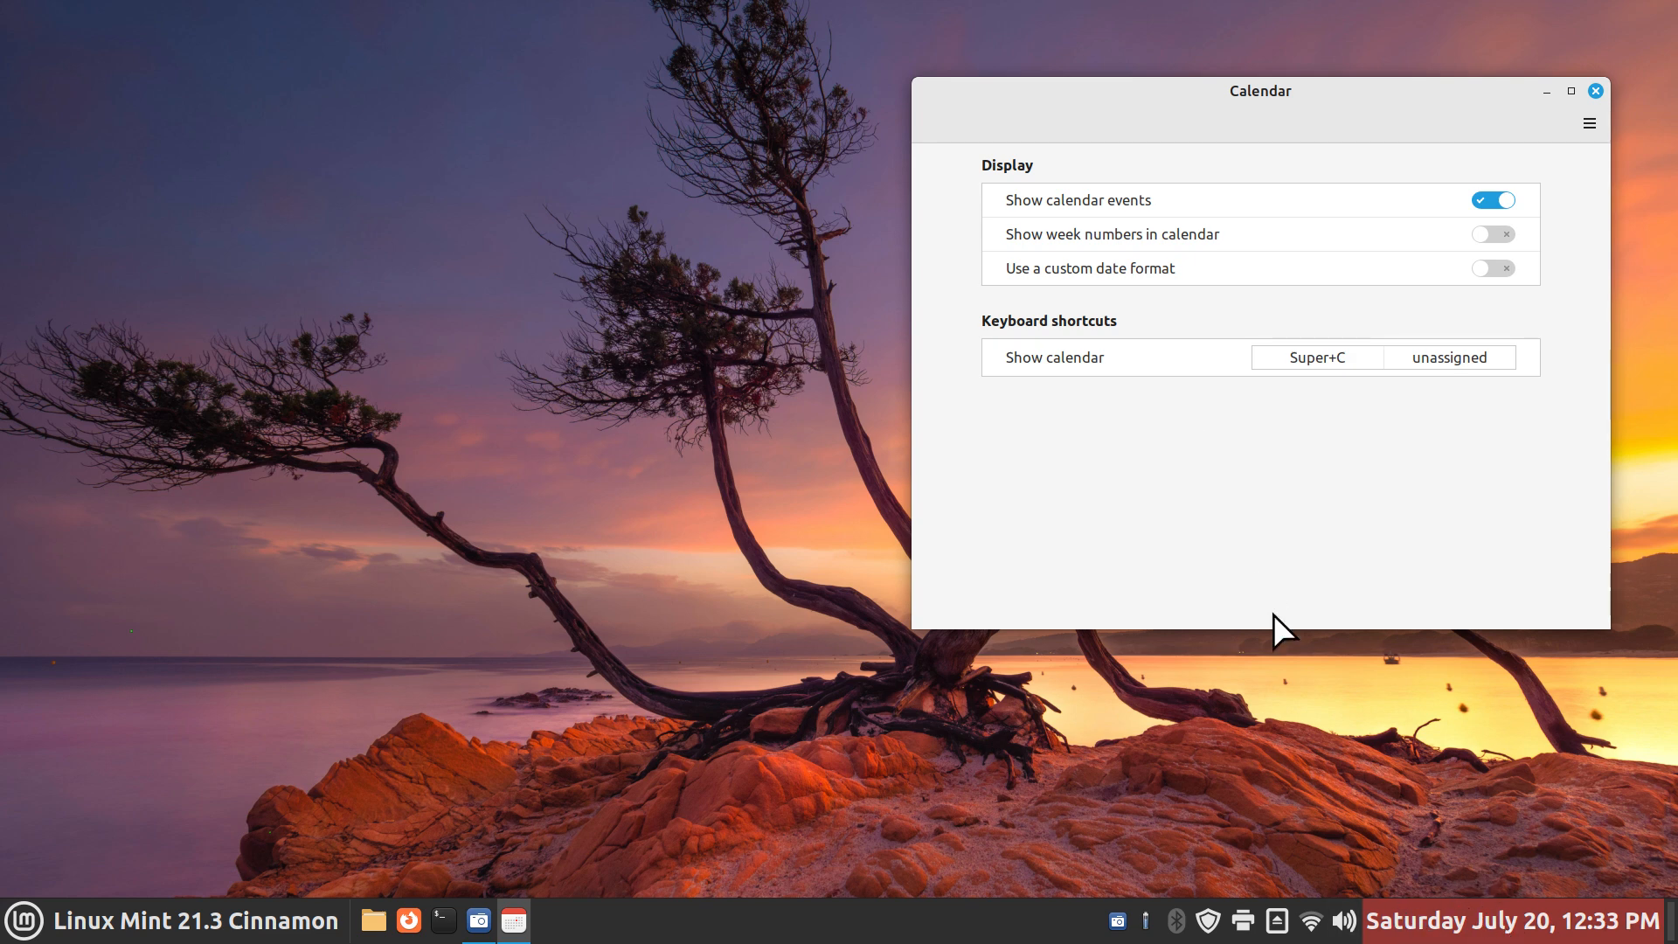
{"action": "mouse_move", "coordinate": [1209, 493]}
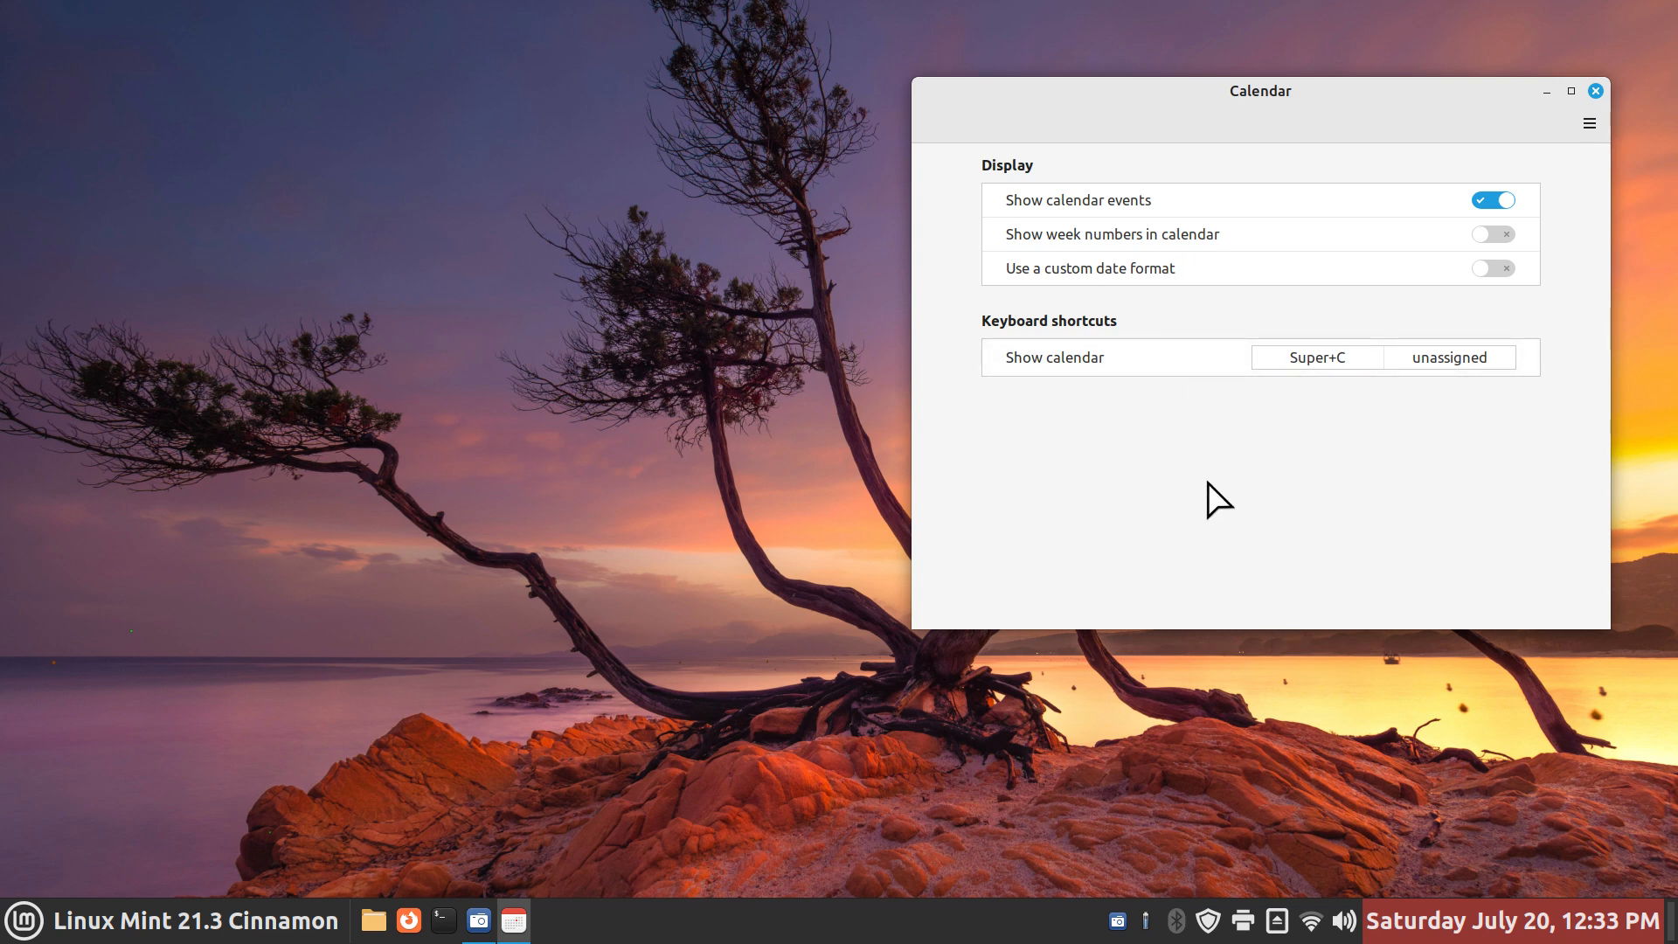
{"action": "mouse_move", "coordinate": [1211, 468]}
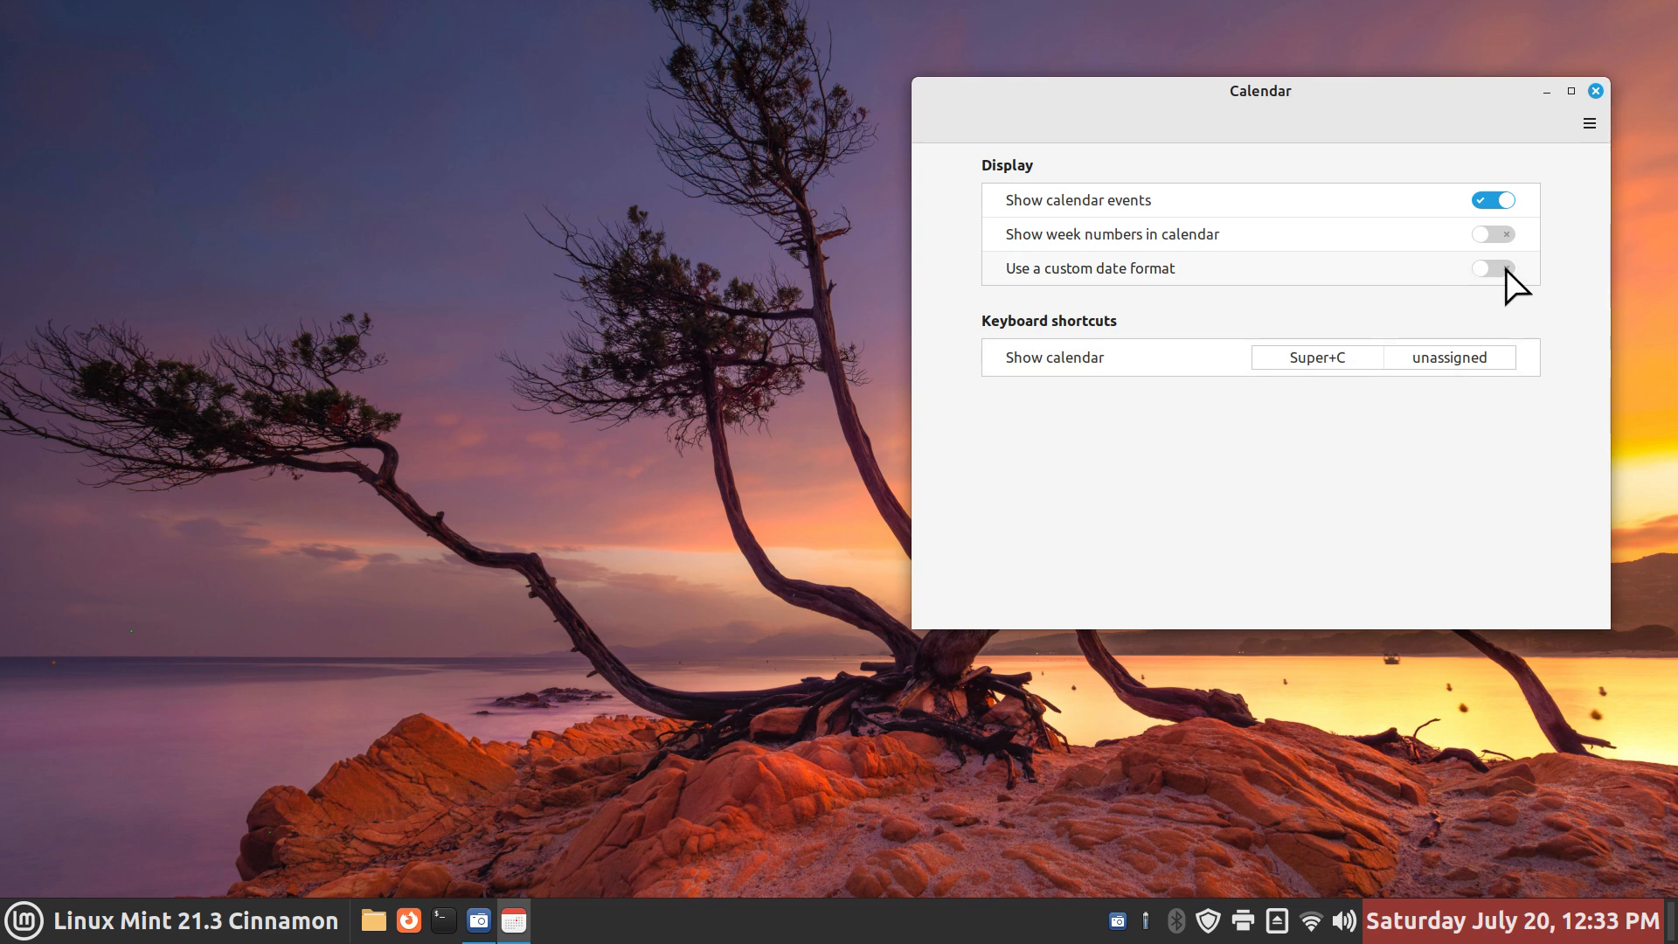
{"action": "left_click", "coordinate": [1493, 269]}
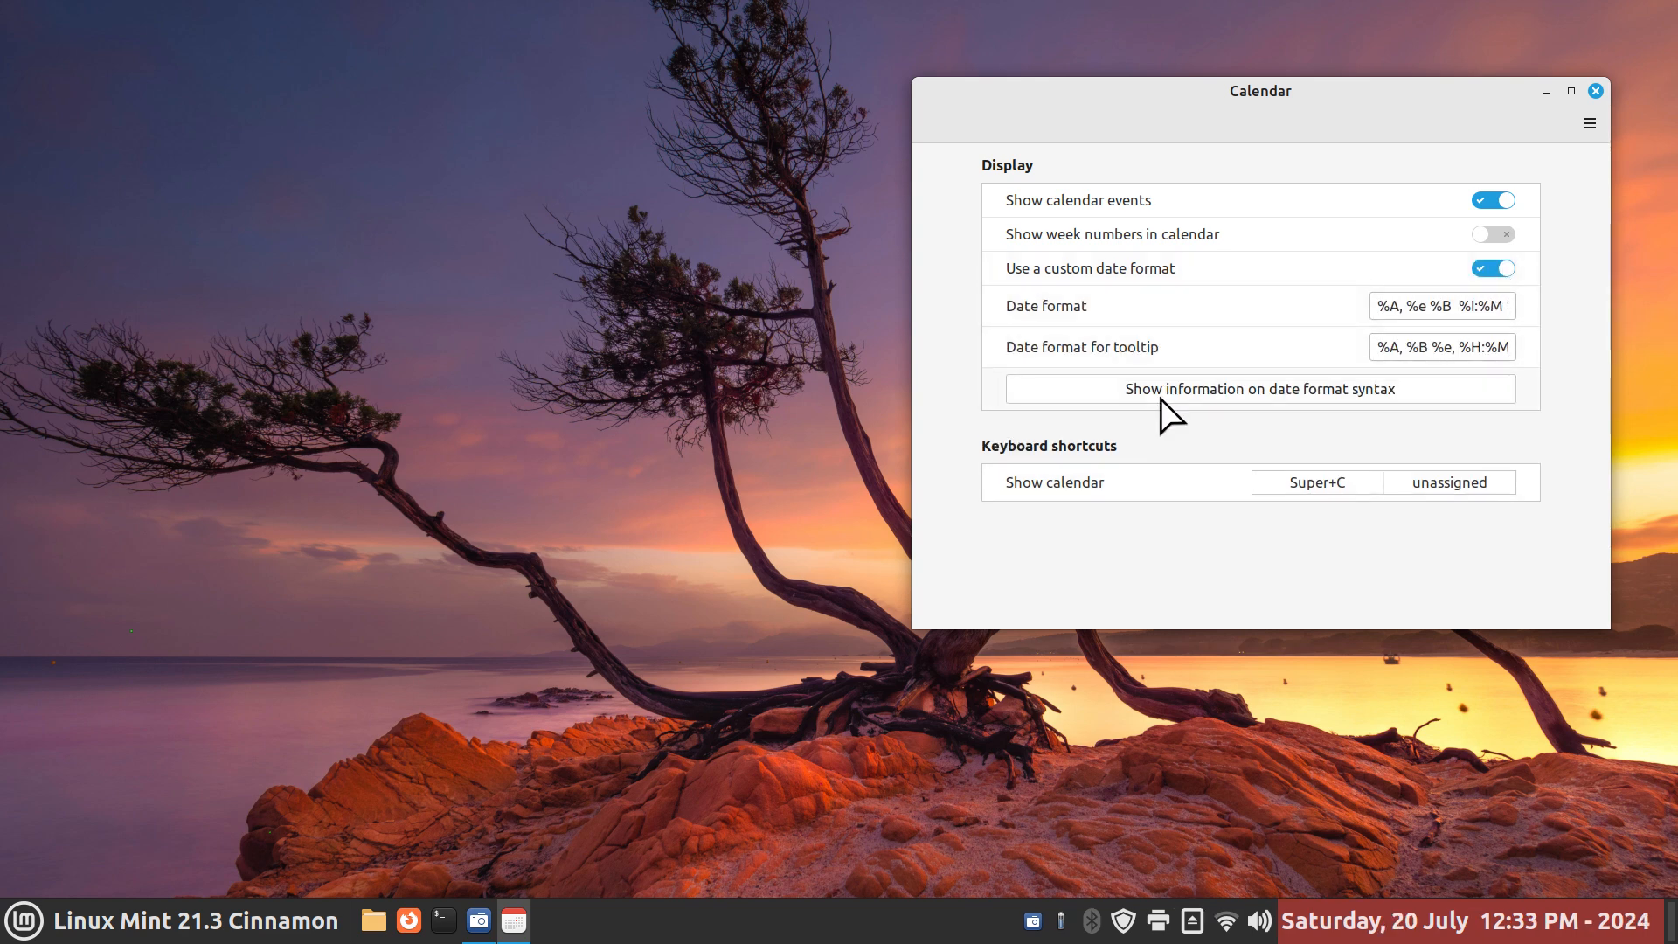
{"action": "mouse_move", "coordinate": [1332, 420]}
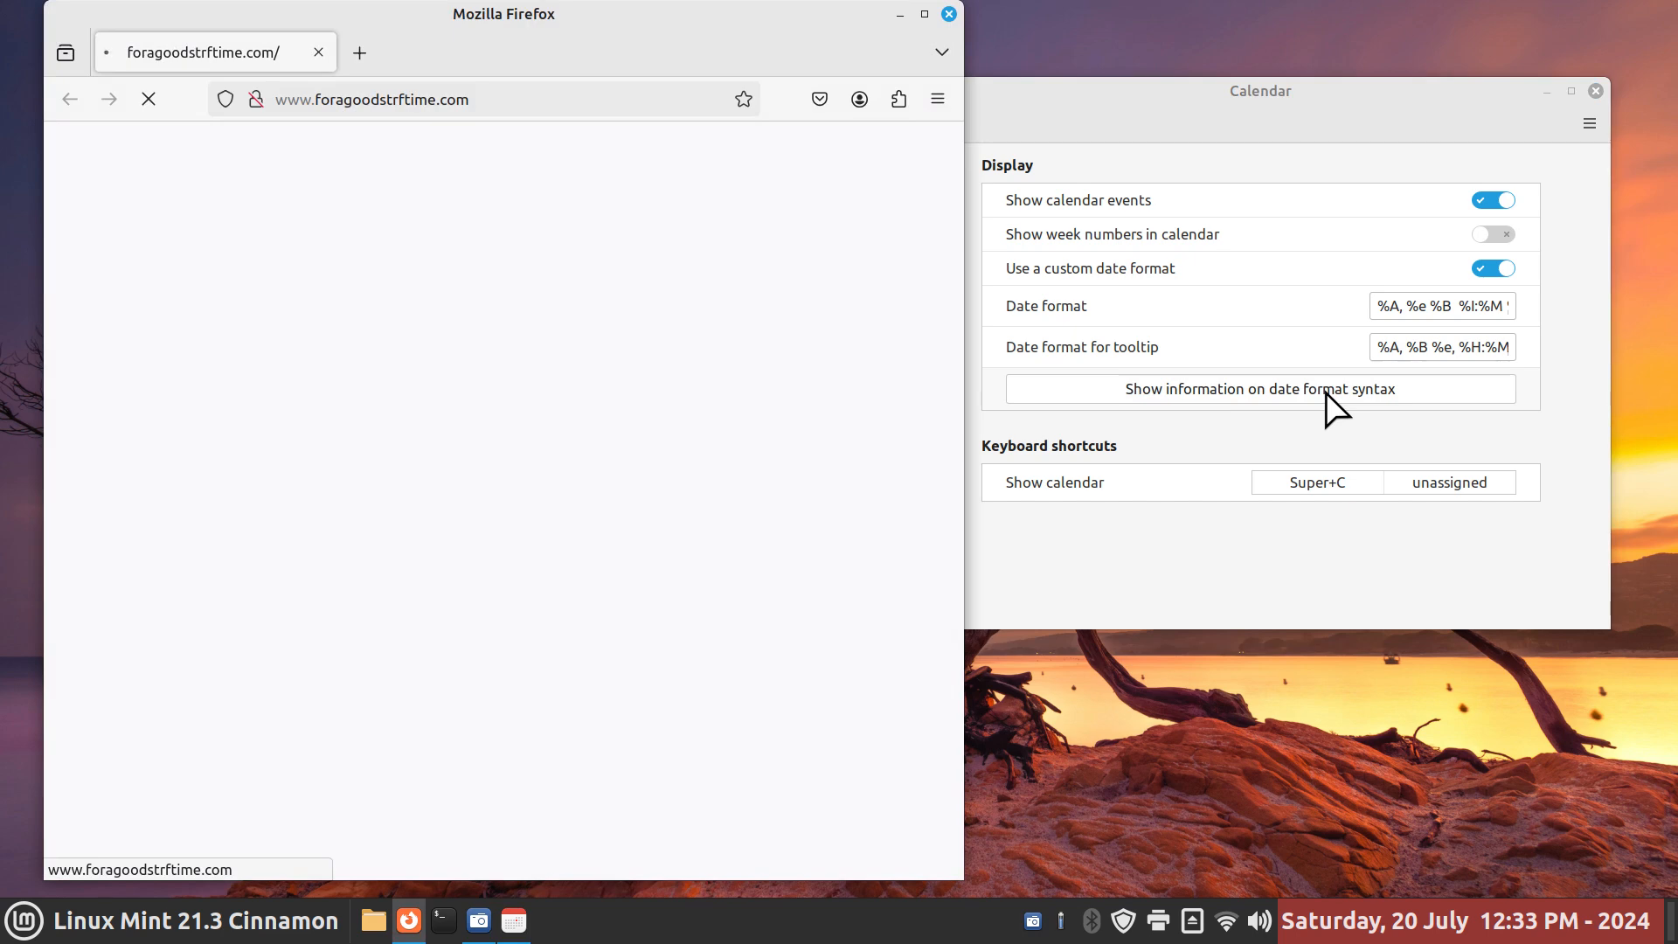
{"action": "mouse_move", "coordinate": [437, 234]}
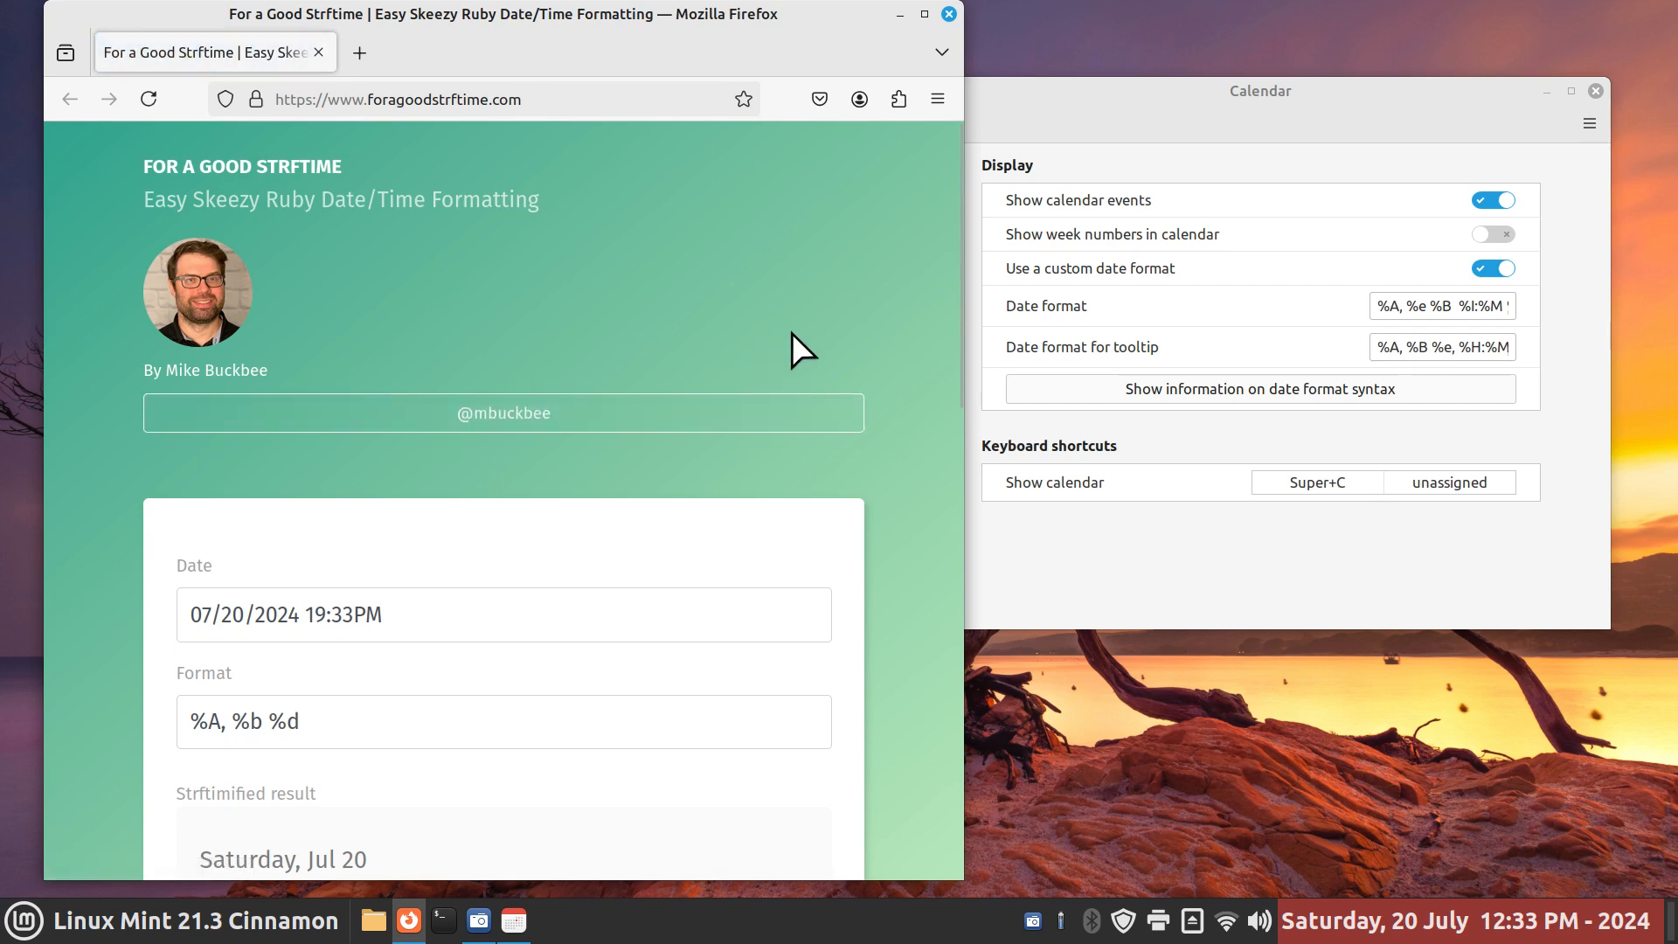
Show the Reference list of strftime format codes on For a Good Strftime
{"action": "scroll", "scroll_direction": "down", "scroll_amount": 3}
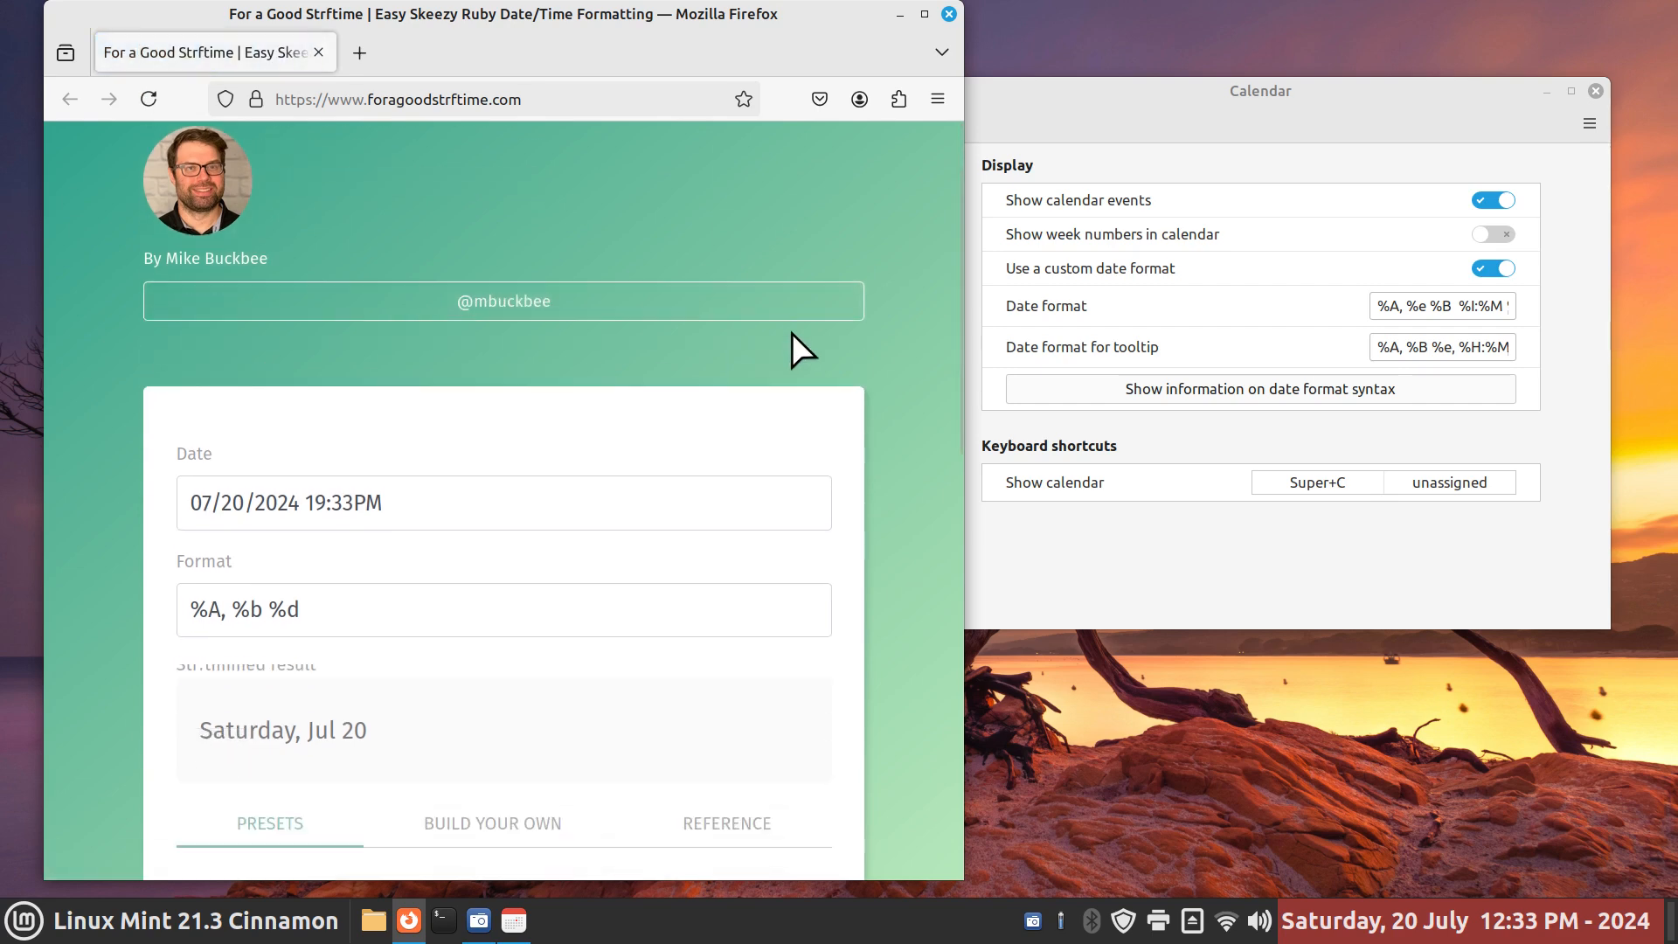
{"action": "scroll", "scroll_direction": "down", "scroll_amount": 3}
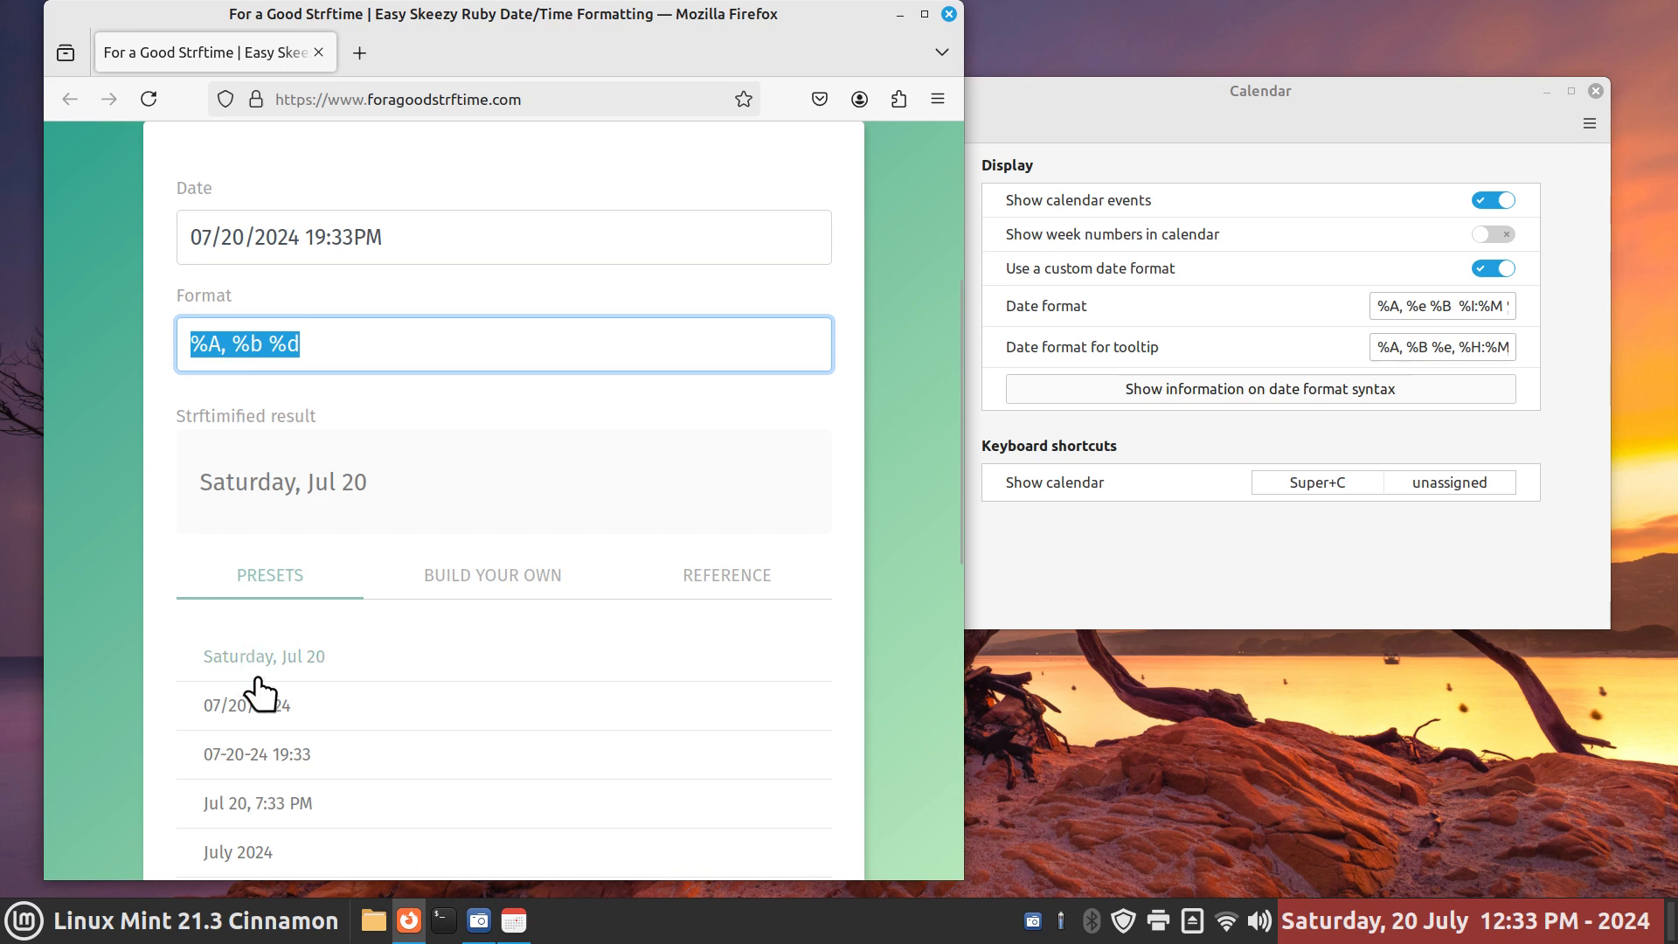
{"action": "mouse_move", "coordinate": [530, 598]}
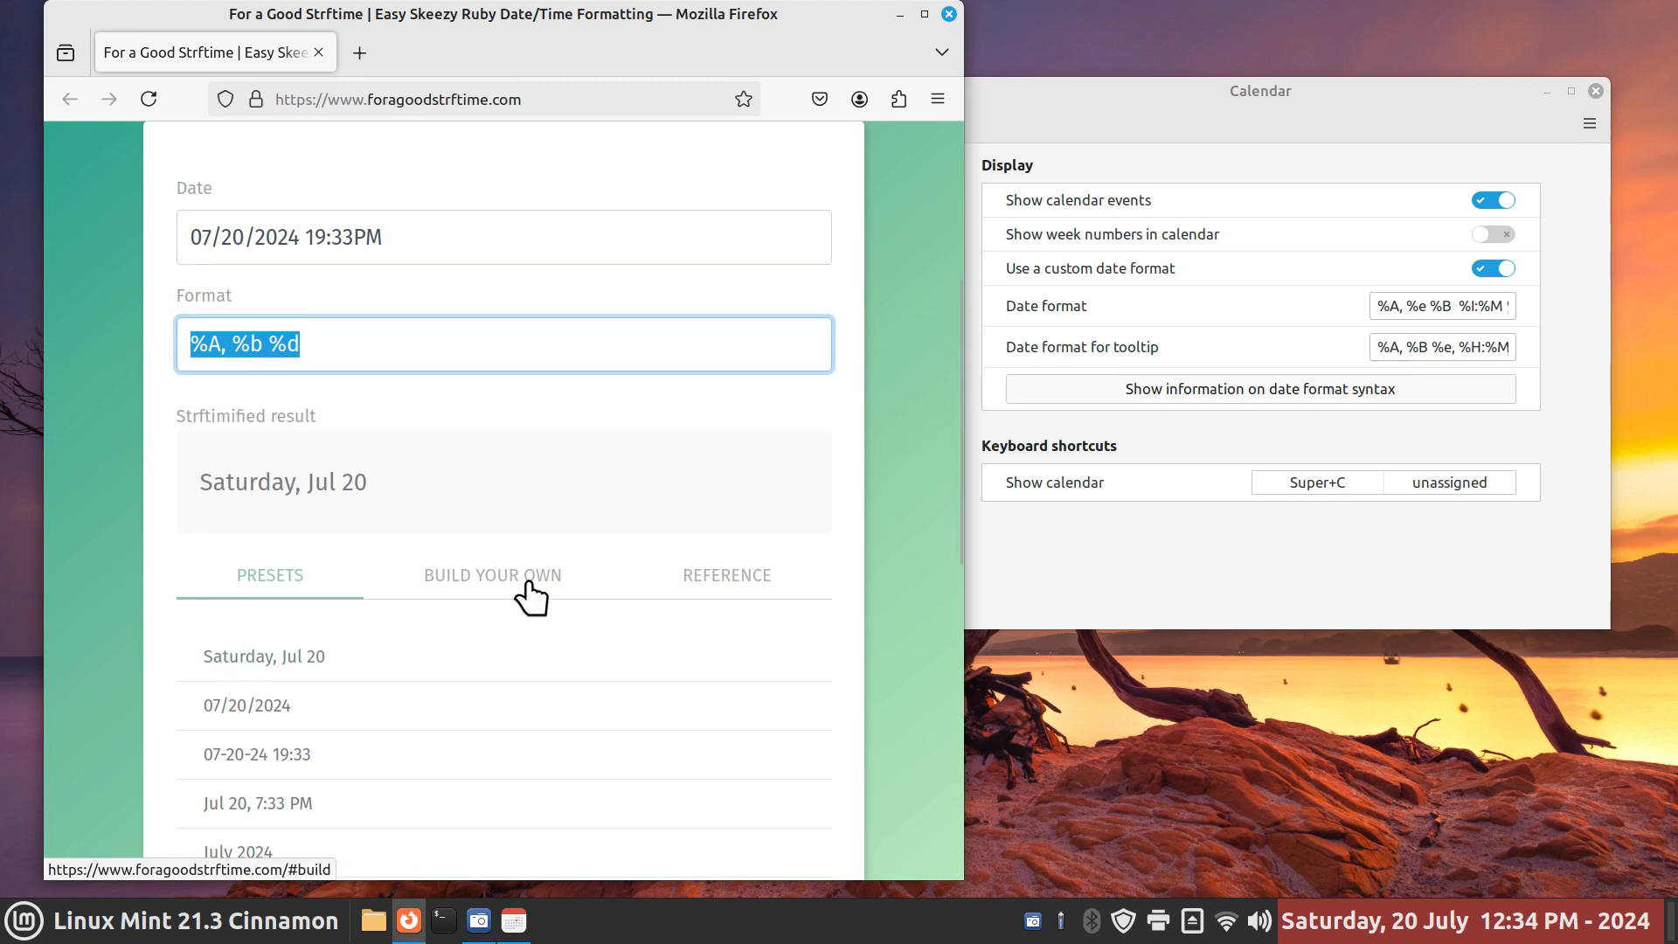
{"action": "left_click", "coordinate": [492, 575]}
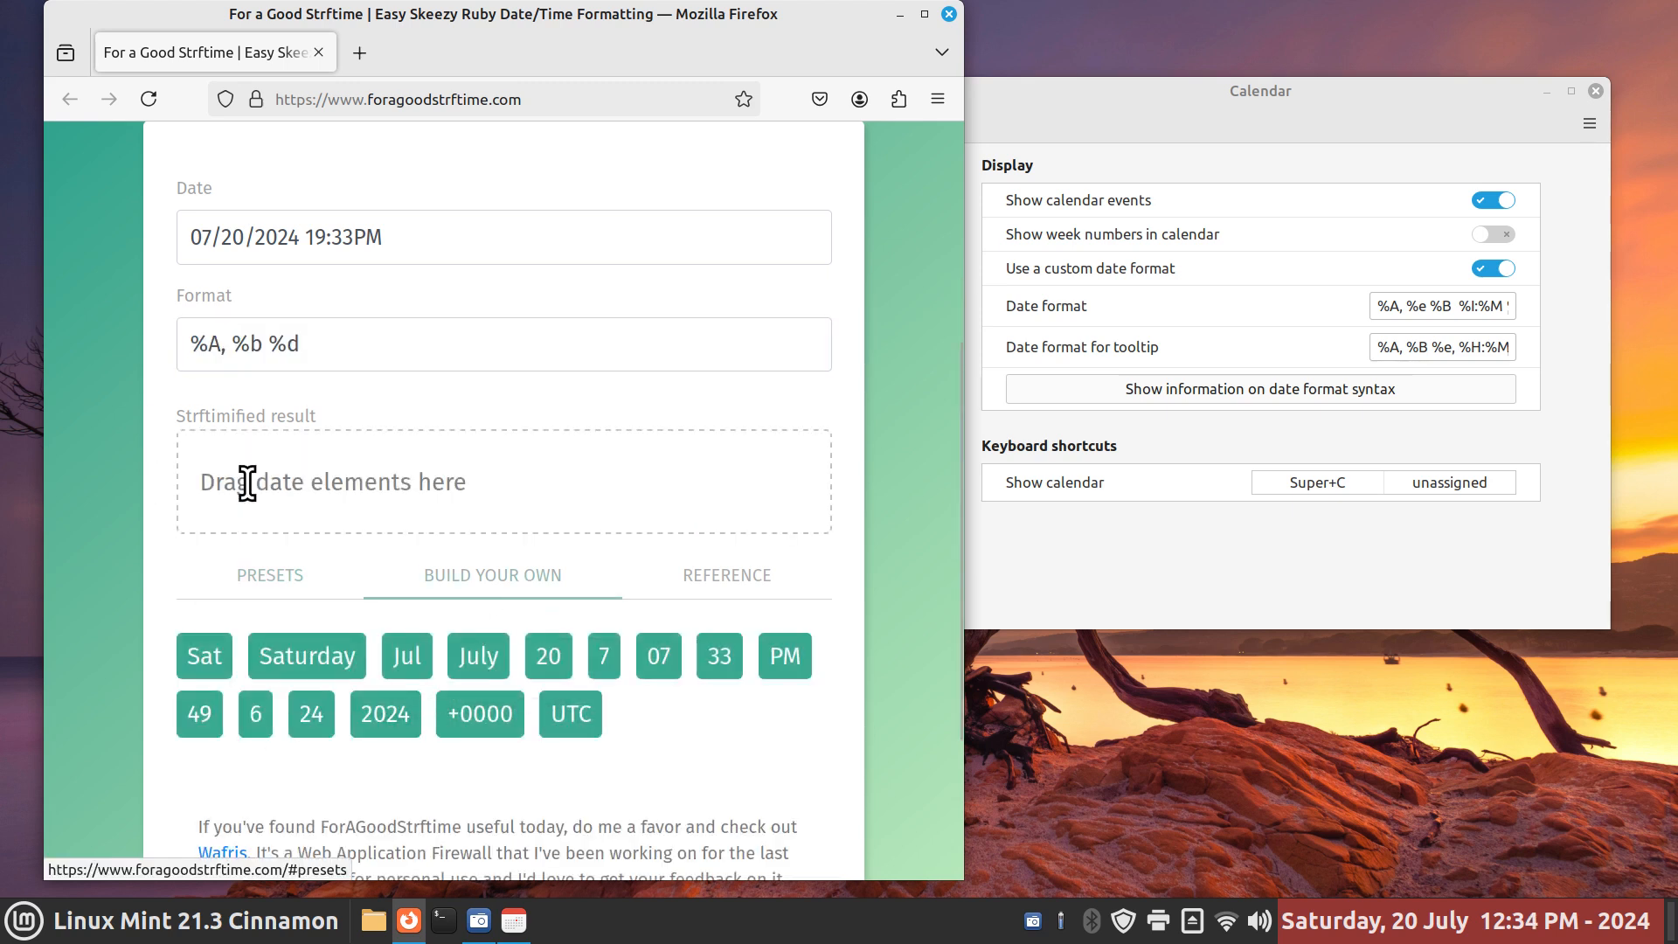
{"action": "left_click", "coordinate": [727, 575]}
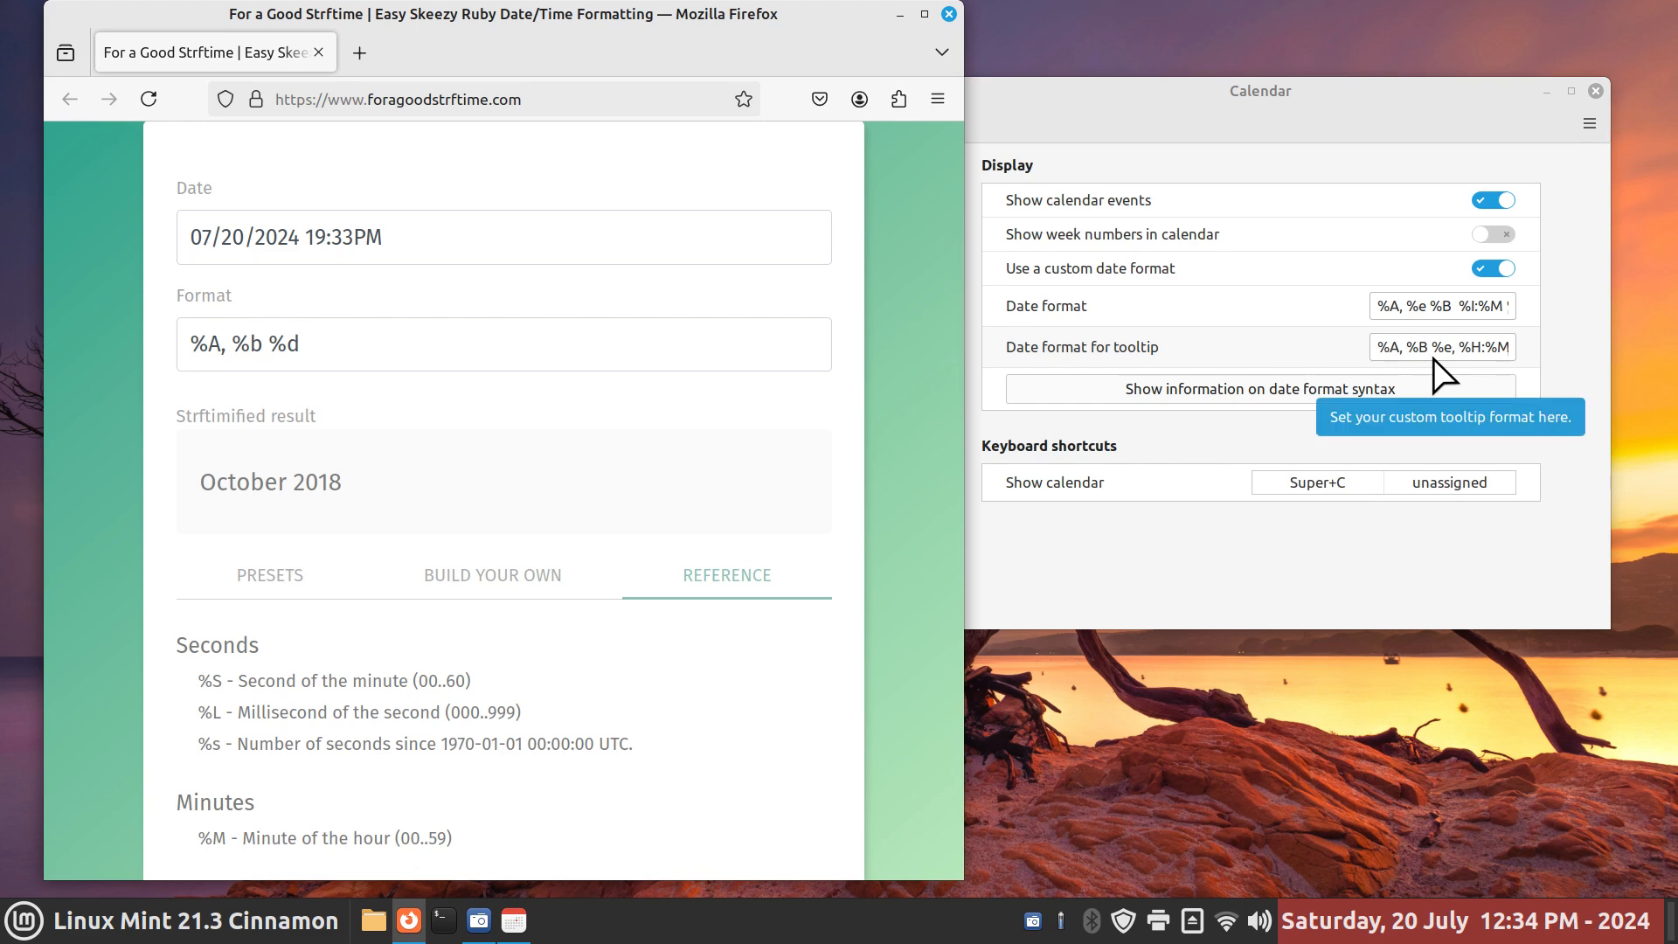
{"action": "mouse_move", "coordinate": [900, 25]}
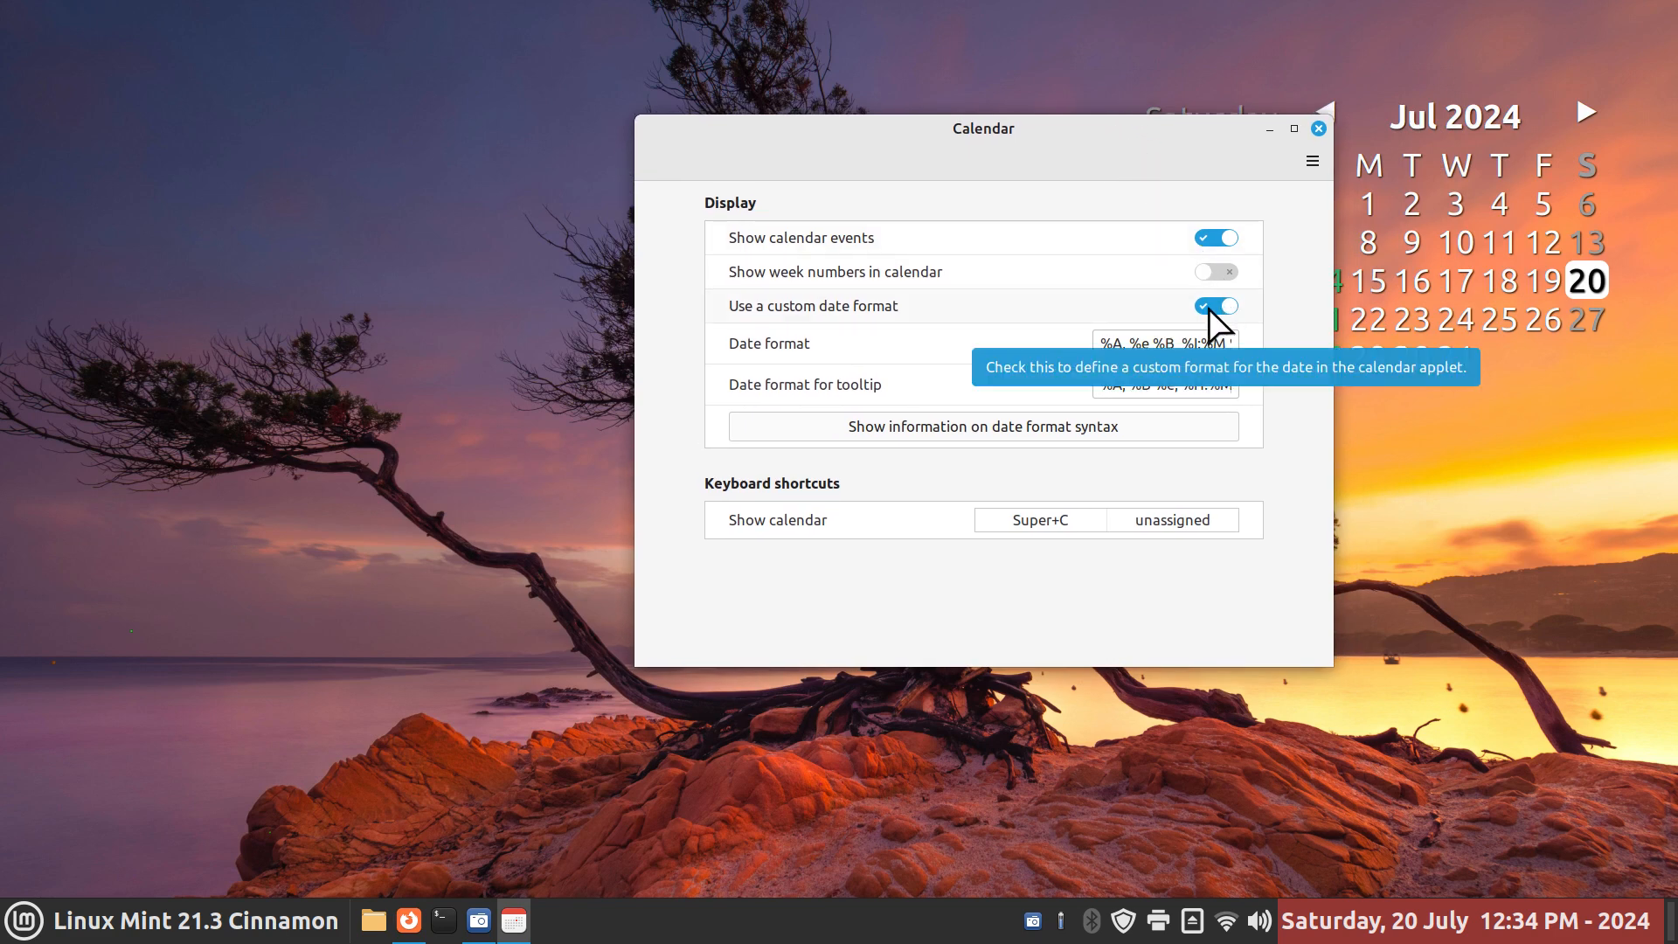
{"action": "left_click", "coordinate": [1216, 304]}
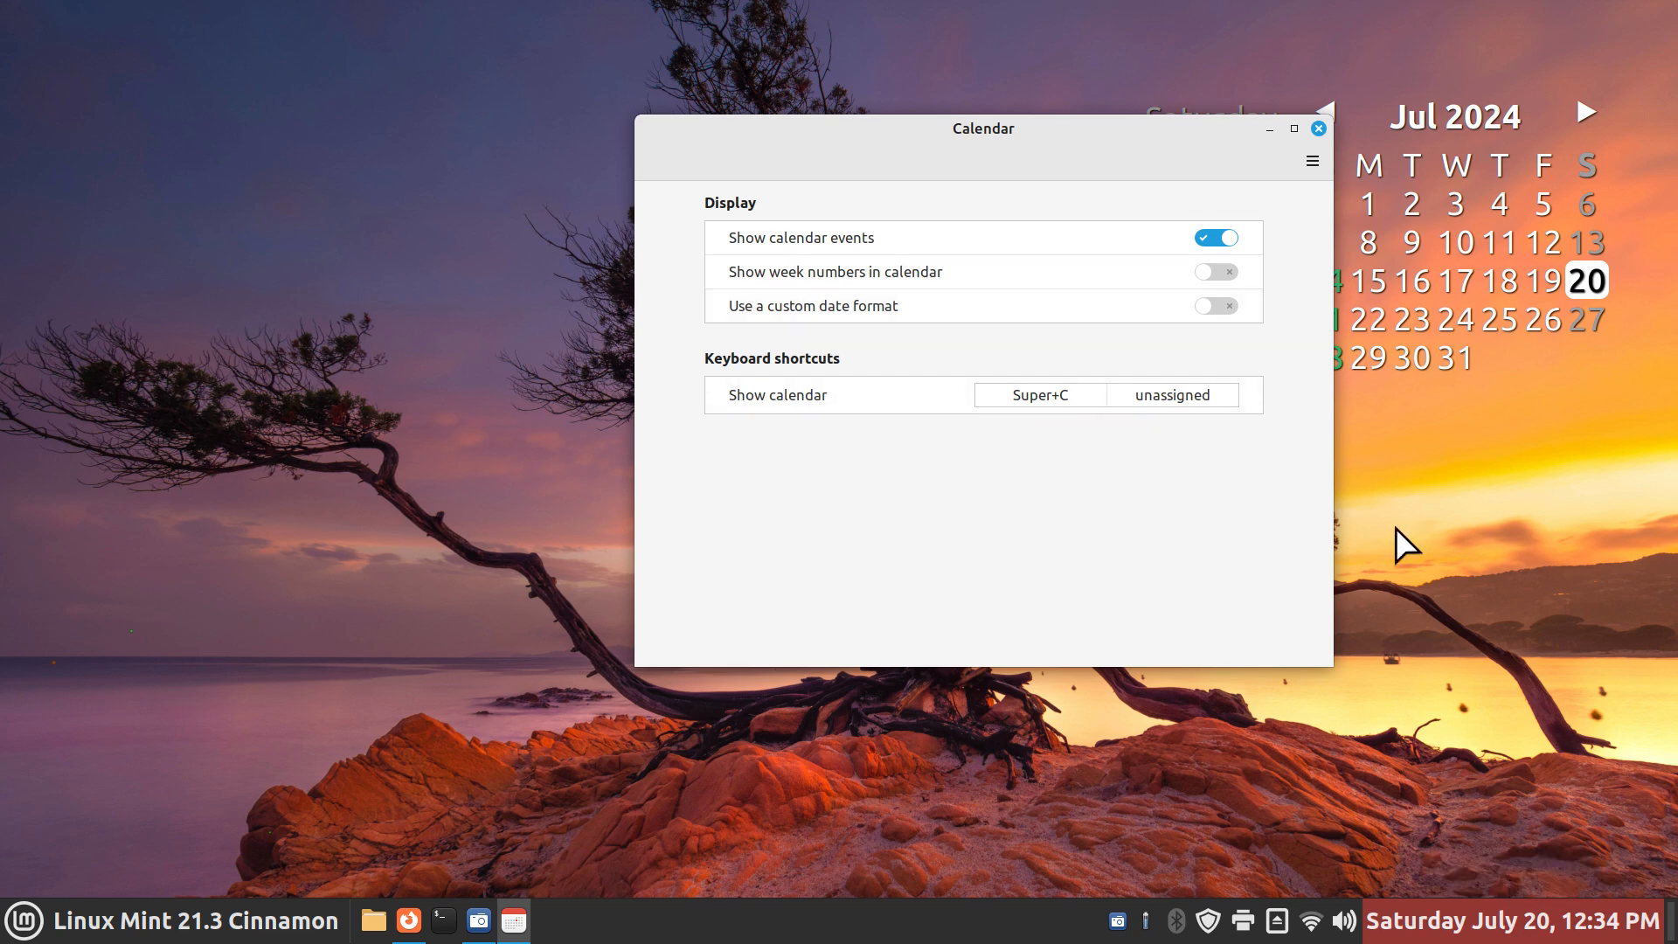
{"action": "left_click", "coordinate": [1217, 304]}
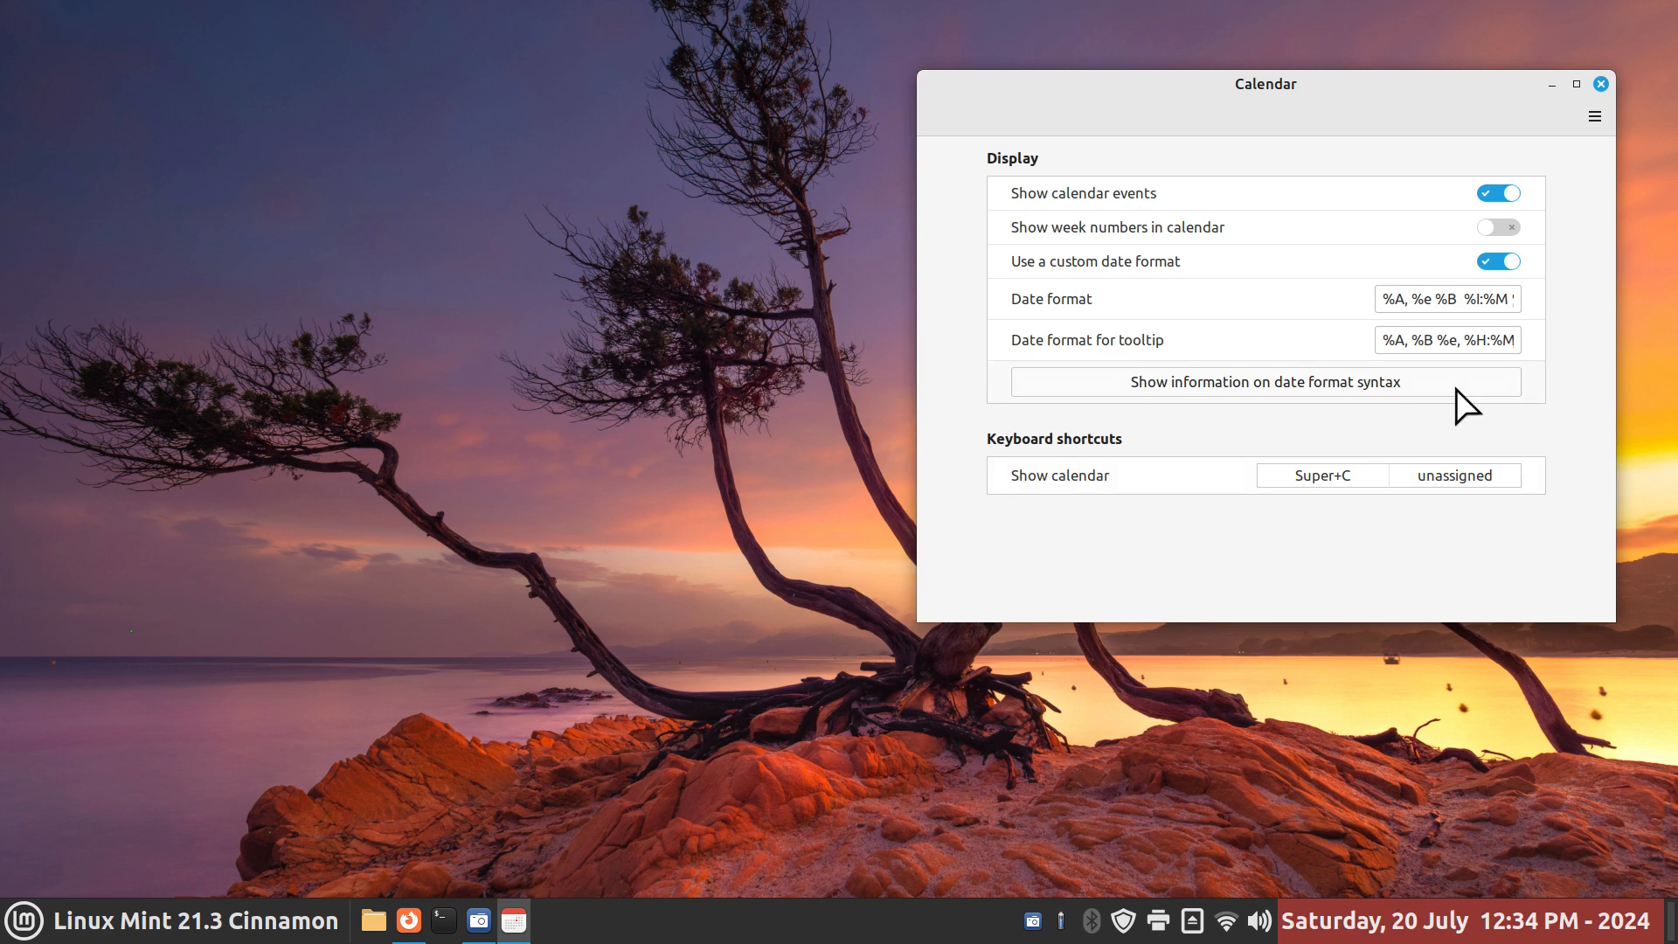
Select the whole custom date format string and bring up the desktop's new-document menu
{"action": "left_click", "coordinate": [1407, 297]}
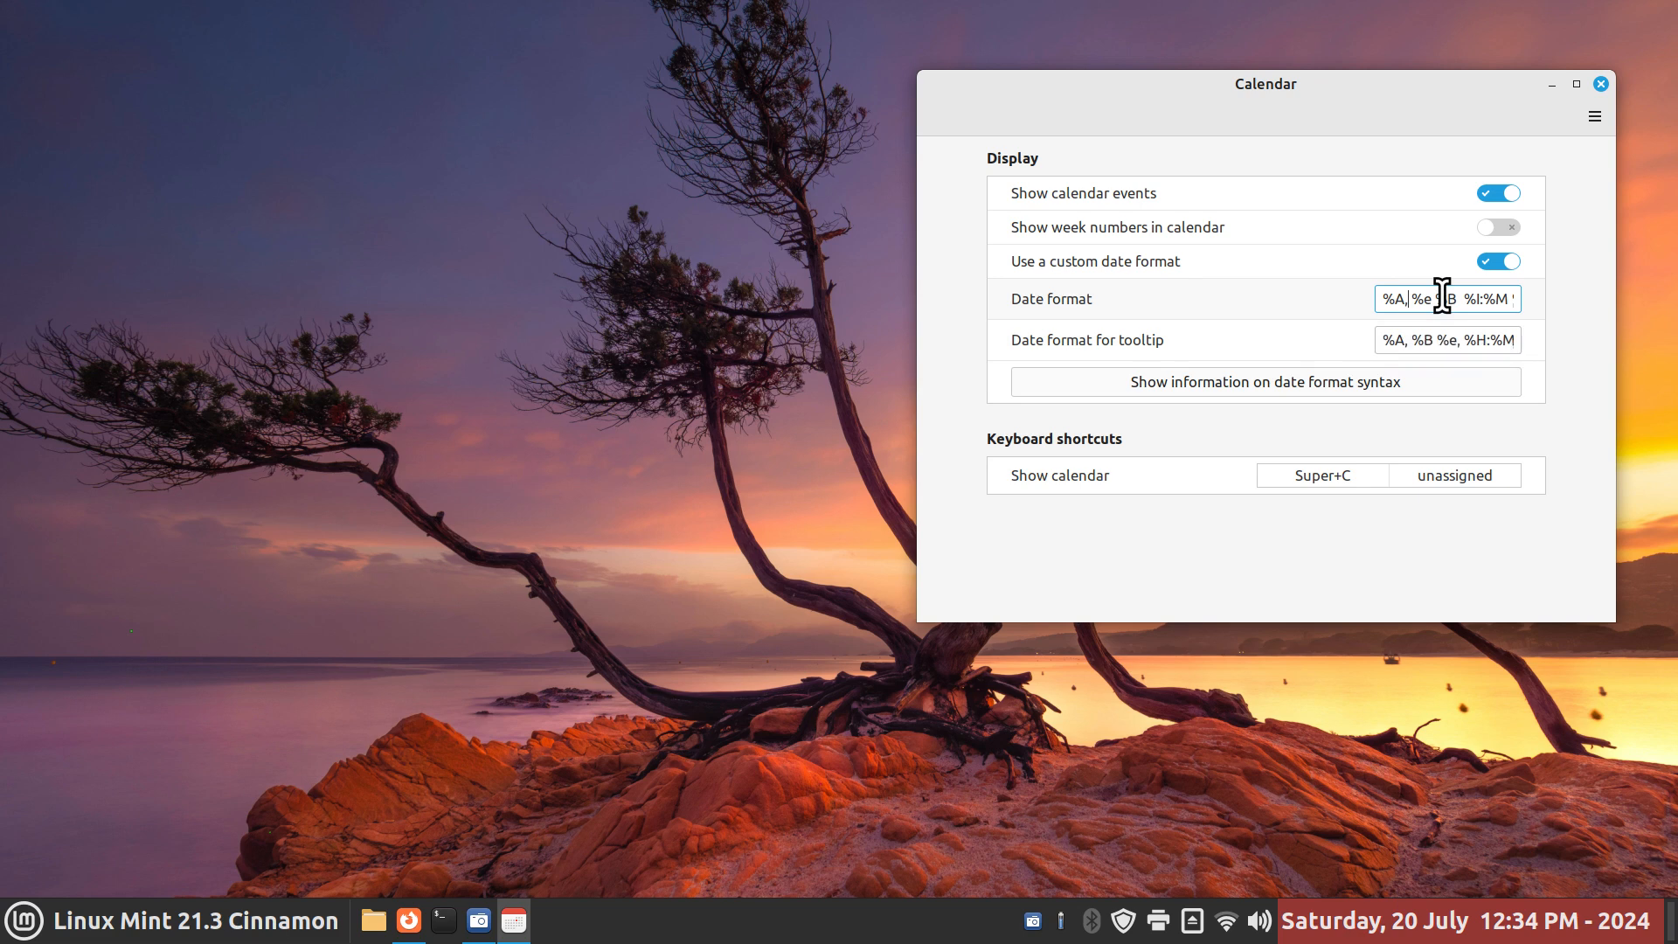
{"action": "key", "text": "ctrl+a"}
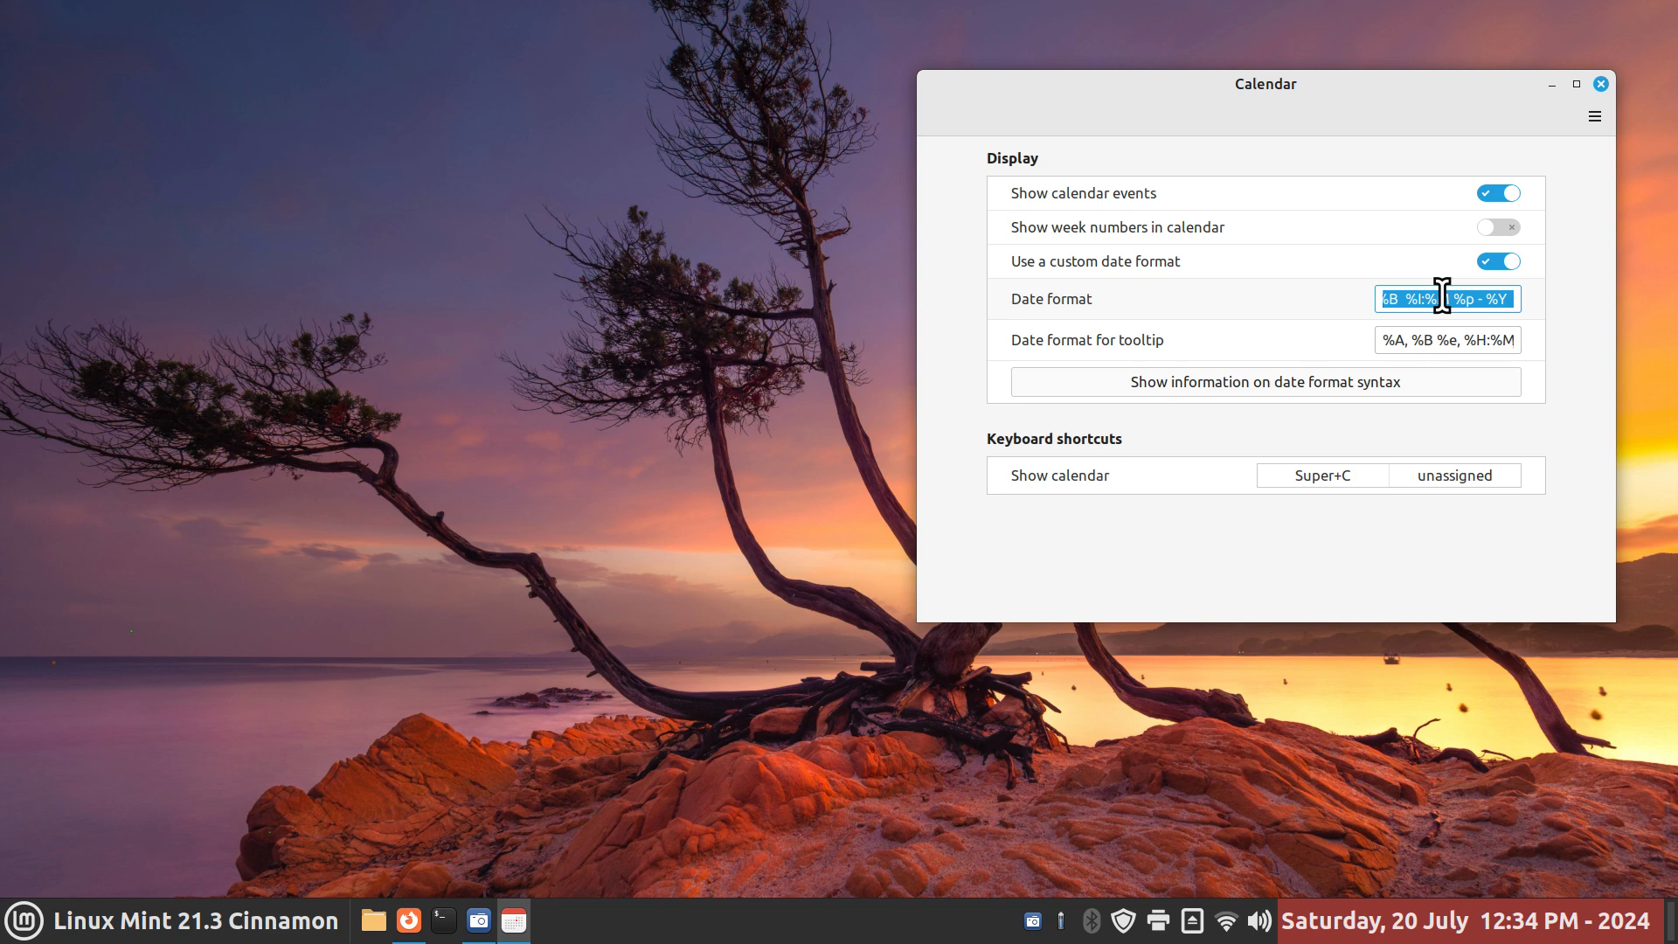
{"action": "right_click", "coordinate": [1447, 297]}
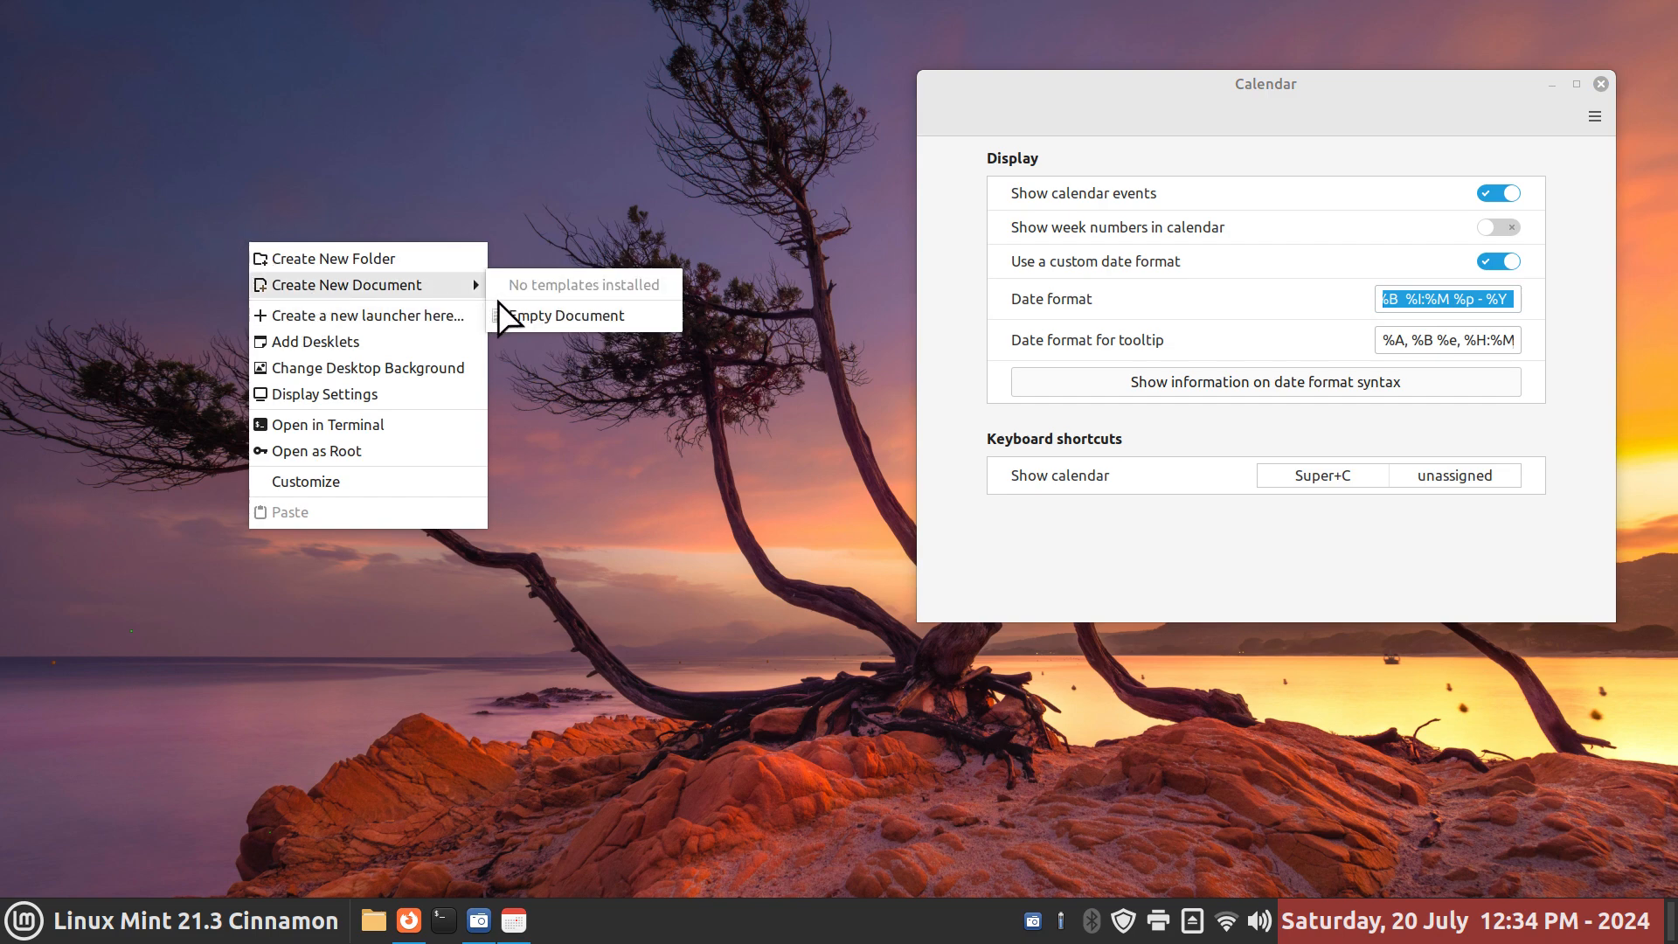
{"action": "left_click", "coordinate": [538, 325]}
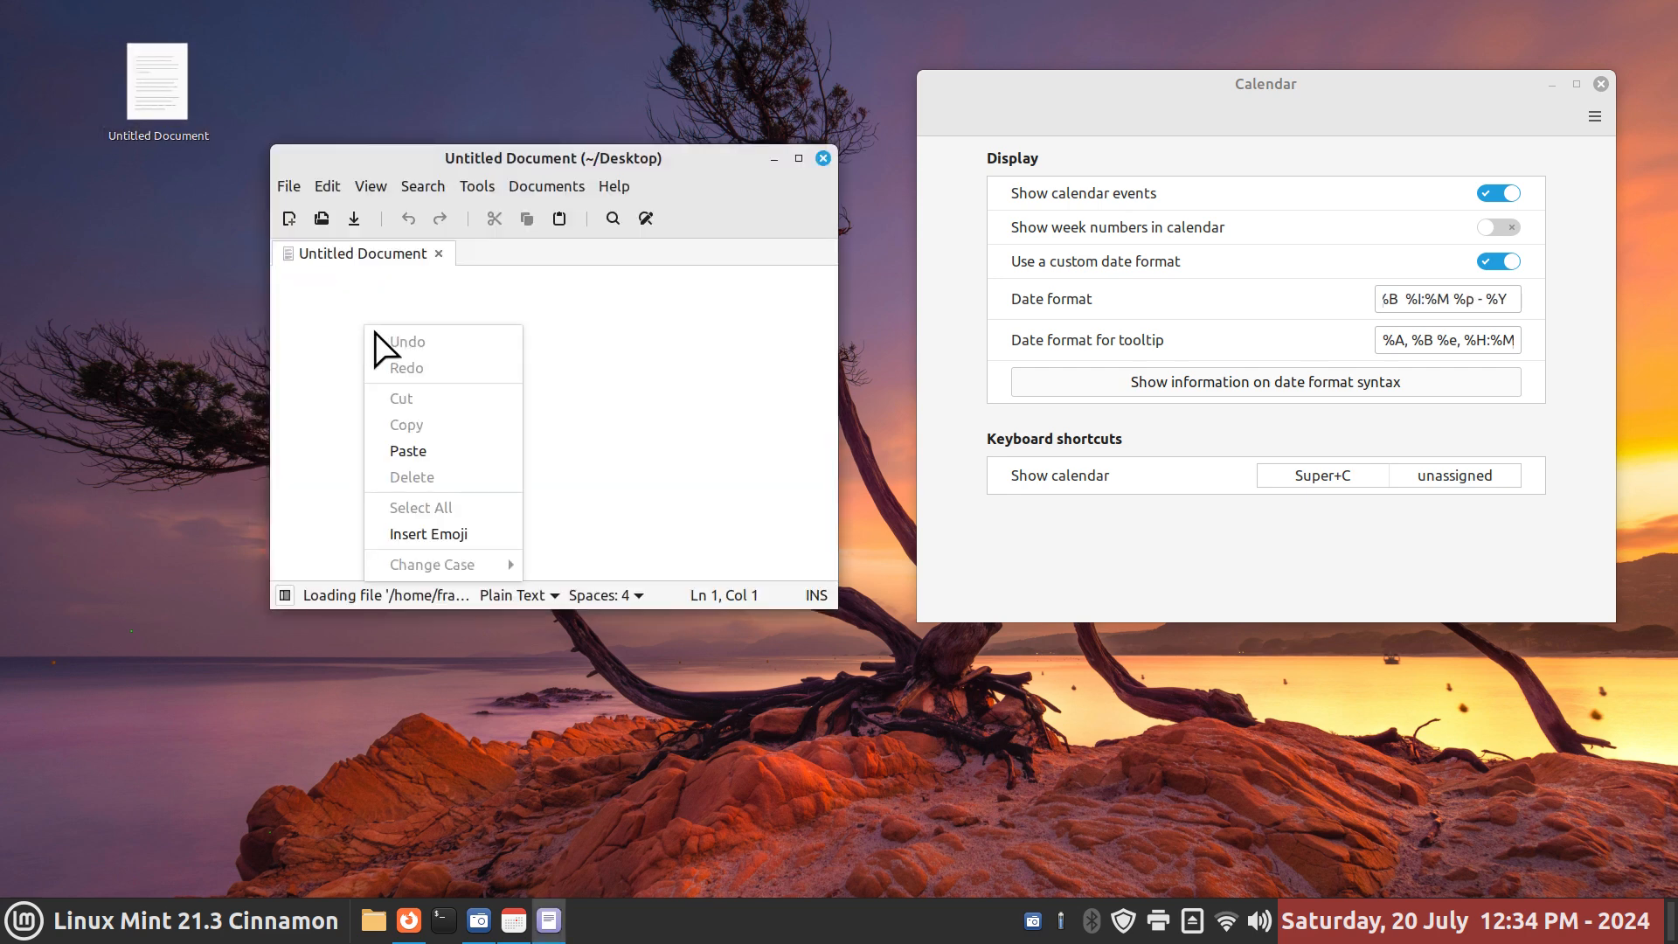
{"action": "left_click", "coordinate": [409, 451]}
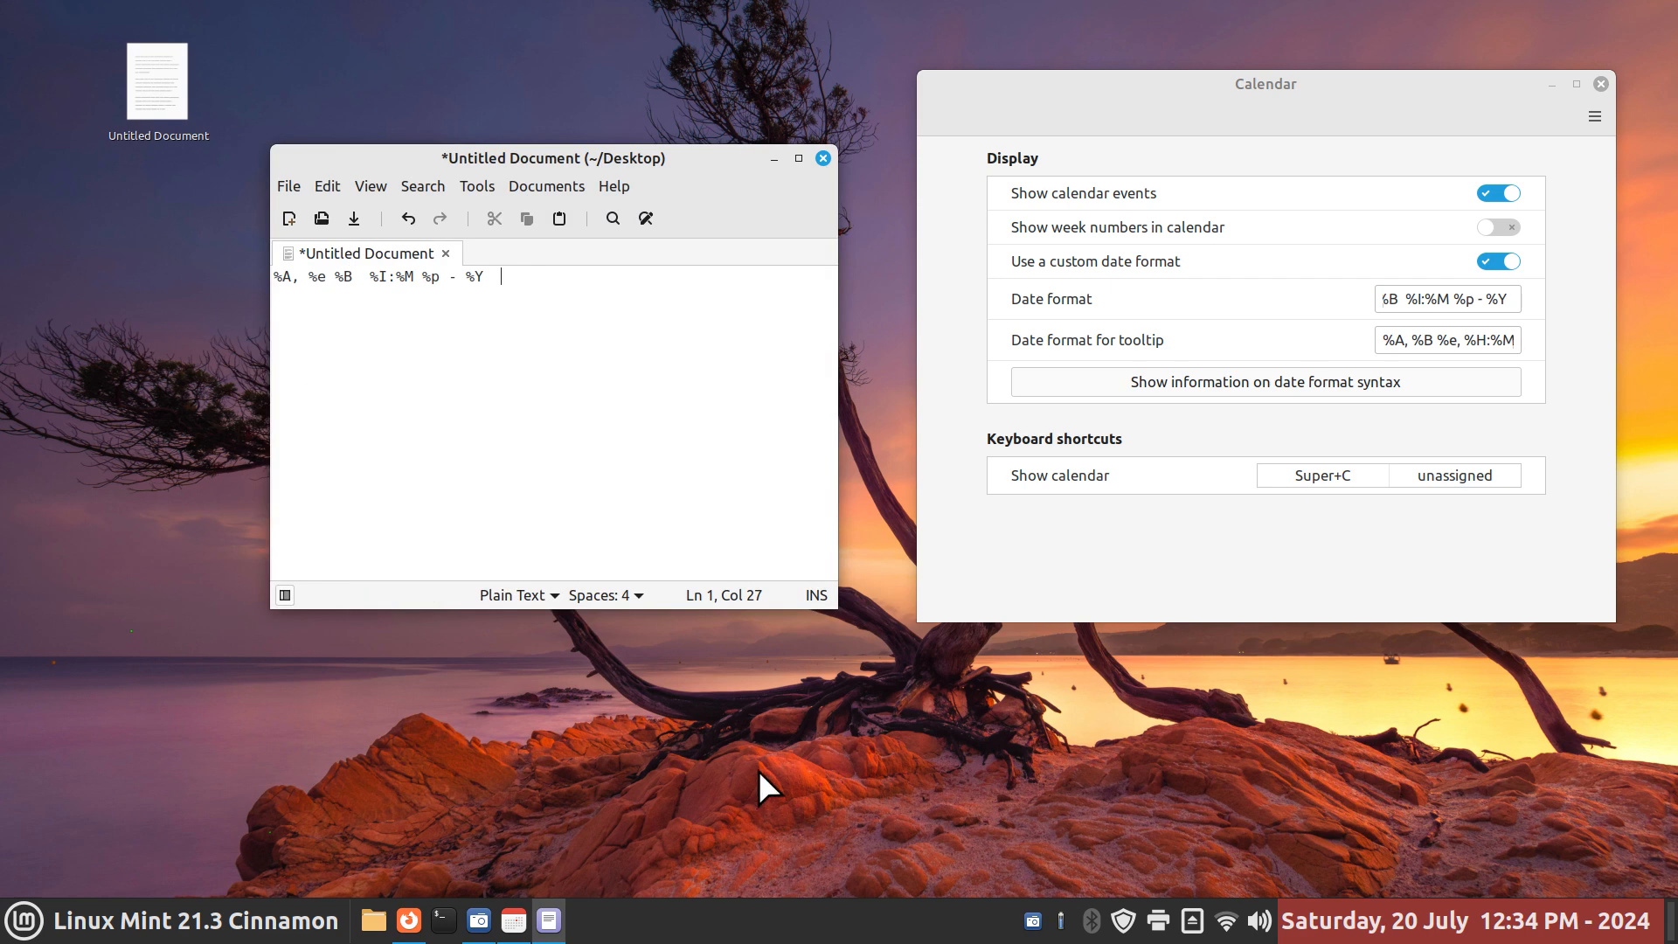
{"action": "mouse_move", "coordinate": [470, 326]}
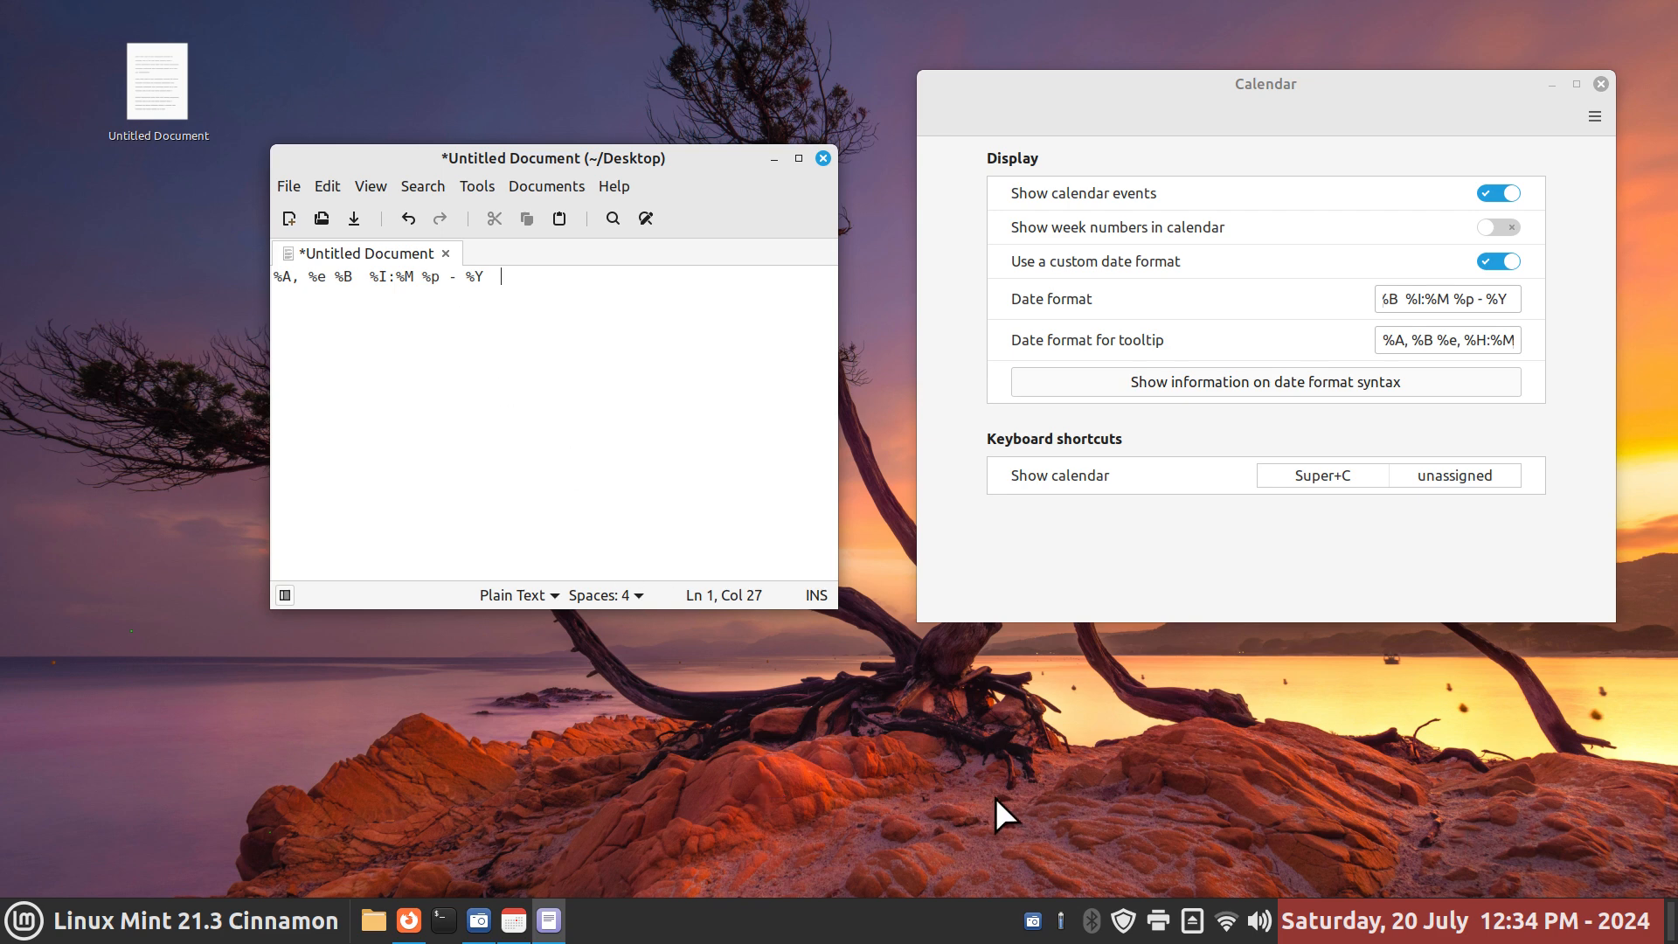
{"action": "mouse_move", "coordinate": [1384, 863]}
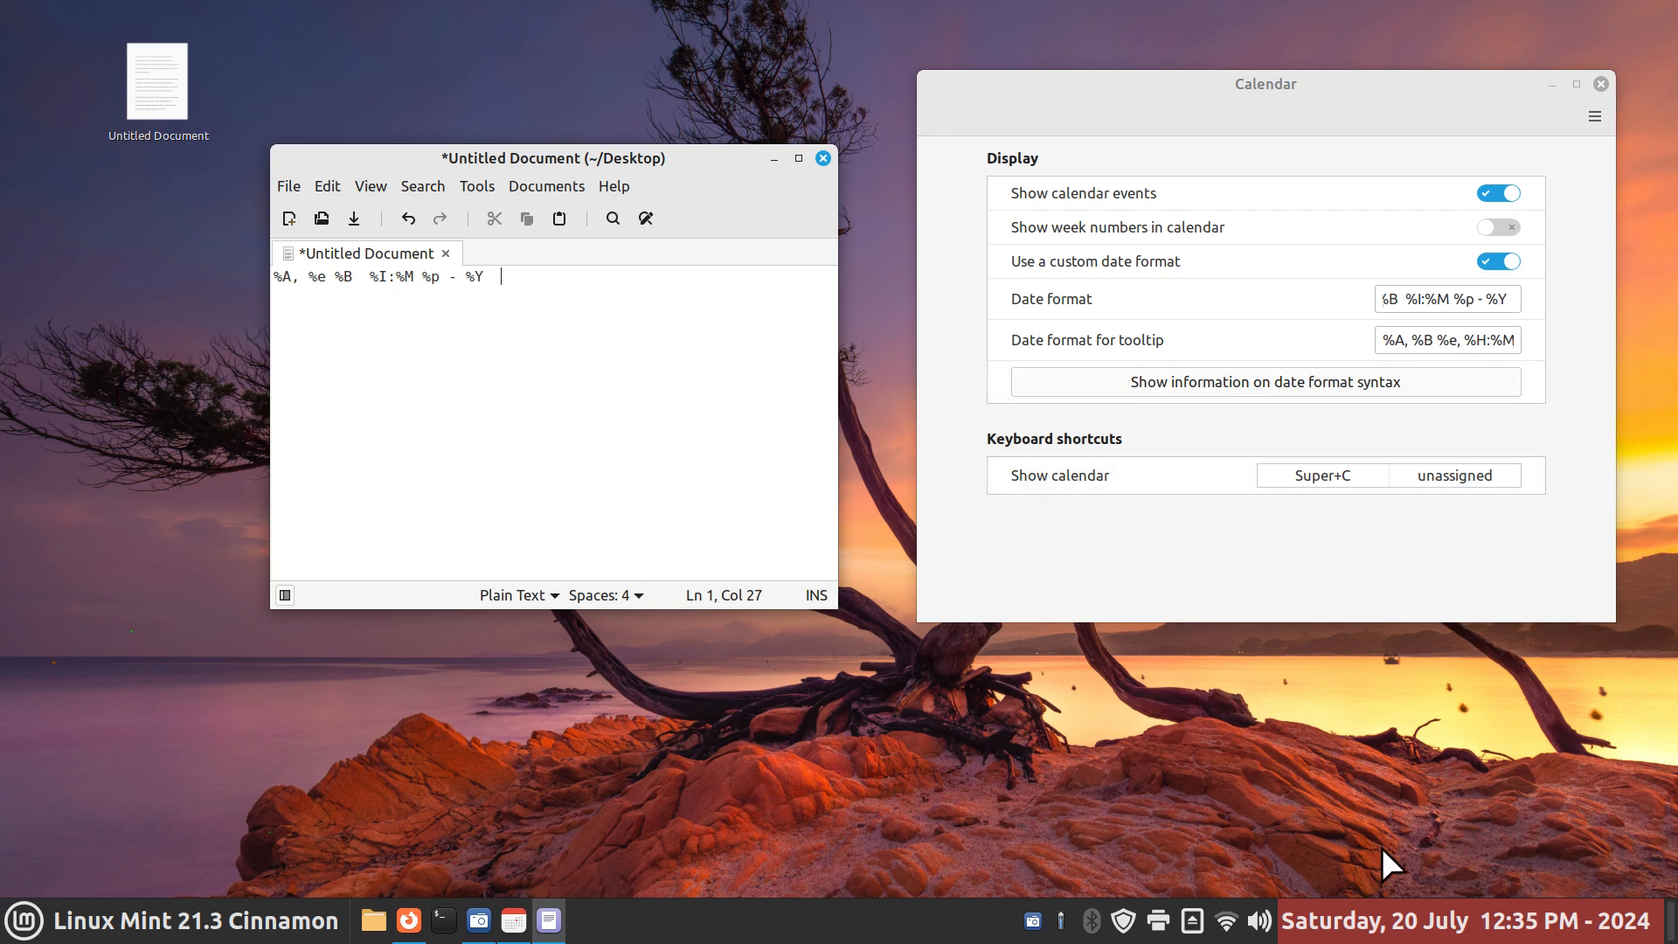
{"action": "mouse_move", "coordinate": [465, 300]}
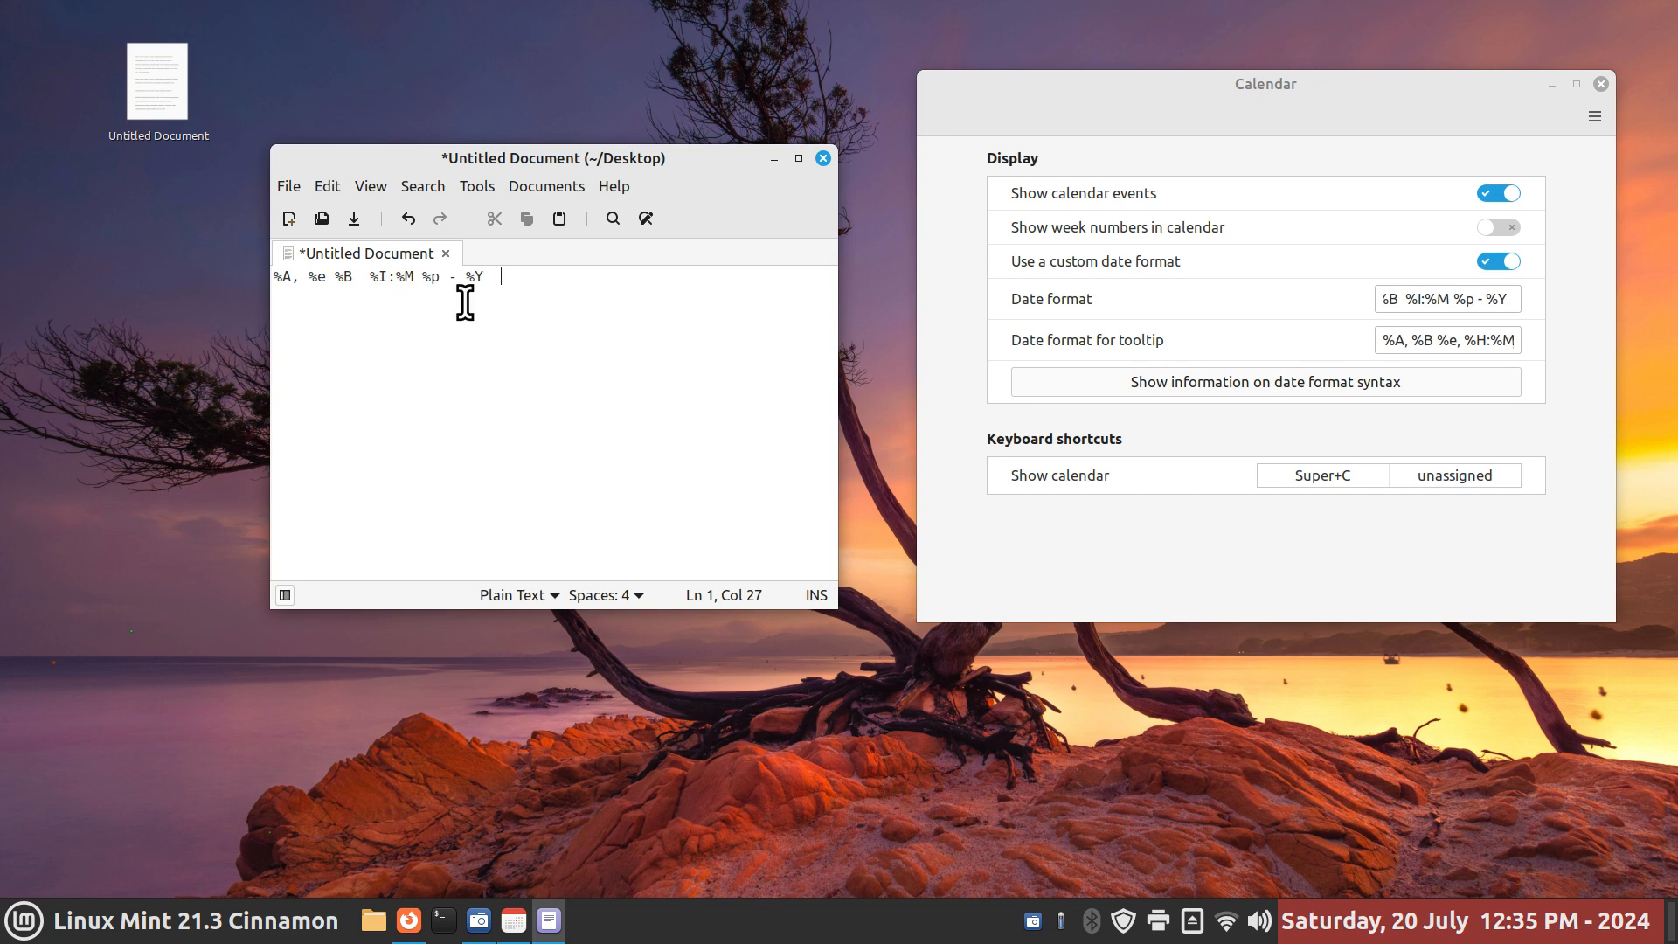
{"action": "left_click", "coordinate": [822, 157]}
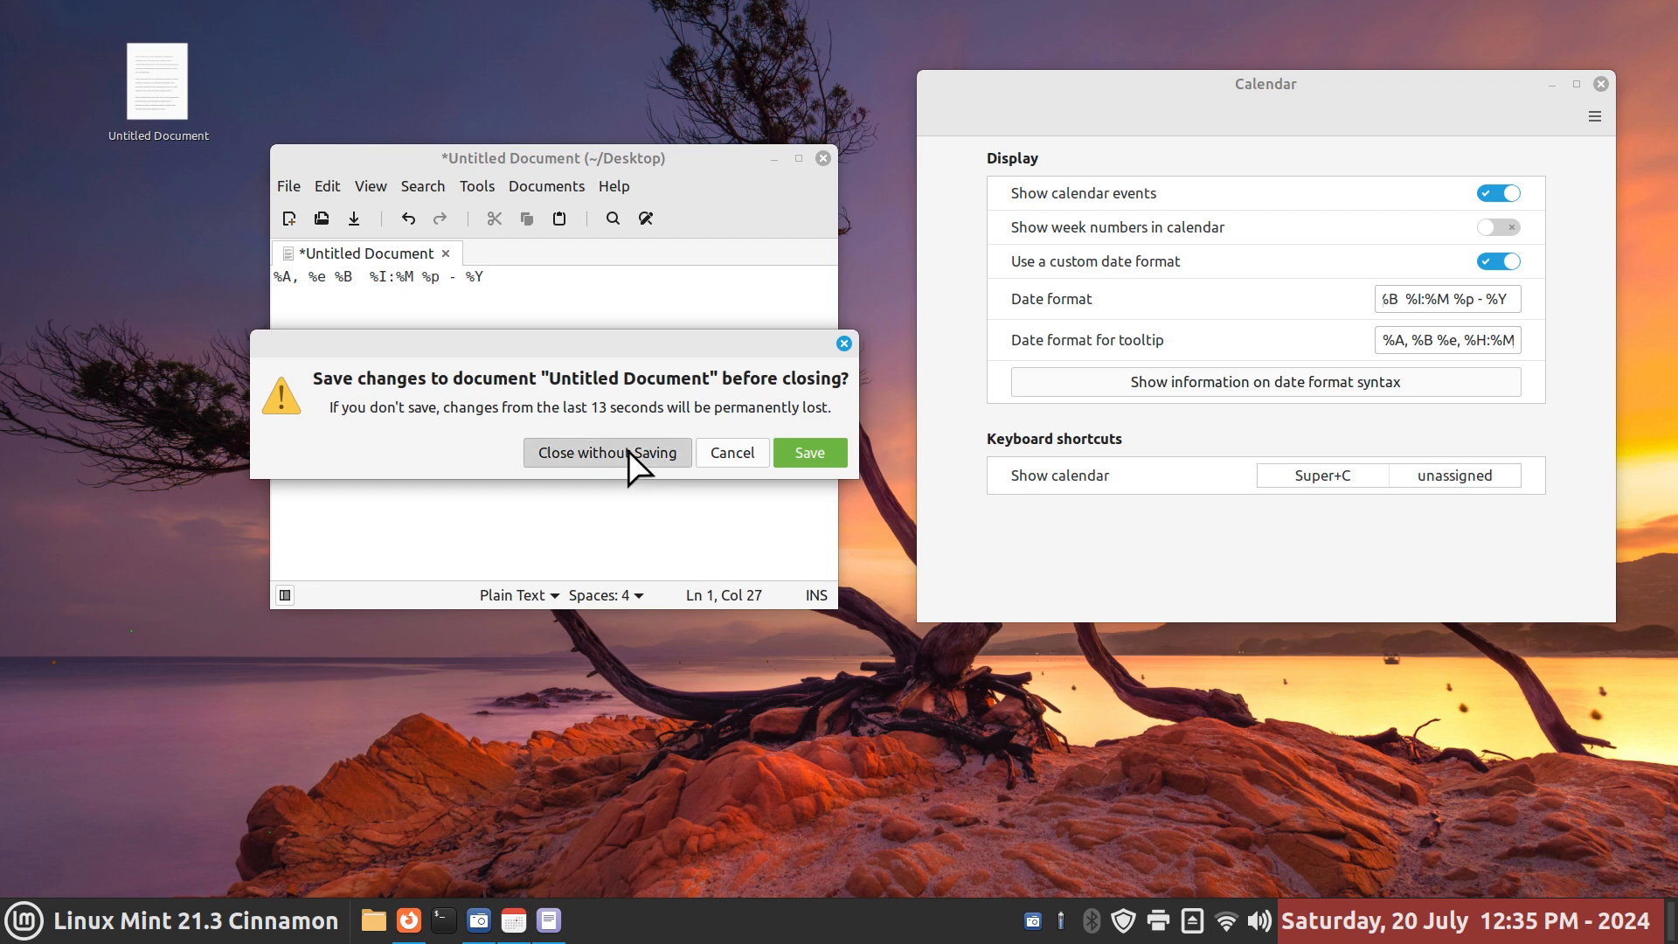
{"action": "left_click", "coordinate": [608, 453]}
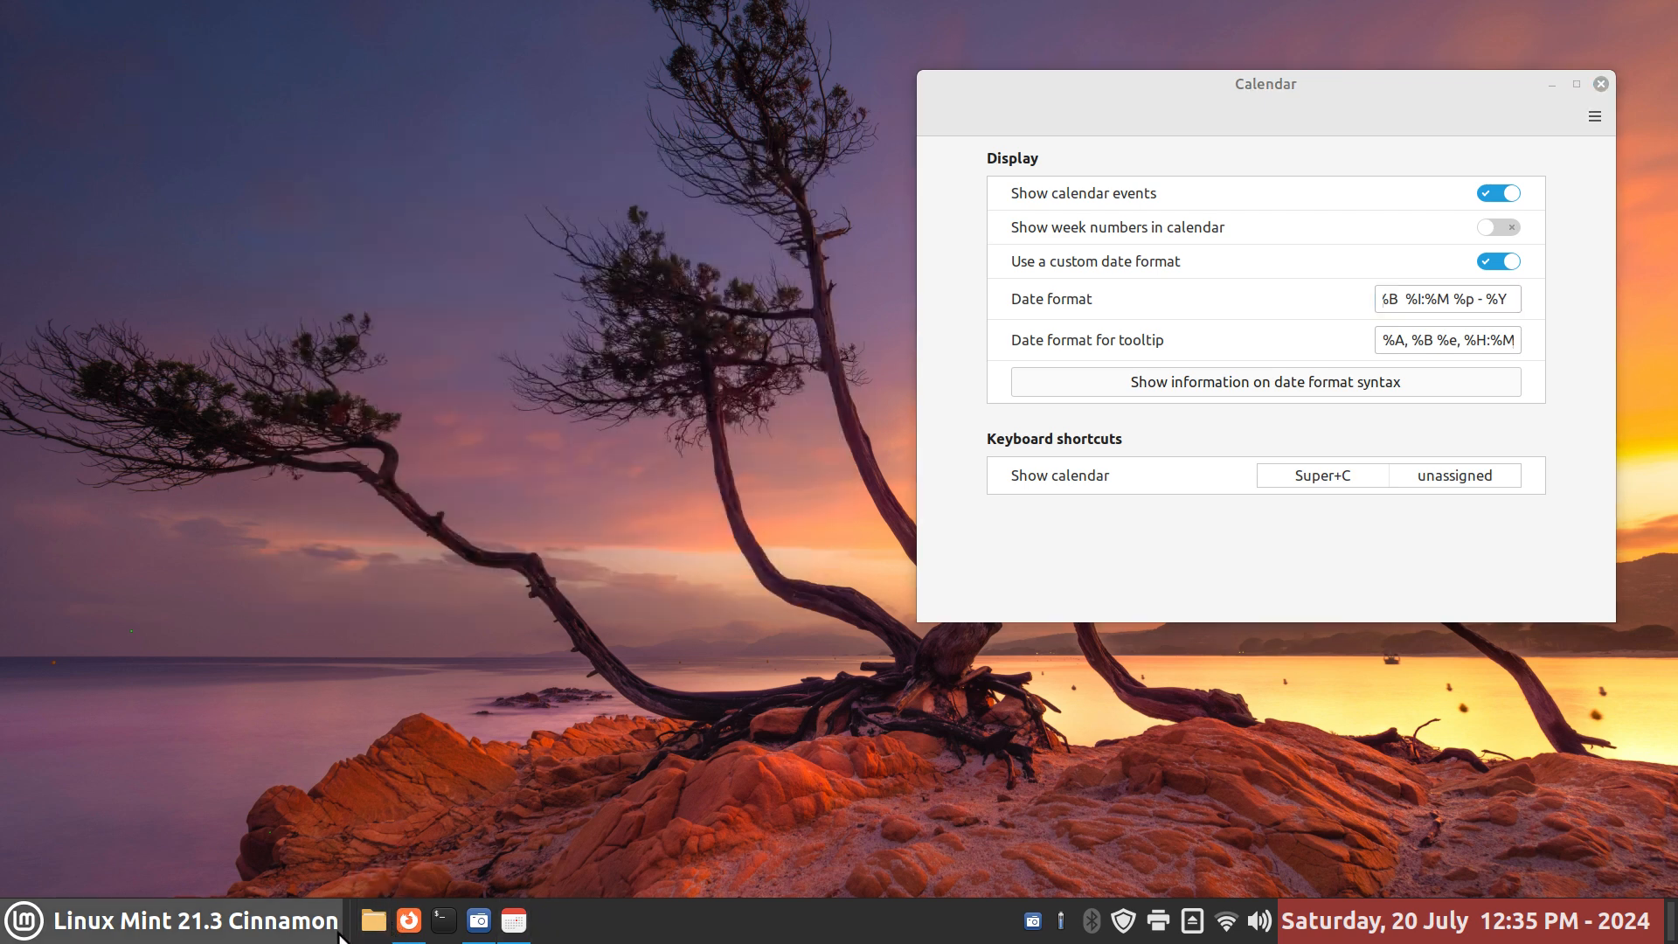
Open the strftime note from Documents in Nemo, then close the file manager
{"action": "left_click", "coordinate": [373, 919]}
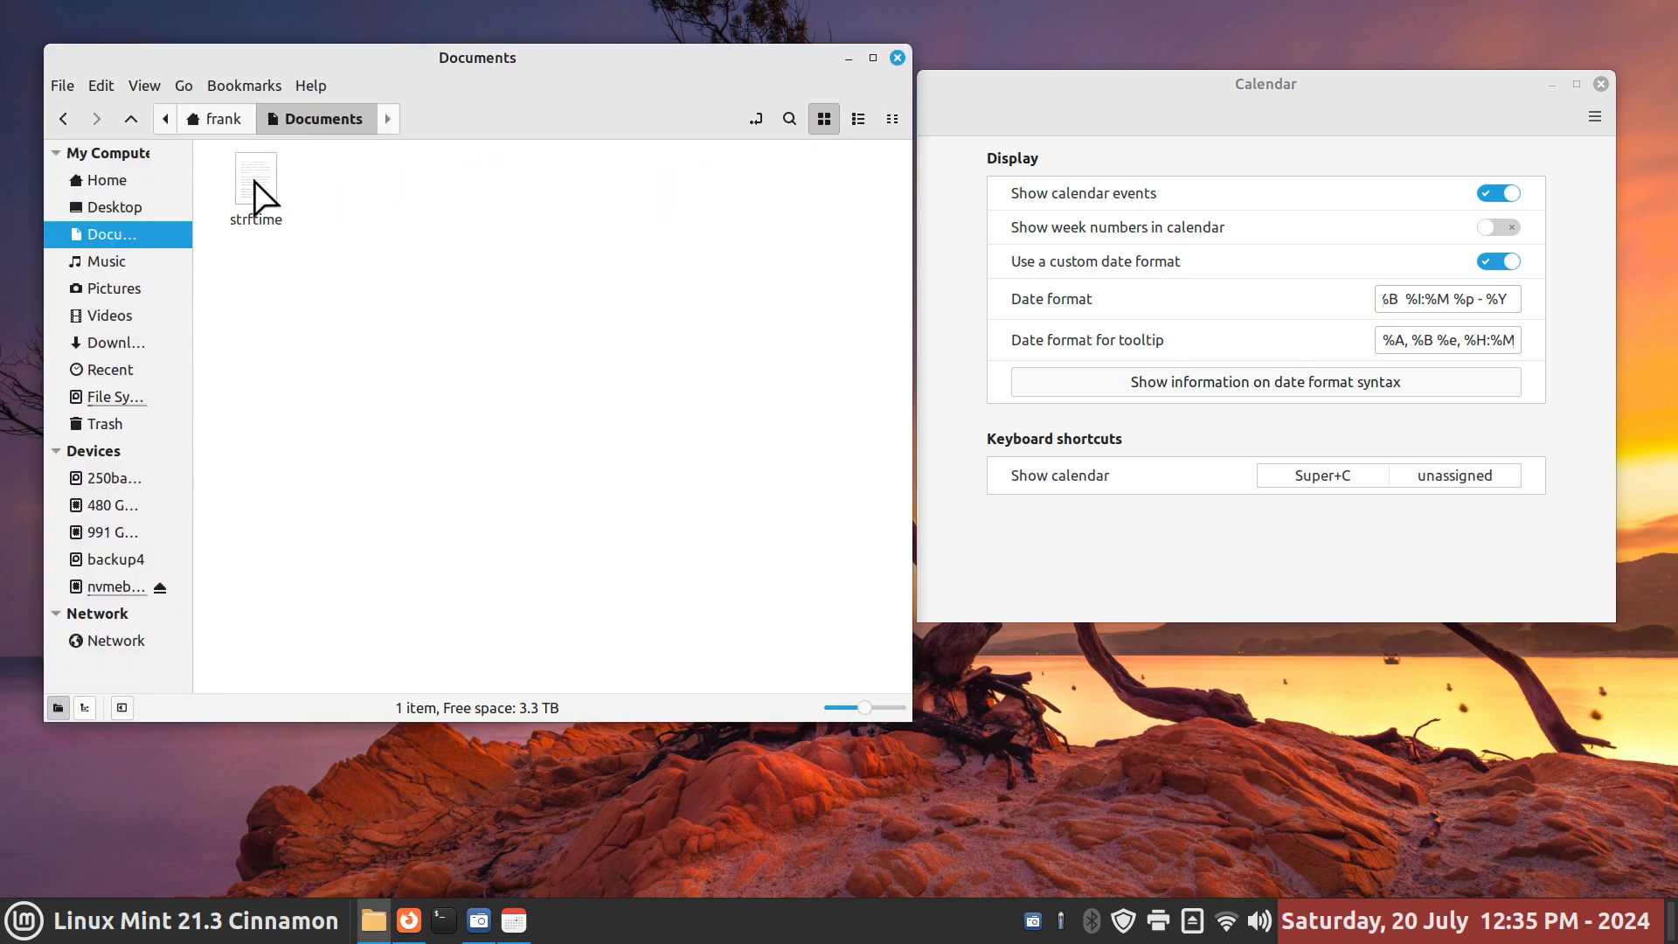
{"action": "double_click", "coordinate": [255, 171]}
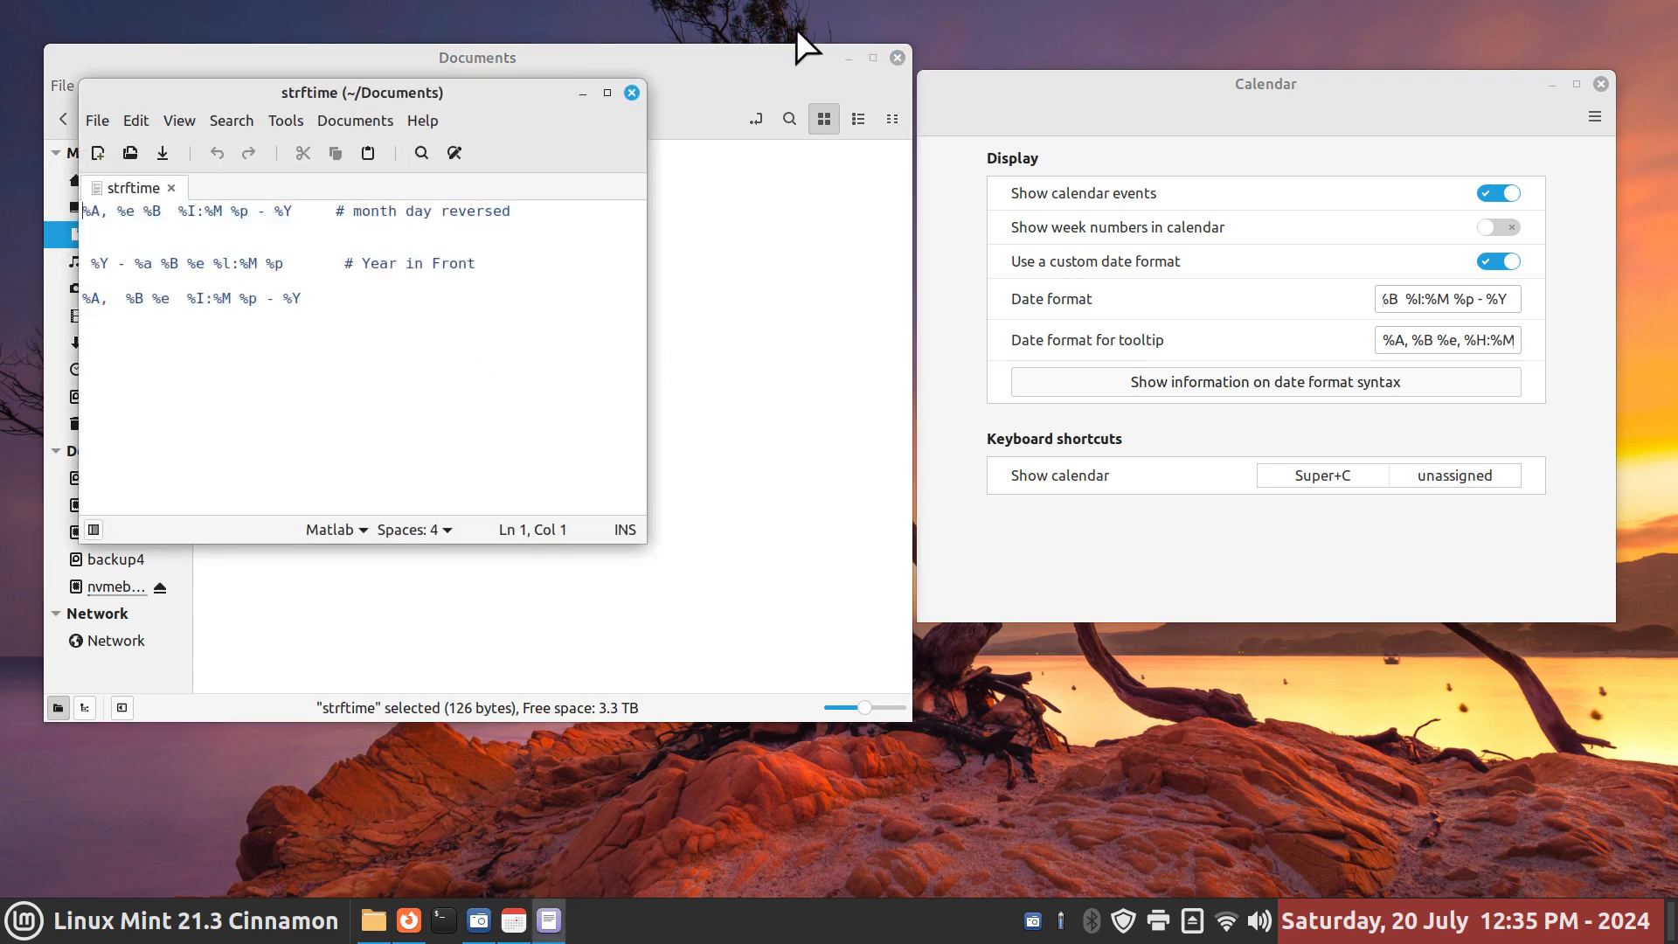
{"action": "left_click", "coordinate": [631, 92]}
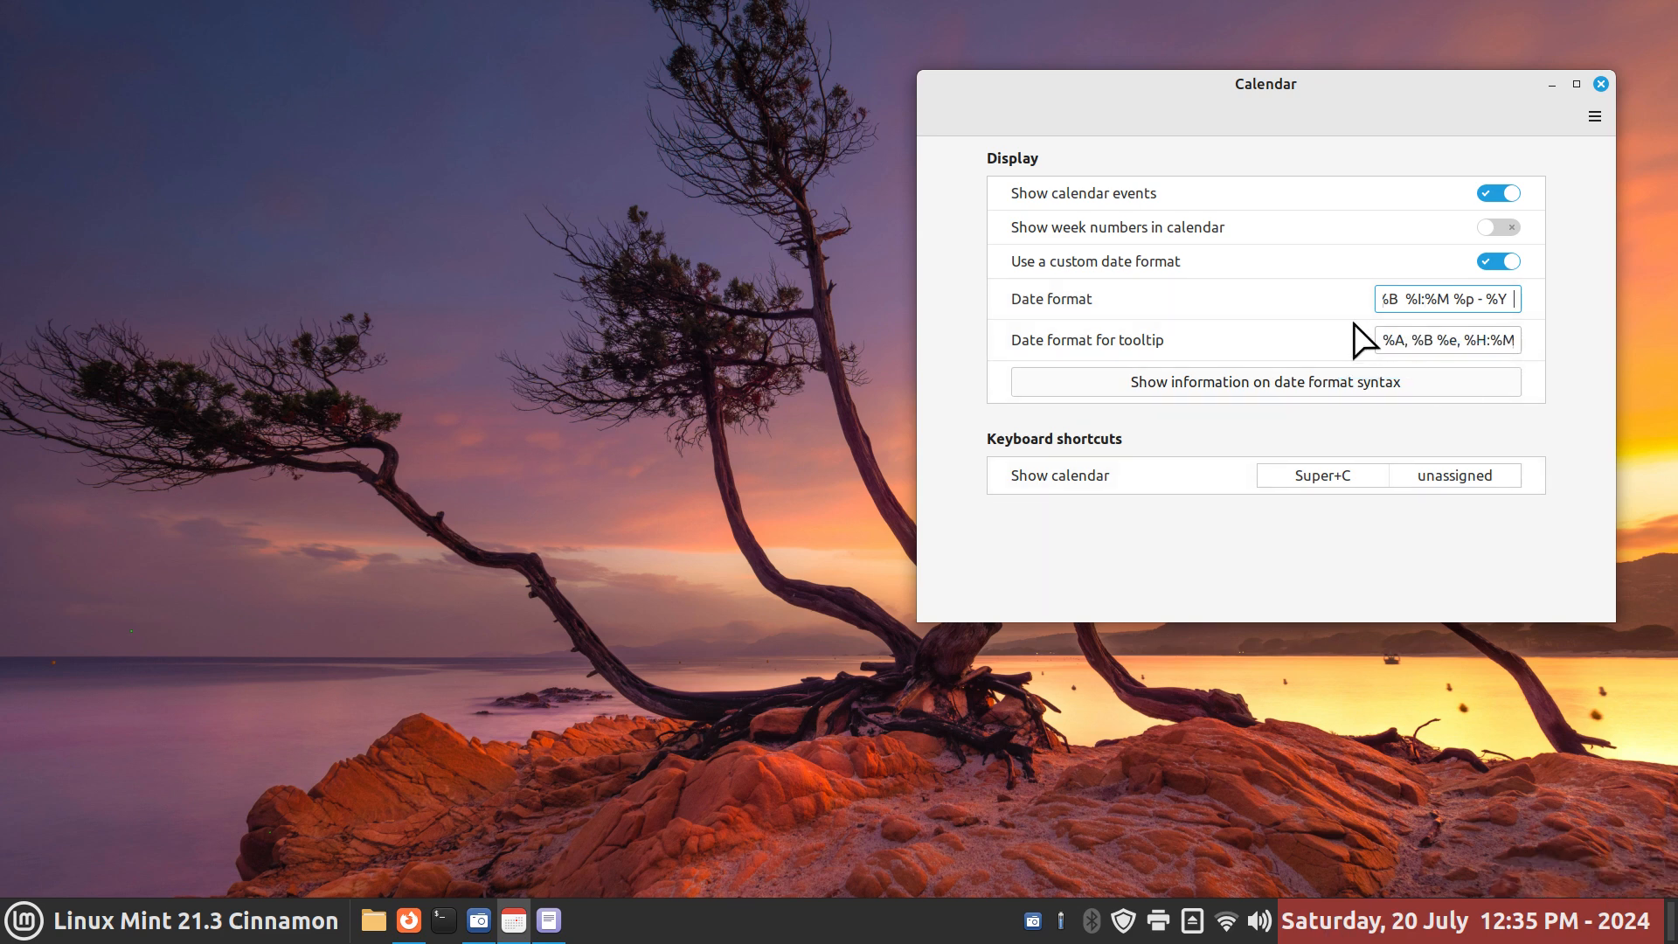
{"action": "mouse_move", "coordinate": [1461, 793]}
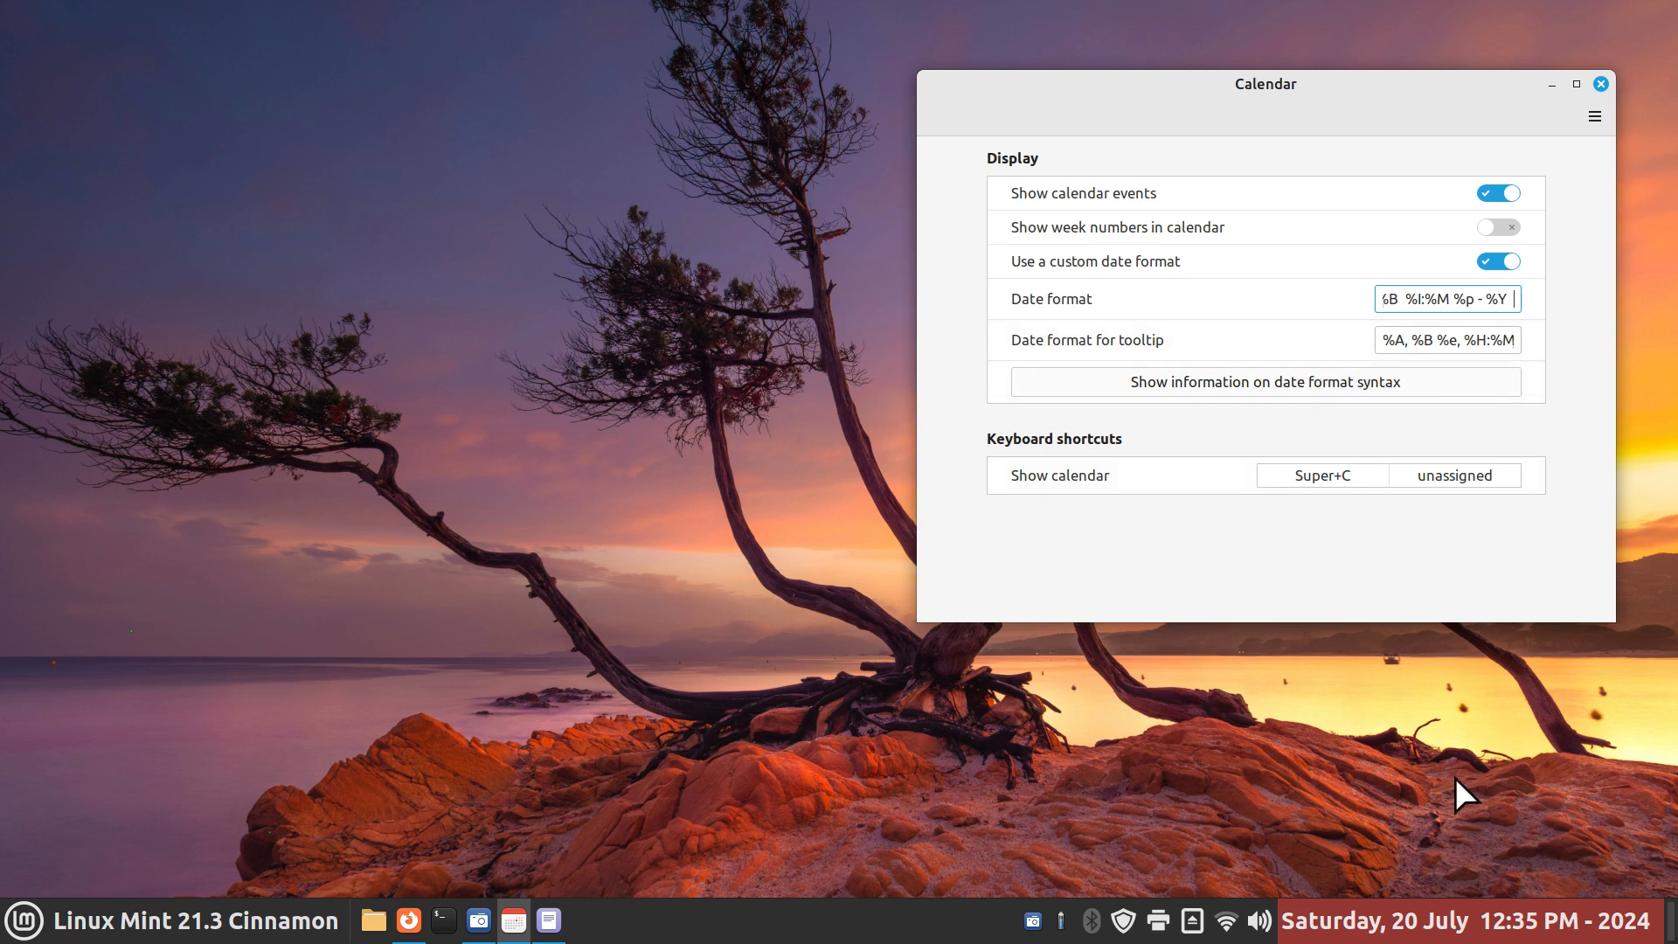
{"action": "mouse_move", "coordinate": [1433, 930]}
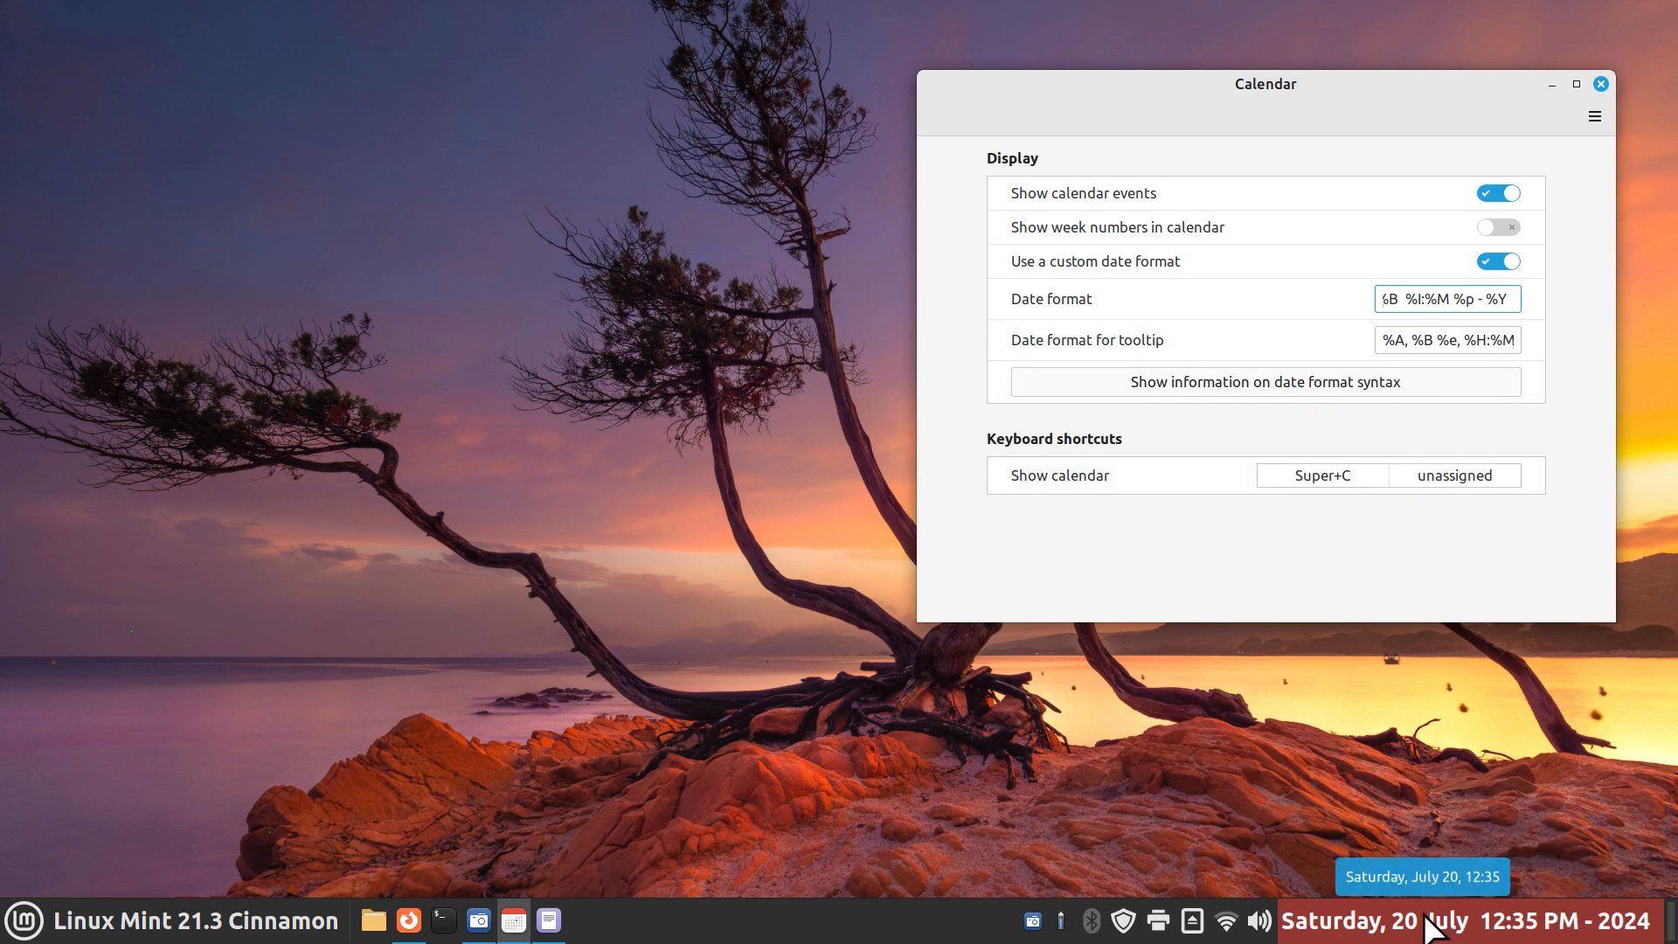
{"action": "left_click", "coordinate": [1447, 297]}
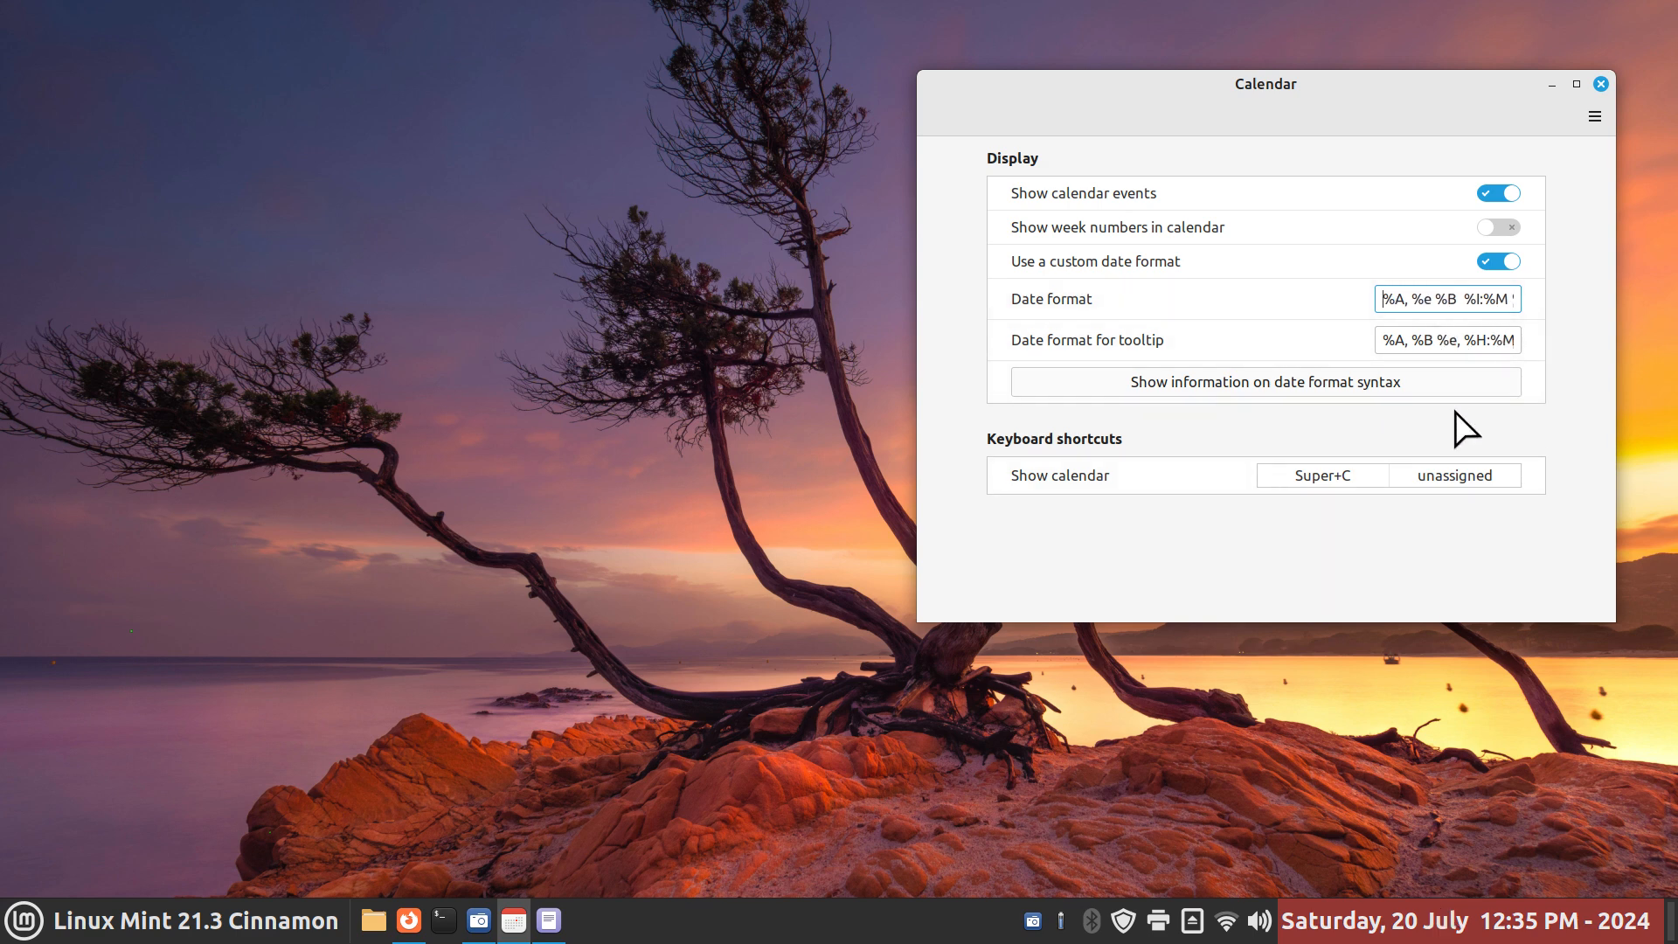
{"action": "mouse_move", "coordinate": [1415, 363]}
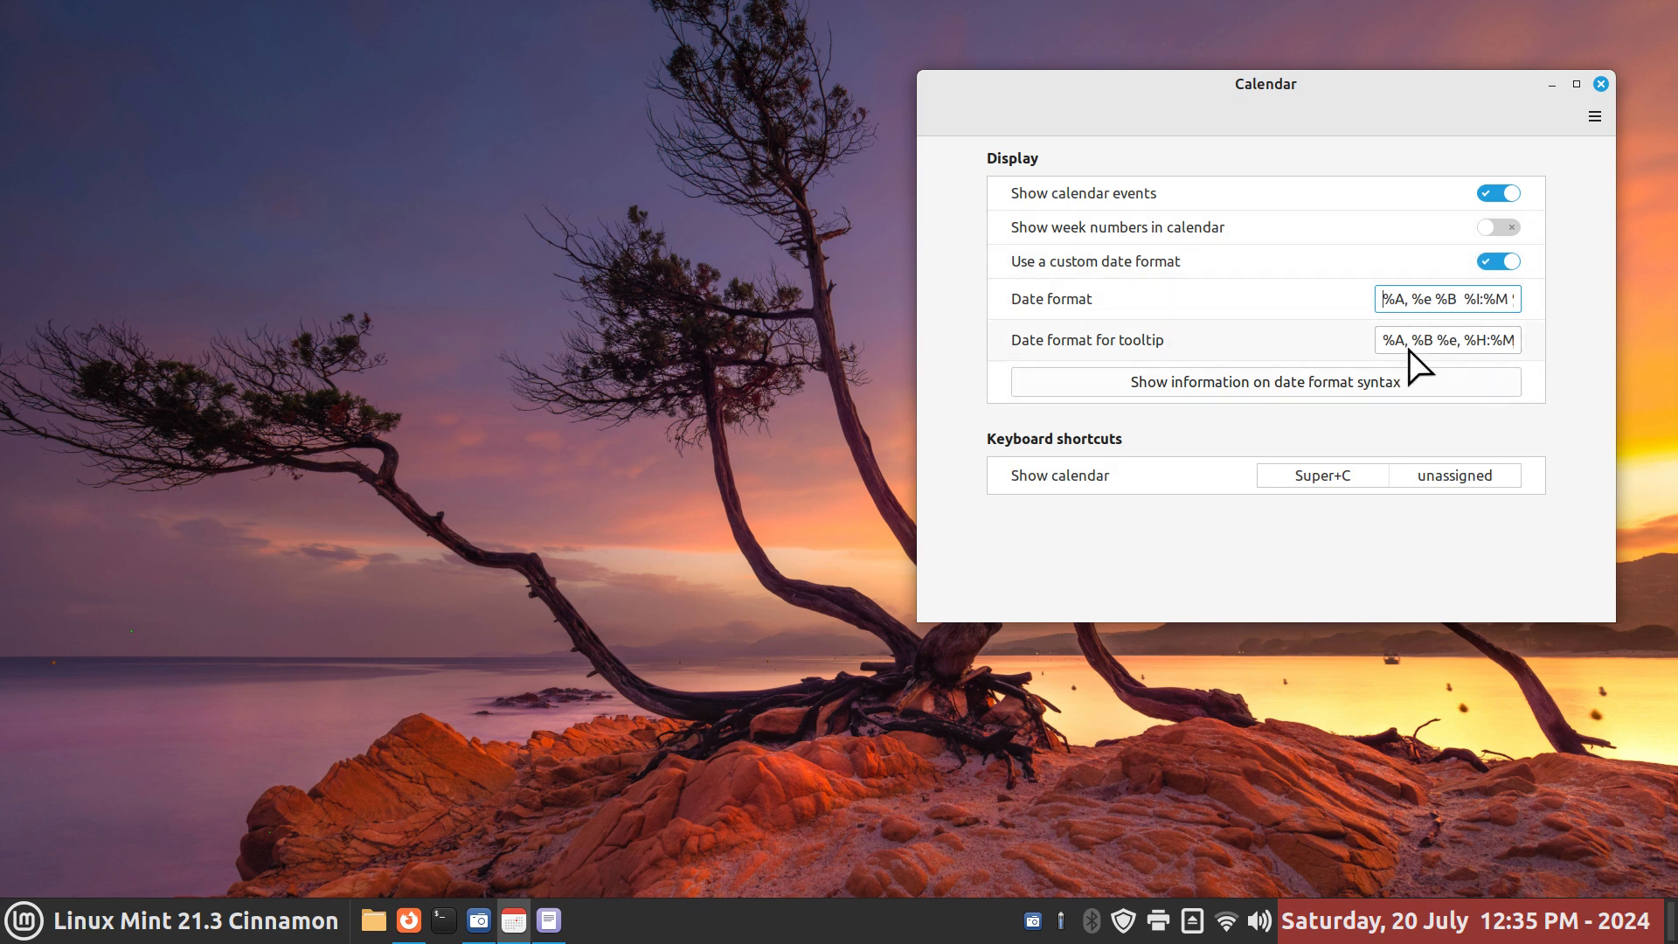
{"action": "mouse_move", "coordinate": [1451, 343]}
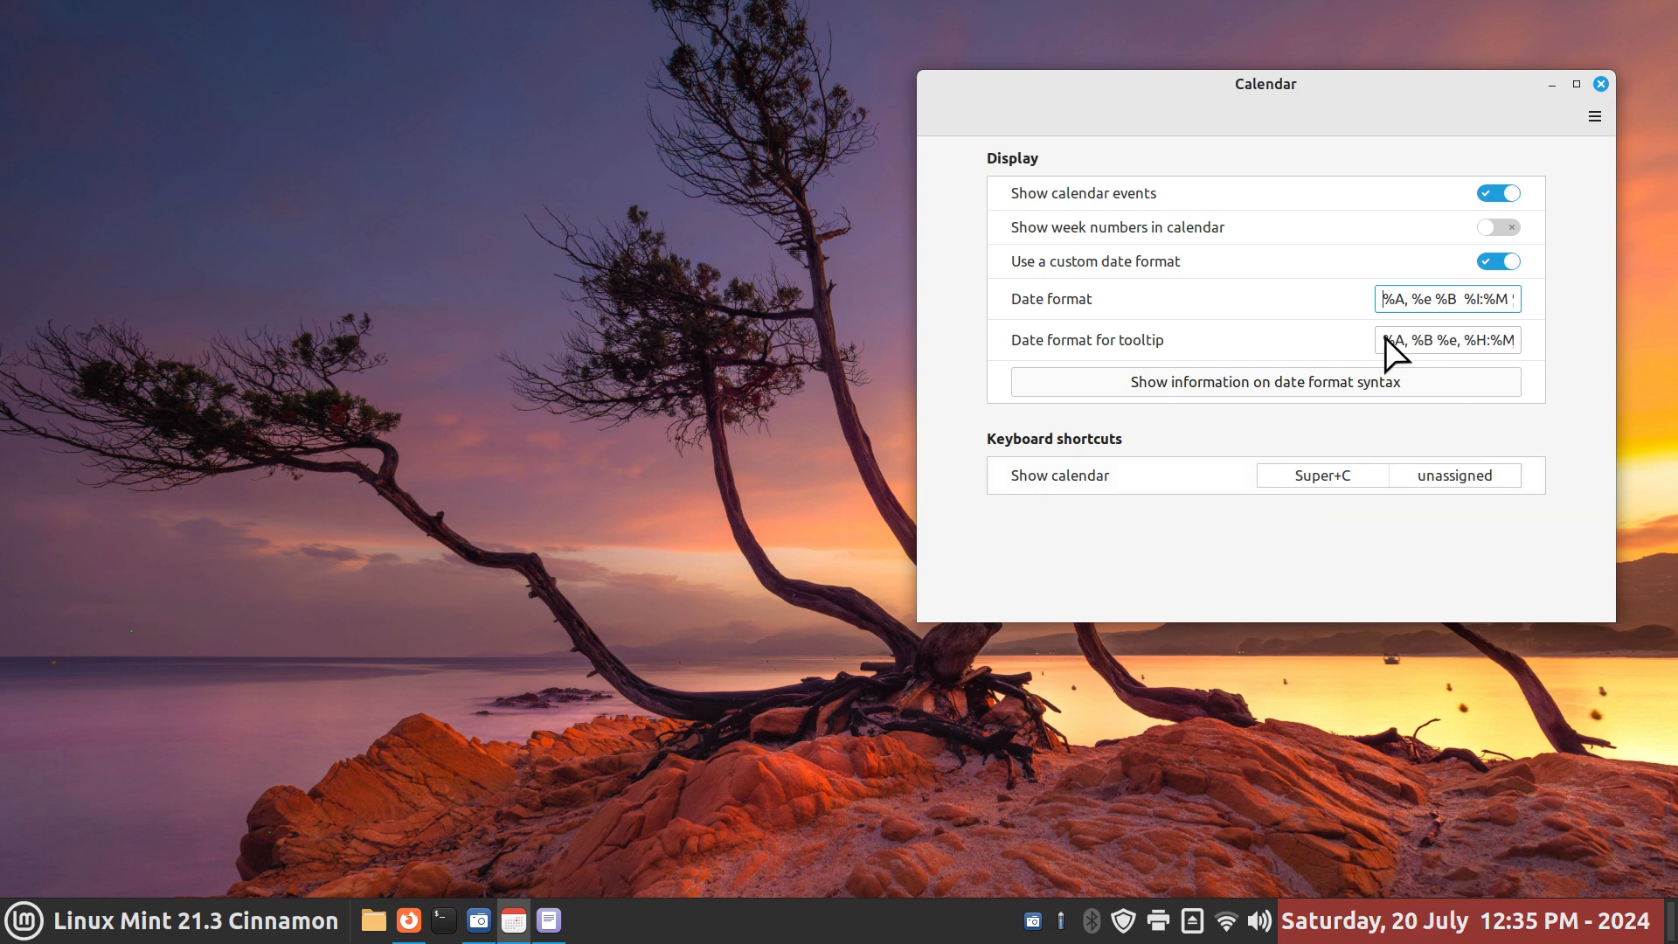
{"action": "mouse_move", "coordinate": [413, 922]}
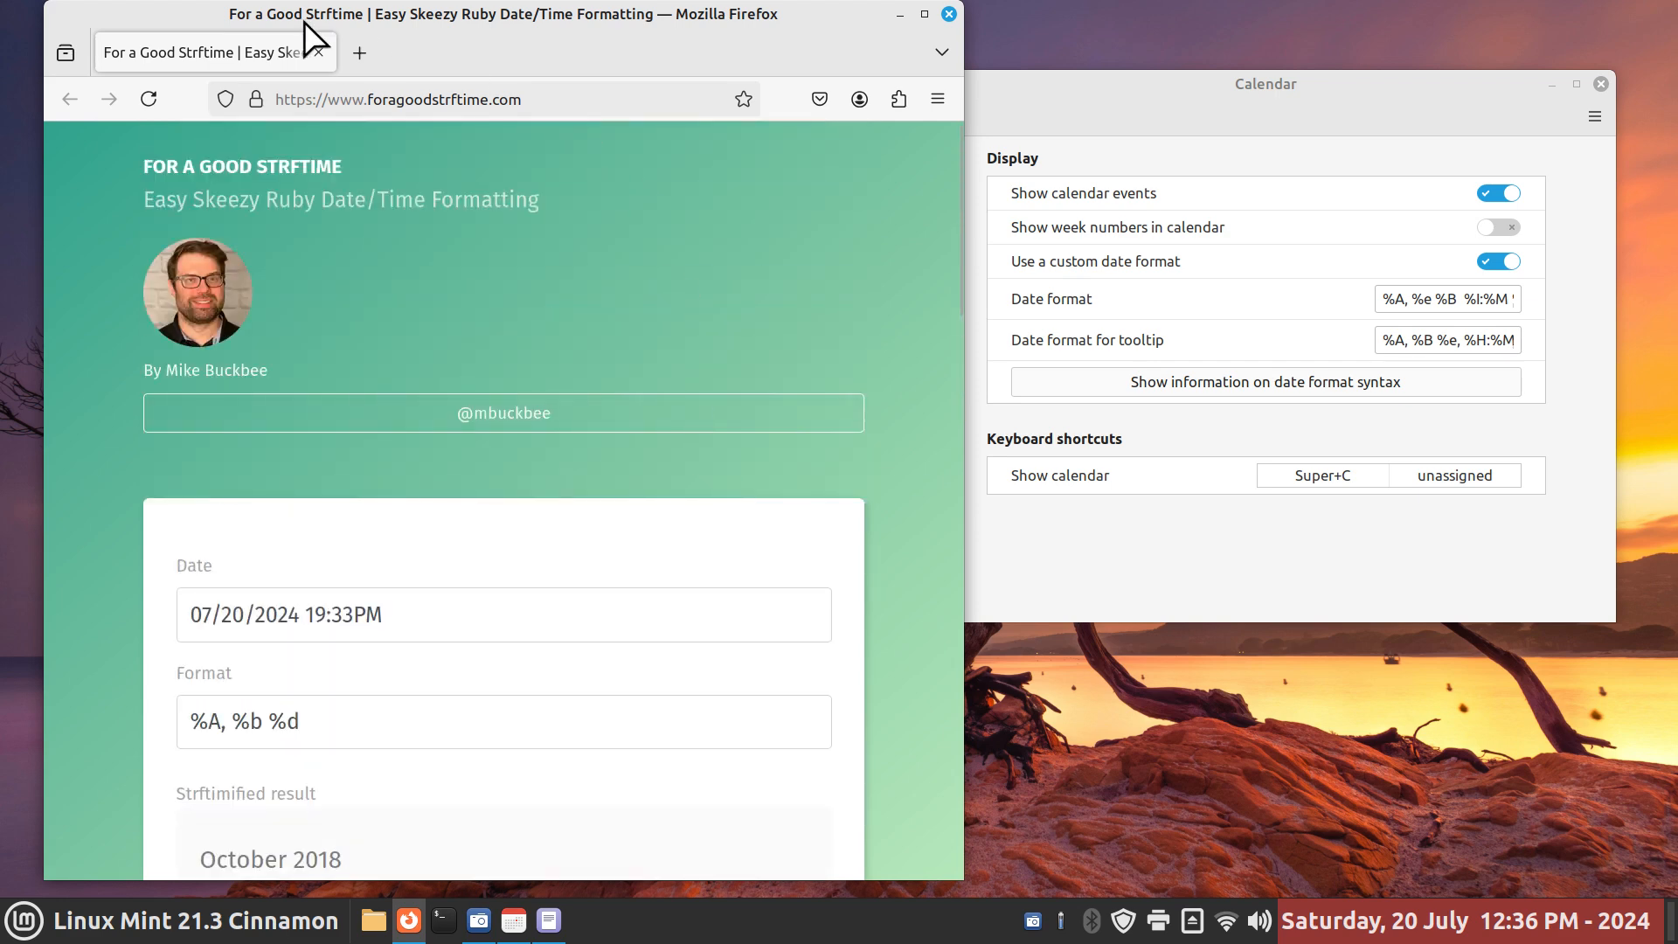
Apply the 07/20/2024 preset so the site's format field shows %m/%d/%Y
{"action": "double_click", "coordinate": [288, 168]}
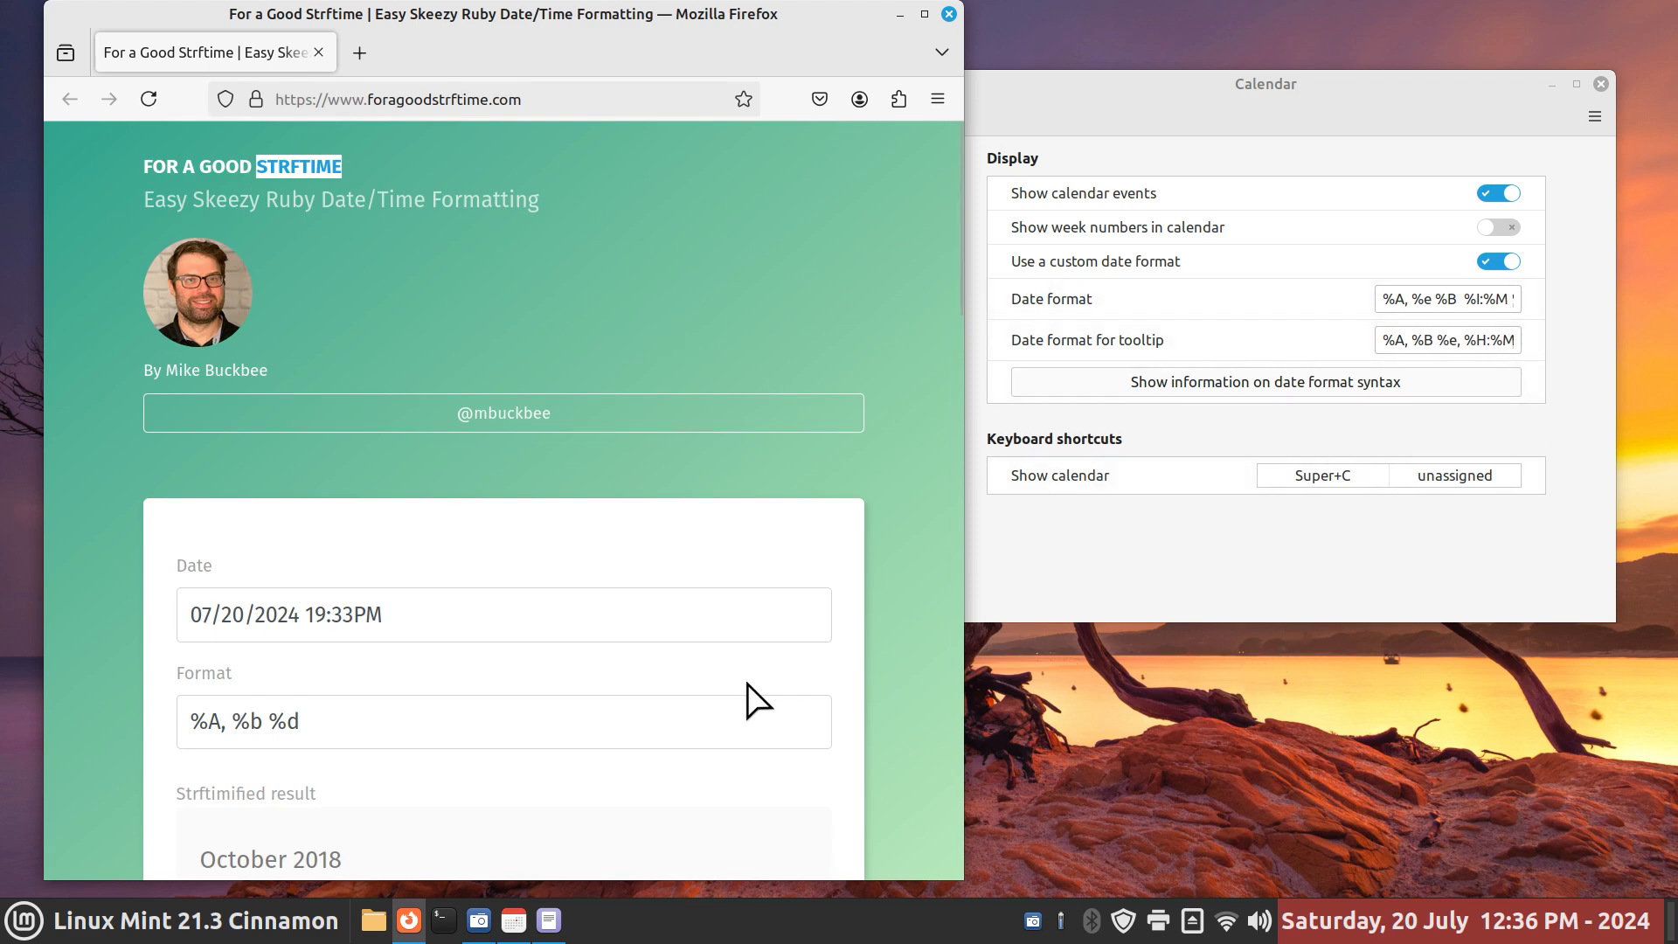
{"action": "scroll", "scroll_direction": "down", "scroll_amount": 3}
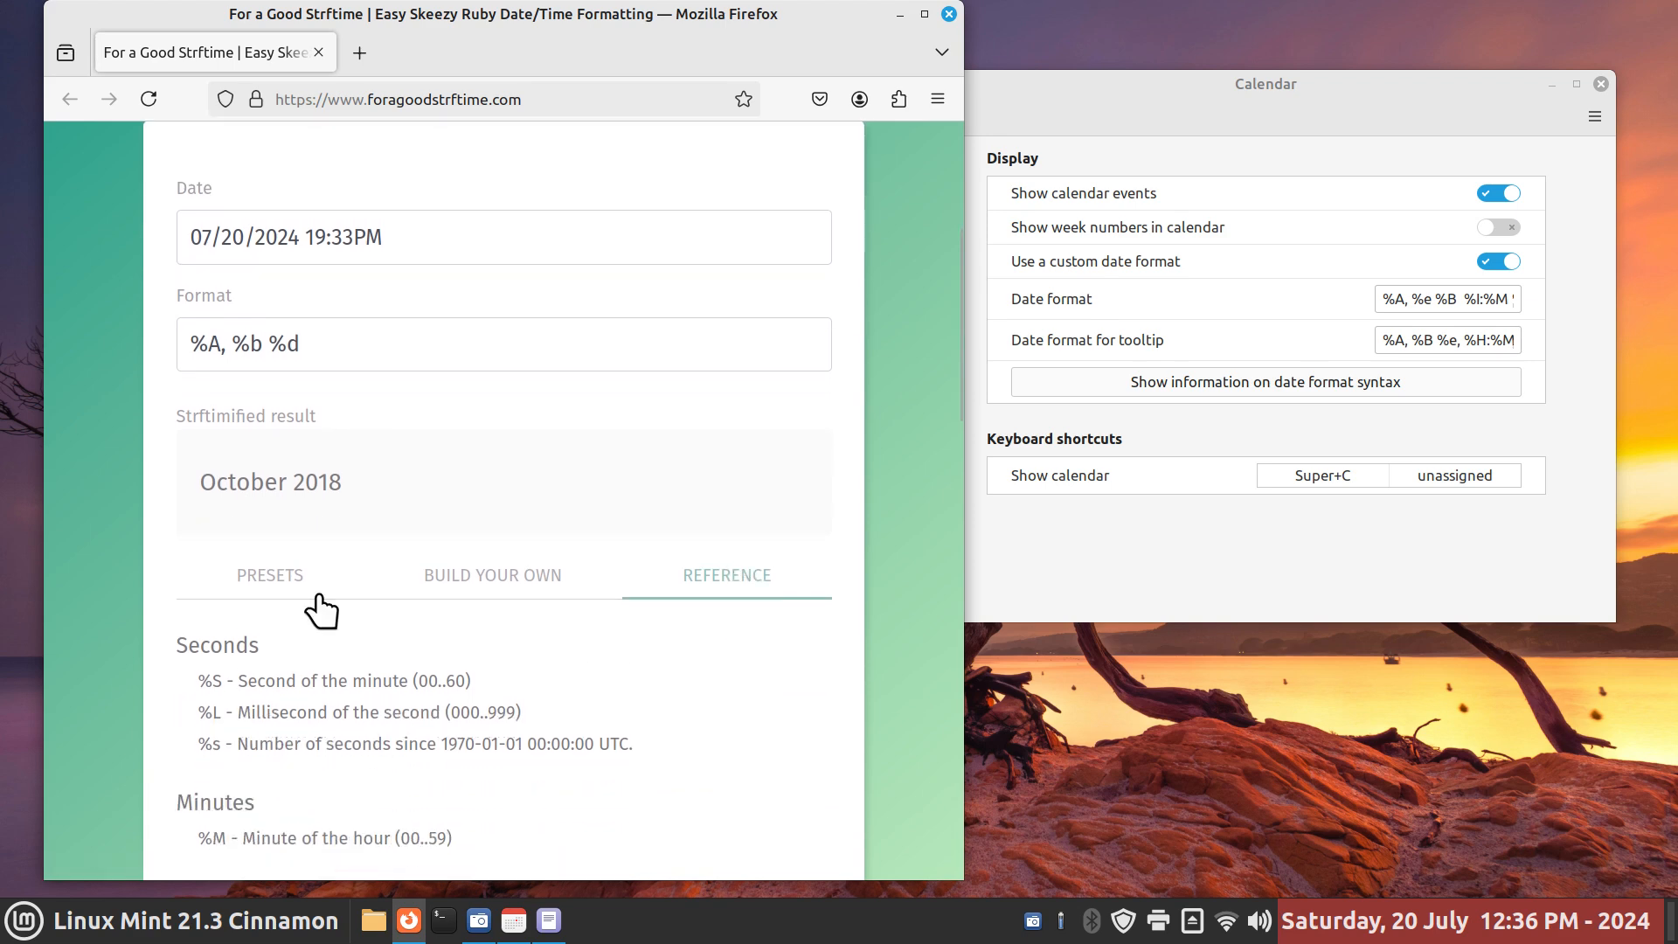
{"action": "left_click", "coordinate": [270, 575]}
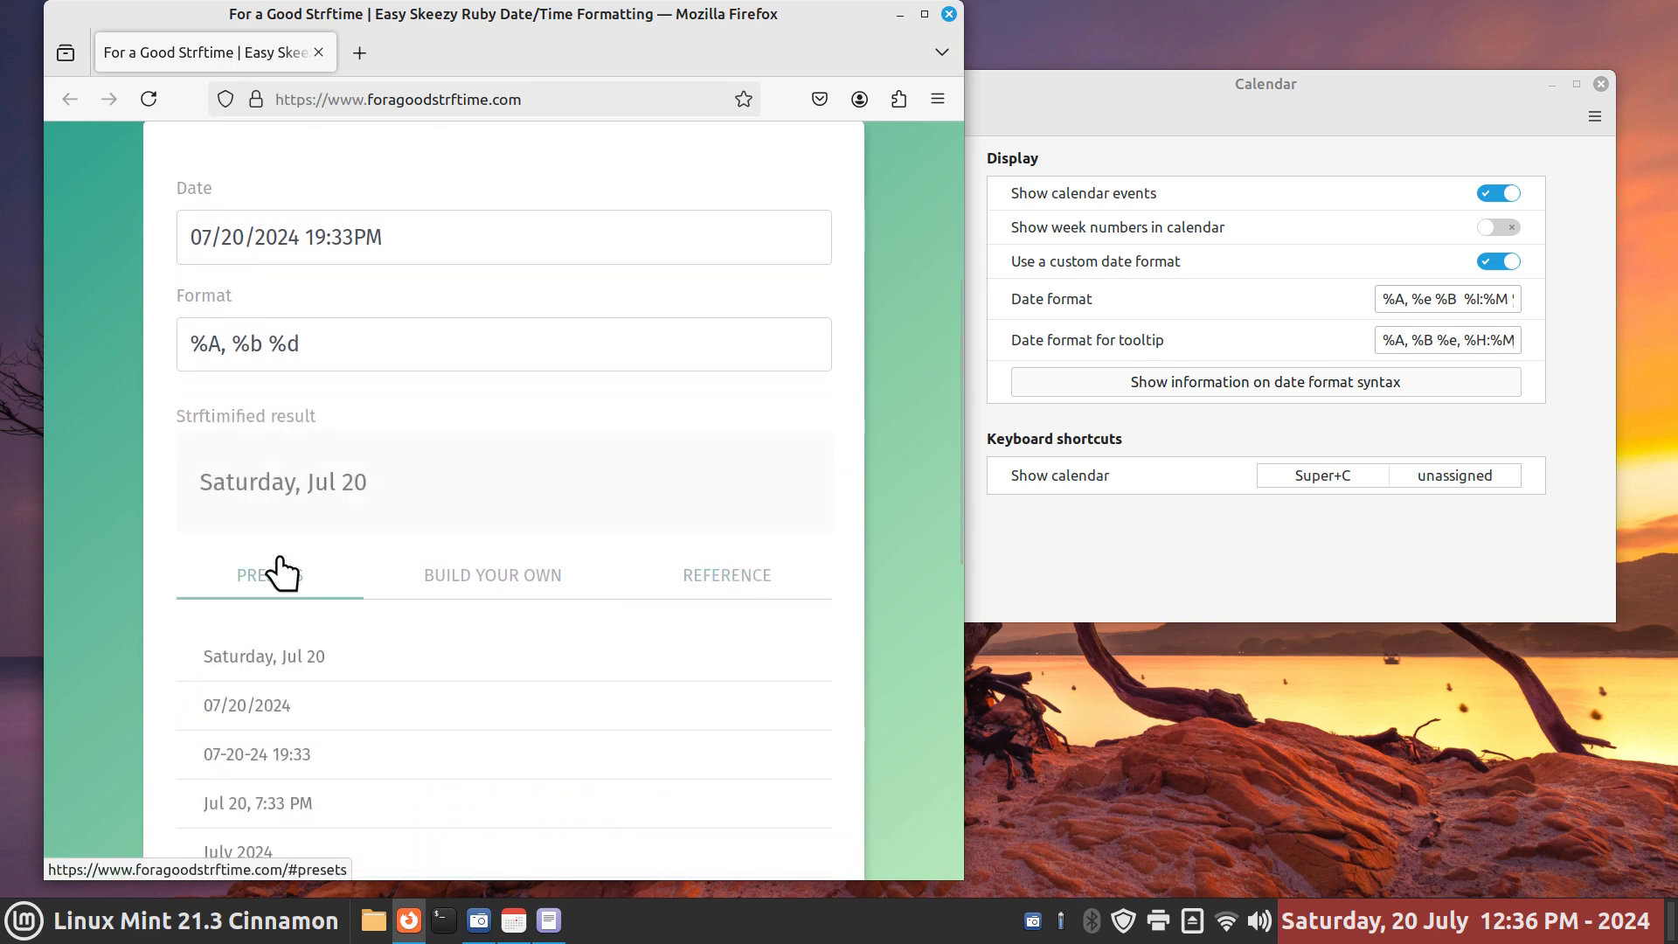
{"action": "mouse_move", "coordinate": [269, 727]}
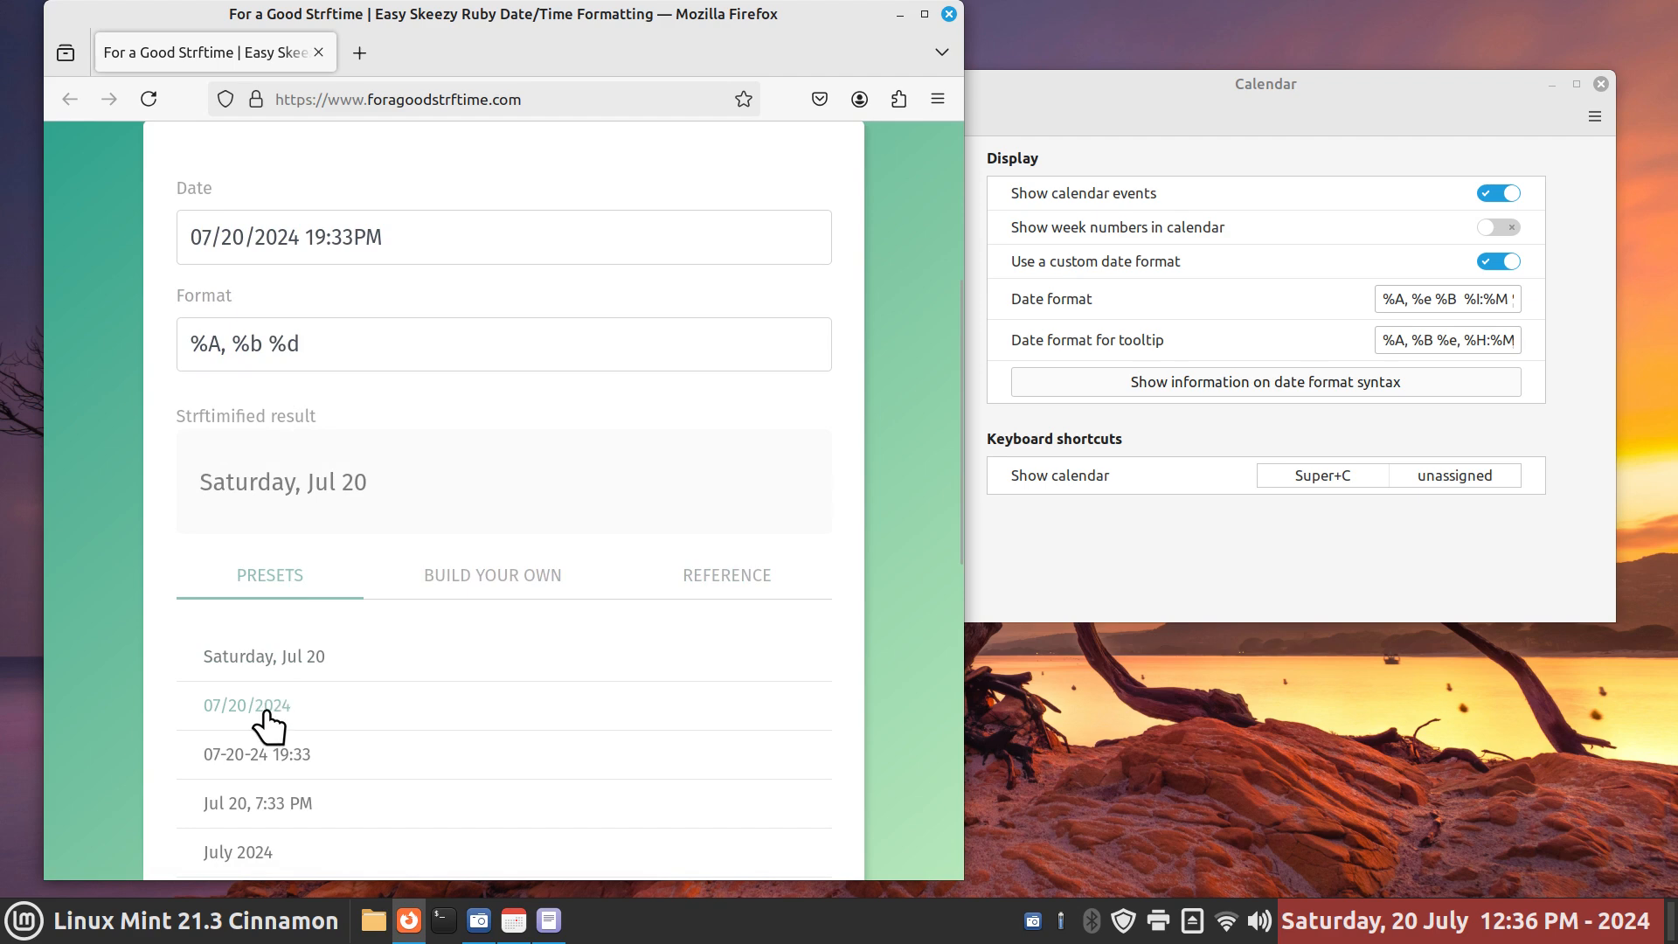
{"action": "left_click", "coordinate": [246, 705]}
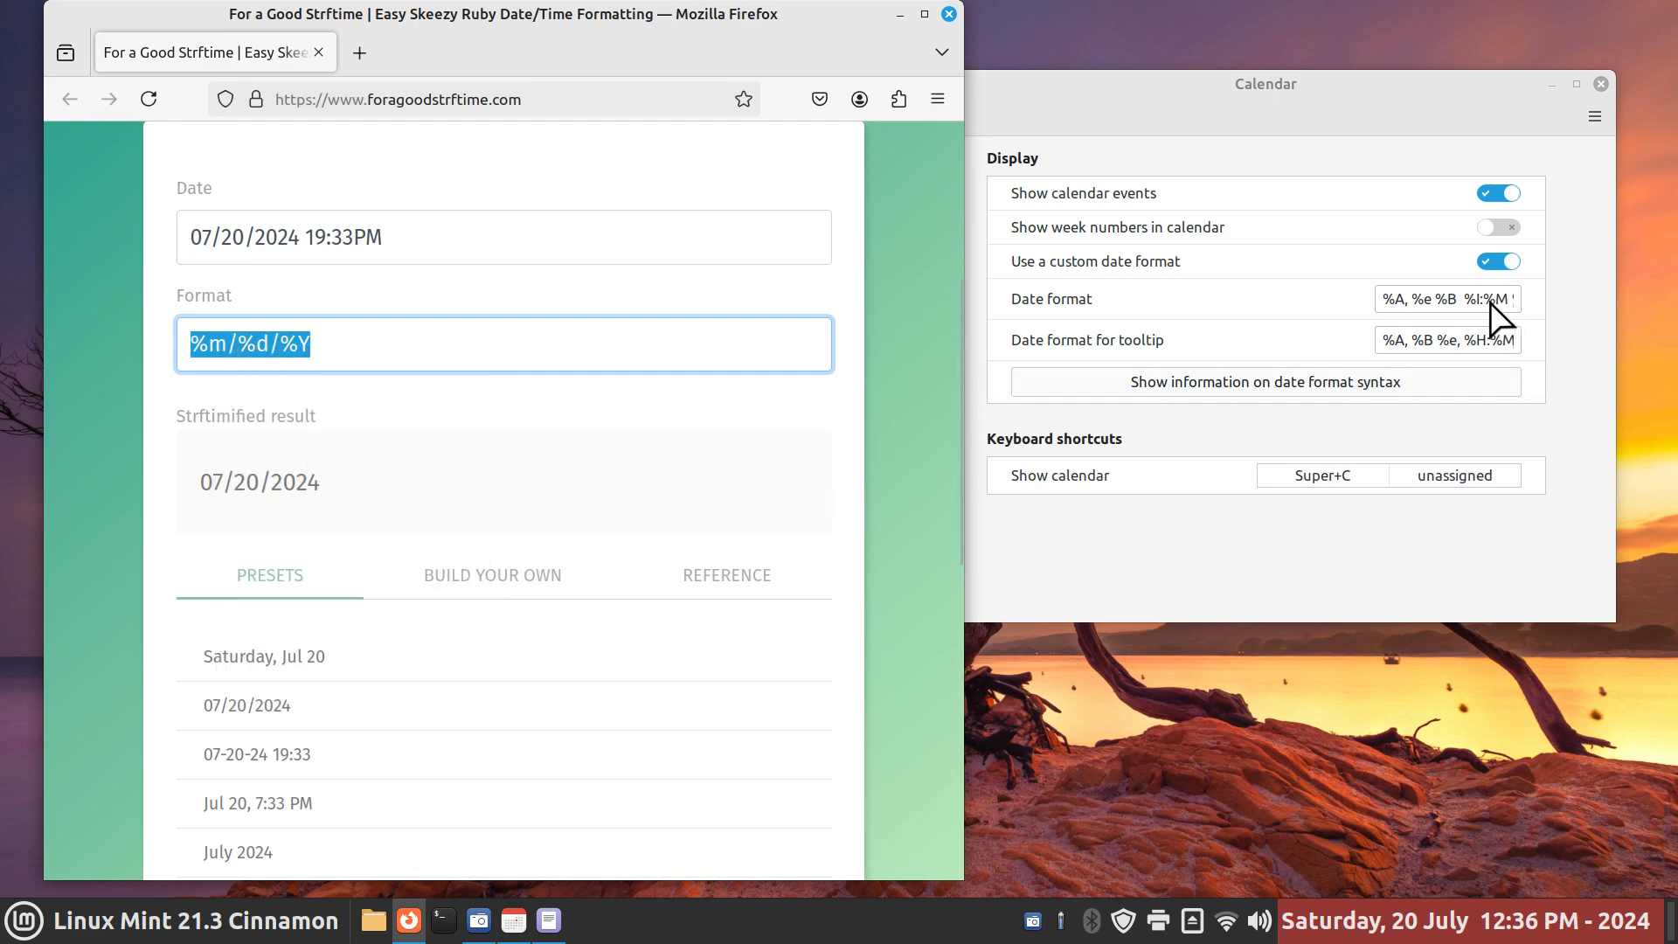
Replace the Calendar applet's date format with %m/%d/%Y so the clock reads 07/20/2024
{"action": "left_click", "coordinate": [1492, 300]}
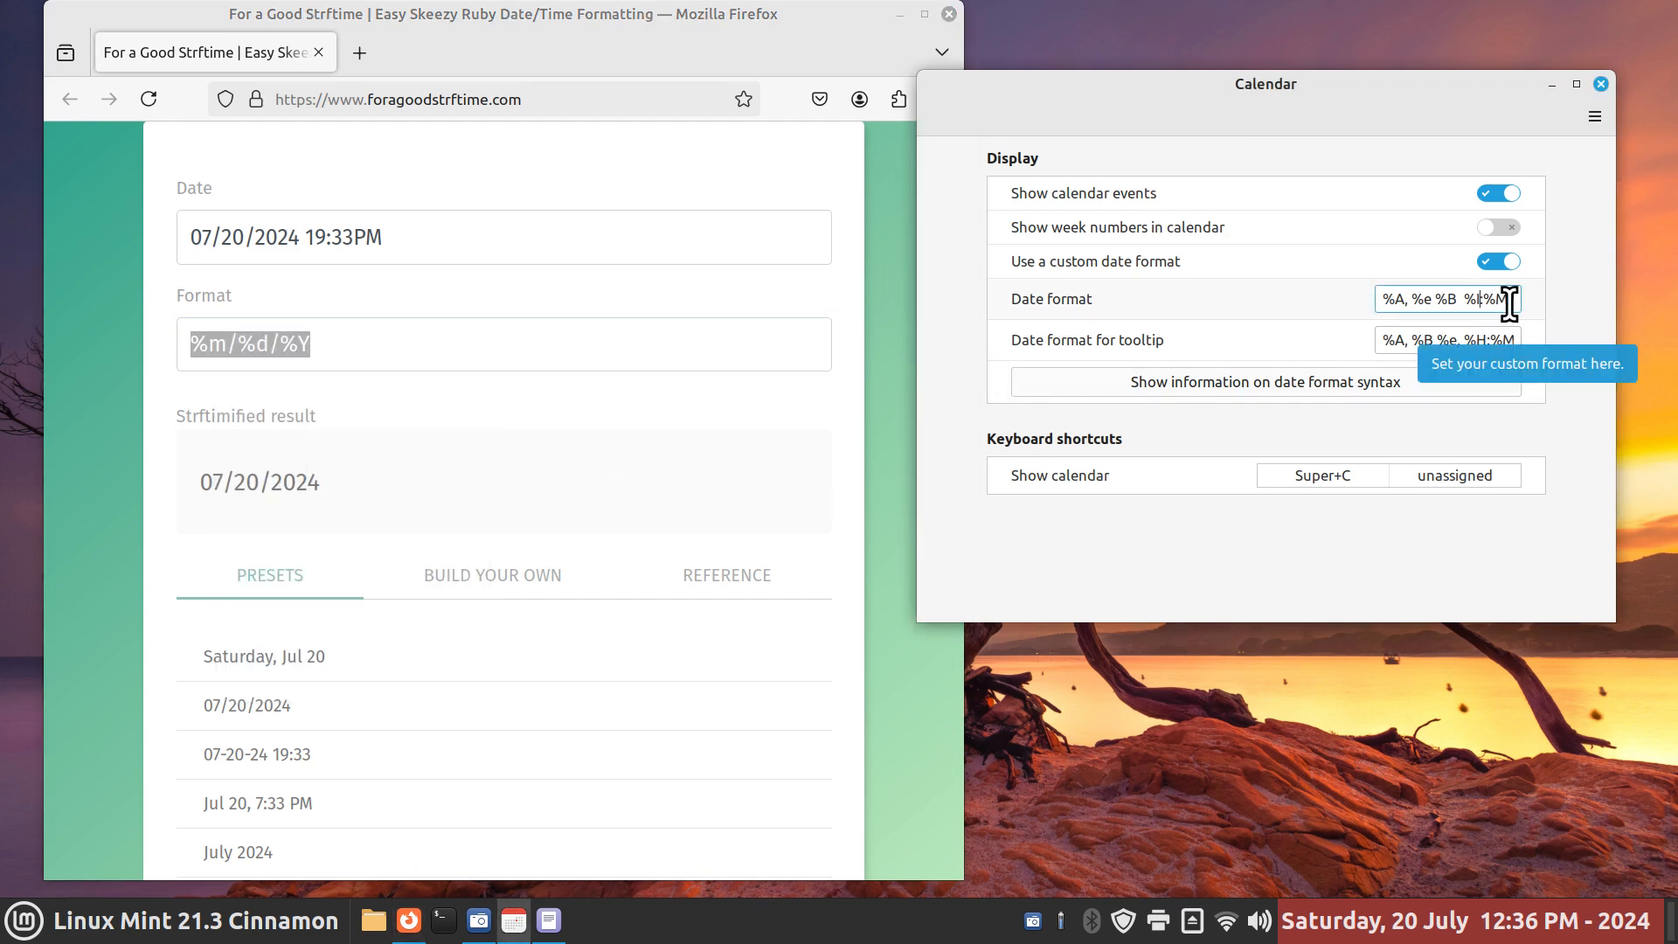
{"action": "left_click", "coordinate": [1447, 299]}
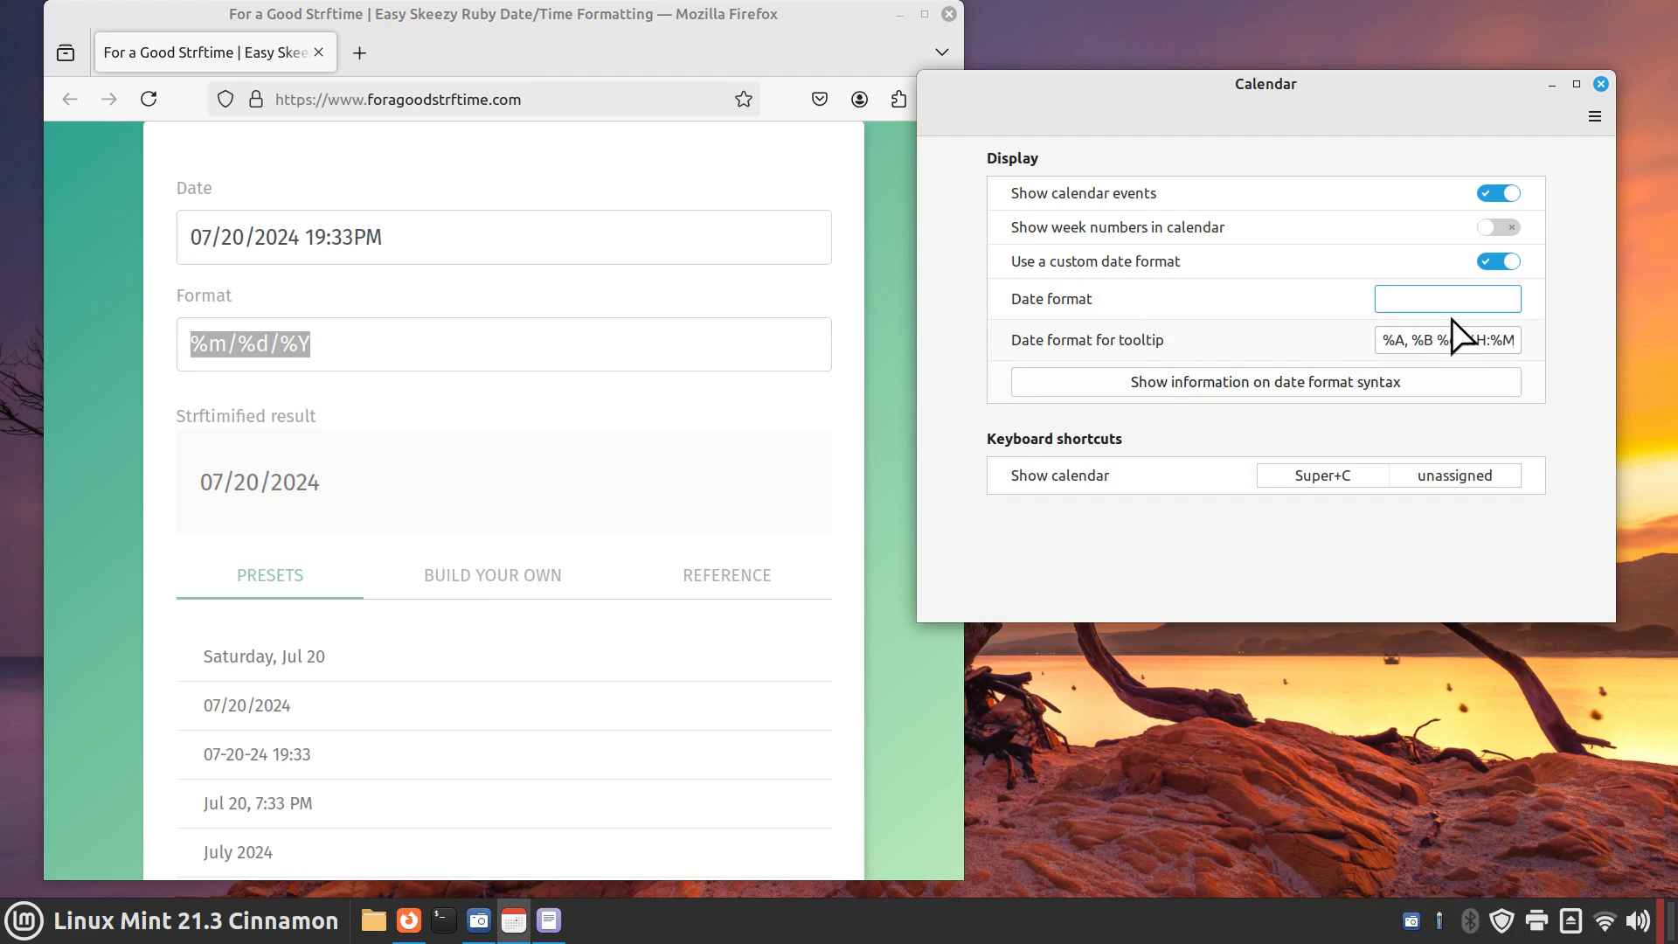
{"action": "left_click", "coordinate": [1447, 297]}
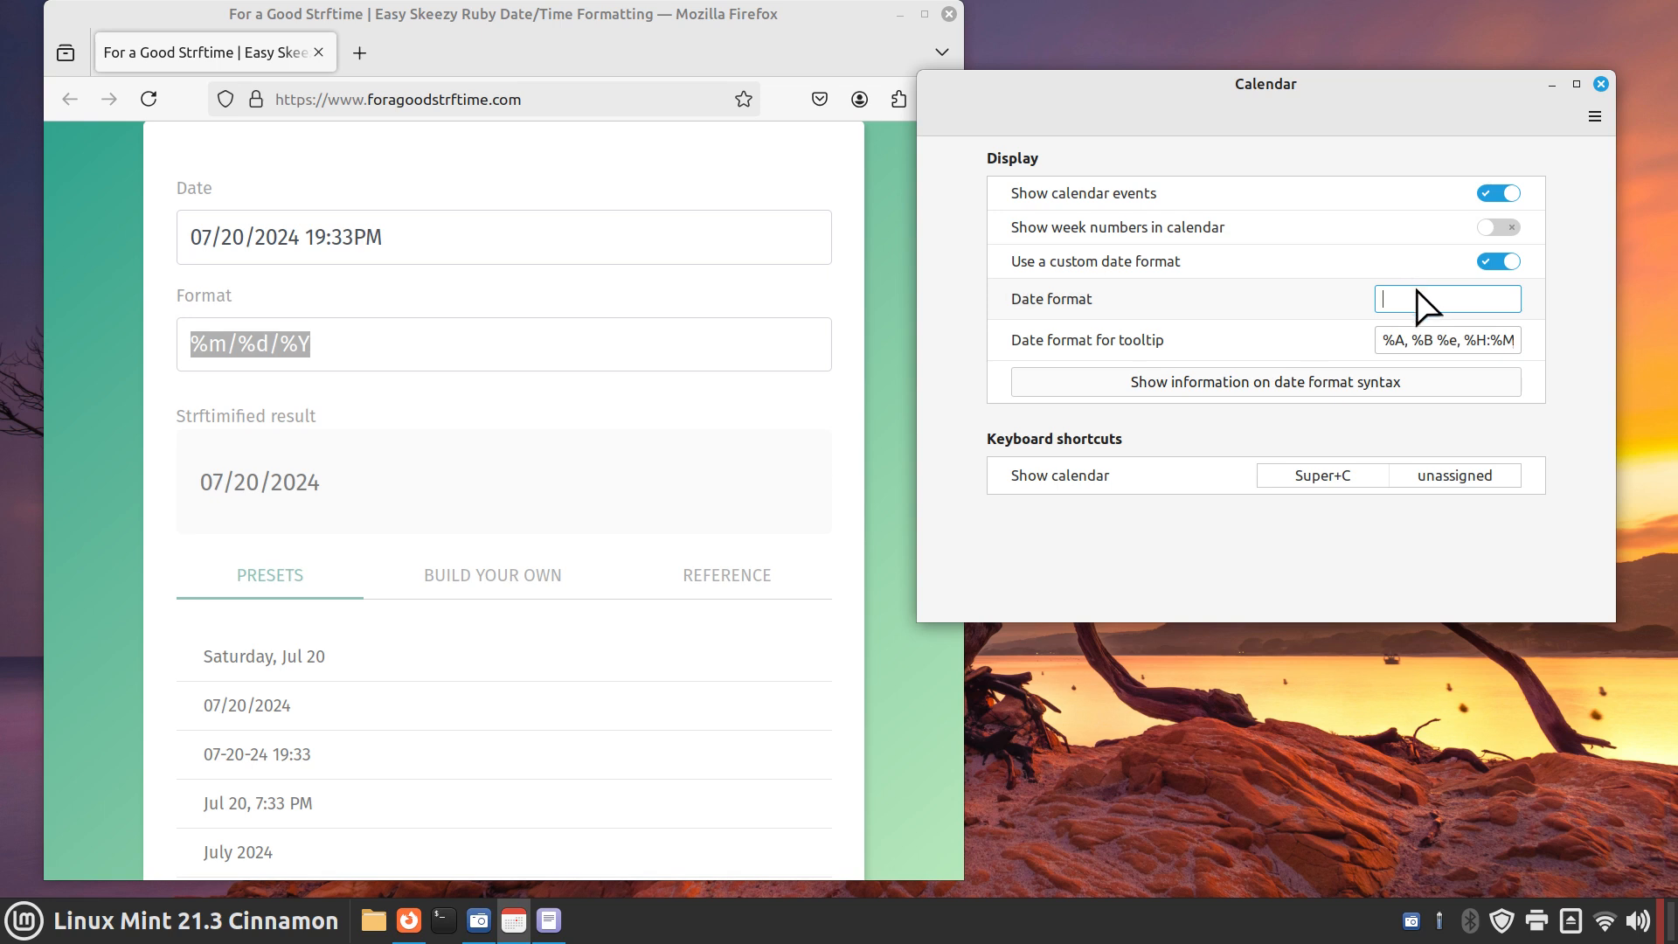
{"action": "type", "text": "%m/%d/%Y"}
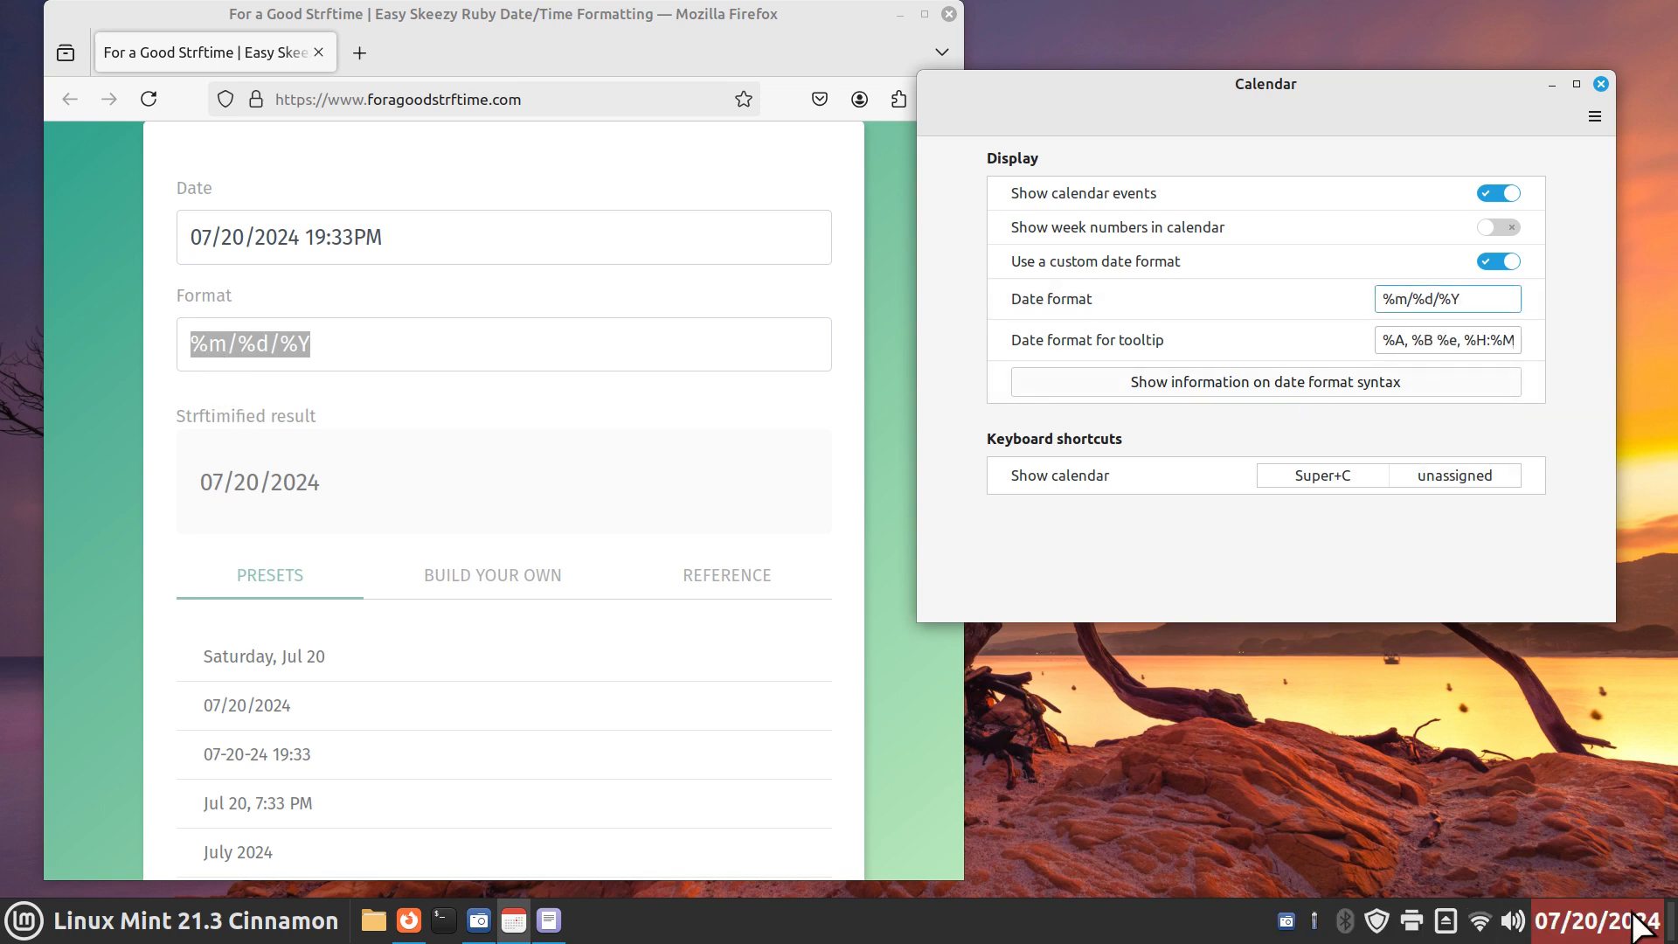
{"action": "left_click", "coordinate": [1447, 297]}
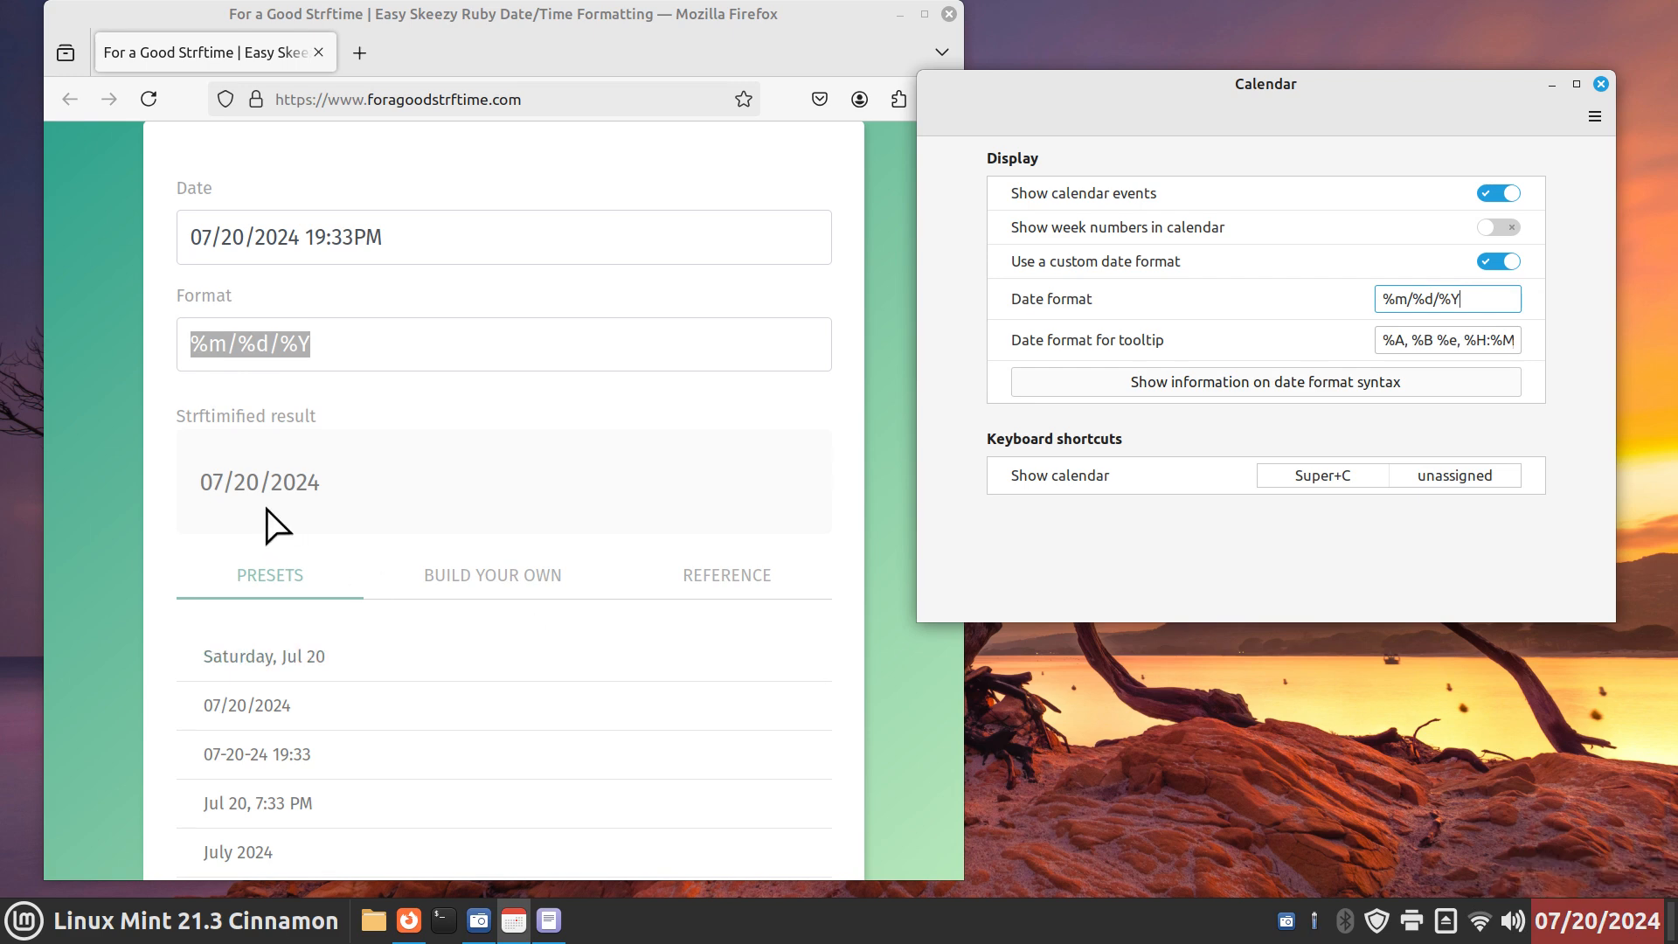
{"action": "mouse_move", "coordinate": [255, 723]}
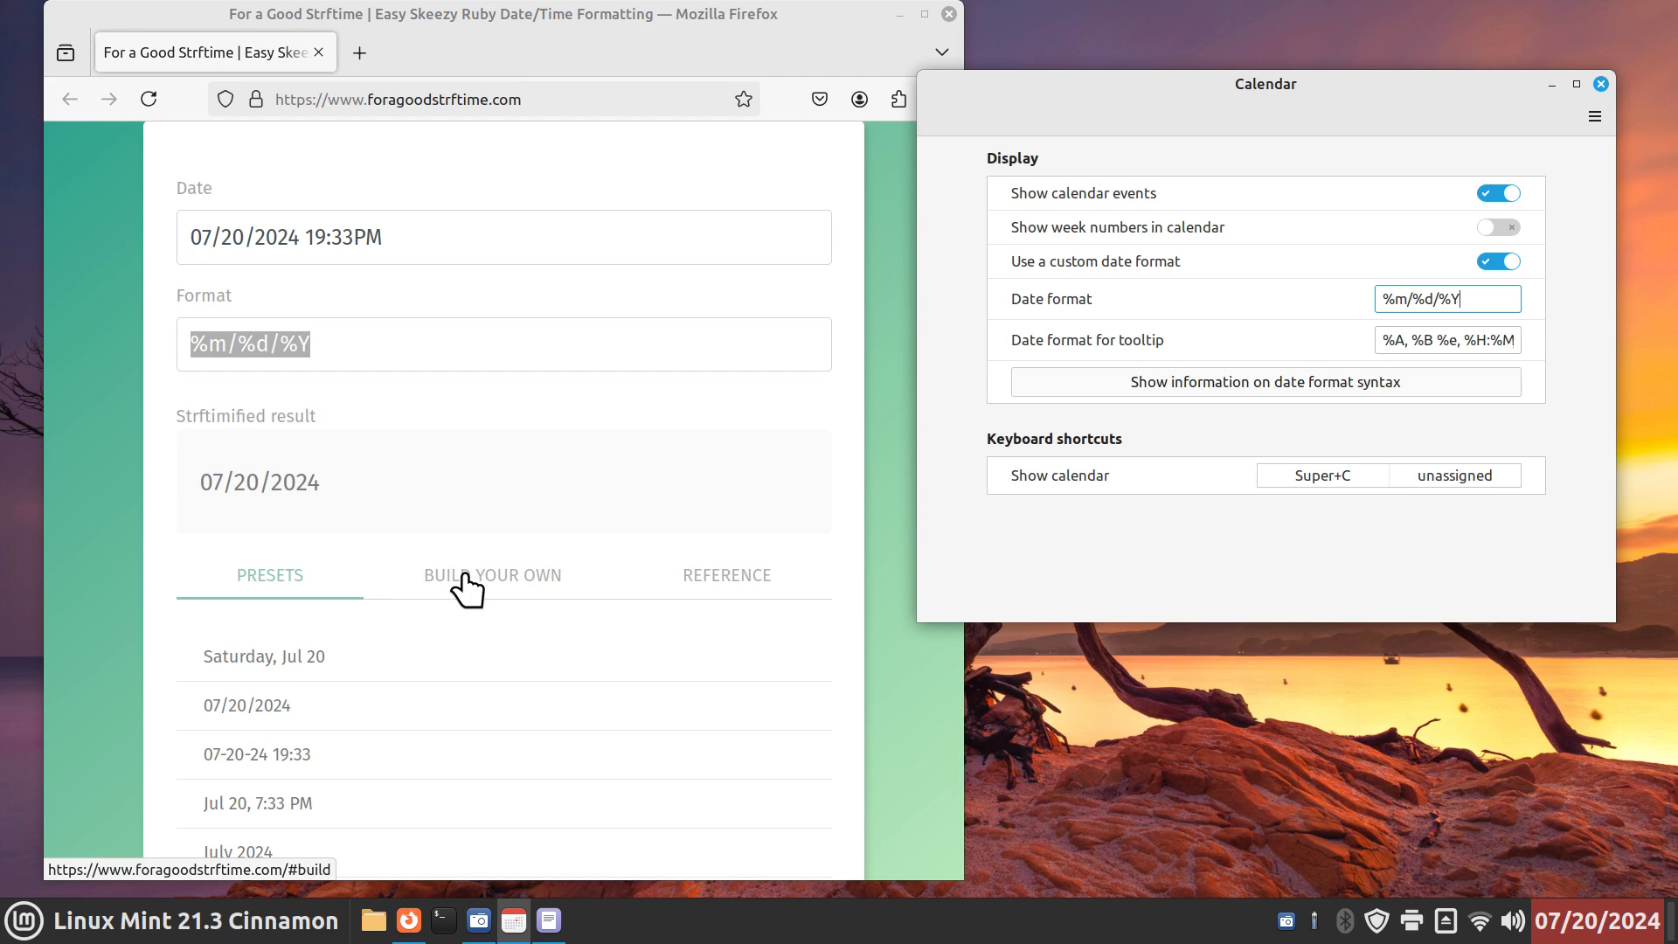
Switch the strftime site to Build Your Own and select the calendar's current date format
{"action": "left_click", "coordinate": [492, 575]}
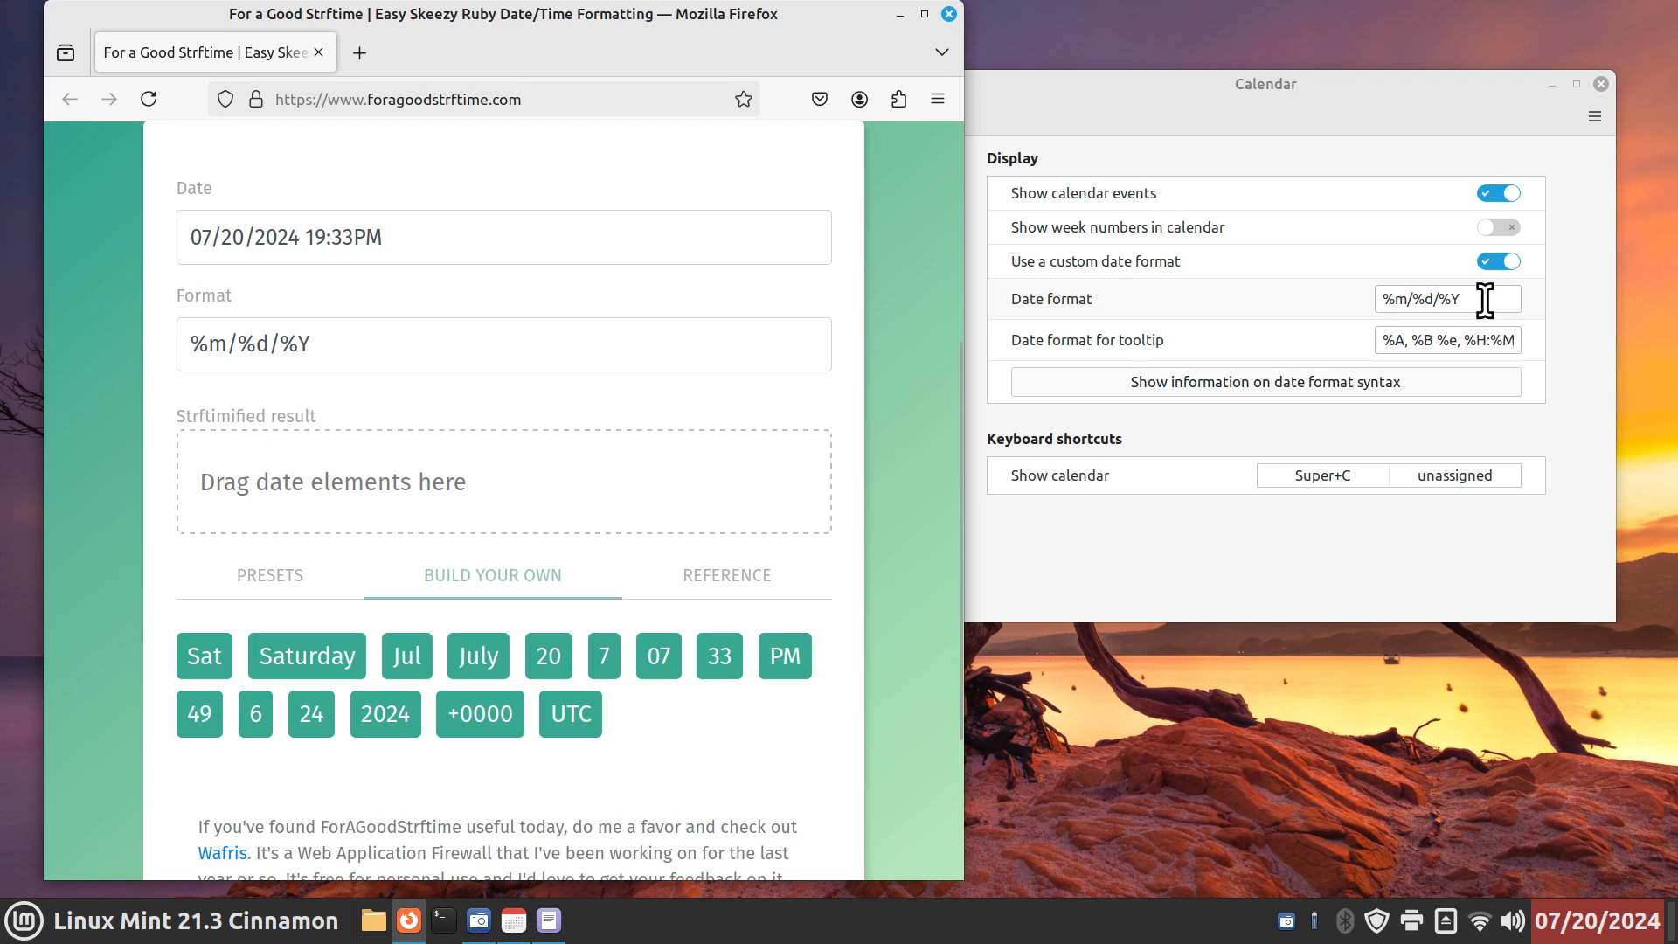
{"action": "triple_click", "coordinate": [1447, 299]}
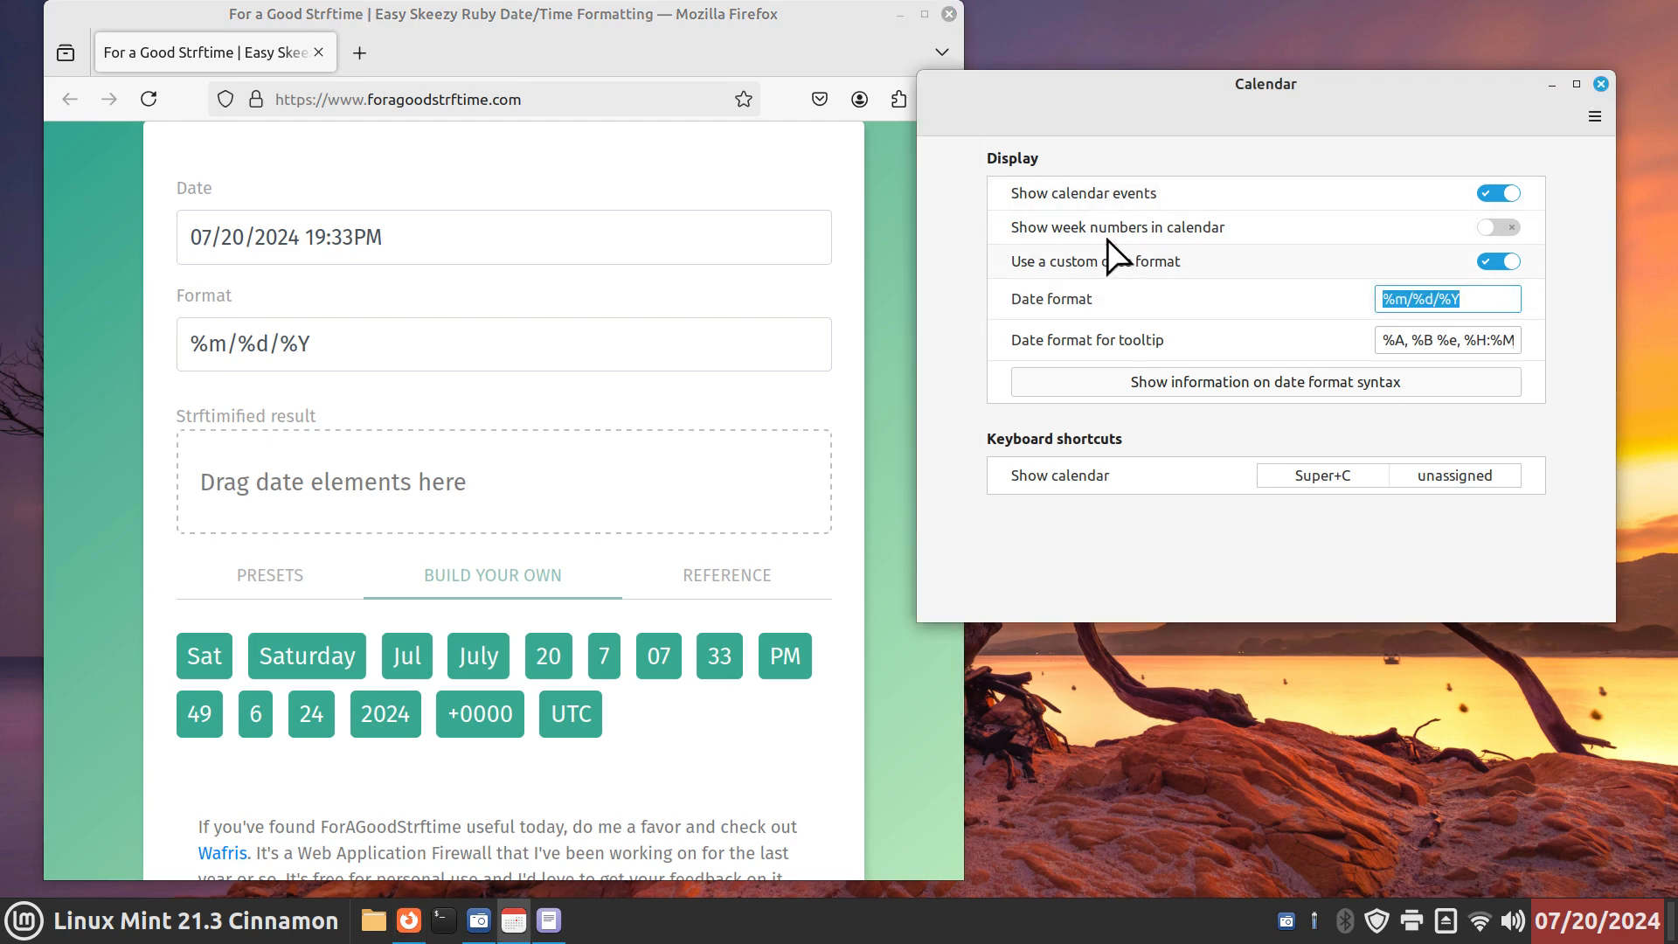
{"action": "left_click", "coordinate": [948, 14]}
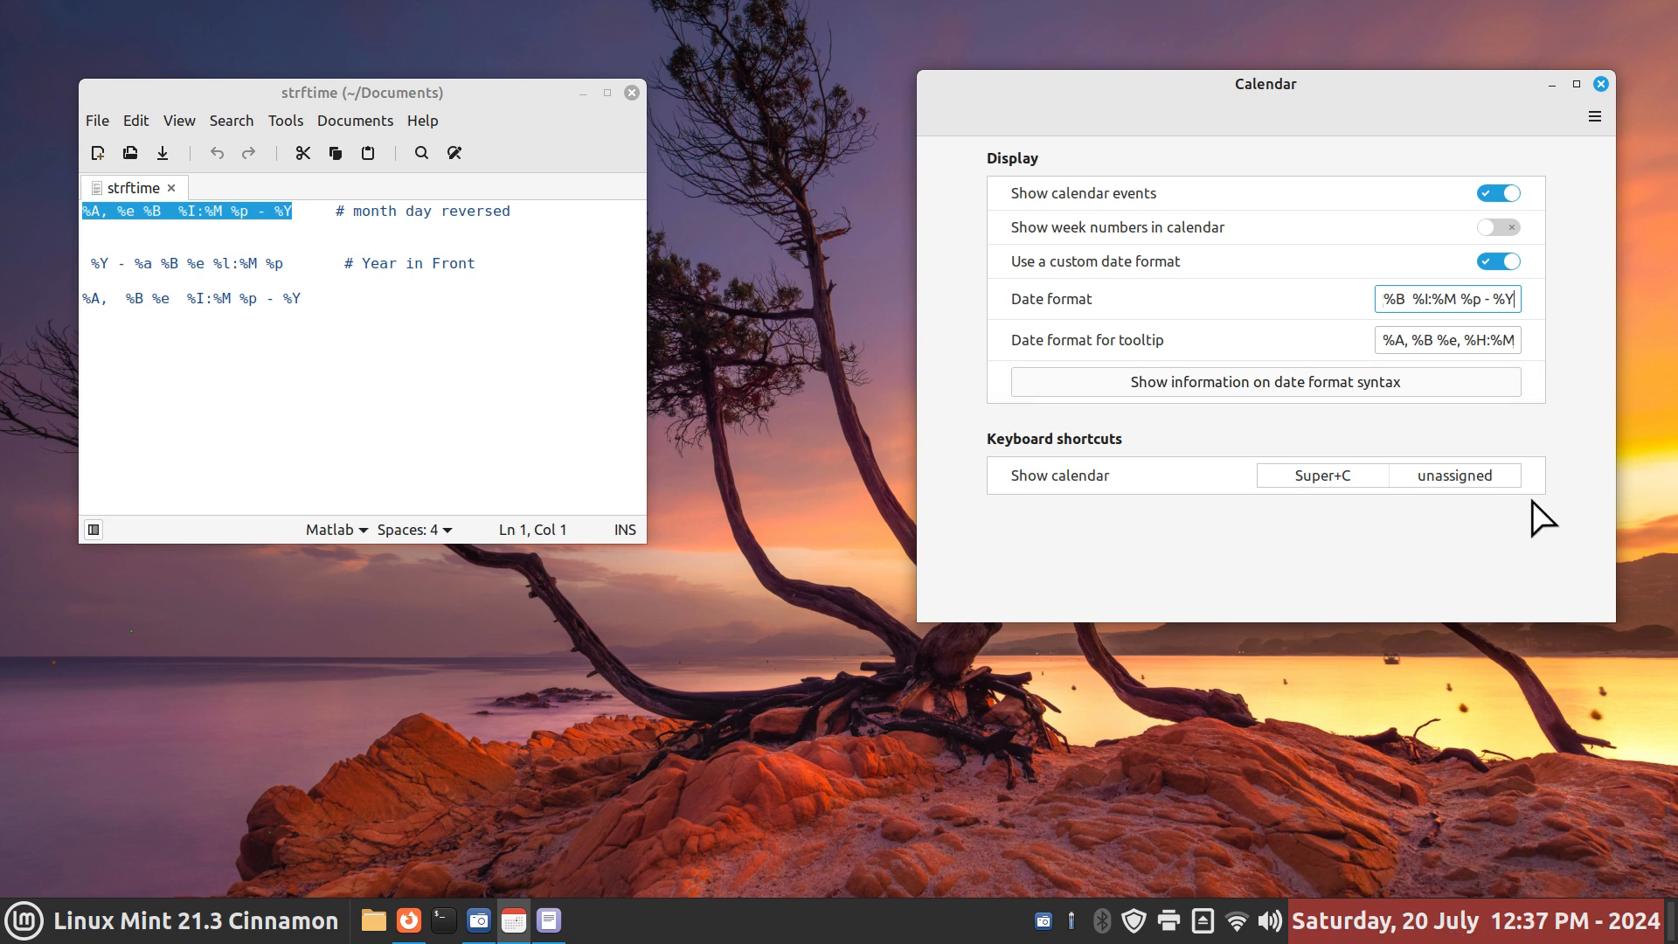
{"action": "mouse_move", "coordinate": [1548, 424]}
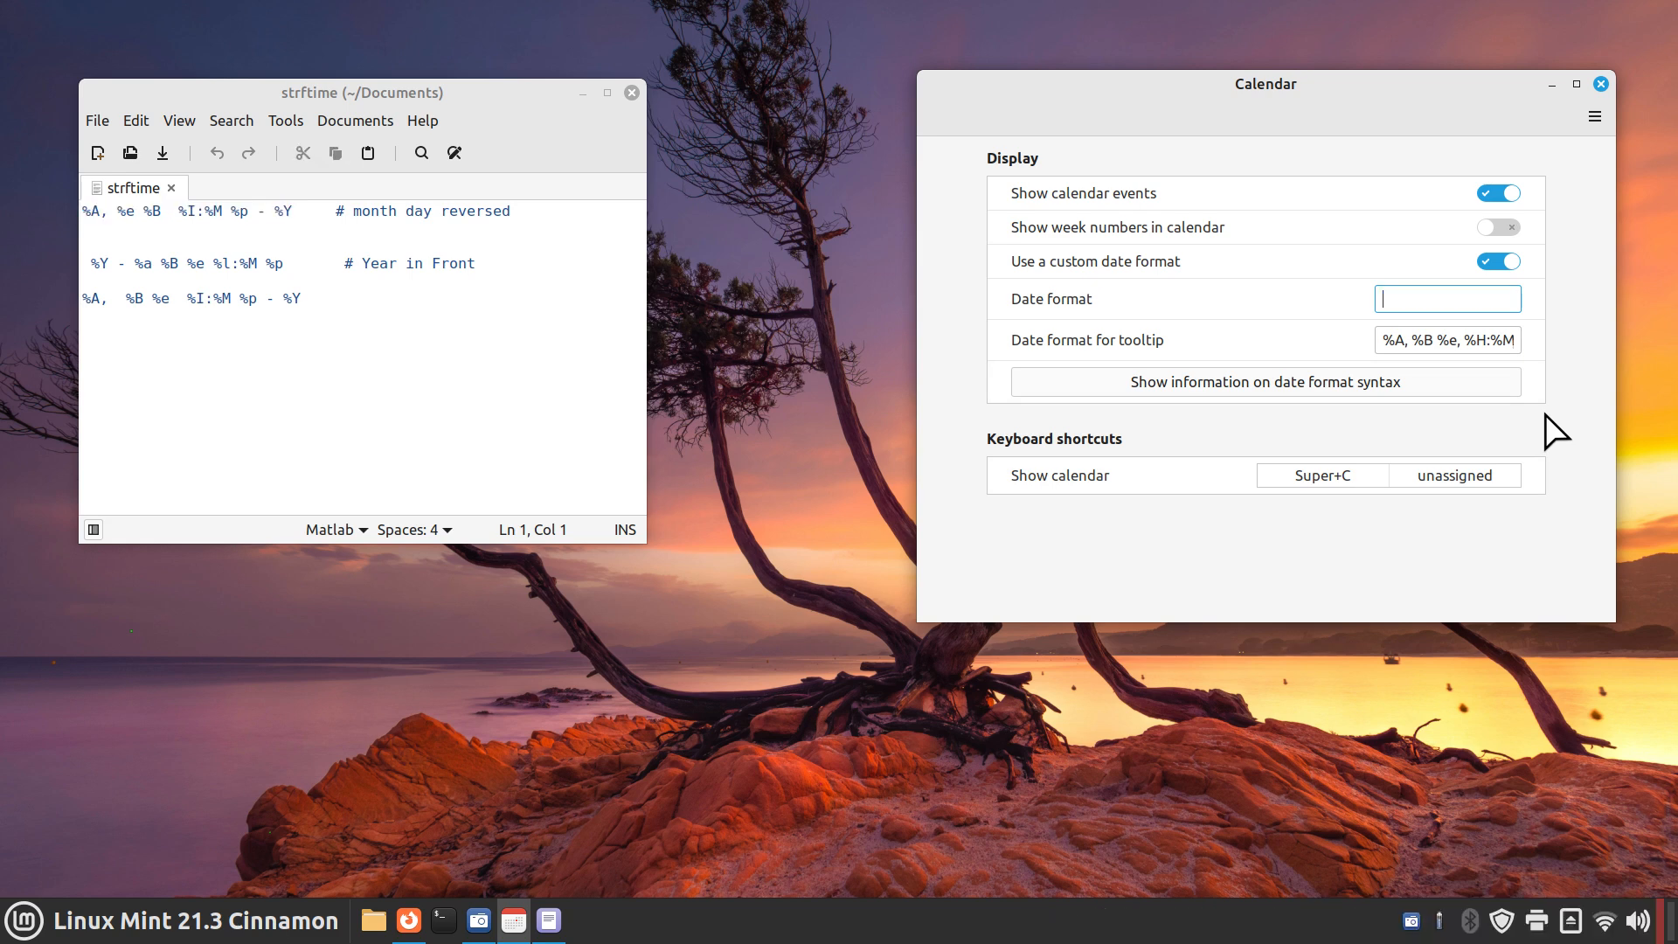
{"action": "mouse_move", "coordinate": [518, 265]}
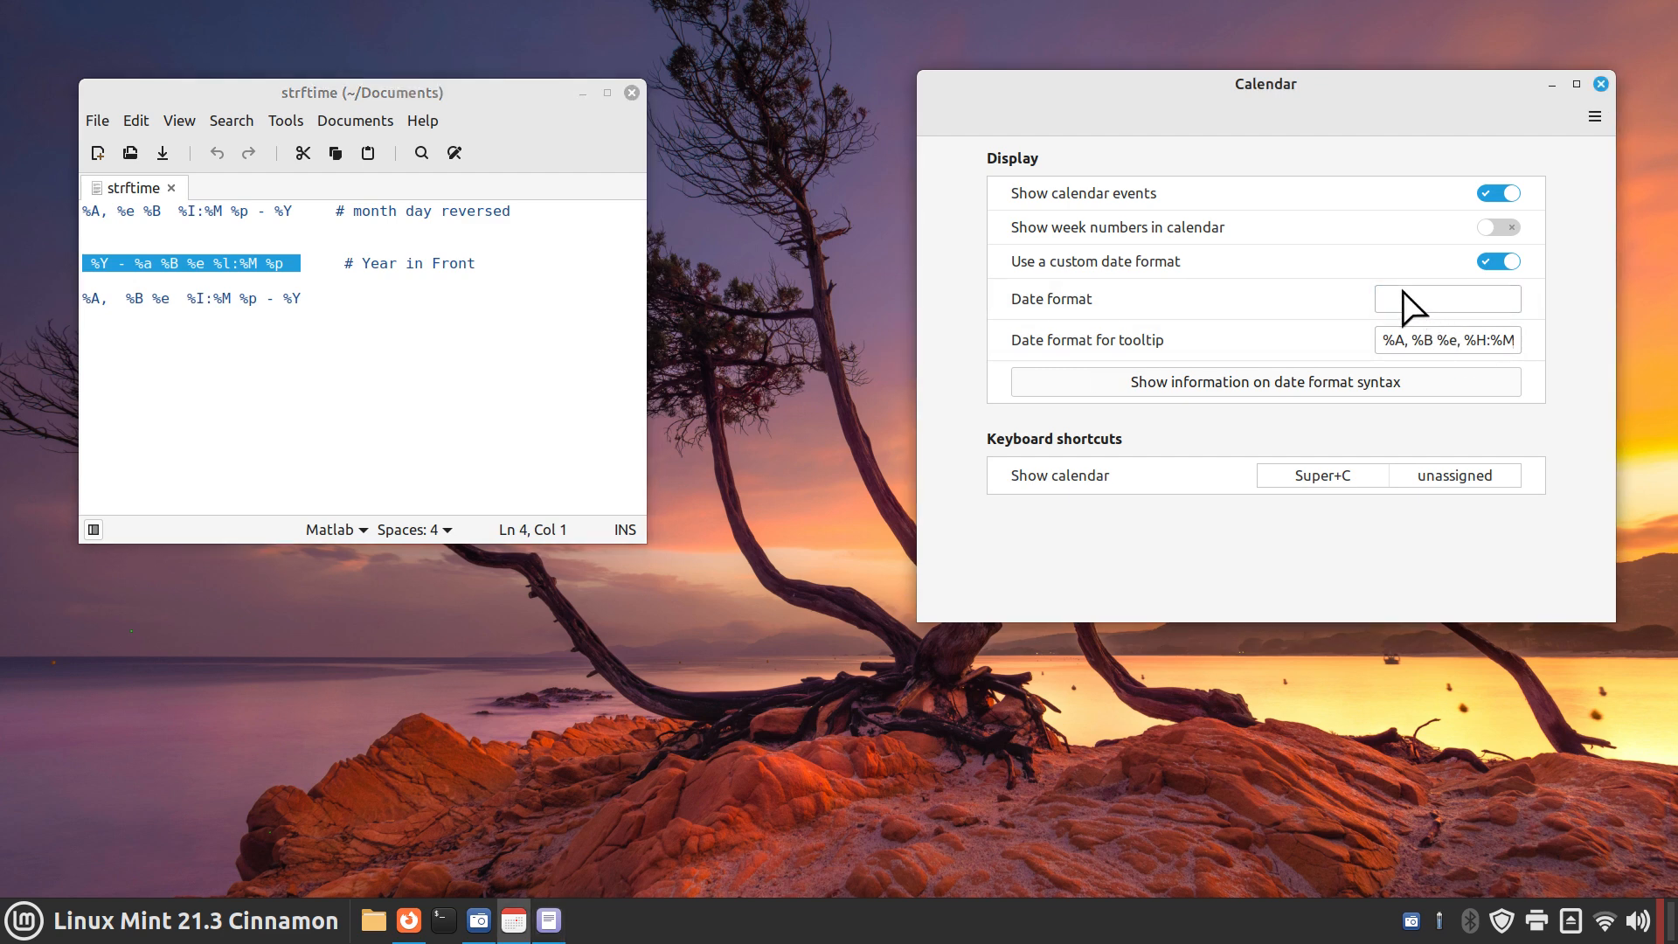
Paste the year-first format from the note into the Date format field and check the clock
{"action": "right_click", "coordinate": [1412, 300]}
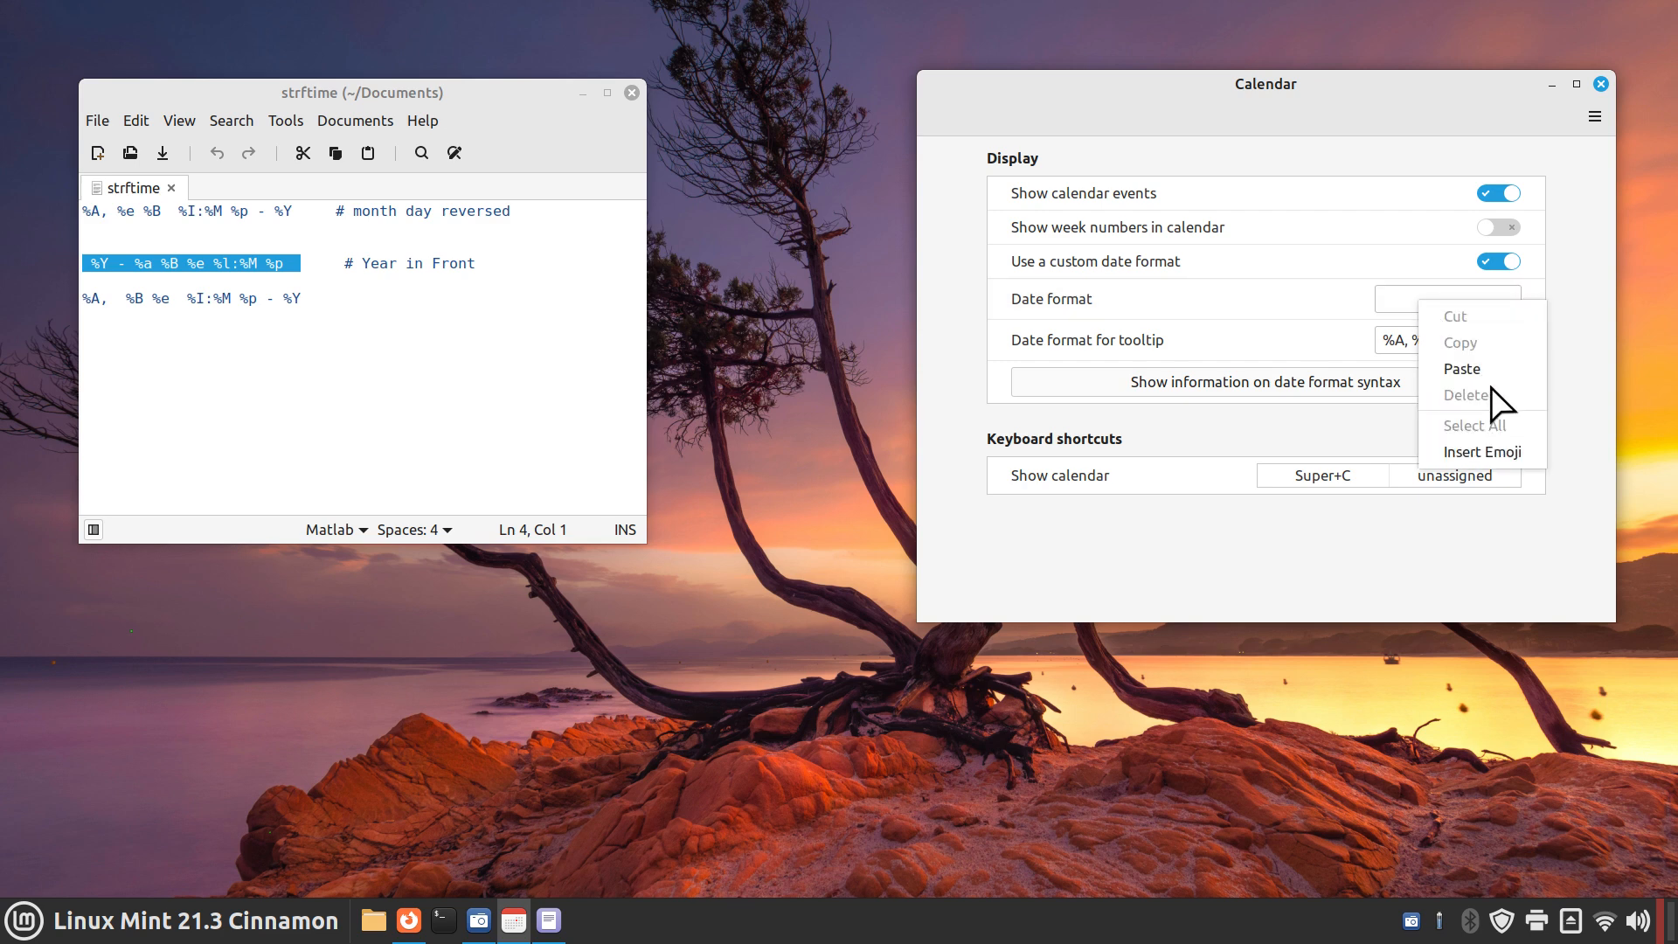
{"action": "left_click", "coordinate": [1460, 369]}
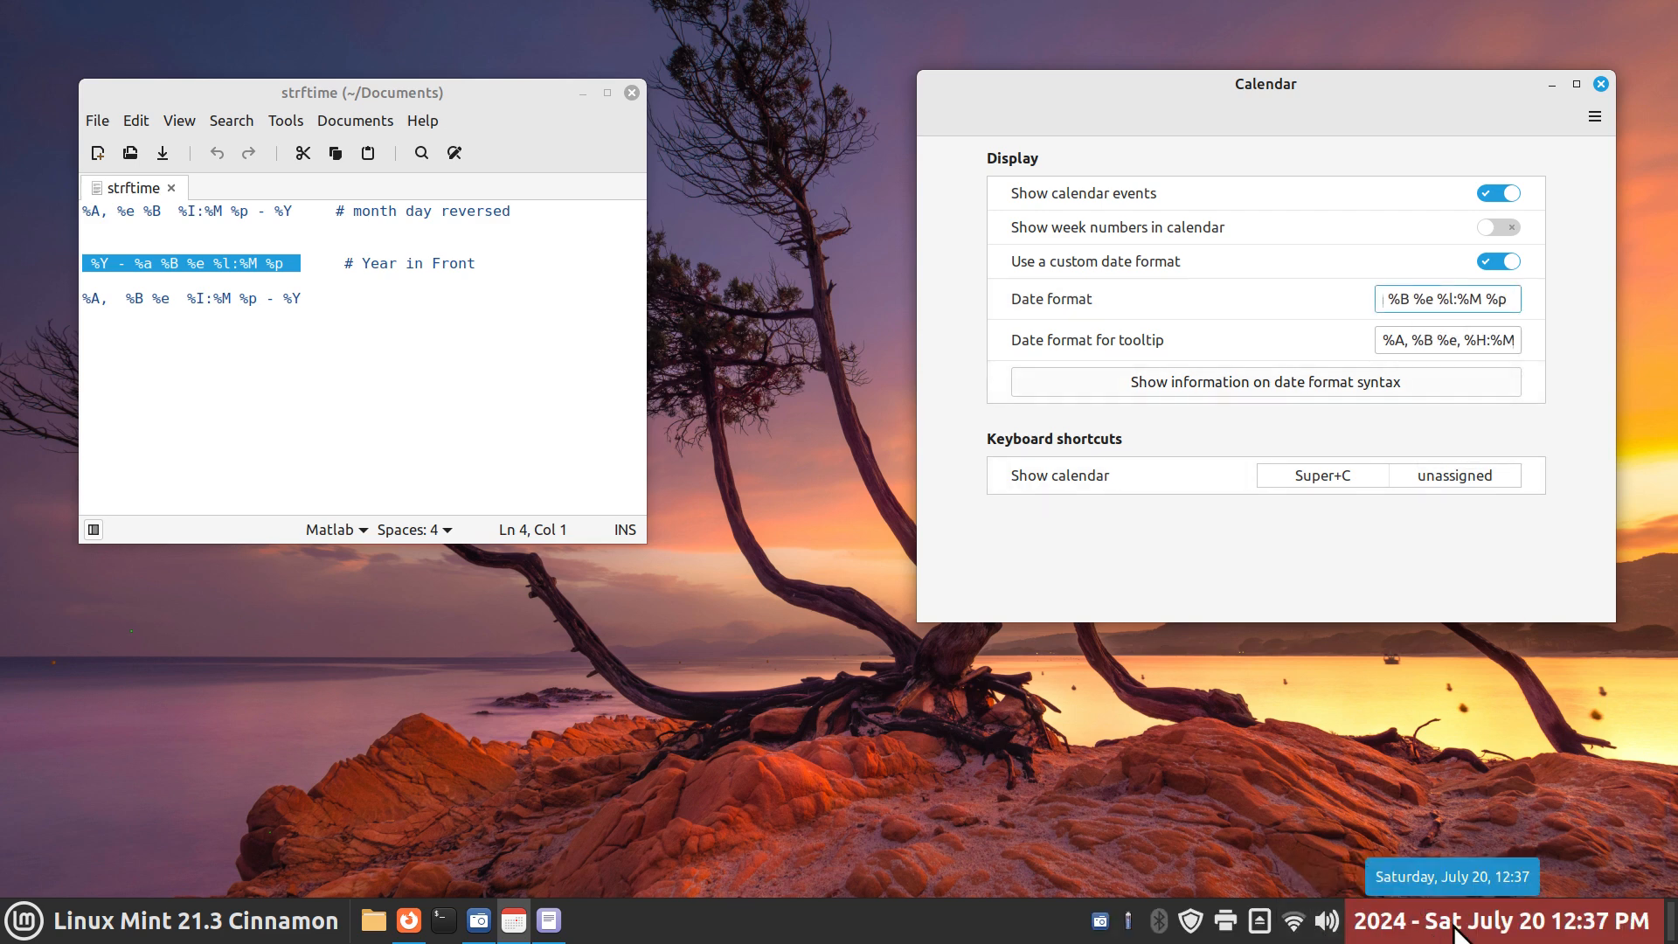
{"action": "left_click", "coordinate": [1447, 299]}
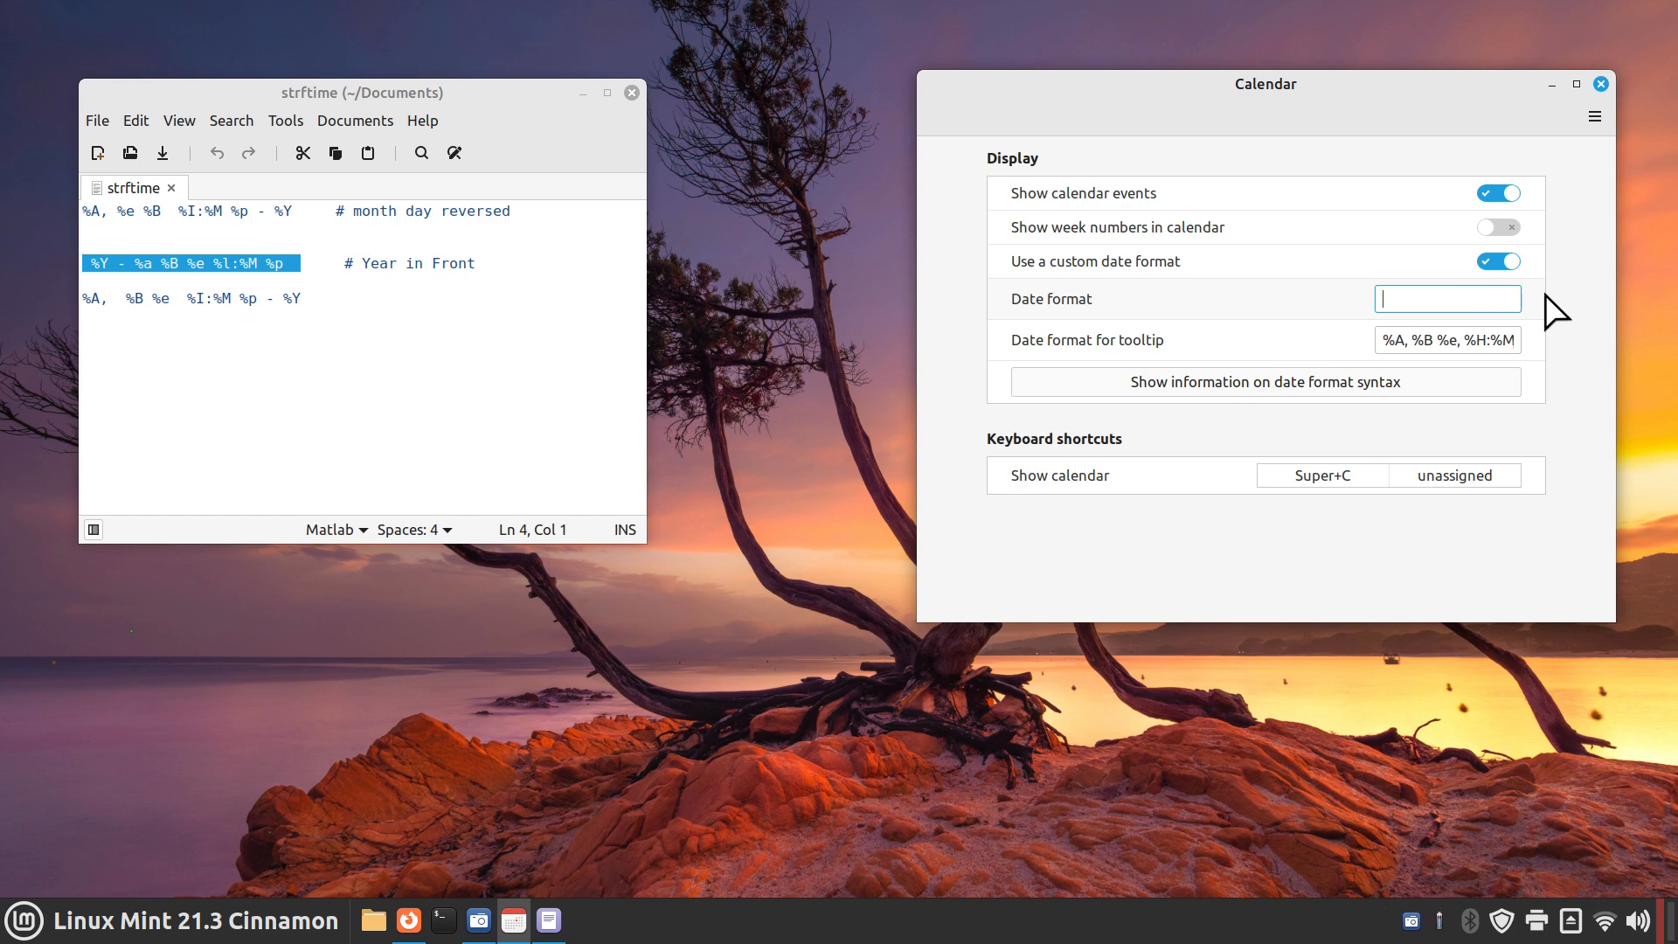
{"action": "mouse_move", "coordinate": [325, 296]}
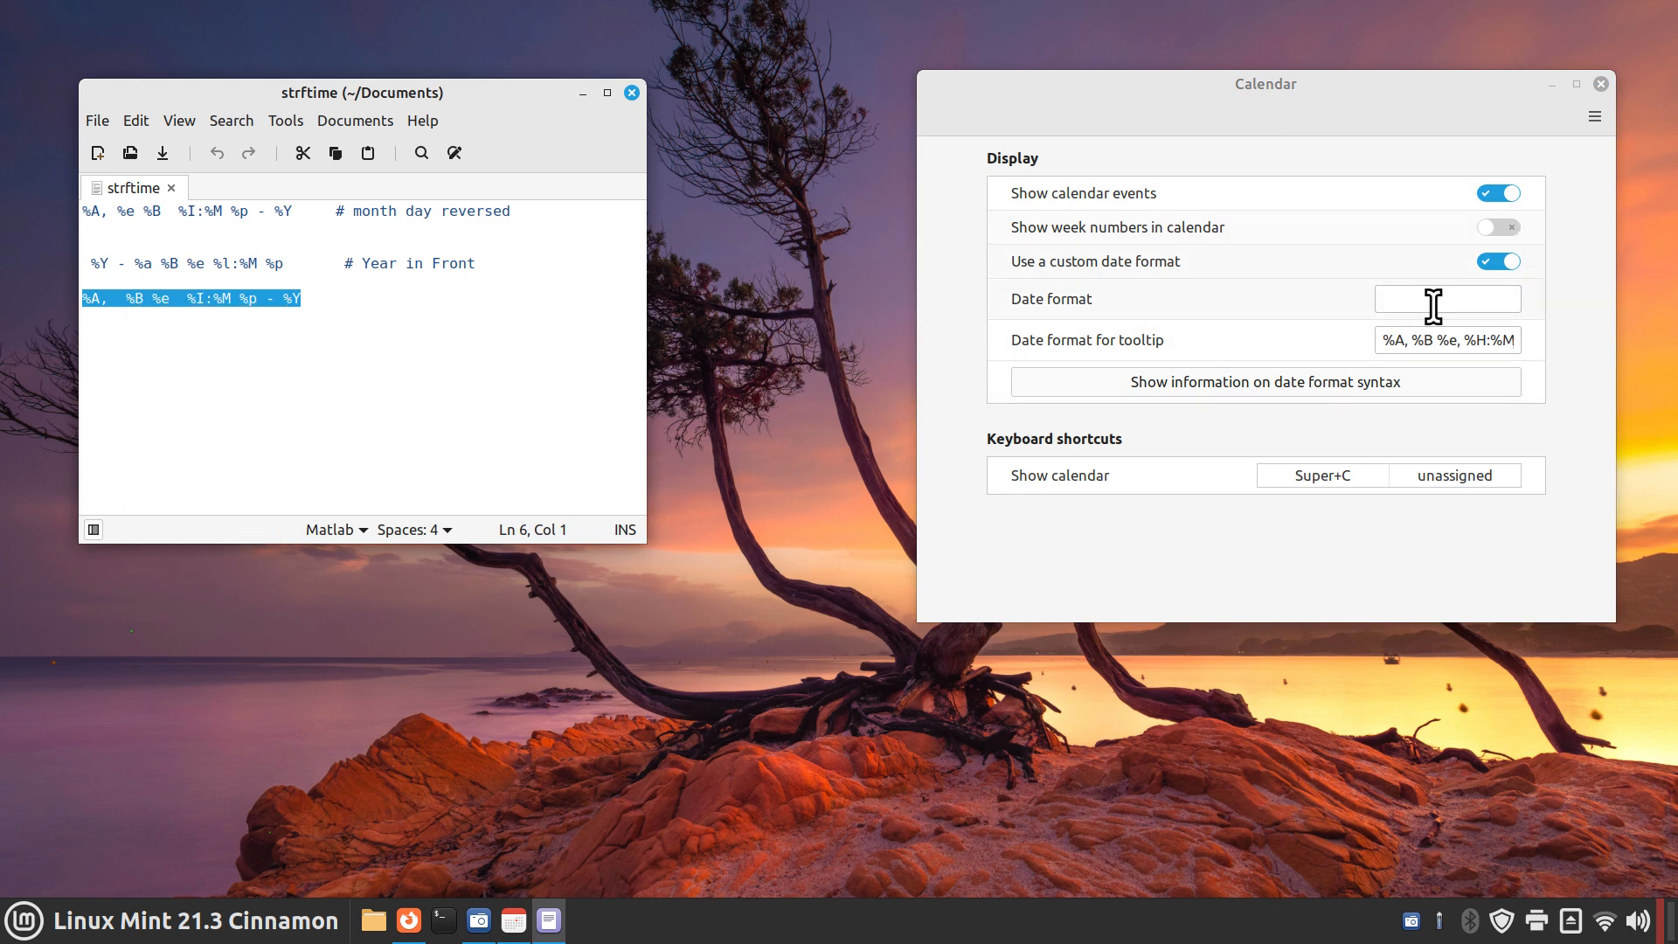
Enter the third saved format '%e %I:%M %p - %Y' to show 'Saturday, July 20 12:37 PM - 2024', then clear it
{"action": "type", "text": "%e %I:%M %p - %Y"}
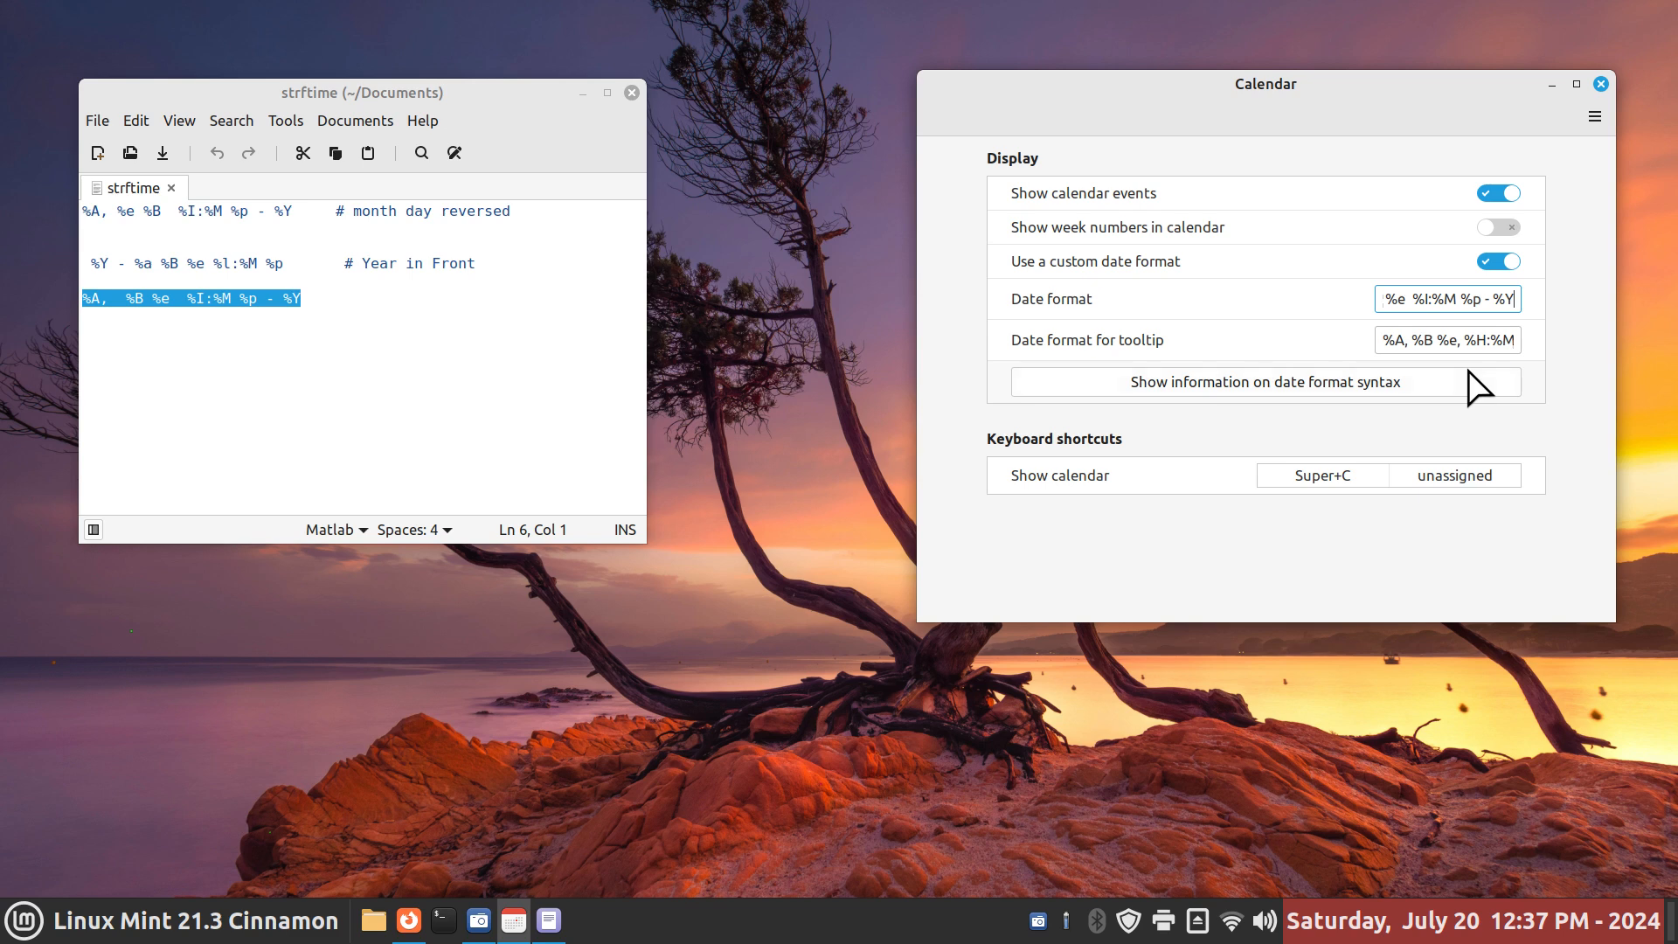
{"action": "mouse_move", "coordinate": [1590, 485]}
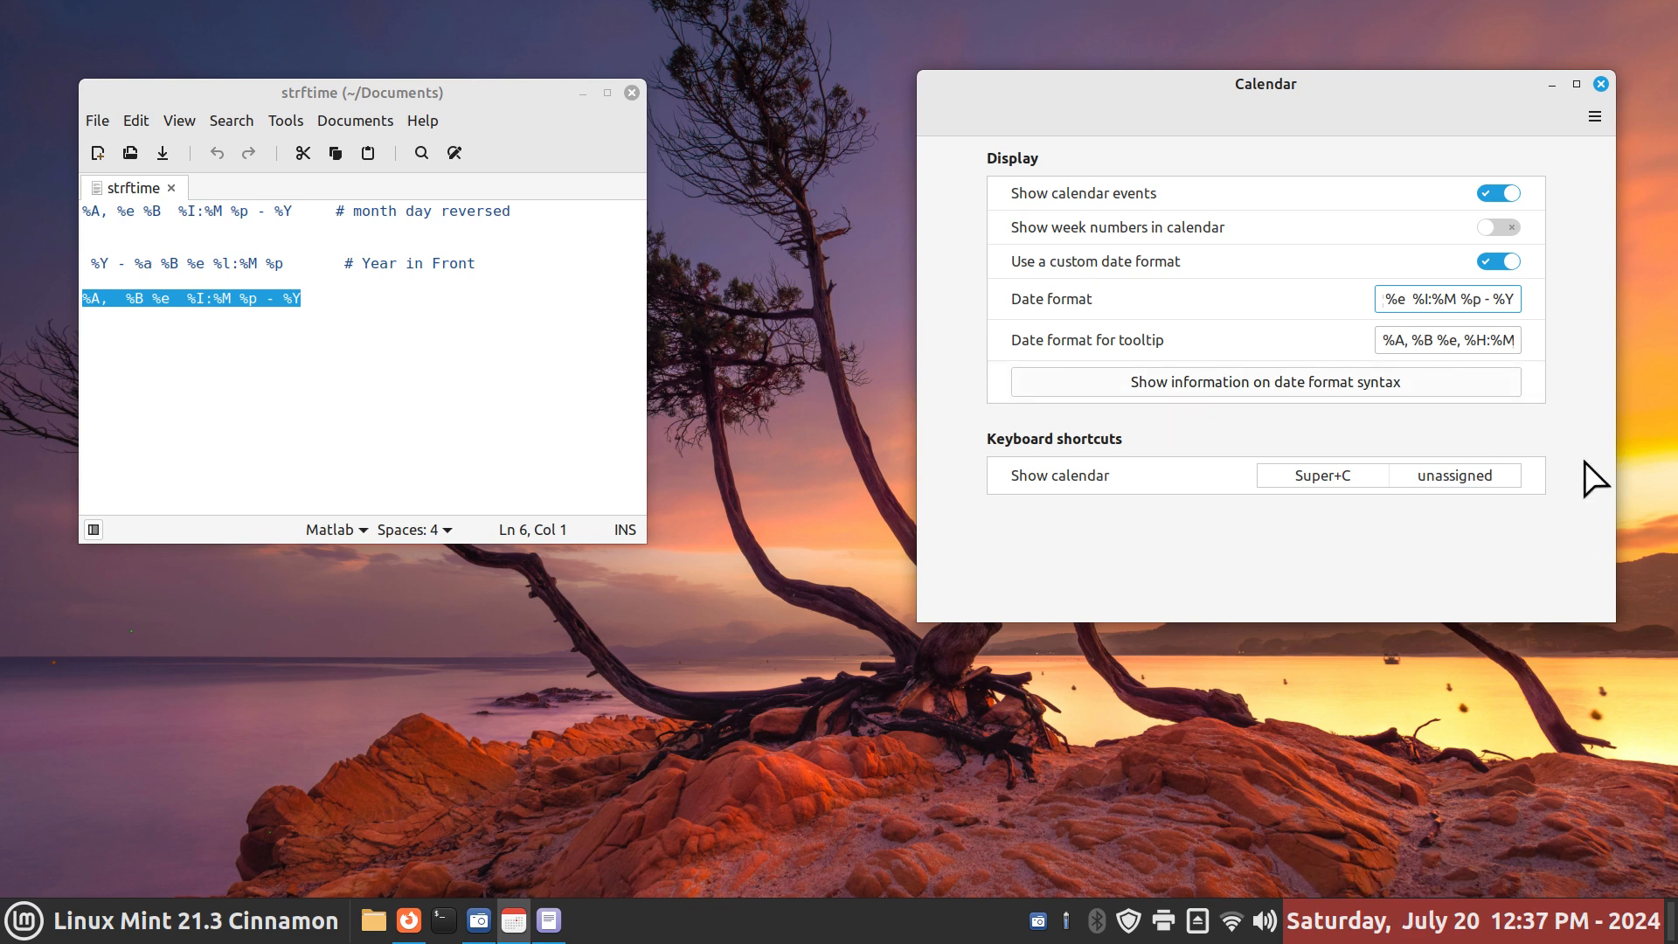
{"action": "left_click", "coordinate": [1489, 298]}
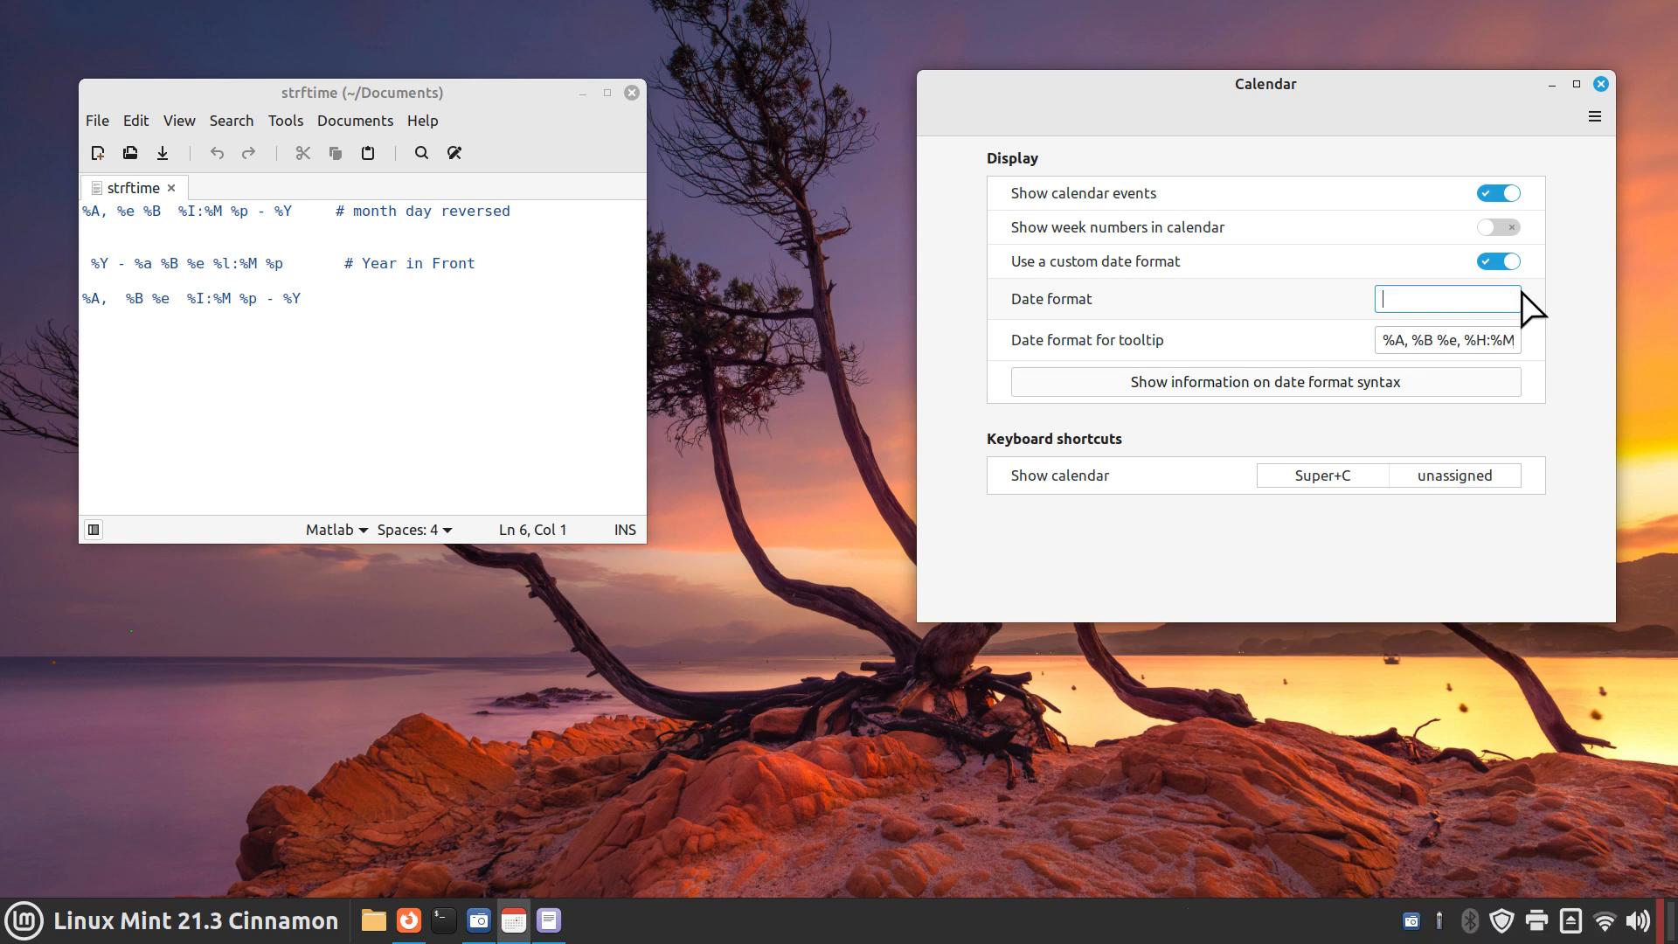
{"action": "mouse_move", "coordinate": [794, 424]}
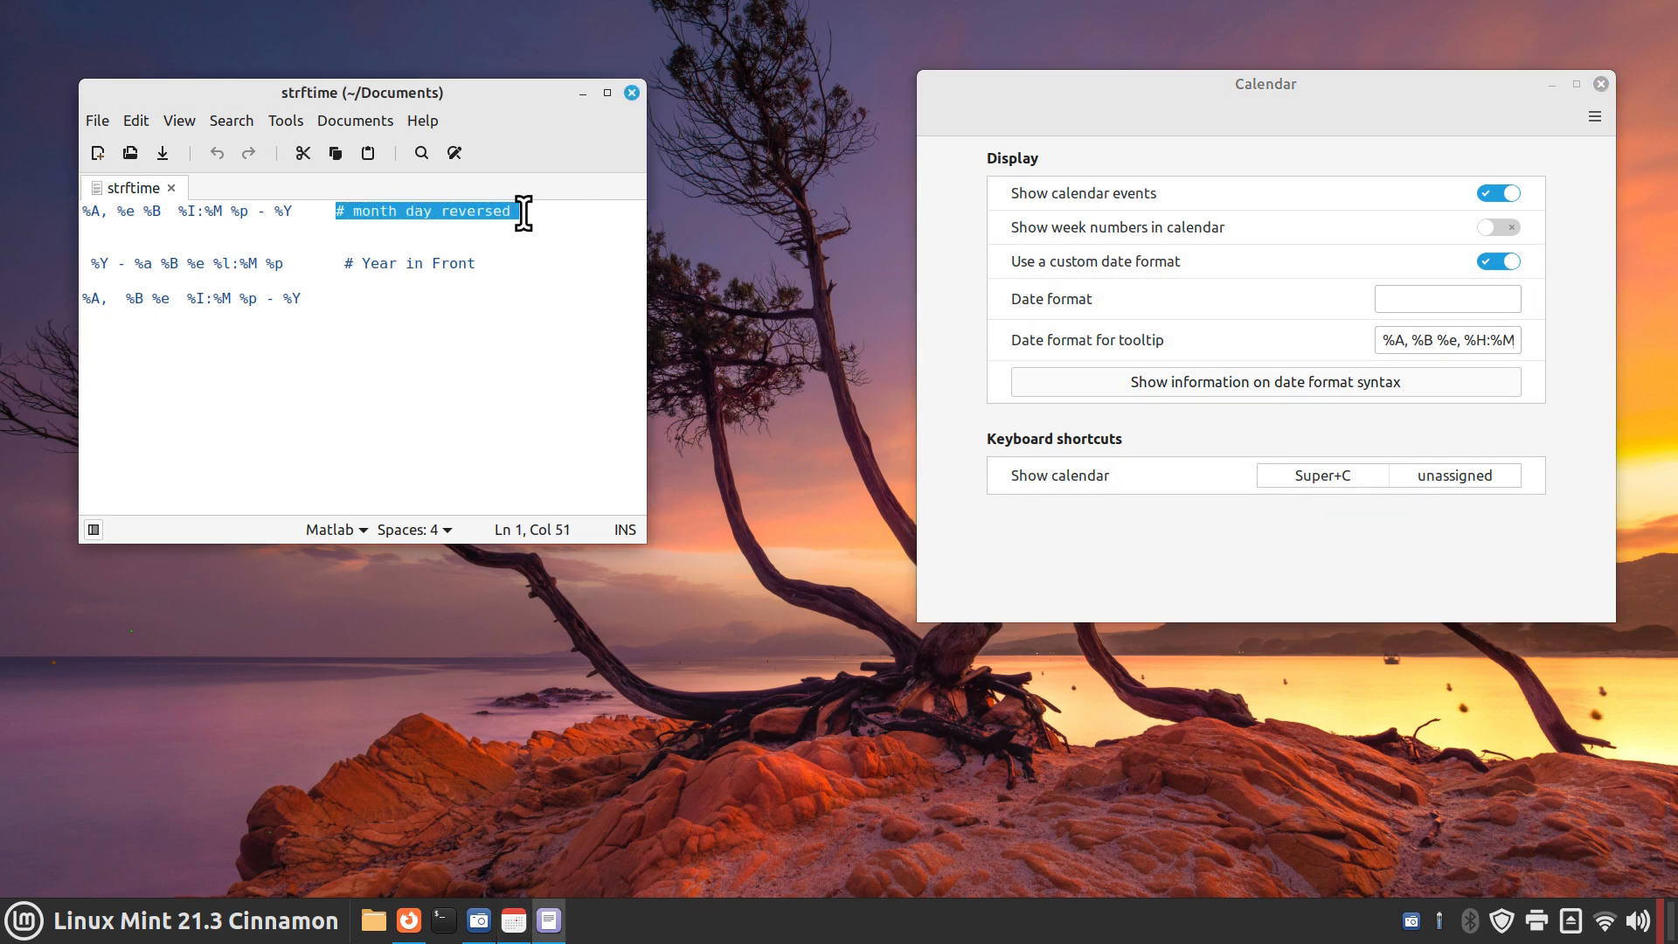
{"action": "mouse_move", "coordinate": [631, 93]}
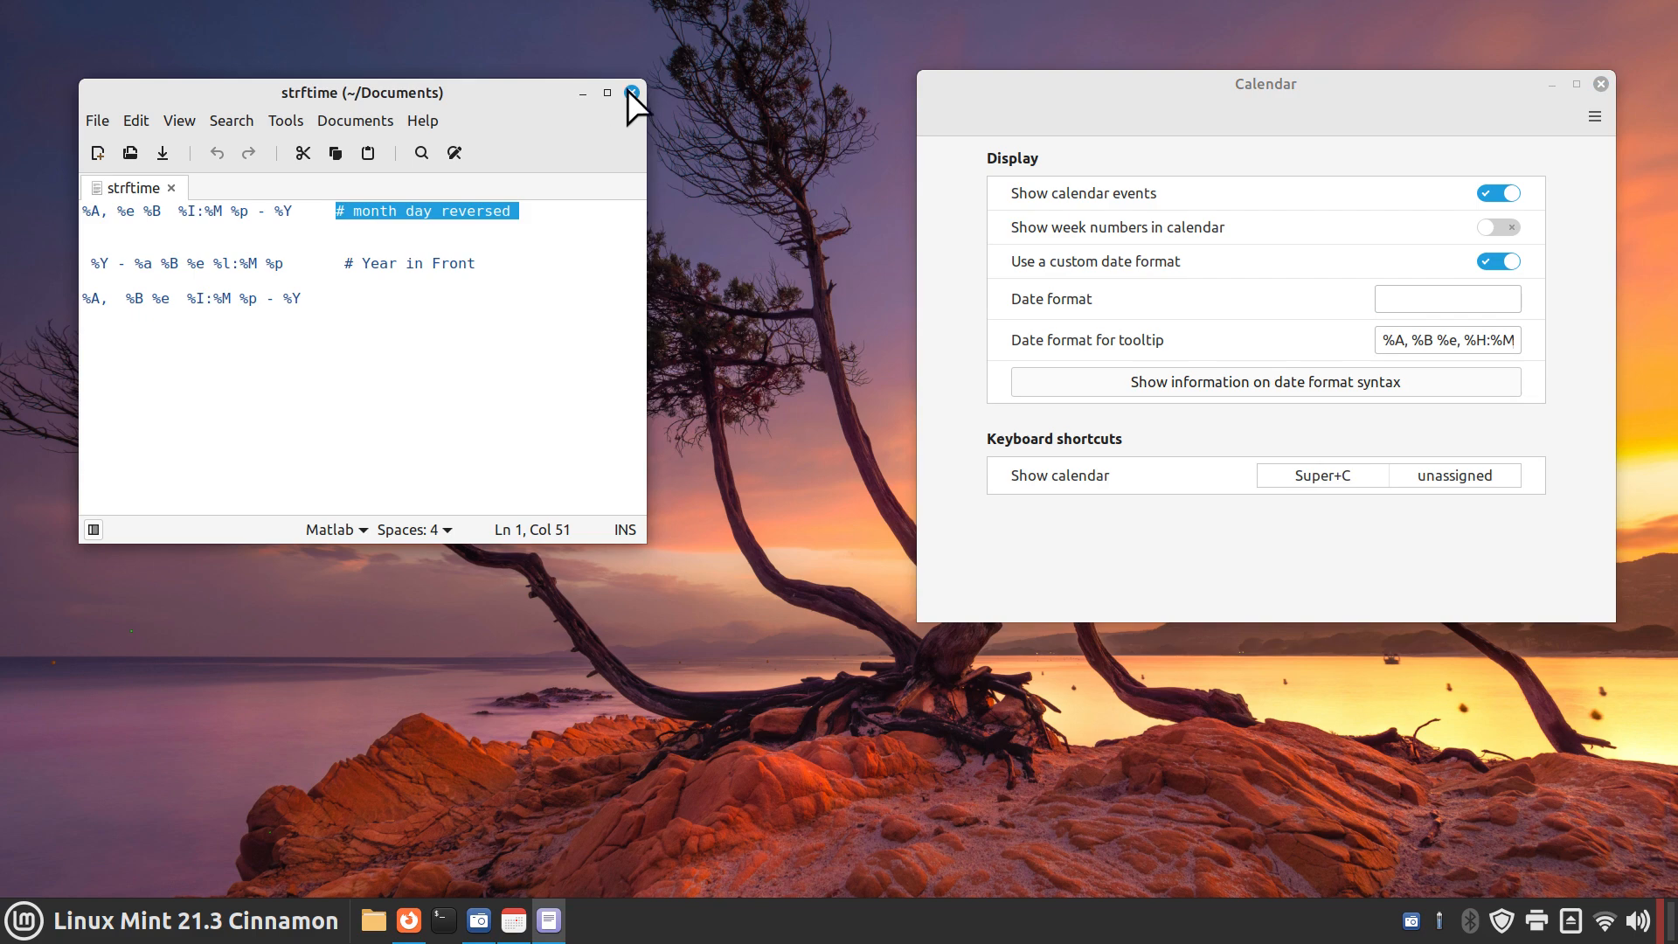
Close the Xed note and add the full day name %A ('Saturday') to the site's format builder
{"action": "left_click", "coordinate": [631, 91]}
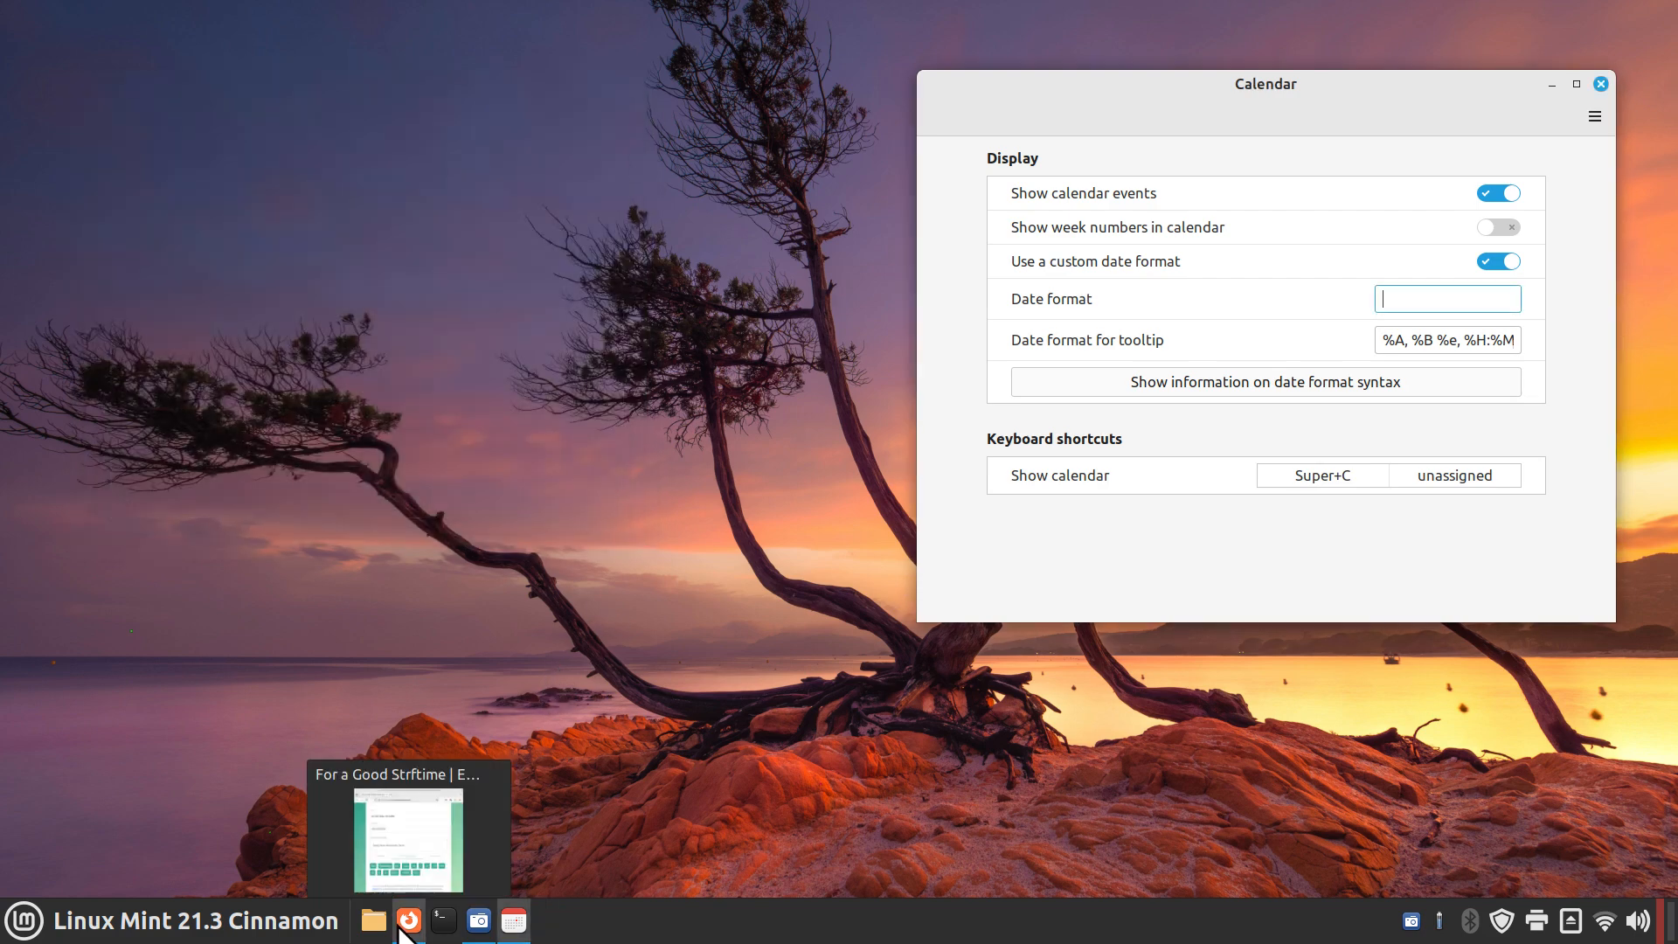
{"action": "left_click", "coordinate": [409, 919]}
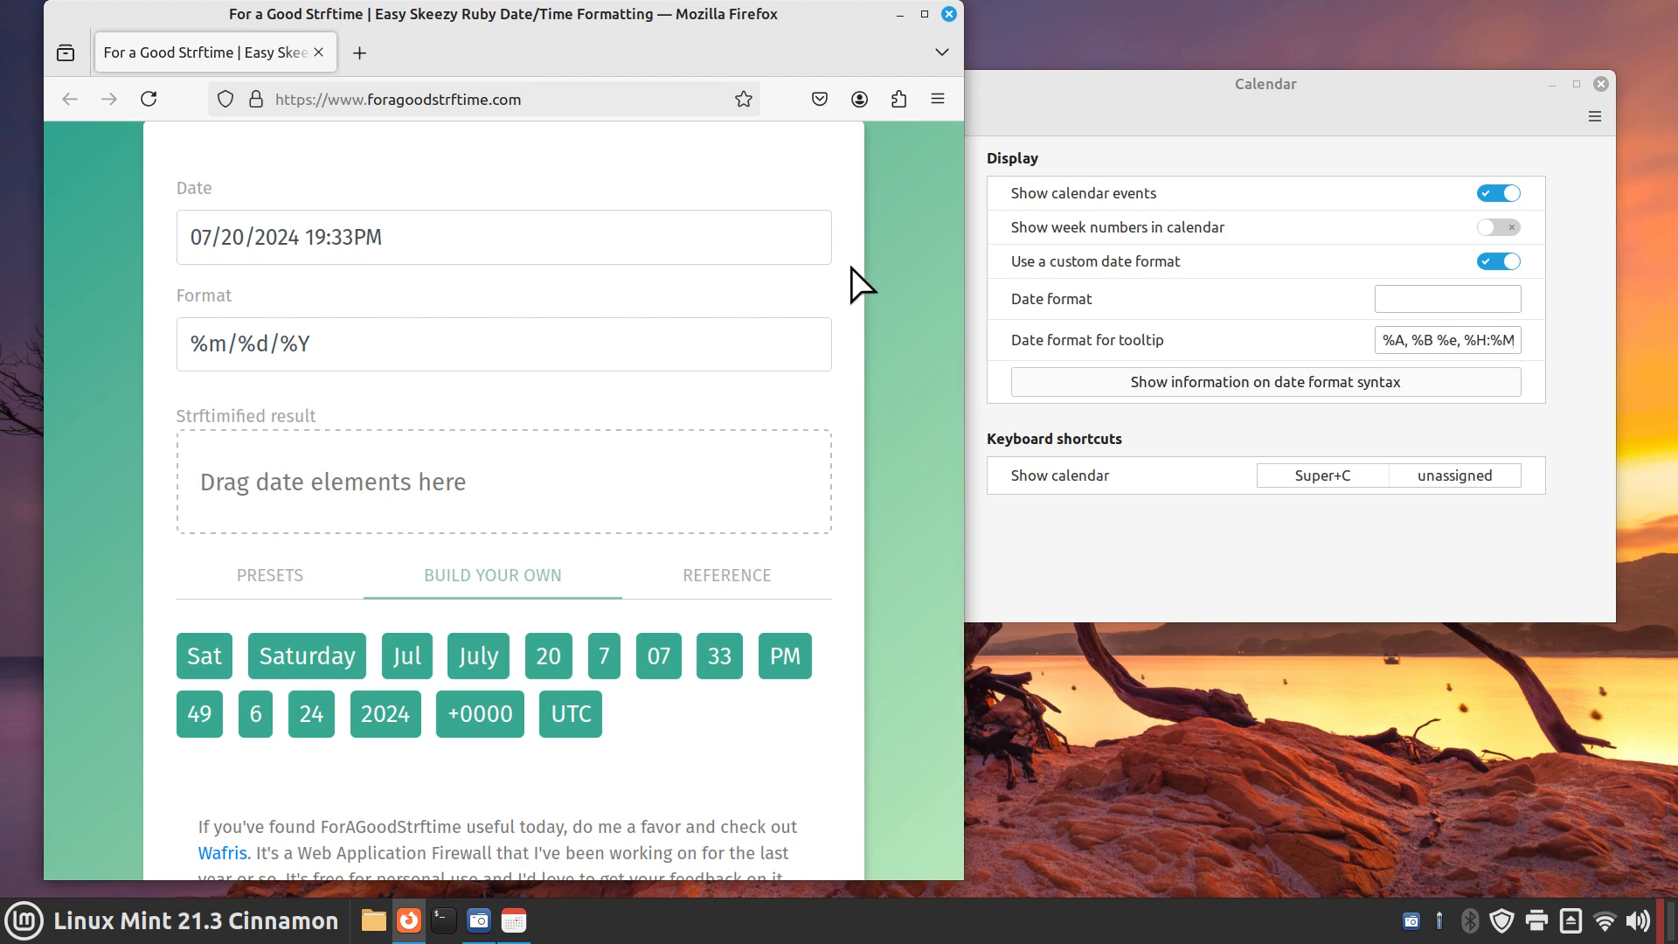
{"action": "mouse_move", "coordinate": [308, 656]}
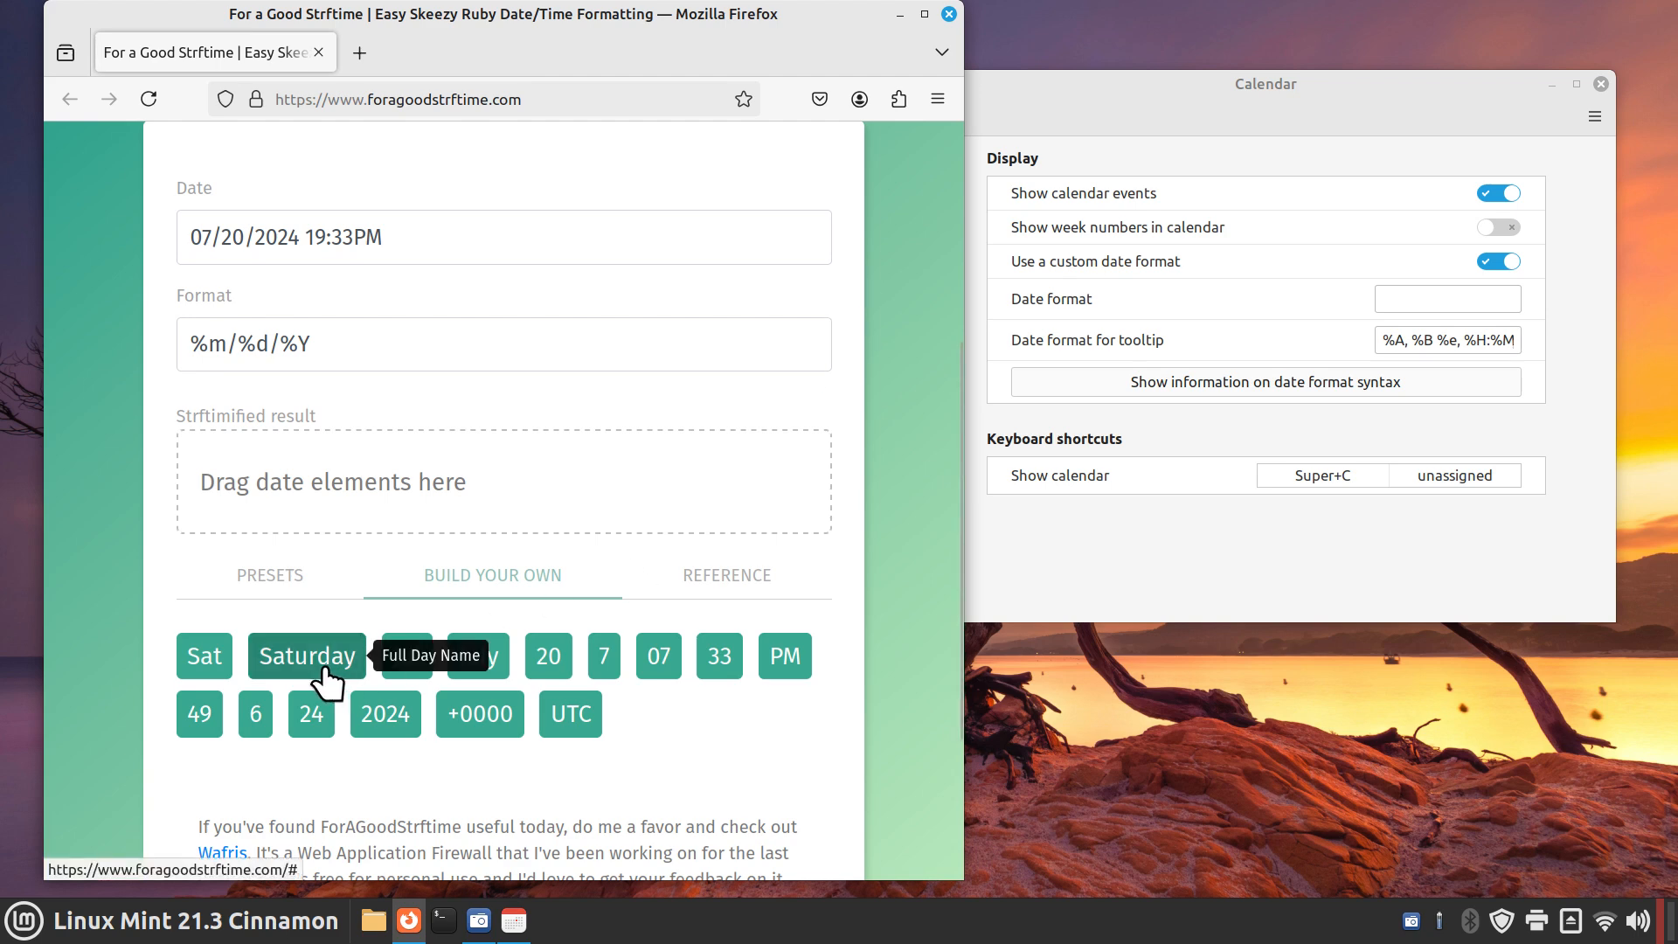
{"action": "mouse_move", "coordinate": [166, 636]}
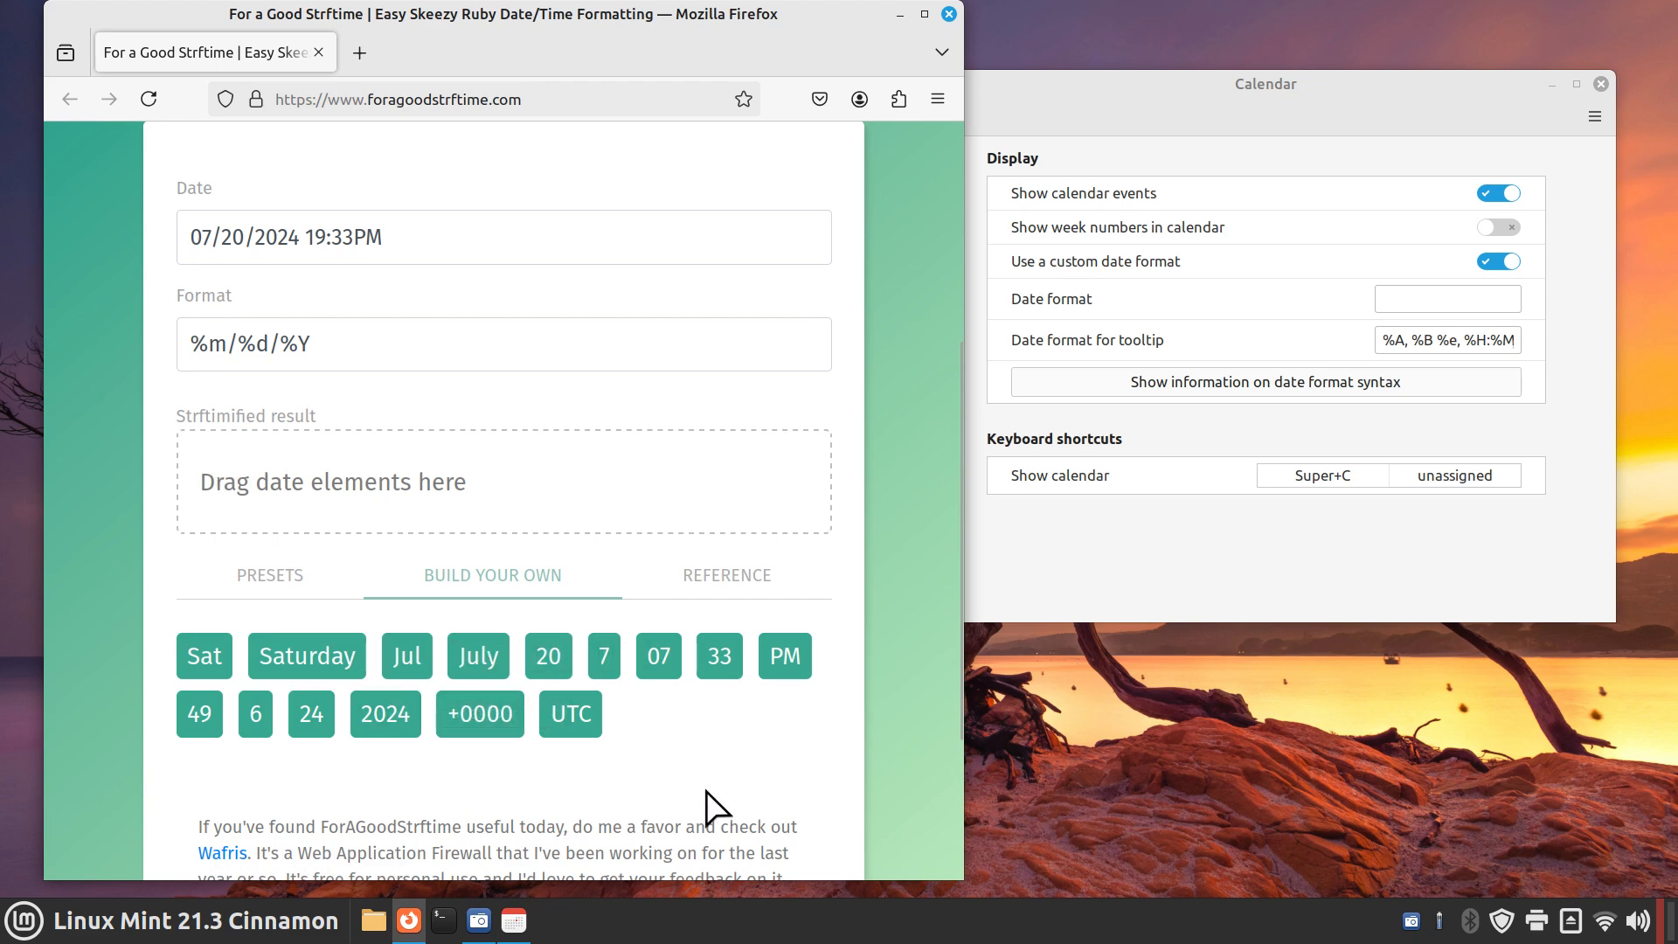
{"action": "mouse_move", "coordinate": [203, 668]}
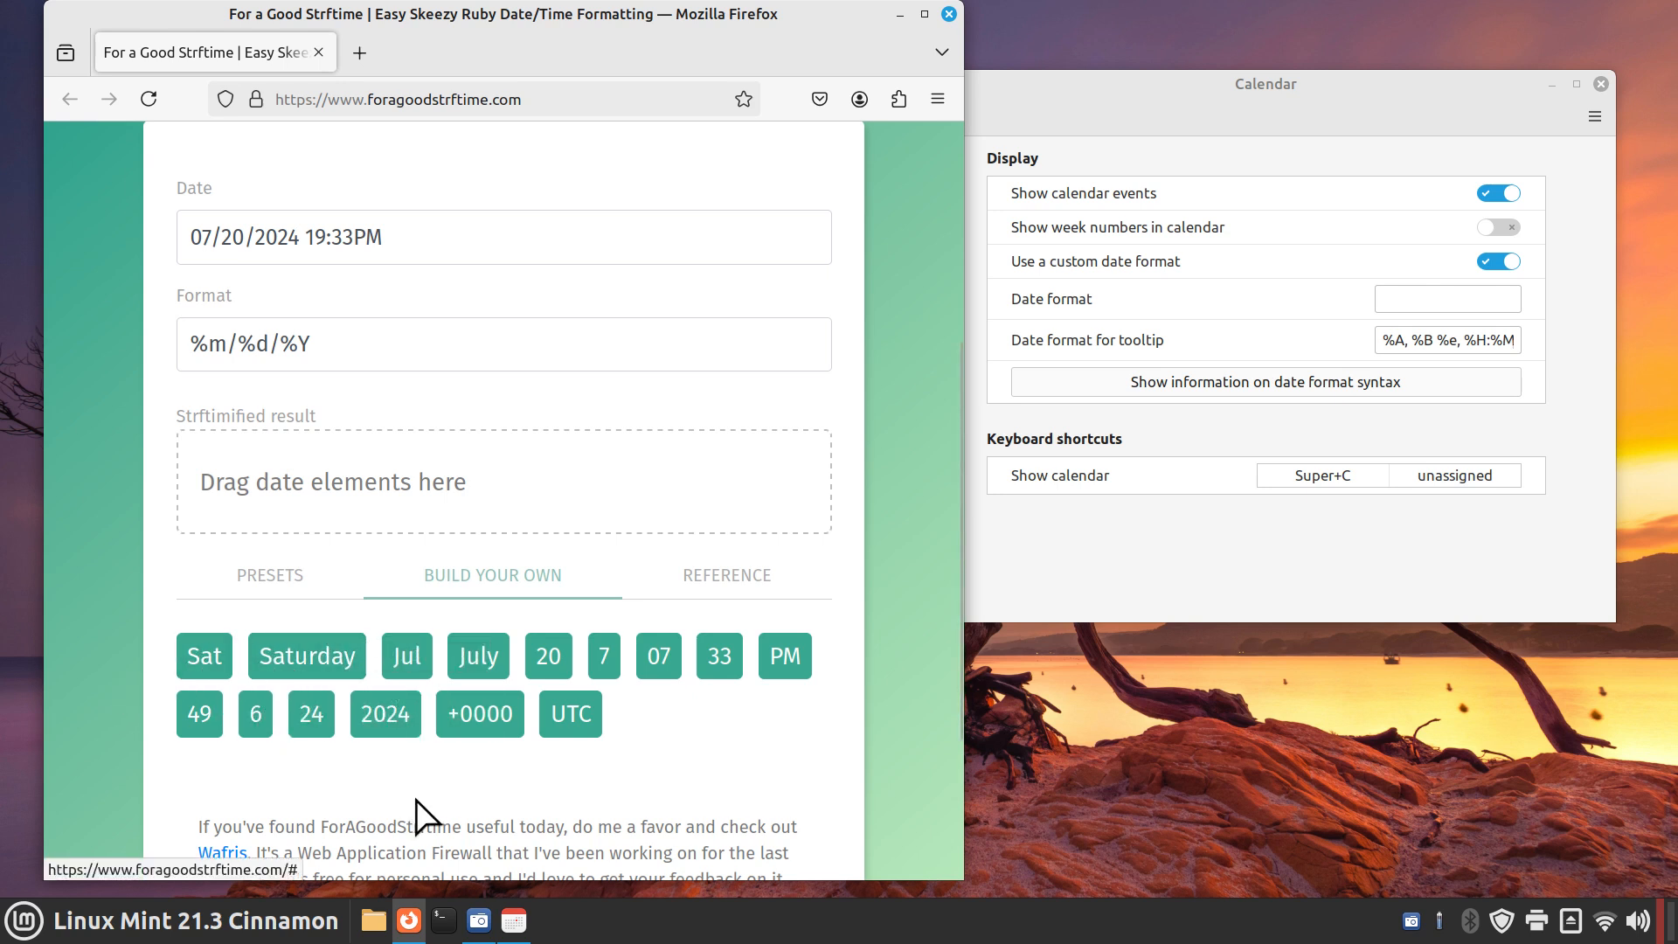
{"action": "mouse_move", "coordinate": [593, 819]}
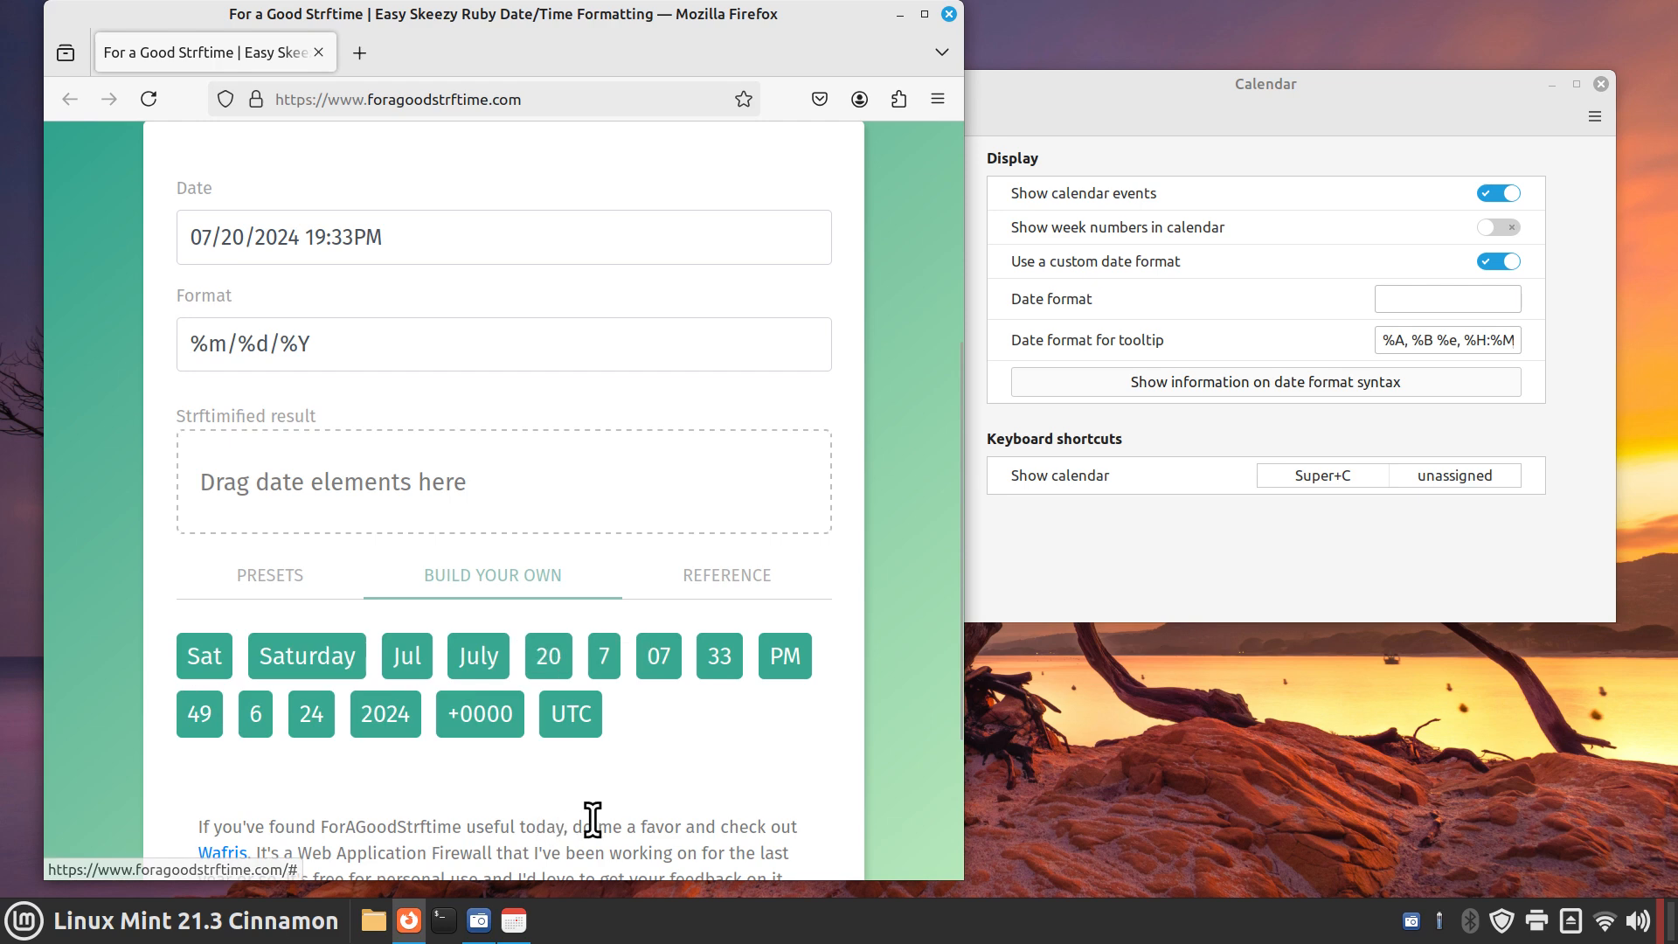
{"action": "mouse_move", "coordinate": [307, 655]}
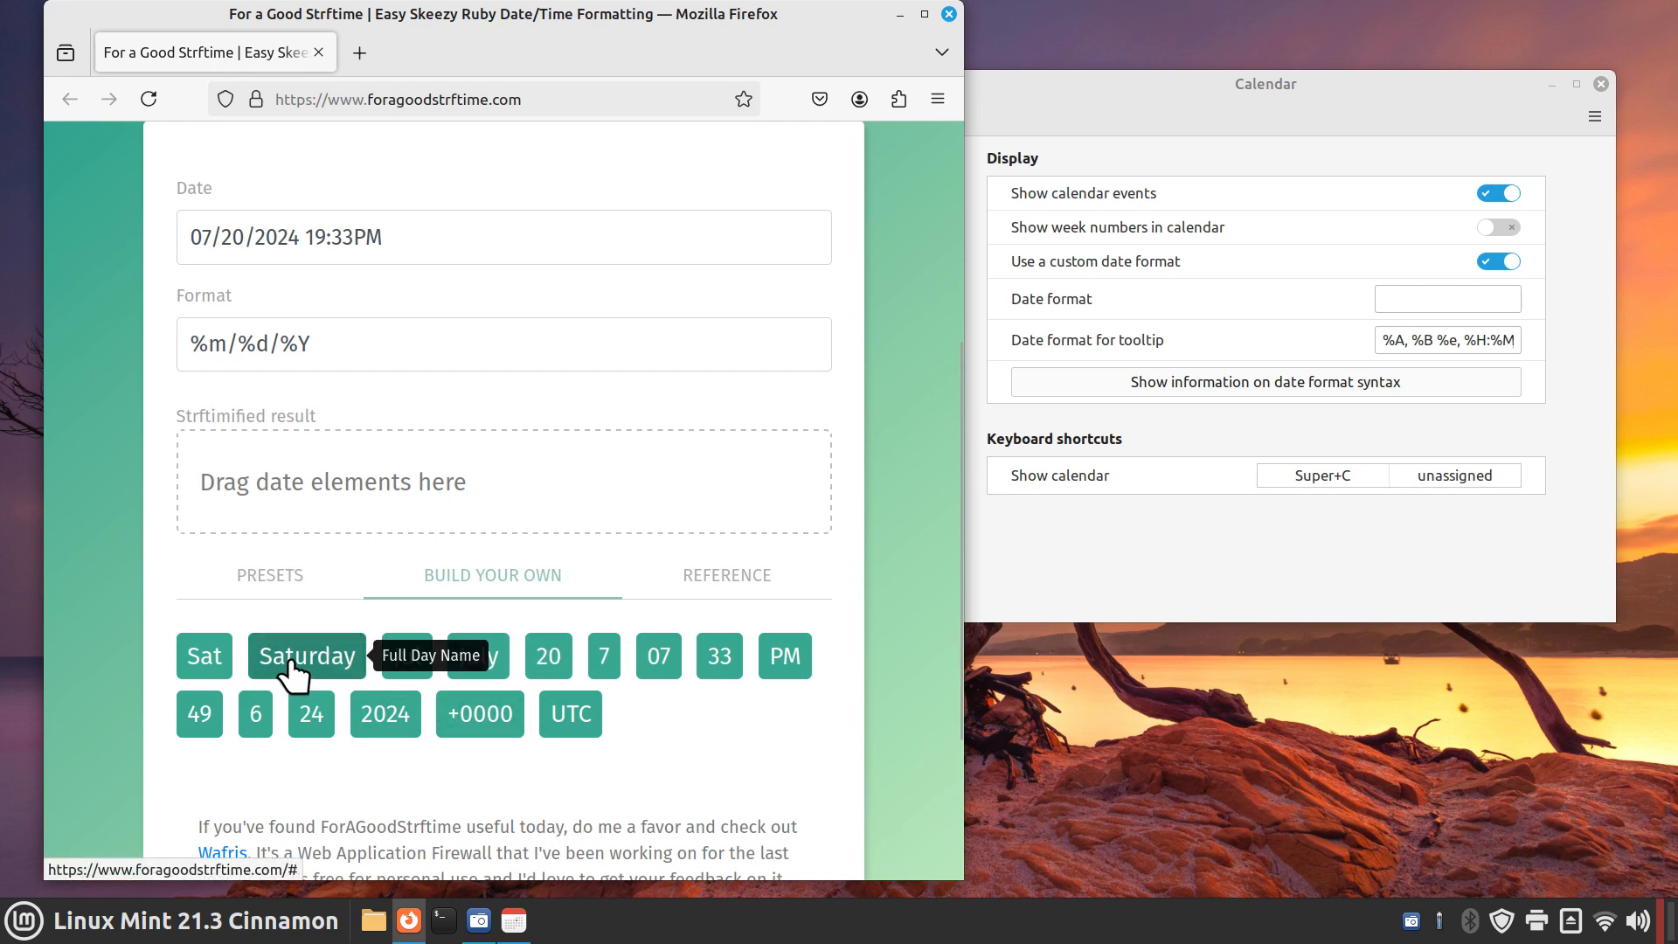
{"action": "left_click_drag", "start_coordinate": [306, 655], "coordinate": [255, 513]}
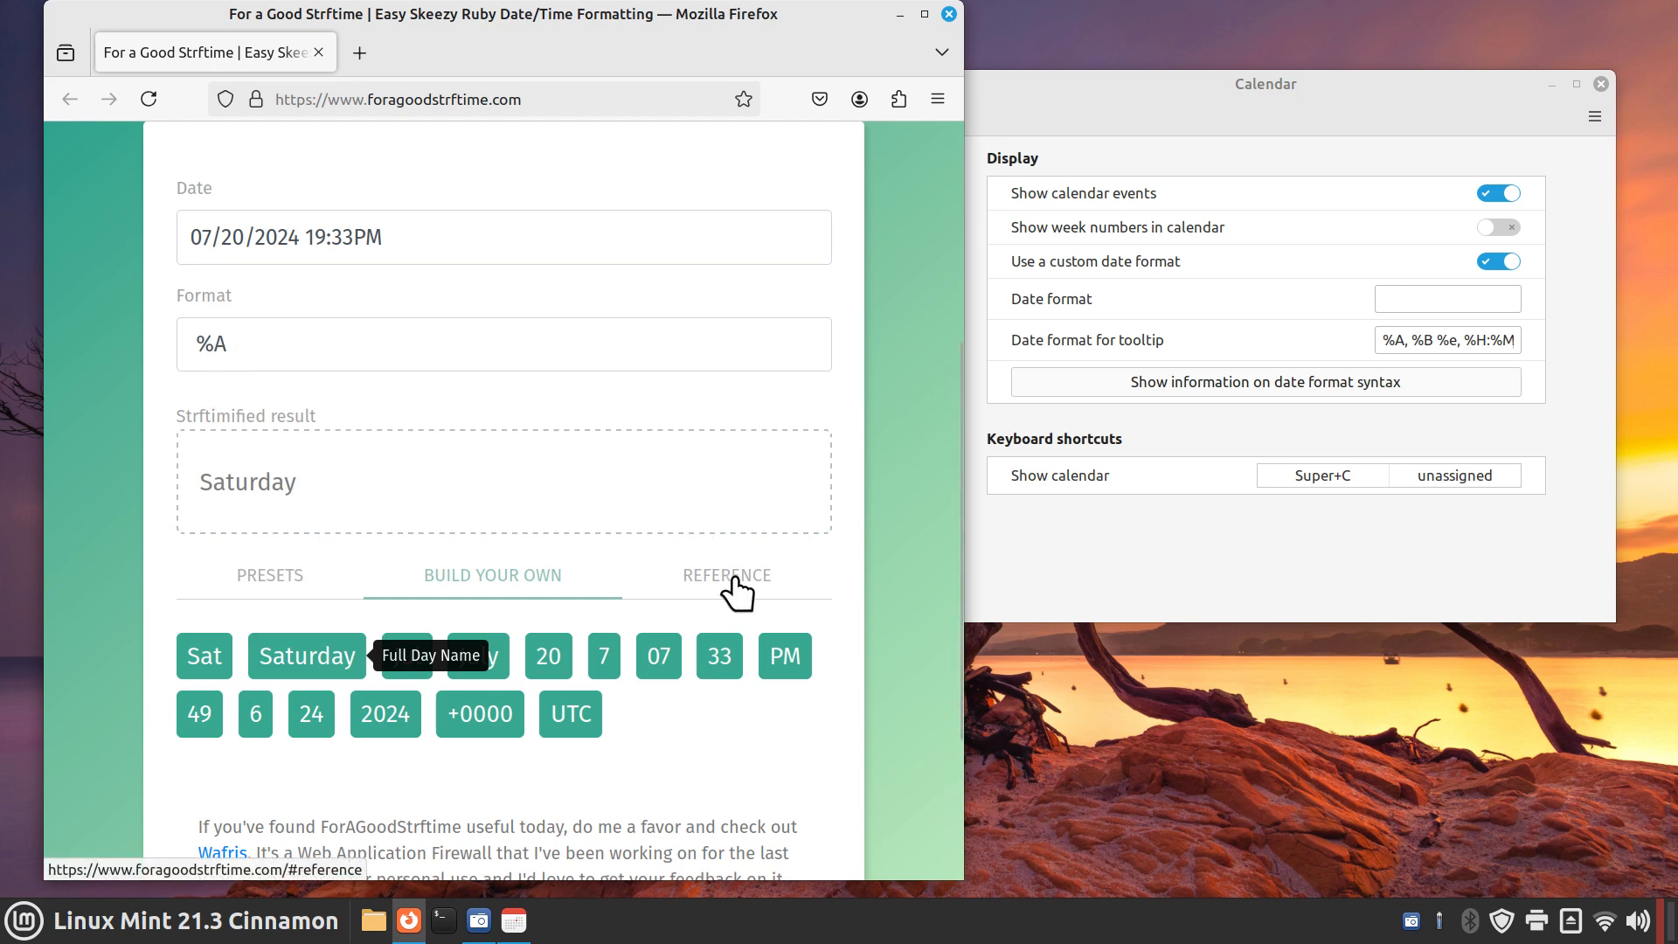
Browse the site's reference list of format codes down to the Days section
{"action": "left_click", "coordinate": [727, 575]}
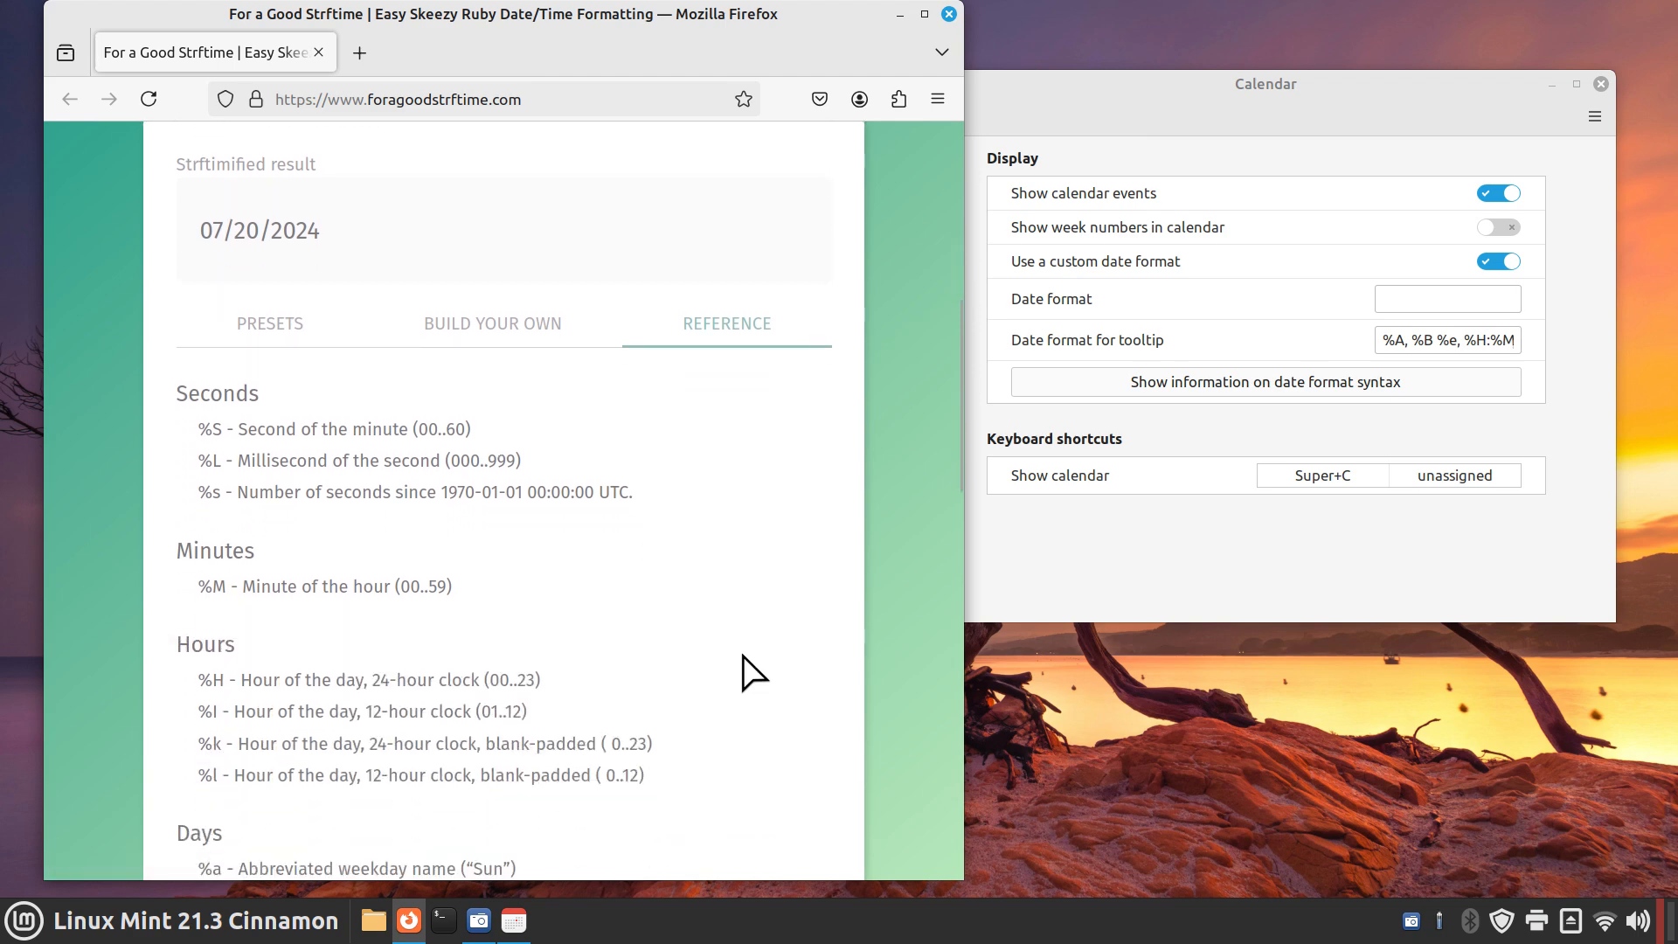
{"action": "scroll", "scroll_direction": "down", "scroll_amount": 3}
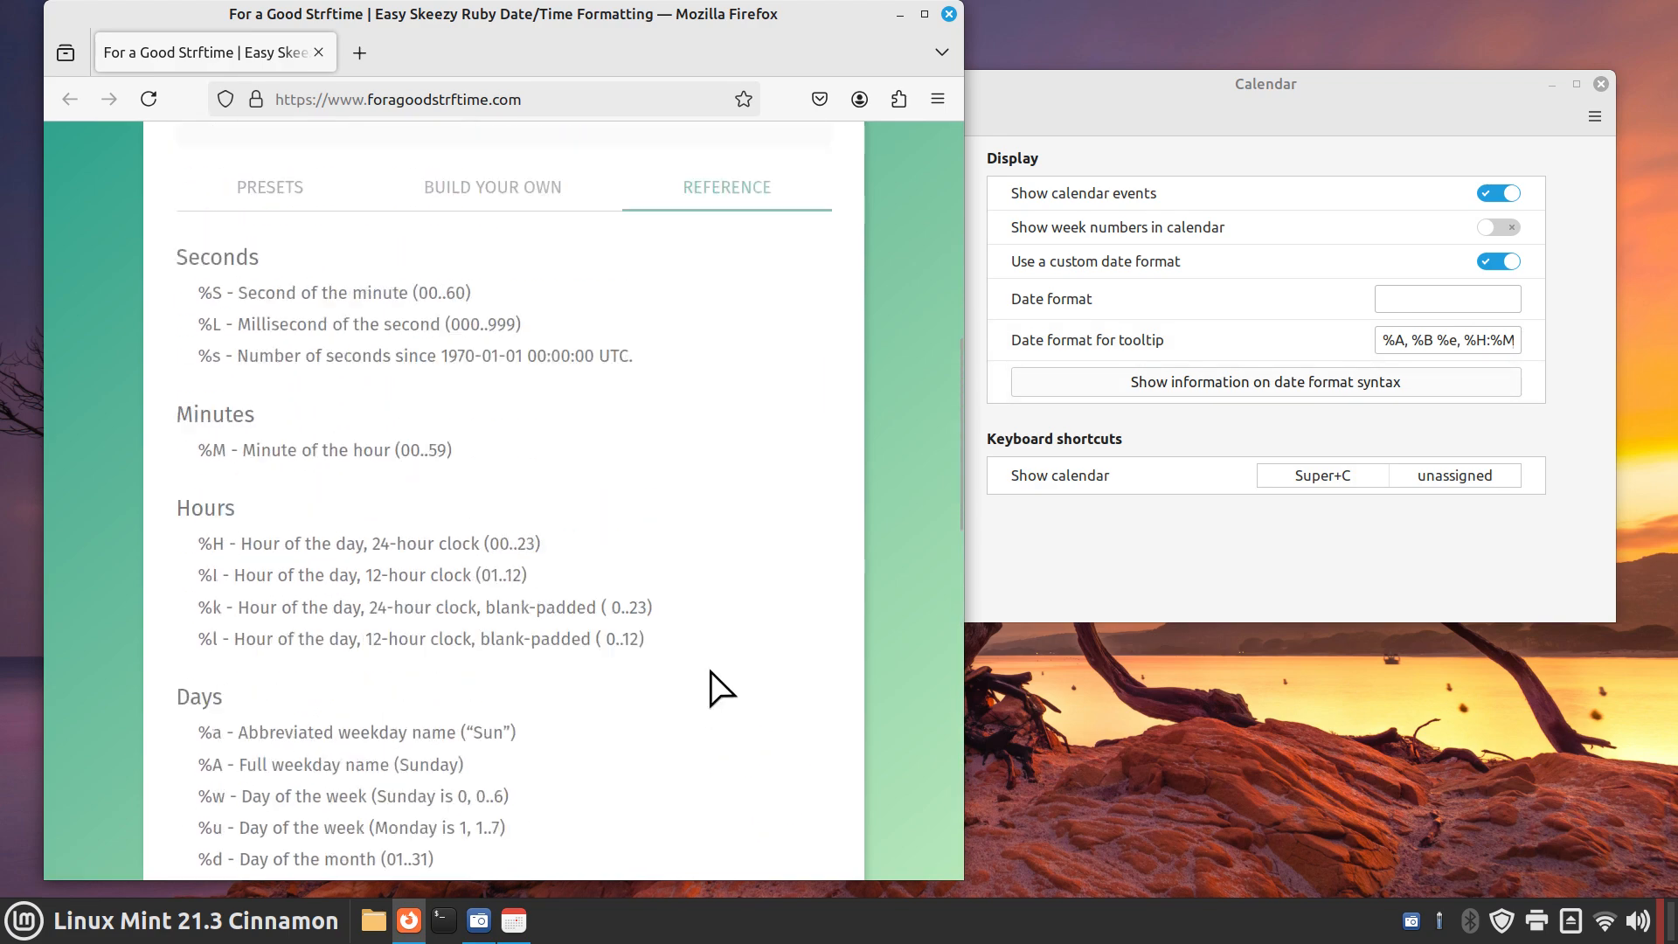
Return to the format builder and position the cursor in the Format field after %A %B
{"action": "left_click", "coordinate": [493, 186]}
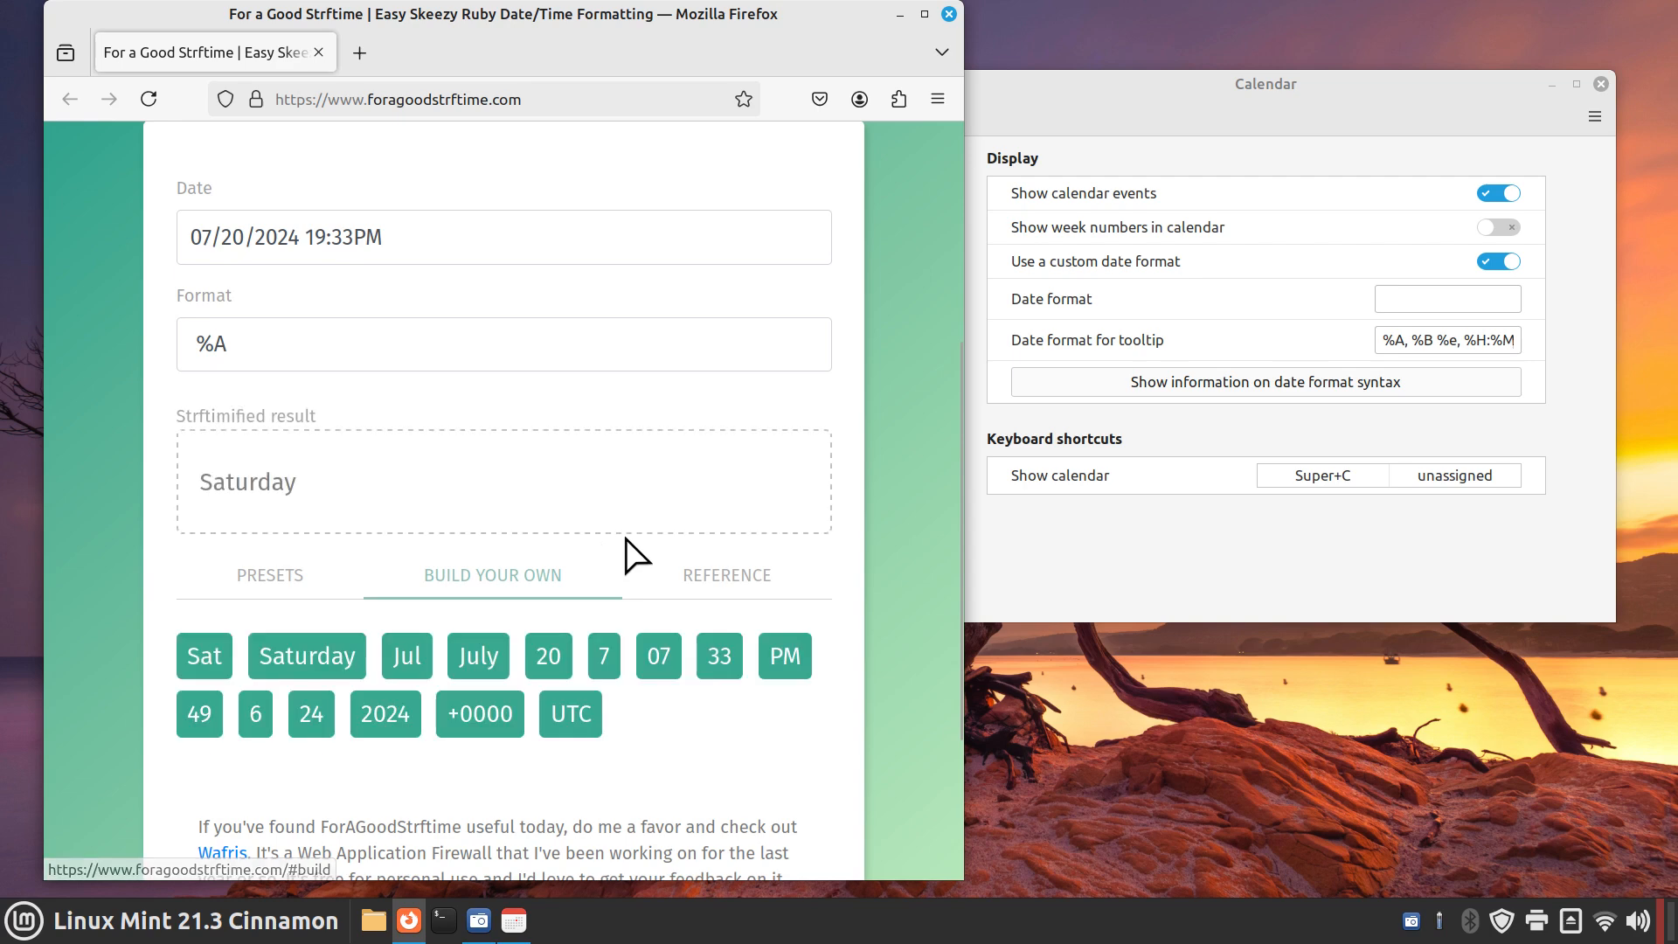
{"action": "left_click", "coordinate": [233, 347]}
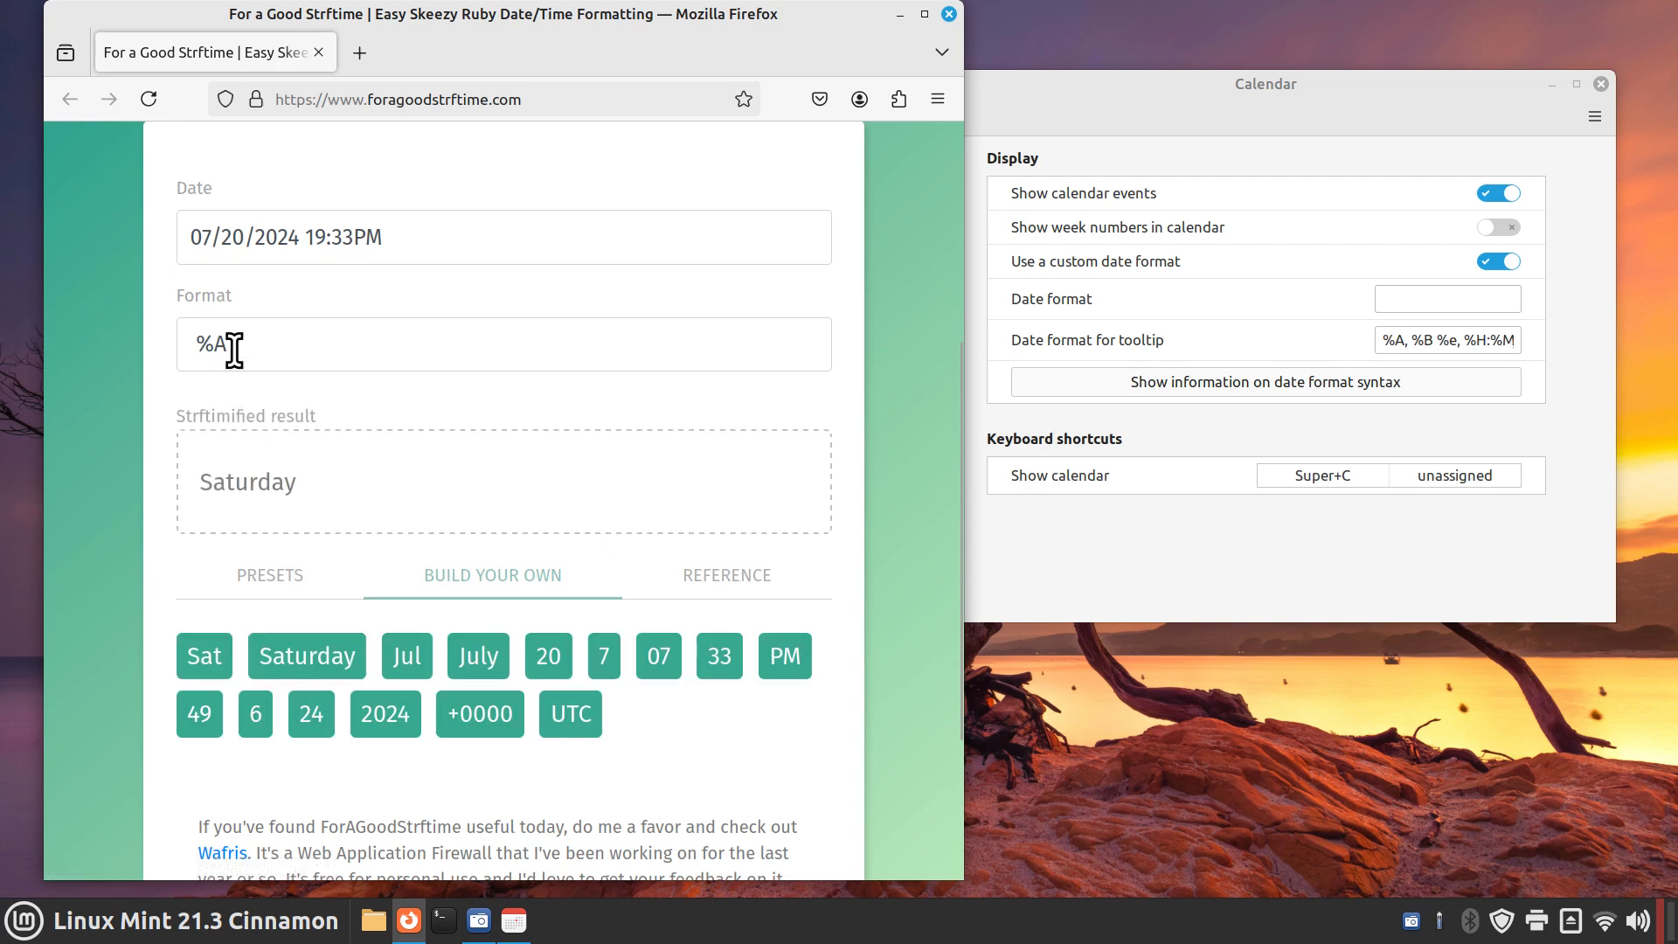
{"action": "mouse_move", "coordinate": [477, 655]}
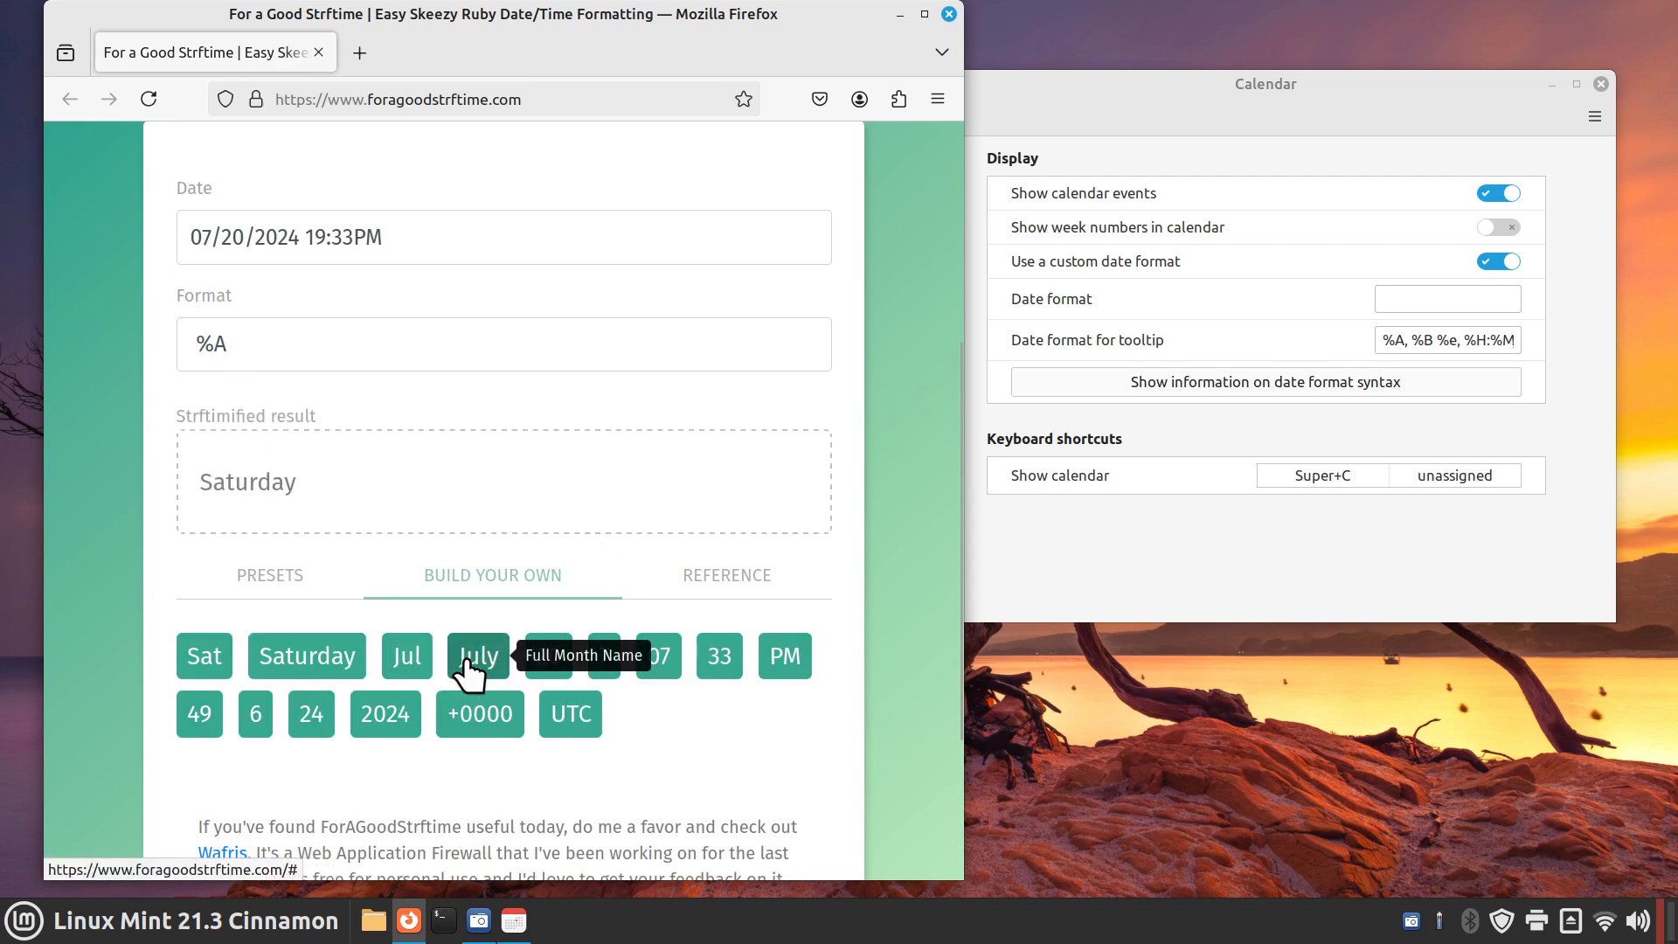
{"action": "left_click", "coordinate": [477, 655]}
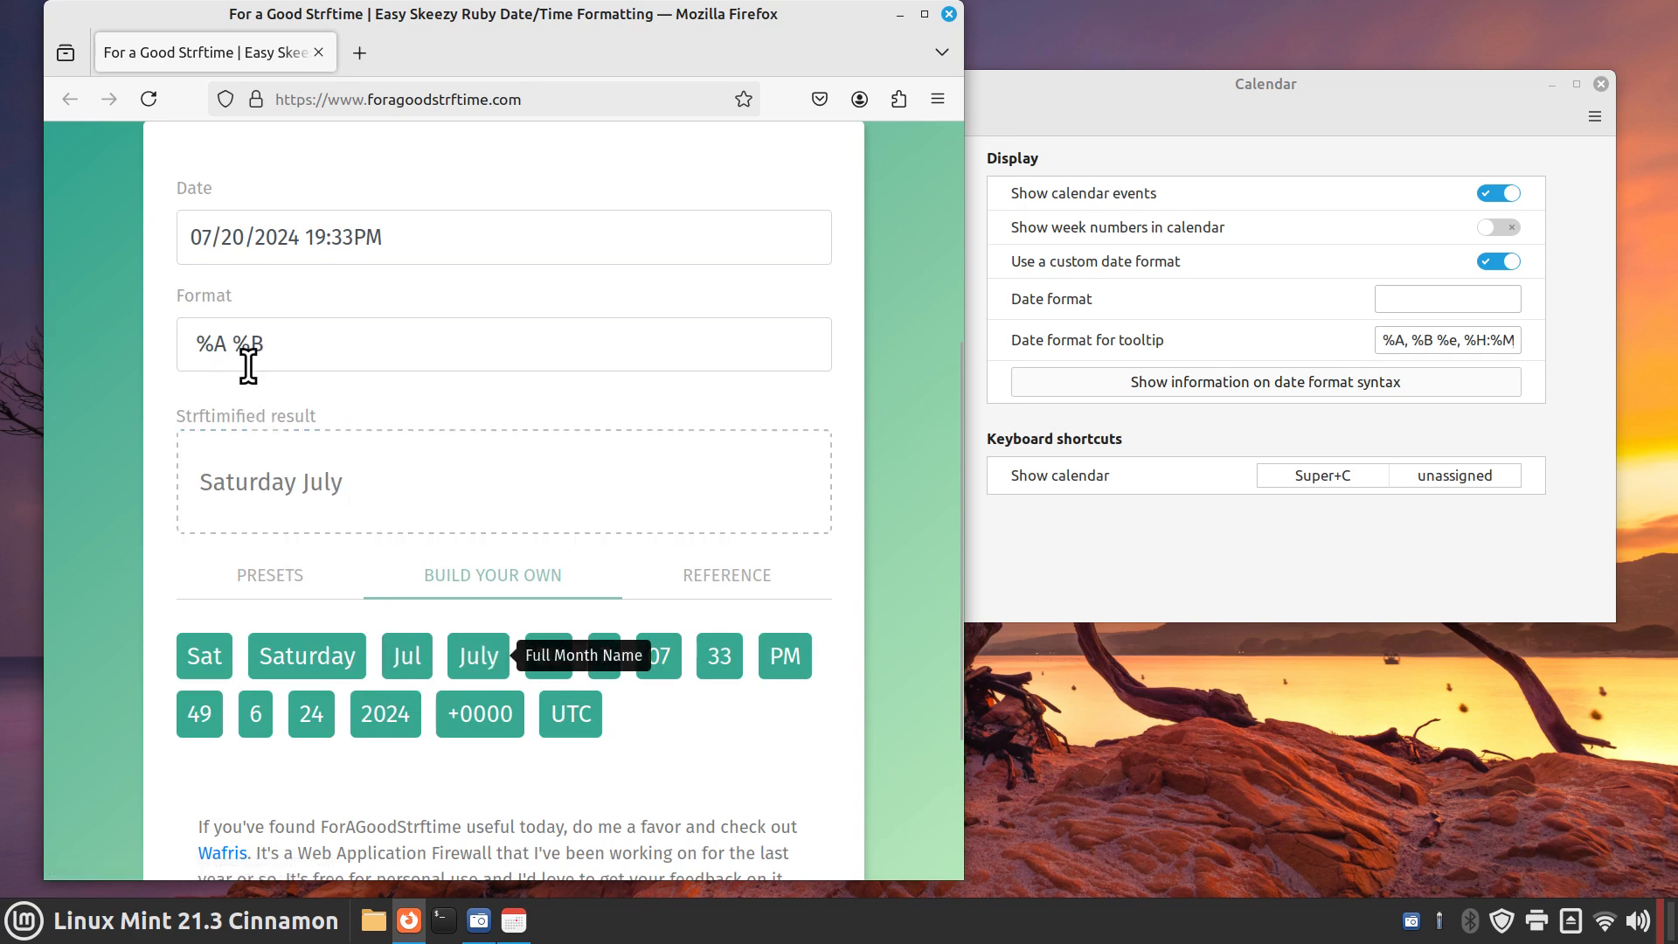
{"action": "mouse_move", "coordinate": [405, 673]}
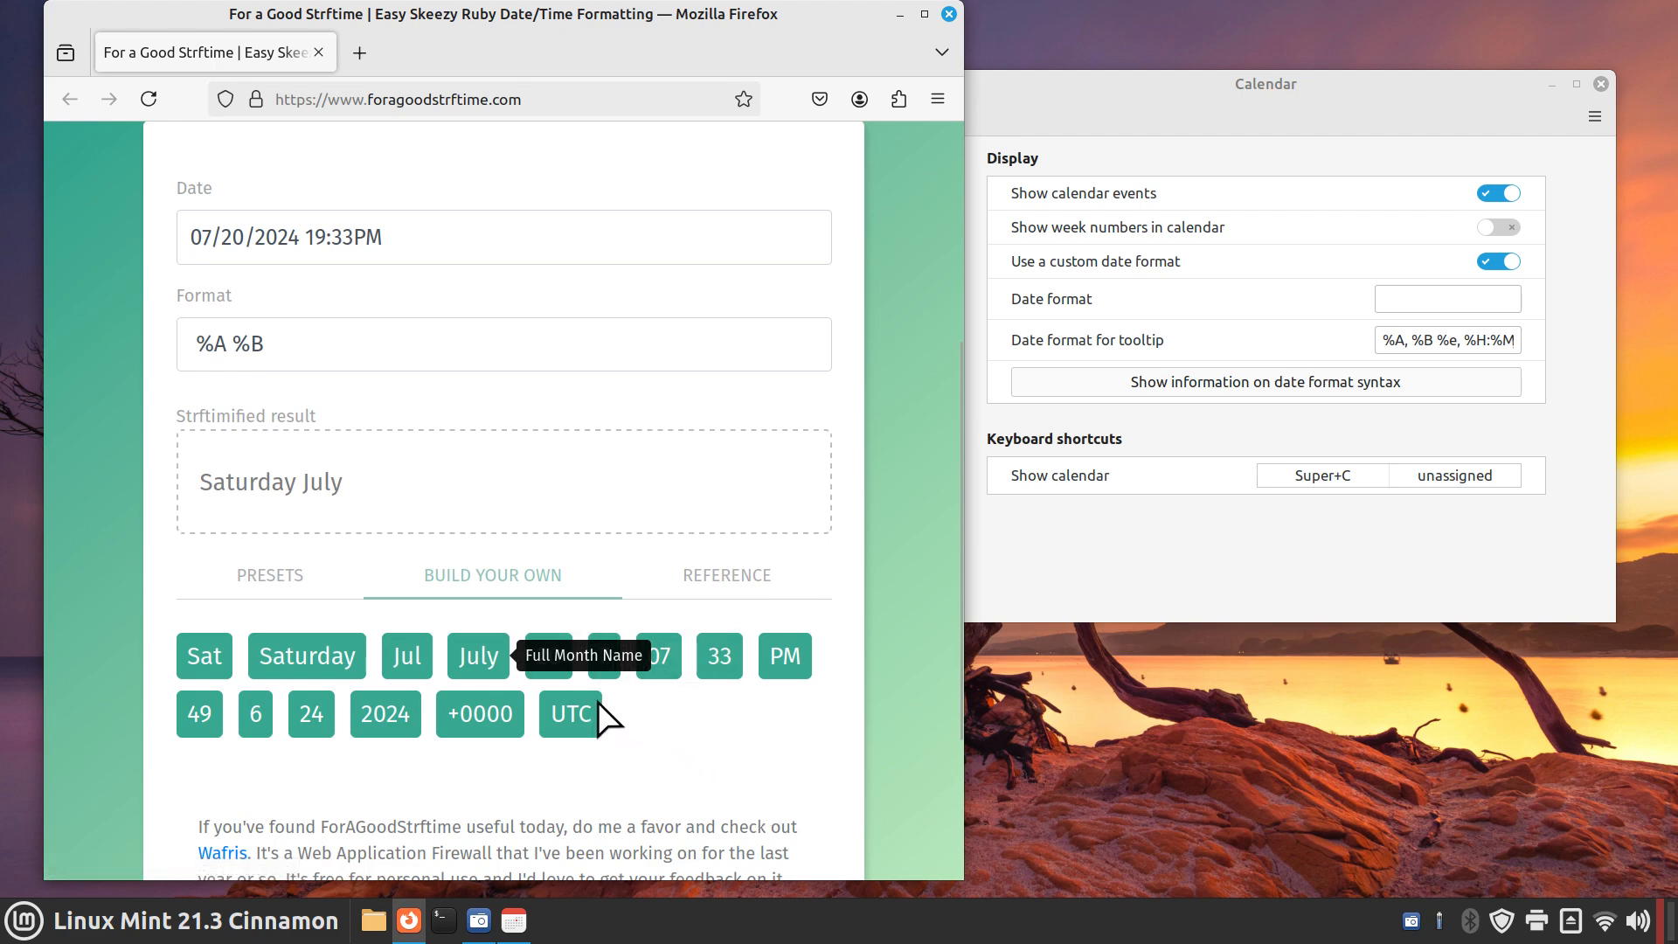
{"action": "mouse_move", "coordinate": [626, 720]}
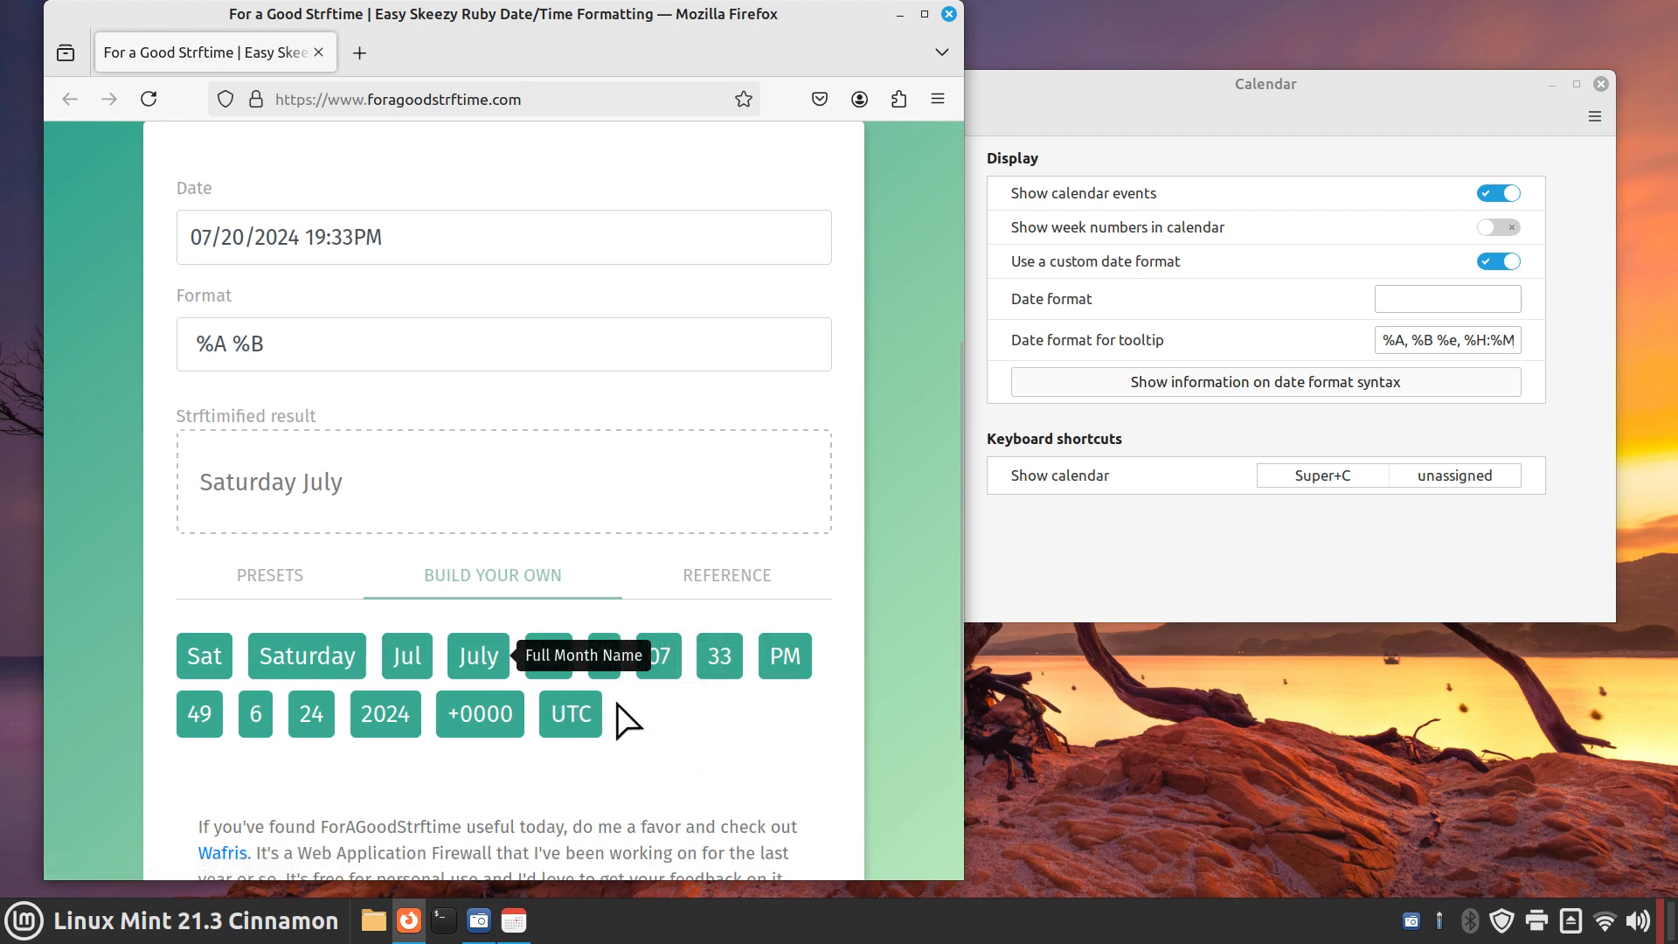
{"action": "mouse_move", "coordinate": [654, 737]}
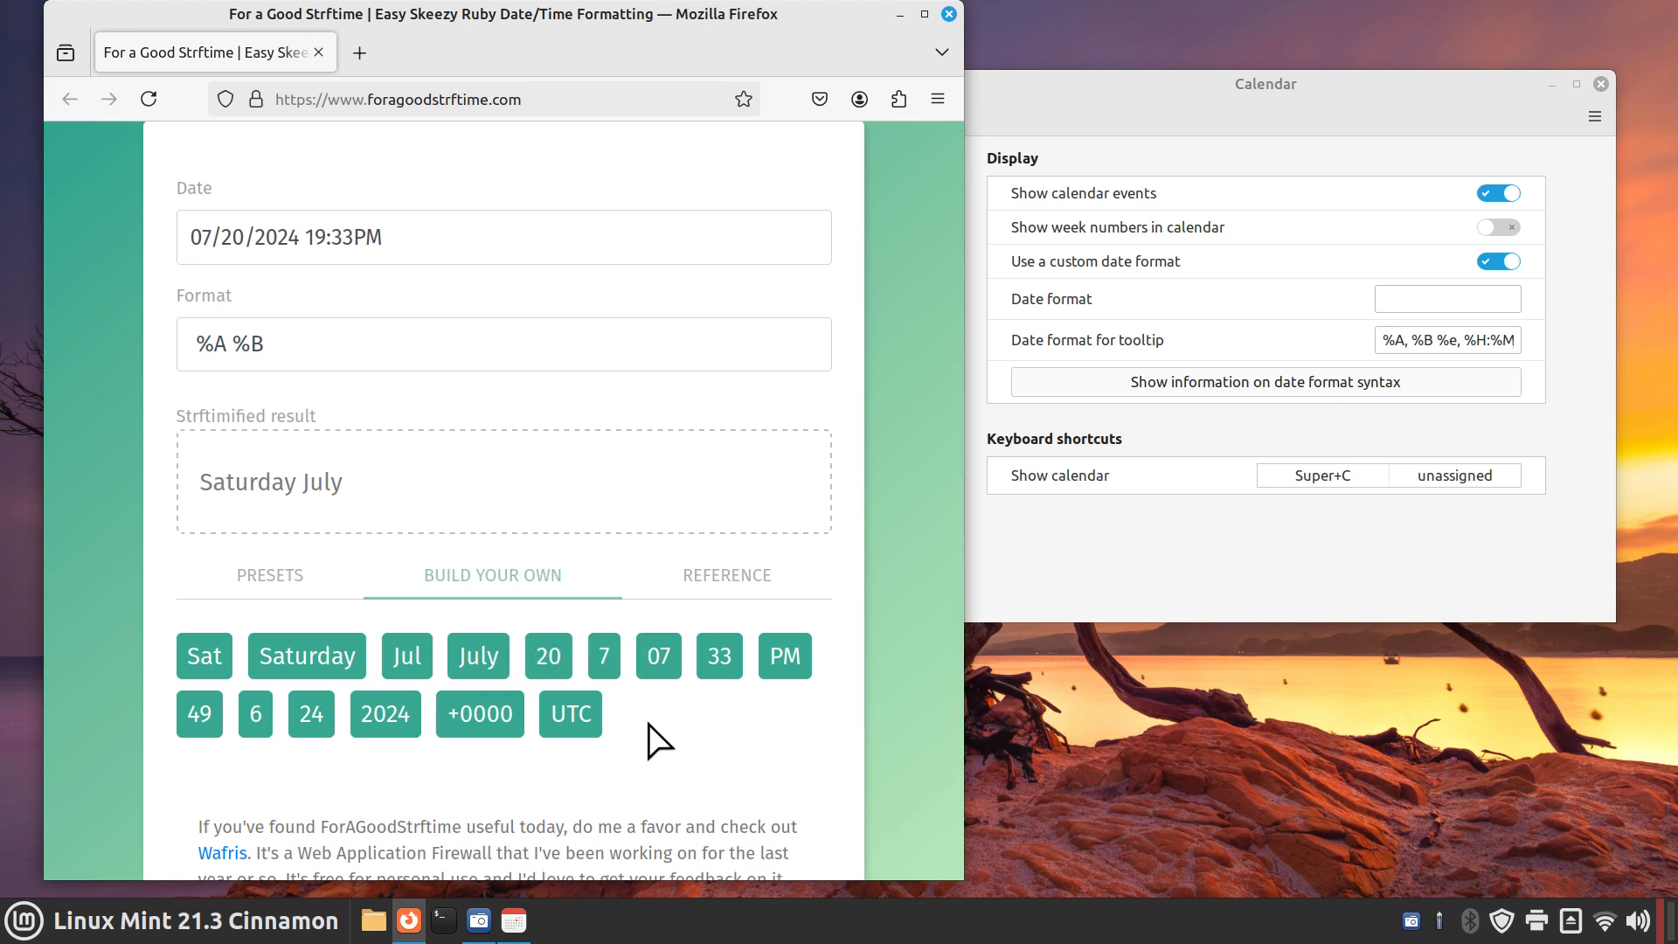
{"action": "mouse_move", "coordinate": [467, 655]}
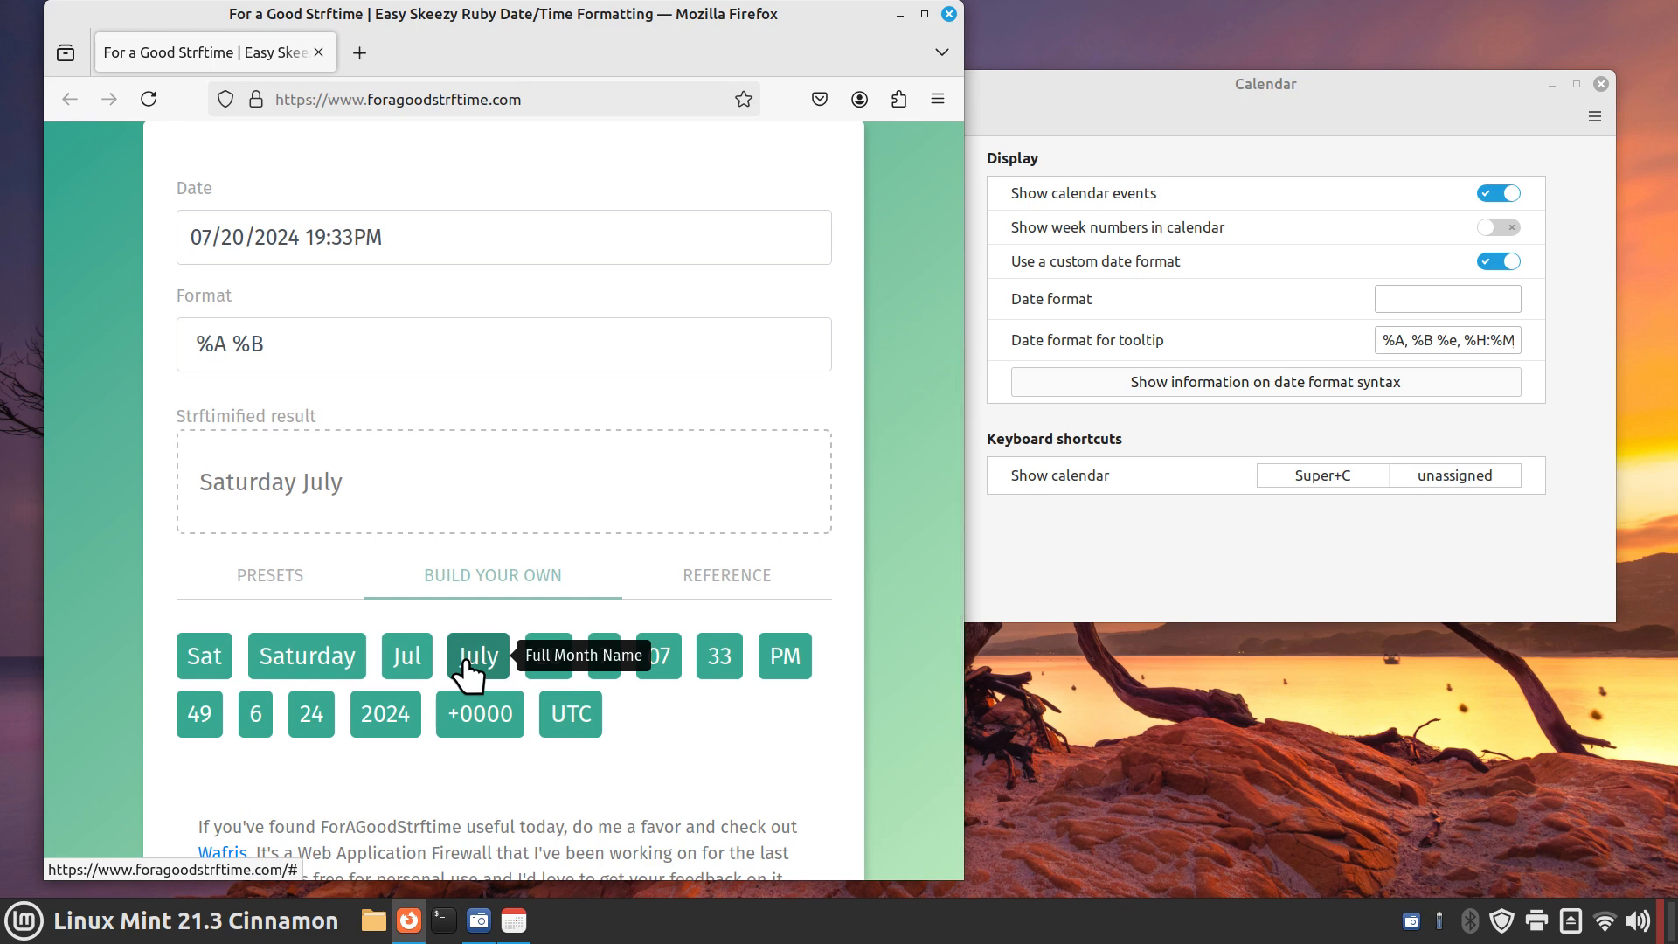
{"action": "mouse_move", "coordinate": [548, 676]}
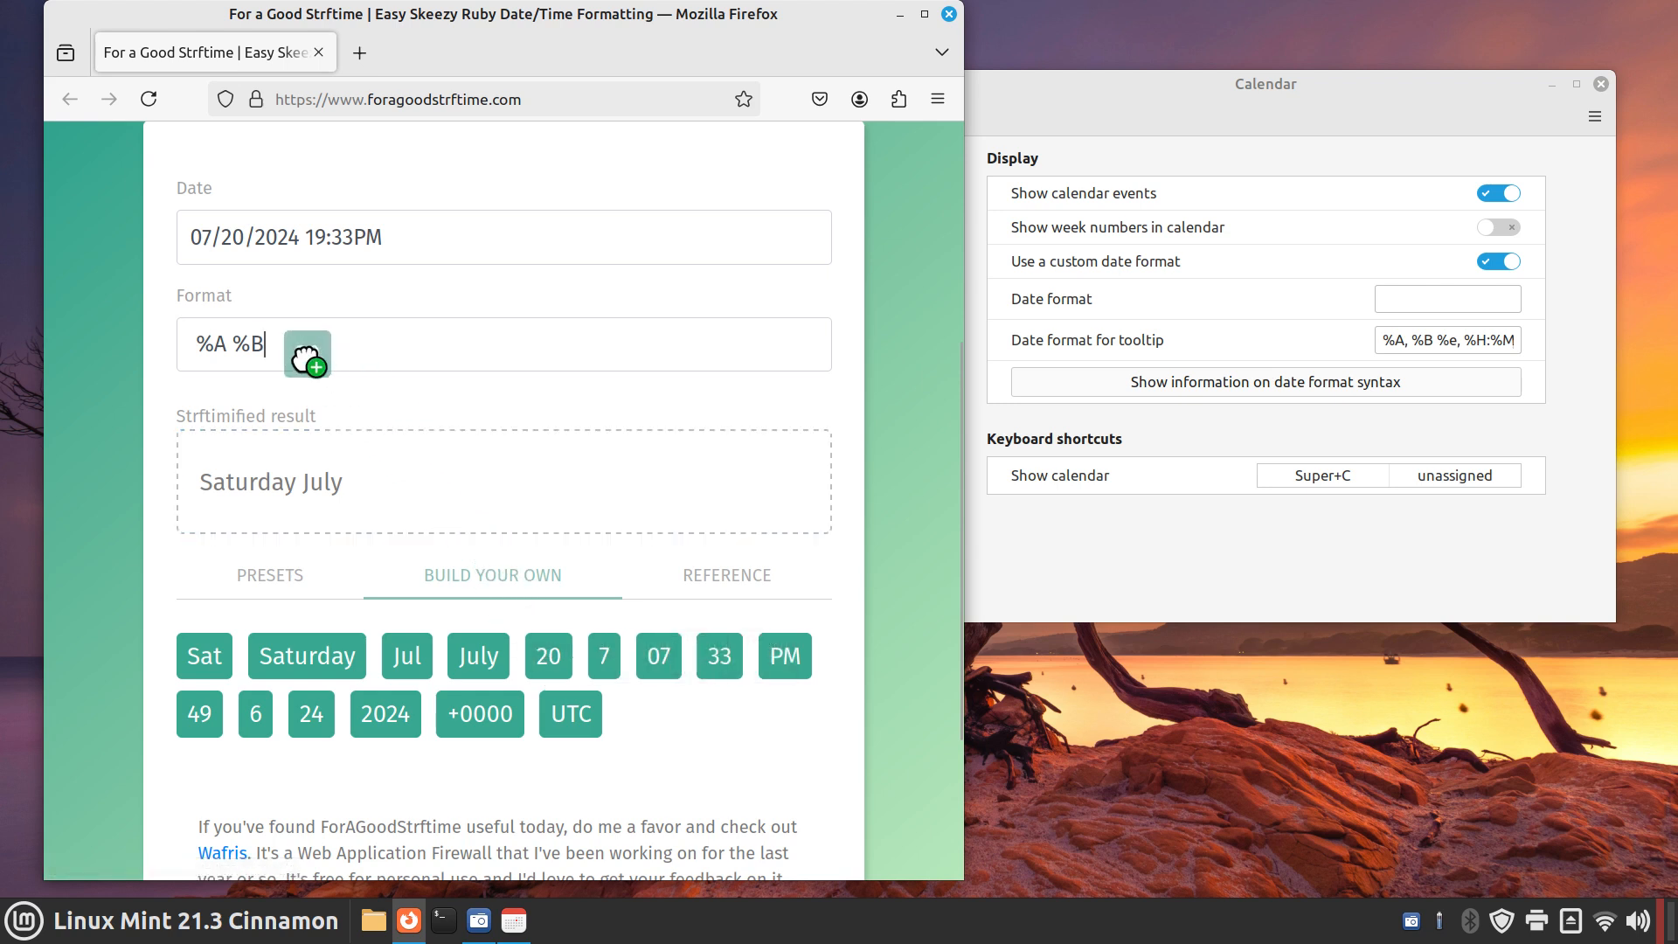
Extend the format with %e, %l, %M, %p and the four-digit year to give %A %B%e%l%M%p%Y
{"action": "type", "text": "%"}
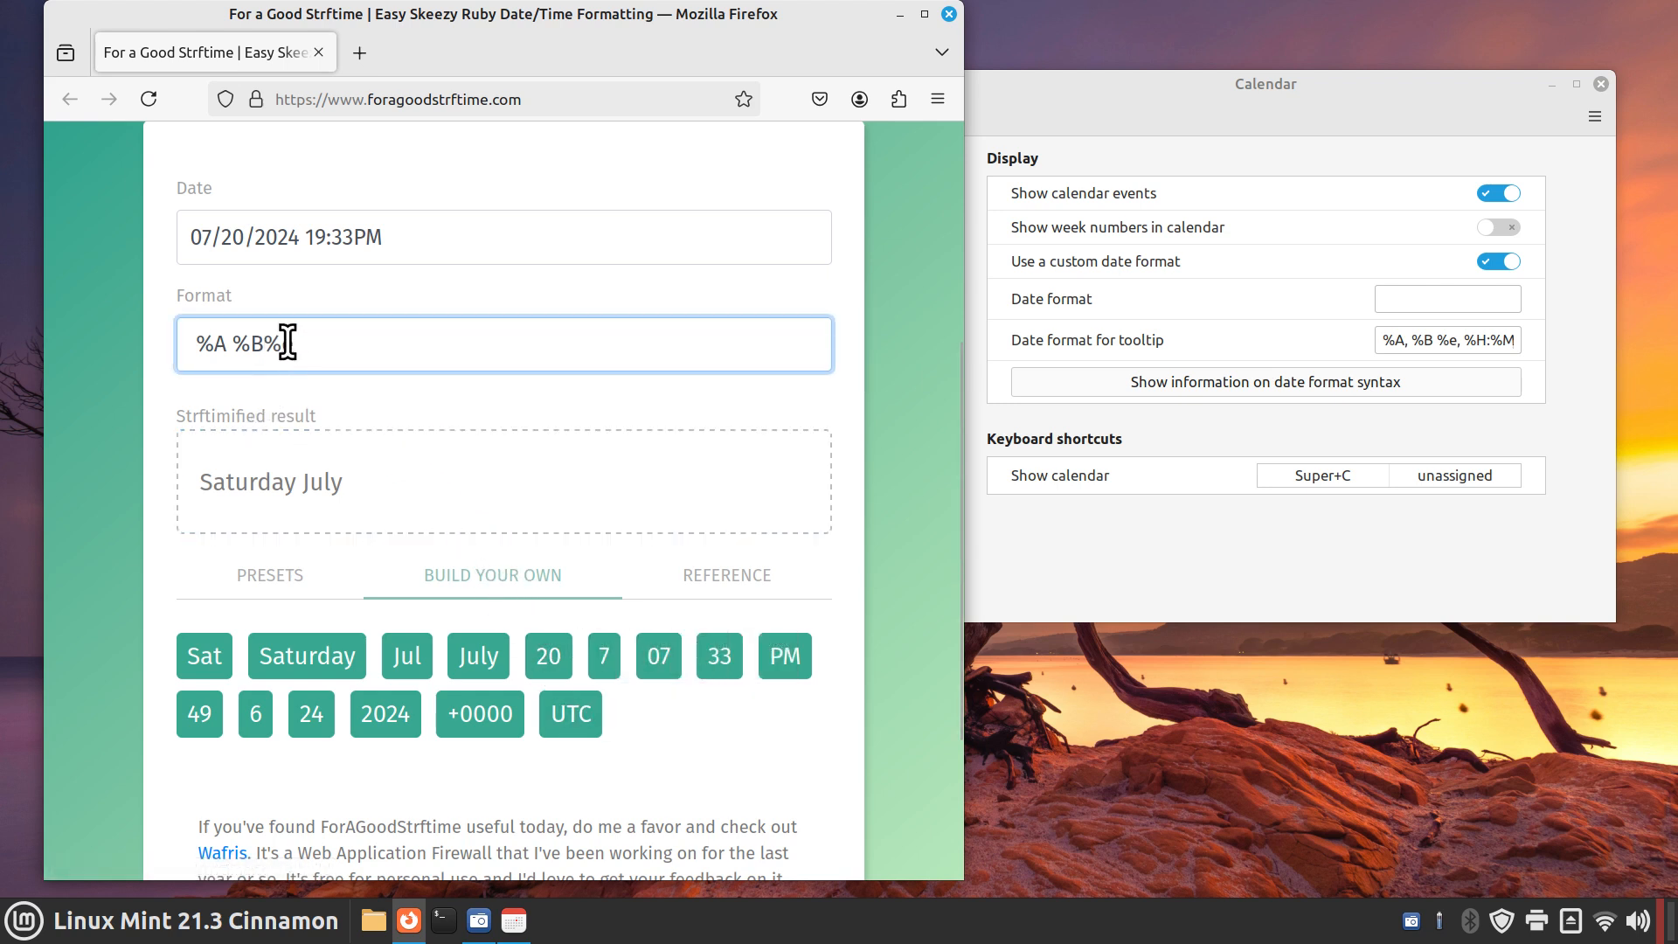
{"action": "type", "text": "e"}
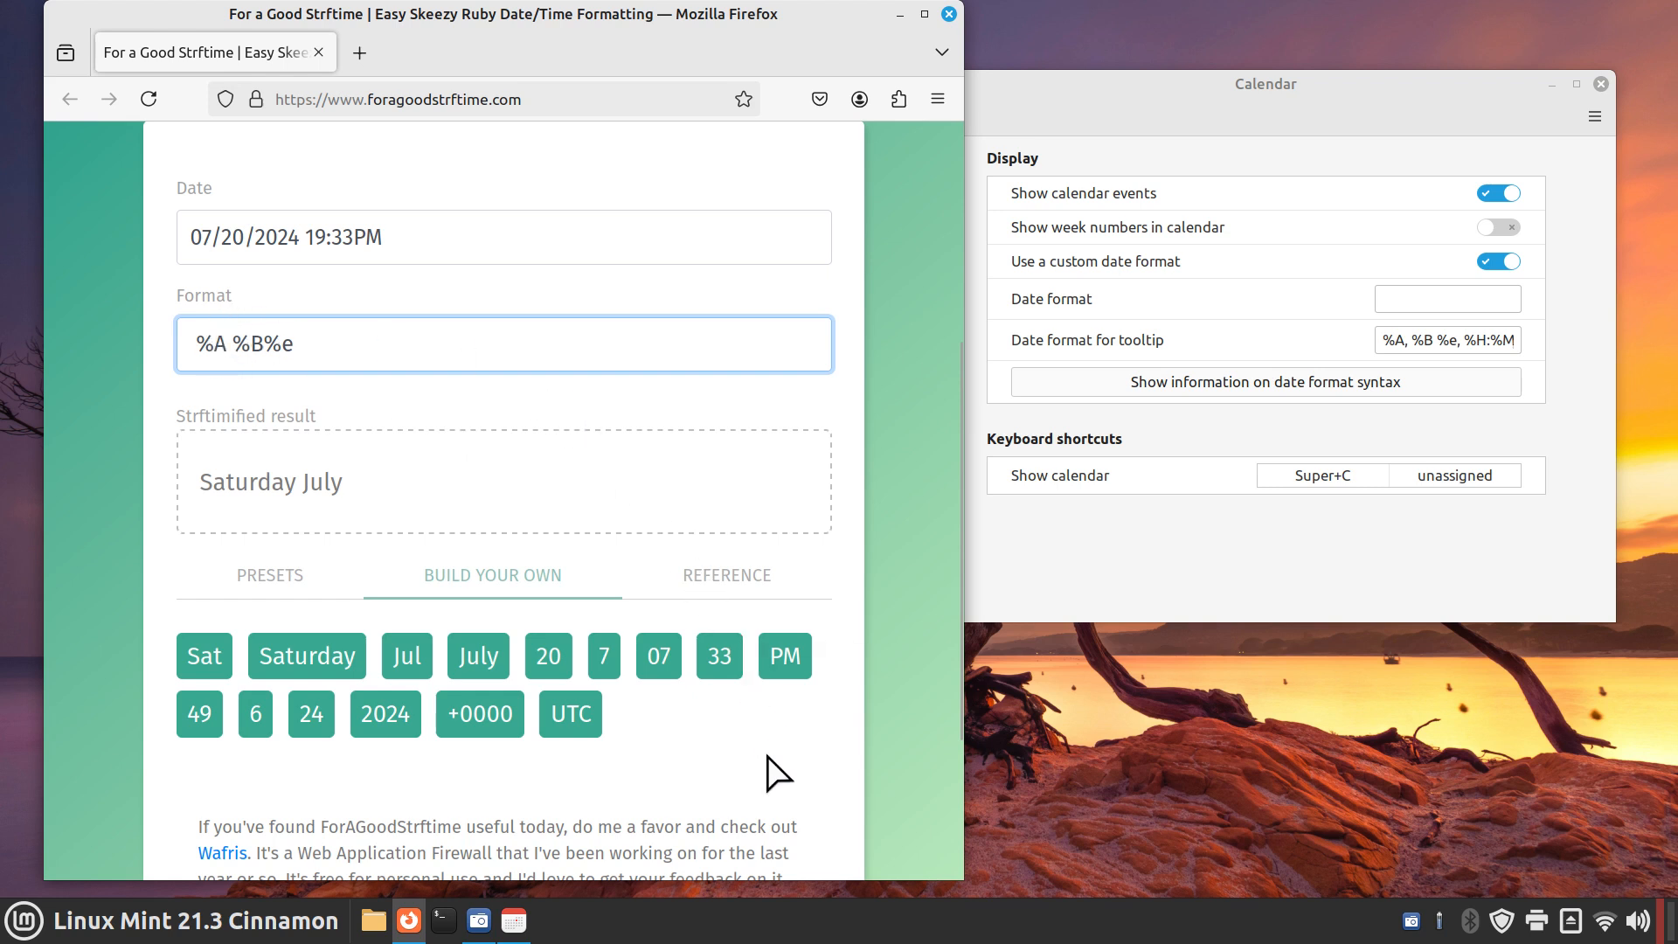
{"action": "mouse_move", "coordinate": [542, 674]}
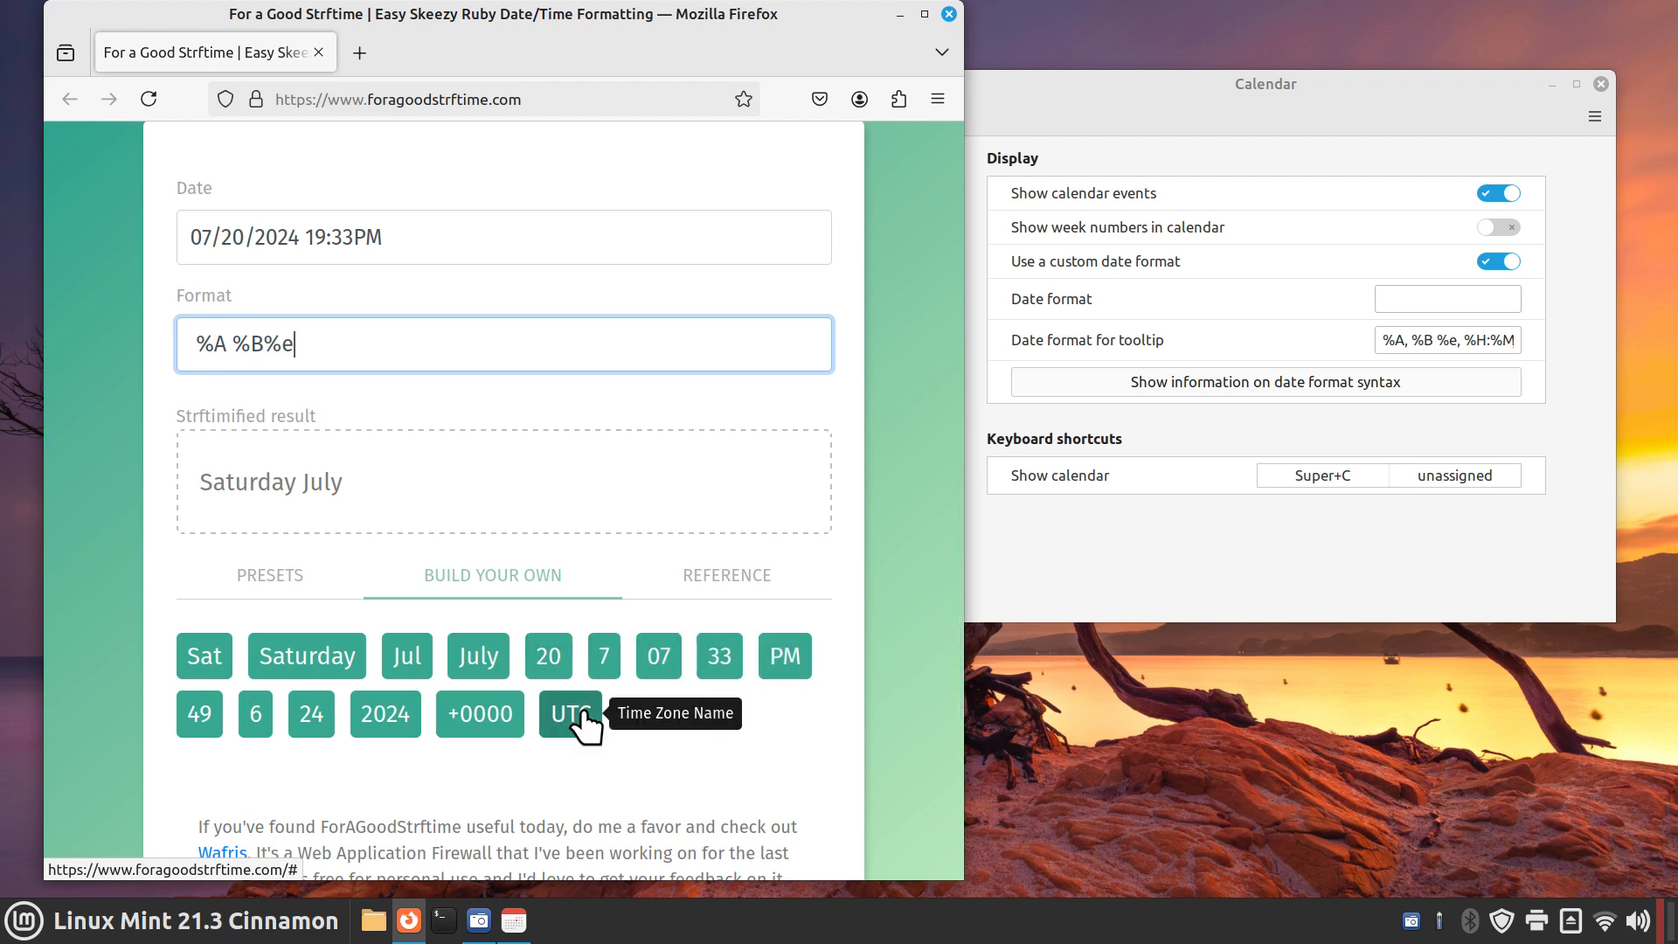
{"action": "mouse_move", "coordinate": [605, 655]}
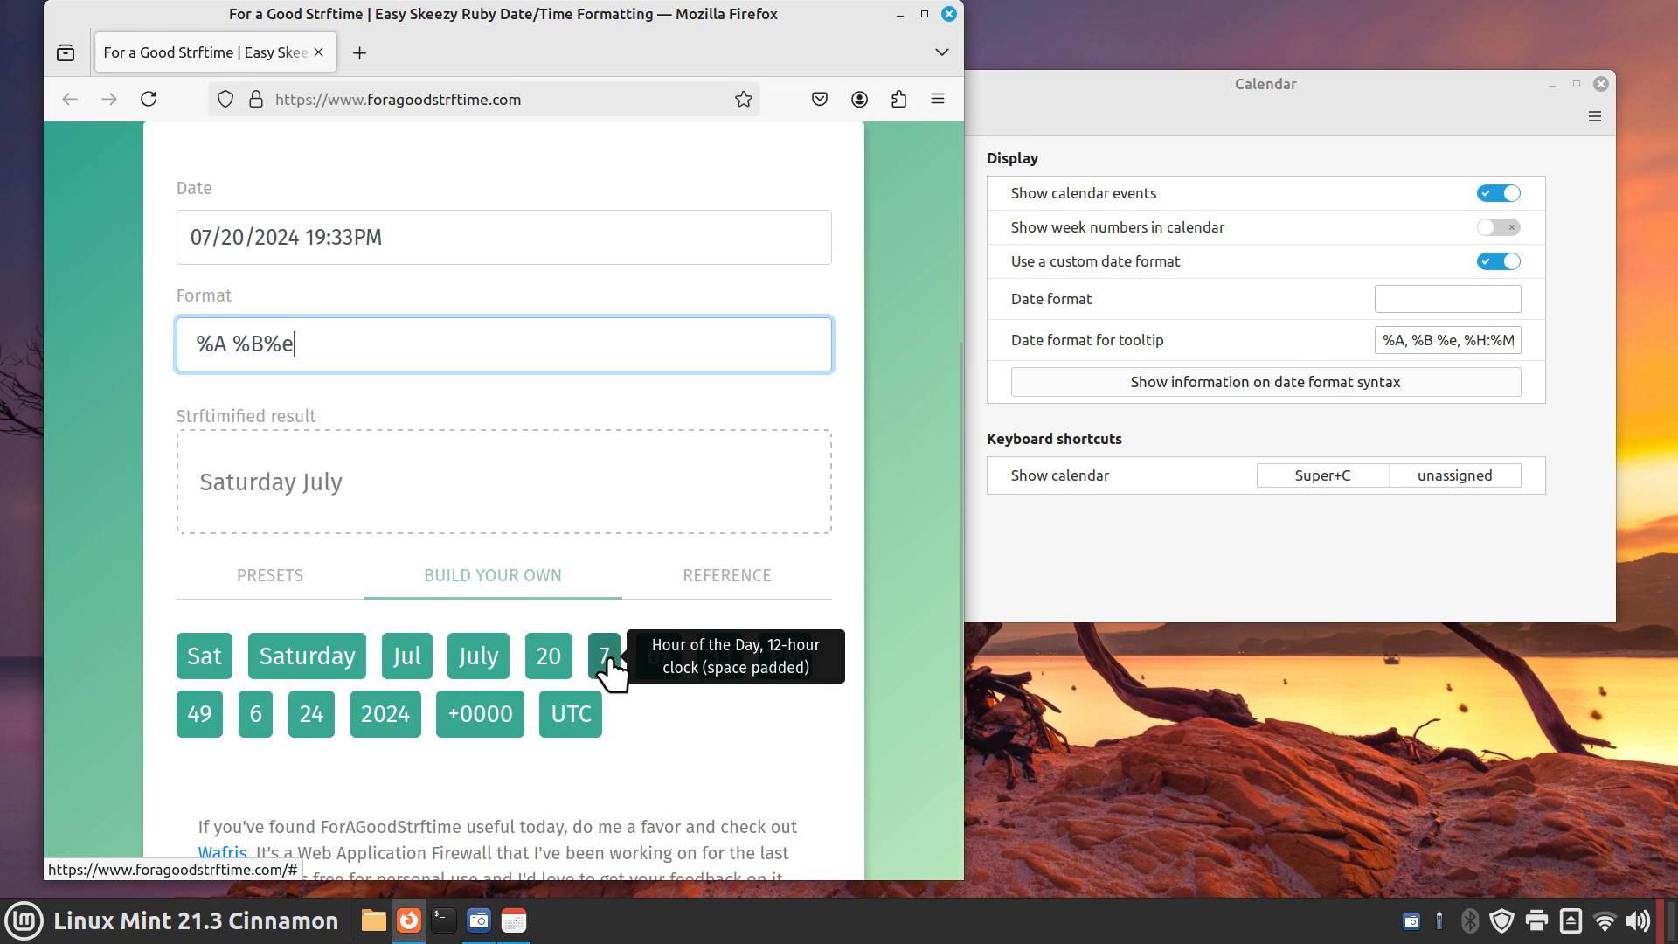
{"action": "type", "text": "%l"}
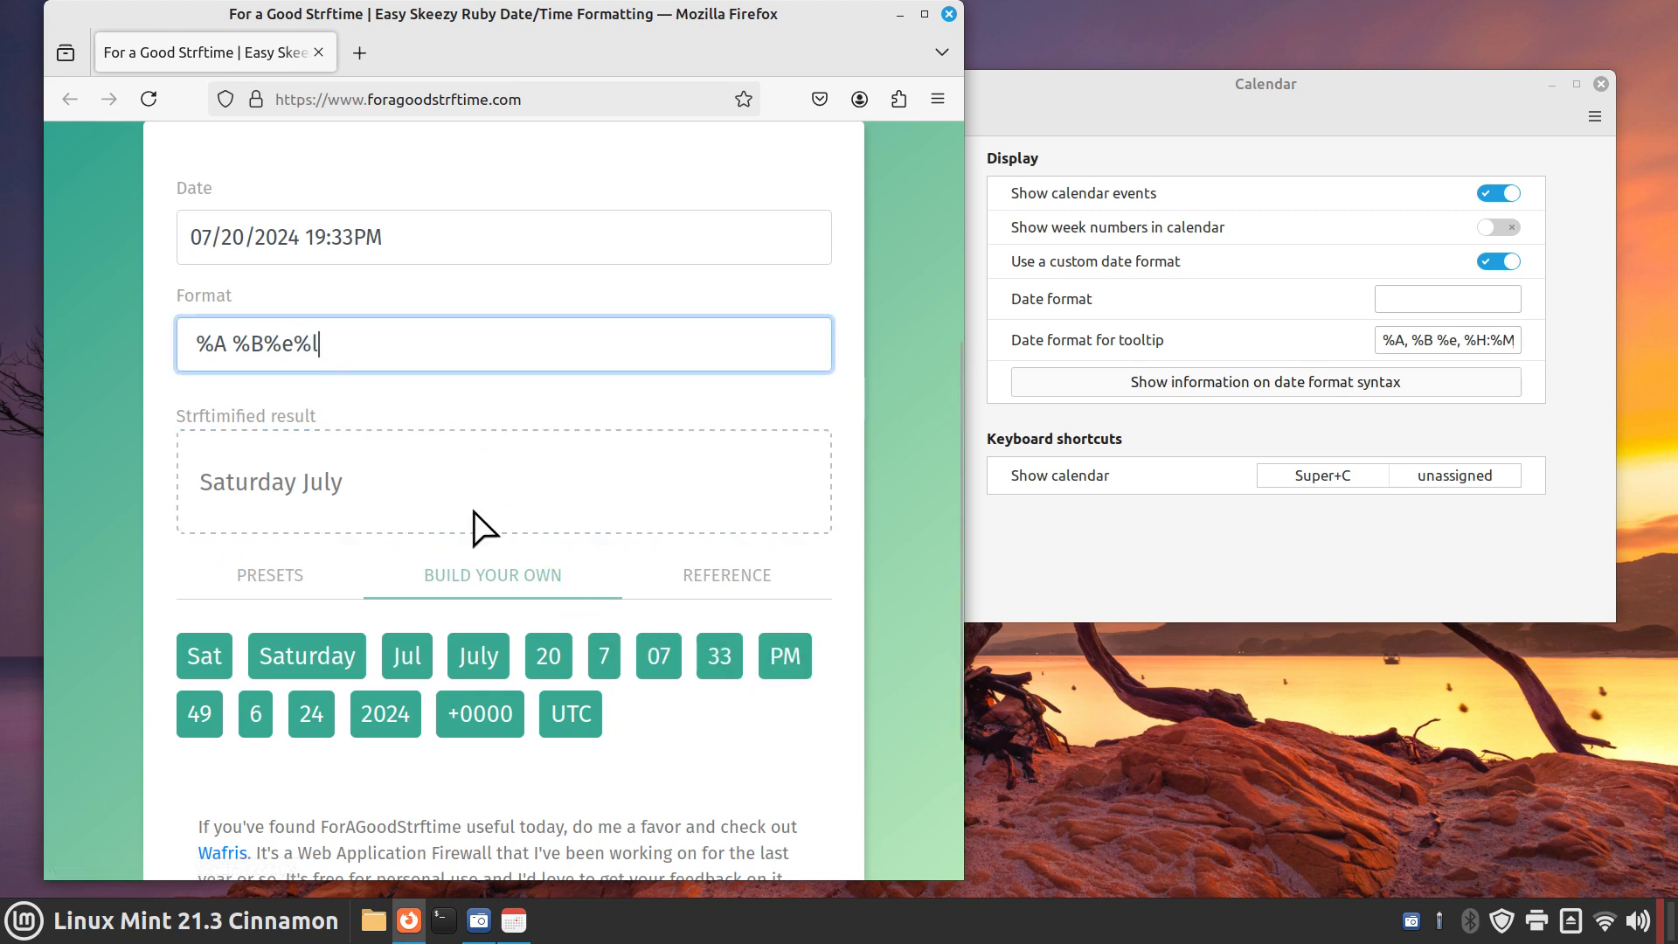
{"action": "mouse_move", "coordinate": [325, 346]}
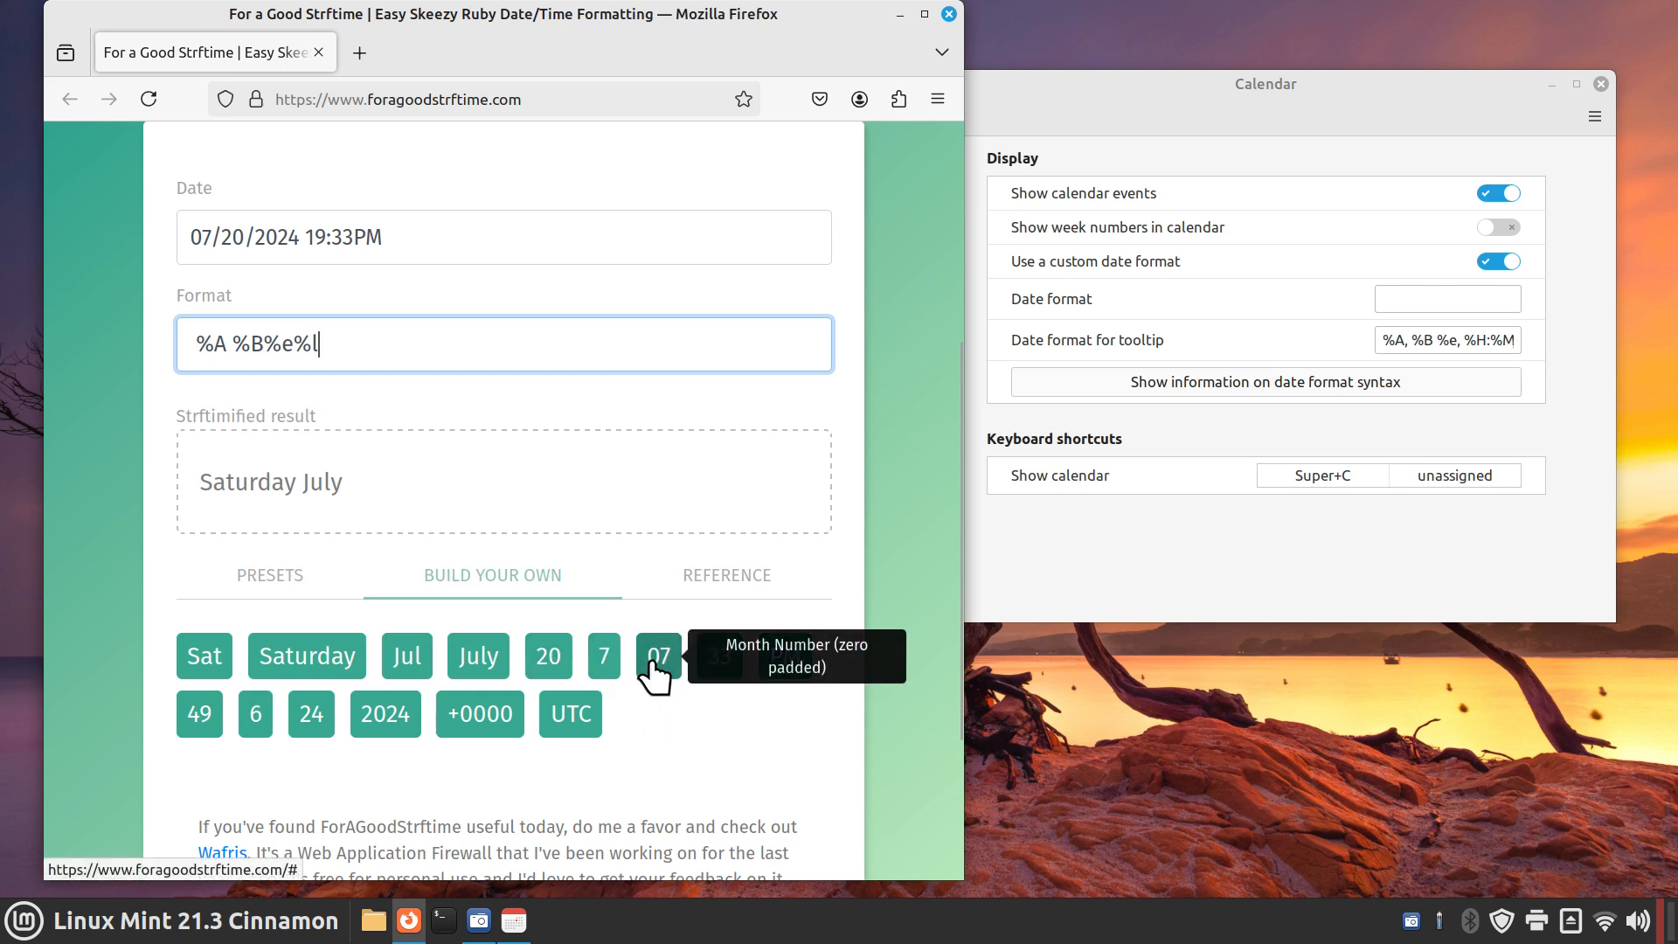
{"action": "mouse_move", "coordinate": [724, 708]}
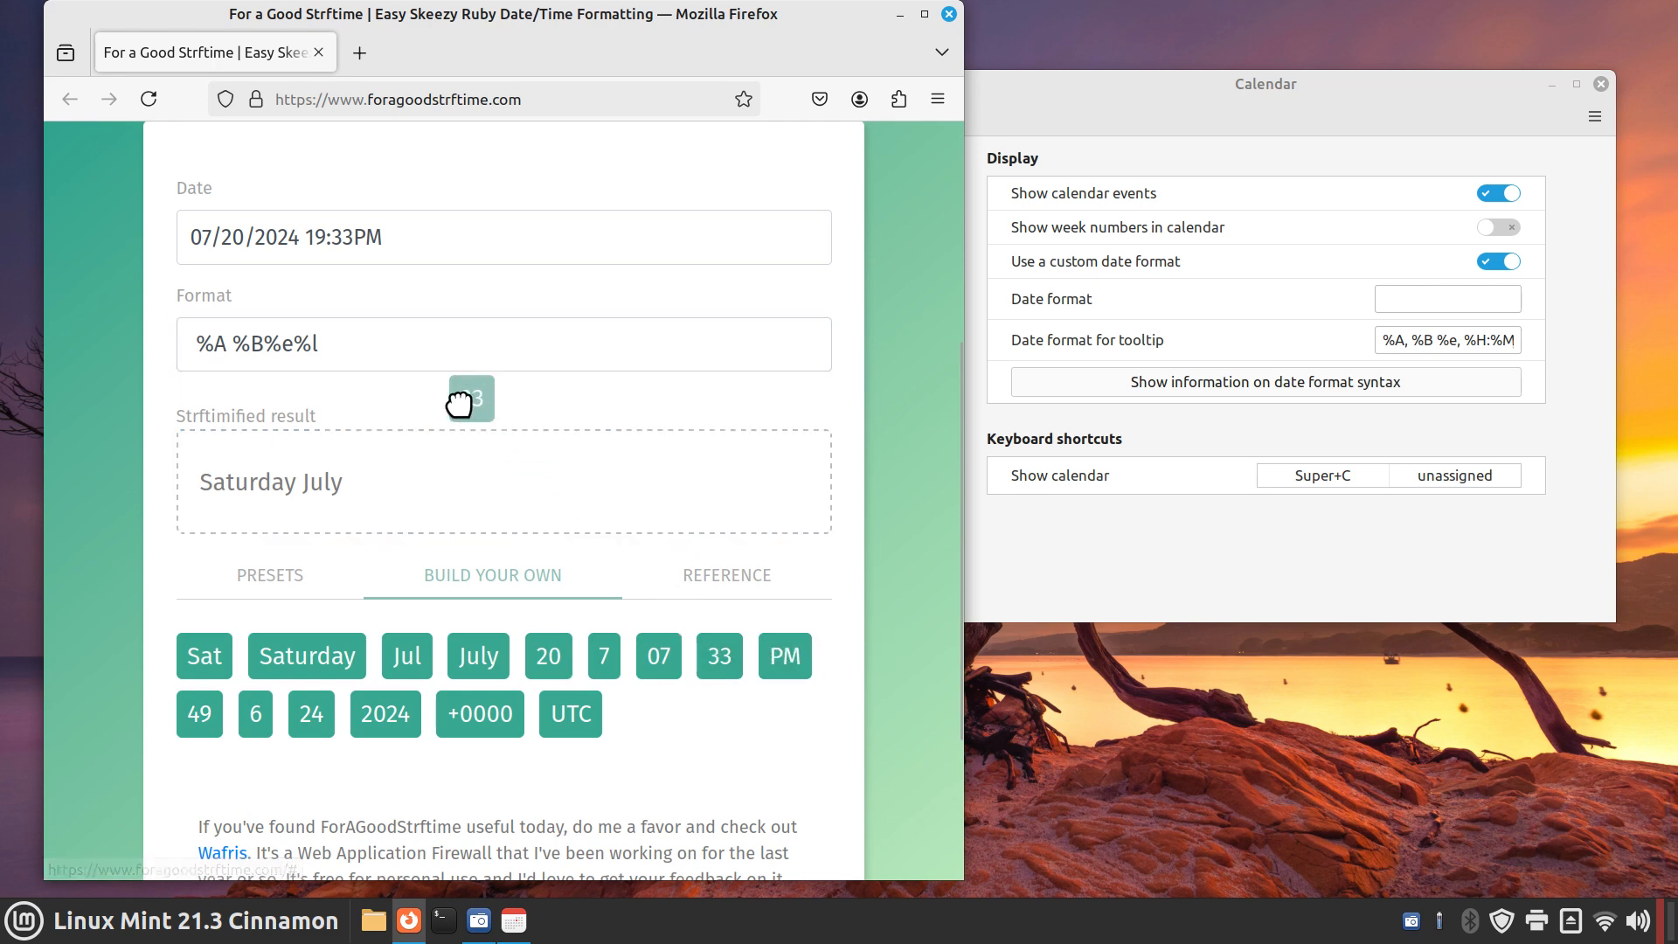
{"action": "type", "text": "%M"}
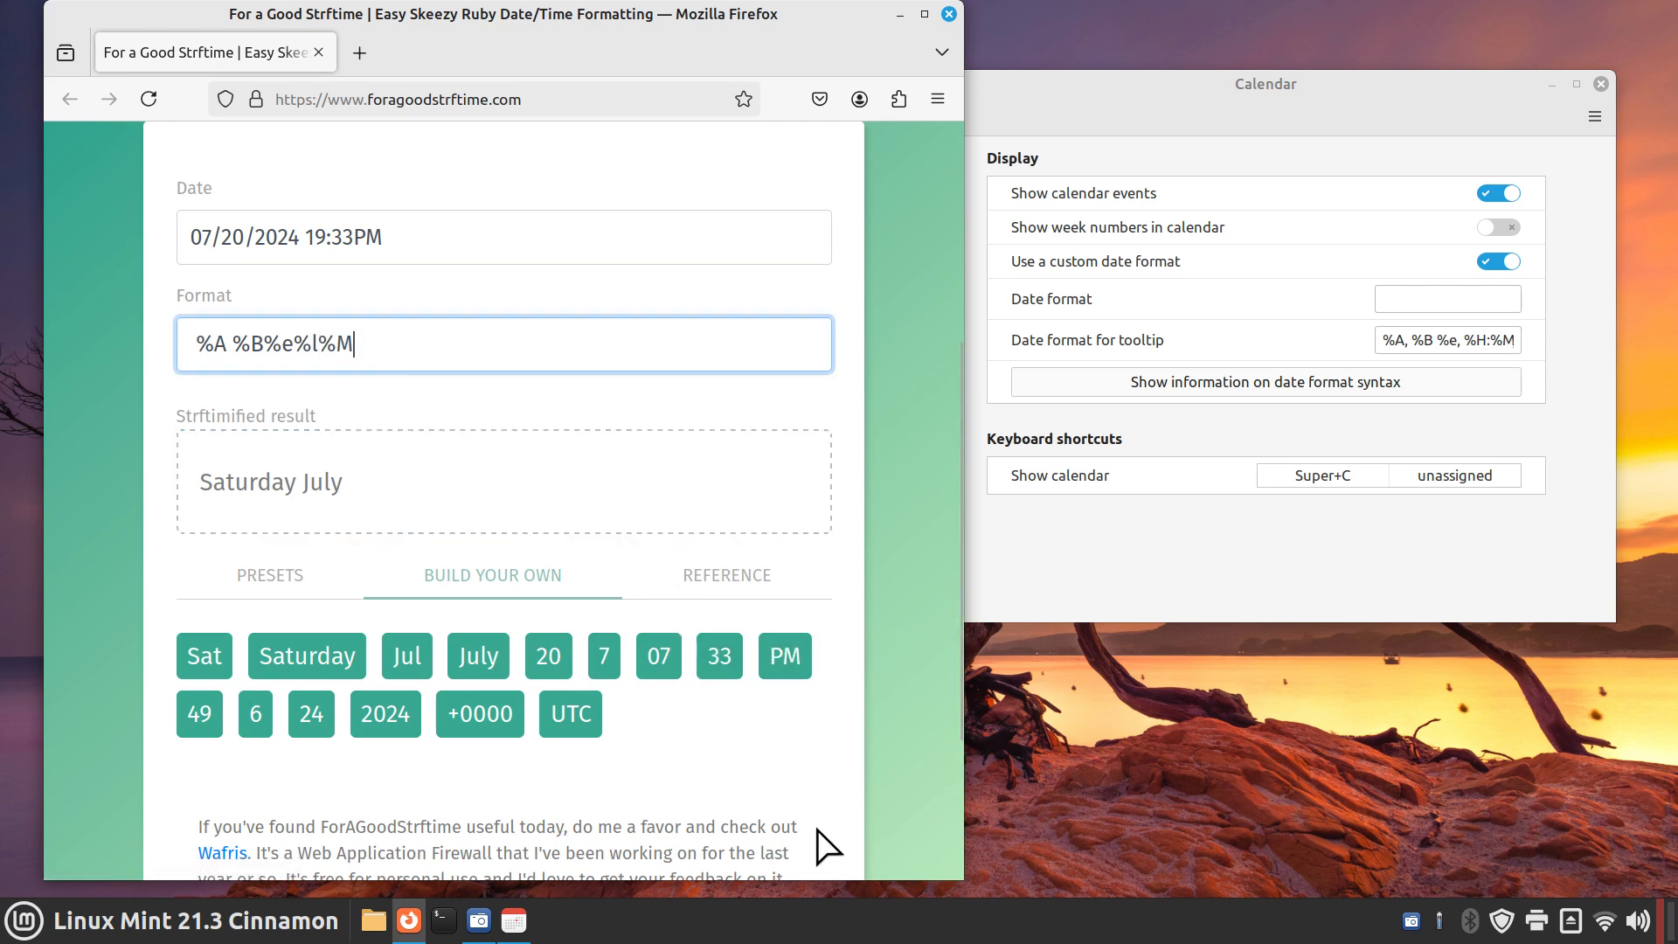
{"action": "mouse_move", "coordinate": [767, 735]}
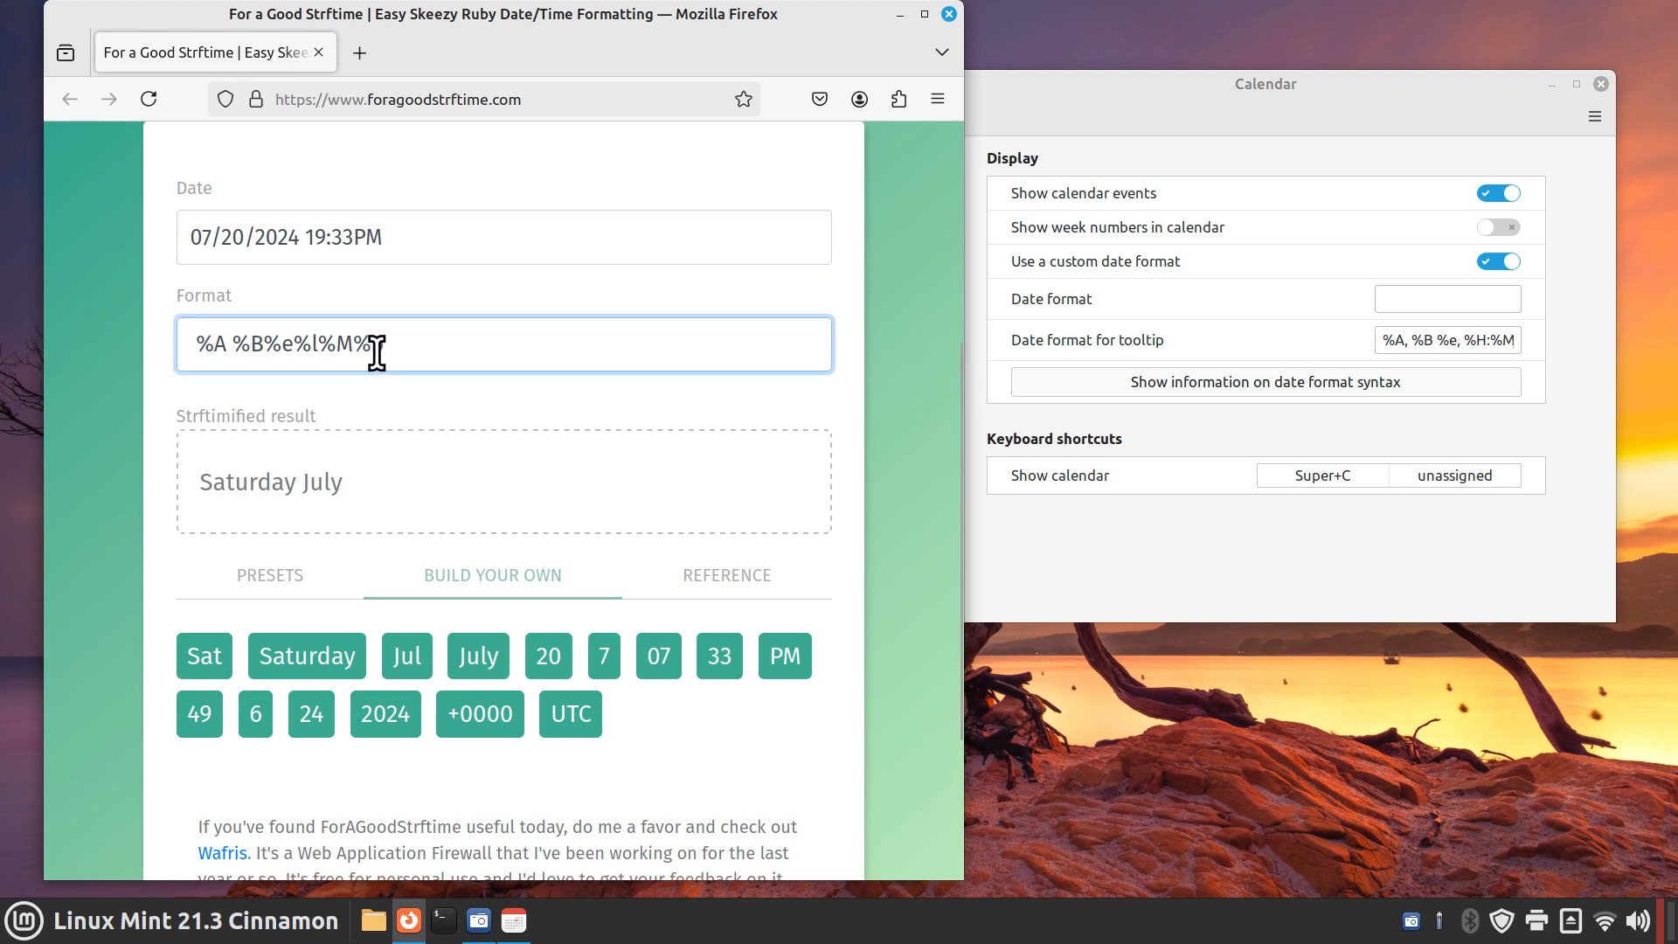
{"action": "type", "text": "%p"}
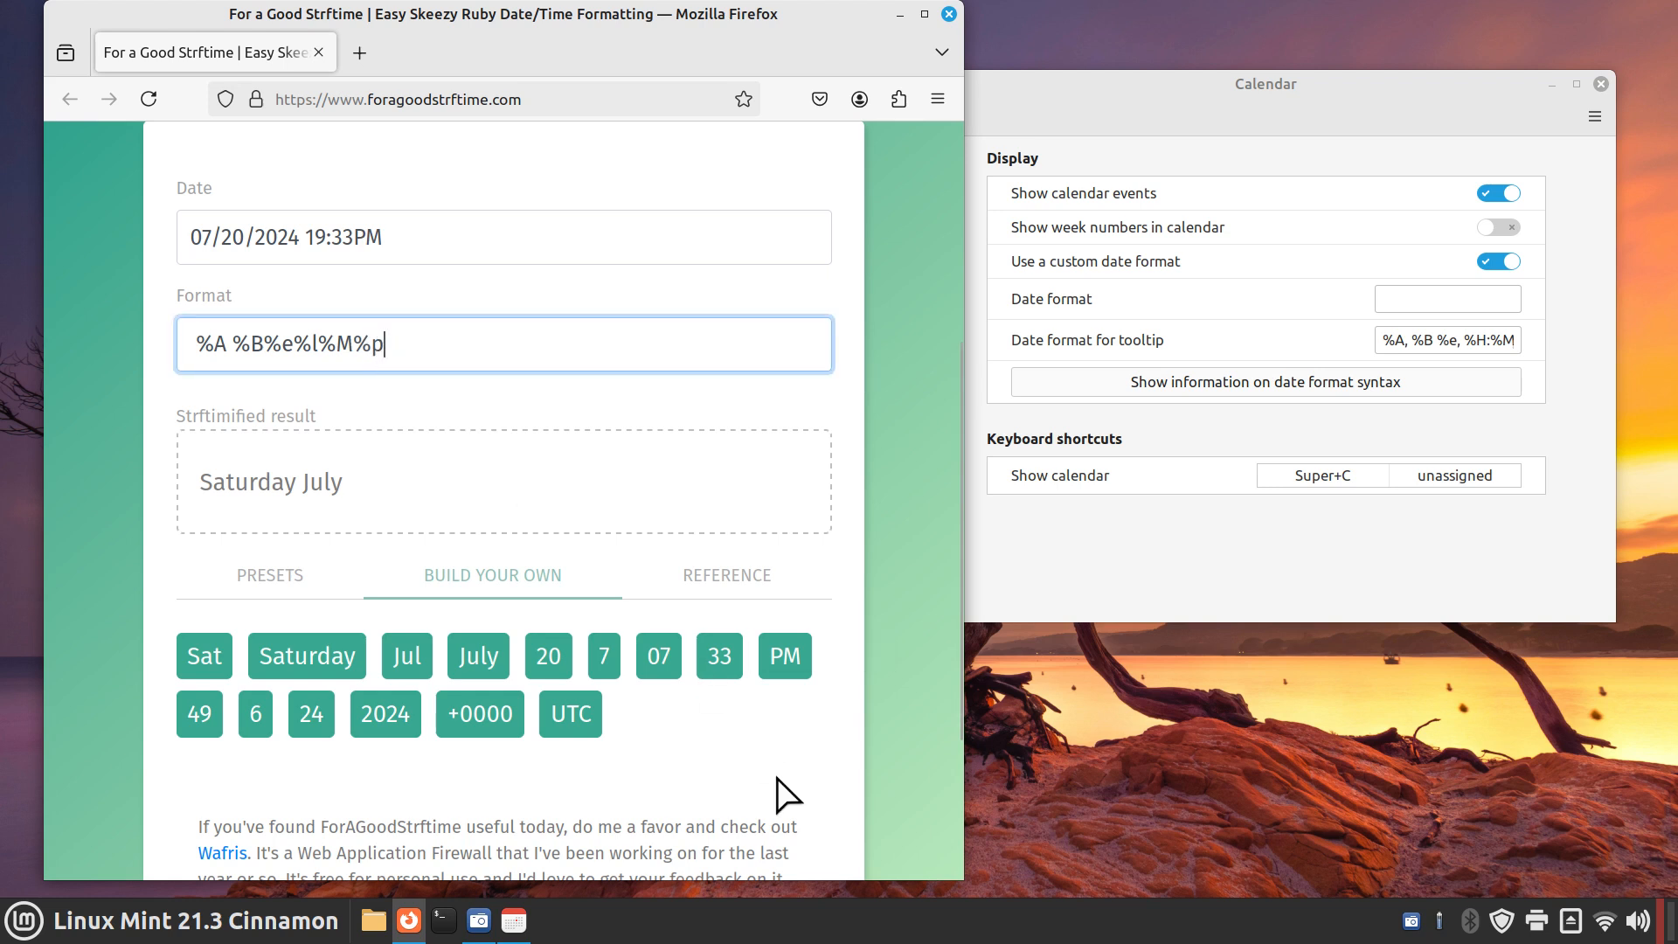
{"action": "mouse_move", "coordinate": [762, 732]}
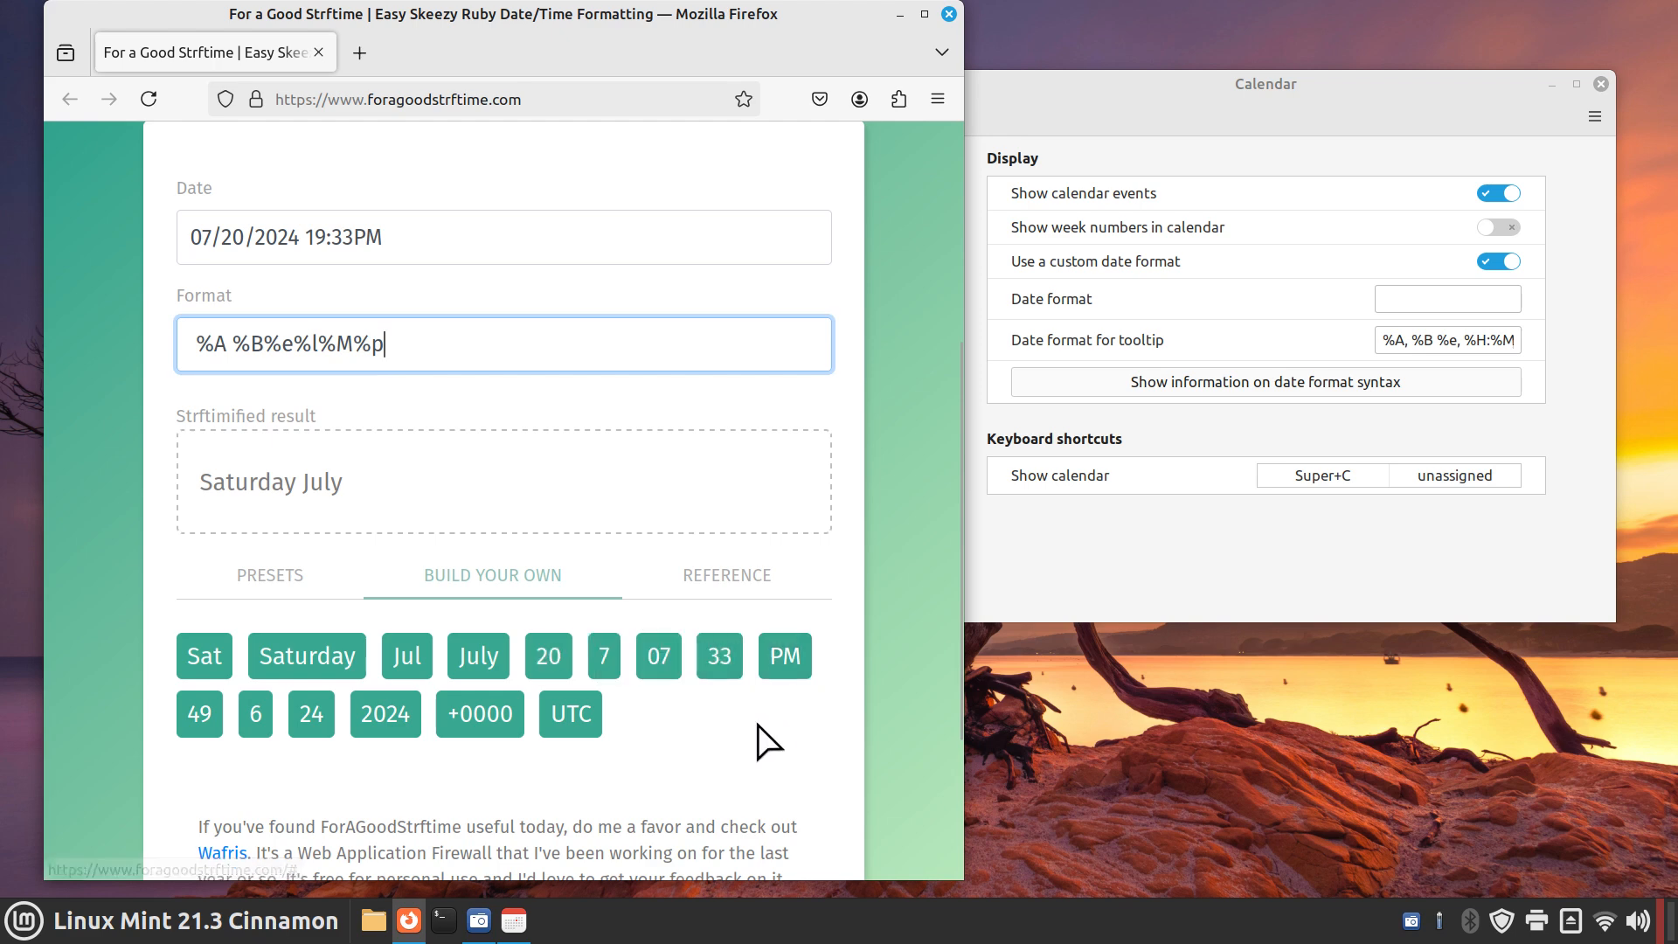
{"action": "mouse_move", "coordinate": [201, 724]}
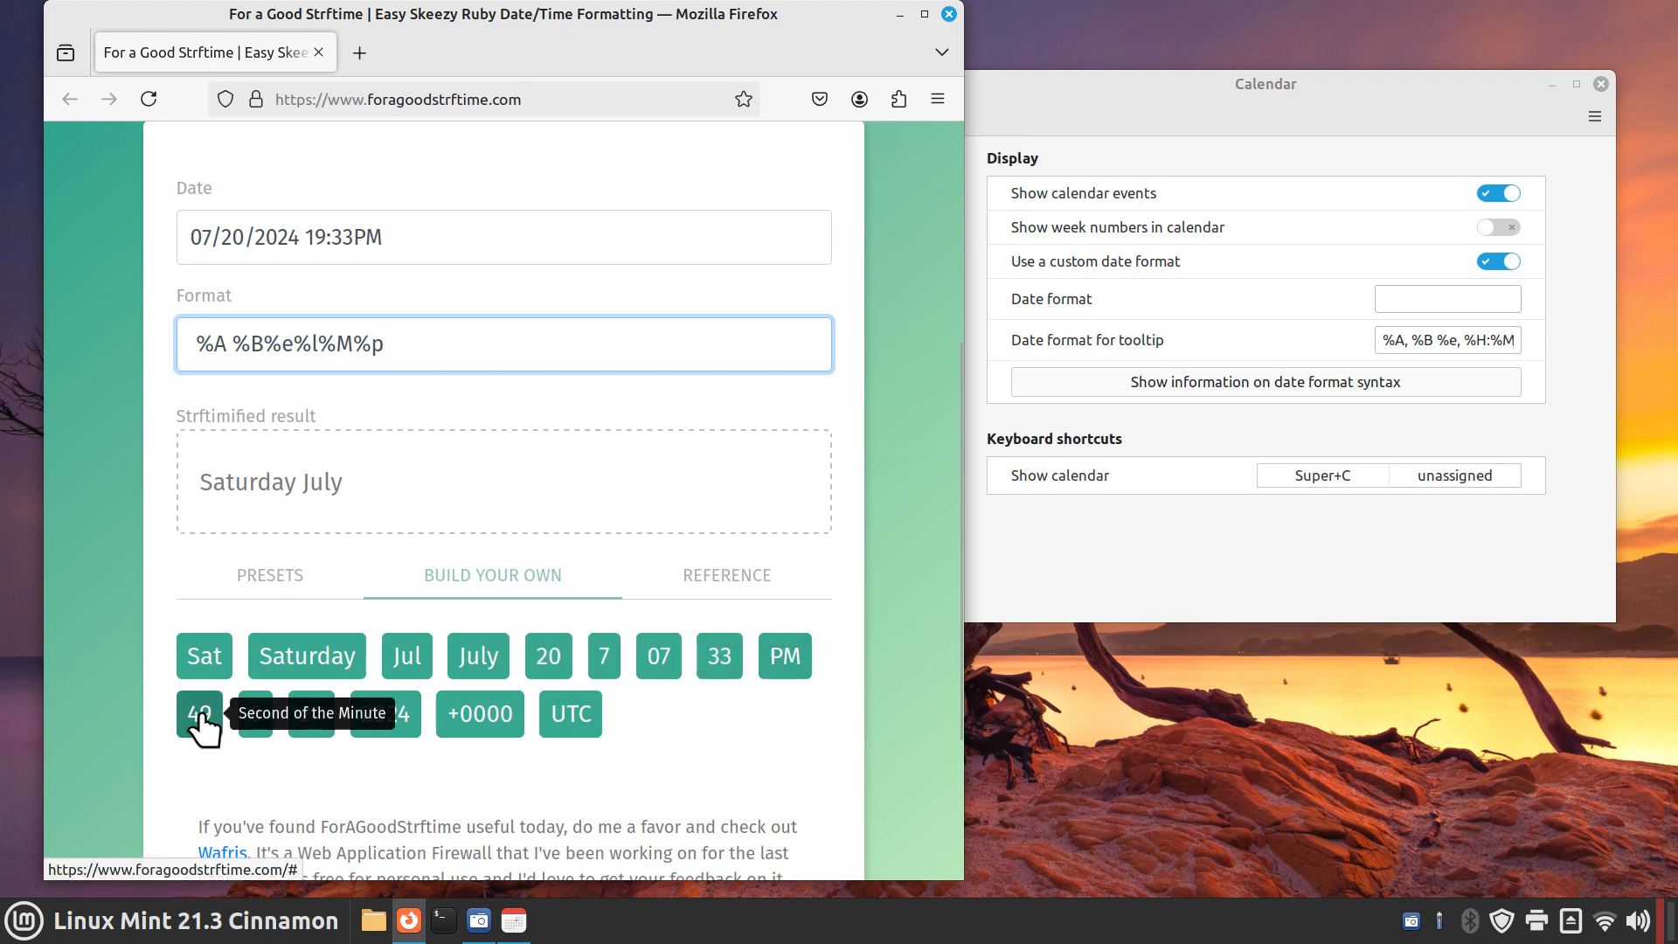
{"action": "mouse_move", "coordinate": [258, 741]}
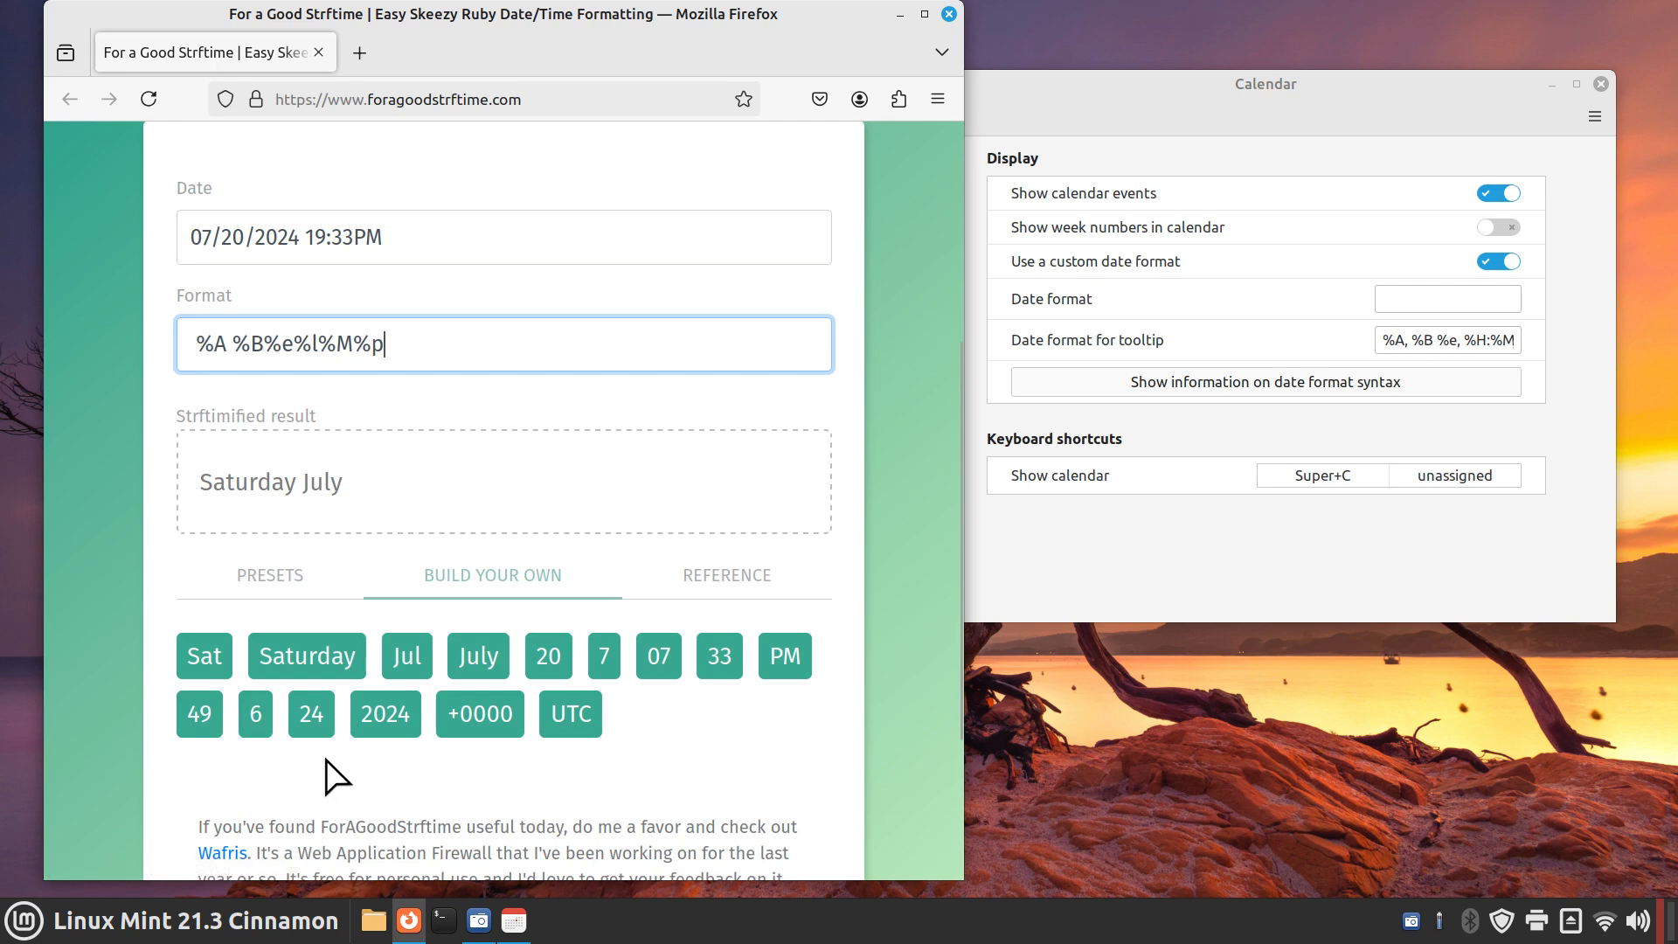
{"action": "mouse_move", "coordinate": [384, 725]}
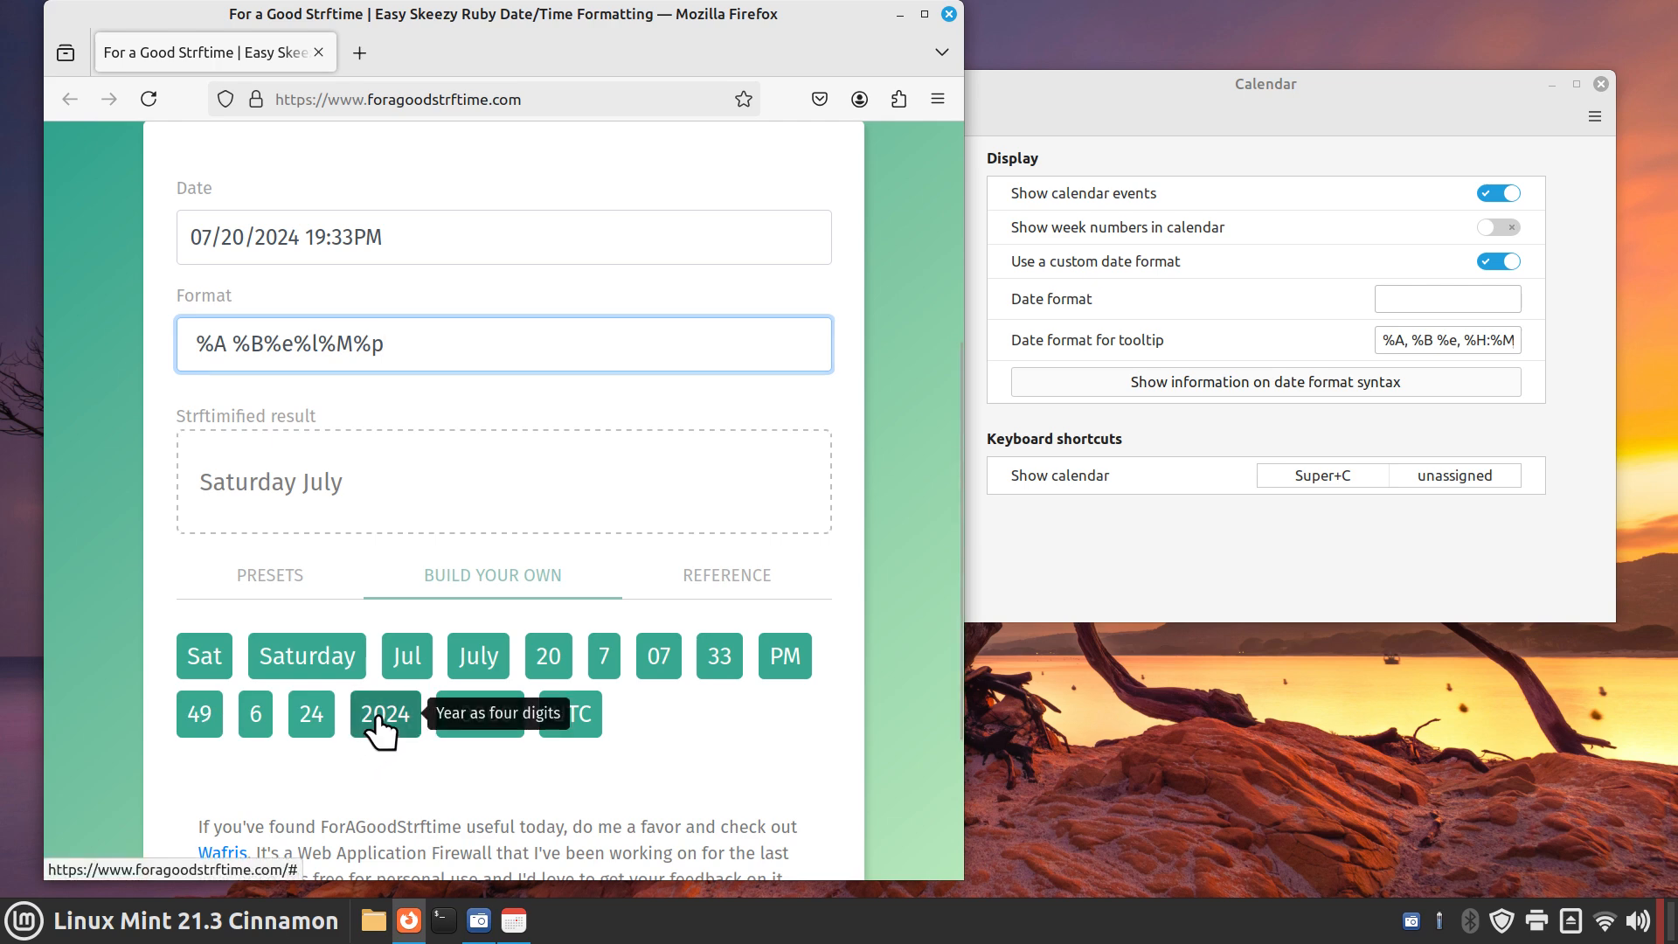
{"action": "left_click", "coordinate": [385, 713]}
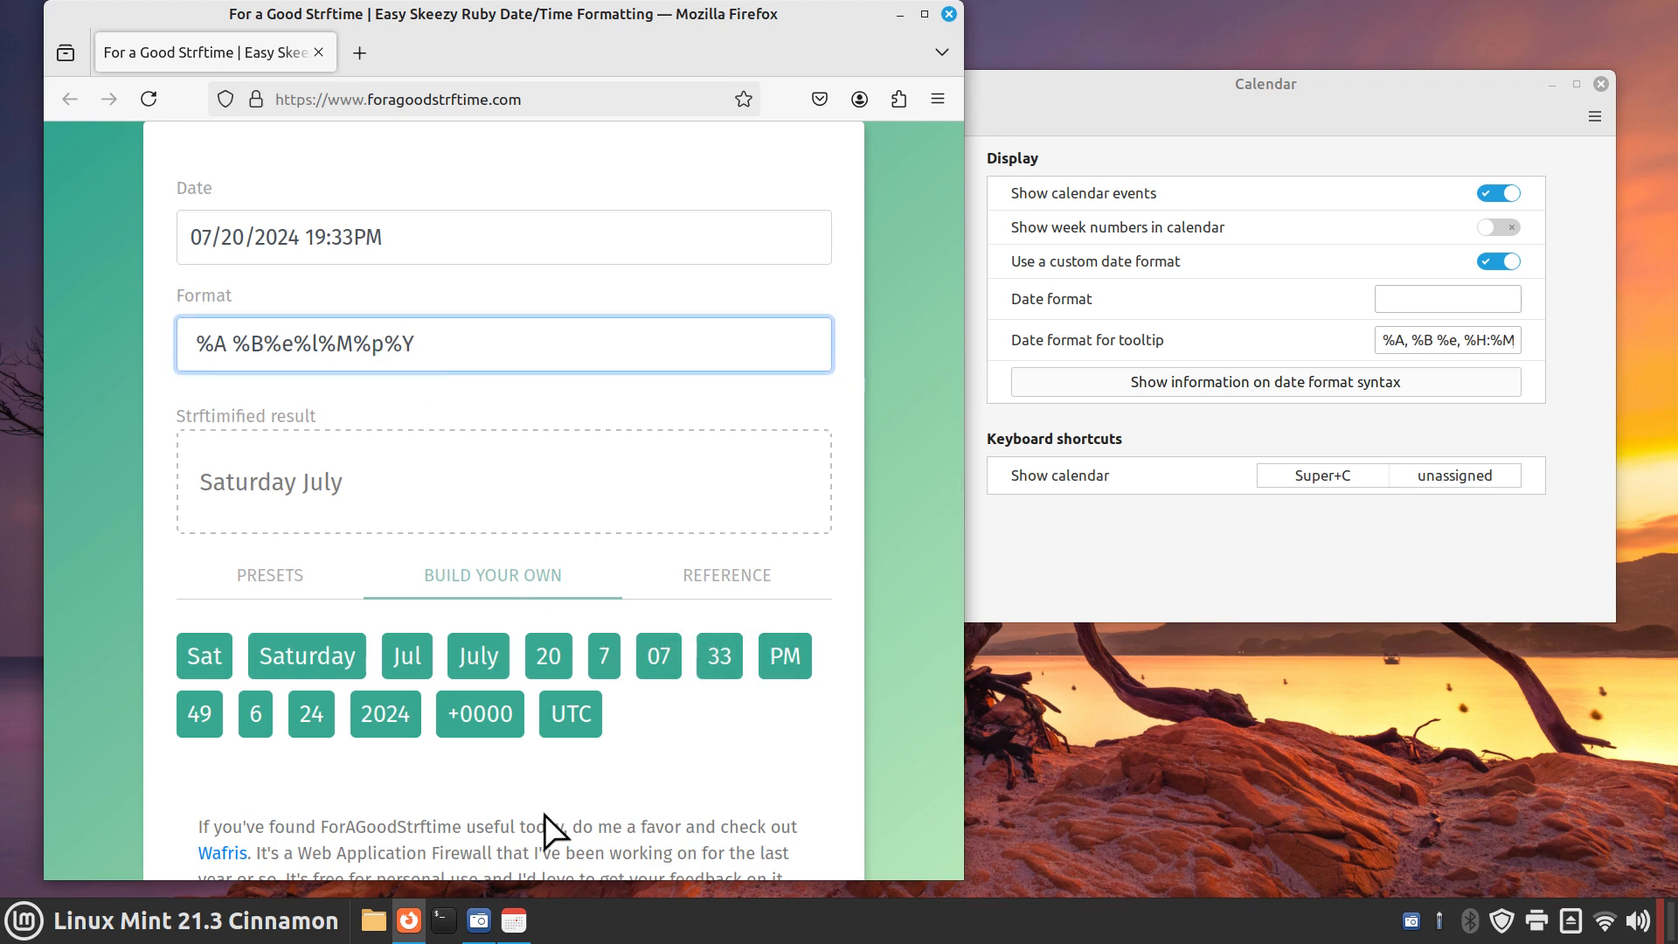
{"action": "mouse_move", "coordinate": [538, 332]}
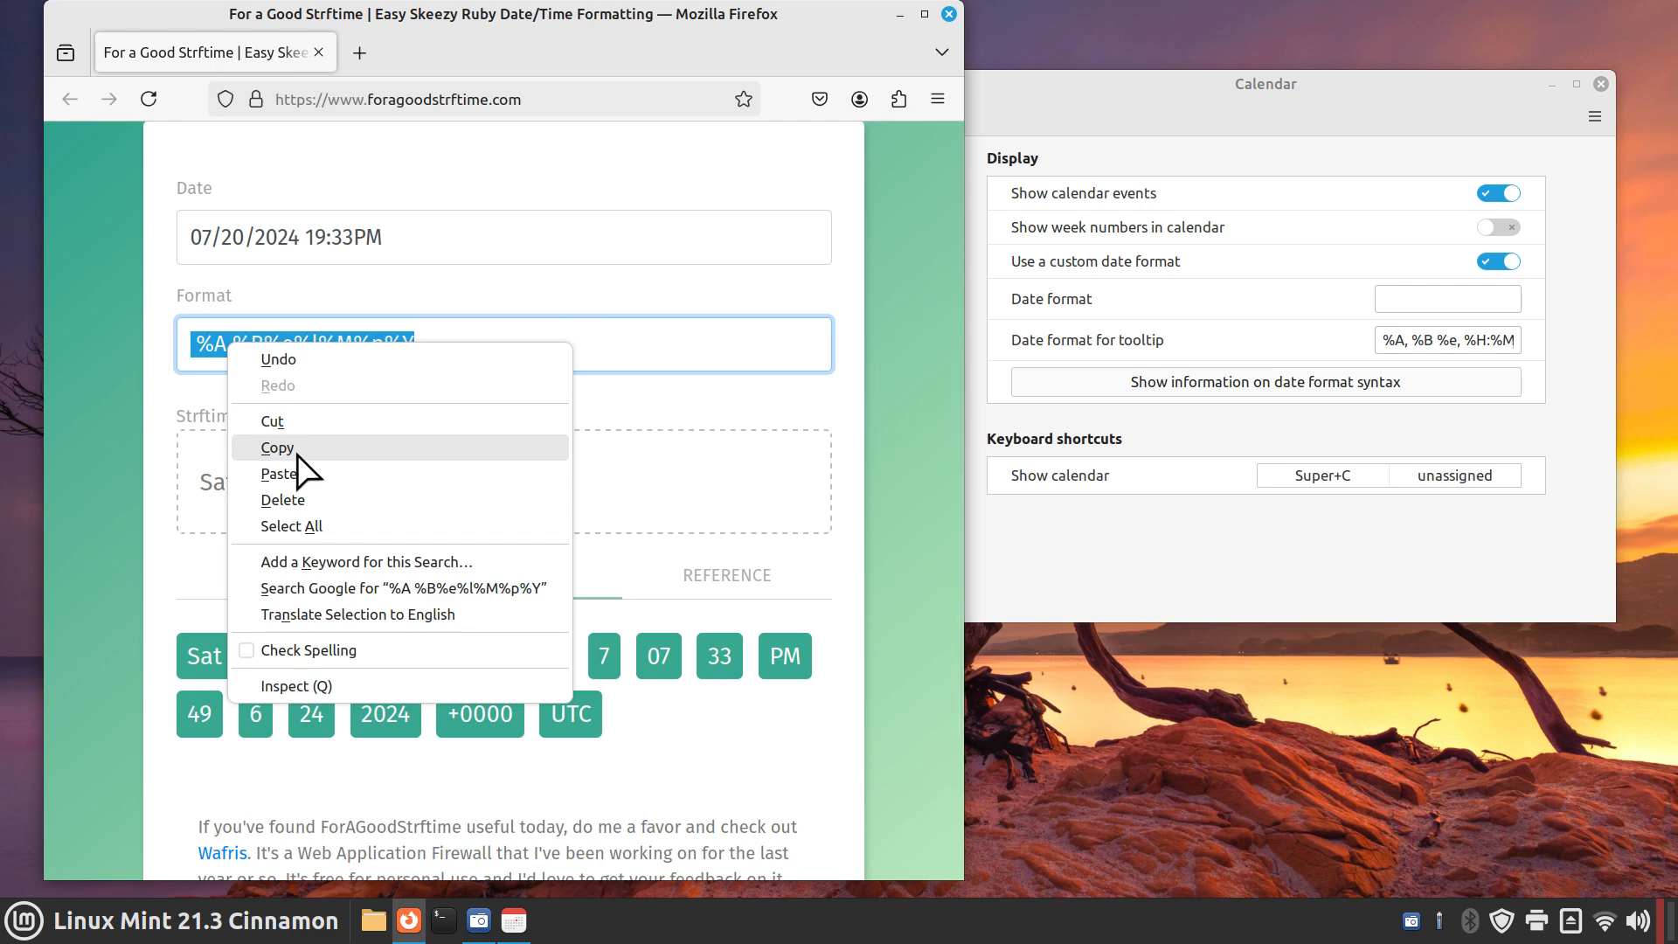
Copy the finished format string '%A %B%e%l%M%p%Y' from the builder
{"action": "left_click", "coordinate": [276, 447]}
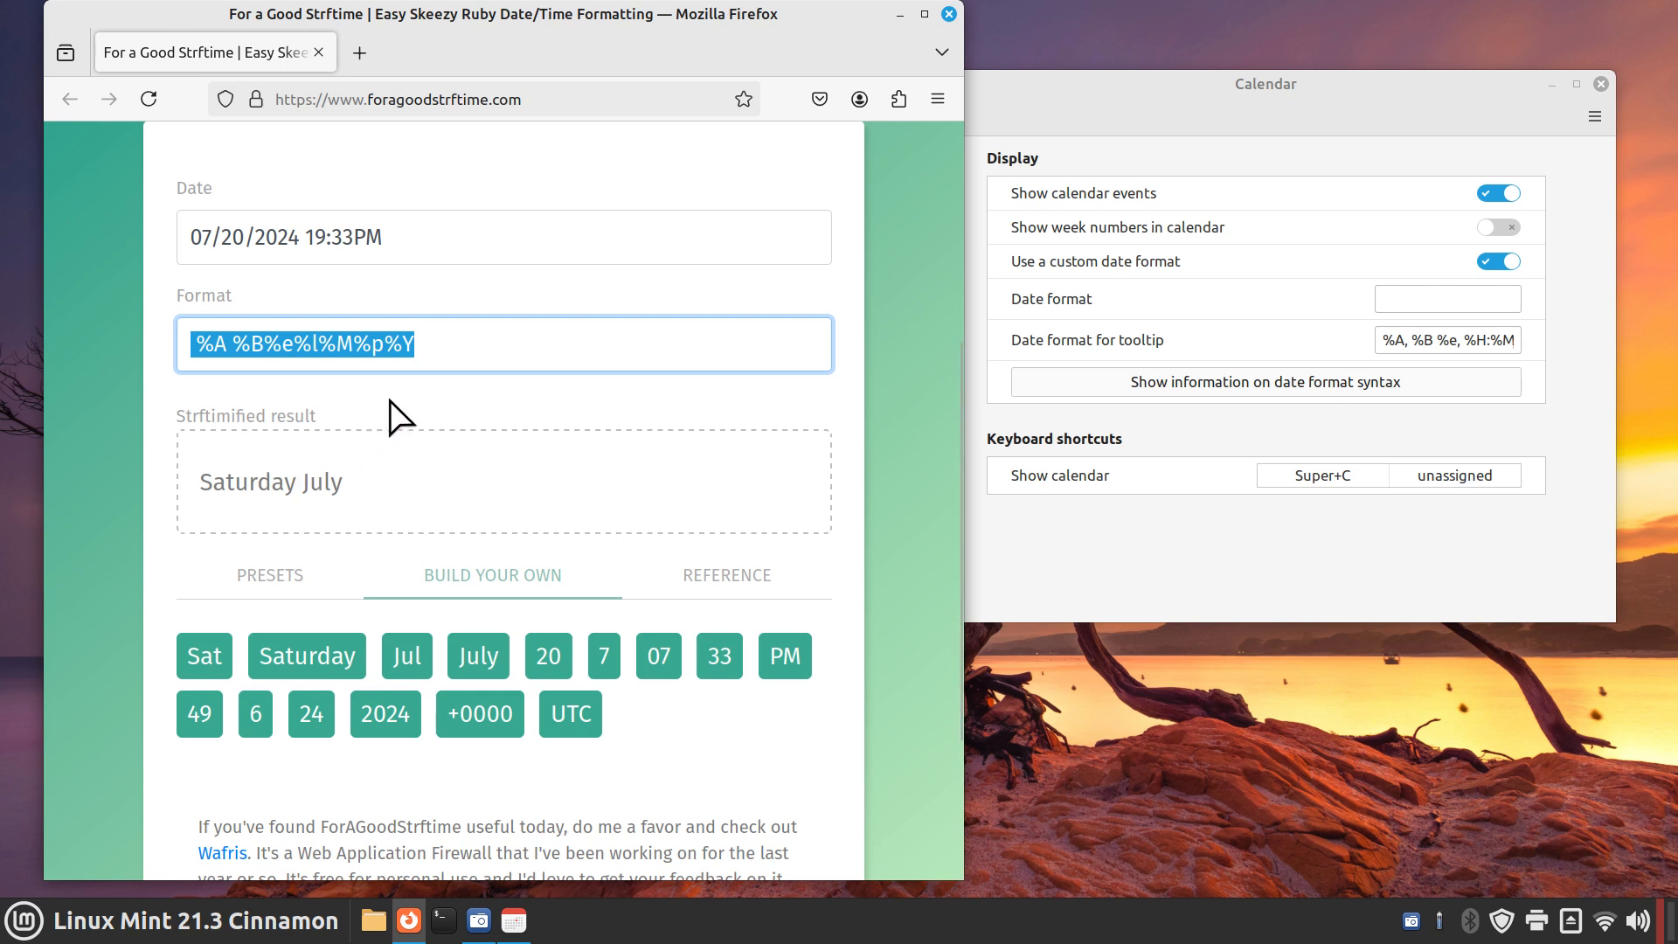
{"action": "mouse_move", "coordinate": [363, 339]}
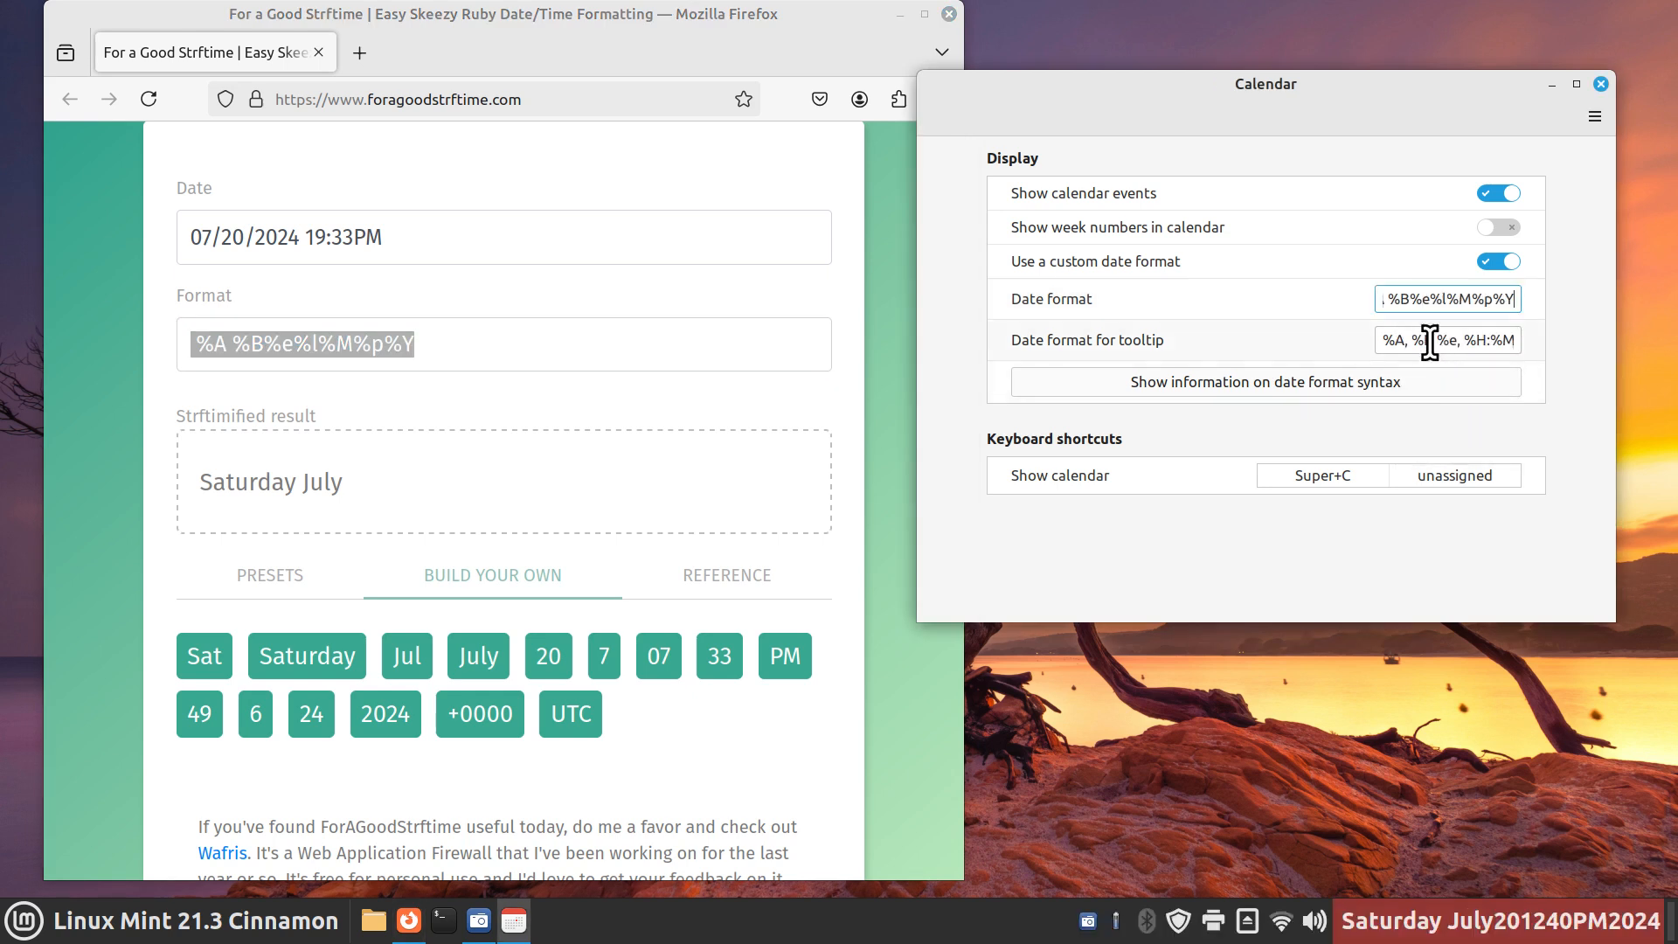
{"action": "mouse_move", "coordinate": [1412, 339]}
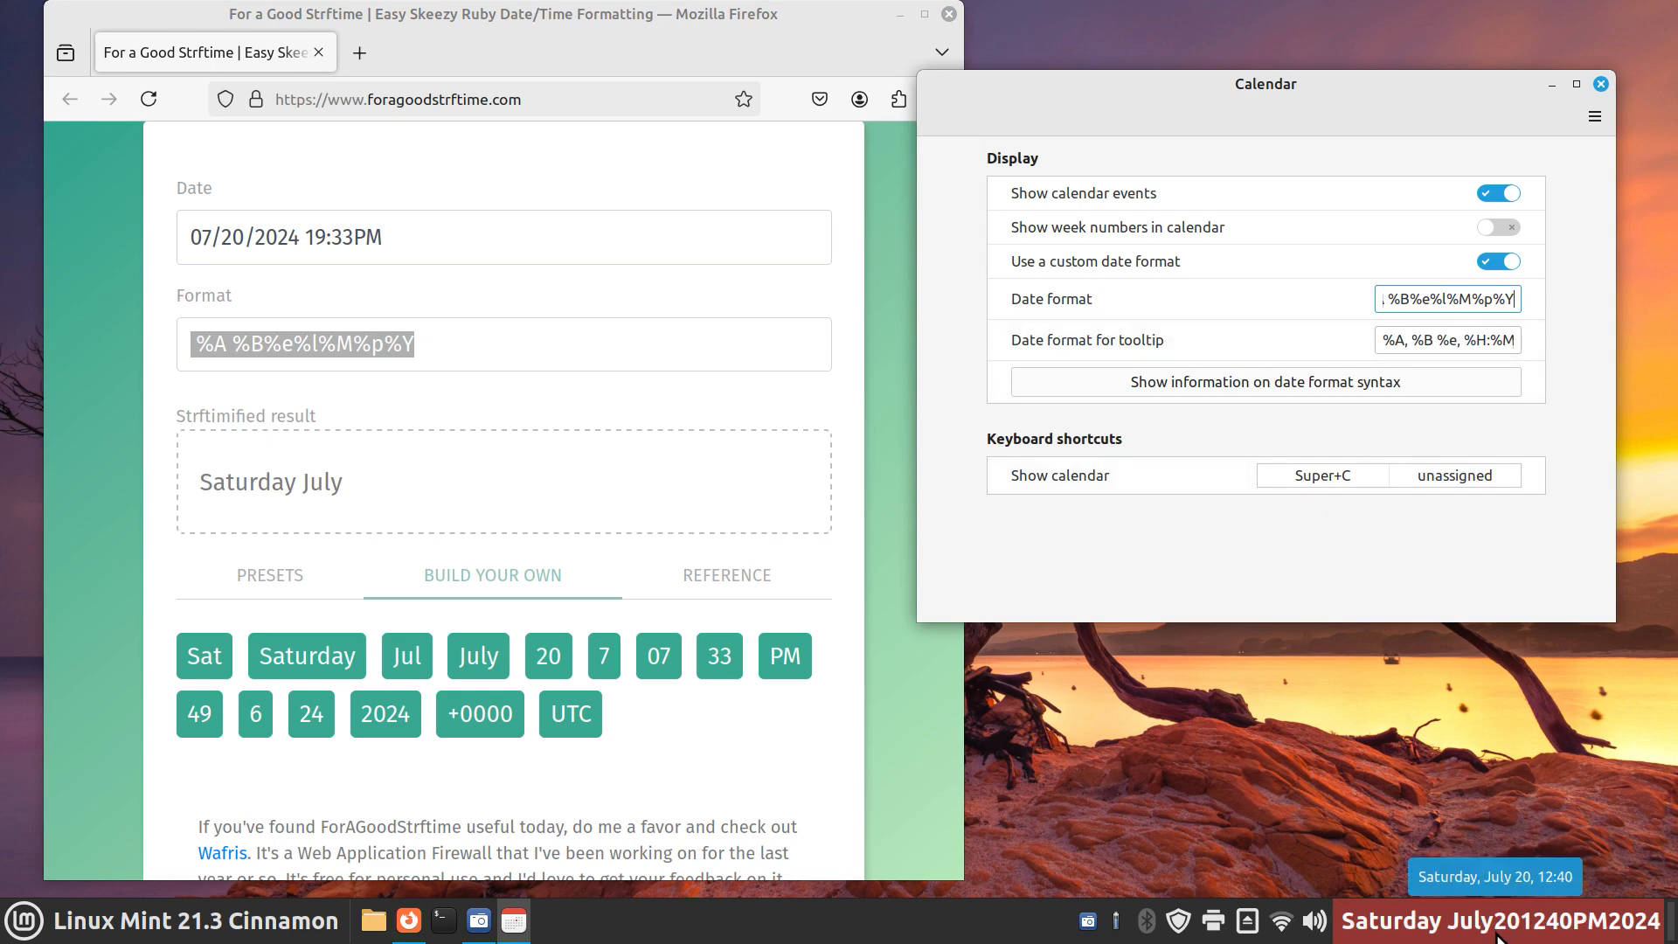
{"action": "mouse_move", "coordinate": [907, 20]}
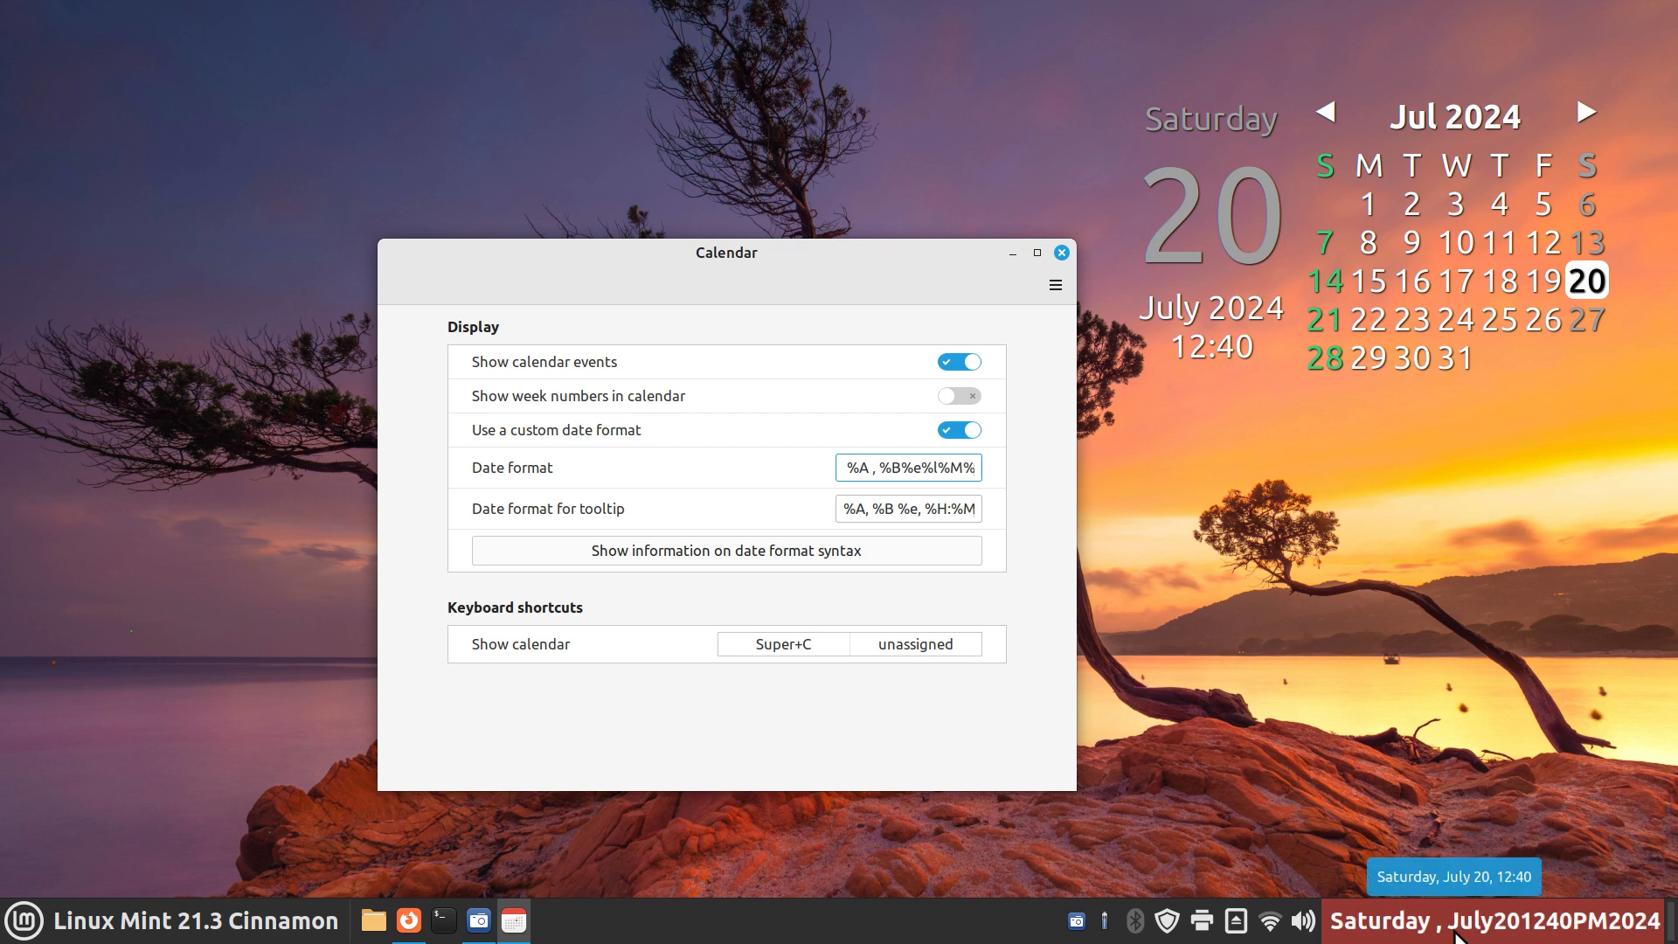
Edit the pasted date format with spaces so the clock reads 'Saturday , July 20 1241PM2024'
{"action": "left_click", "coordinate": [890, 469]}
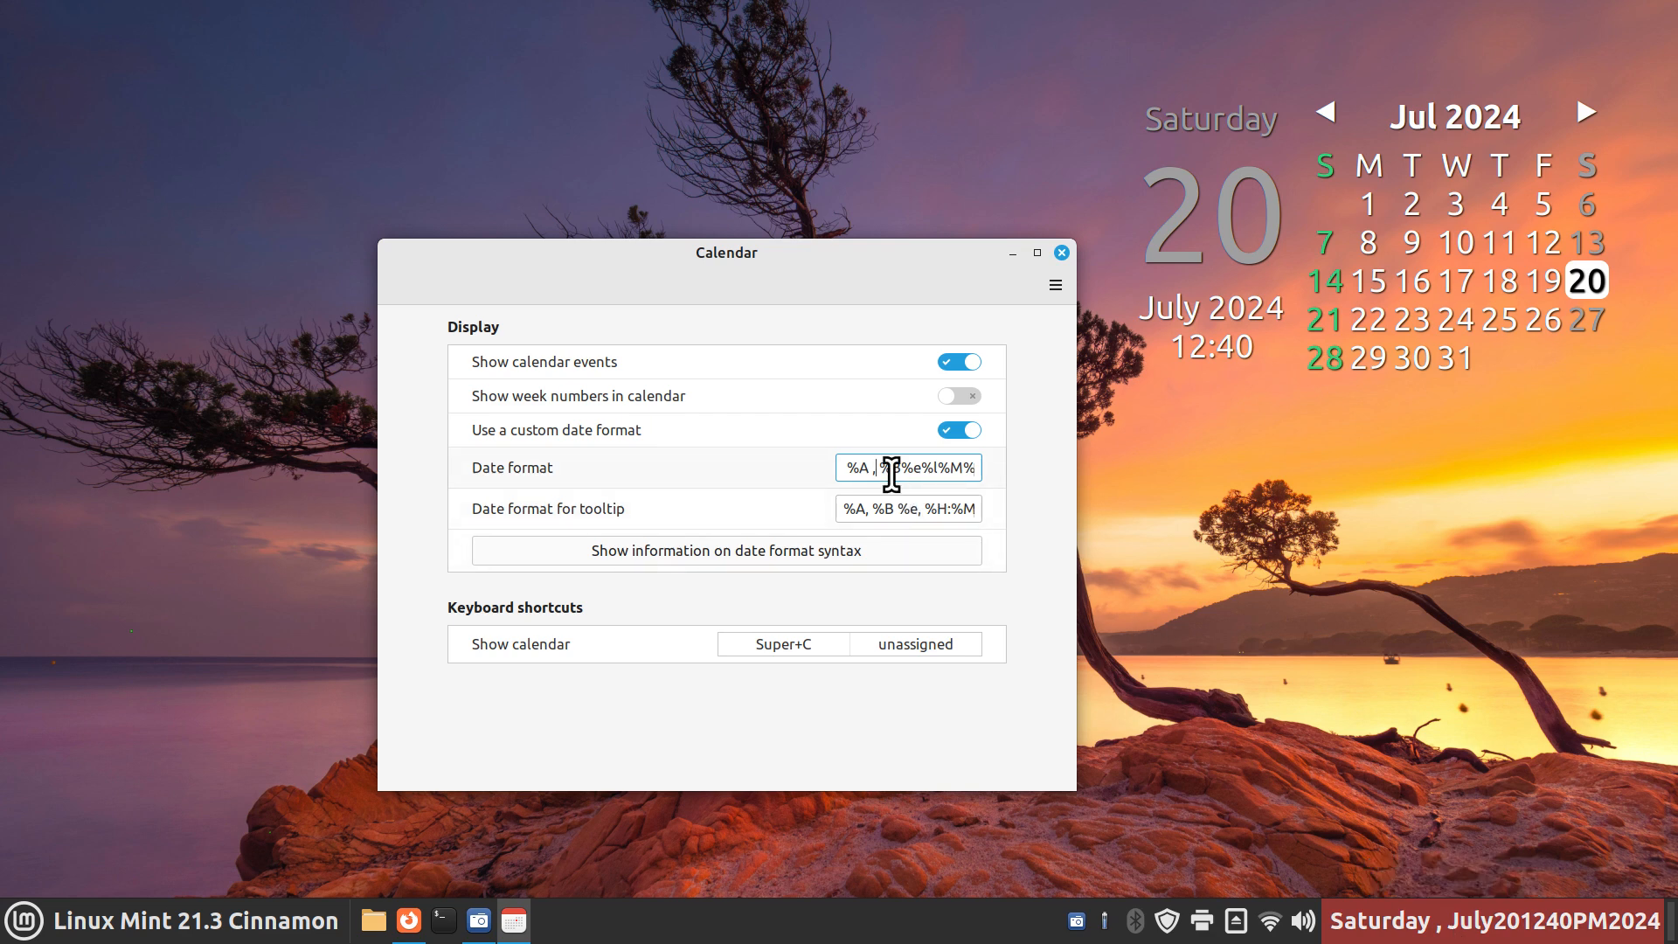
{"action": "mouse_move", "coordinate": [899, 468]}
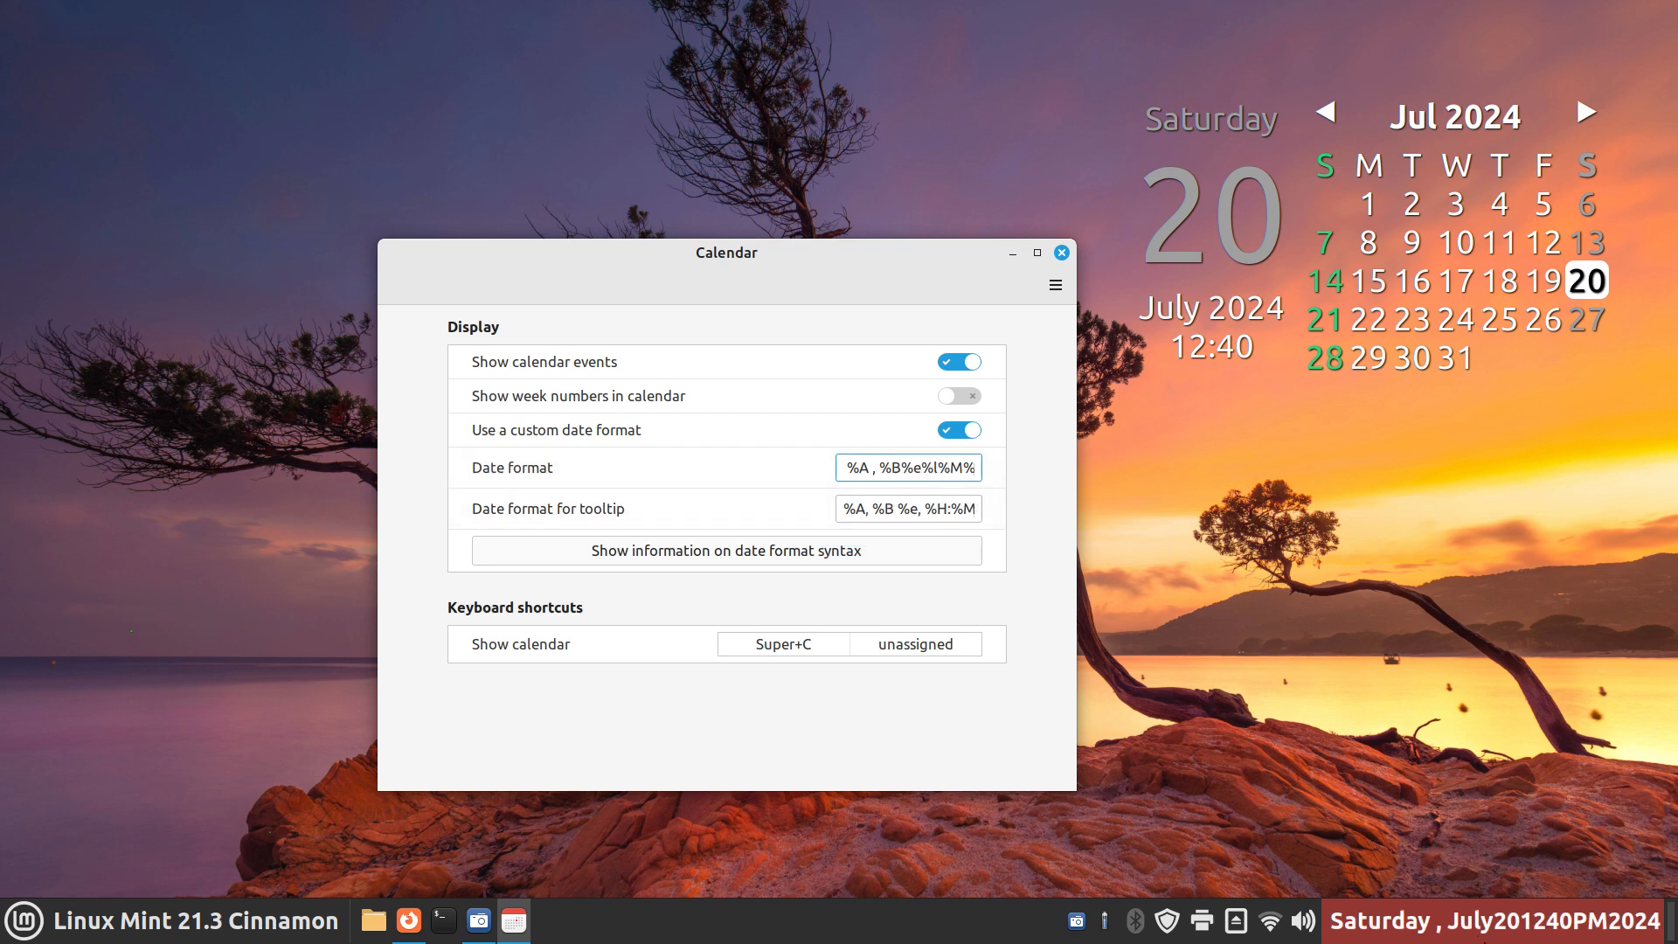
{"action": "left_click", "coordinate": [933, 468]}
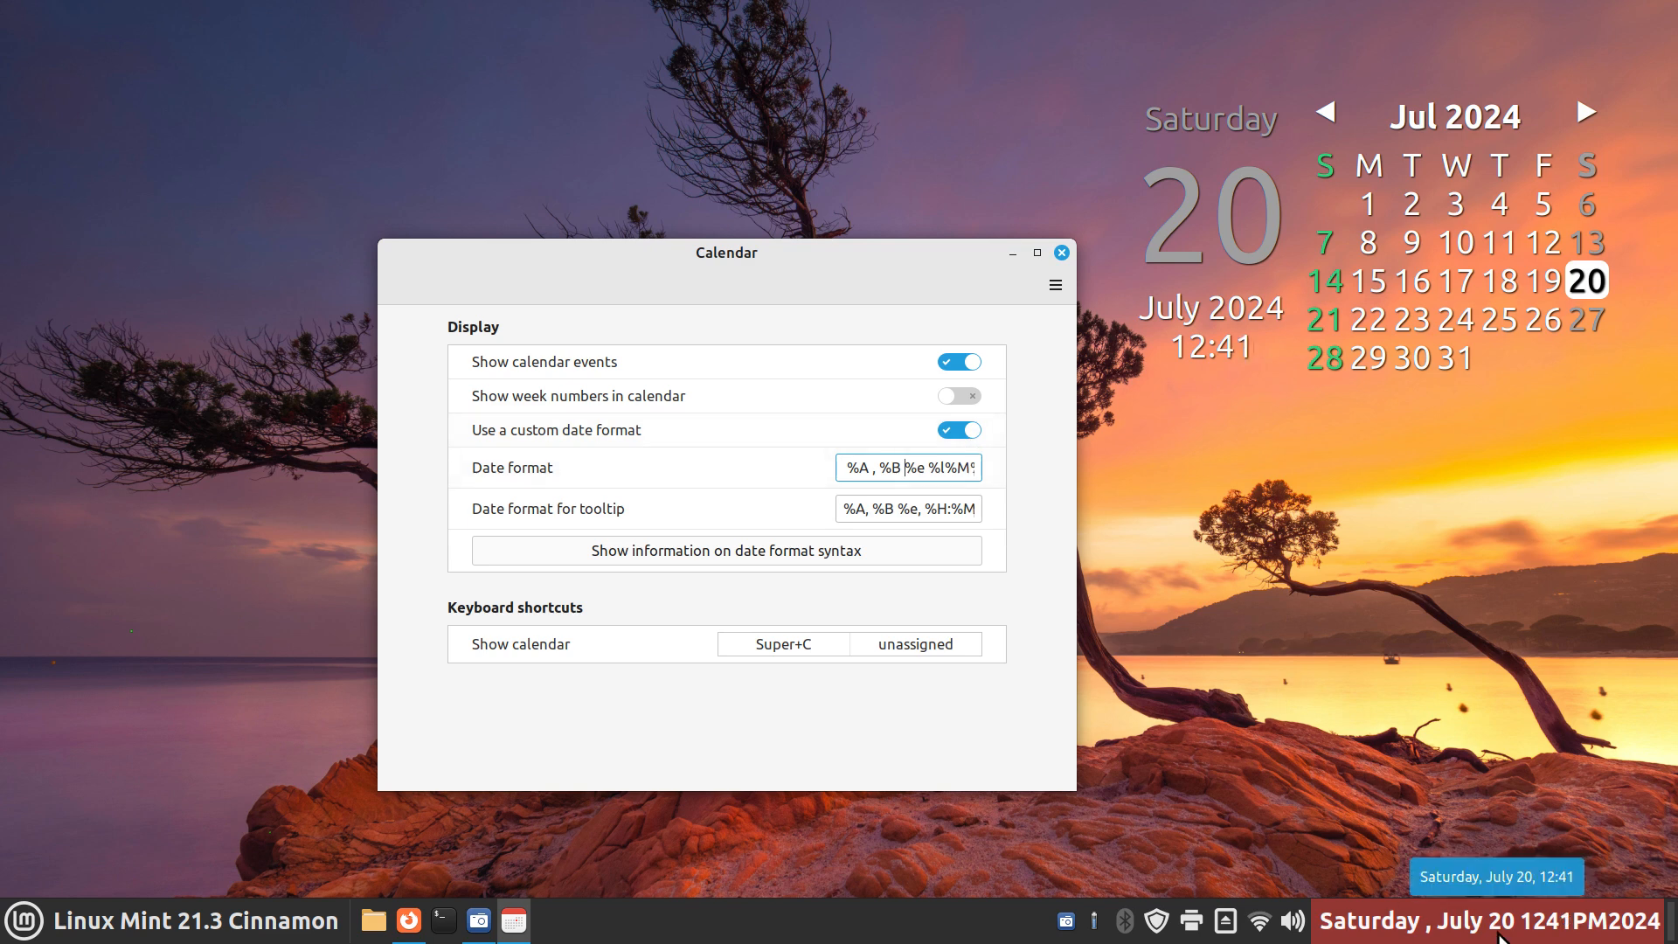
{"action": "mouse_move", "coordinate": [952, 516]}
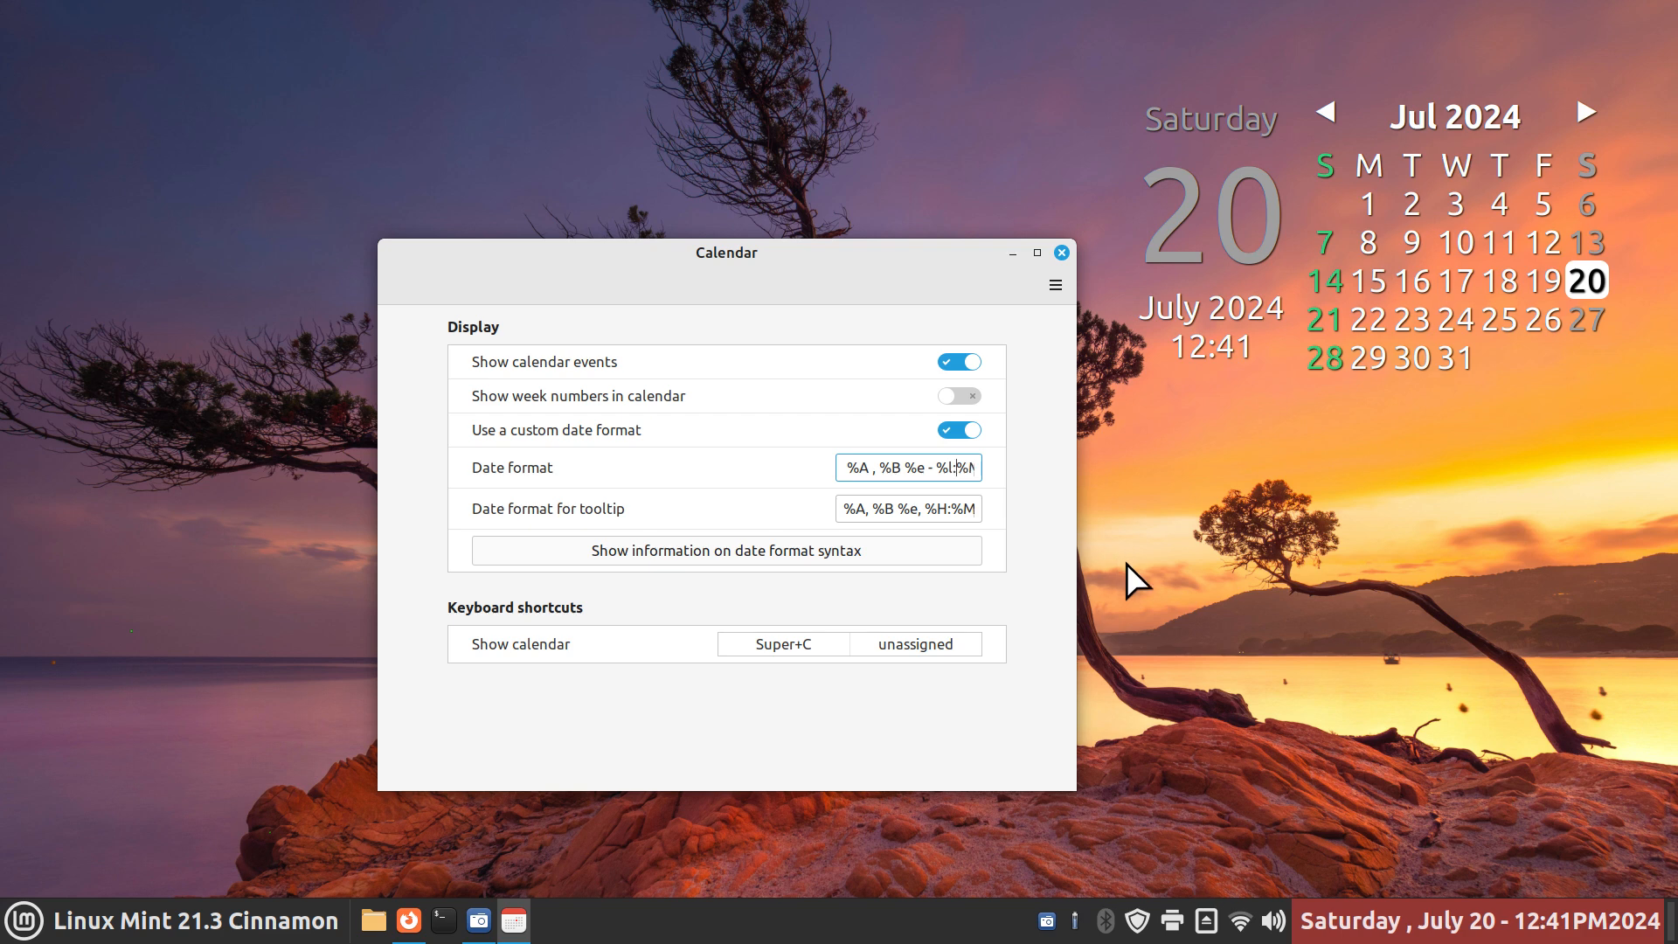
{"action": "mouse_move", "coordinate": [1215, 624]}
{"action": "type", "text": " %"}
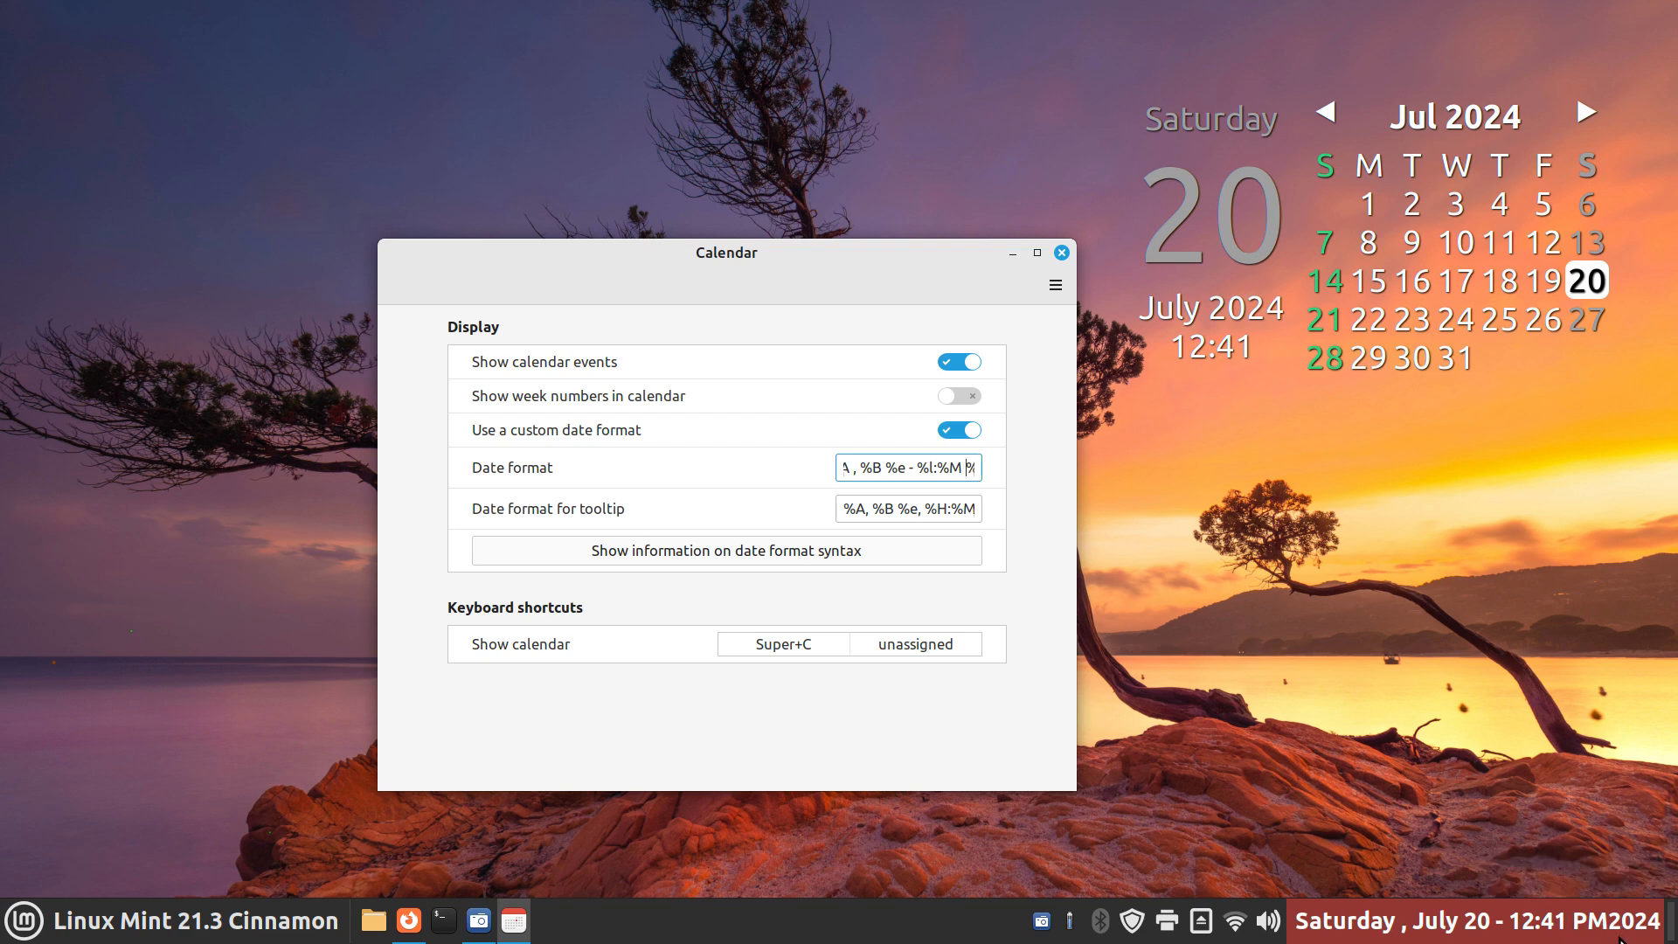
{"action": "mouse_move", "coordinate": [1161, 553]}
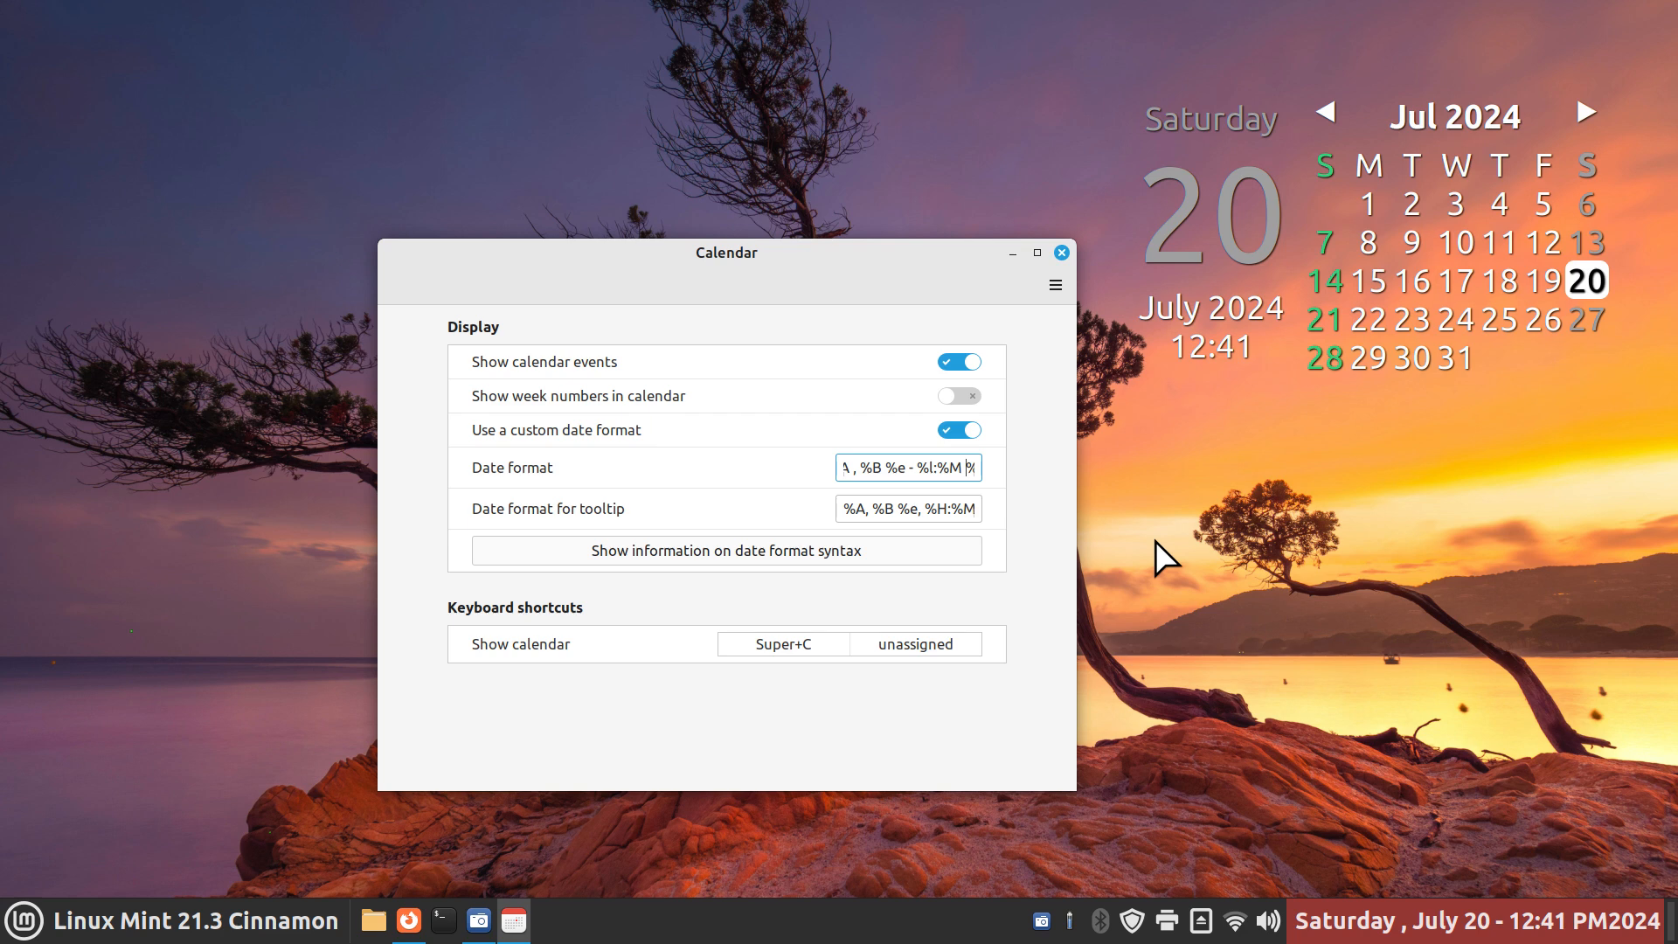
Add ' - ' between %p and %Y, test lowercase %P, then keep uppercase PM
{"action": "type", "text": "%p%Y"}
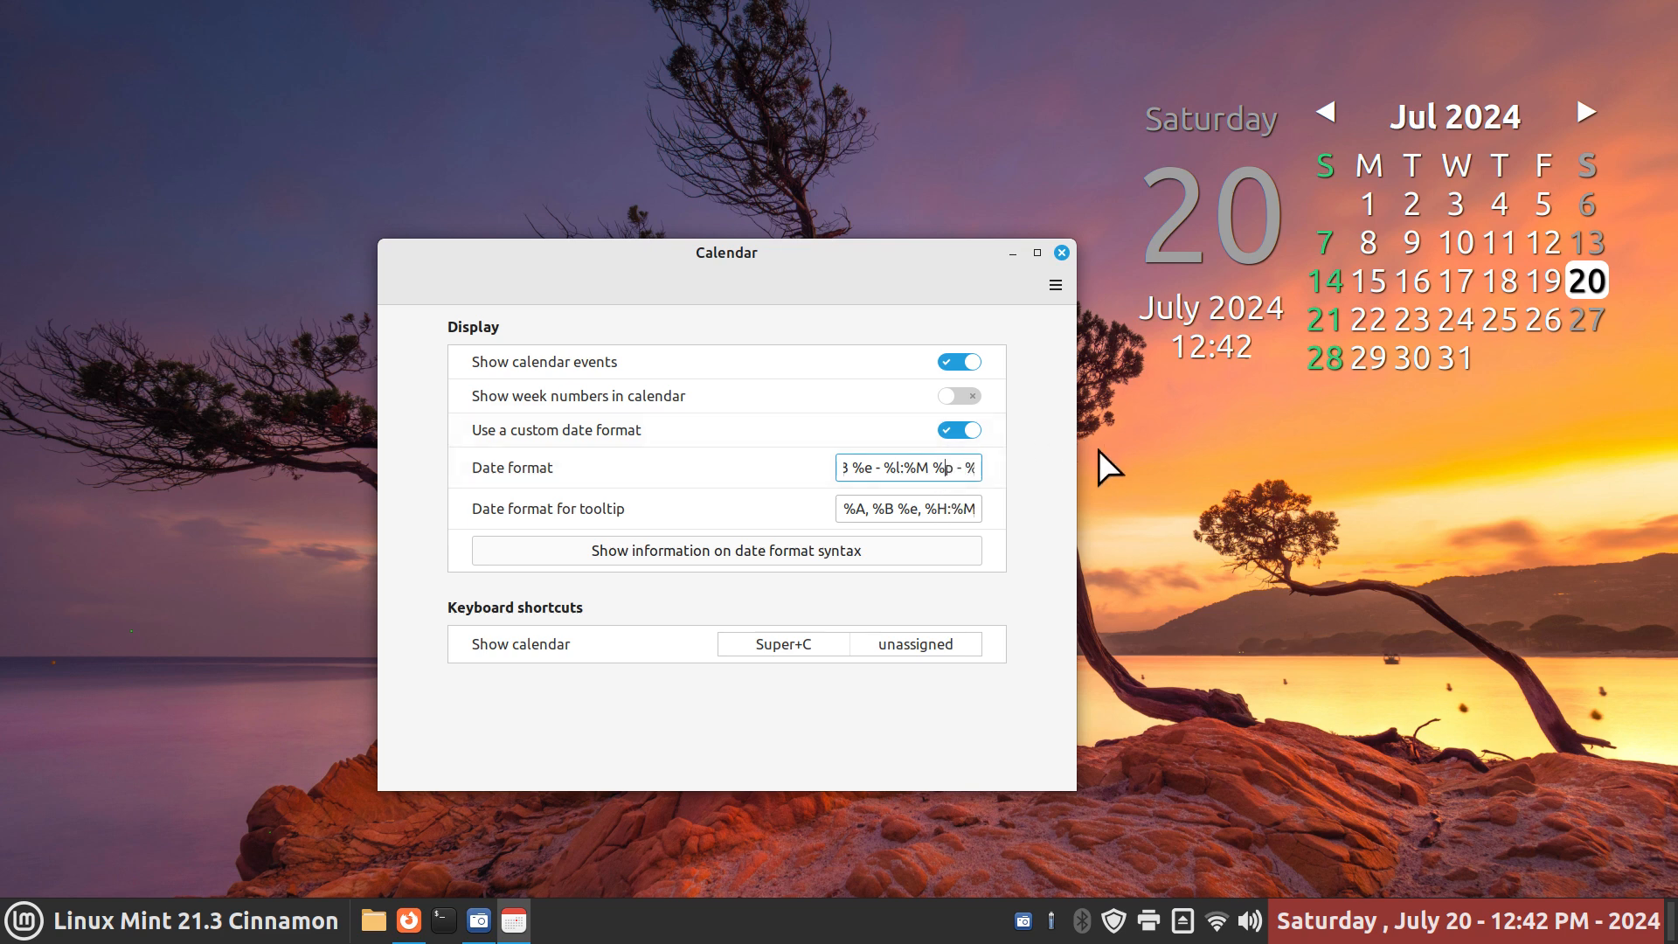
{"action": "type", "text": "P"}
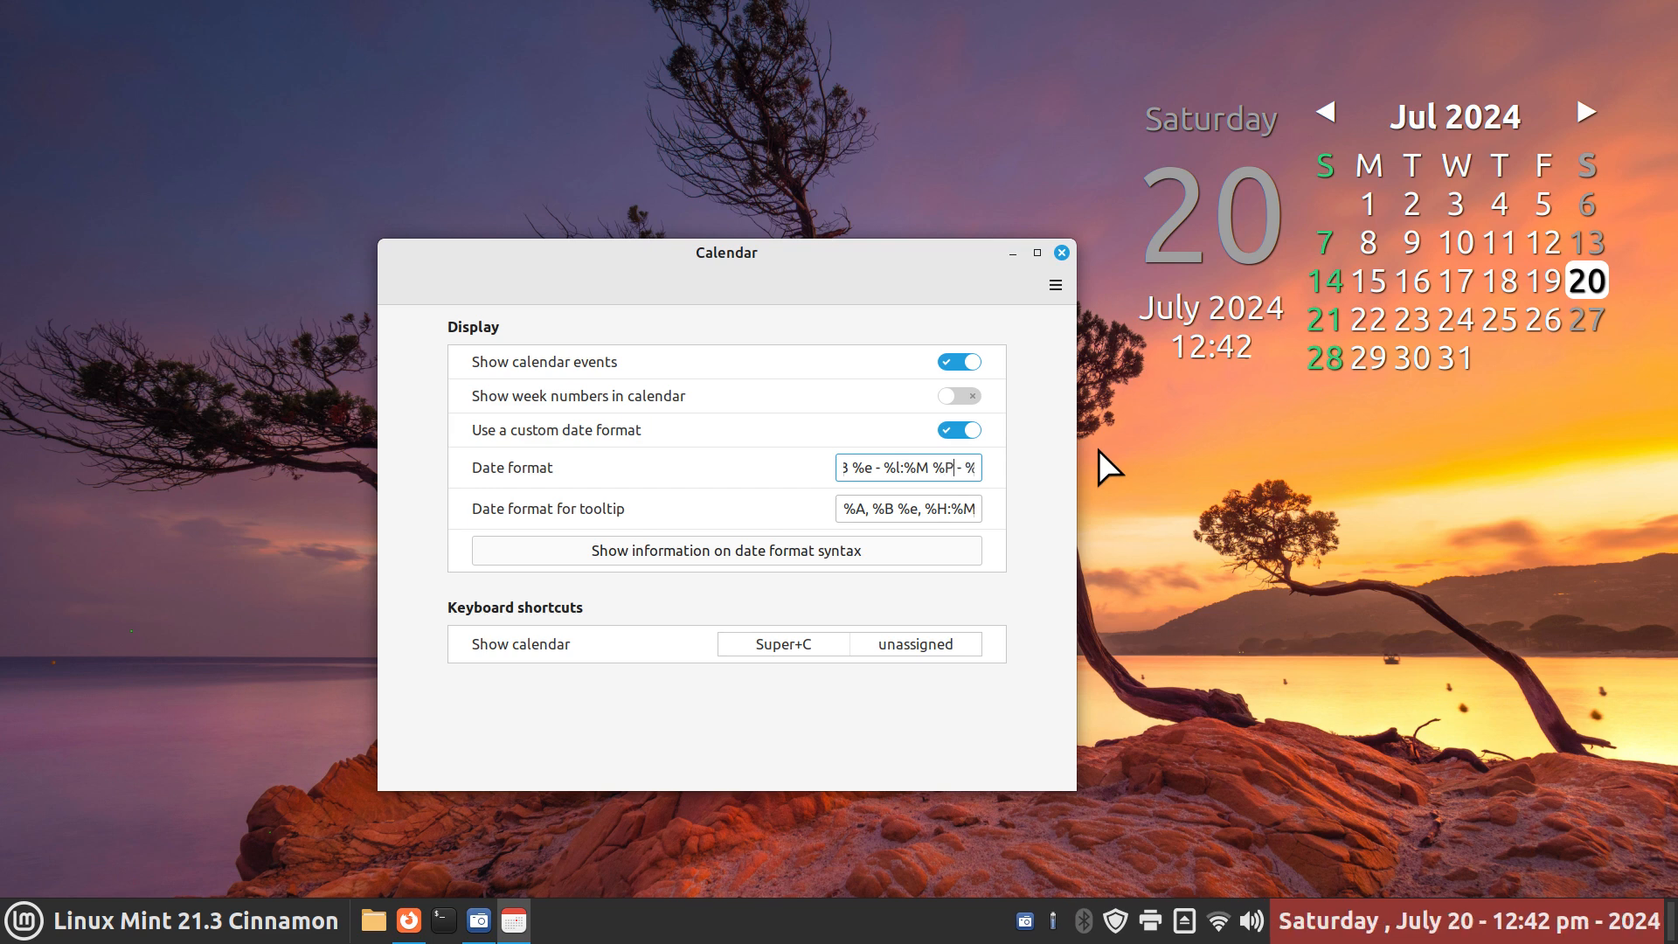
{"action": "mouse_move", "coordinate": [1580, 936]}
{"action": "type", "text": "p"}
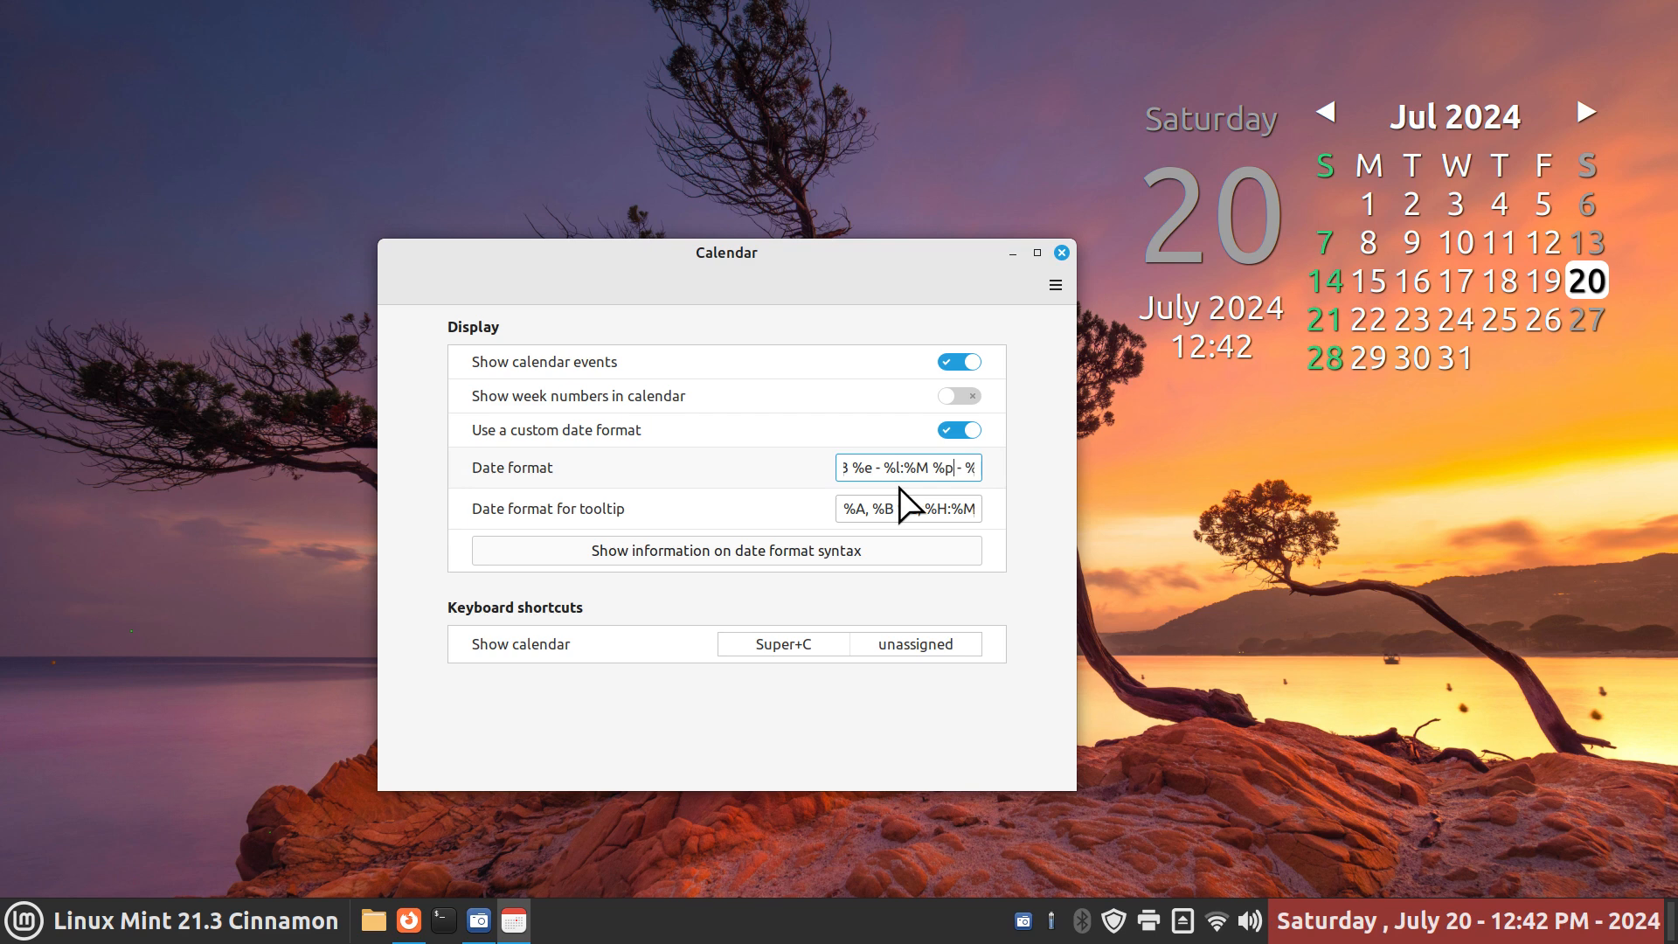
{"action": "type", "text": "%Y"}
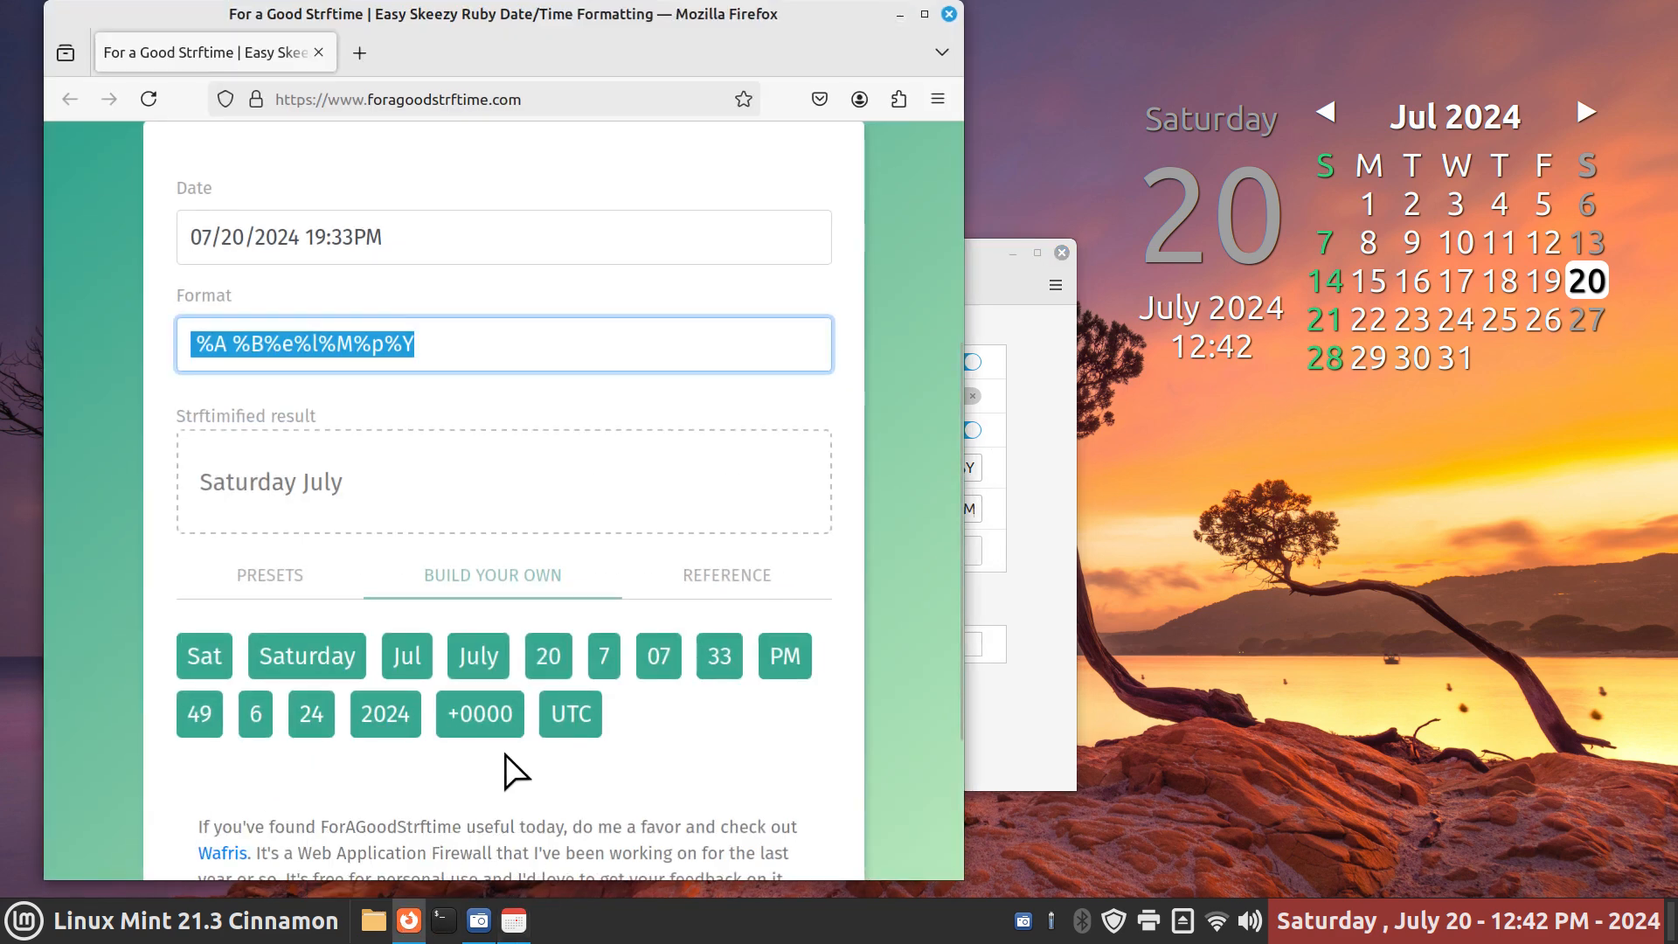
{"action": "mouse_move", "coordinate": [905, 26]}
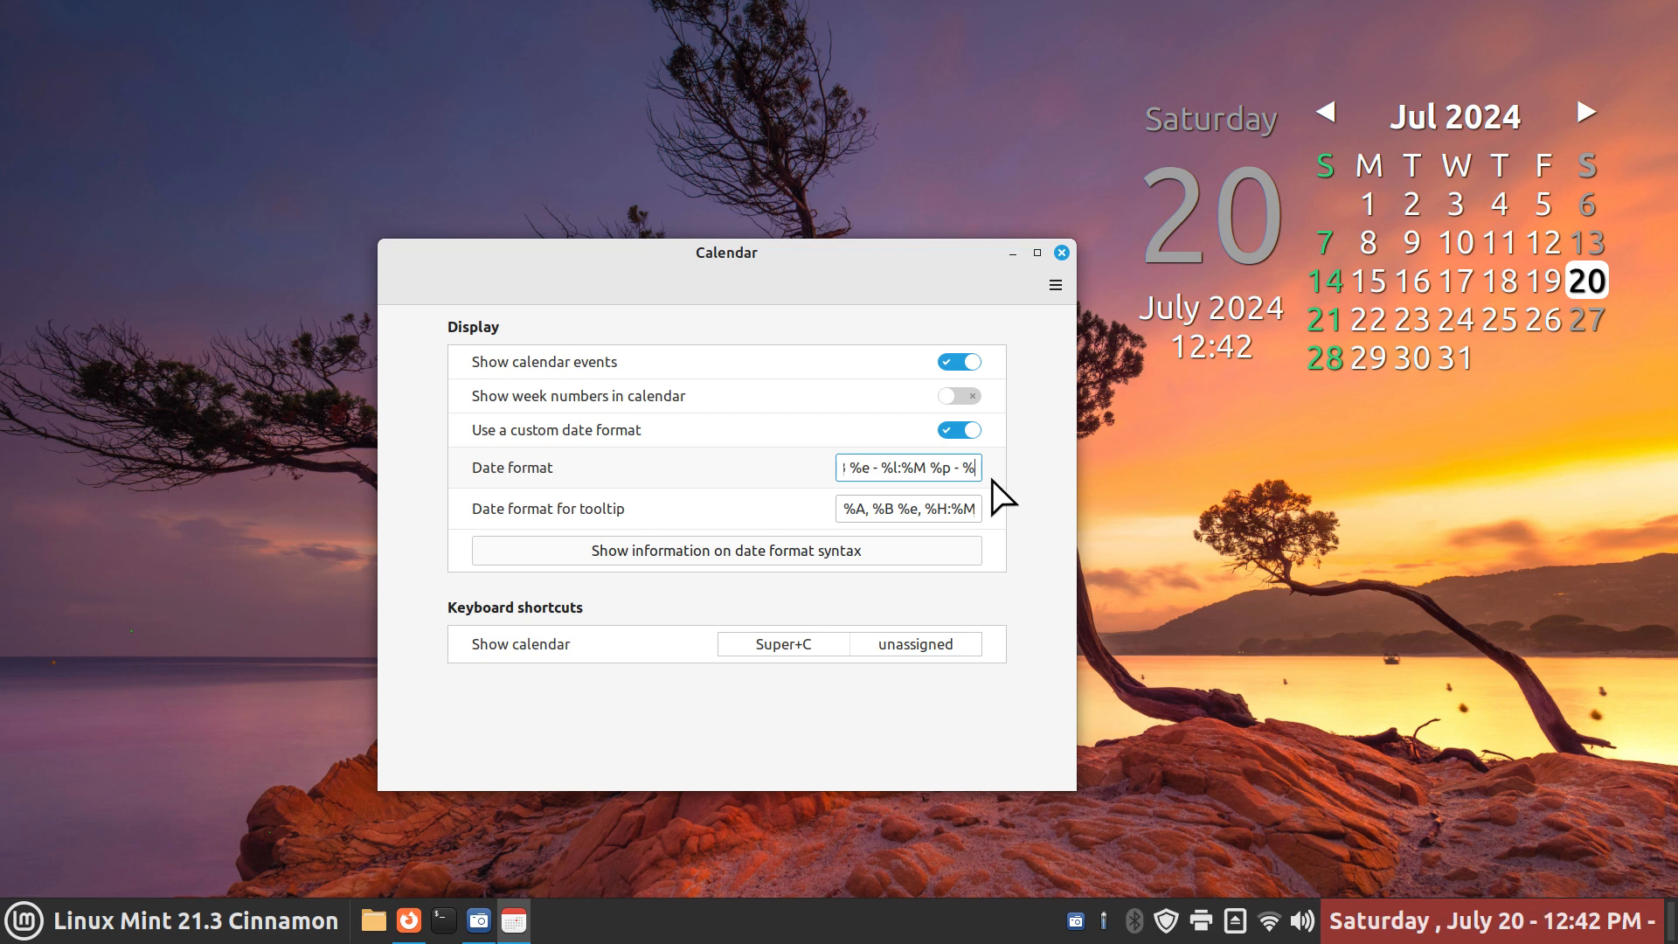
{"action": "type", "text": "Y"}
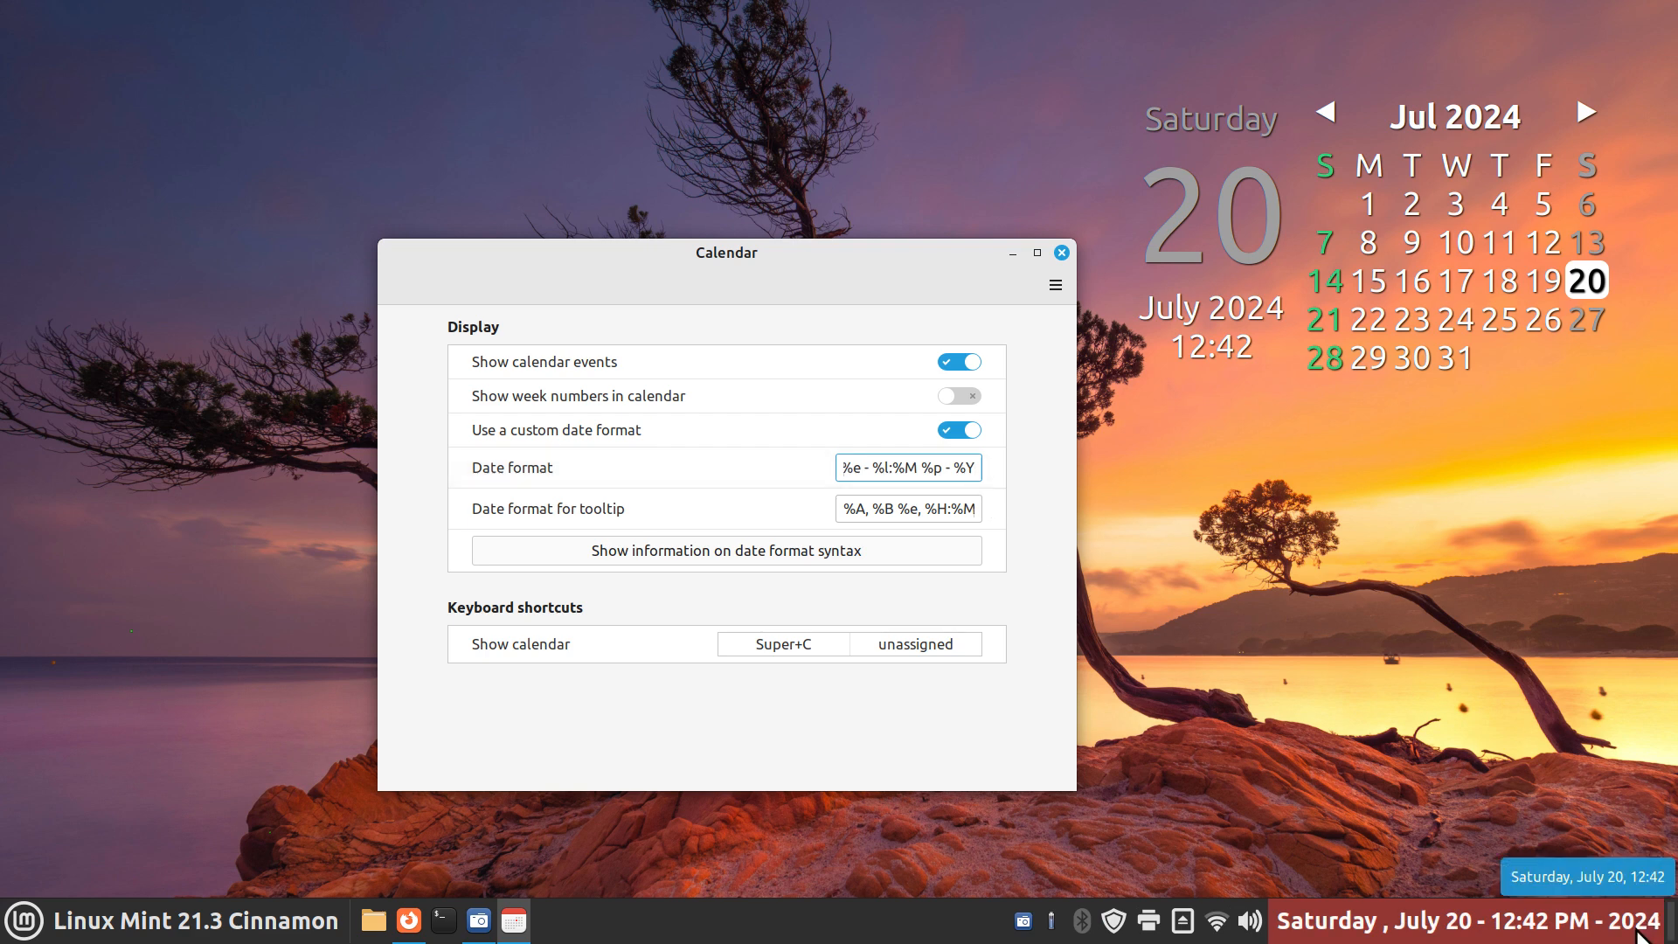
{"action": "left_click", "coordinate": [908, 468]}
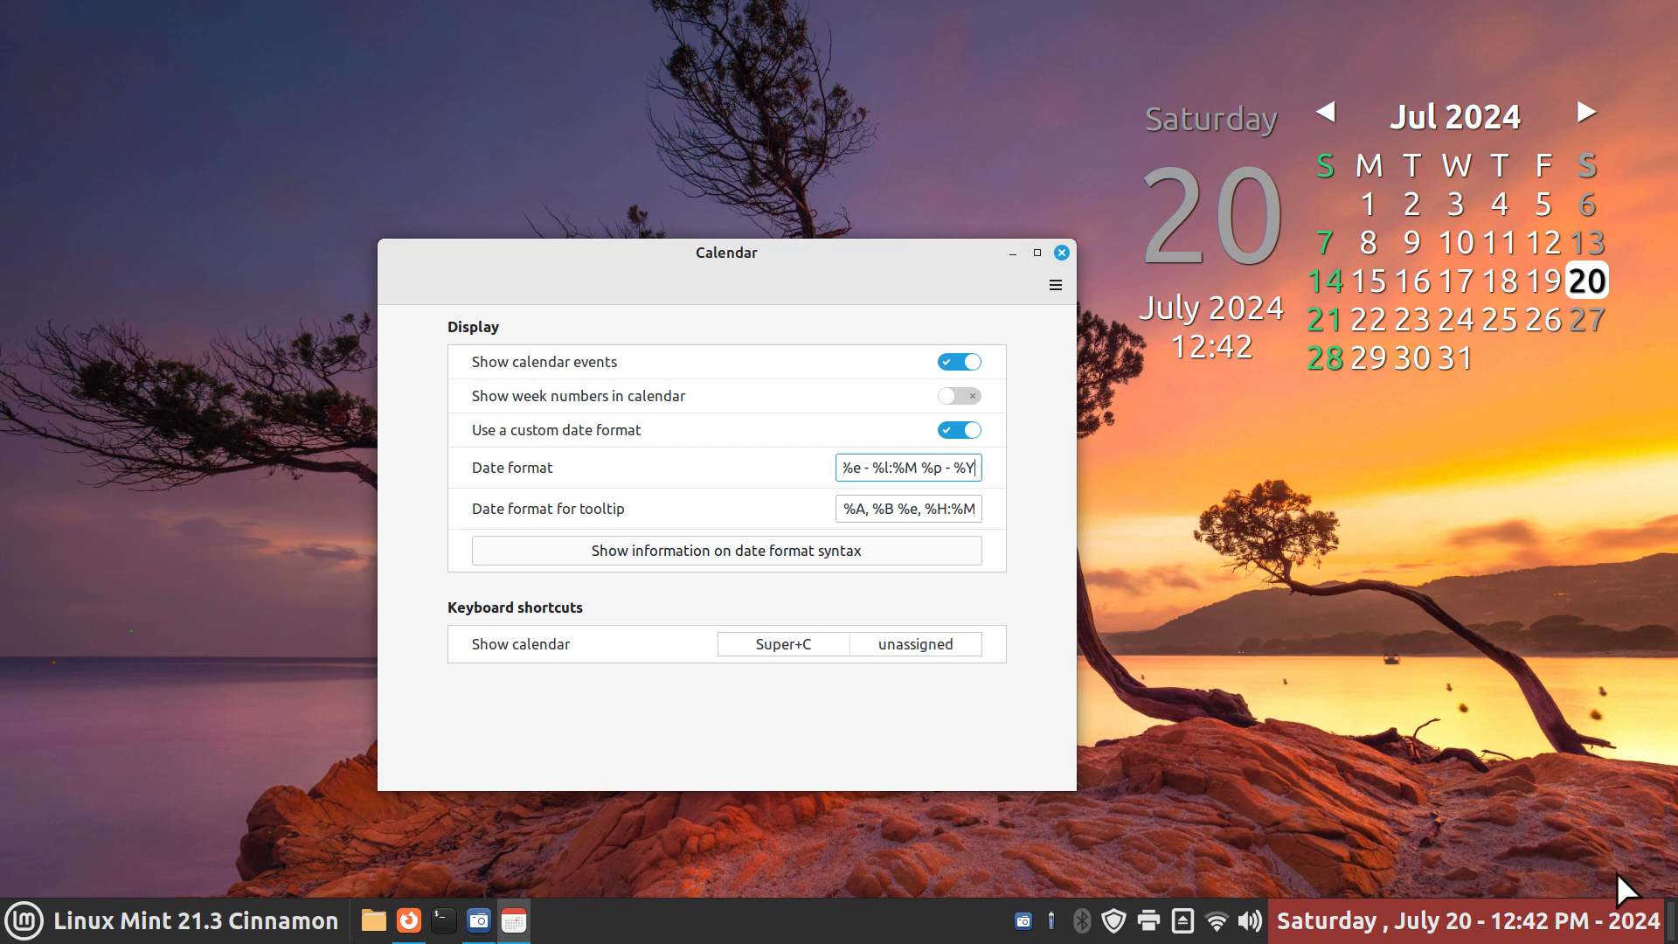
{"action": "mouse_move", "coordinate": [1528, 922]}
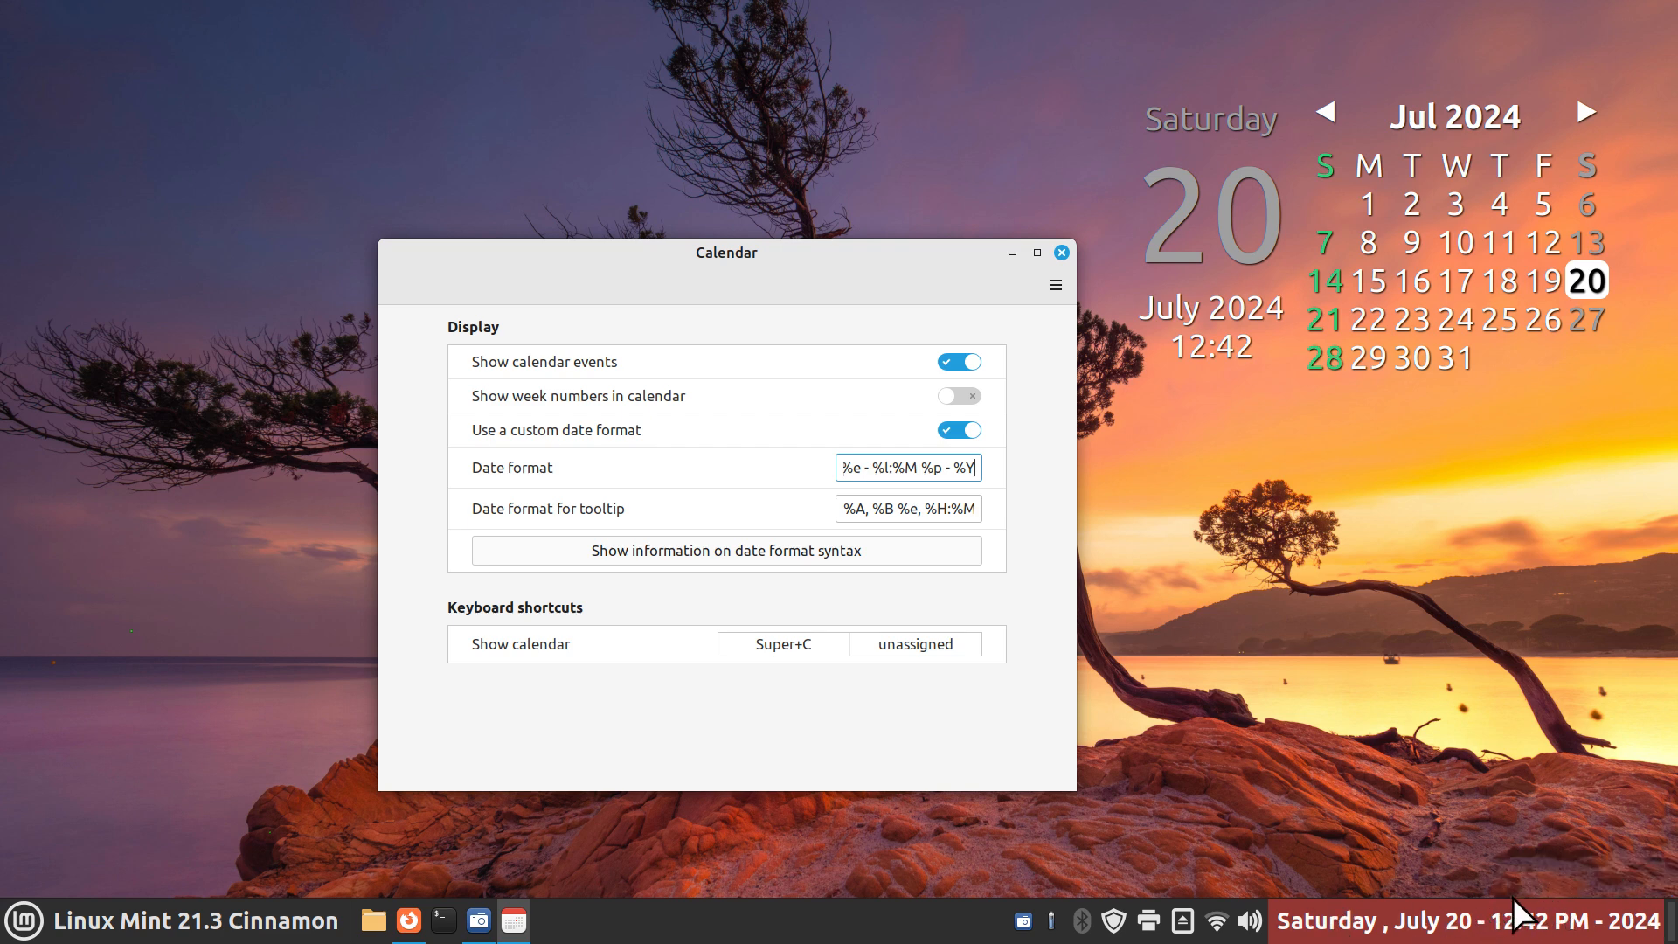
{"action": "mouse_move", "coordinate": [707, 629]}
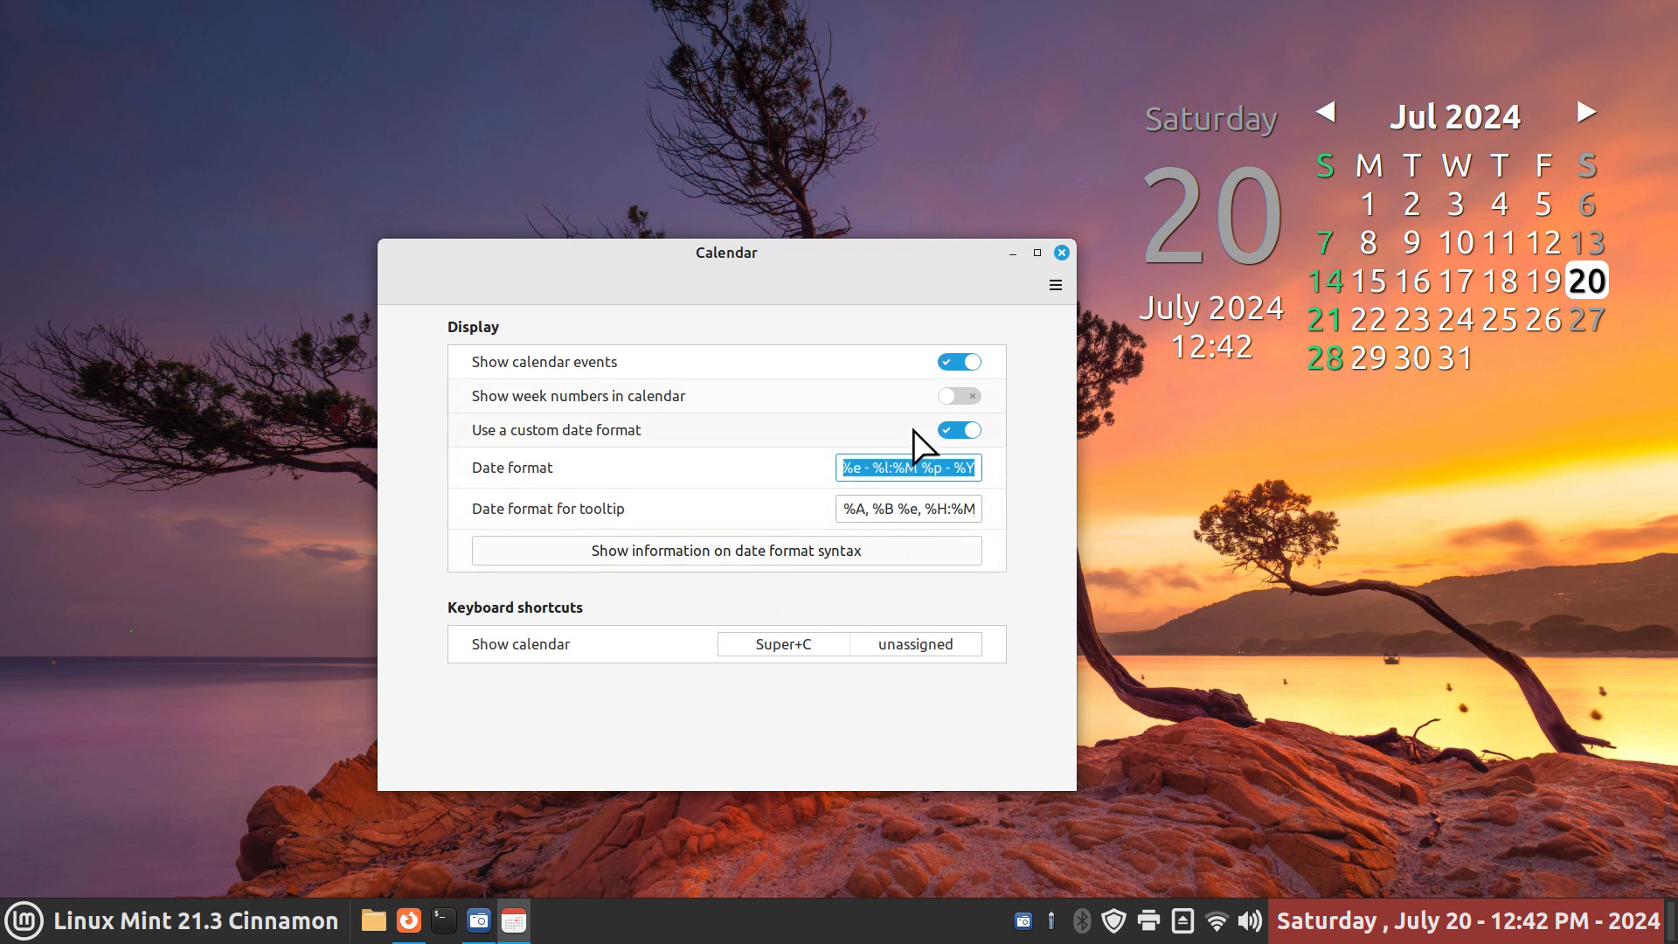
{"action": "mouse_move", "coordinate": [923, 513]}
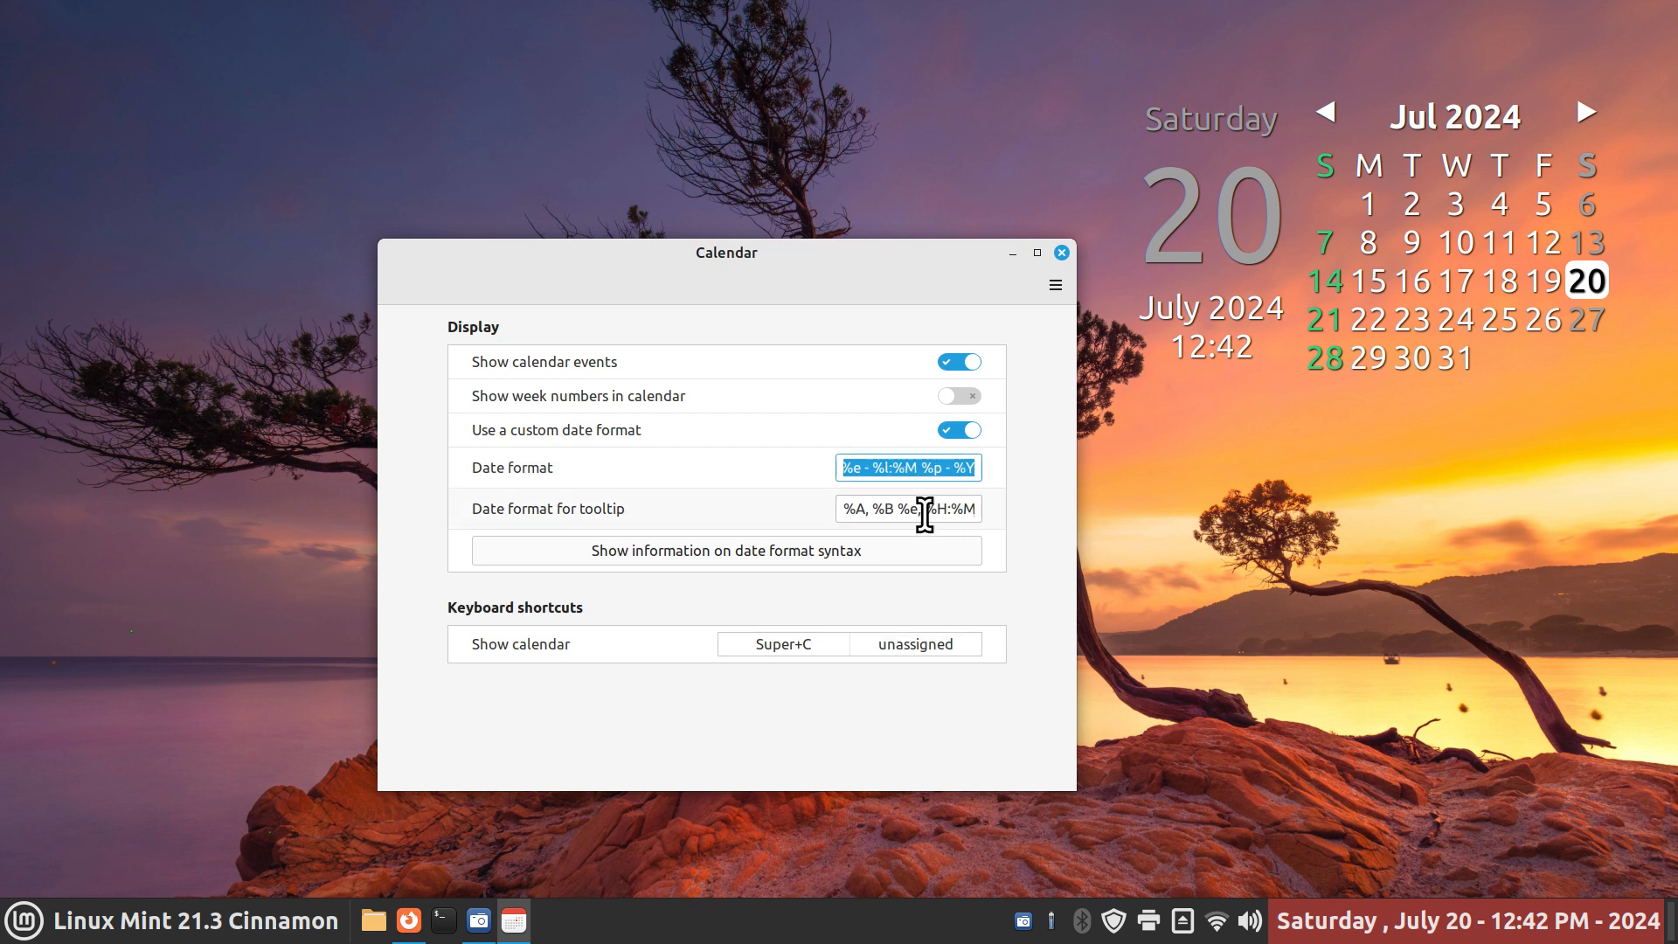
Create a new empty document on the desktop and open it in Xed
{"action": "left_click_drag", "start_coordinate": [725, 252], "coordinate": [1266, 127]}
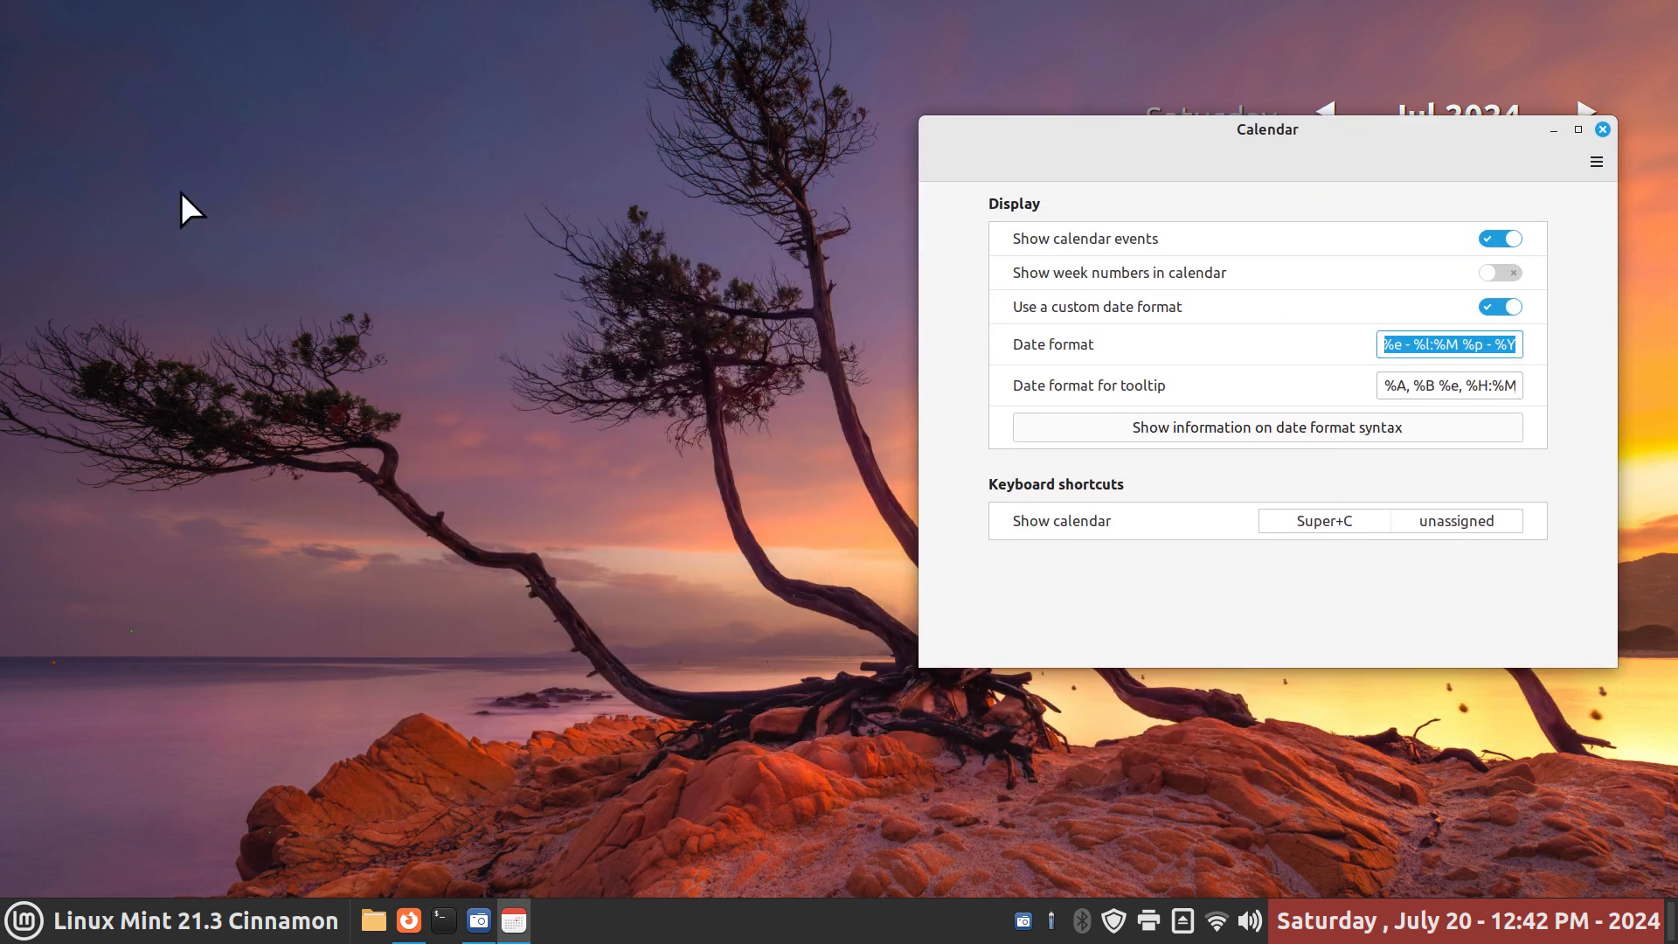
{"action": "right_click", "coordinate": [186, 208]}
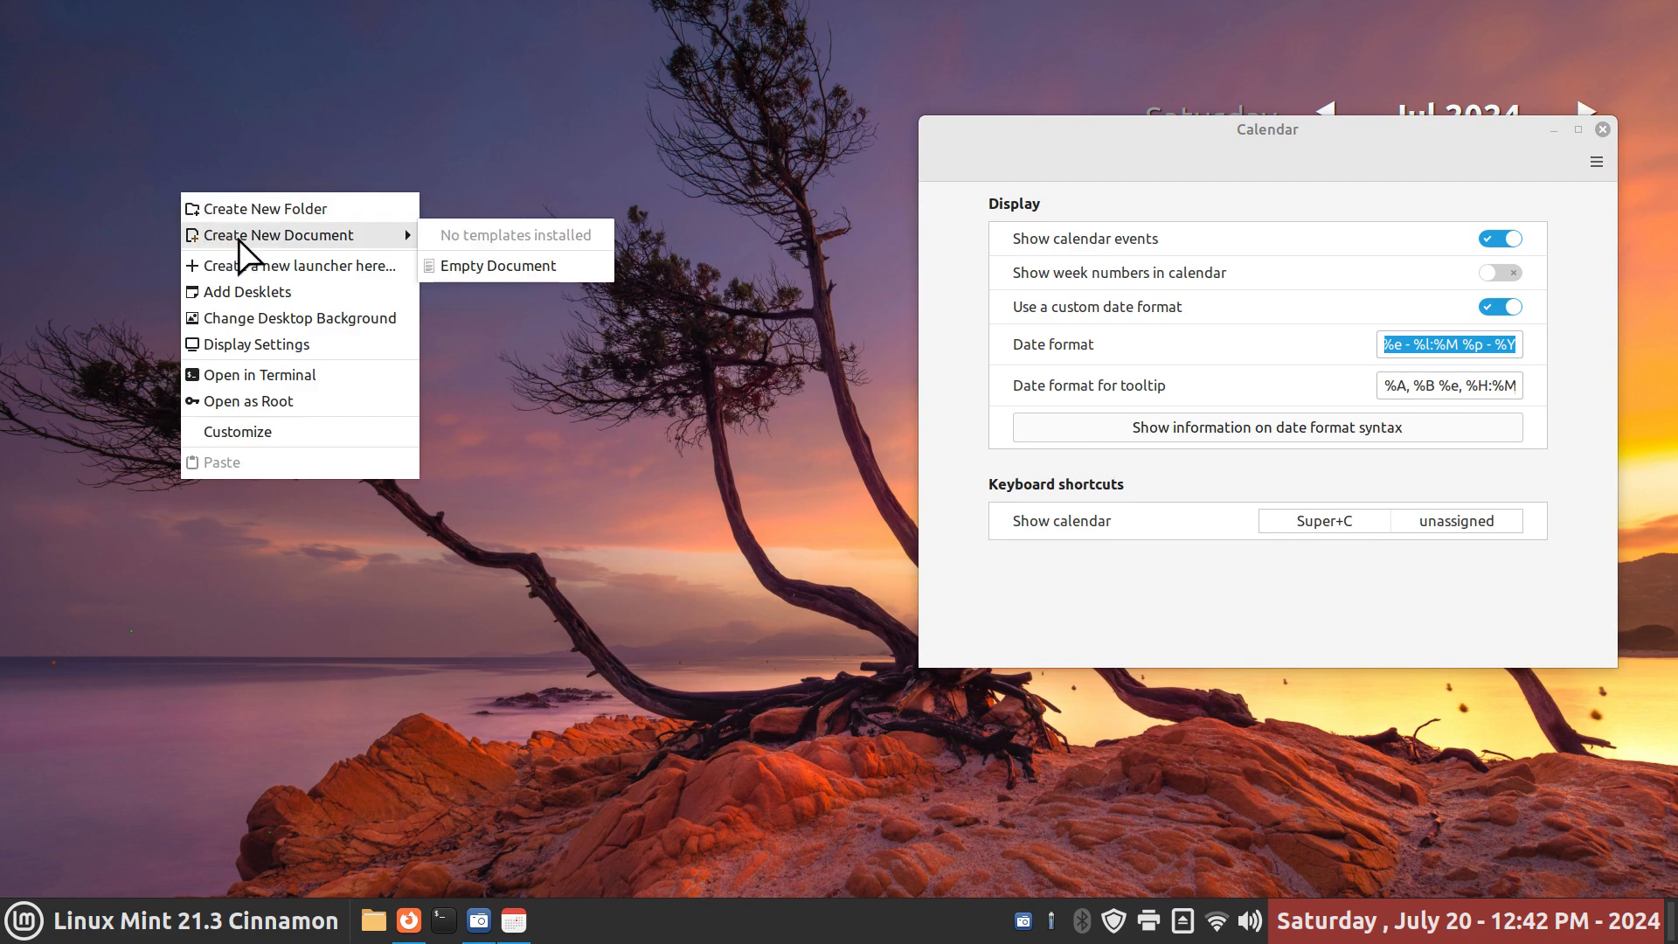
{"action": "left_click", "coordinate": [500, 265]}
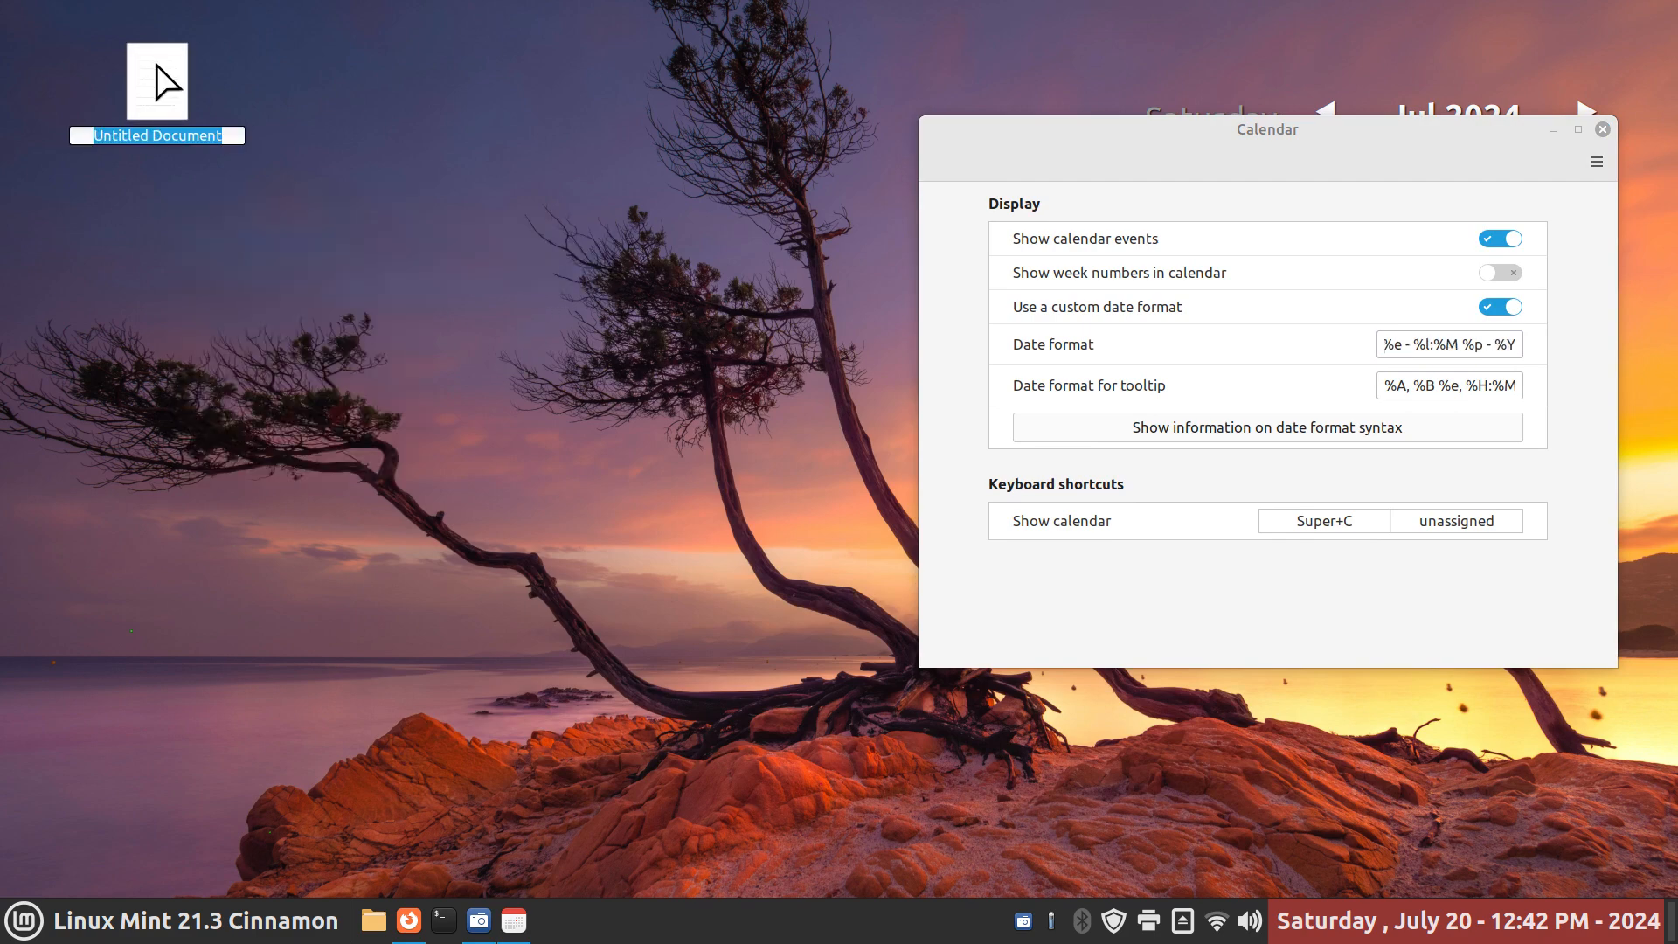
{"action": "double_click", "coordinate": [157, 80]}
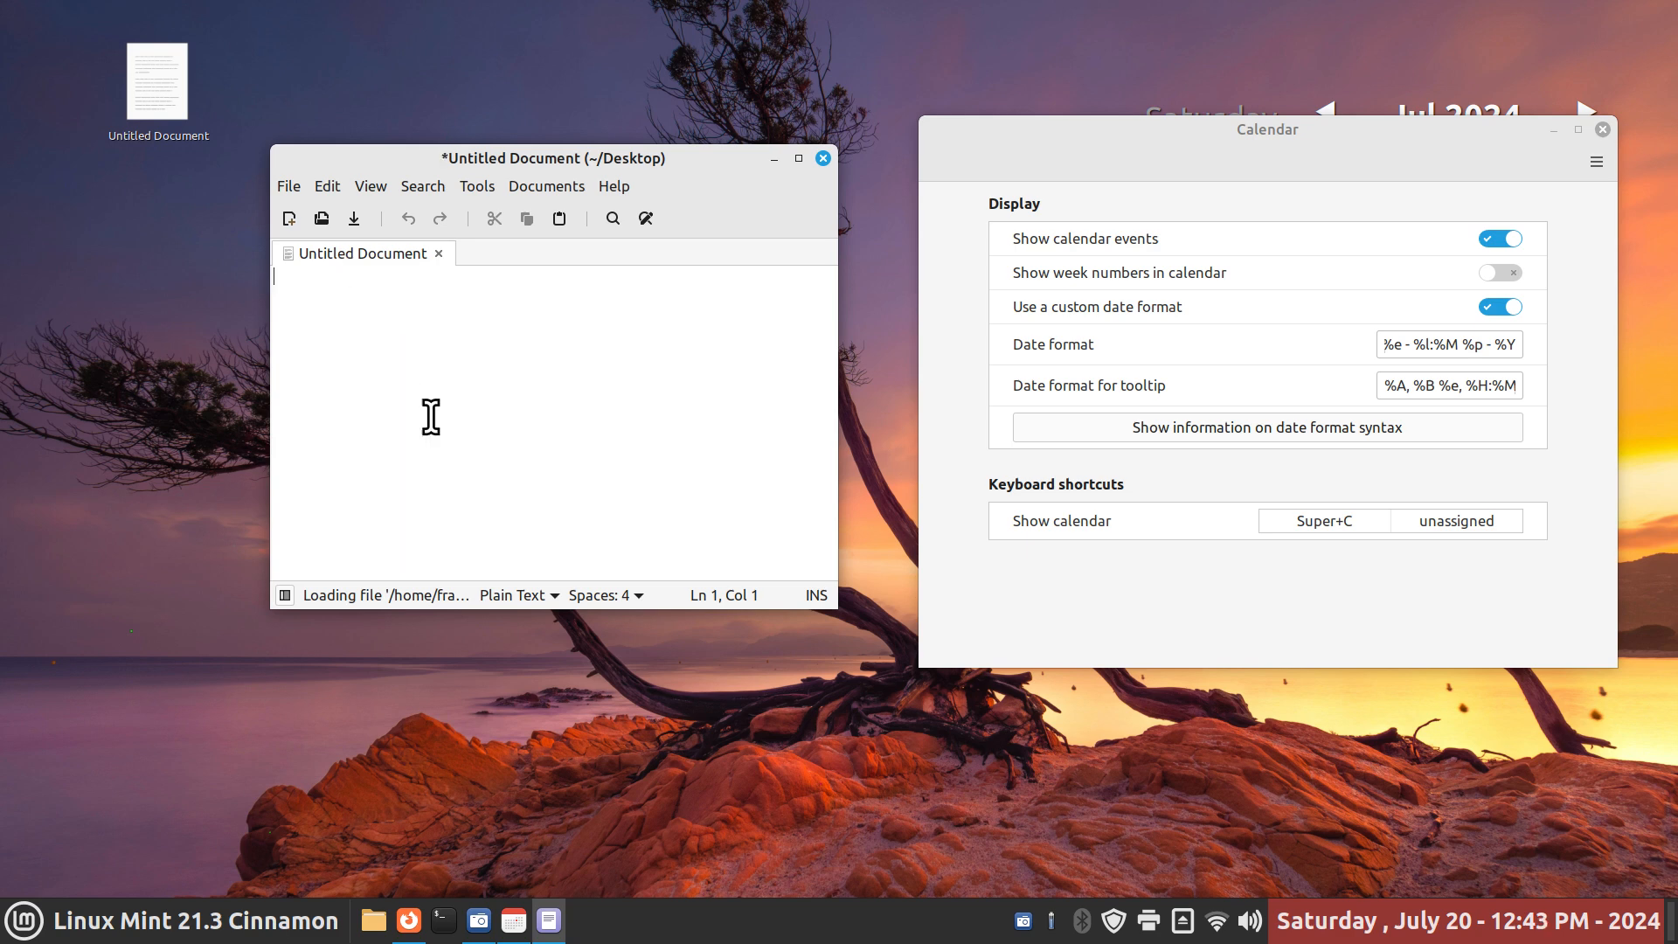
Write '%A , %B %e - %l:%M %p - %Y' plus a notes comment into the document and close Xed
{"action": "type", "text": "%A , %B %e - %l:%M %p - %Y   # My Notes"}
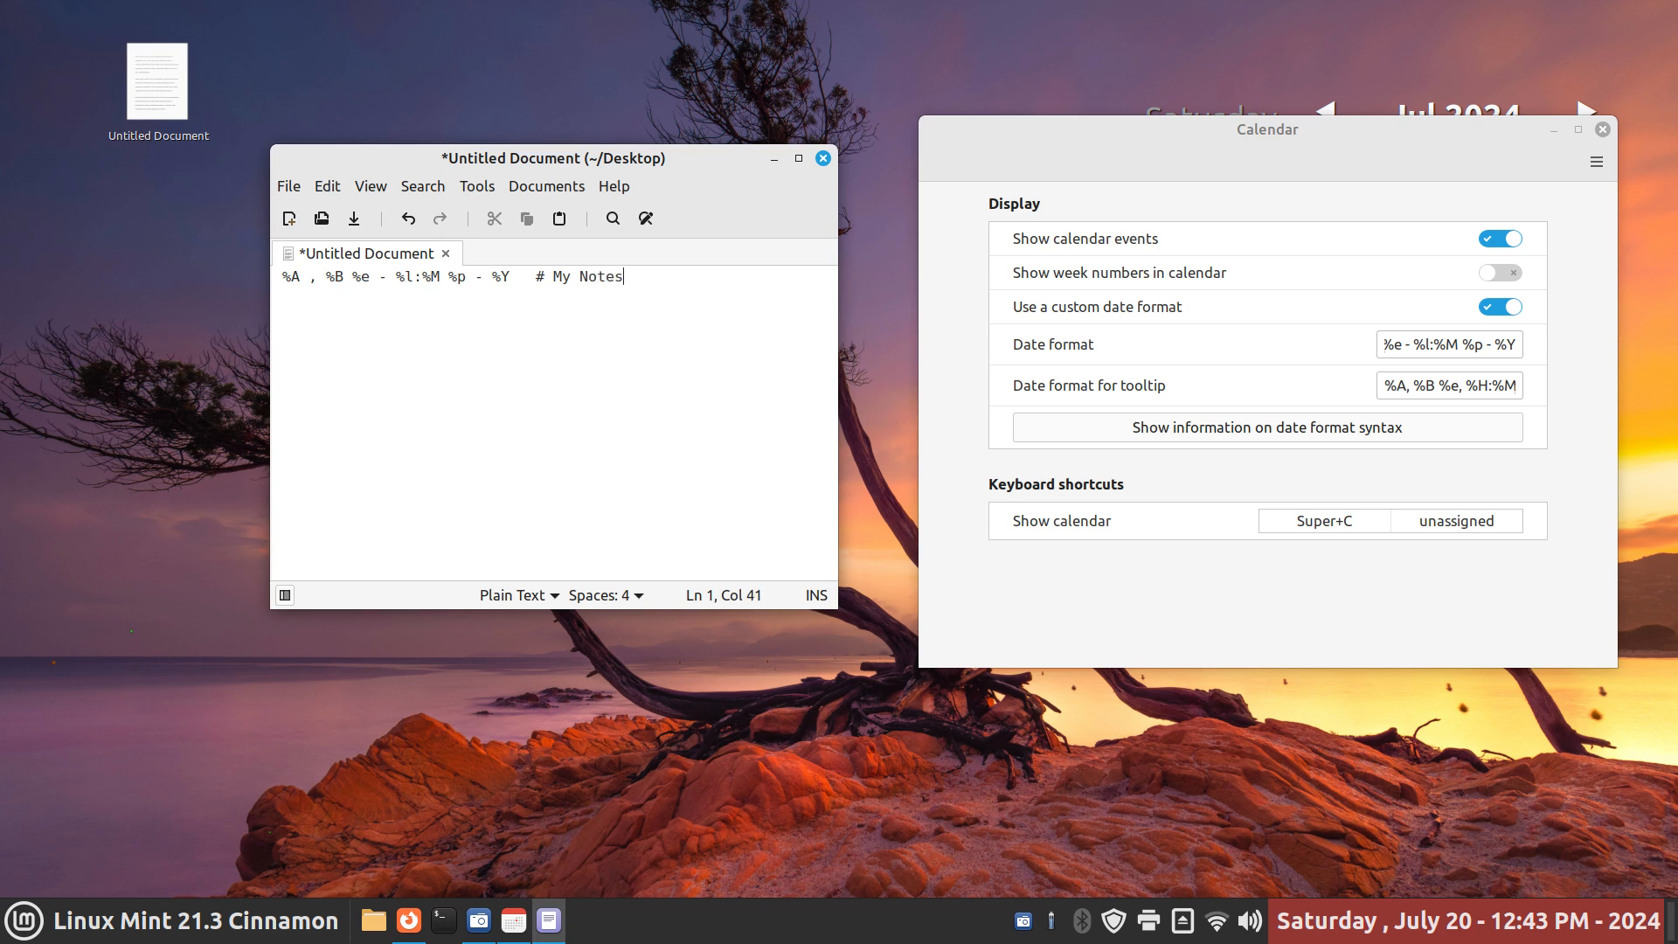
{"action": "type", "text": "etc etc"}
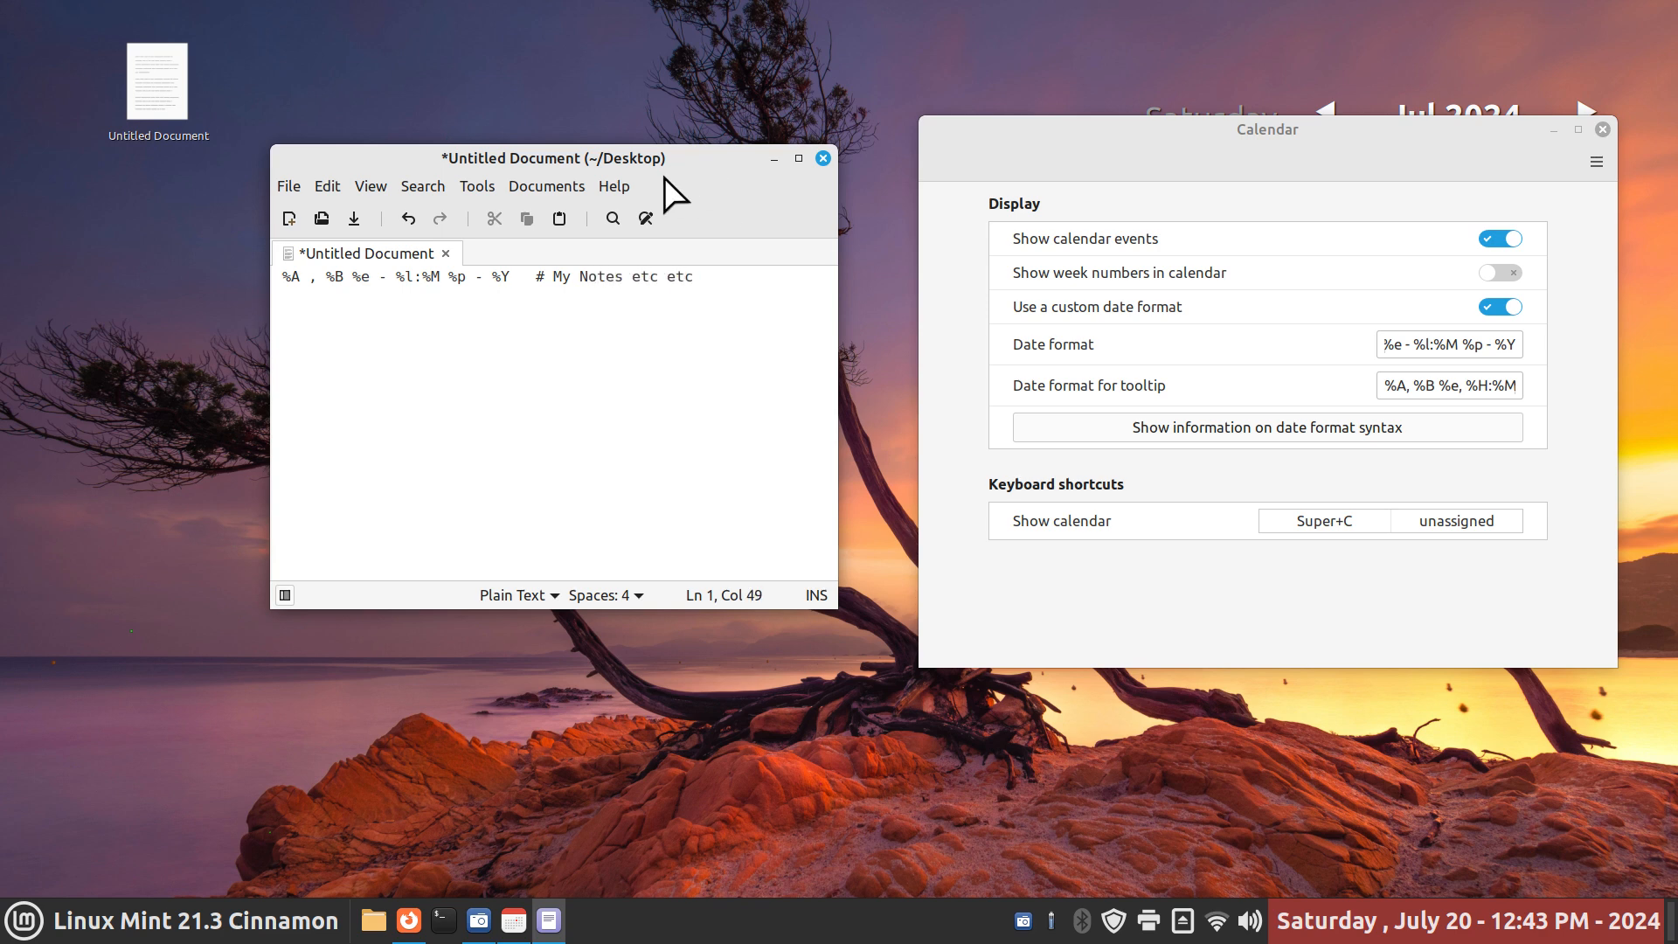
{"action": "left_click_drag", "start_coordinate": [353, 276], "coordinate": [510, 276]}
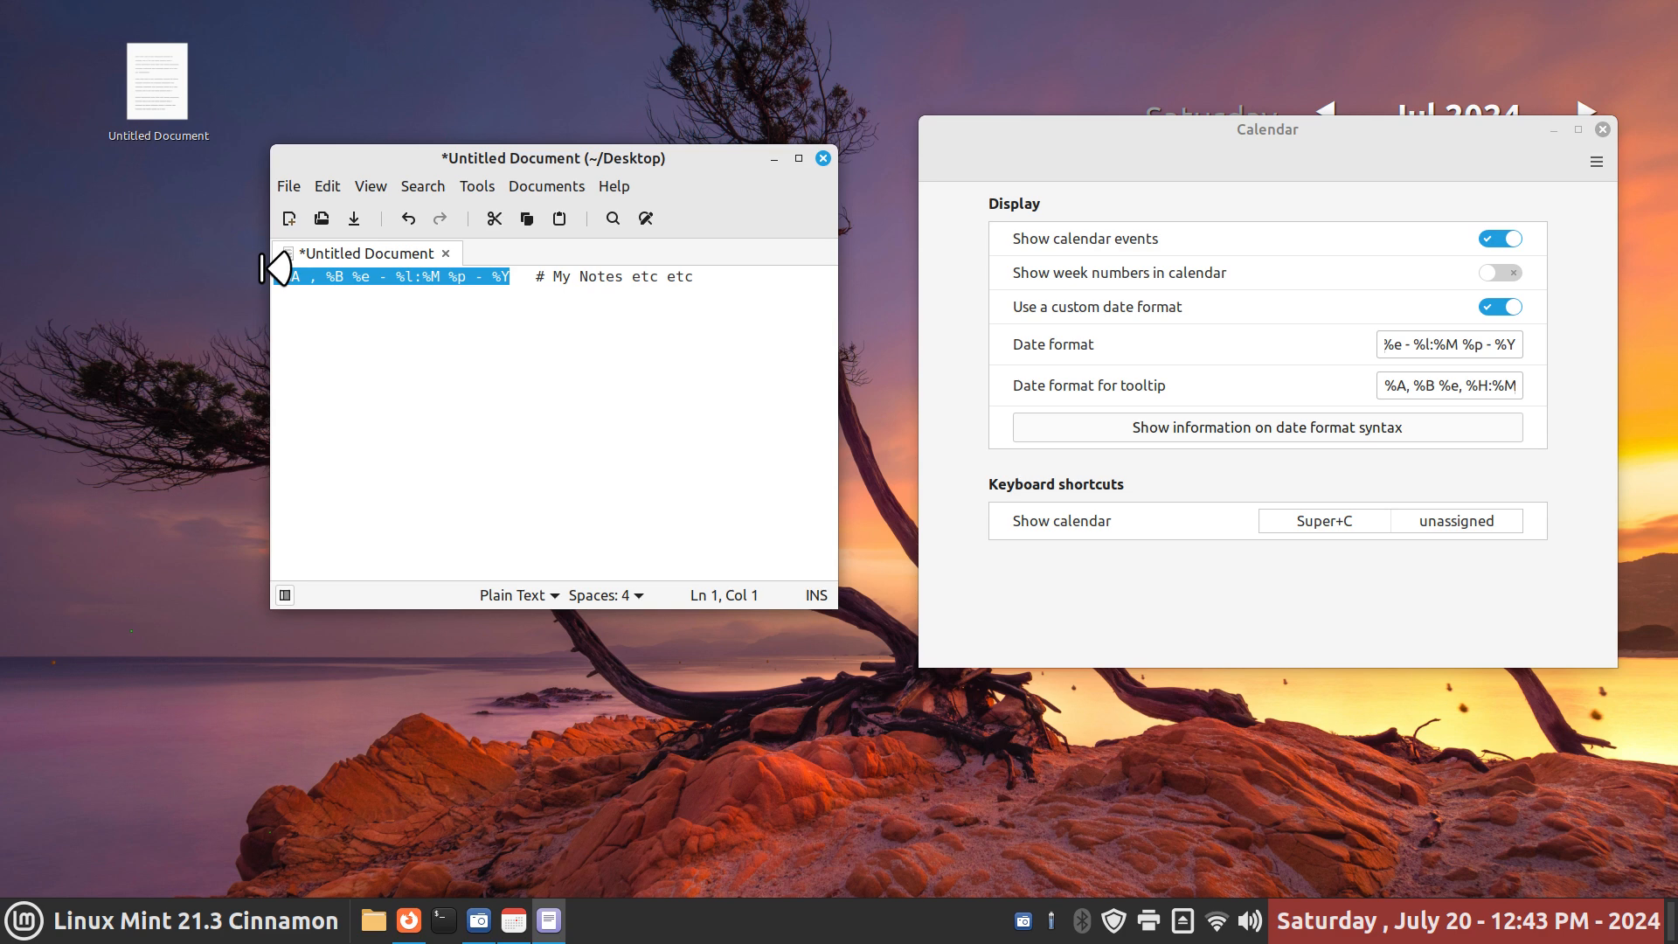
{"action": "mouse_move", "coordinate": [1519, 929]}
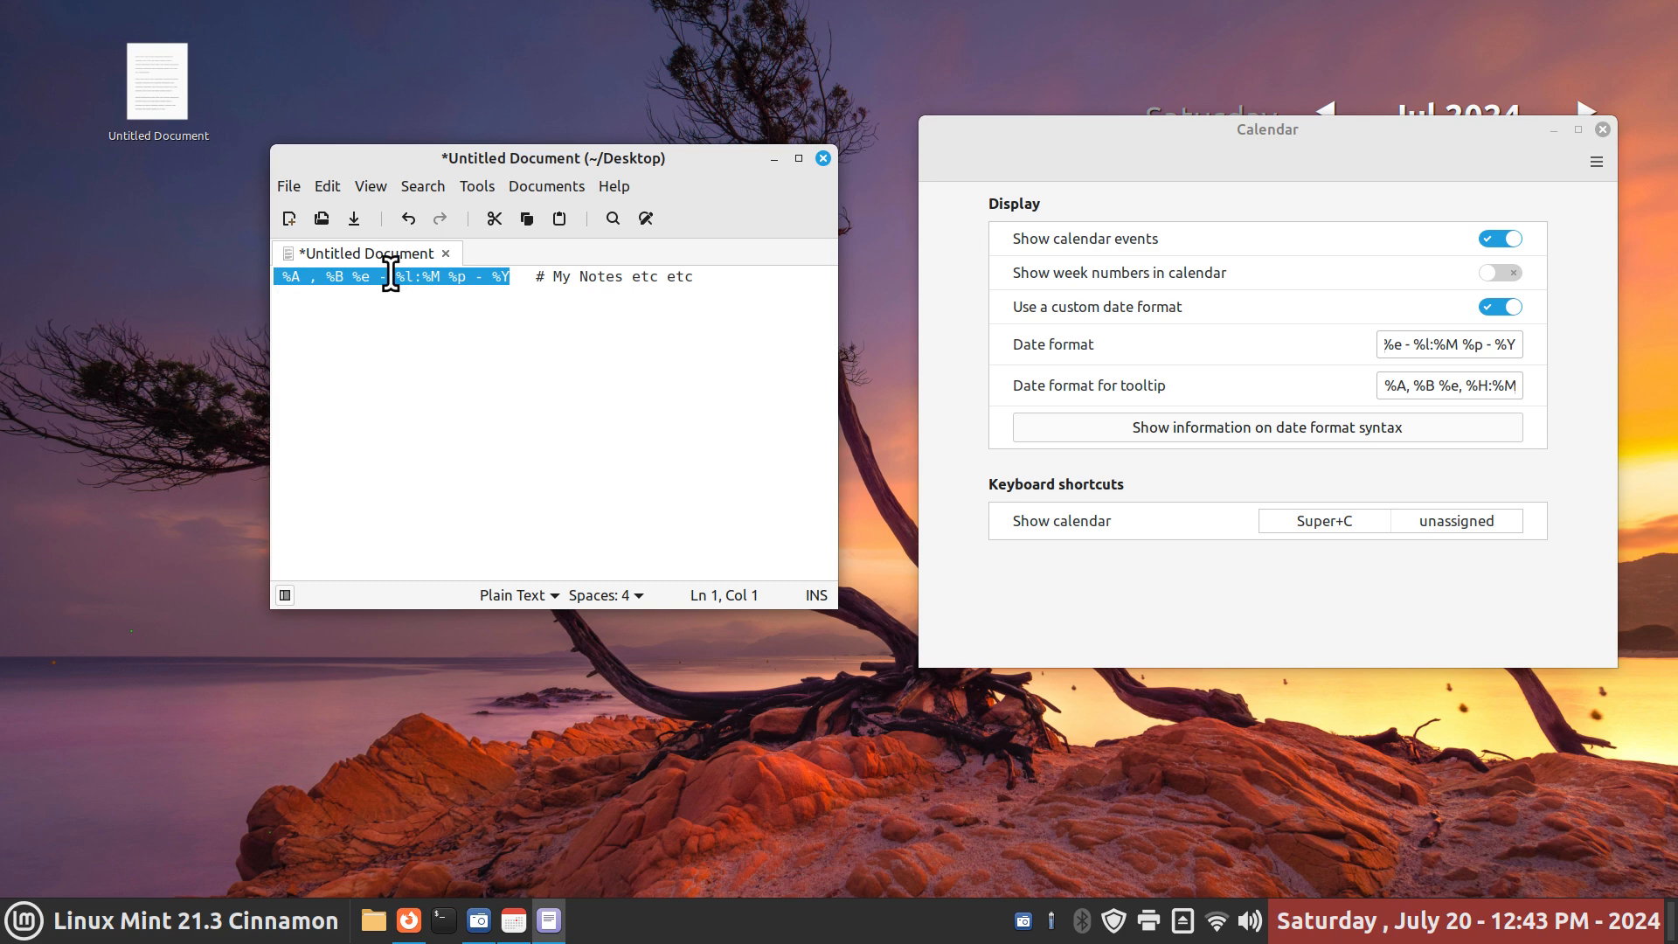
{"action": "left_click", "coordinate": [821, 157]}
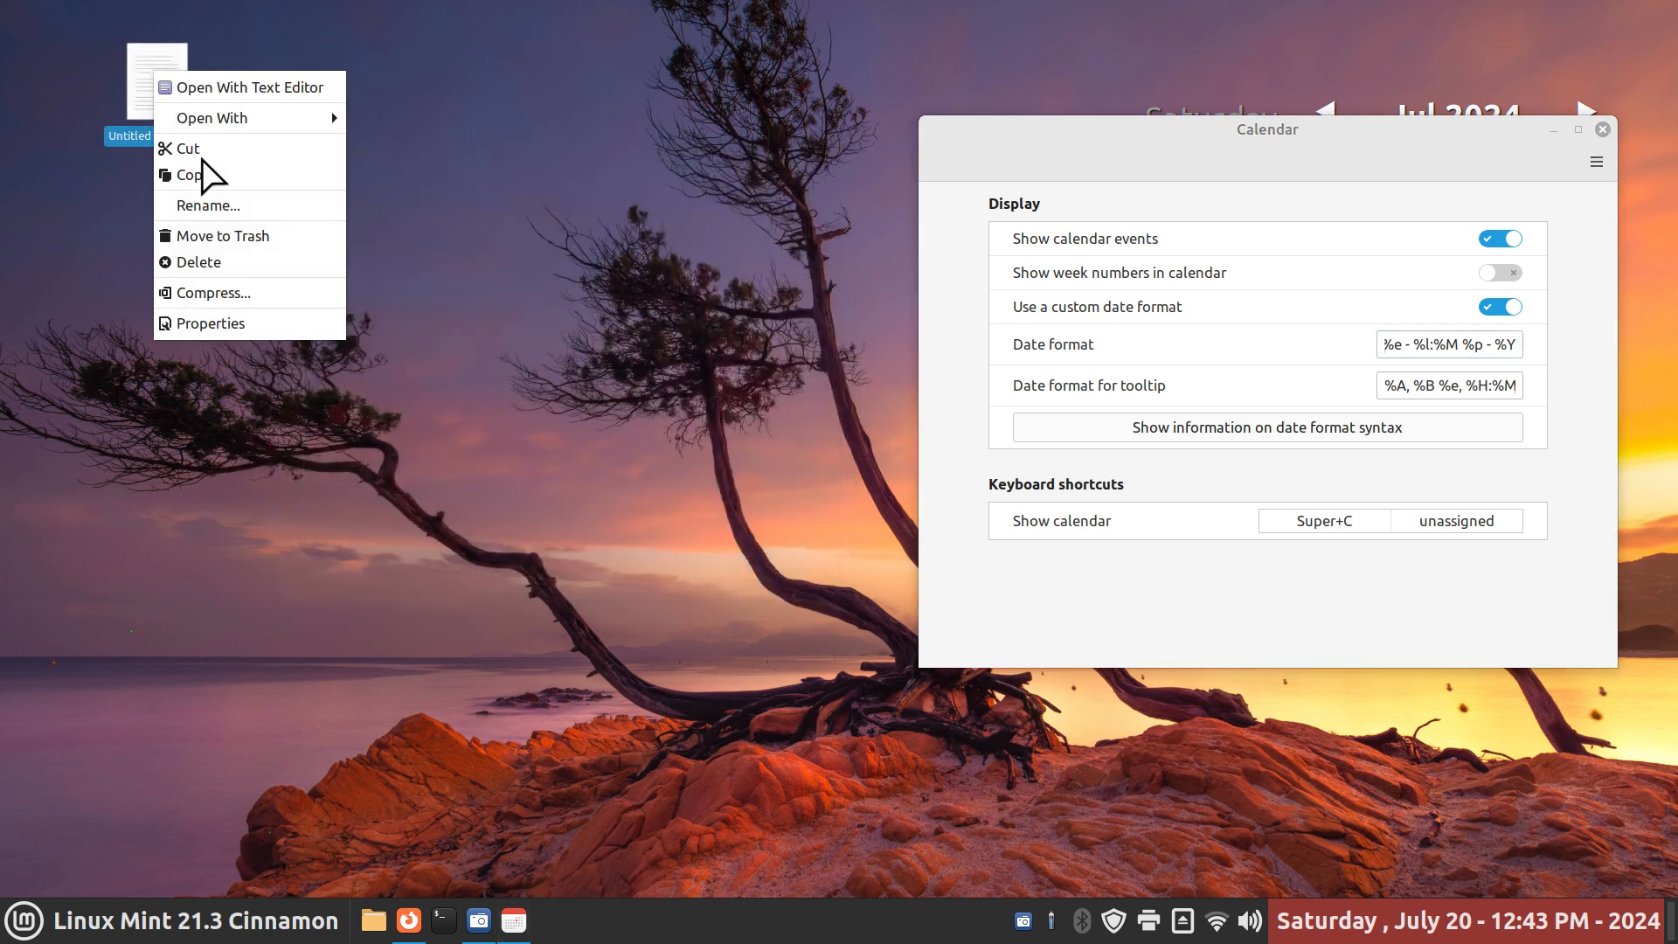
Dismiss the note file's menu and bring the Calendar settings back in front
{"action": "left_click", "coordinate": [209, 323]}
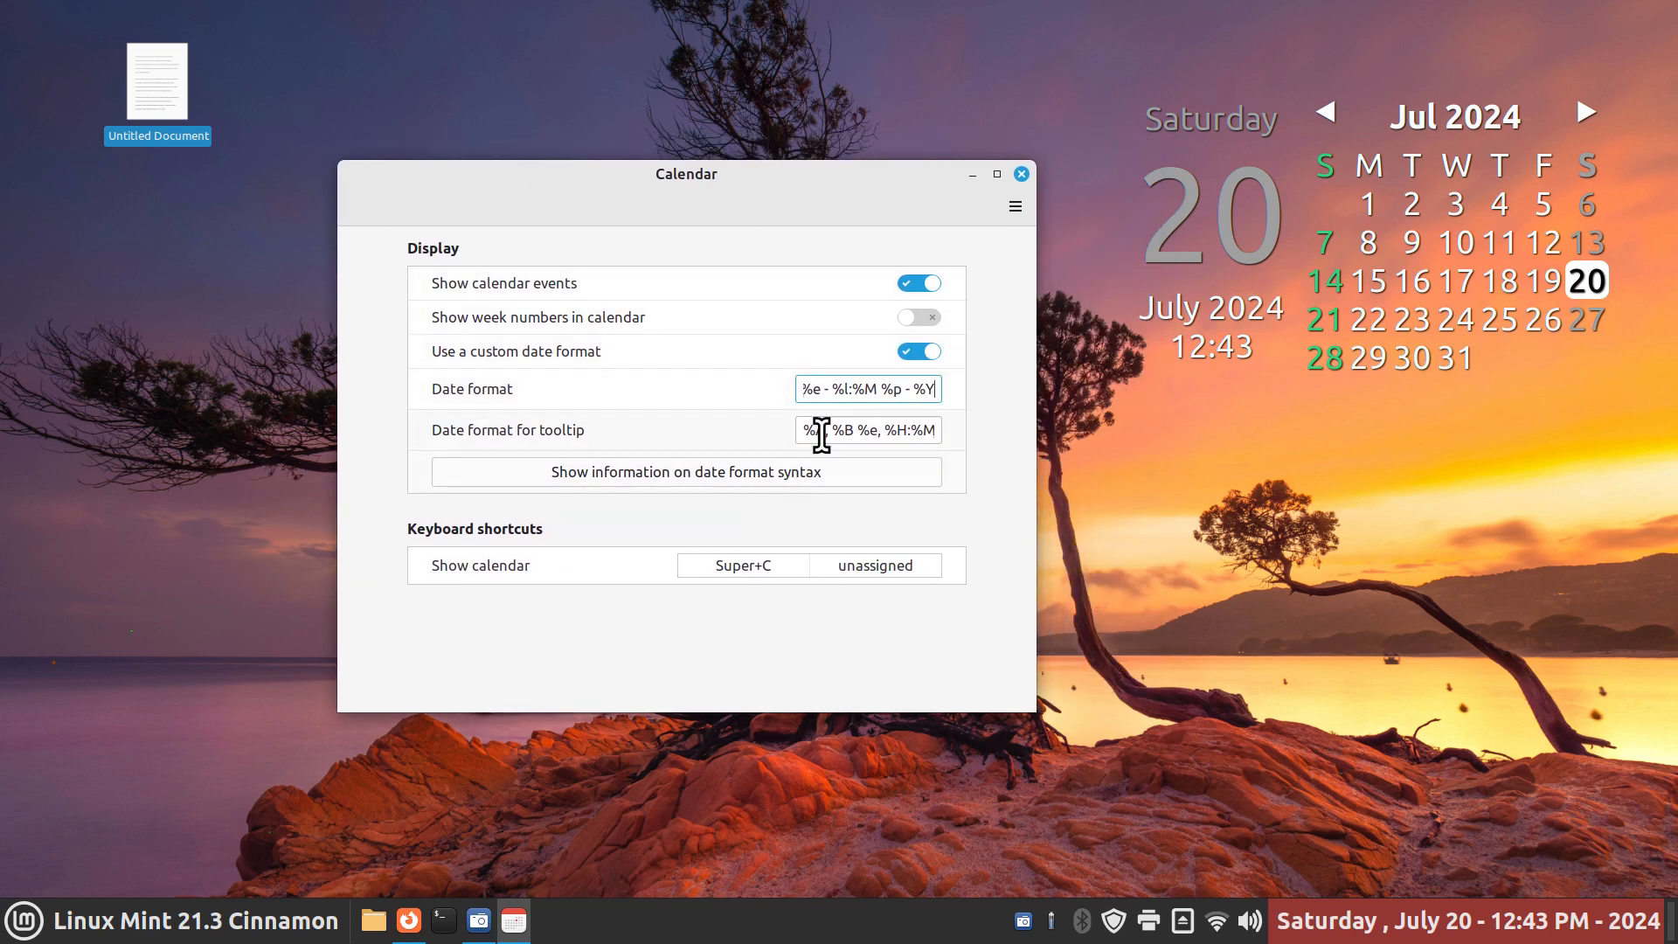
{"action": "mouse_move", "coordinate": [878, 454]}
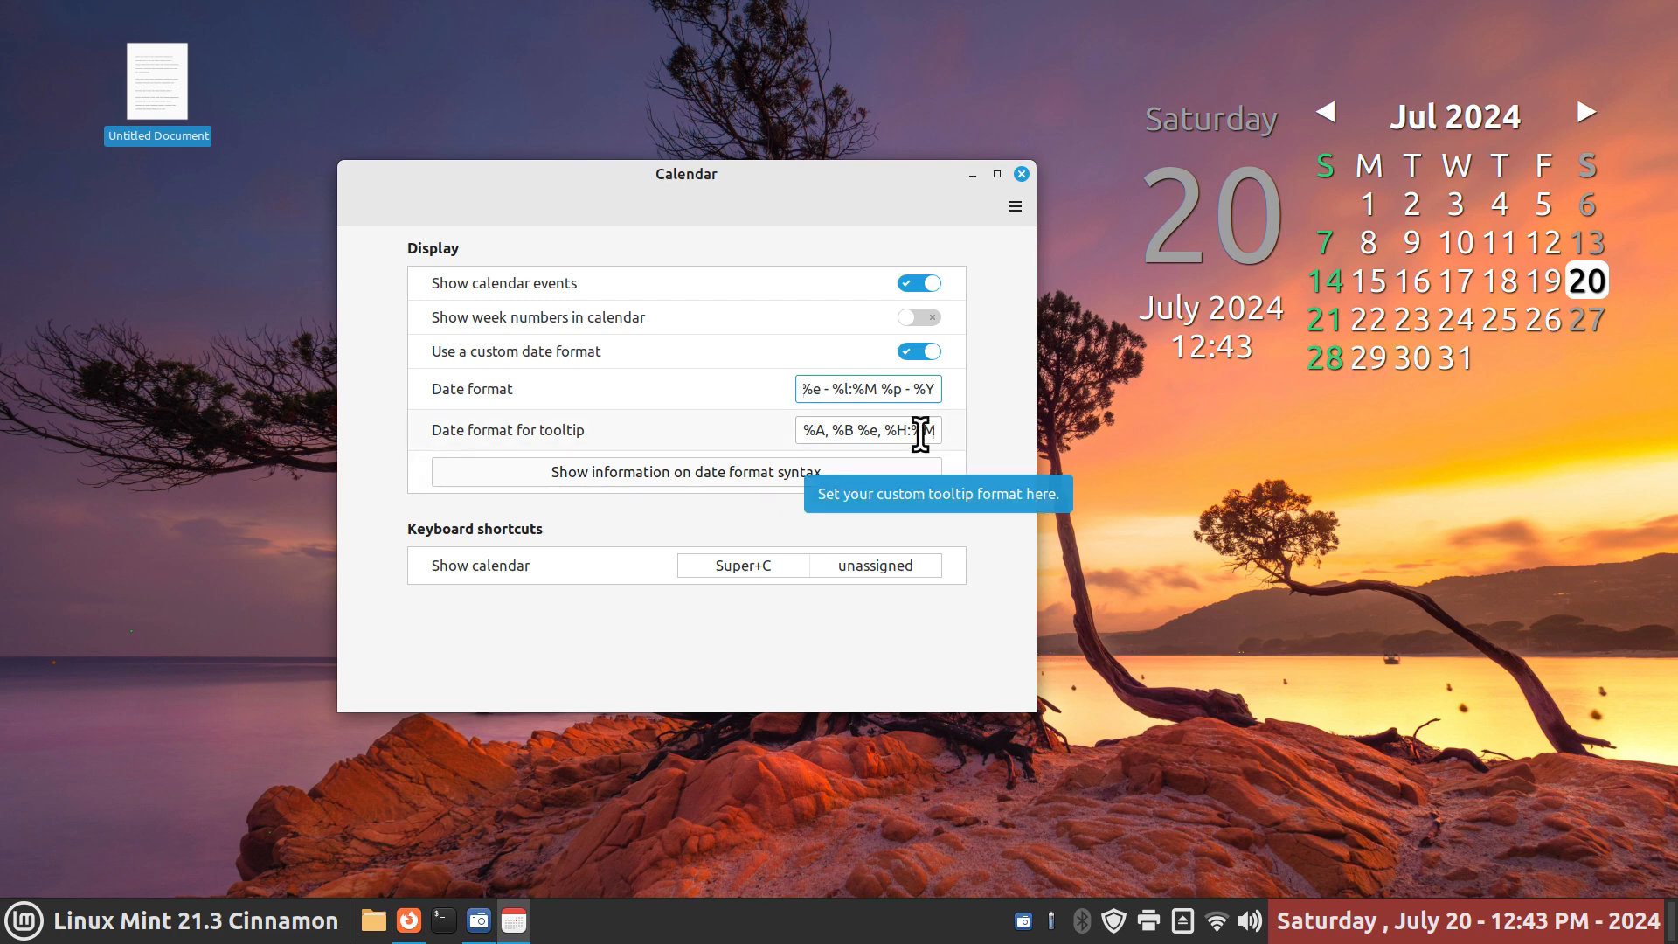
{"action": "mouse_move", "coordinate": [696, 566]}
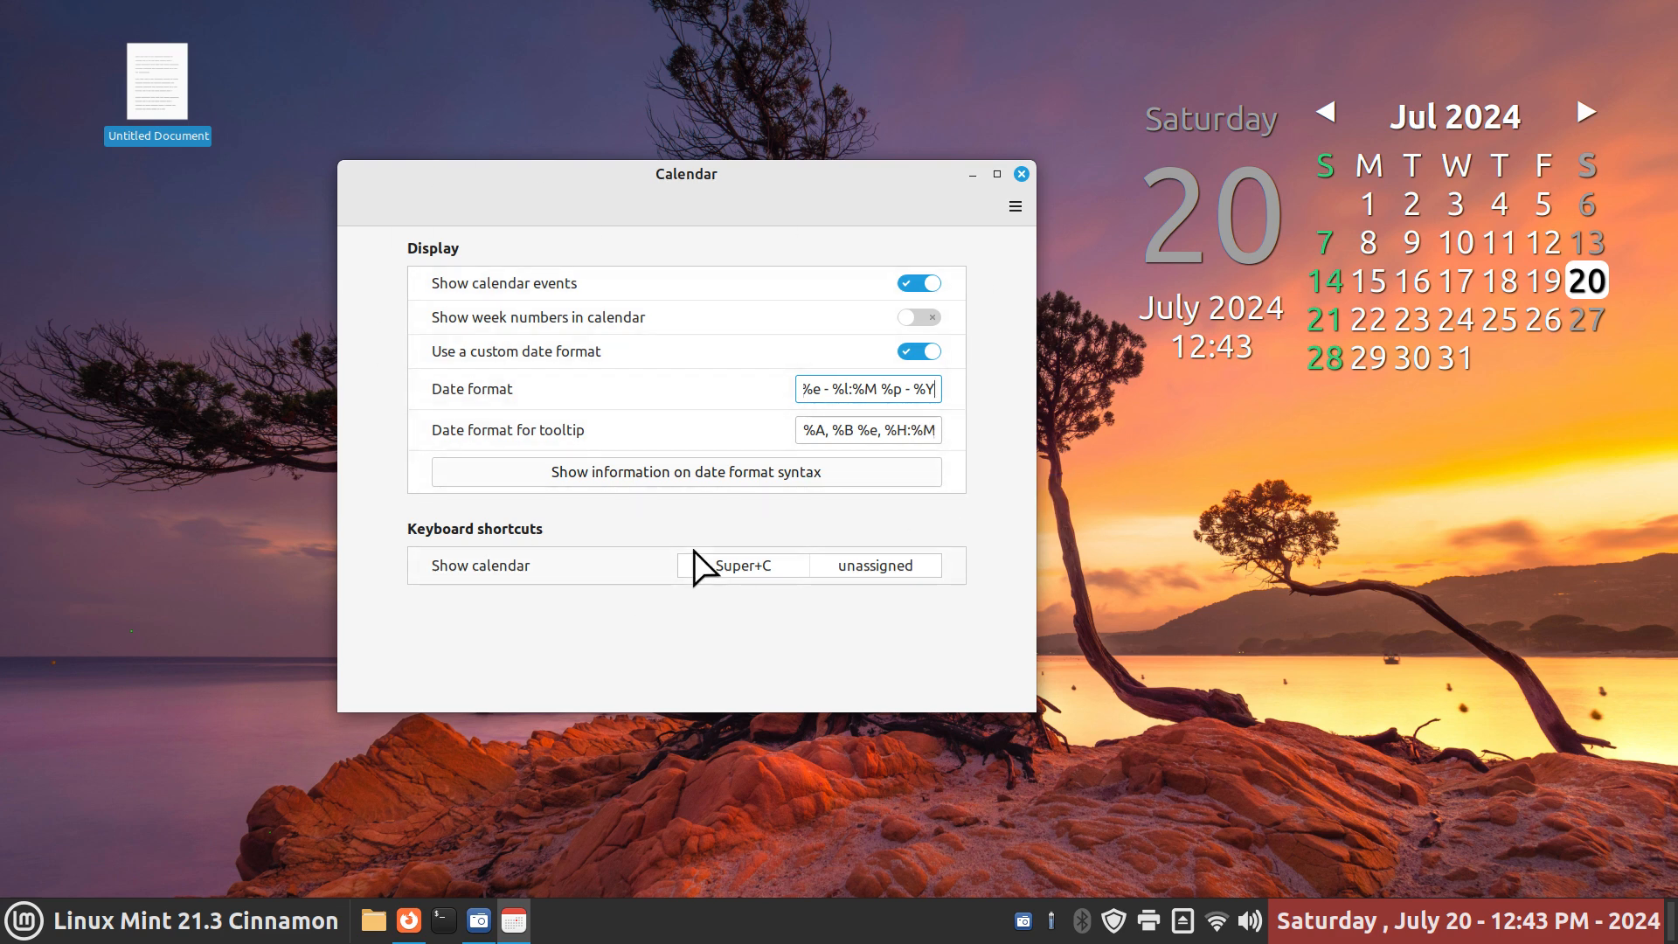
{"action": "mouse_move", "coordinate": [1153, 486]}
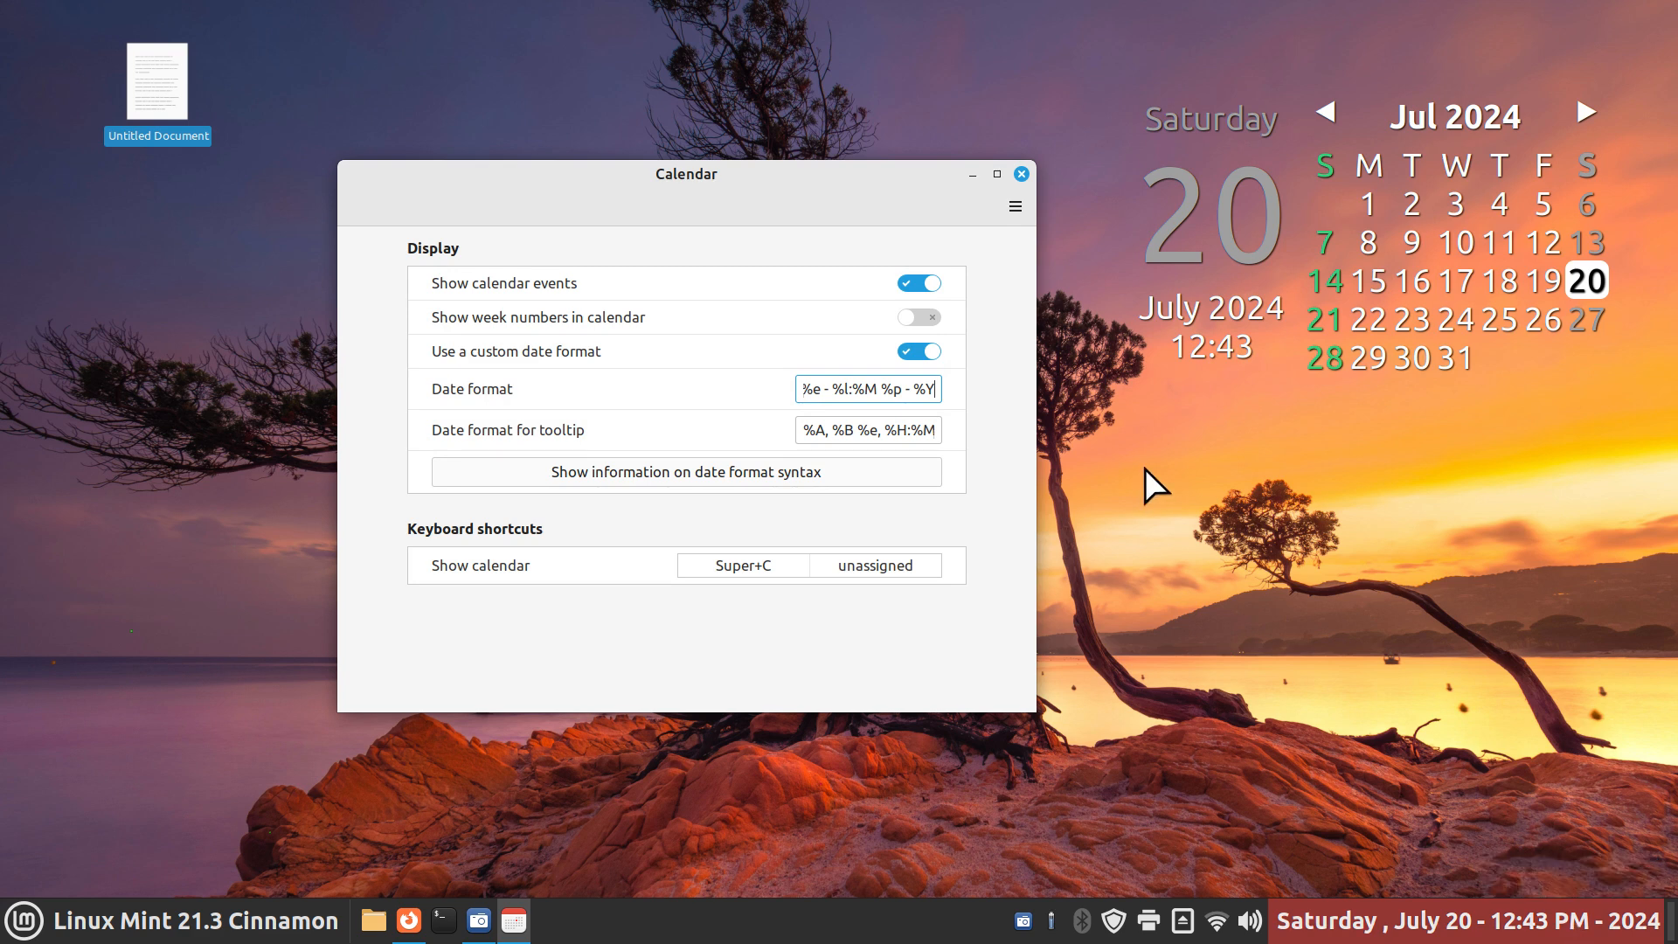
{"action": "mouse_move", "coordinate": [849, 392]}
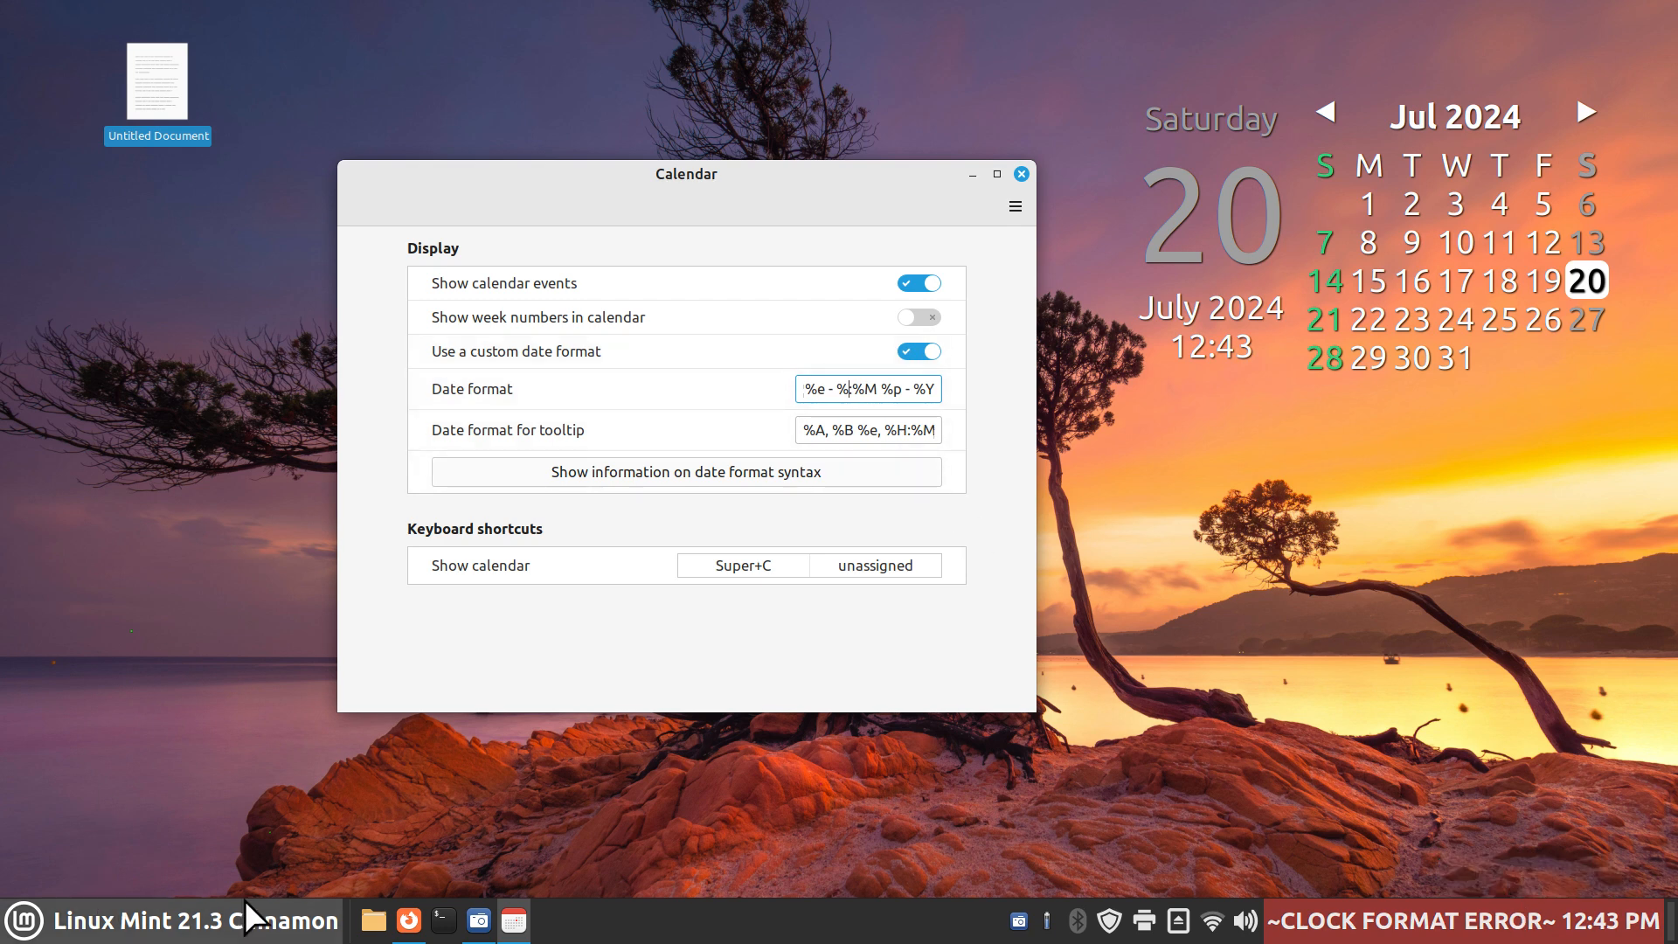
Alter the %l hour code mid-string, making the panel clock show '~CLOCK FORMAT ERROR~ 12:44 PM'
{"action": "left_click", "coordinate": [409, 919]}
{"action": "type", "text": "i:"}
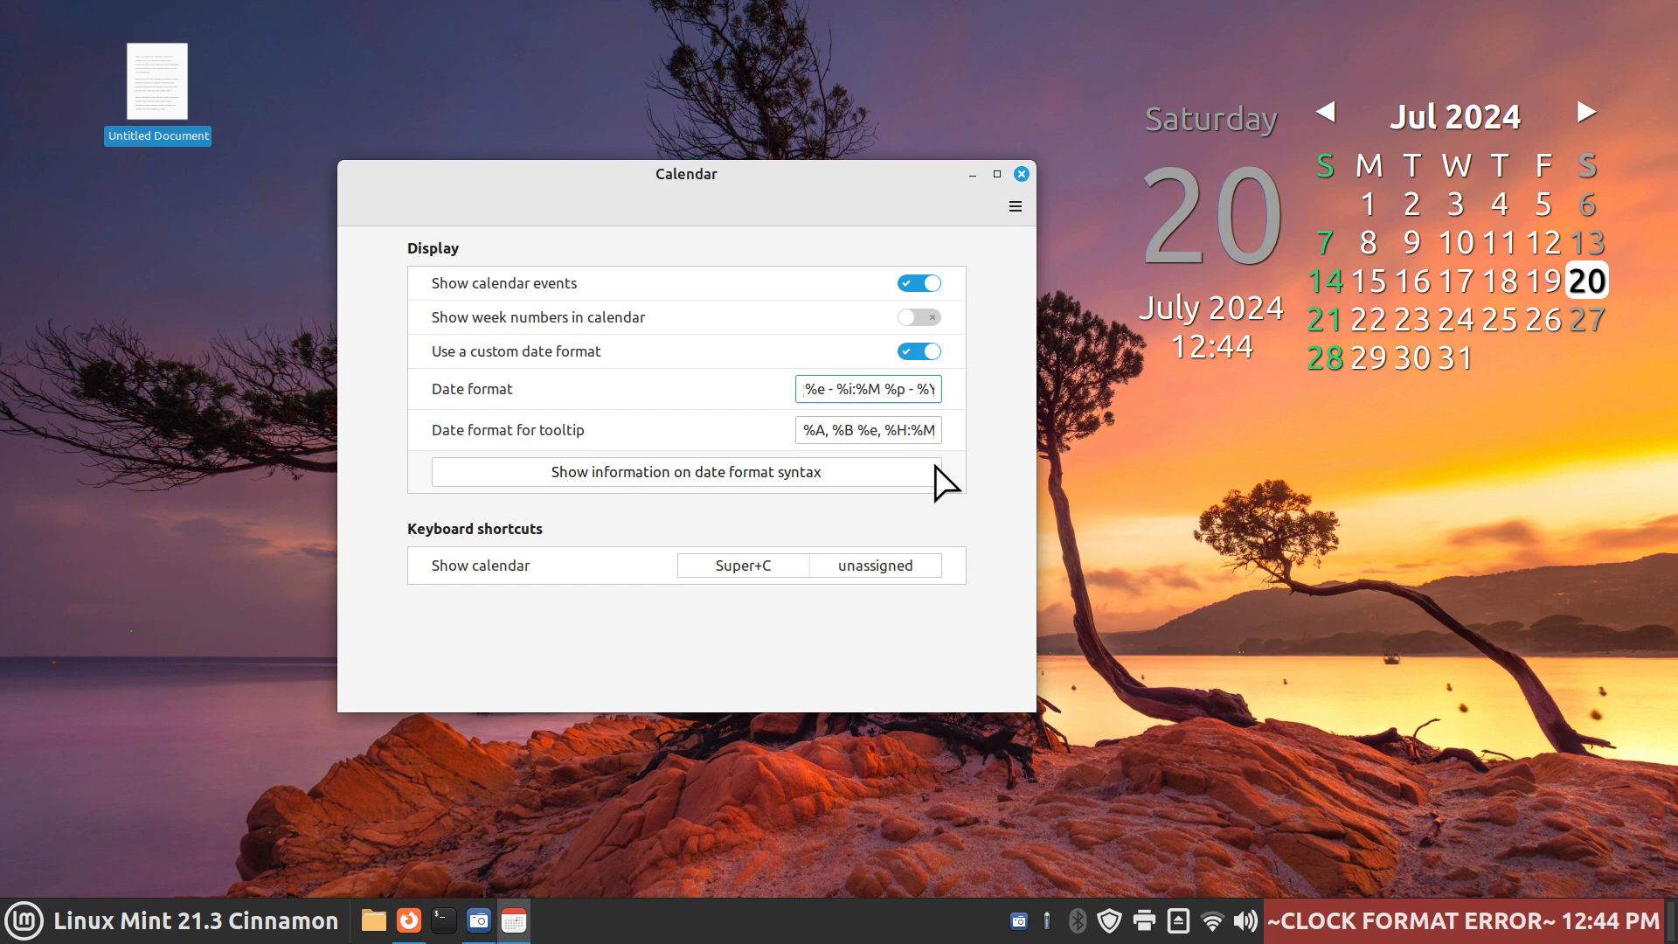
{"action": "left_click", "coordinate": [853, 388]}
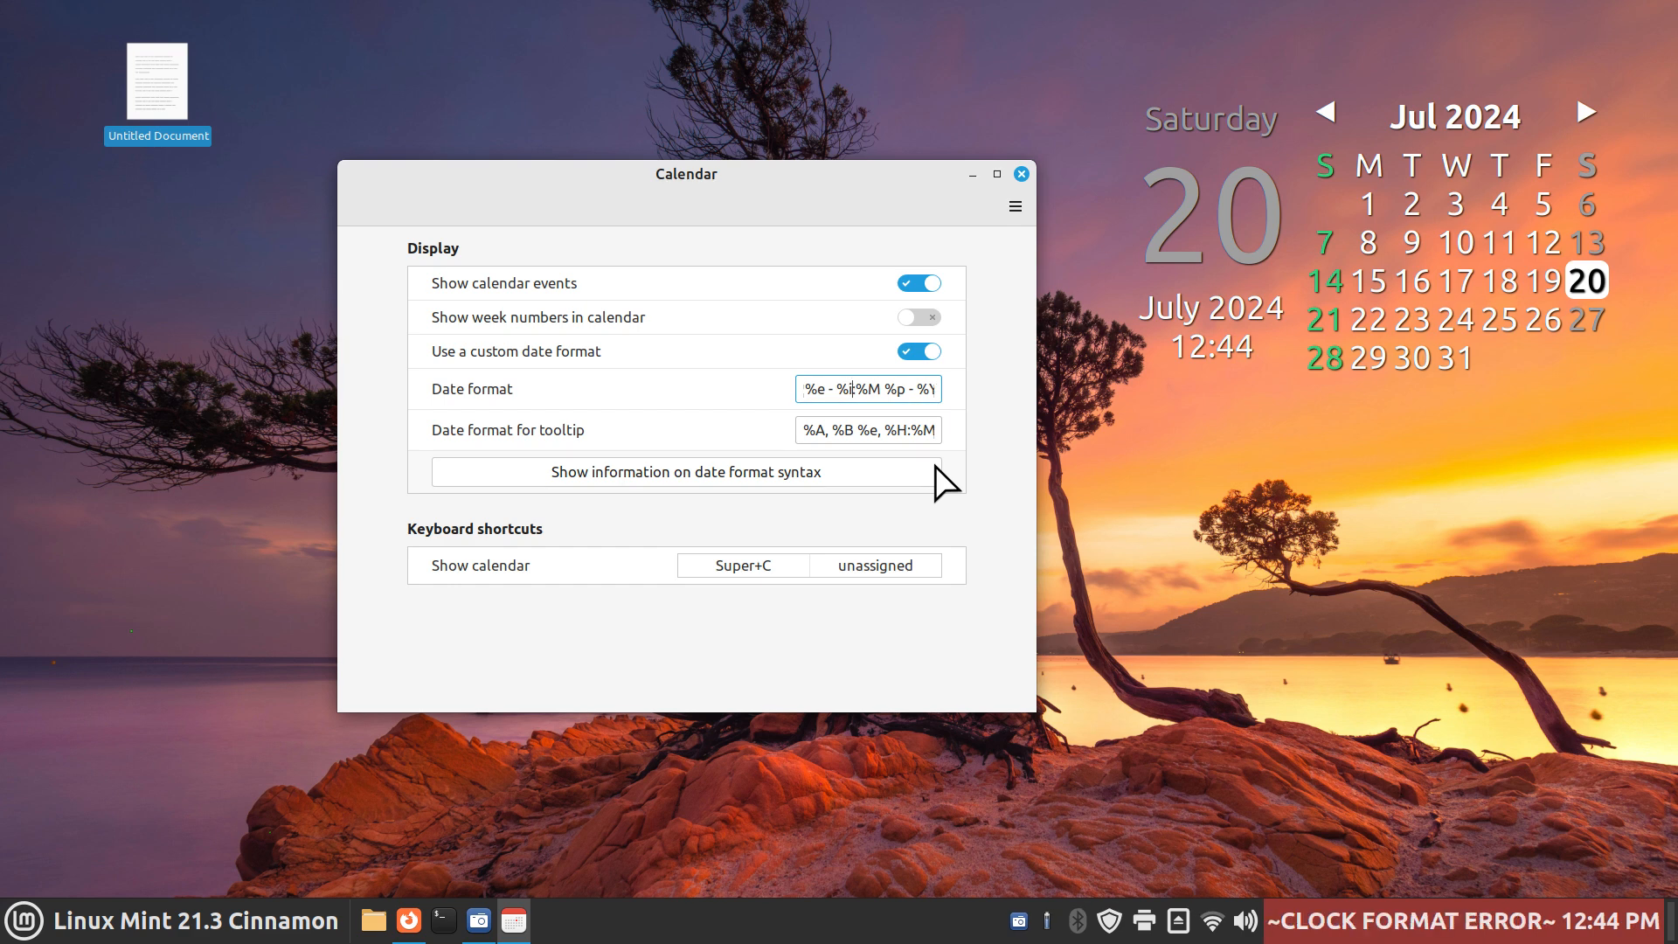
{"action": "mouse_move", "coordinate": [1335, 755]}
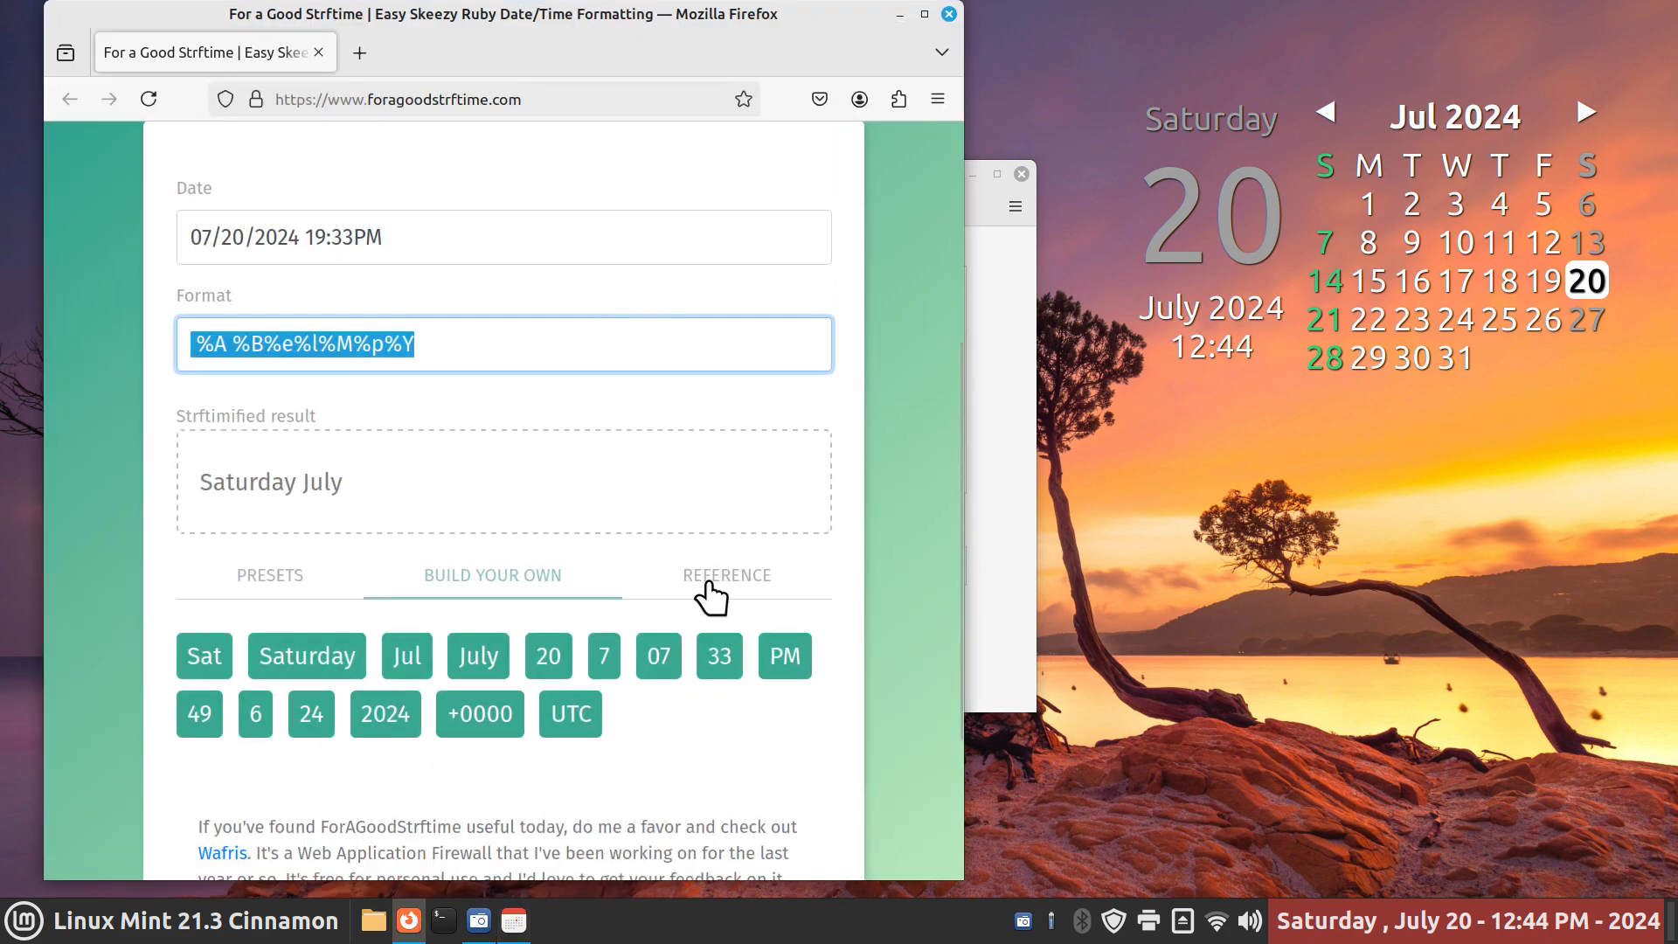
Show the Hours reference list and pick out the 12-hour hour code %I
{"action": "left_click", "coordinate": [727, 575]}
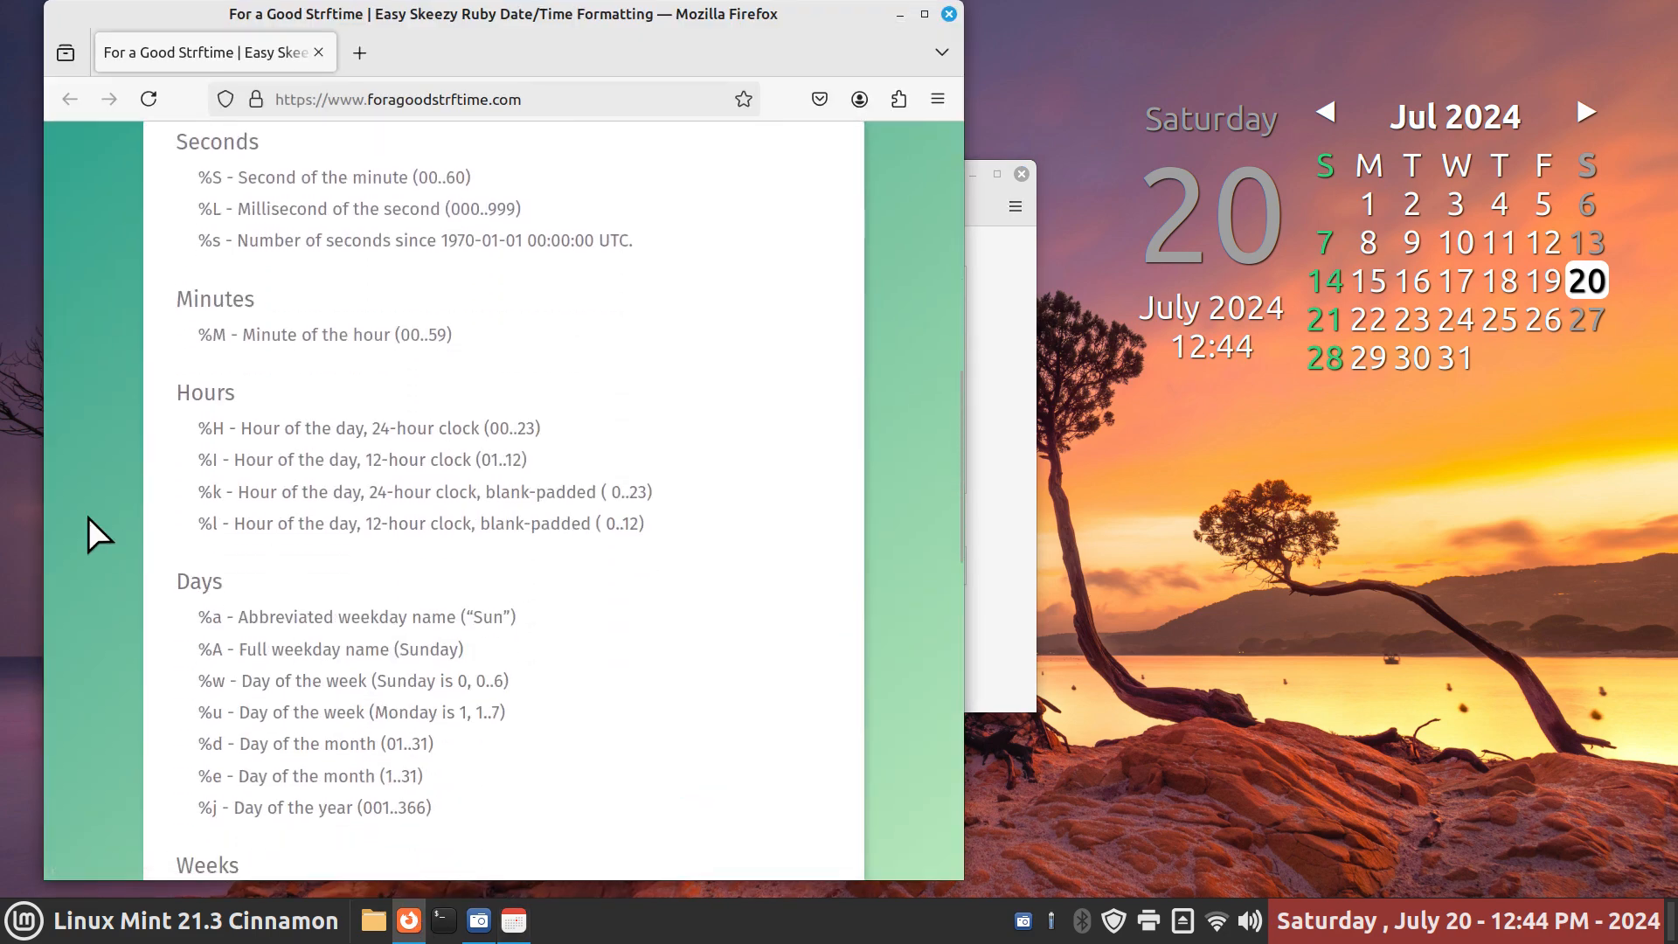
{"action": "double_click", "coordinate": [208, 460]}
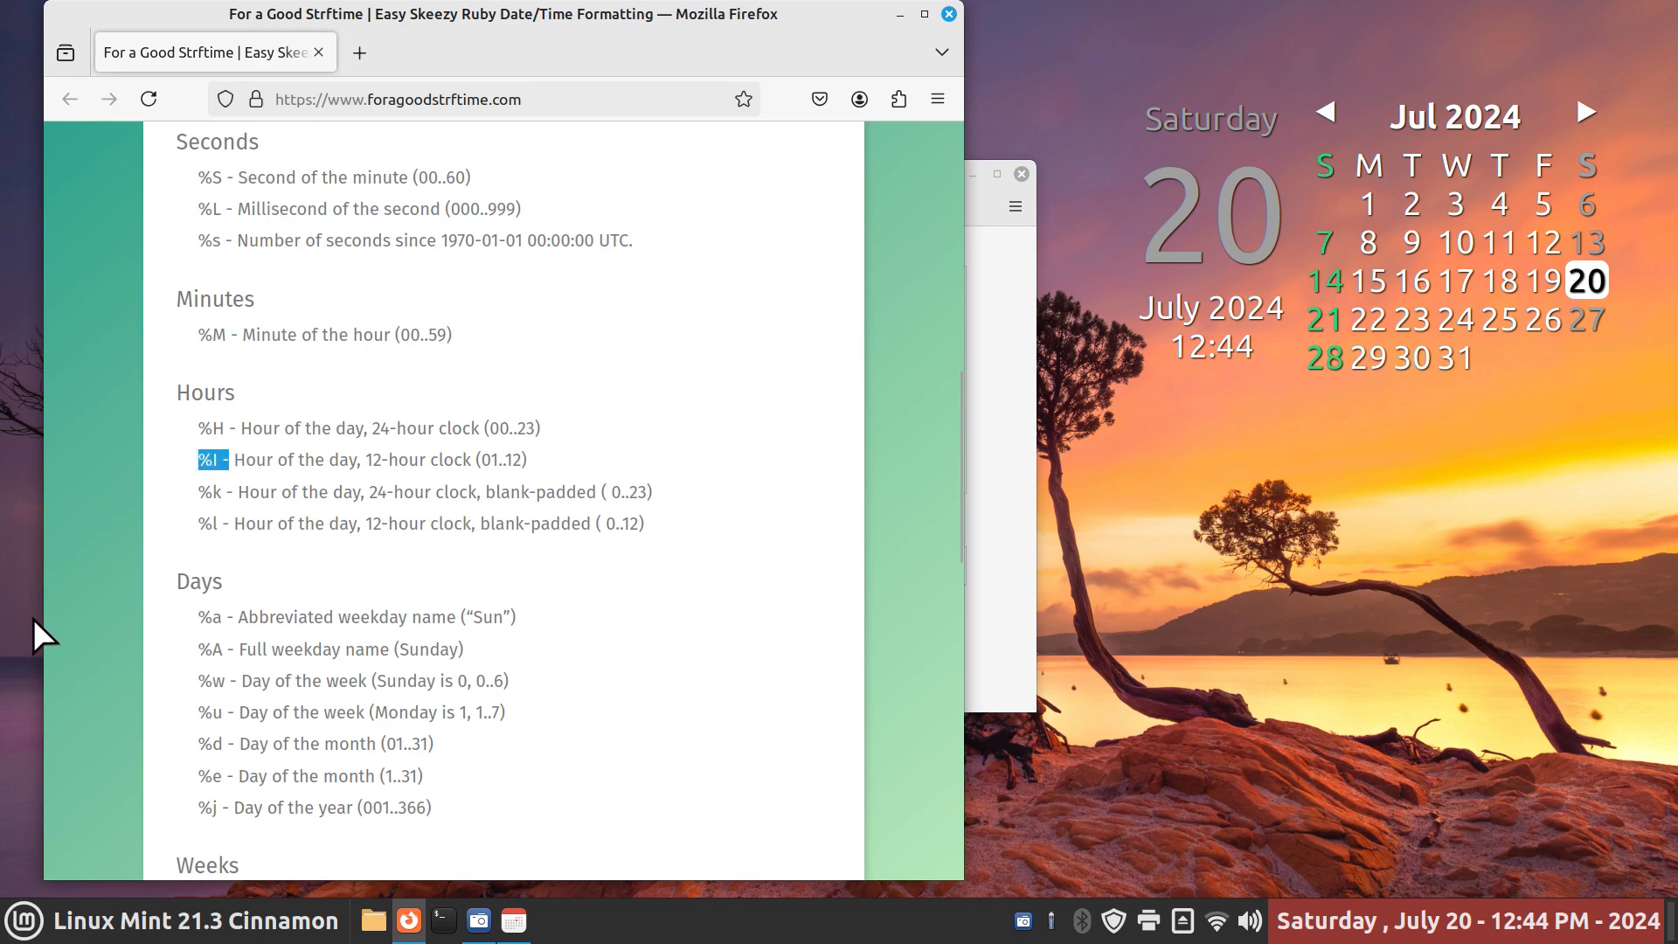
{"action": "mouse_move", "coordinate": [230, 426]}
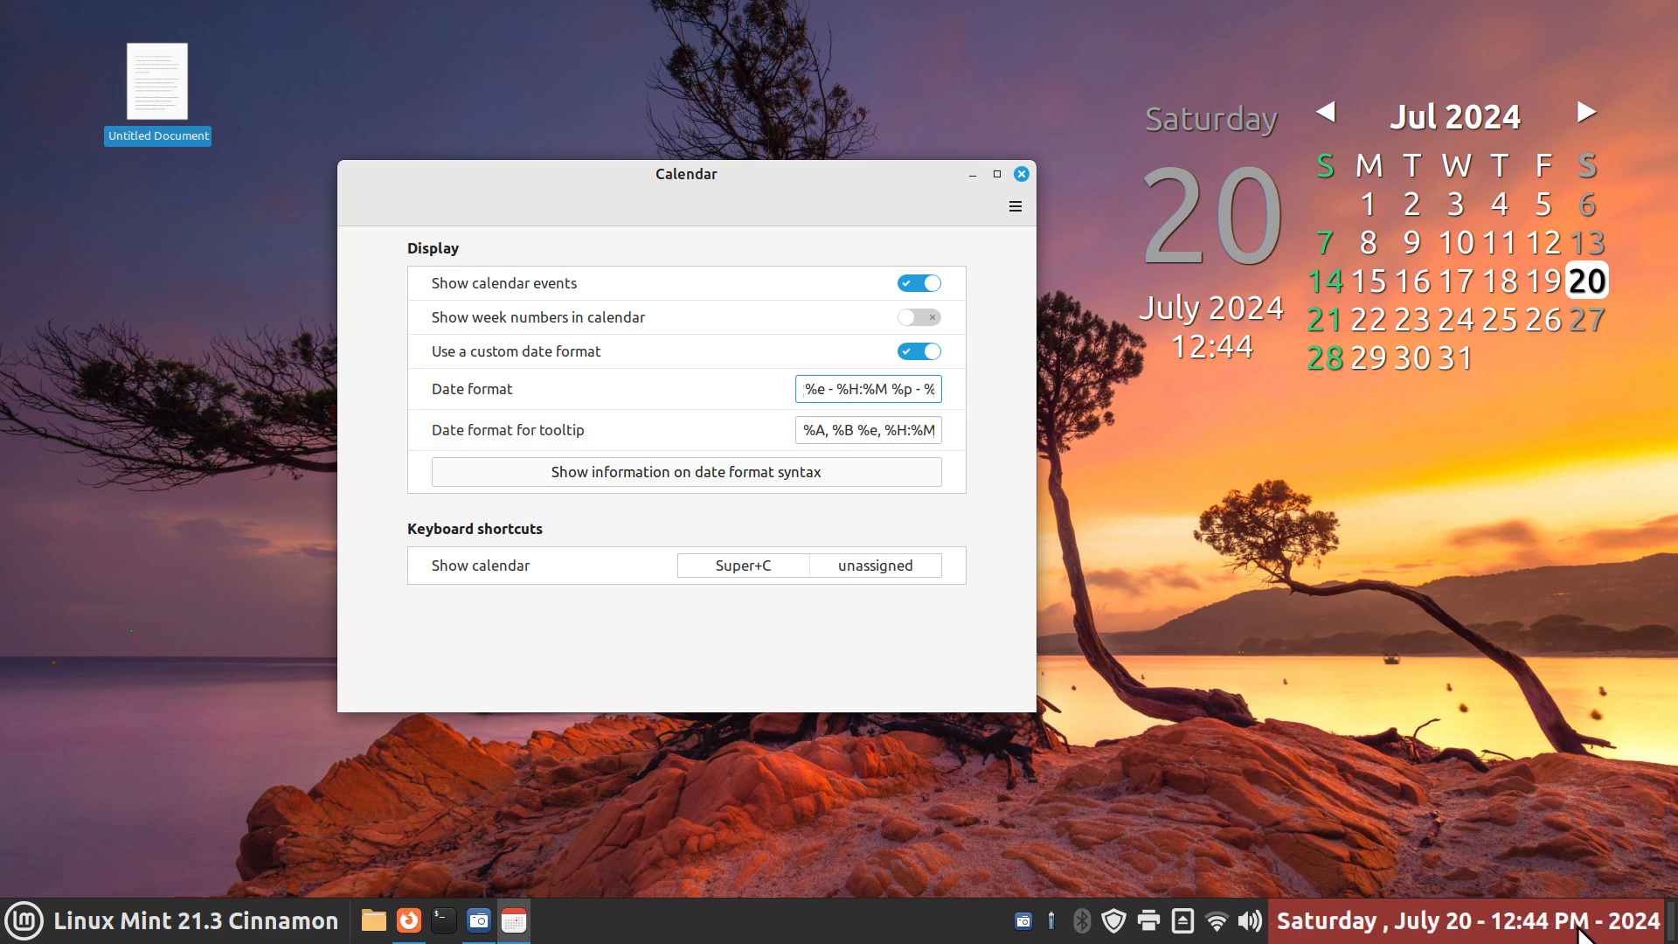
Replace the 24-hour %H with %I in the custom date format, giving 12:45 PM
{"action": "left_click", "coordinate": [849, 388]}
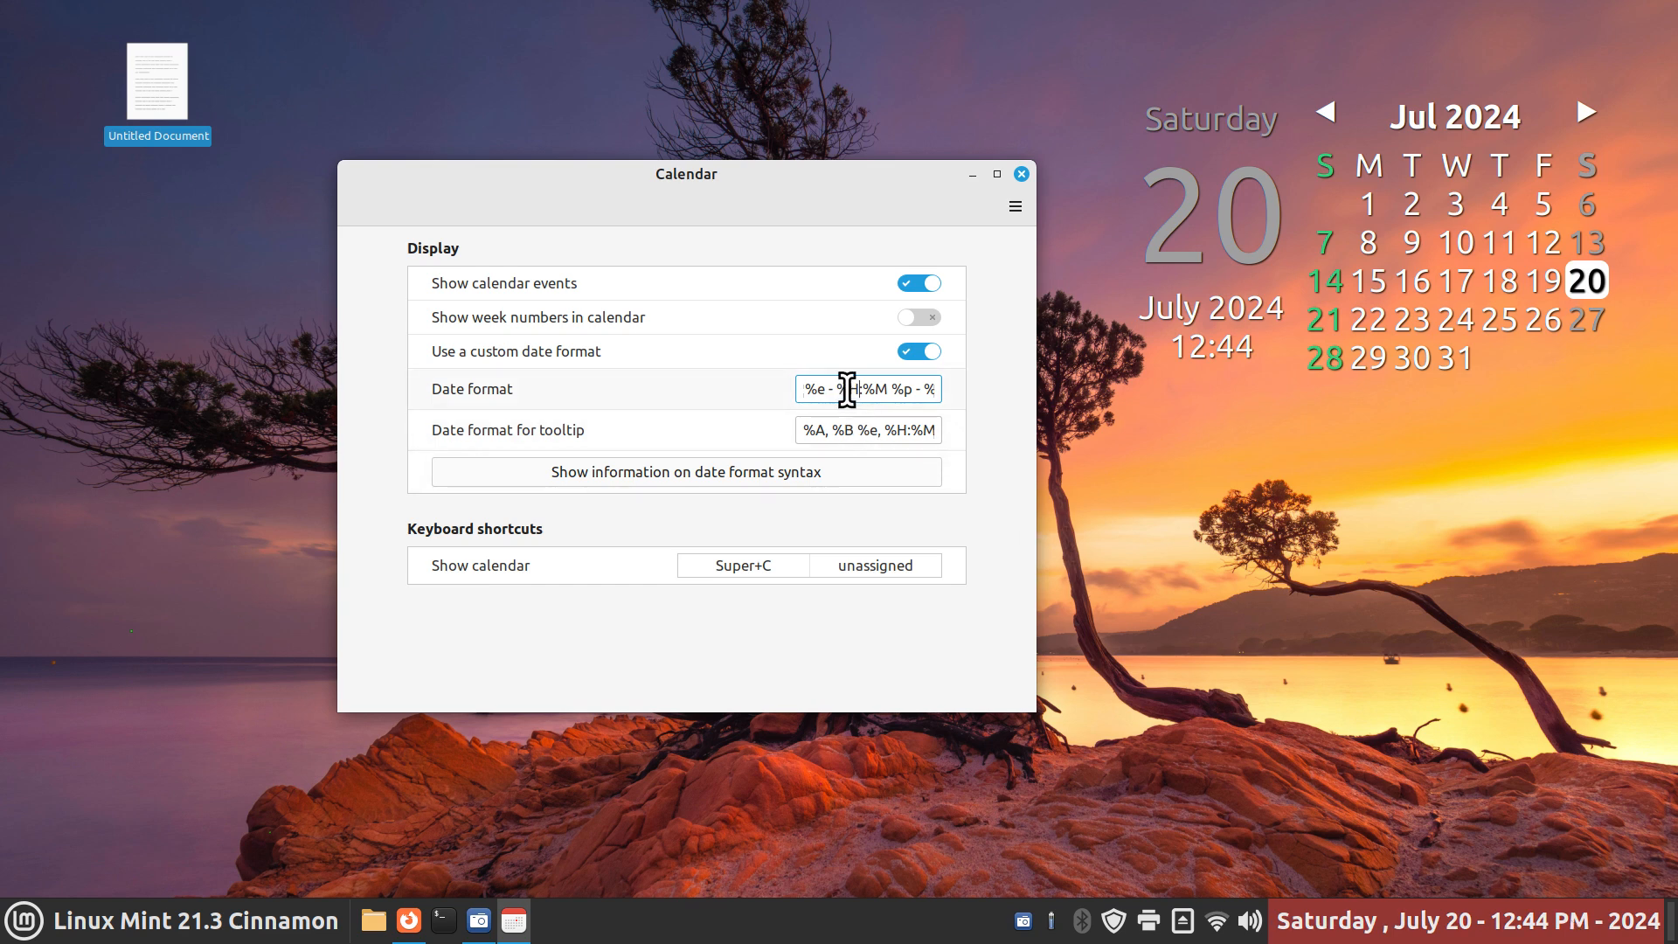
{"action": "mouse_move", "coordinate": [861, 417]}
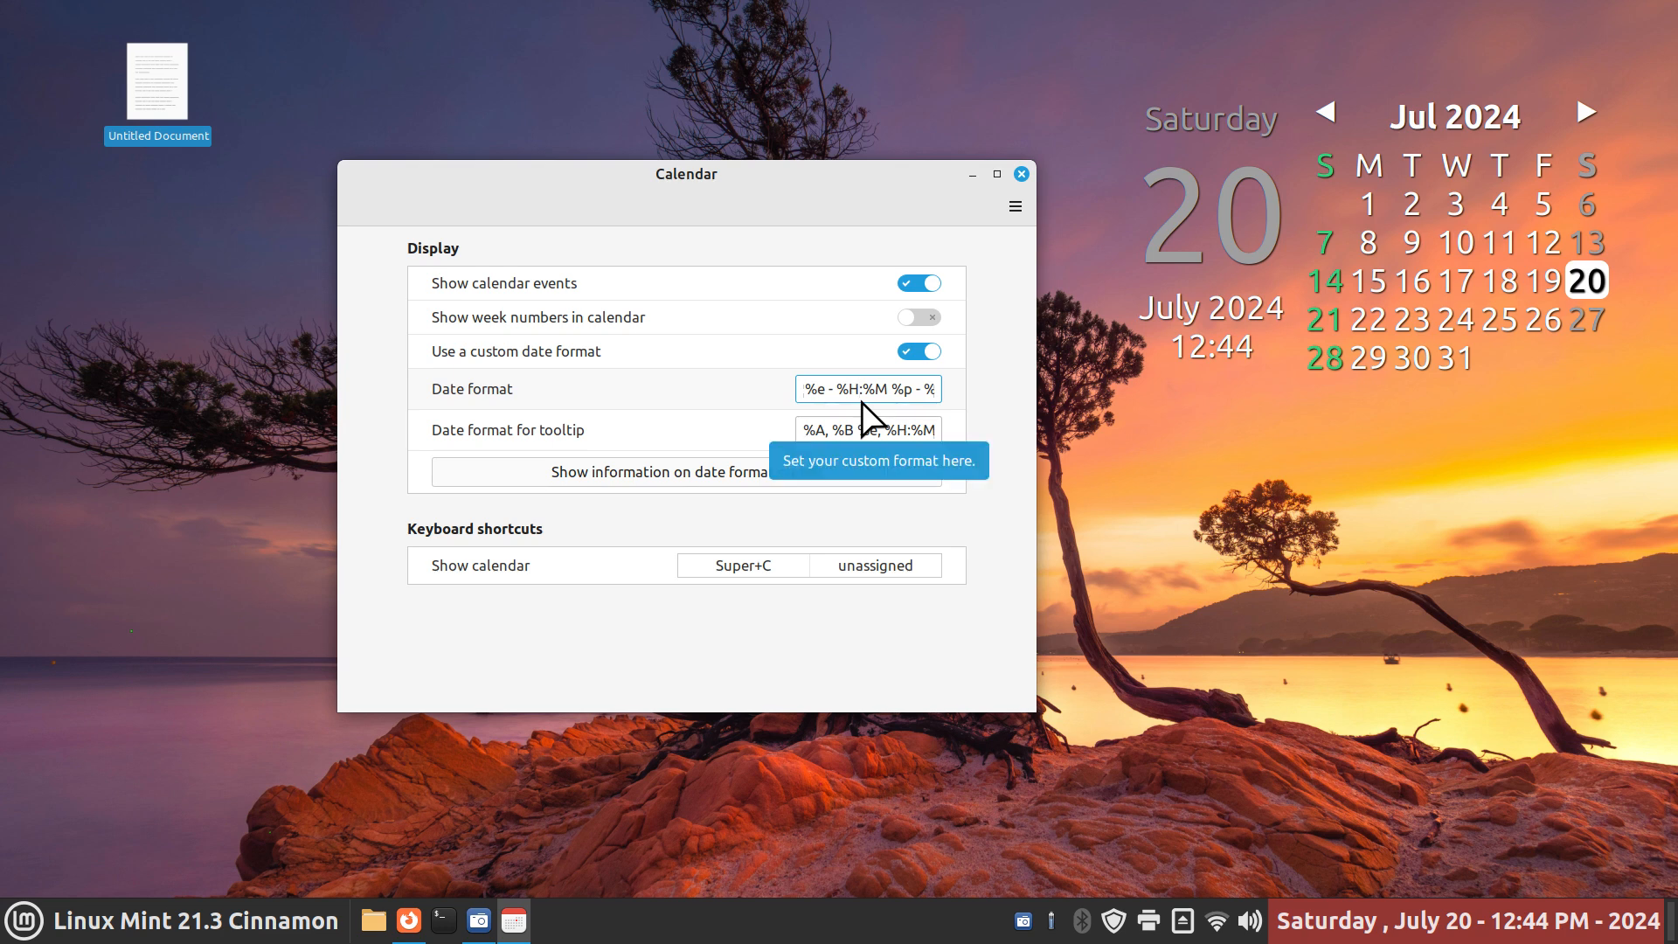
{"action": "left_click", "coordinate": [867, 388]}
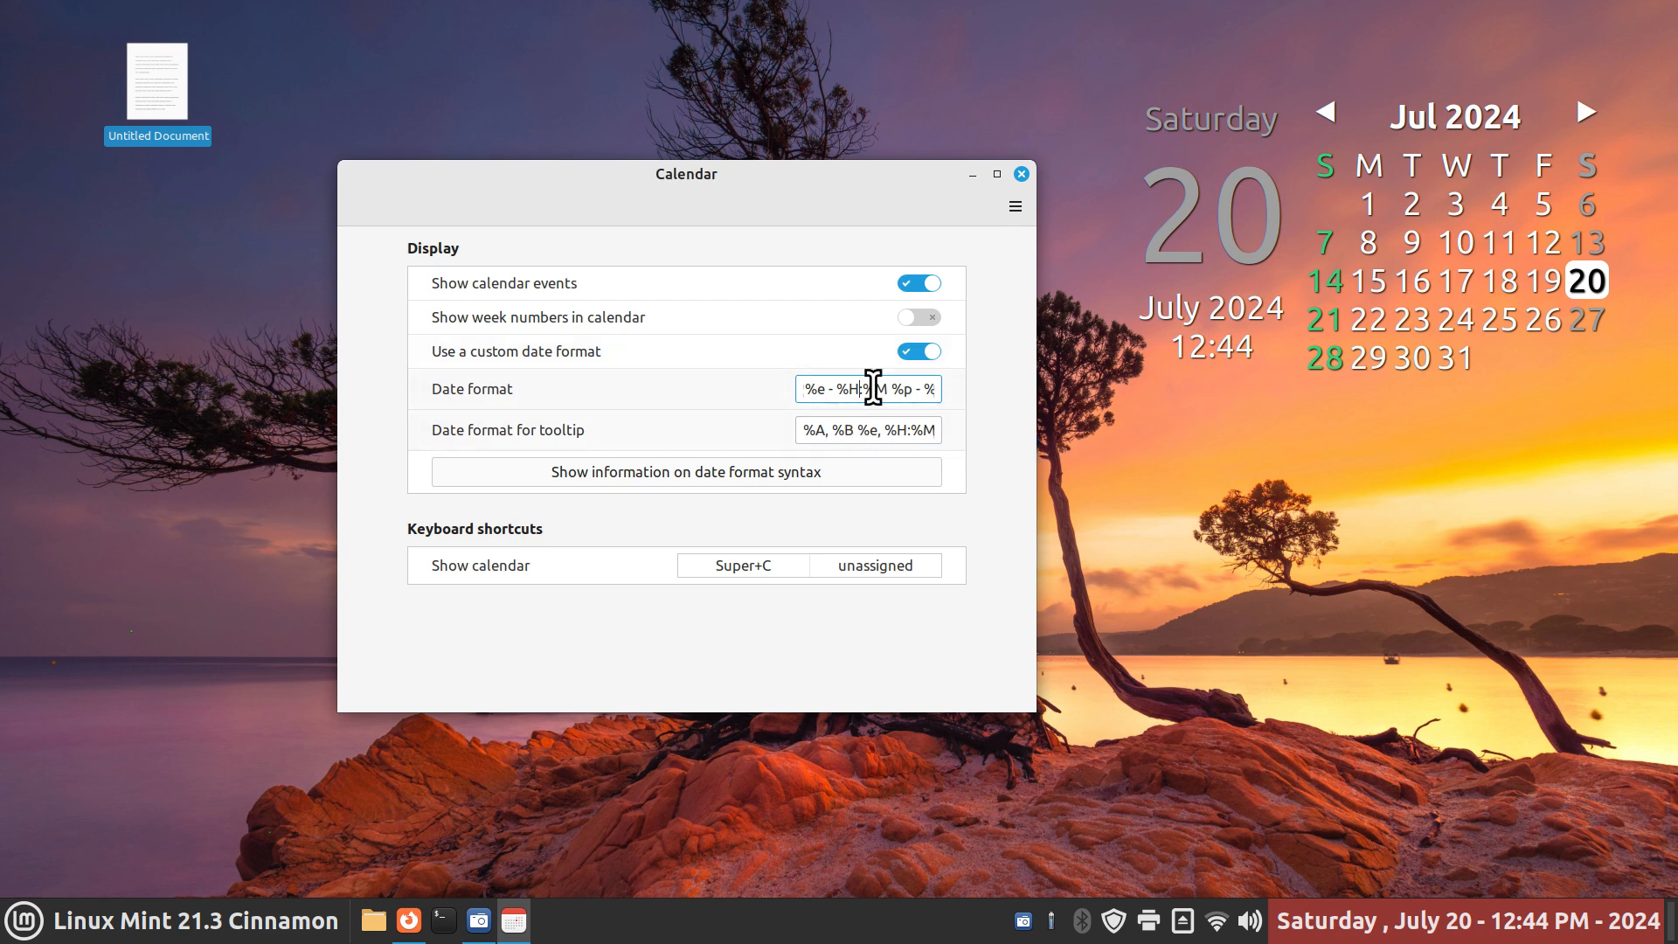
{"action": "type", "text": "Y"}
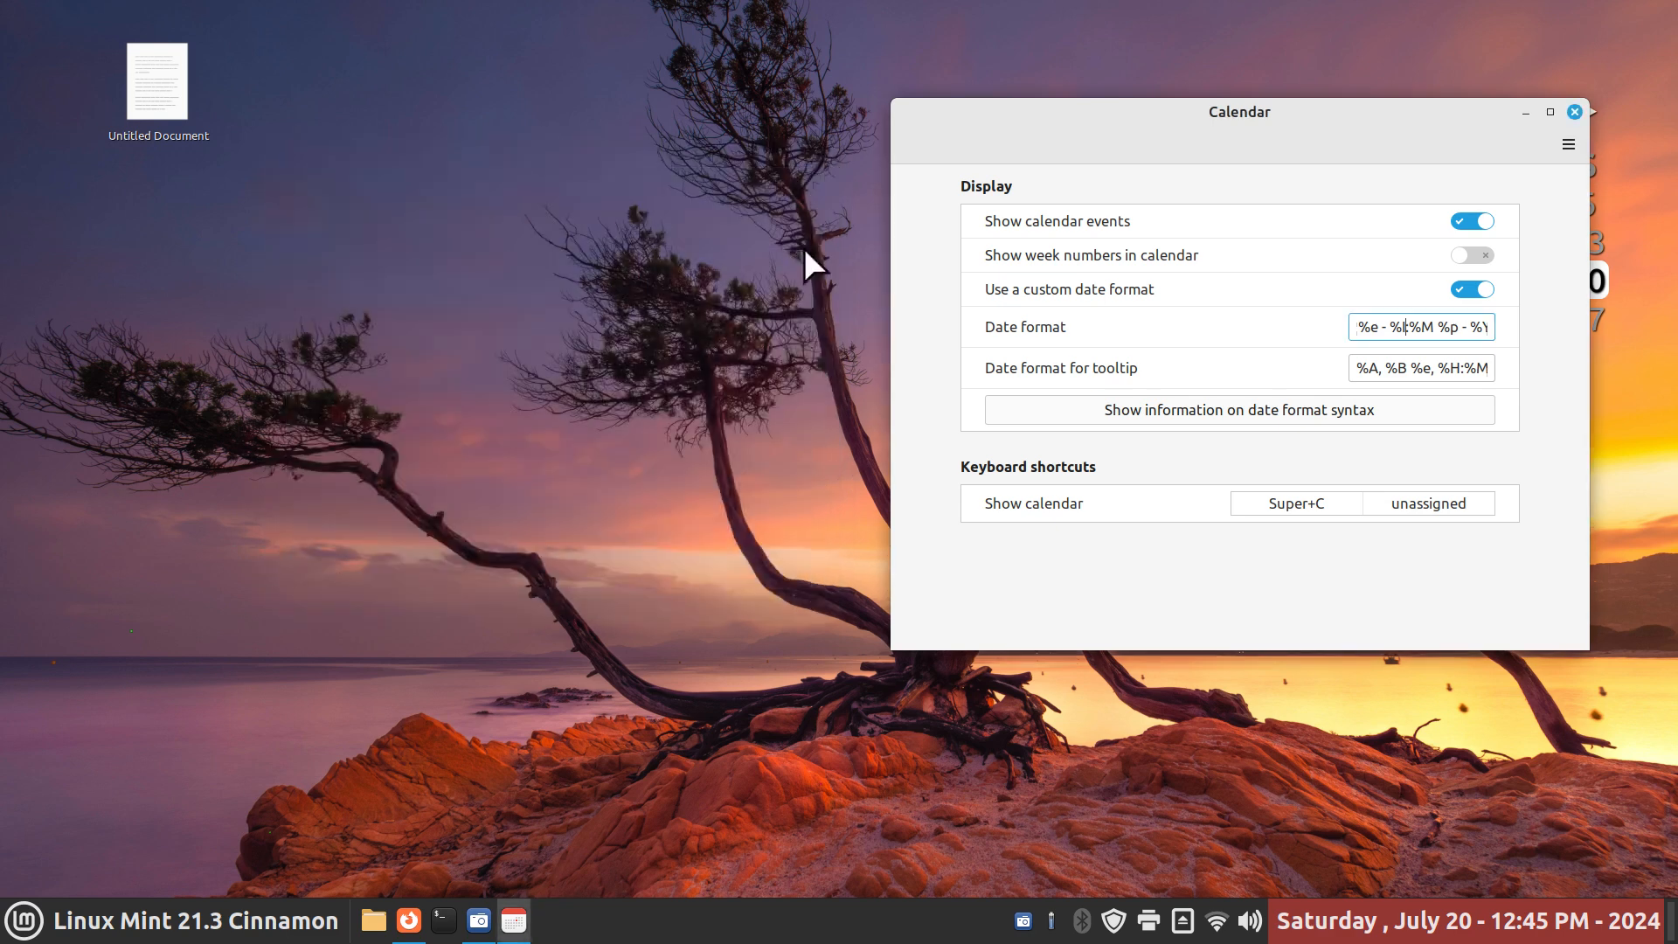
{"action": "left_click", "coordinate": [370, 921]}
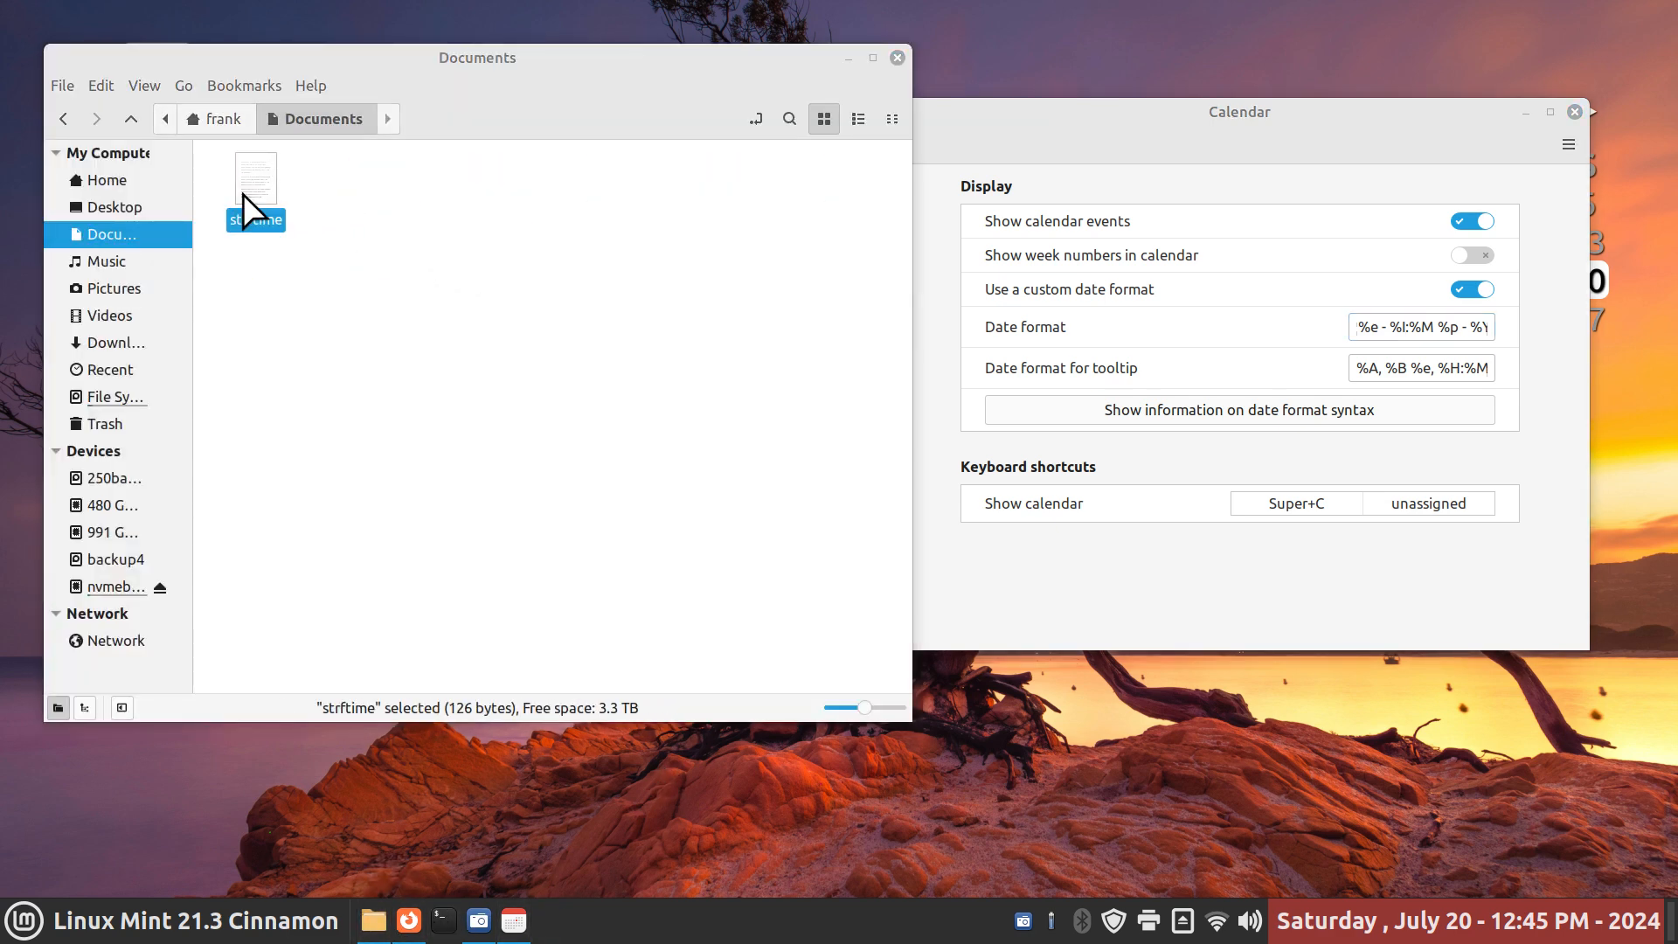
{"action": "double_click", "coordinate": [255, 179]}
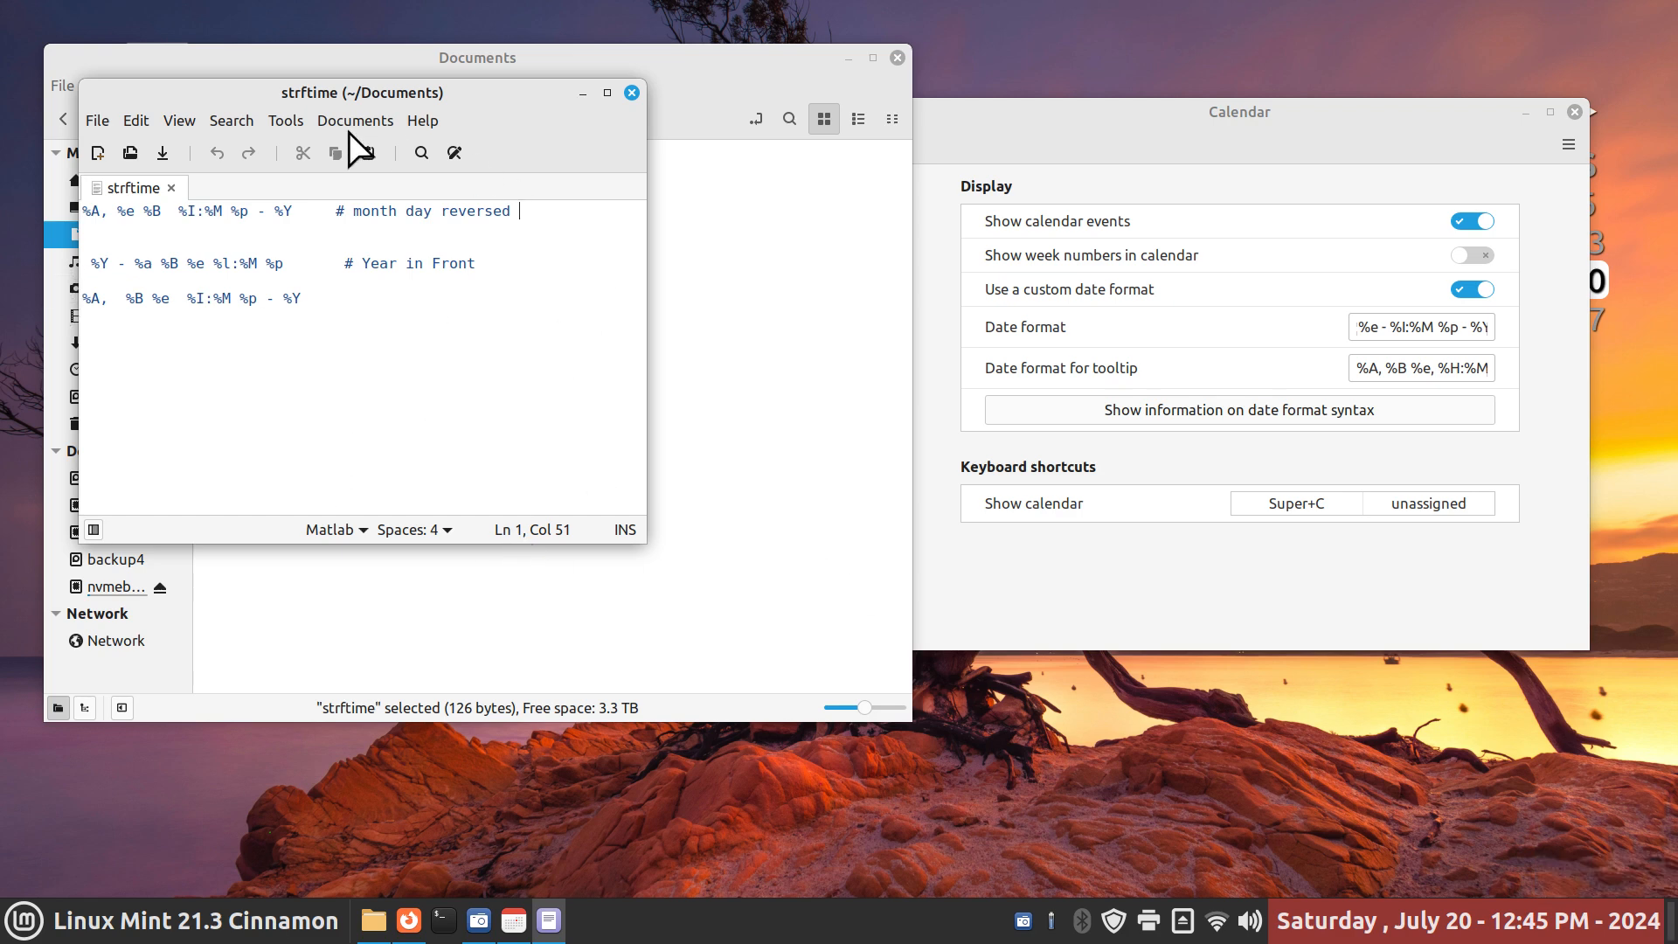
{"action": "left_click", "coordinate": [631, 93]}
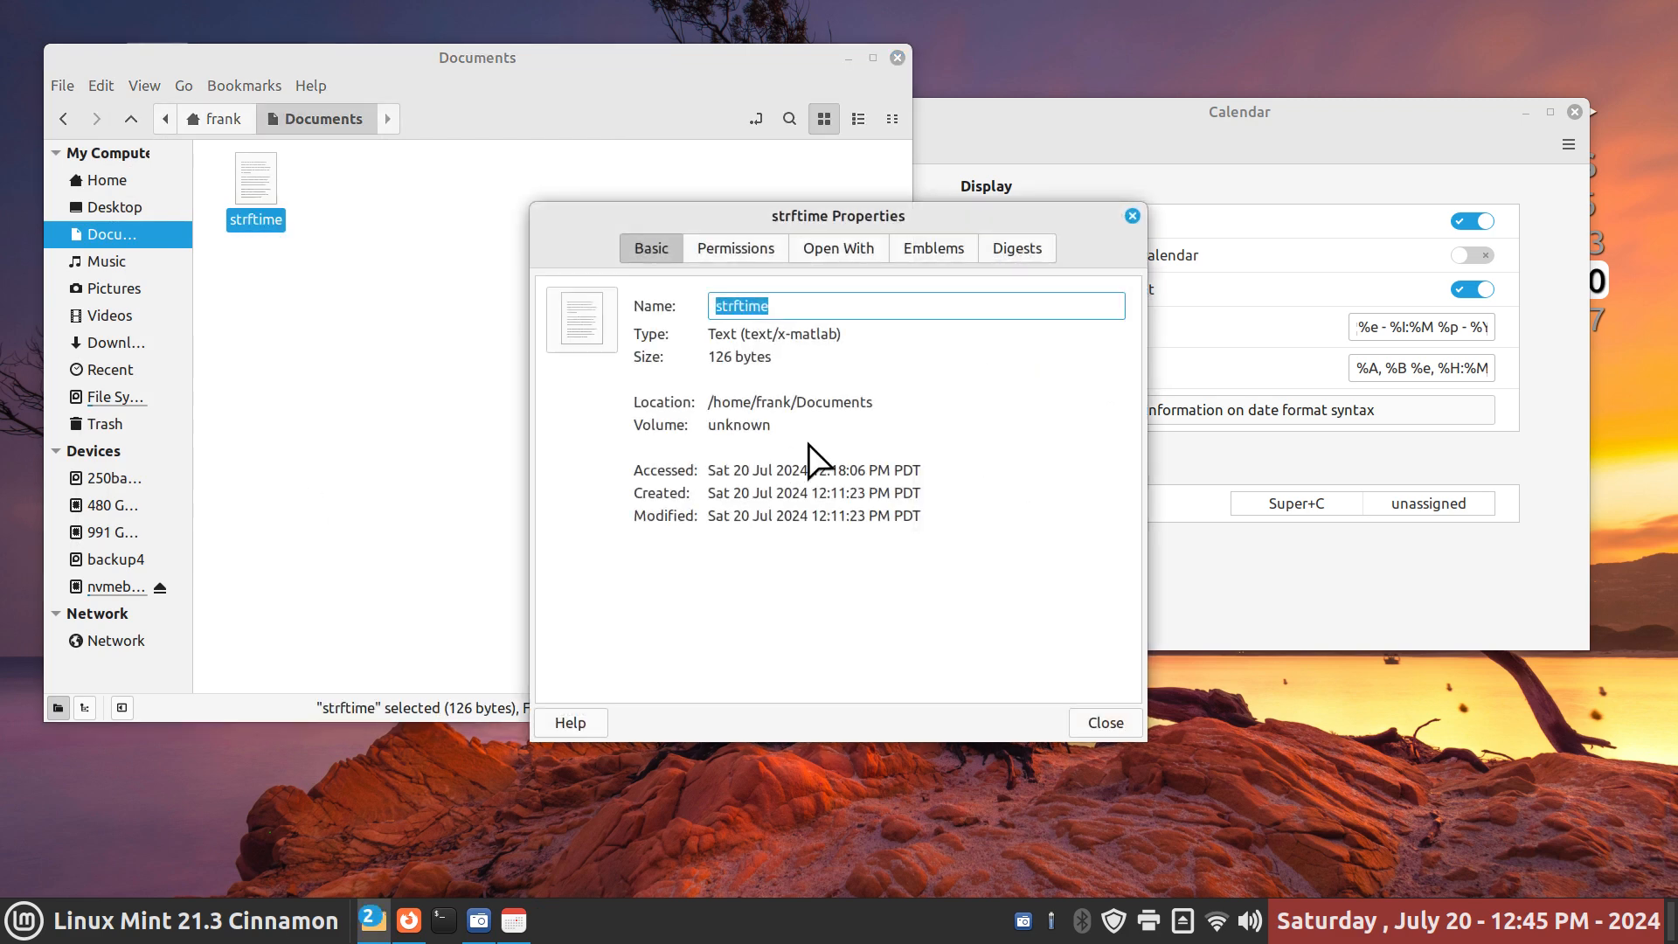
{"action": "mouse_move", "coordinate": [1142, 236]}
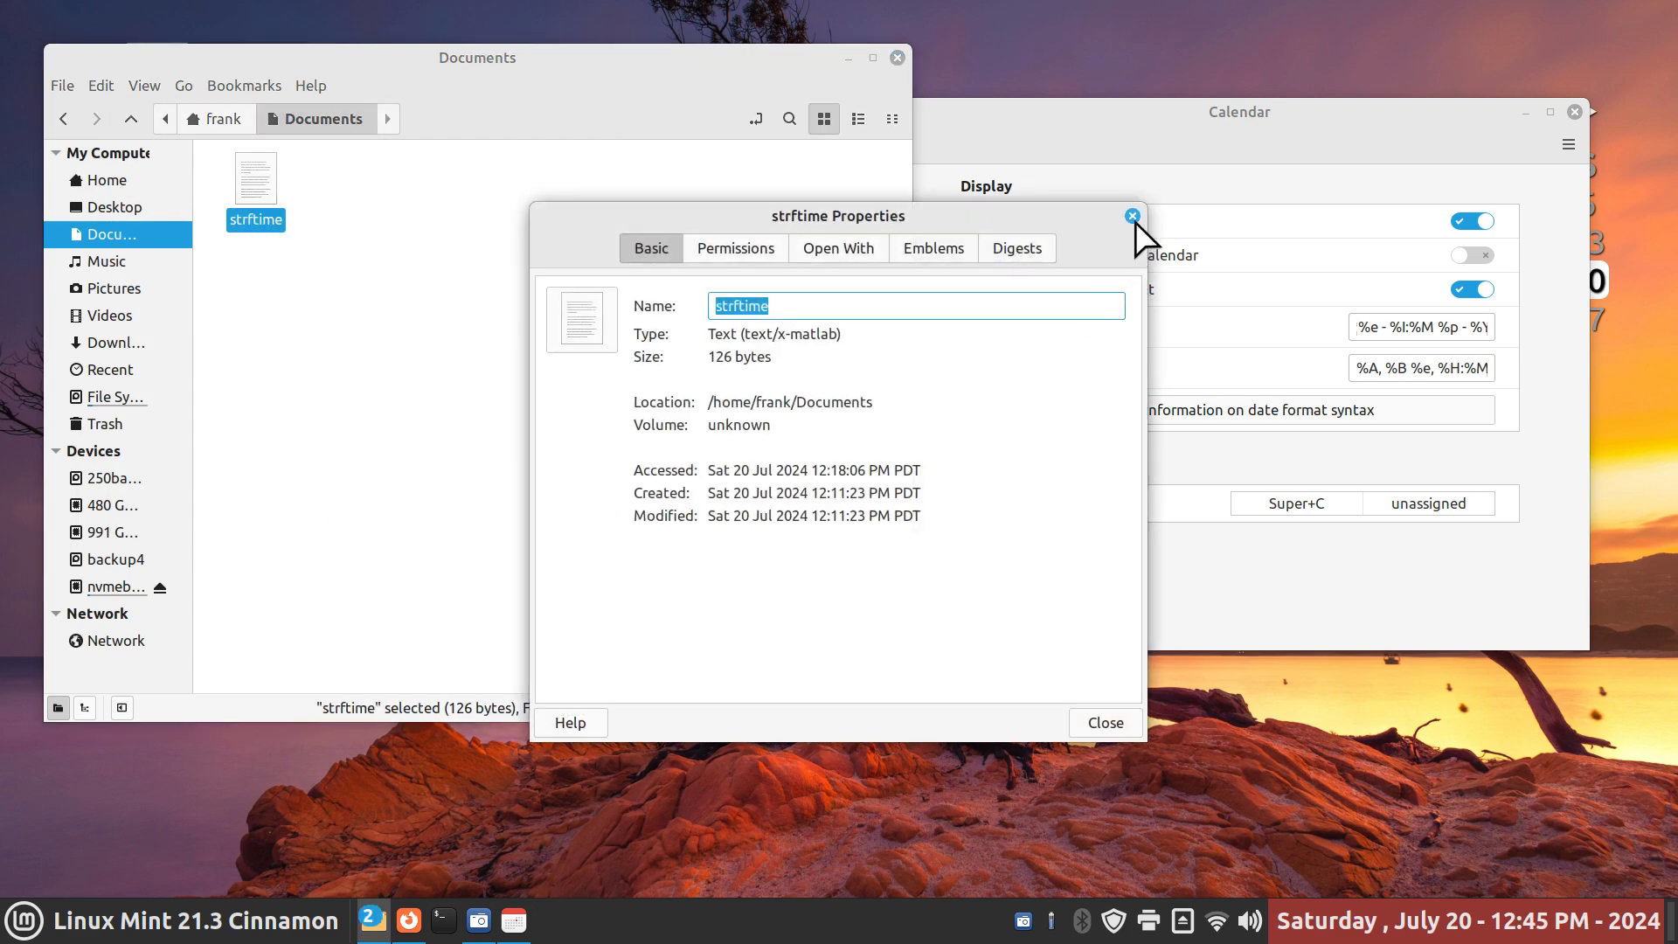
{"action": "left_click", "coordinate": [1130, 217]}
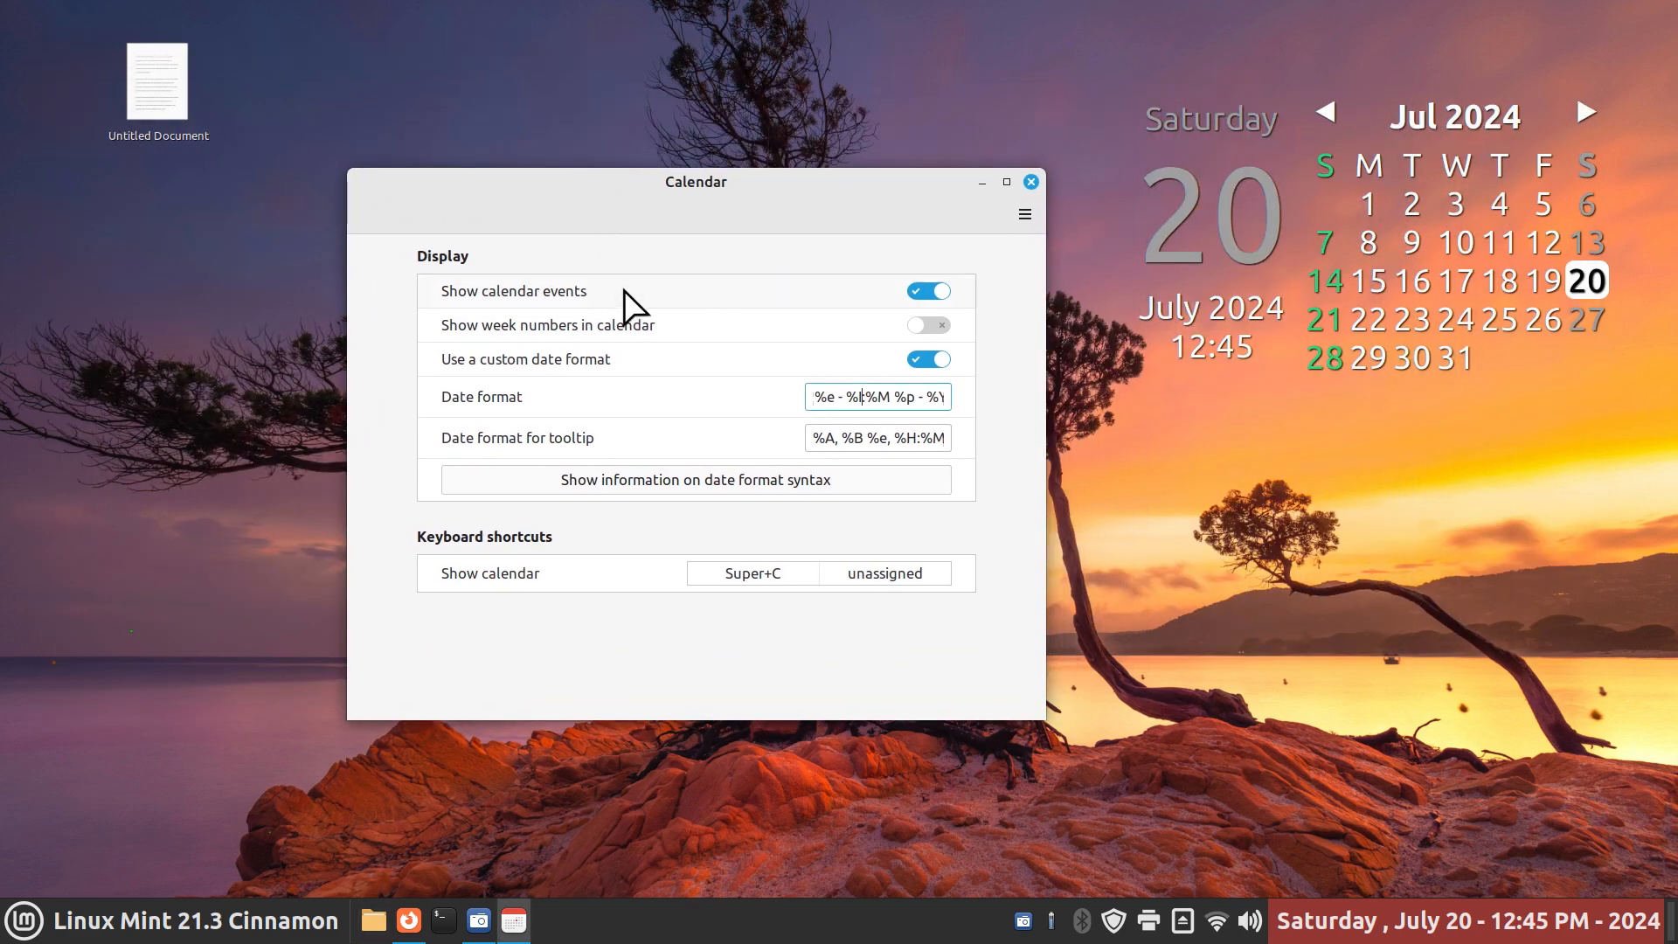
{"action": "mouse_move", "coordinate": [905, 436]}
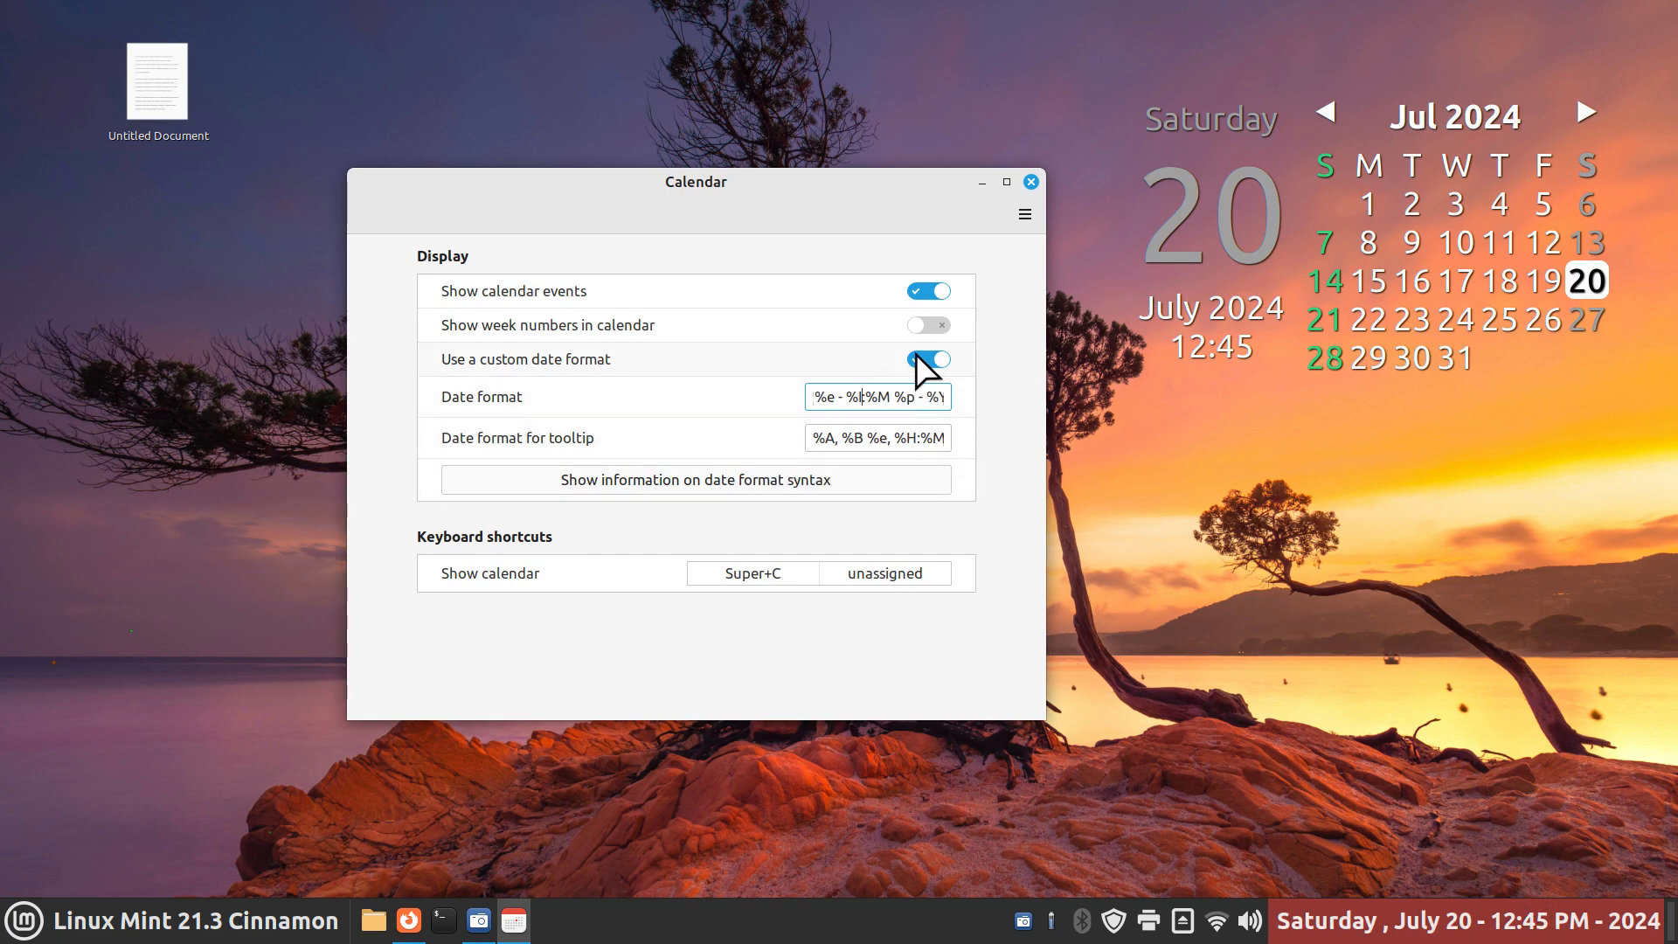
{"action": "left_click", "coordinate": [928, 360]}
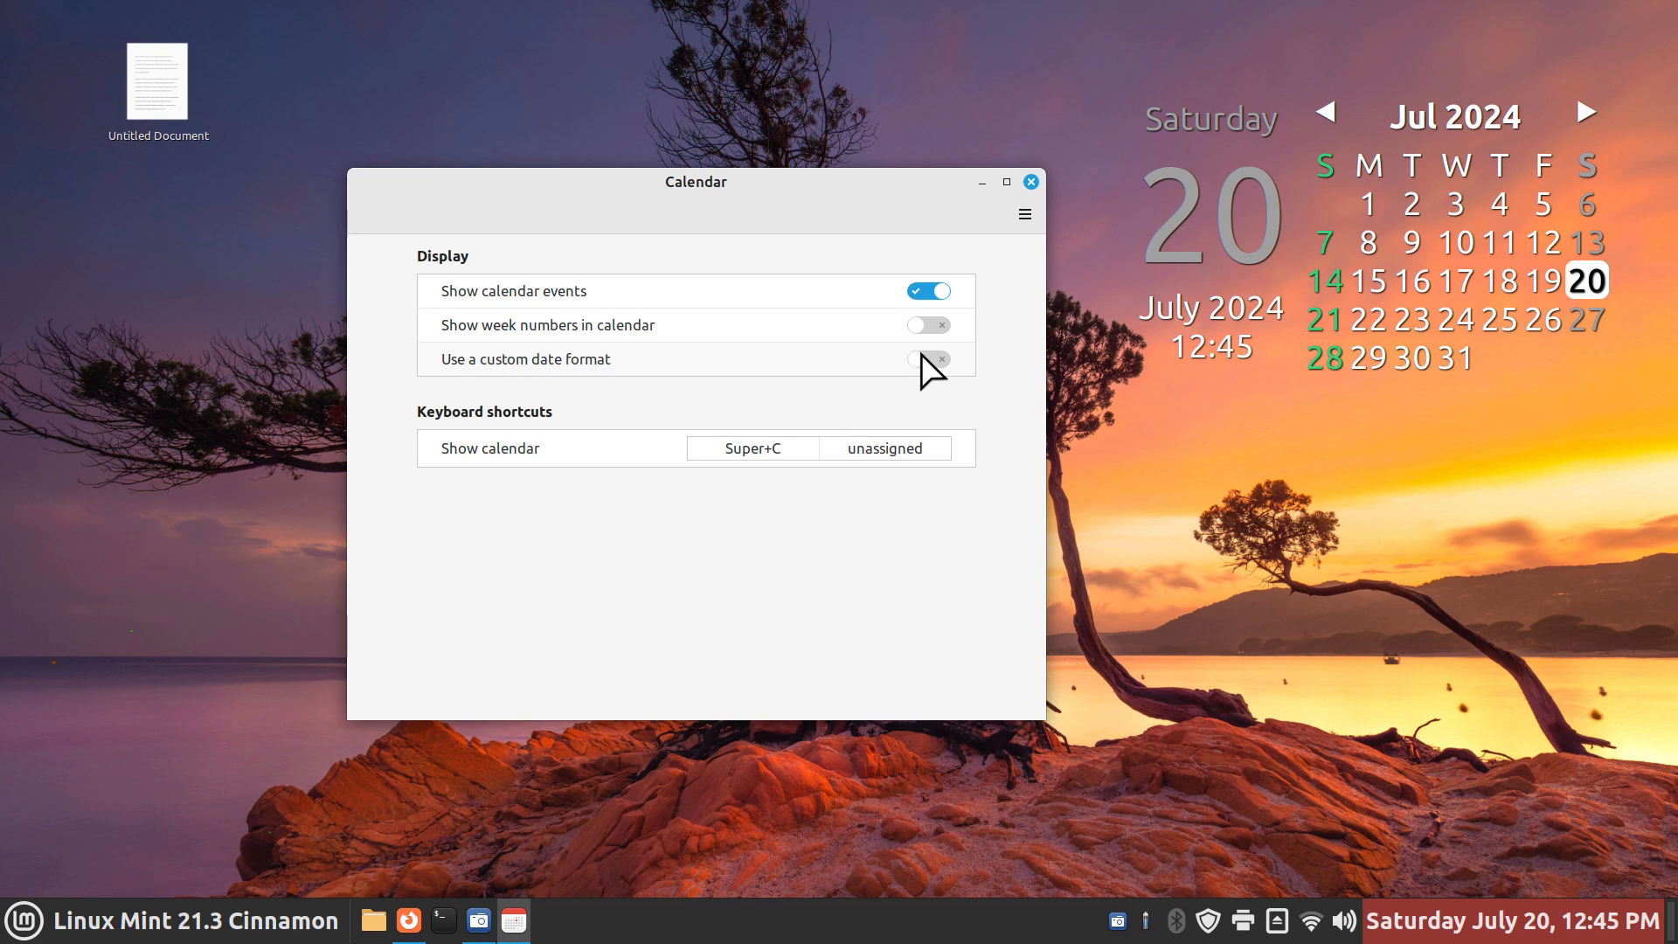
{"action": "left_click", "coordinate": [928, 360]}
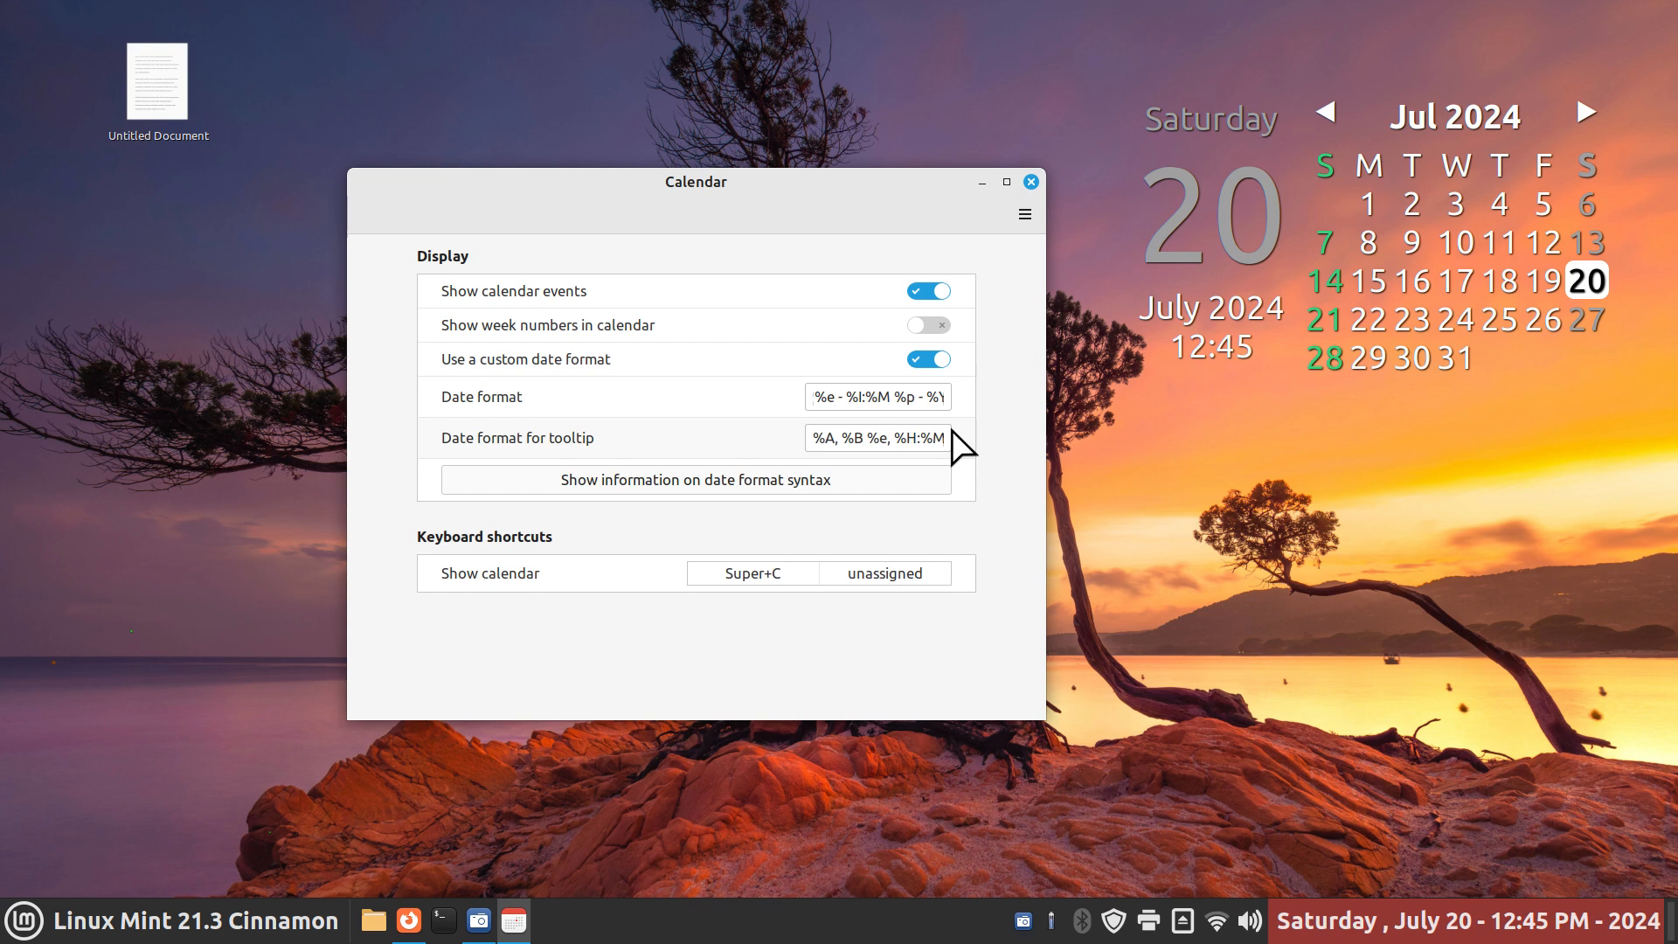
{"action": "mouse_move", "coordinate": [877, 166]}
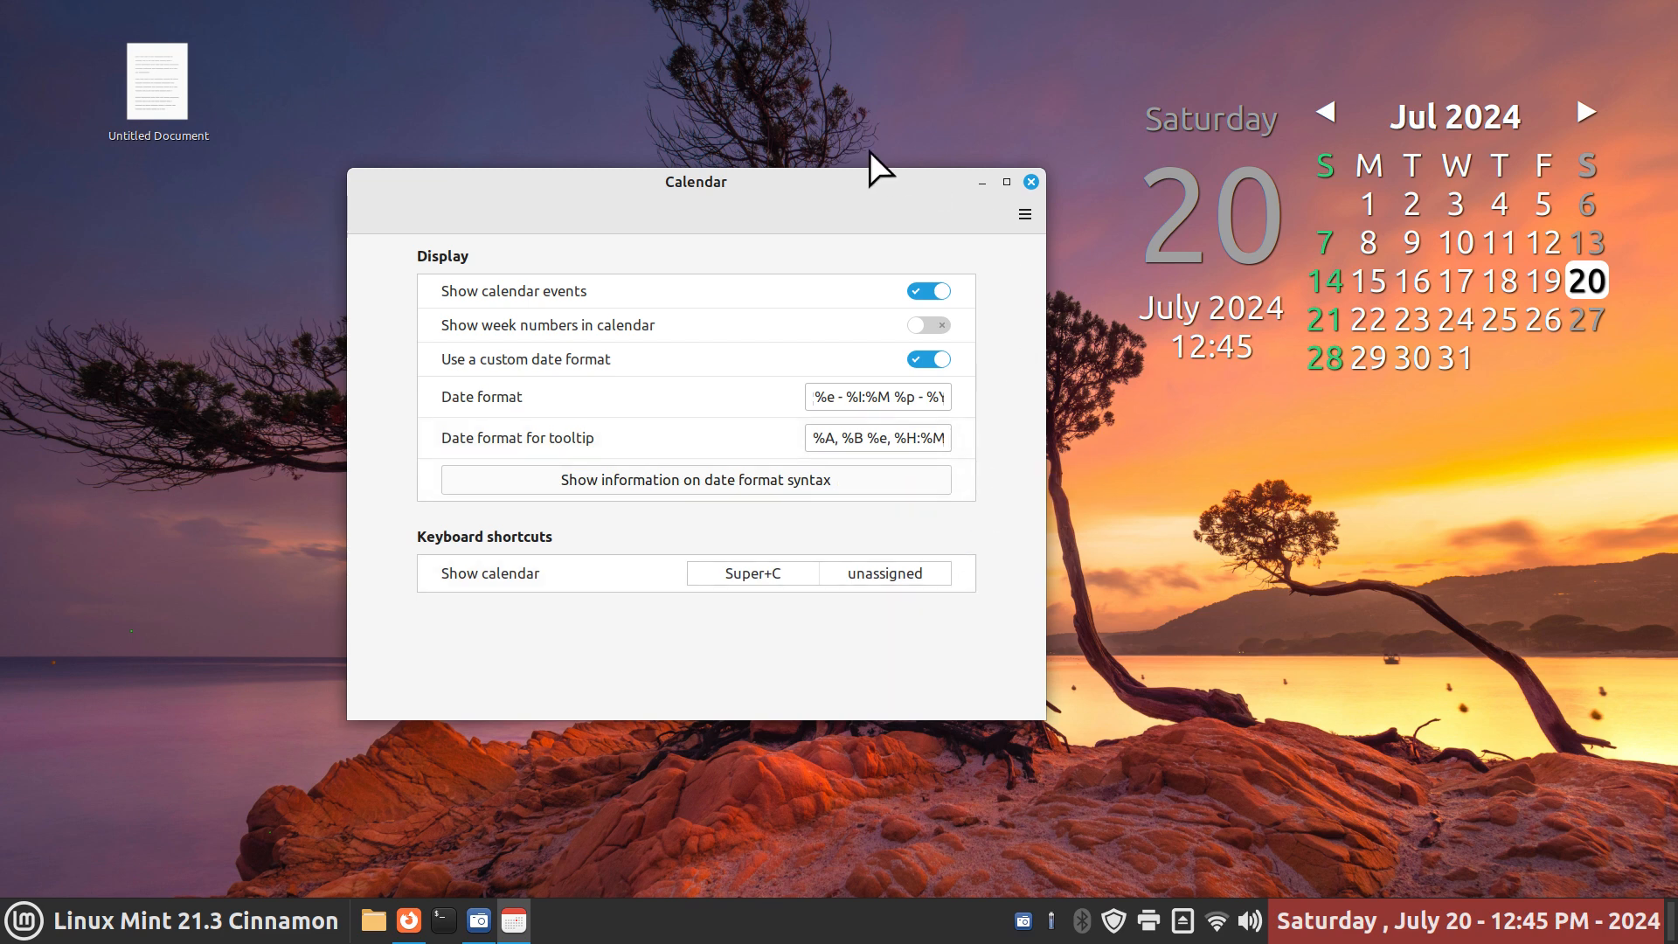
Move the Calendar settings window further left with the date format still under edit
{"action": "left_click_drag", "start_coordinate": [695, 180], "coordinate": [631, 141]}
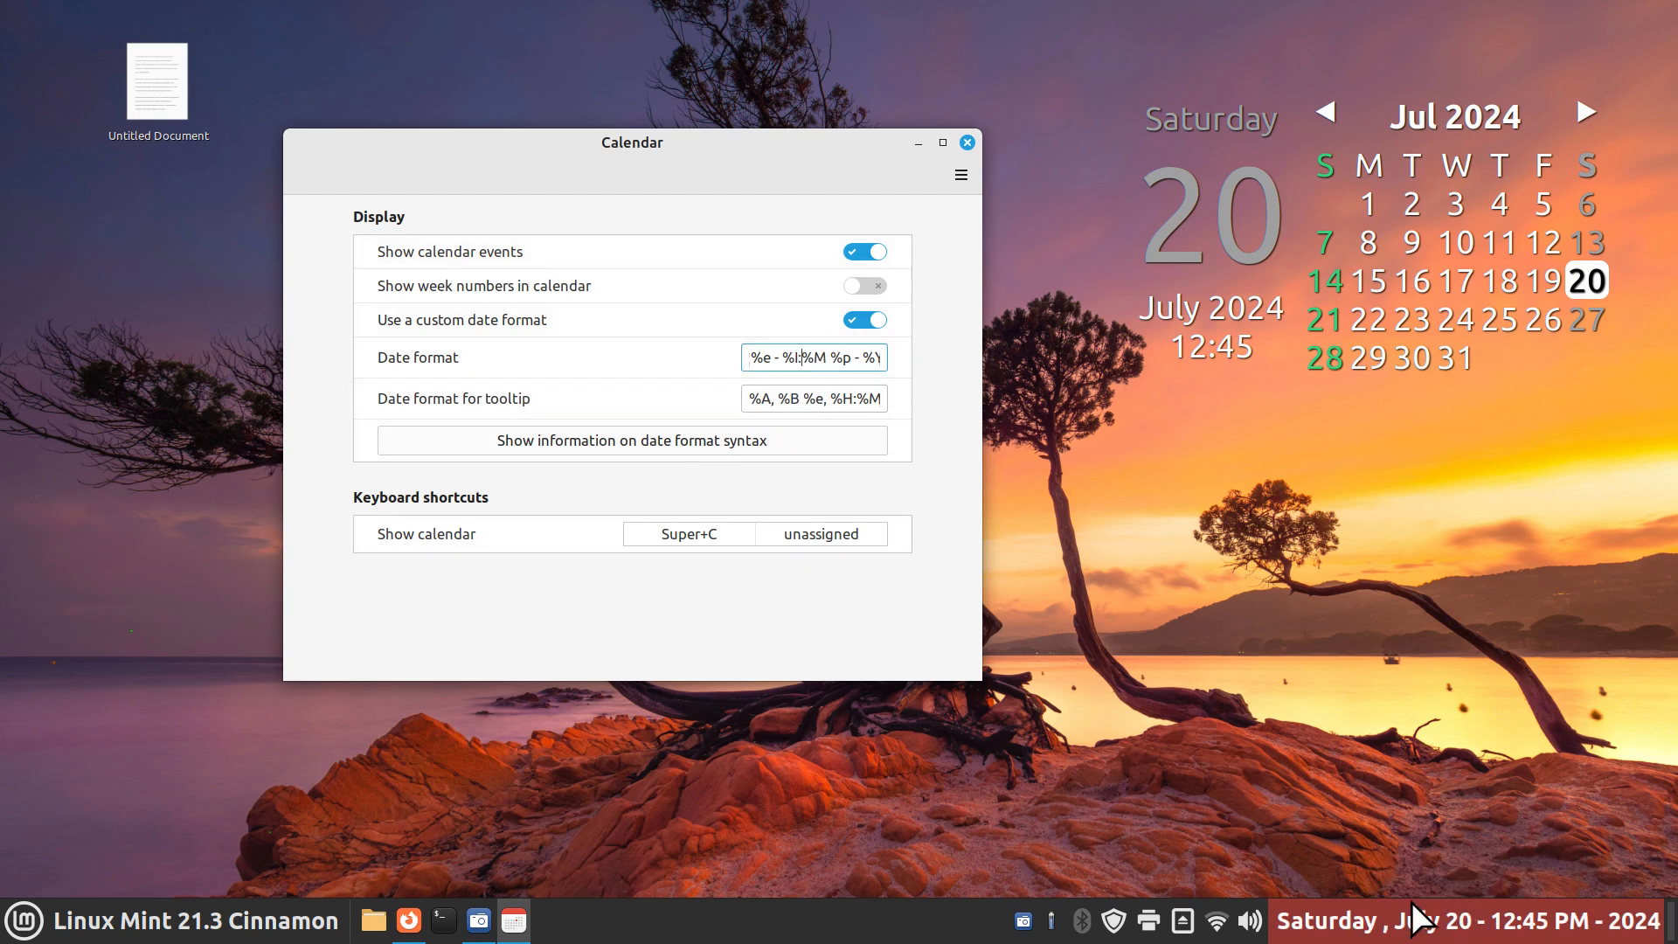
{"action": "mouse_move", "coordinate": [902, 482]}
{"action": "type", "text": "e"}
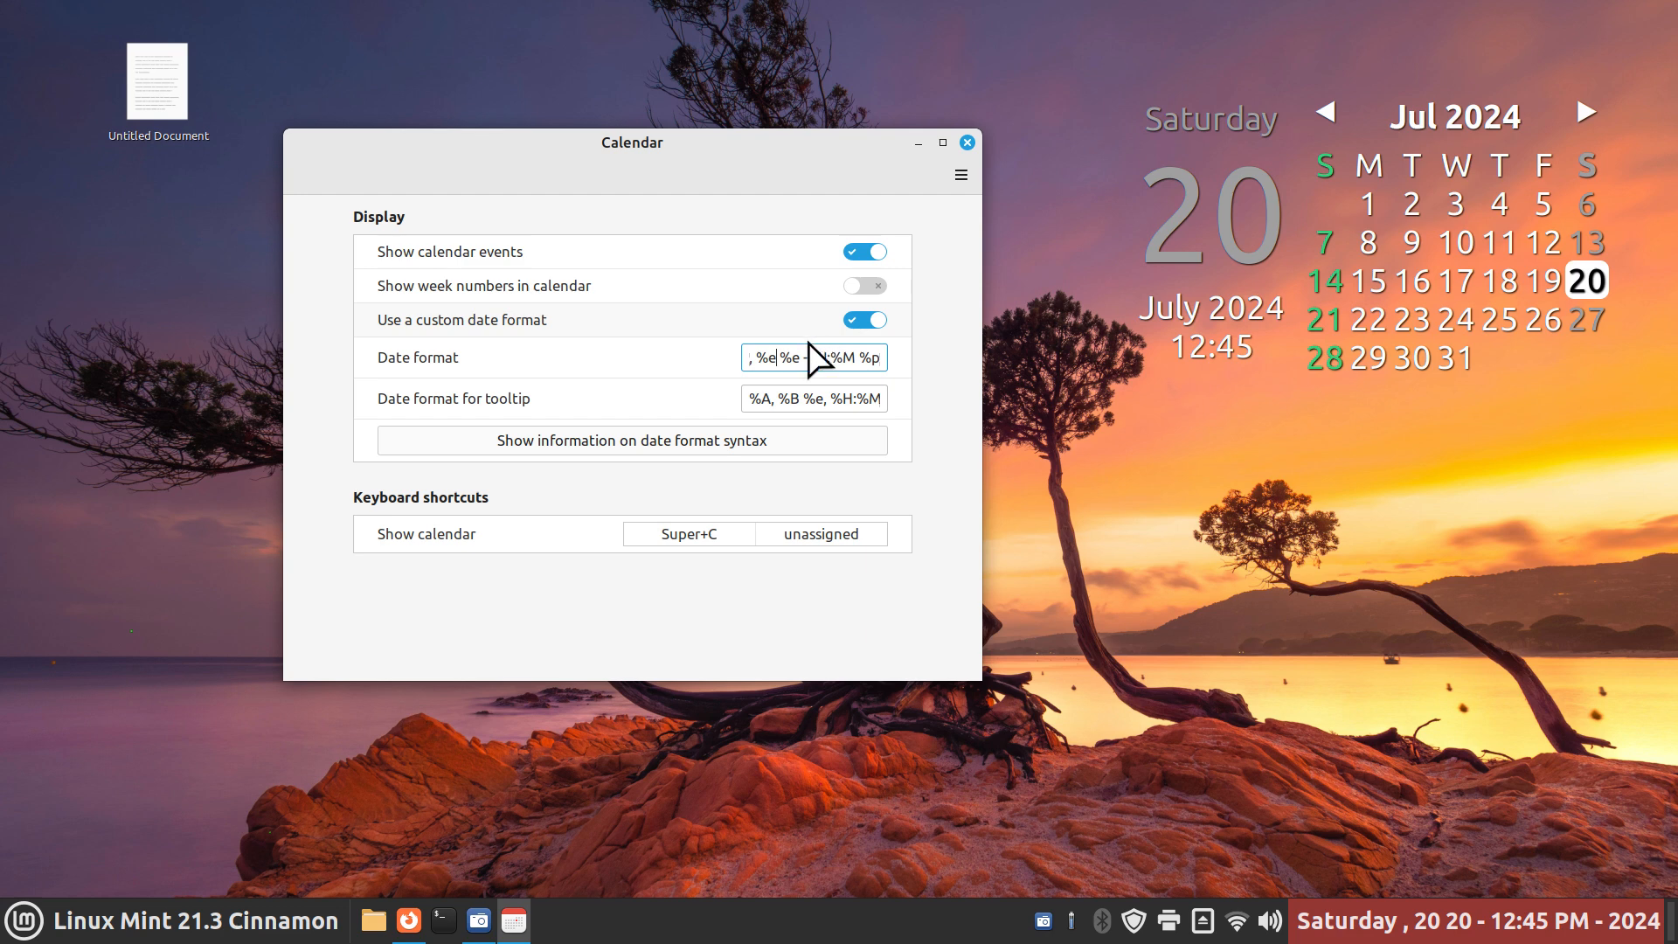
{"action": "mouse_move", "coordinate": [888, 344]}
{"action": "type", "text": "B"}
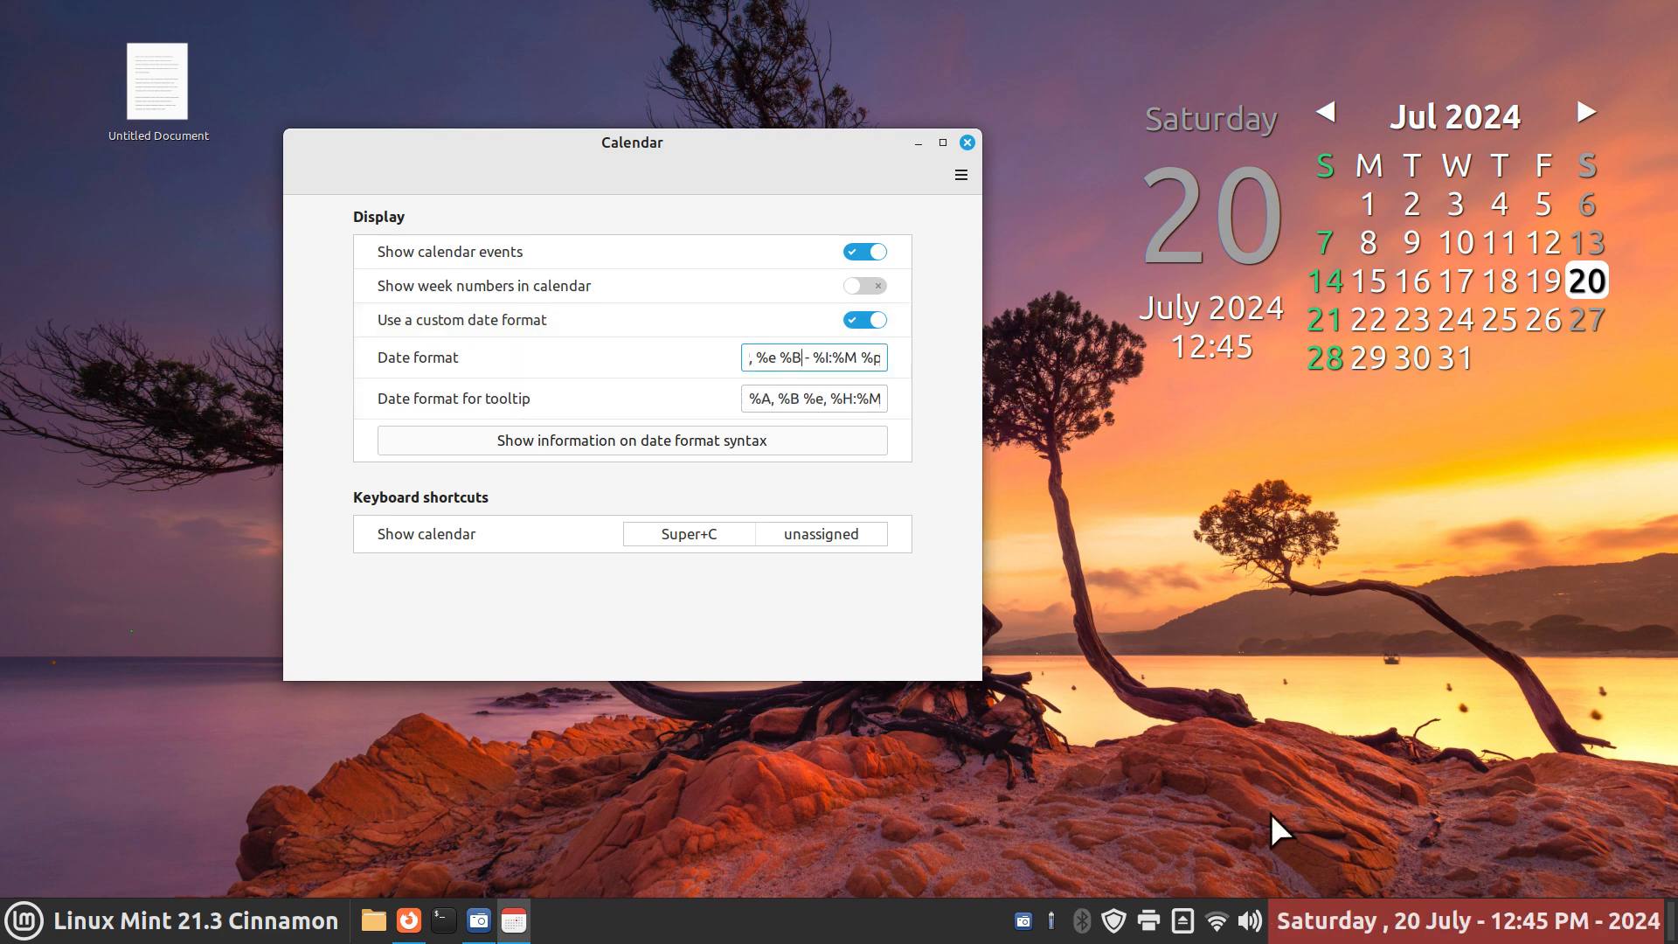
{"action": "mouse_move", "coordinate": [1456, 937]}
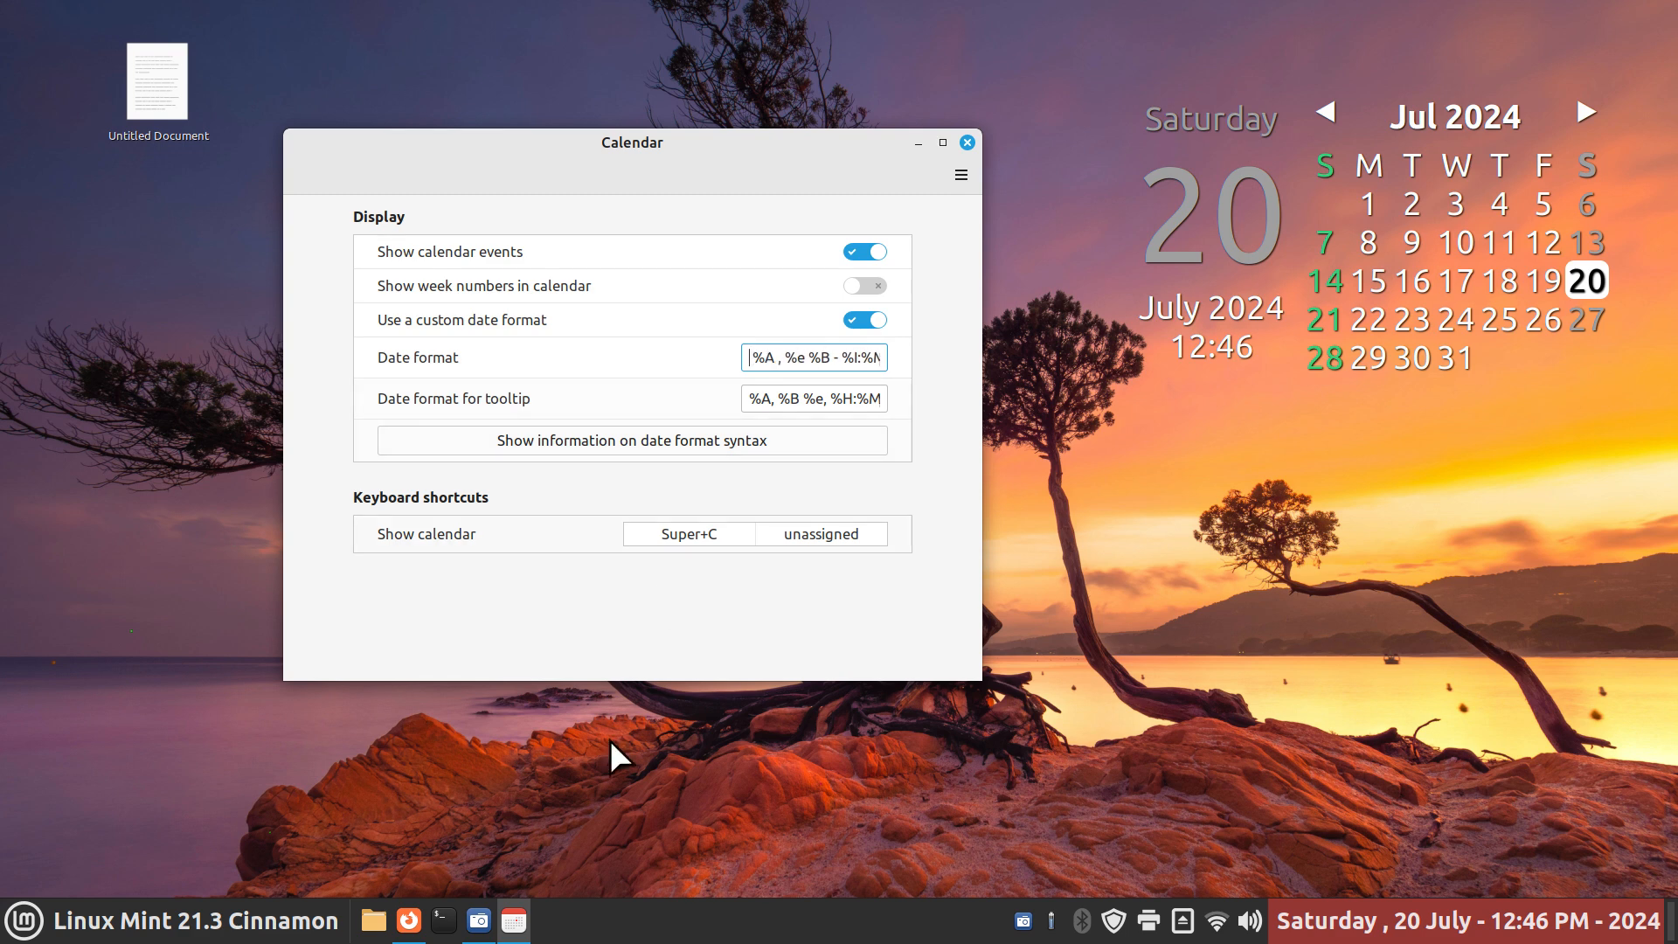
{"action": "mouse_move", "coordinate": [413, 912]}
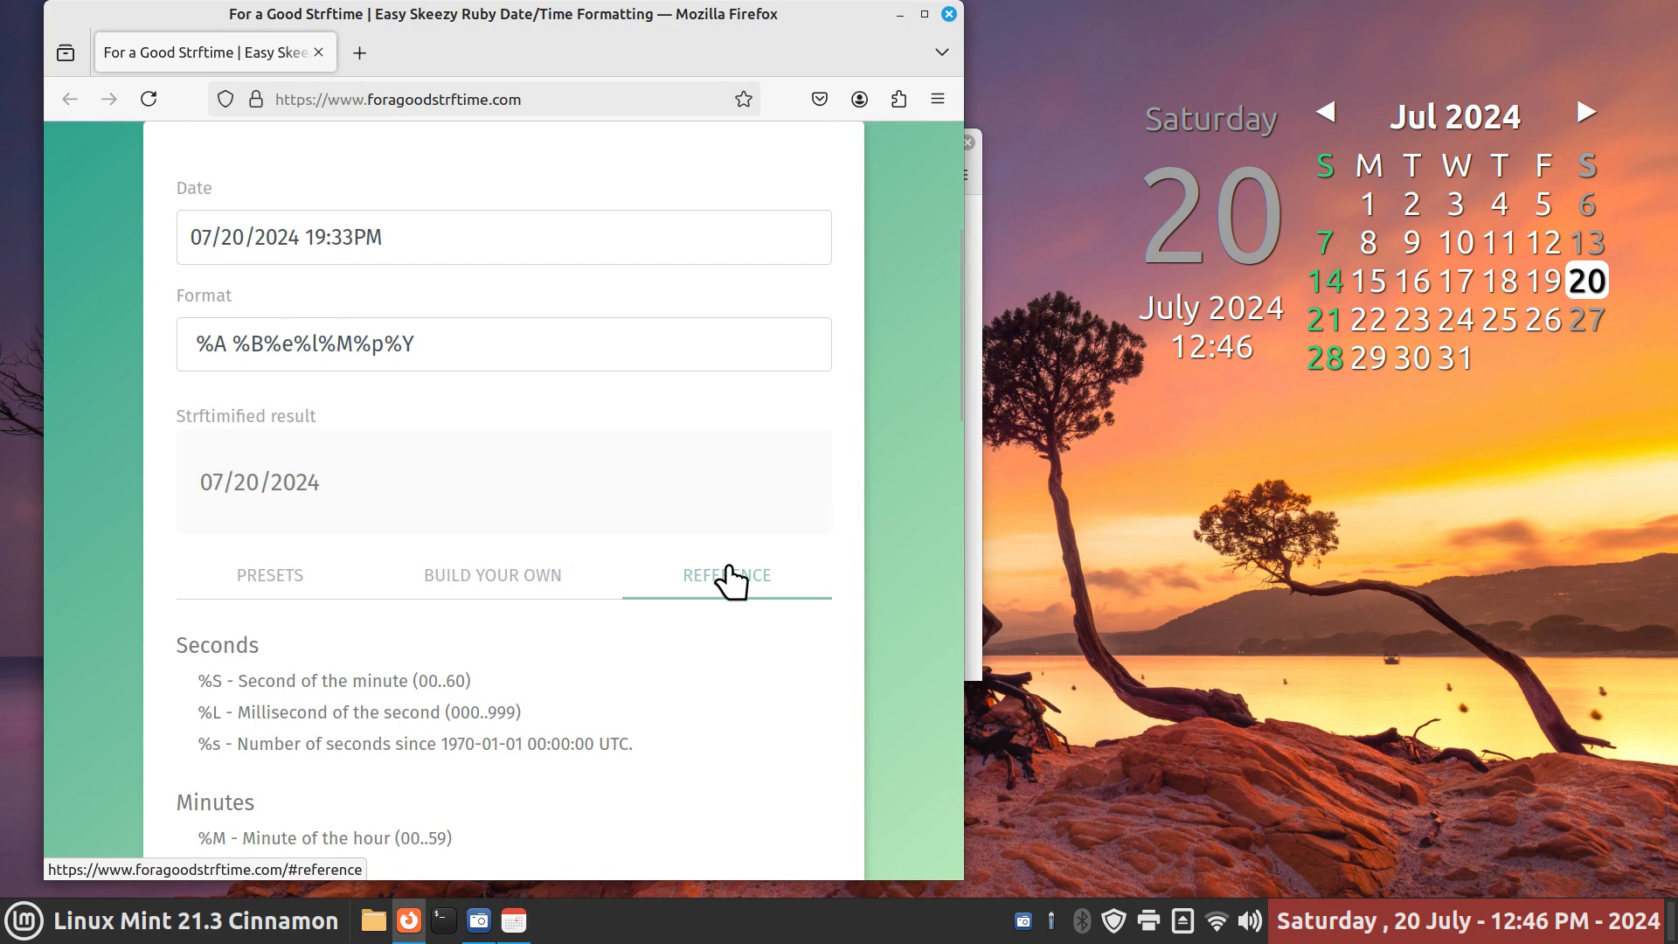
{"action": "mouse_move", "coordinate": [464, 583]}
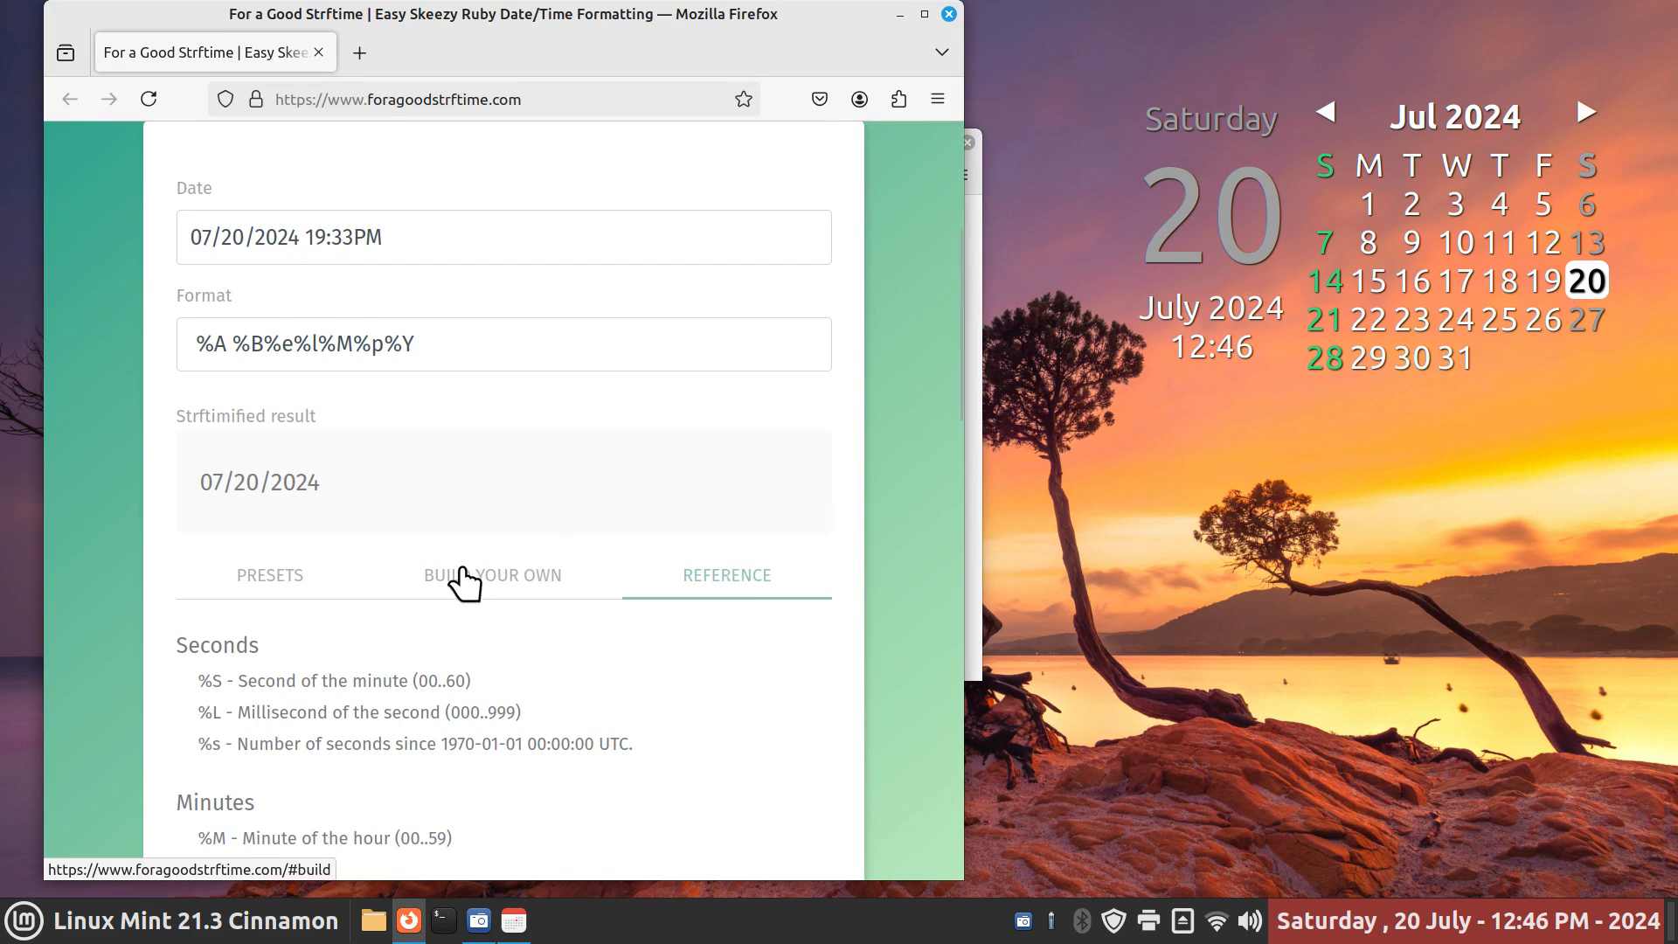
Switch off 'Use a custom date format' and close Calendar settings, leaving 'Saturday July 20, 12:46 PM'
{"action": "left_click", "coordinate": [493, 575]}
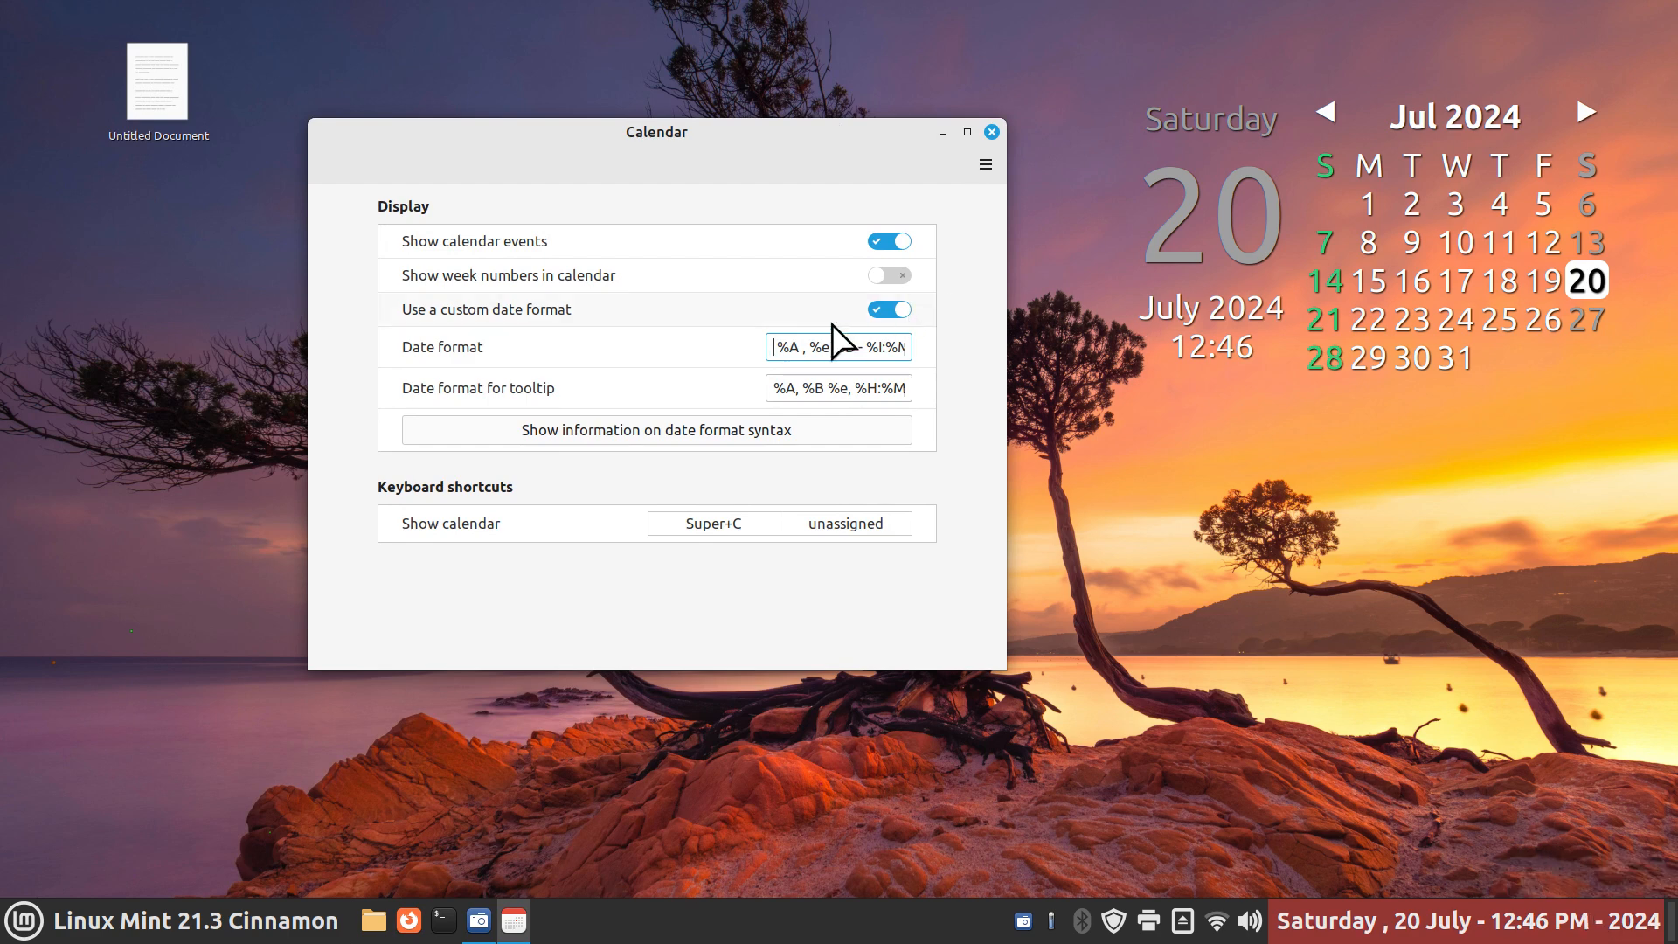
{"action": "left_click", "coordinate": [887, 309]}
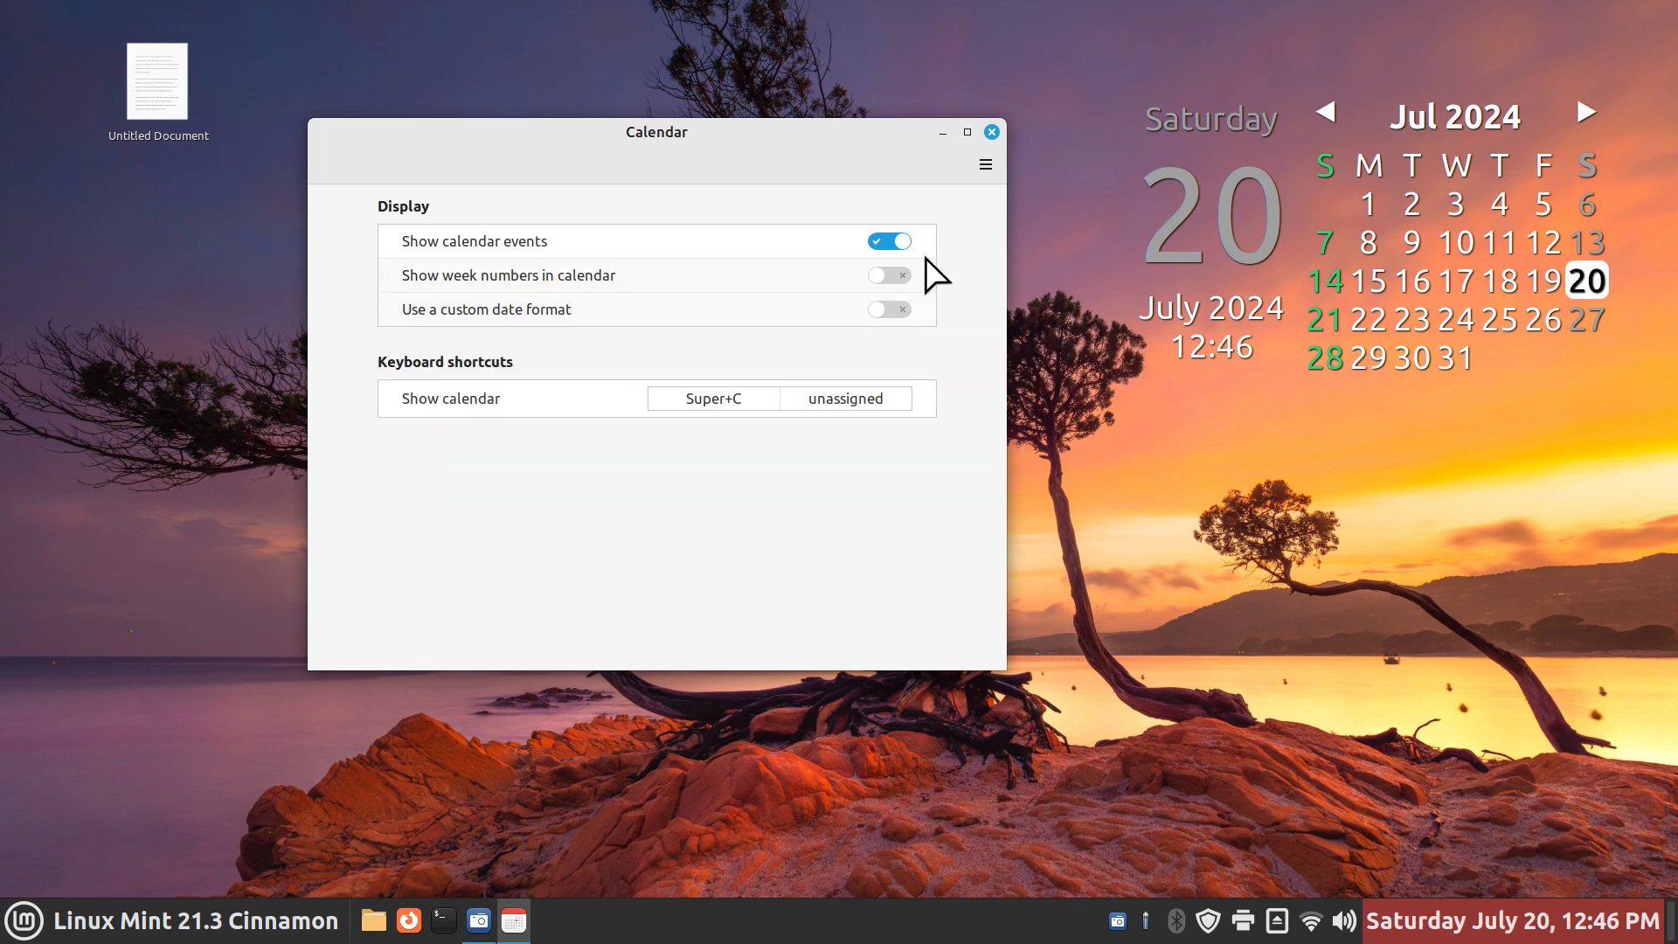
{"action": "left_click", "coordinate": [990, 133]}
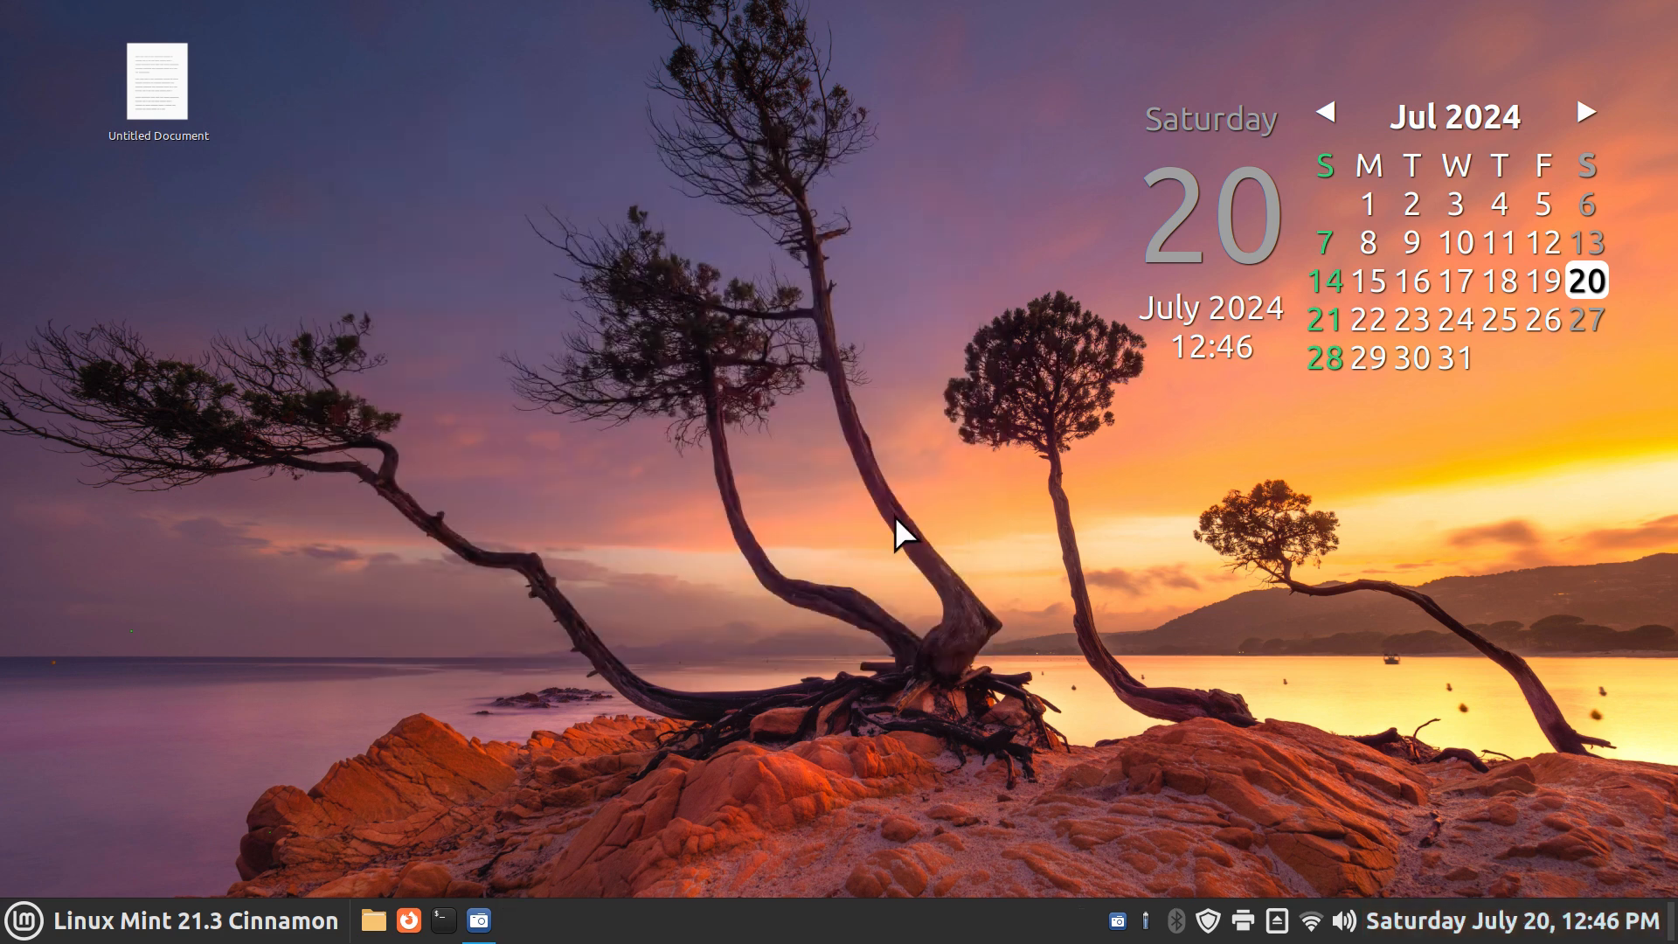